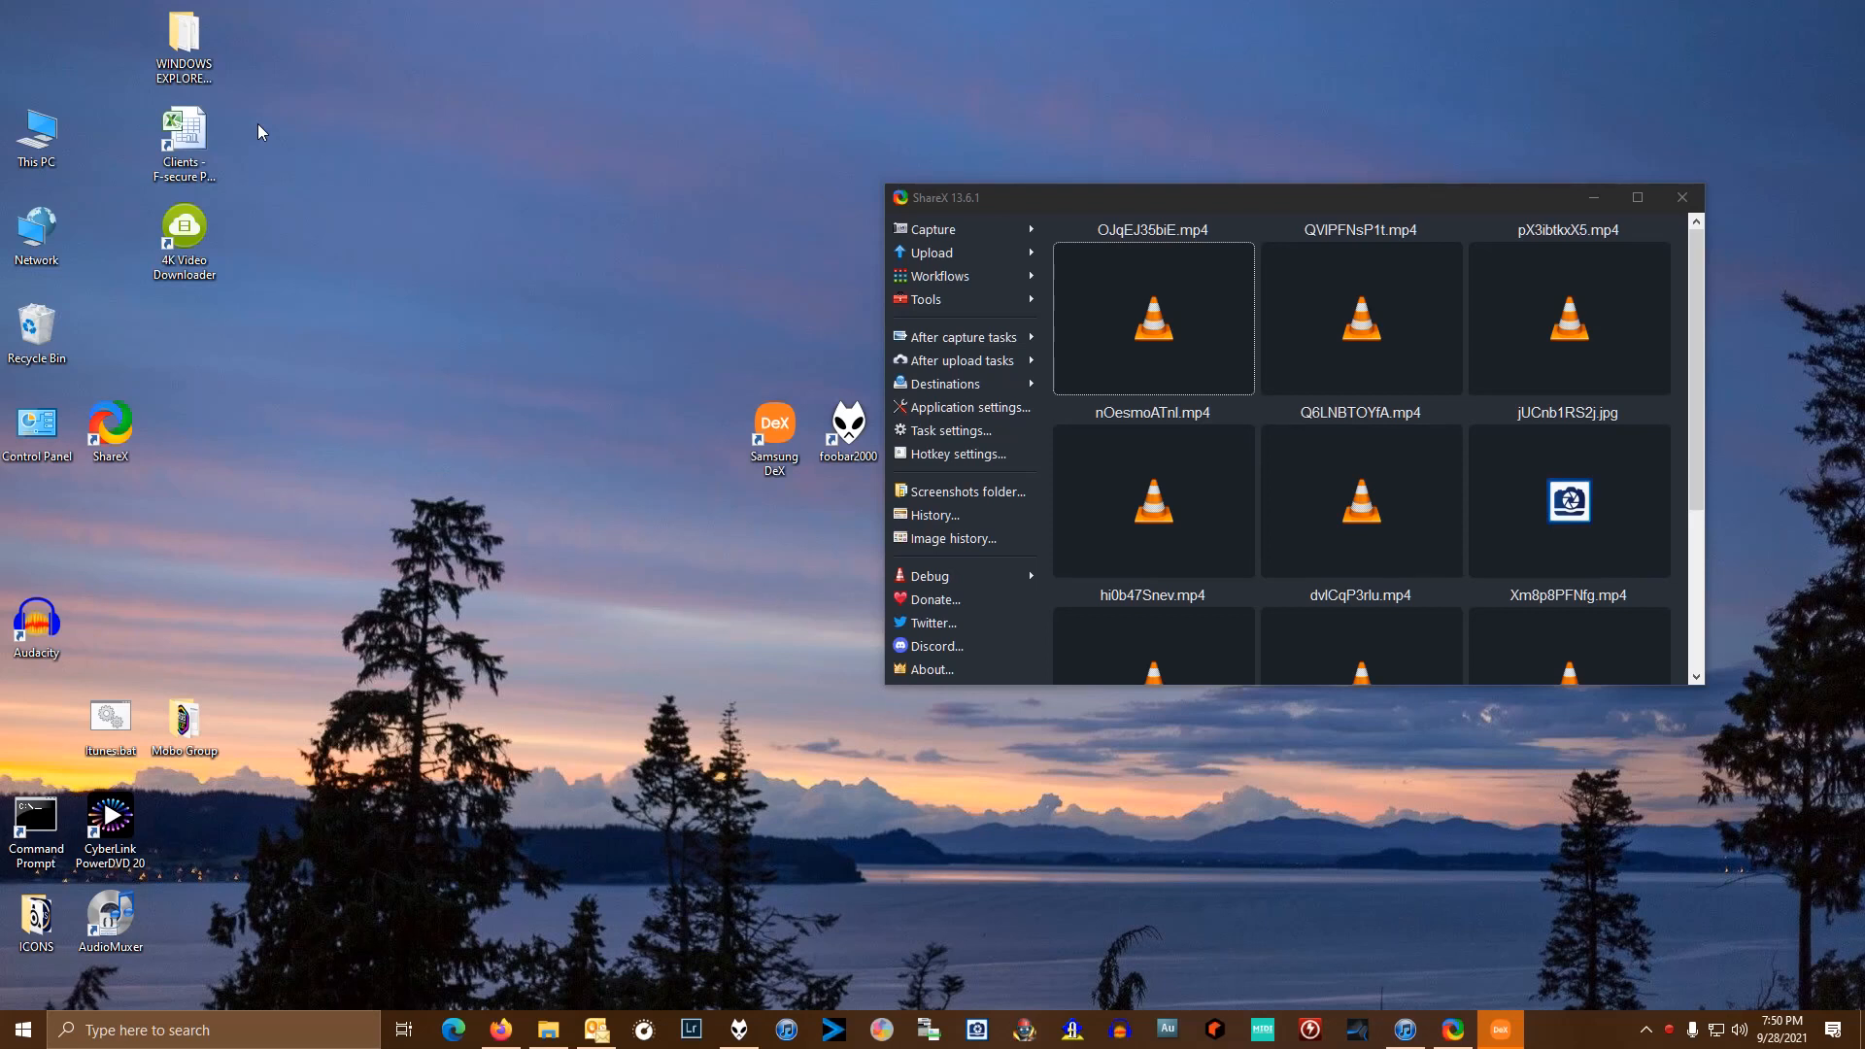
mouse_move(362, 92)
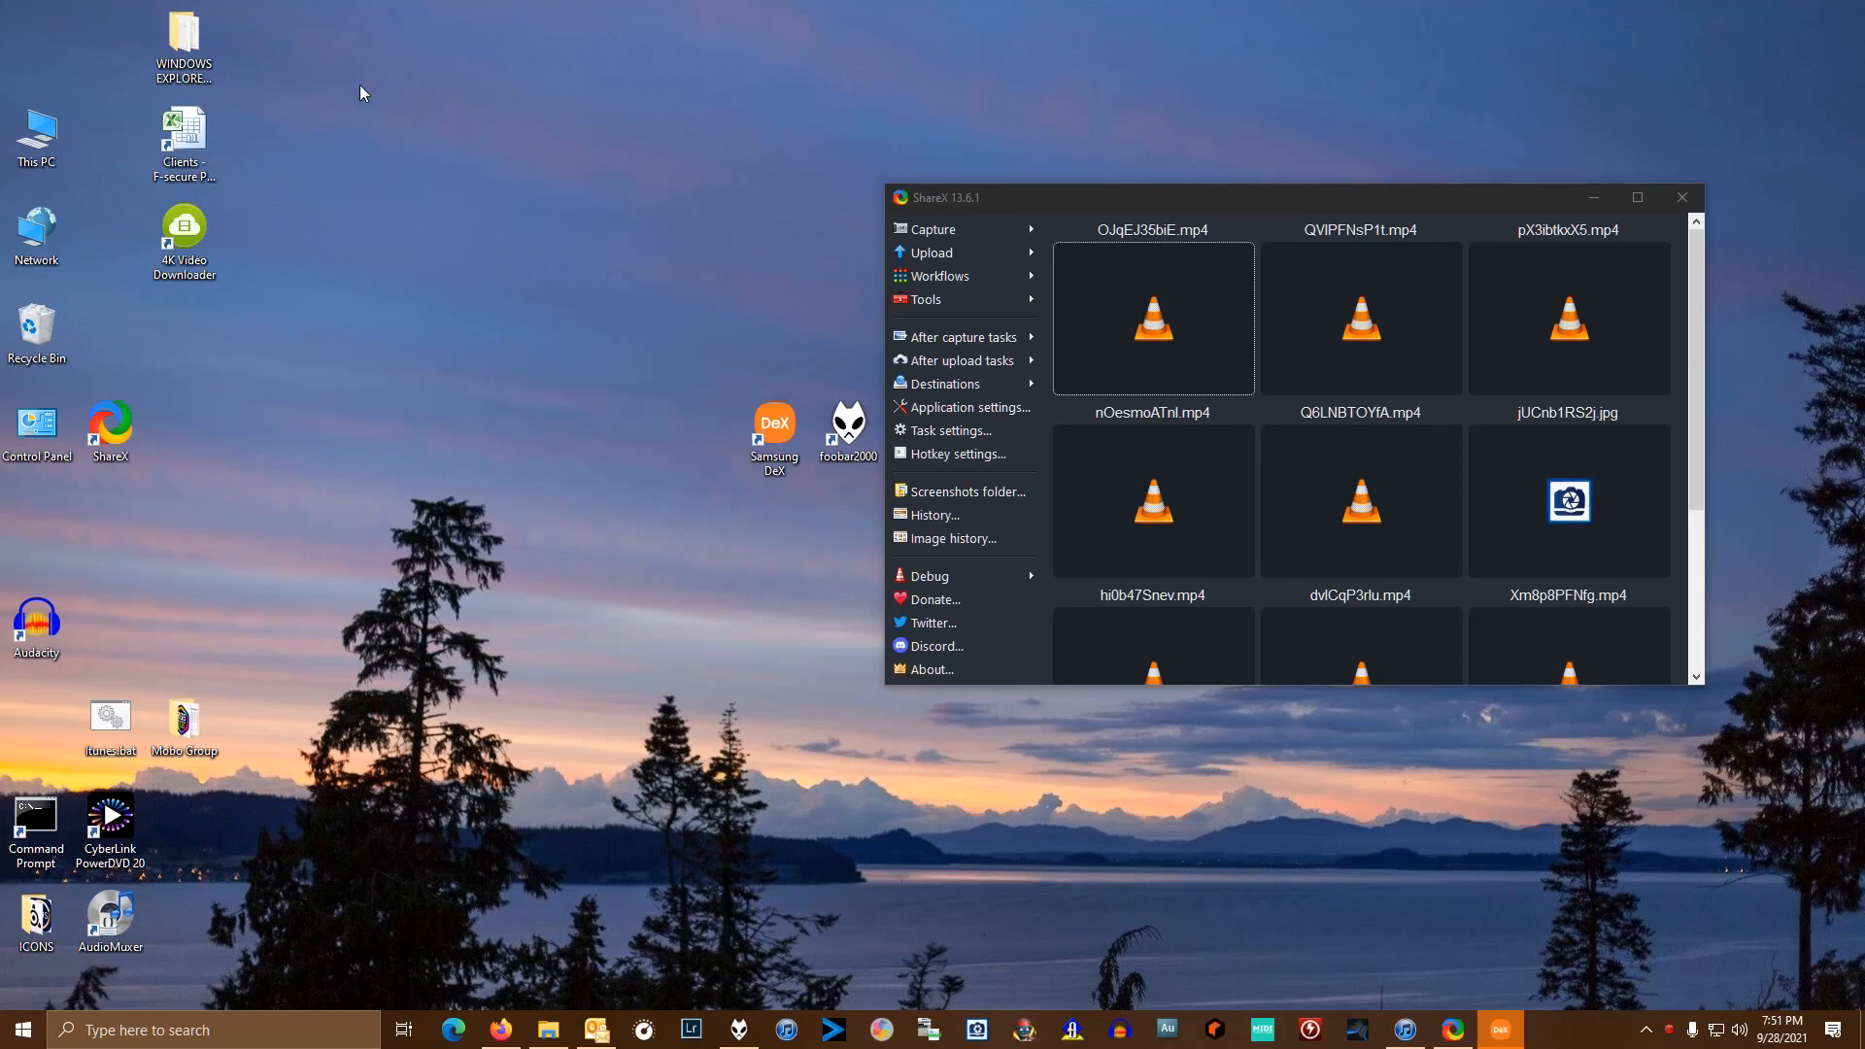
mouse_move(1539, 208)
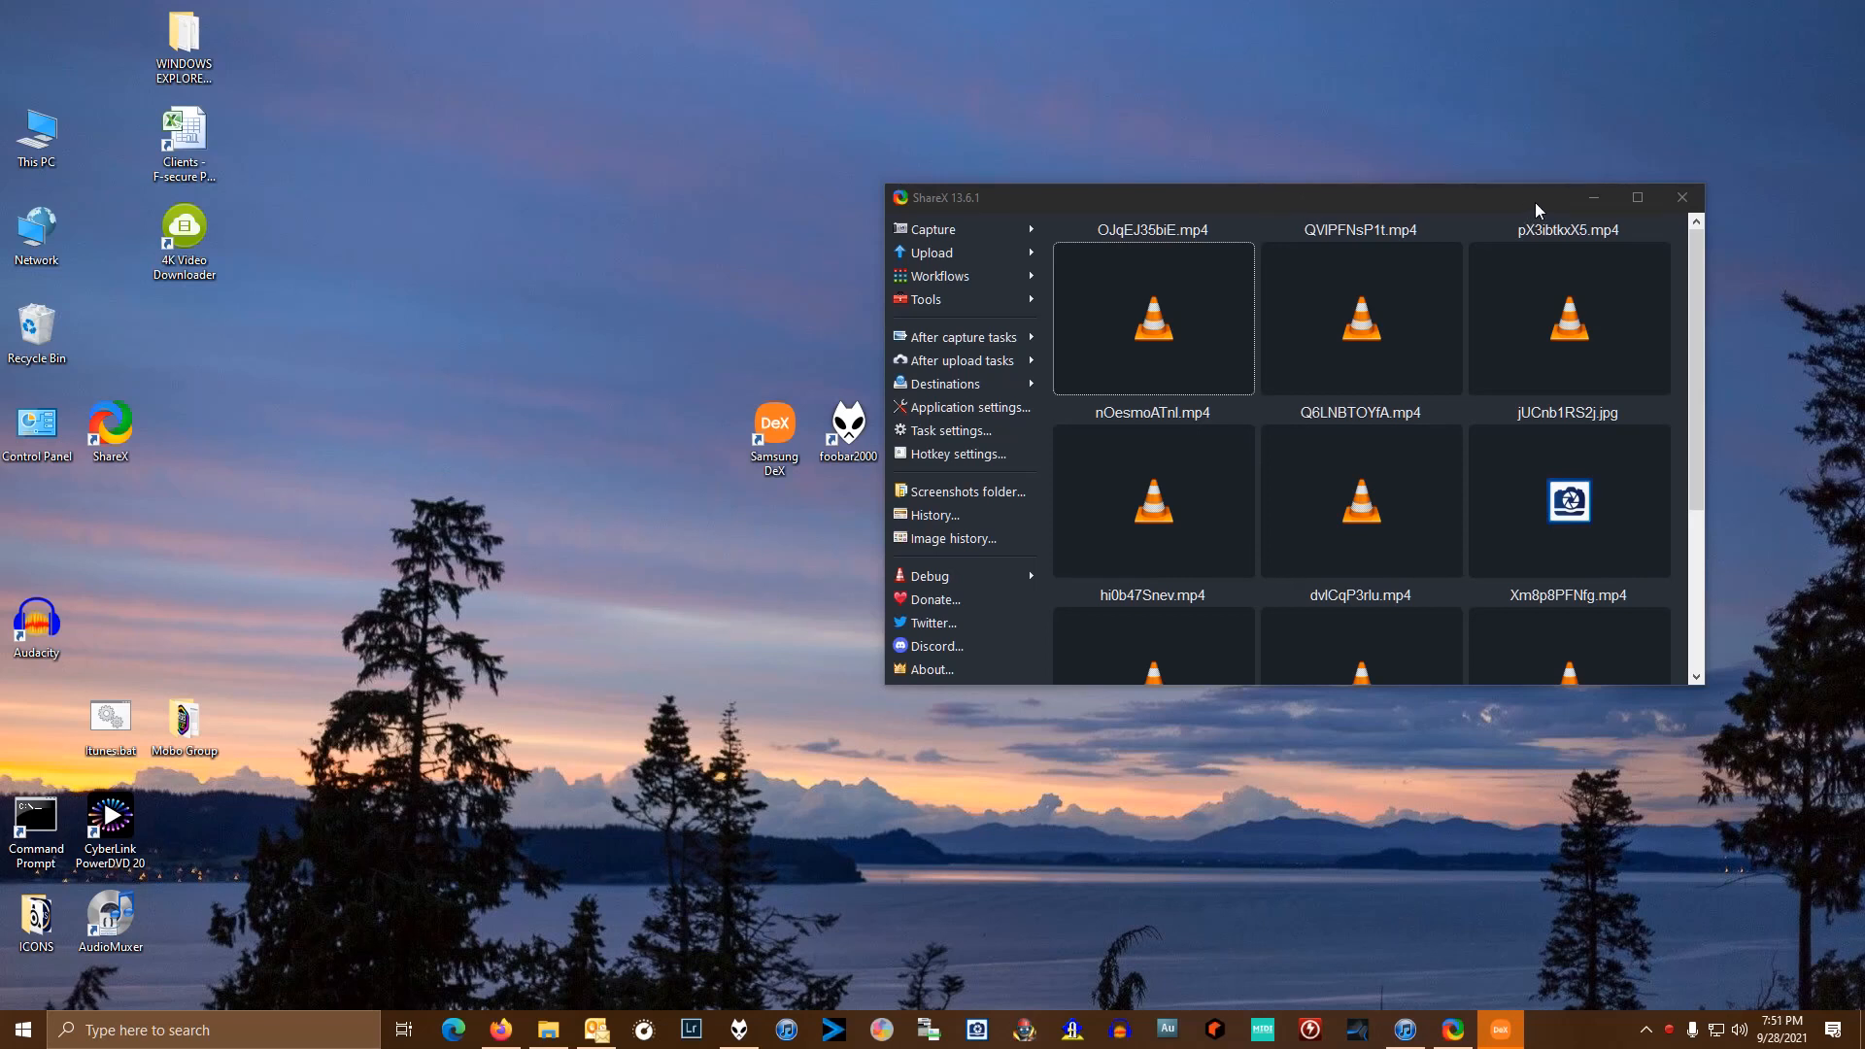
- Close ShareX and click through the Samsung DeX, foobar2000 and iTunes shortcuts, leaving the desktop clear
click(1681, 198)
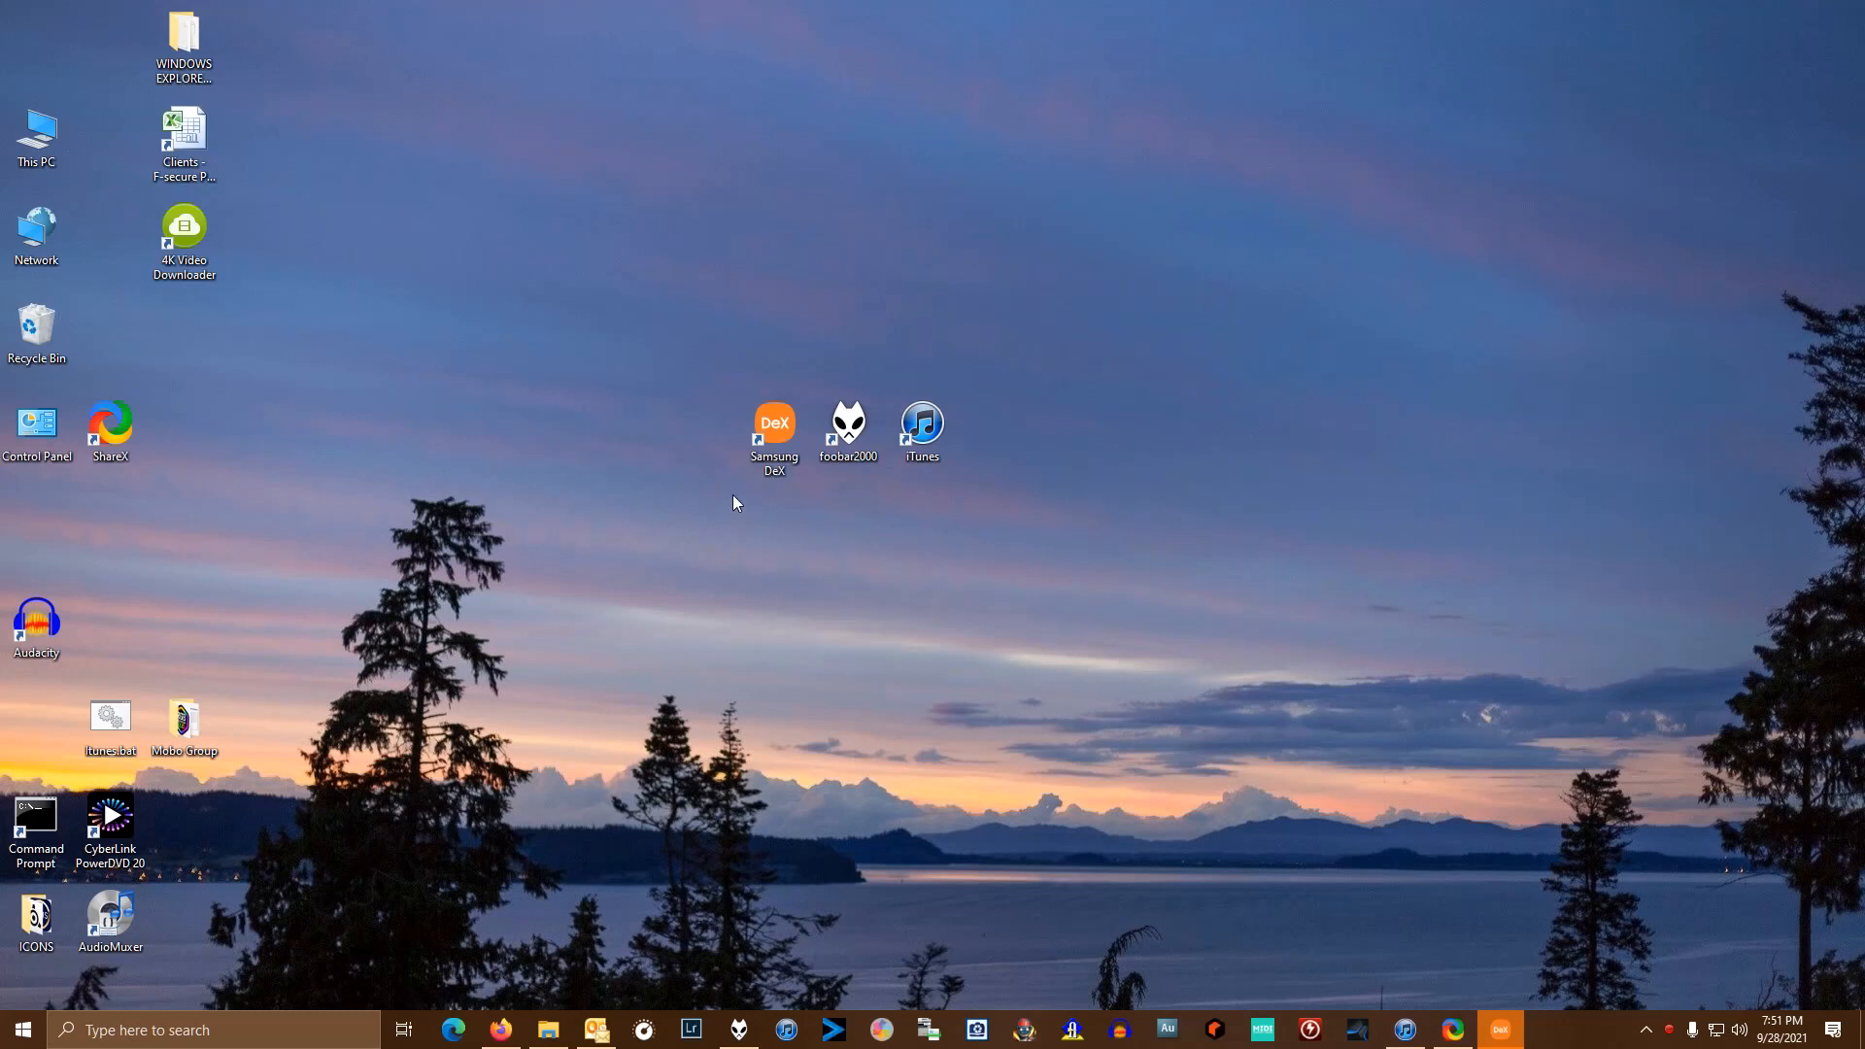
click(773, 425)
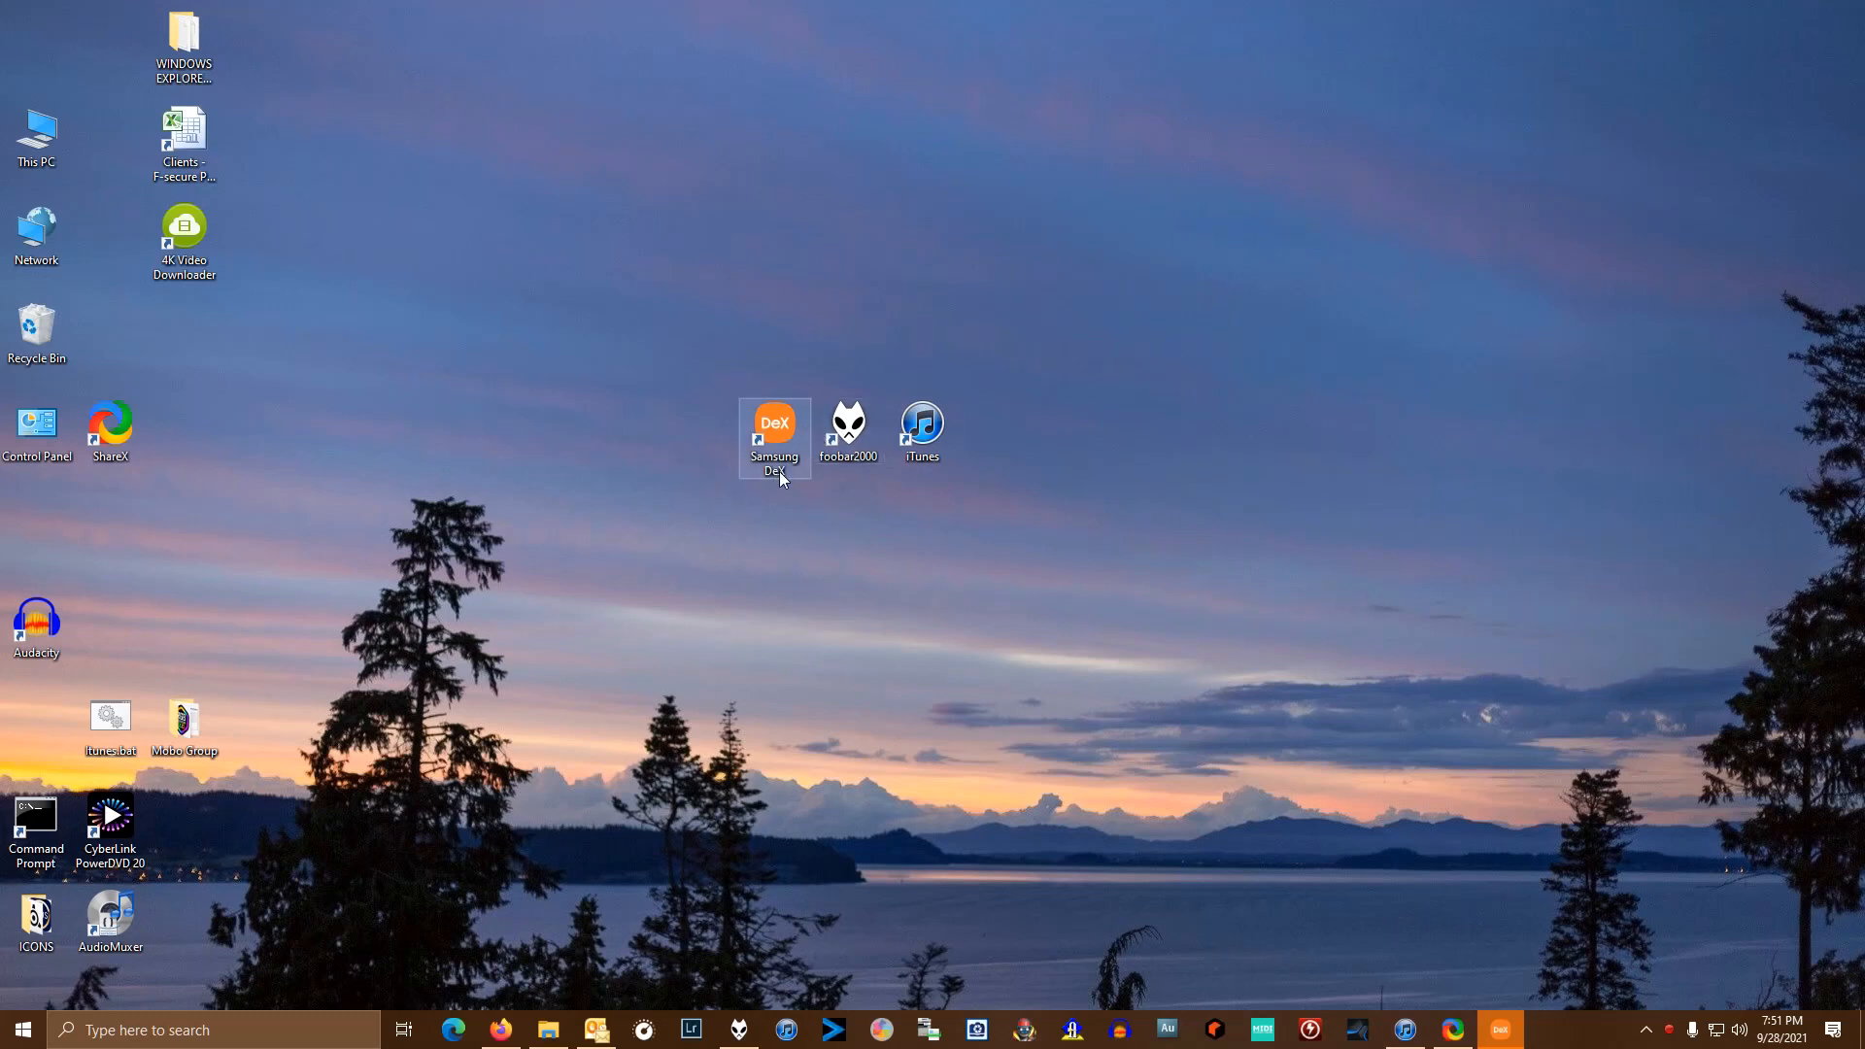
click(849, 431)
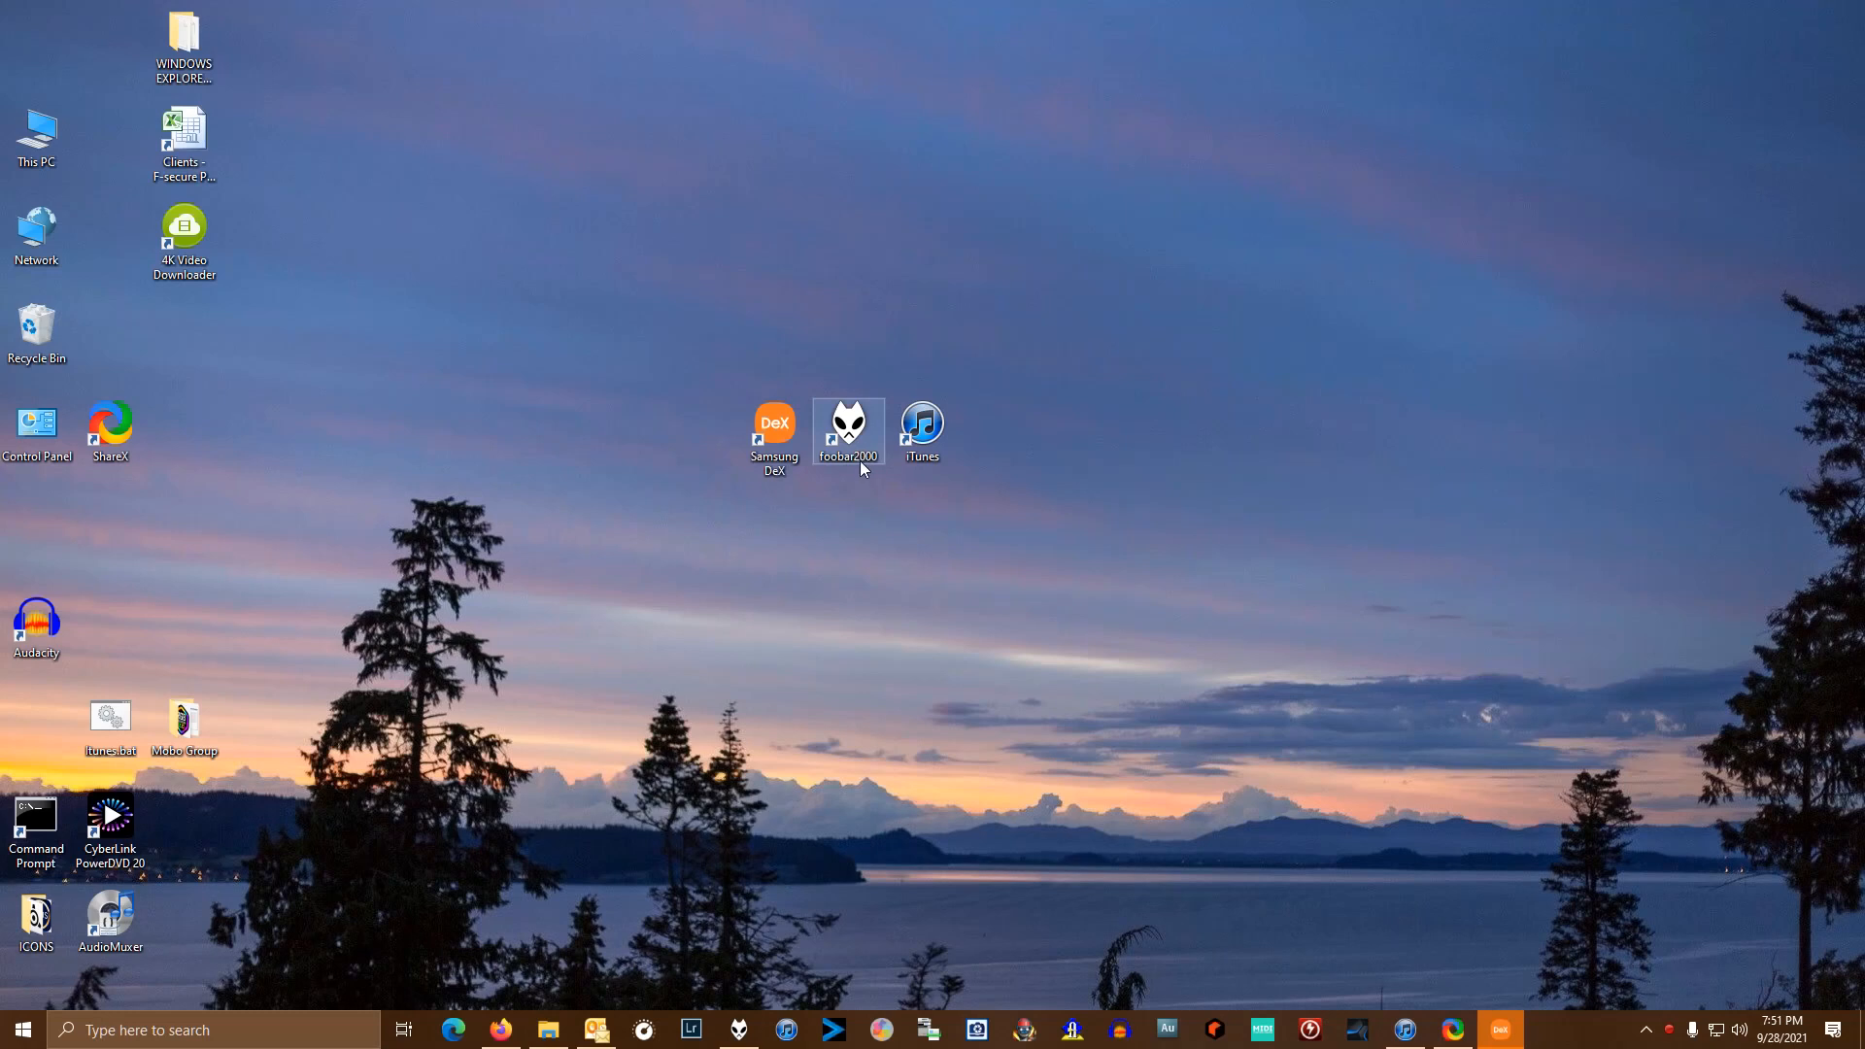
click(774, 431)
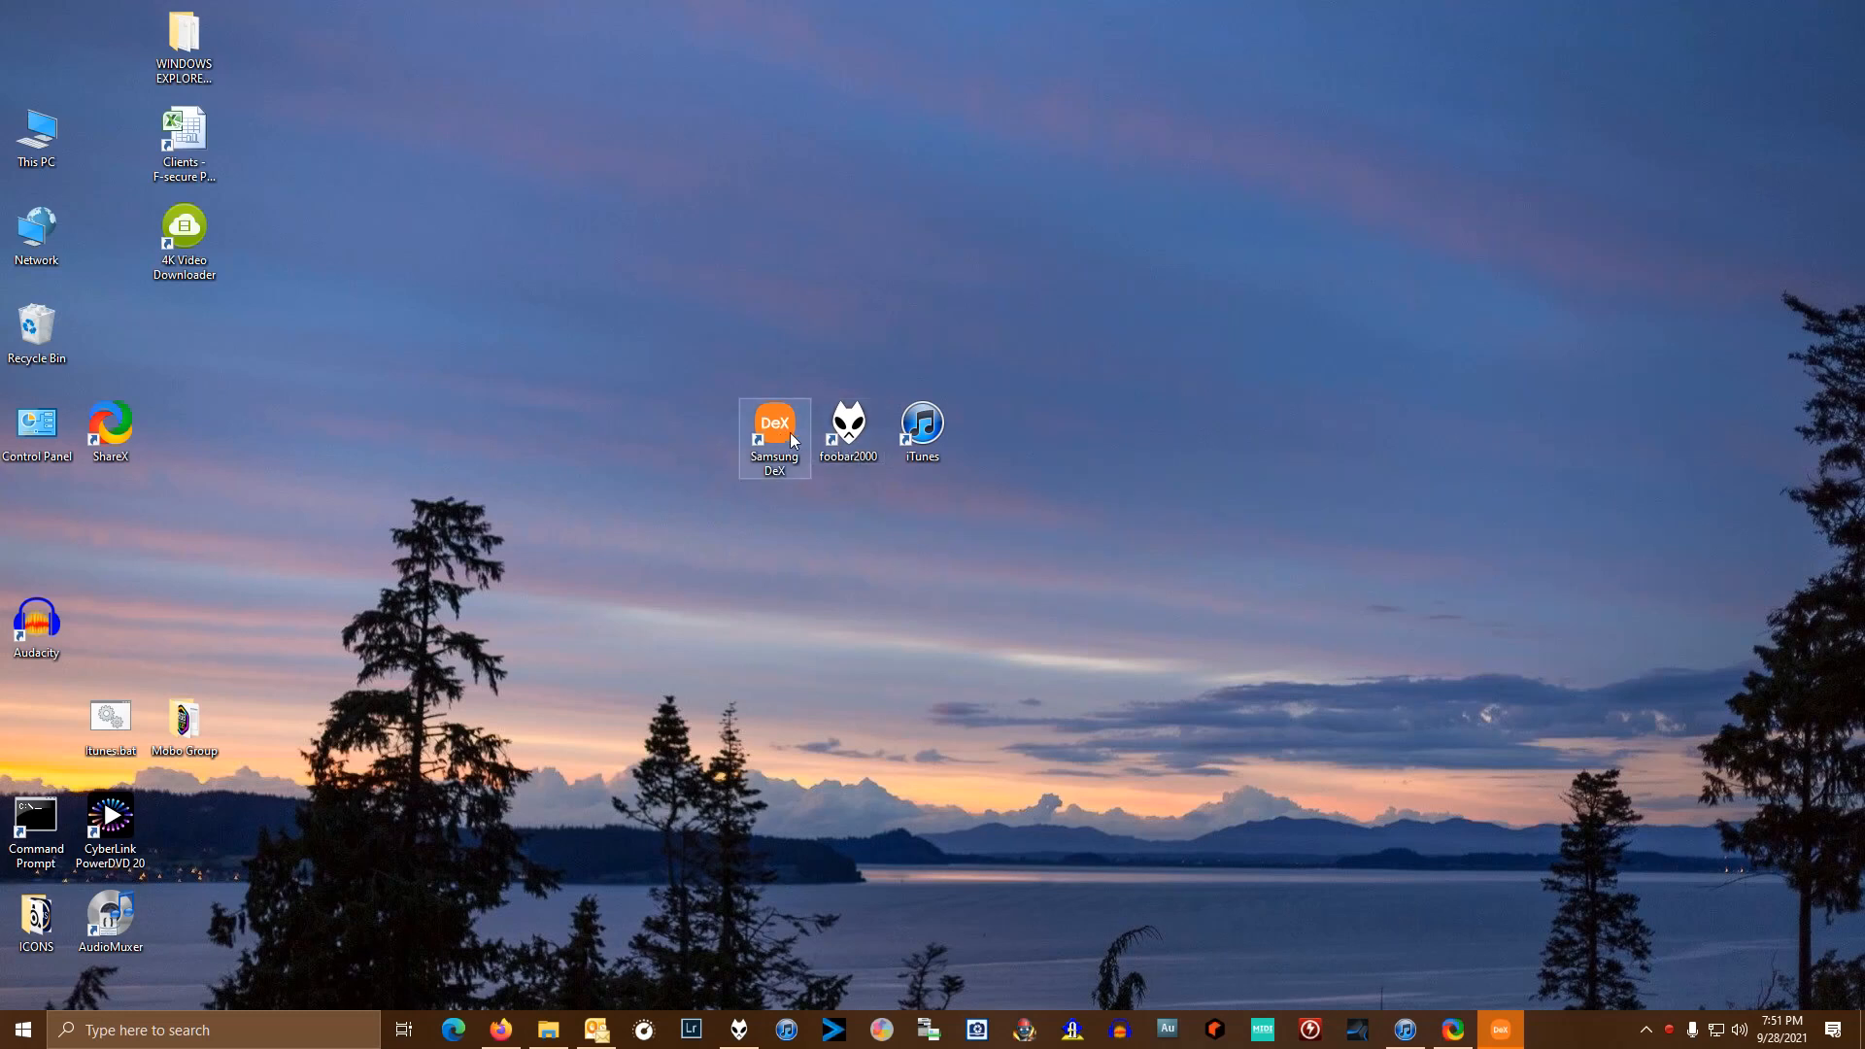
click(923, 428)
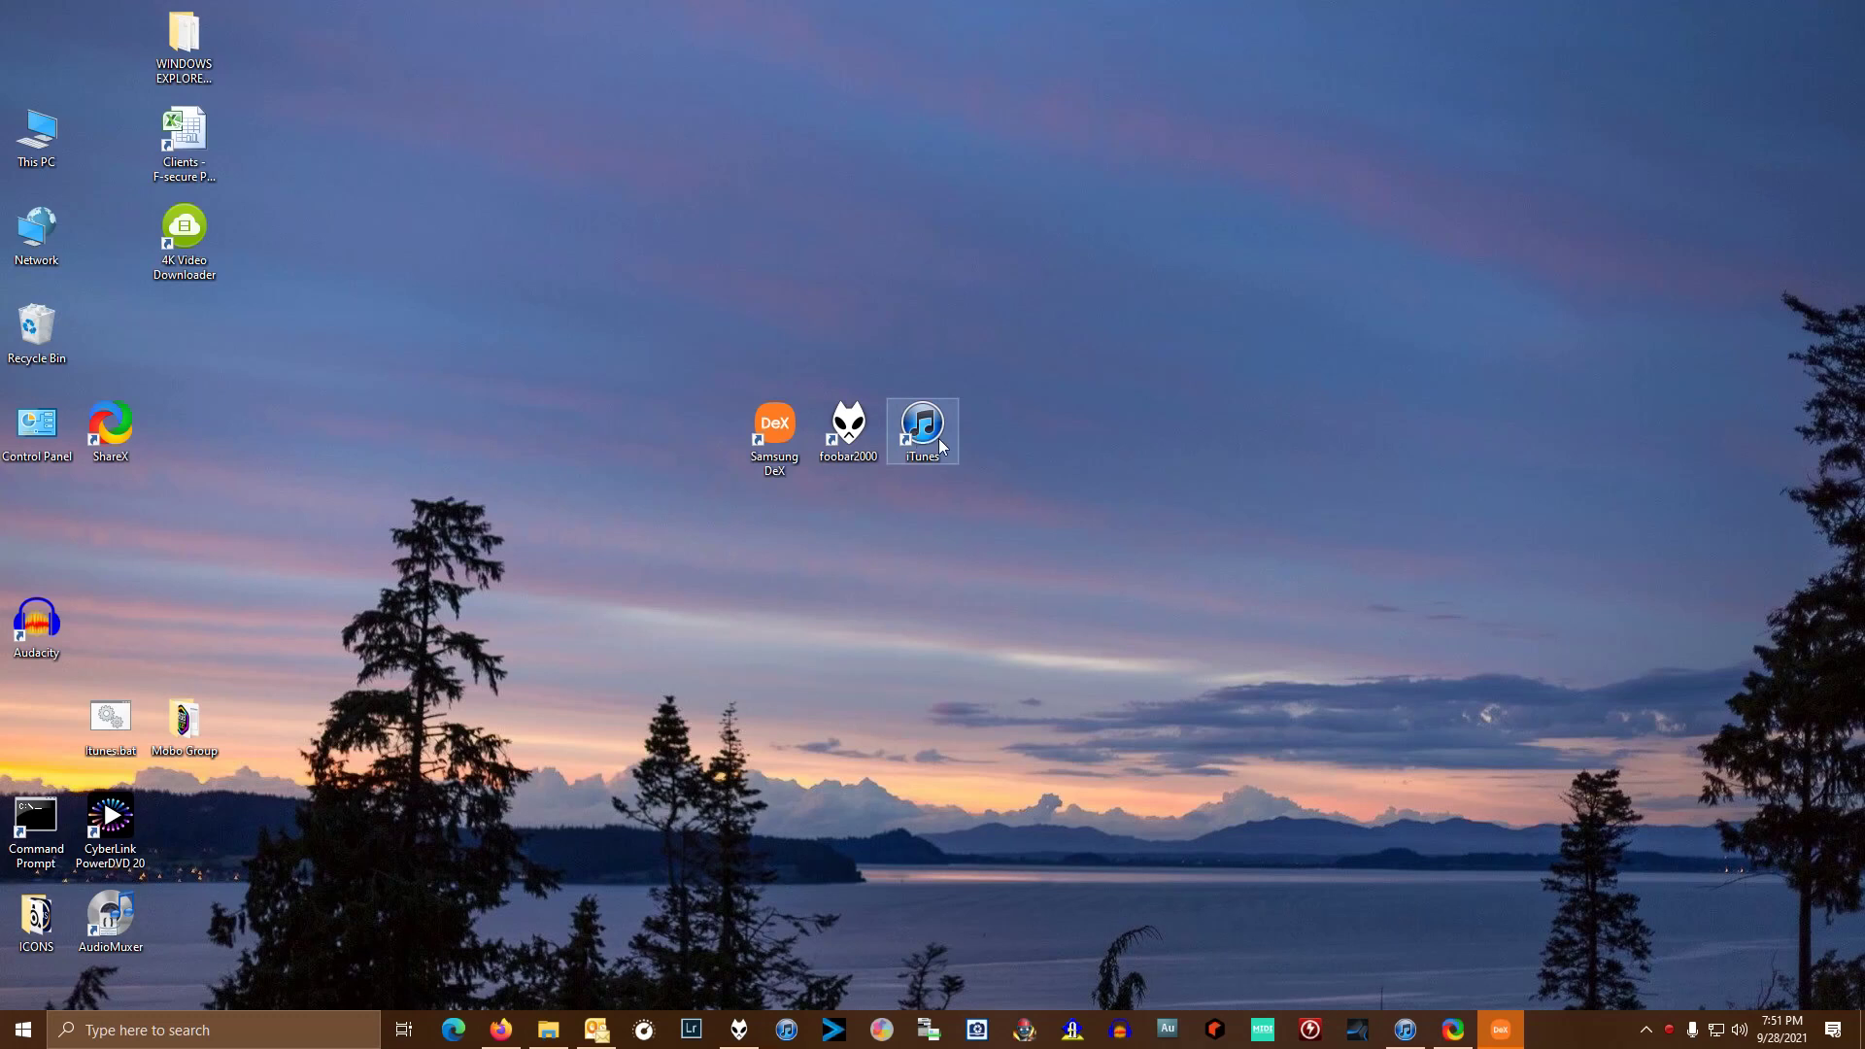
click(1476, 964)
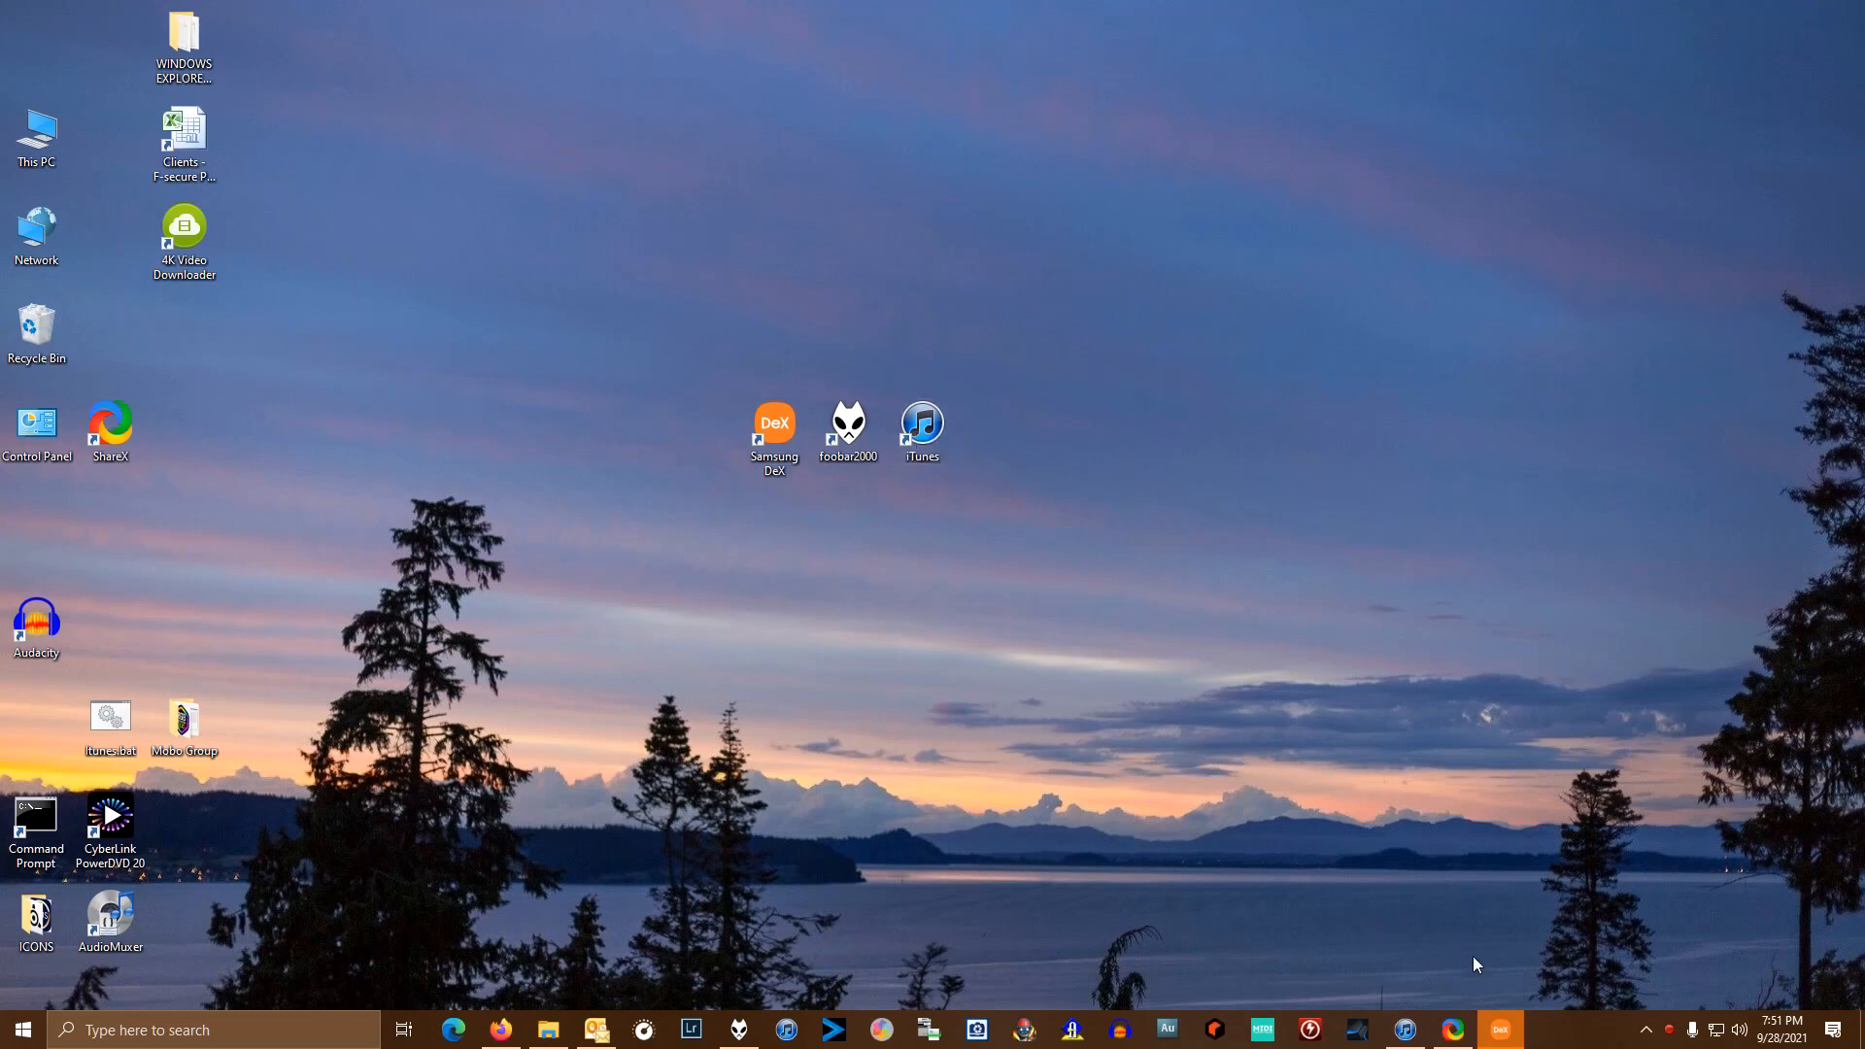
mouse_move(1407, 1030)
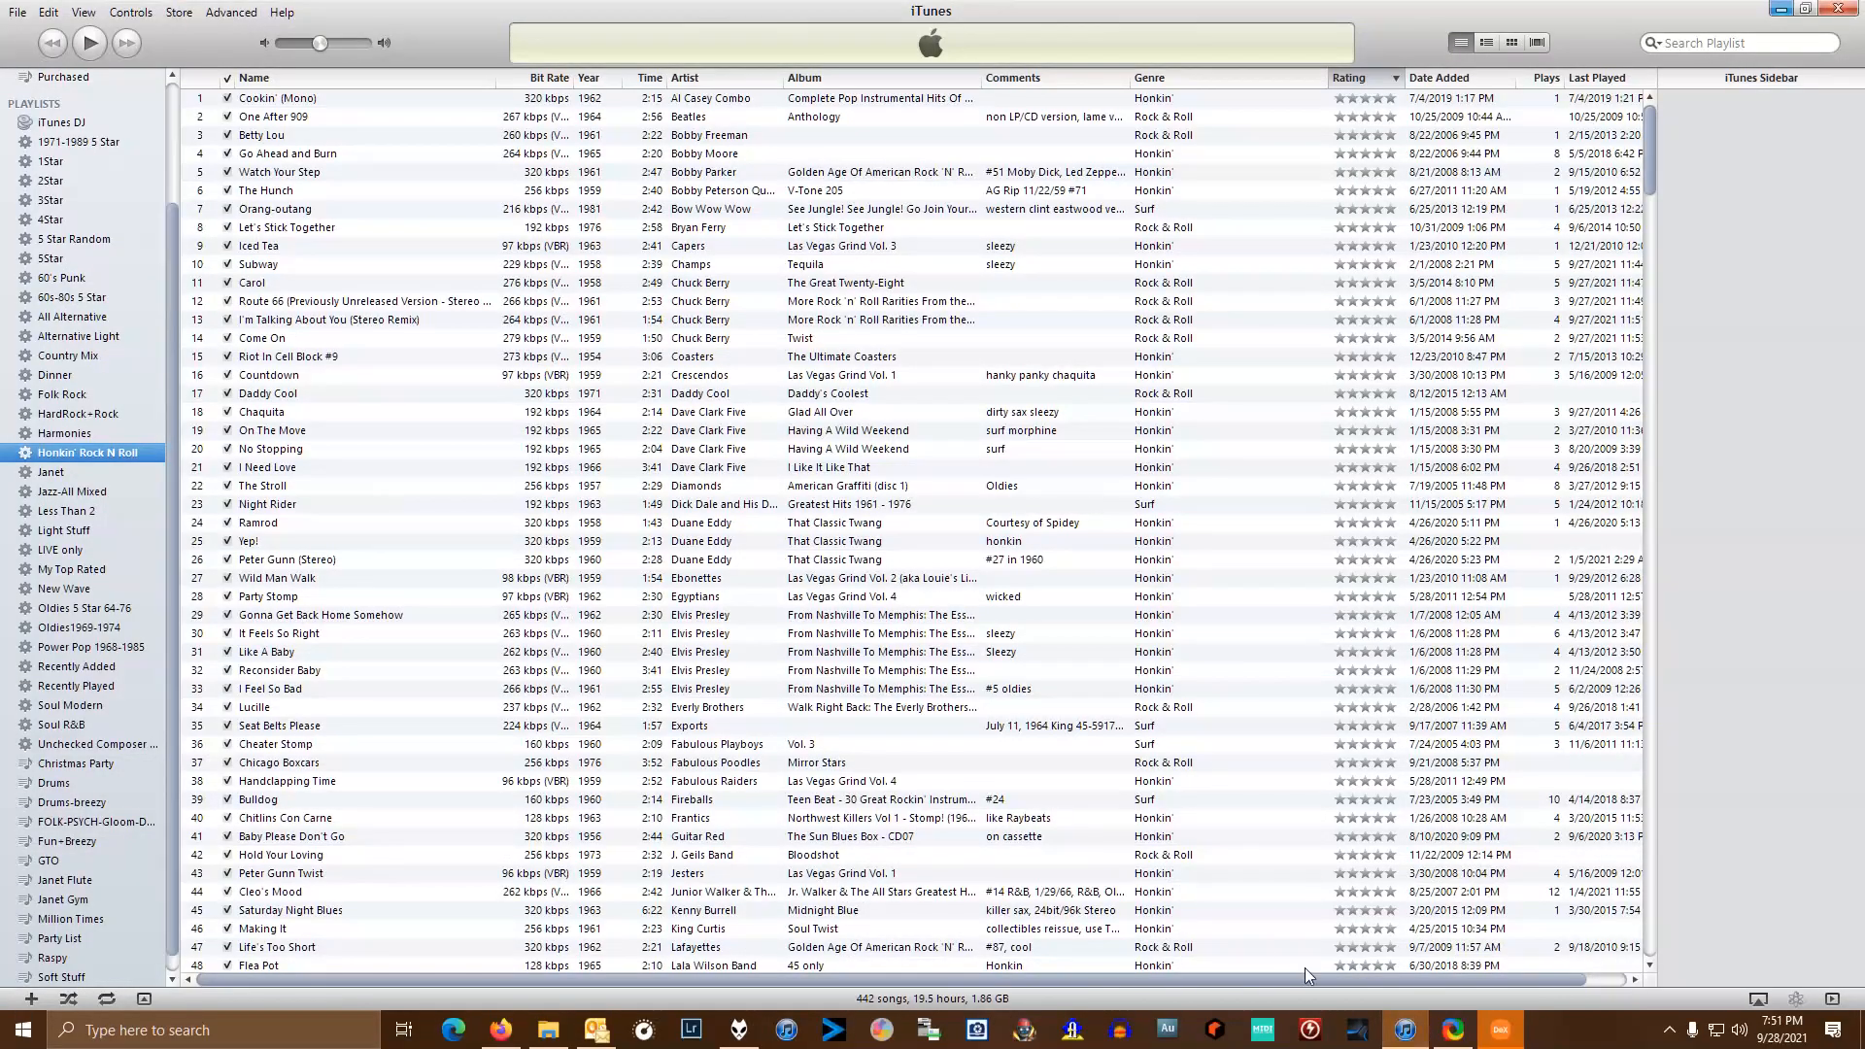
mouse_move(215, 547)
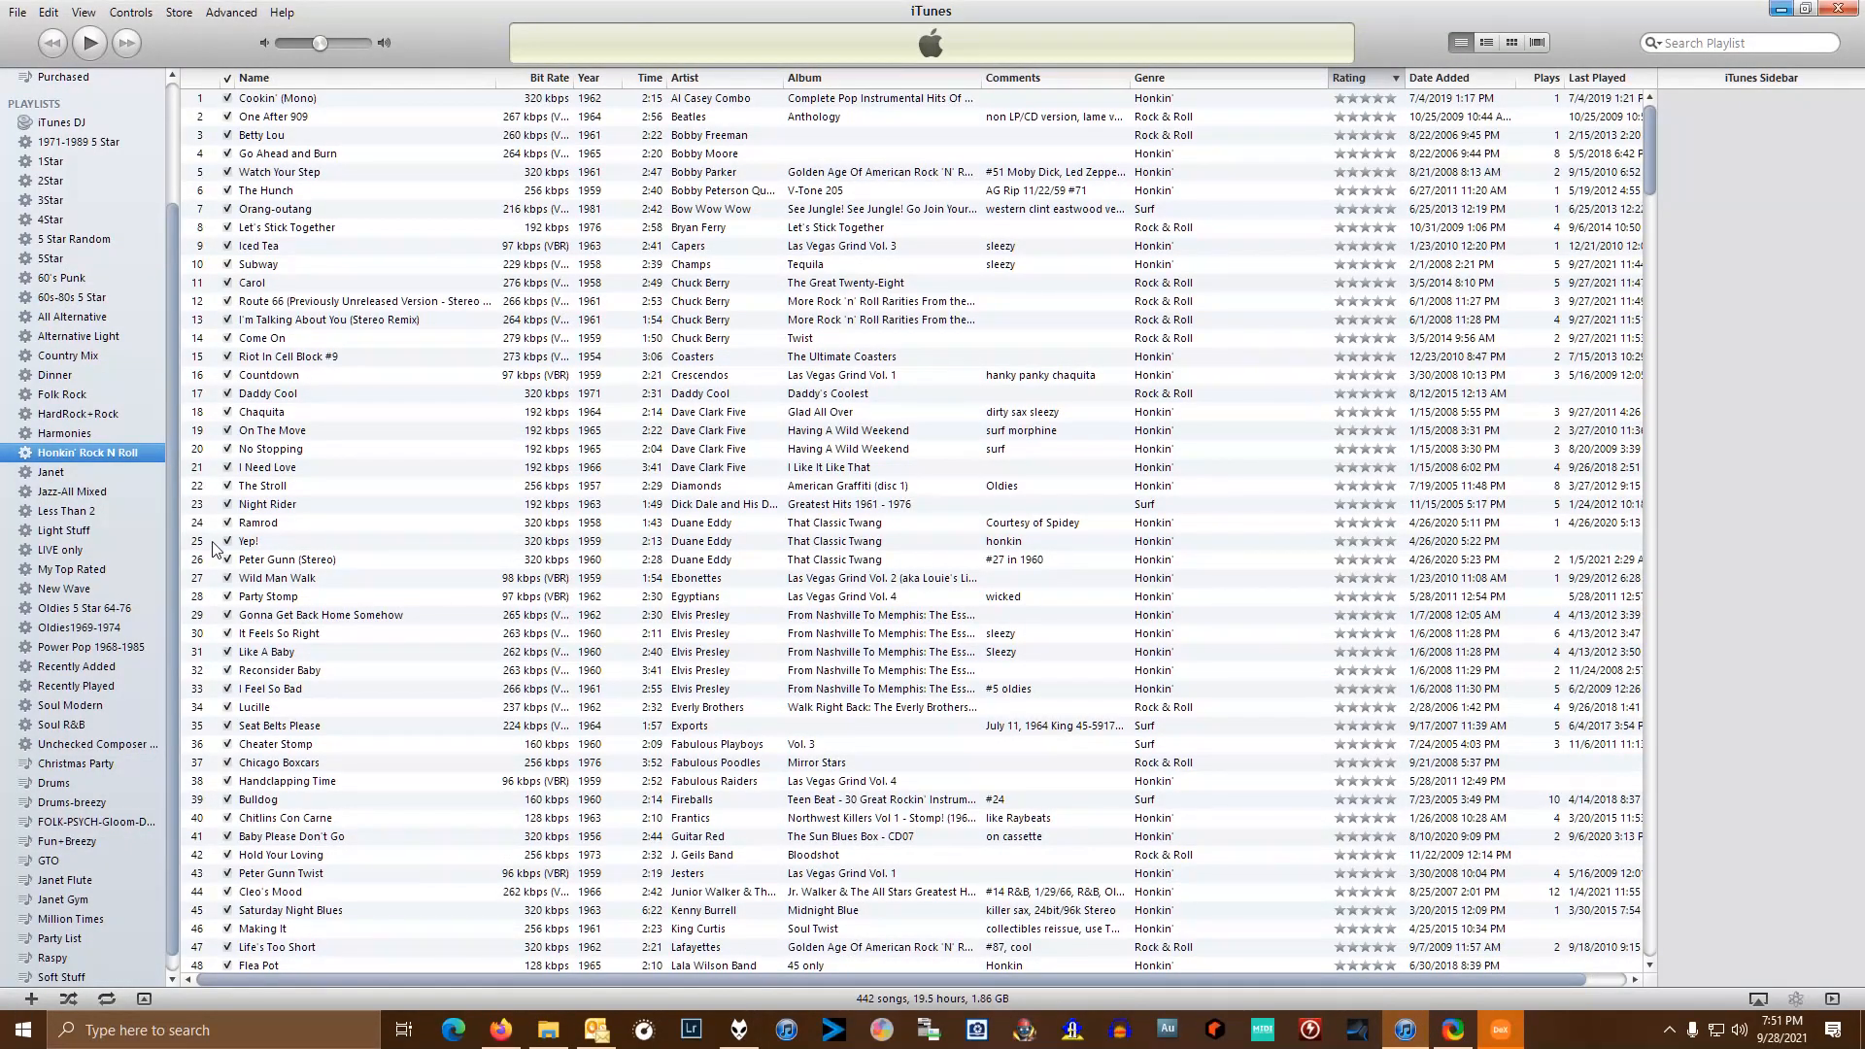
mouse_move(81, 355)
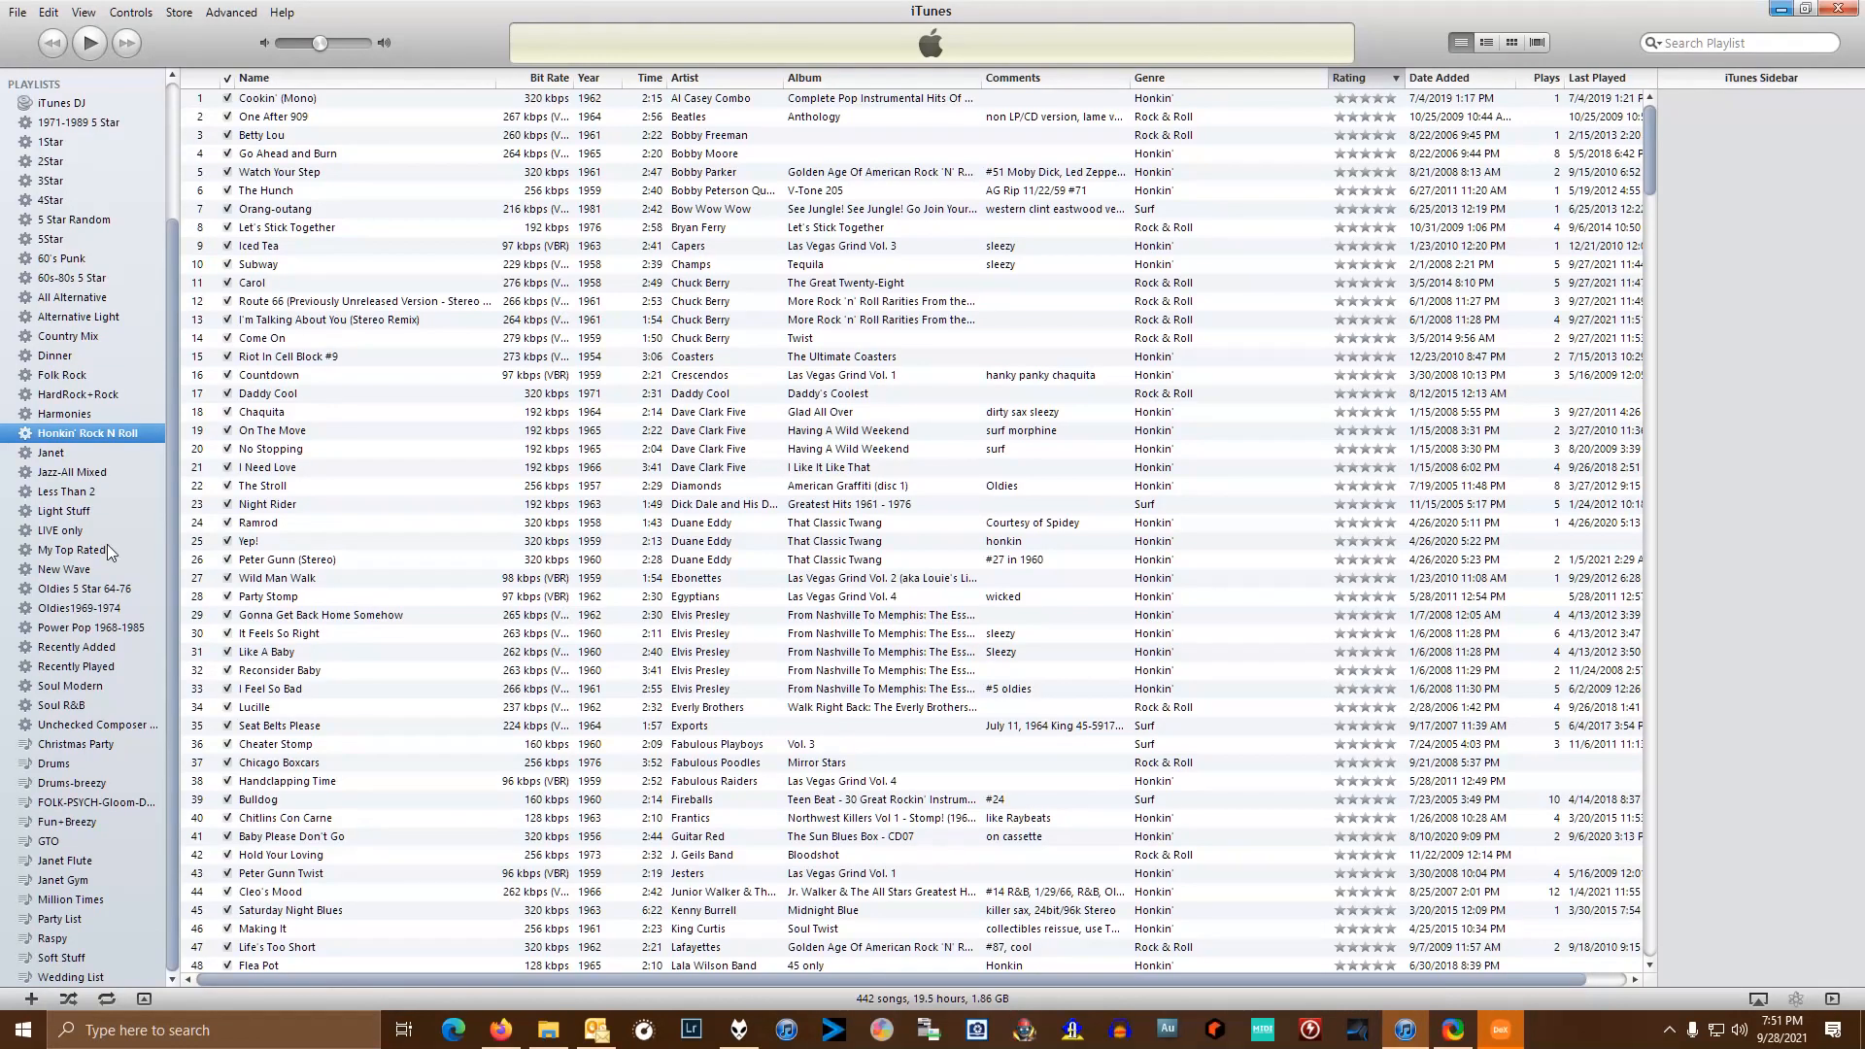
mouse_move(70, 375)
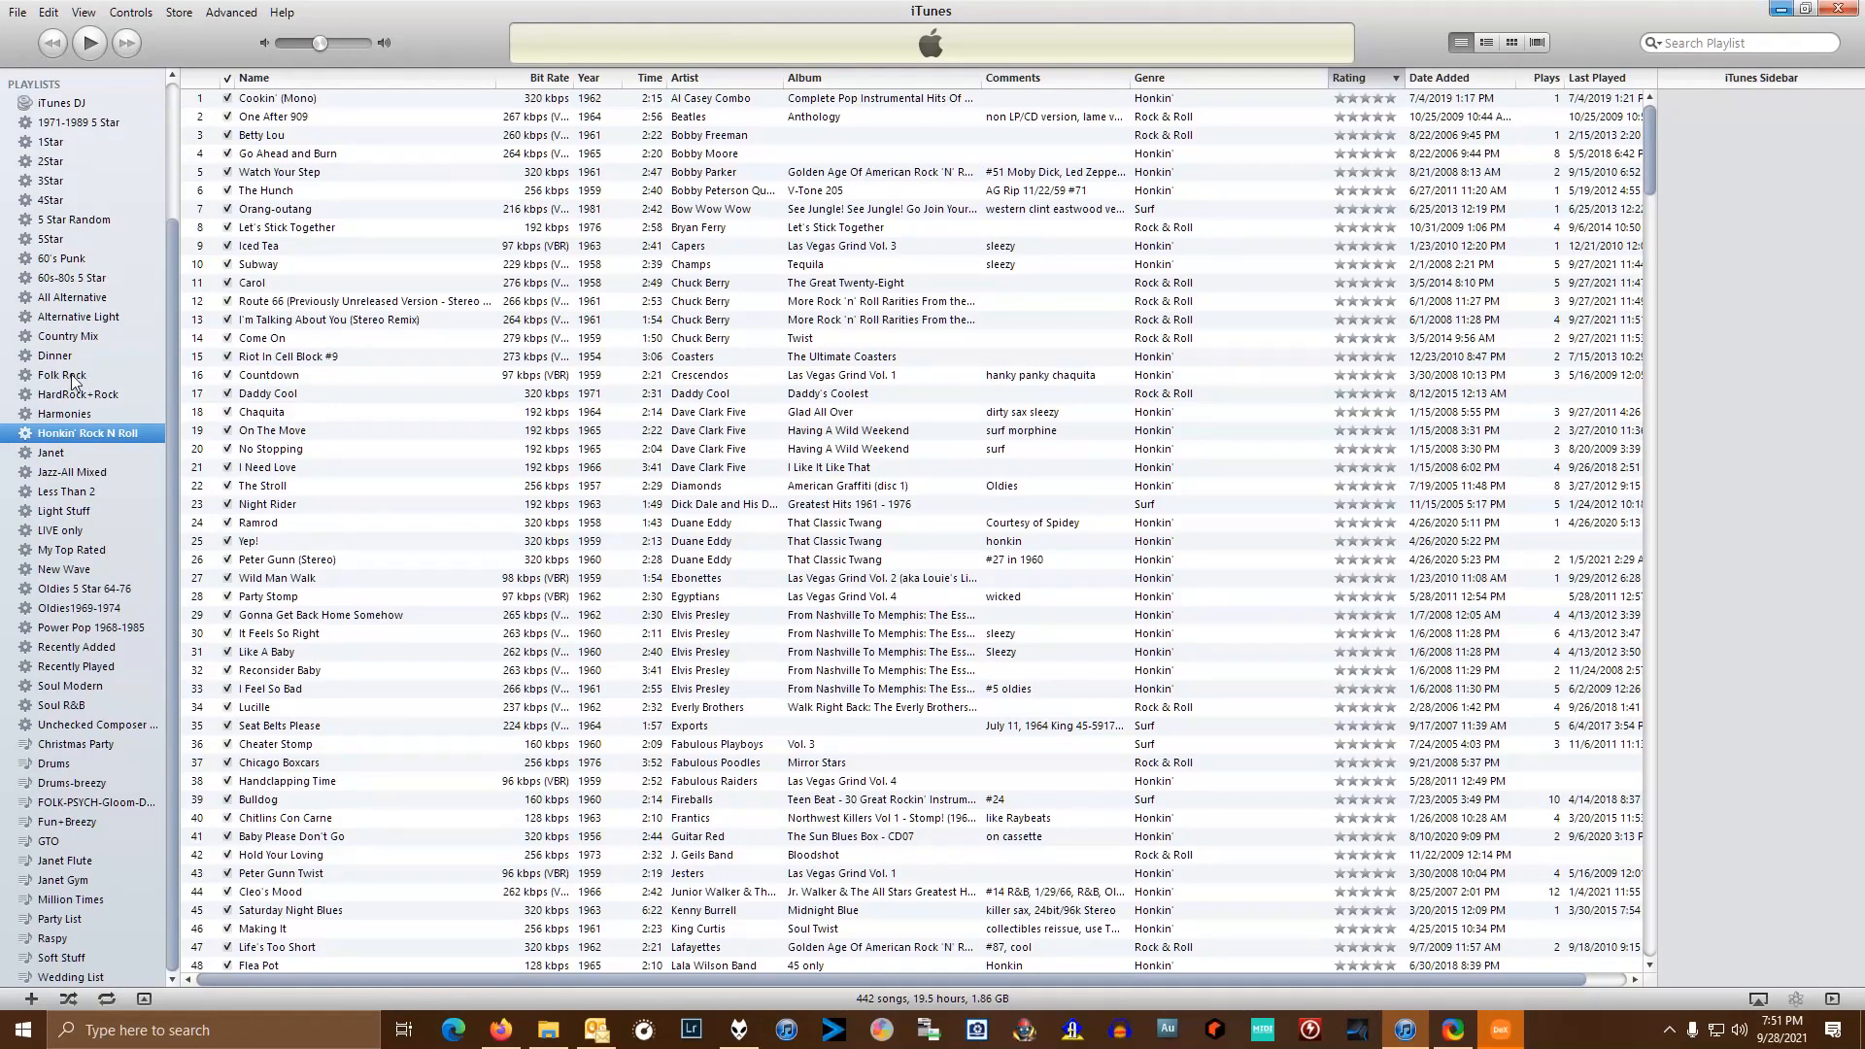
mouse_move(70, 867)
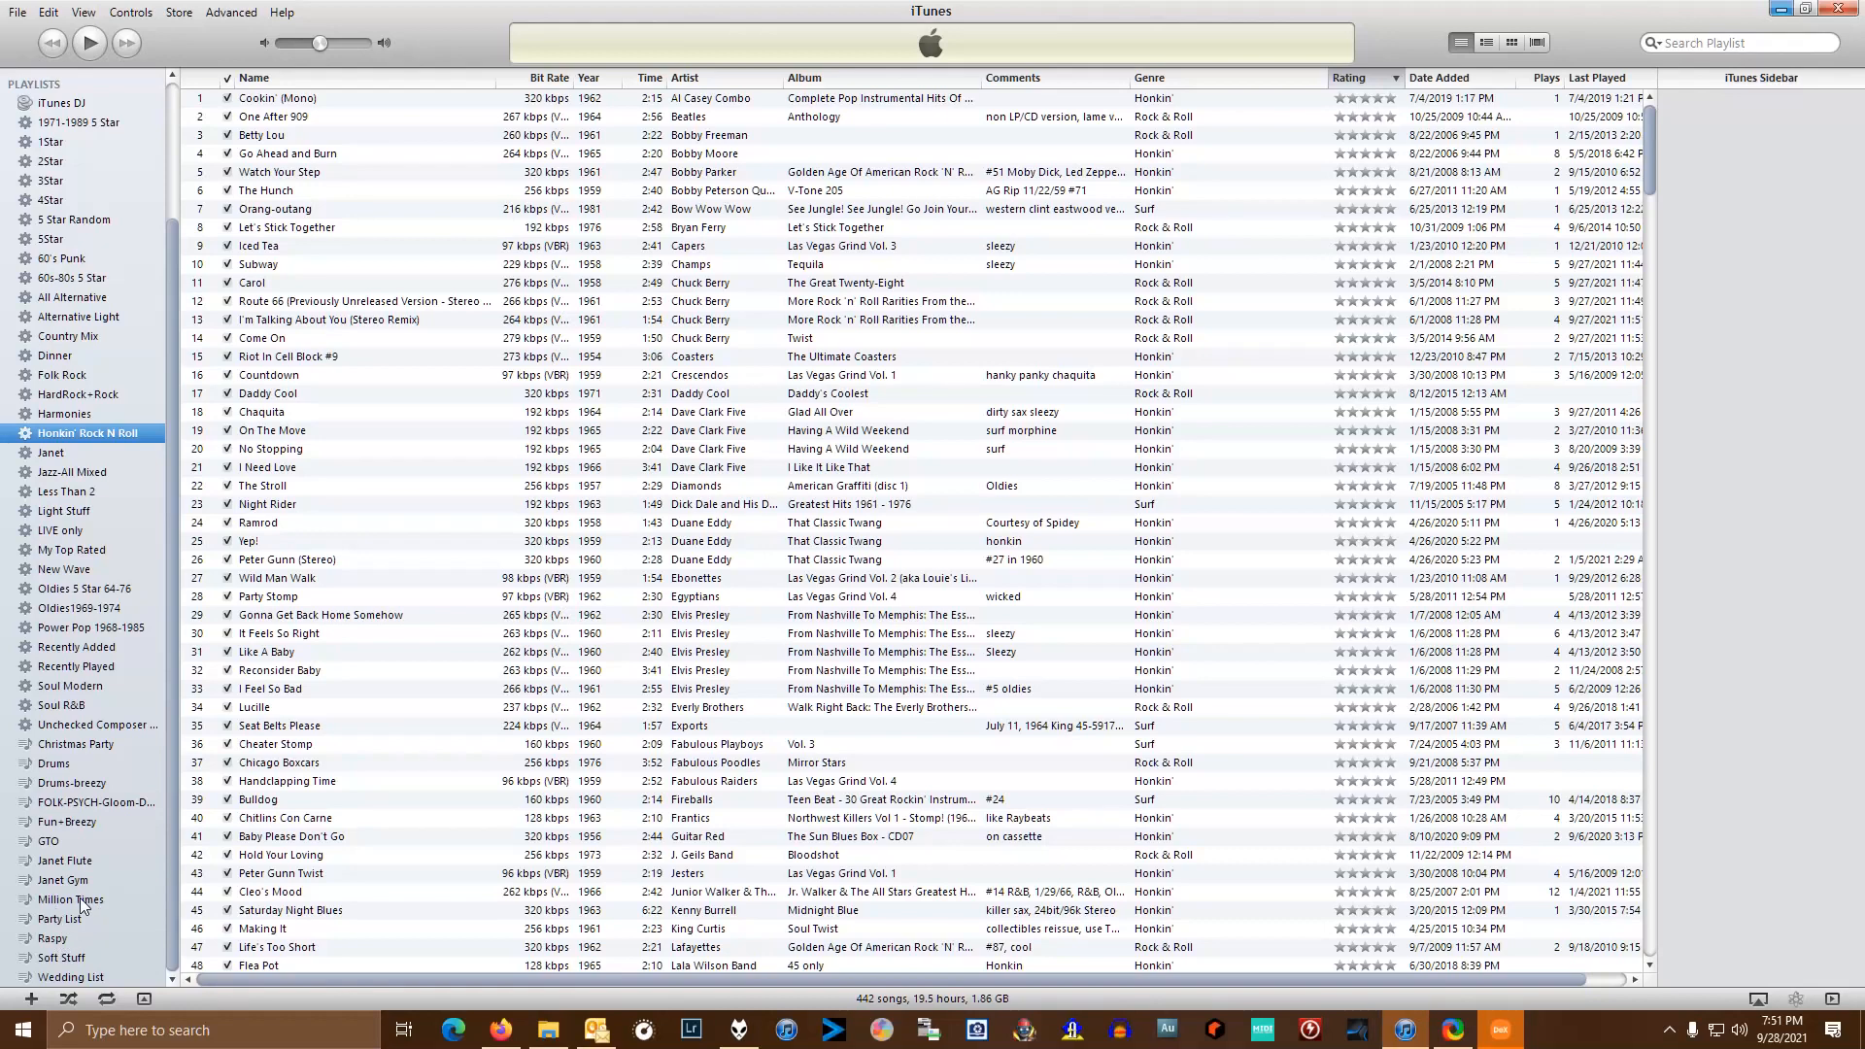
mouse_move(75, 773)
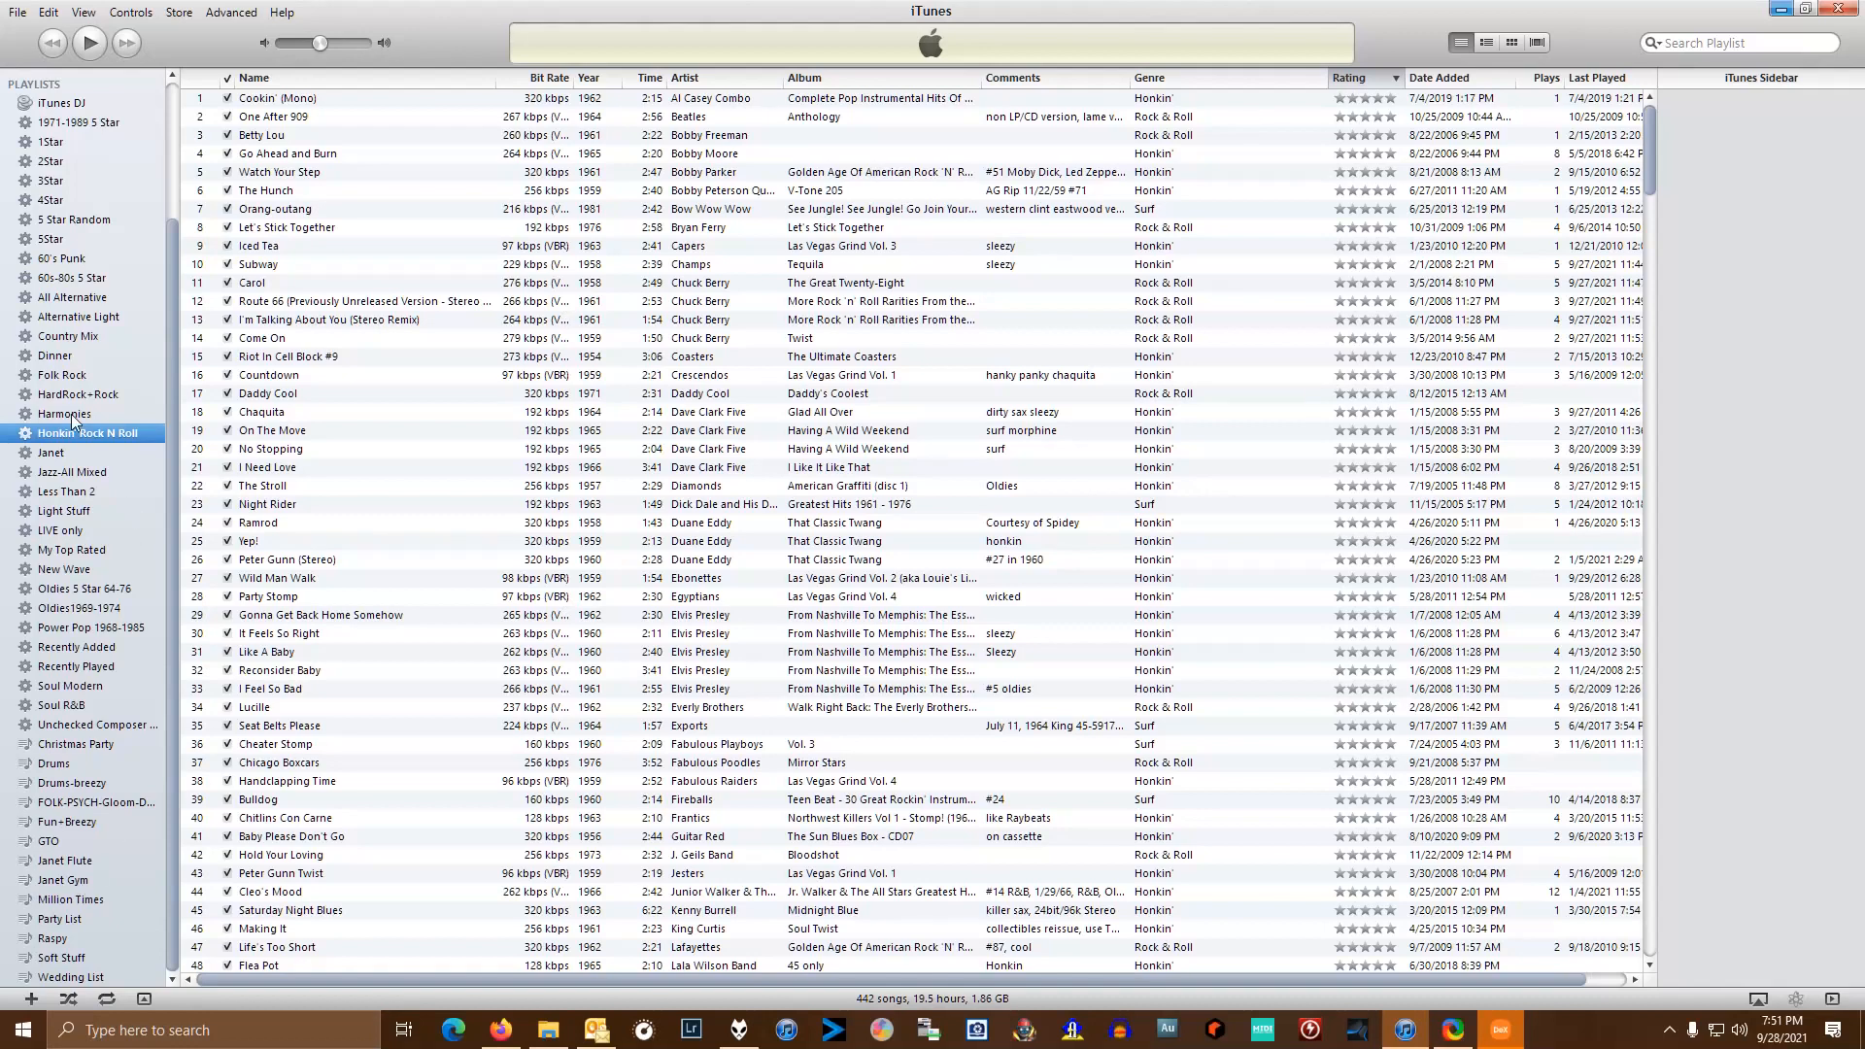
- Select the Harmonies playlist in the iTunes sidebar to show its 150 songs
click(66, 414)
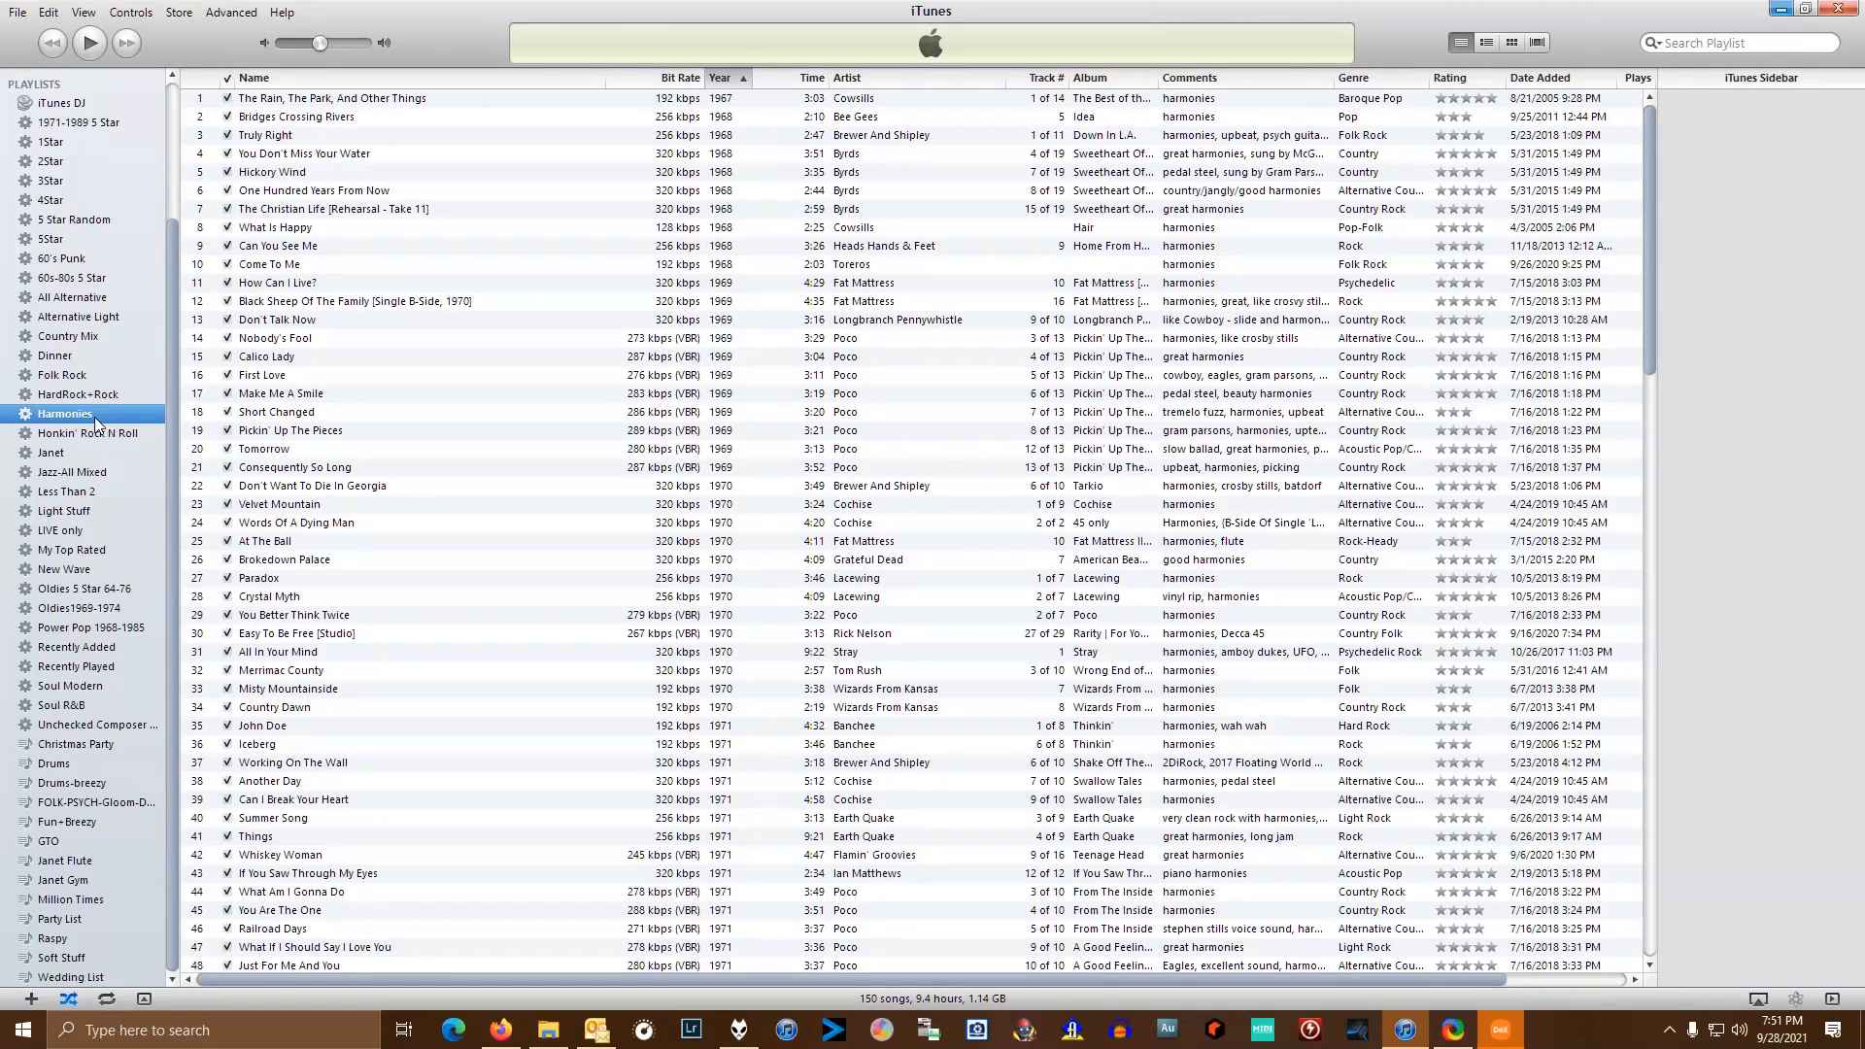
- Bring up the iTunes File menu over the Harmonies playlist
click(14, 16)
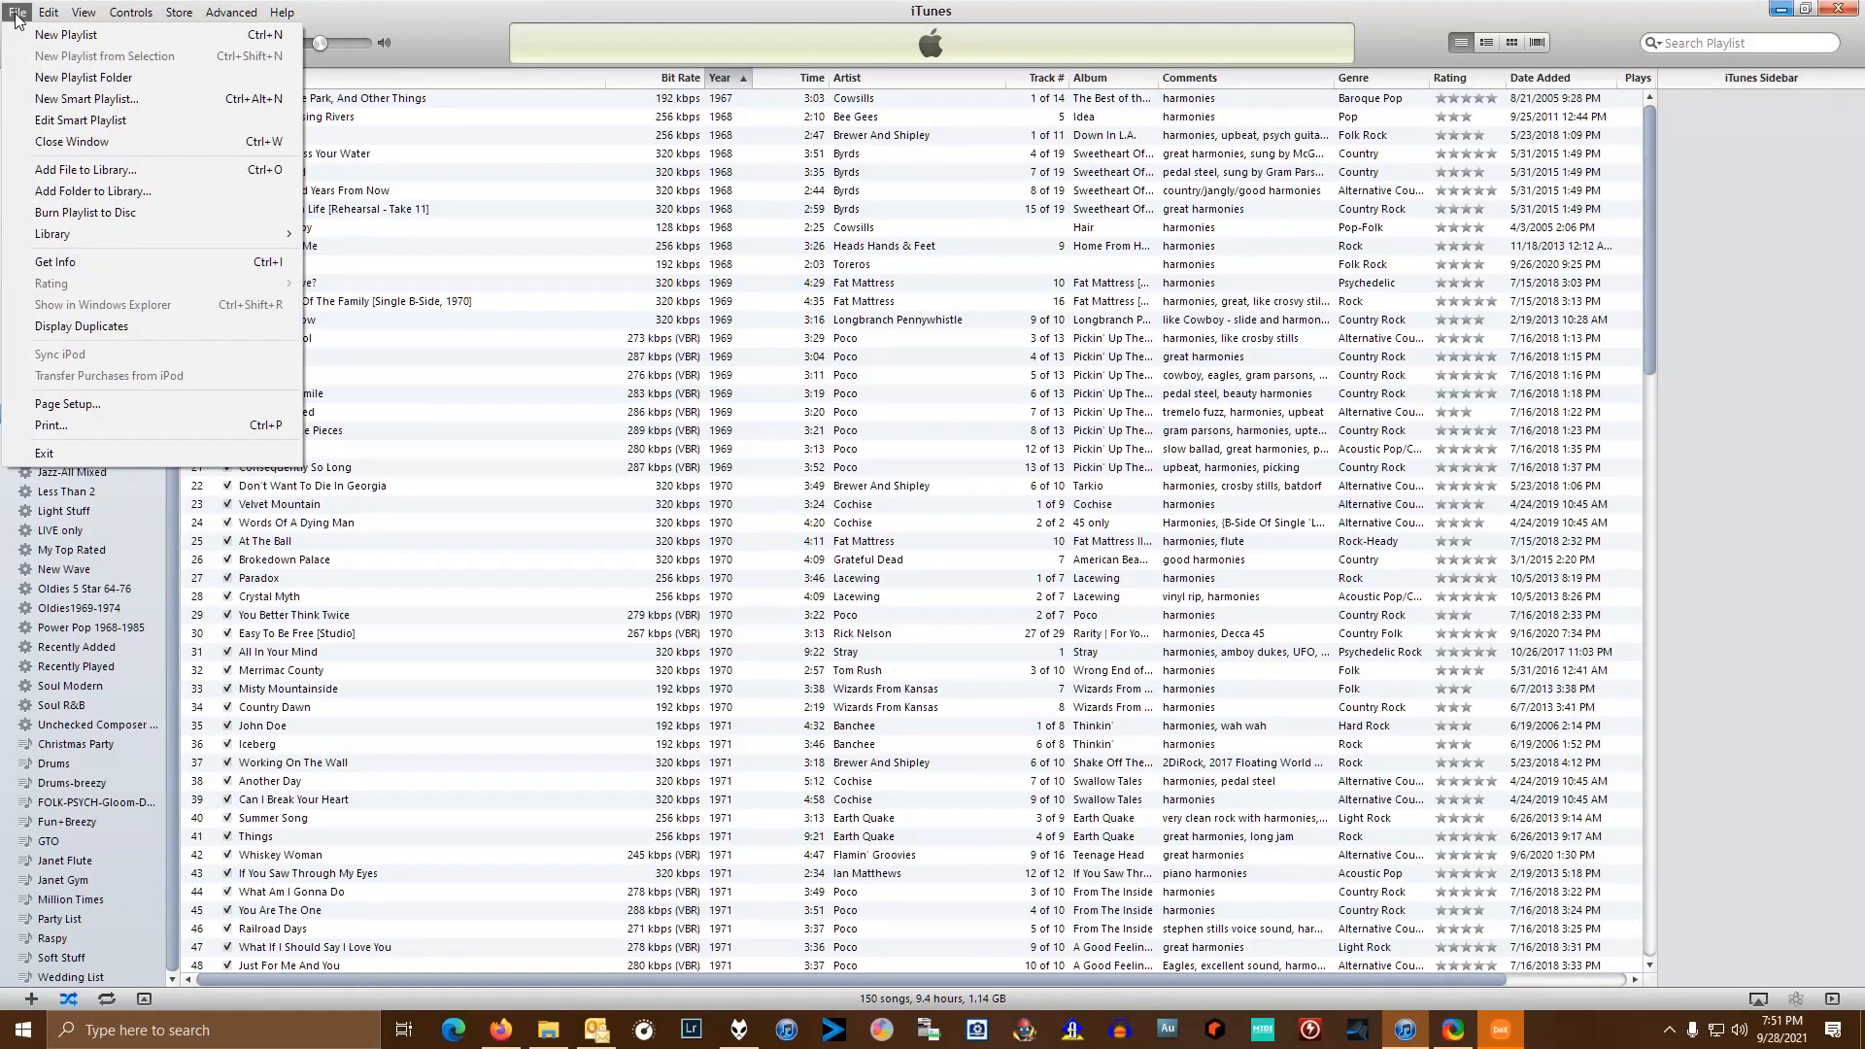
mouse_move(21, 31)
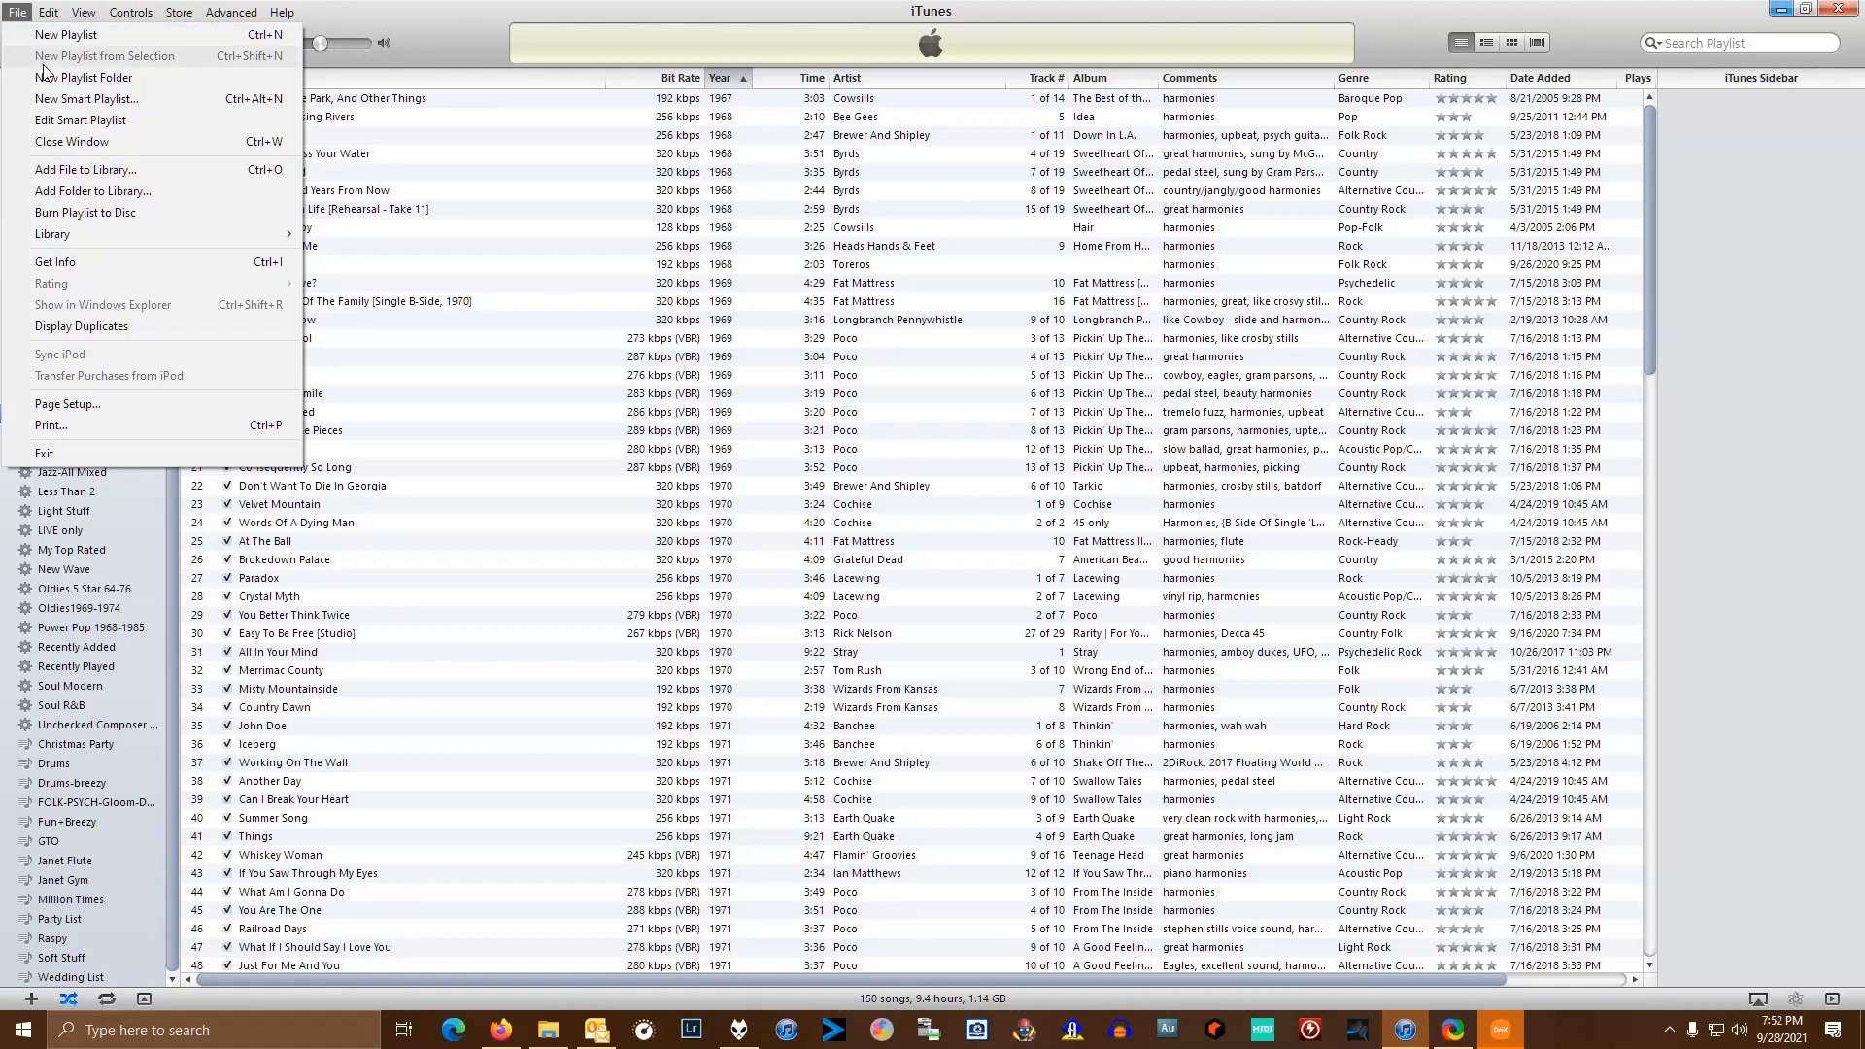
mouse_move(107, 262)
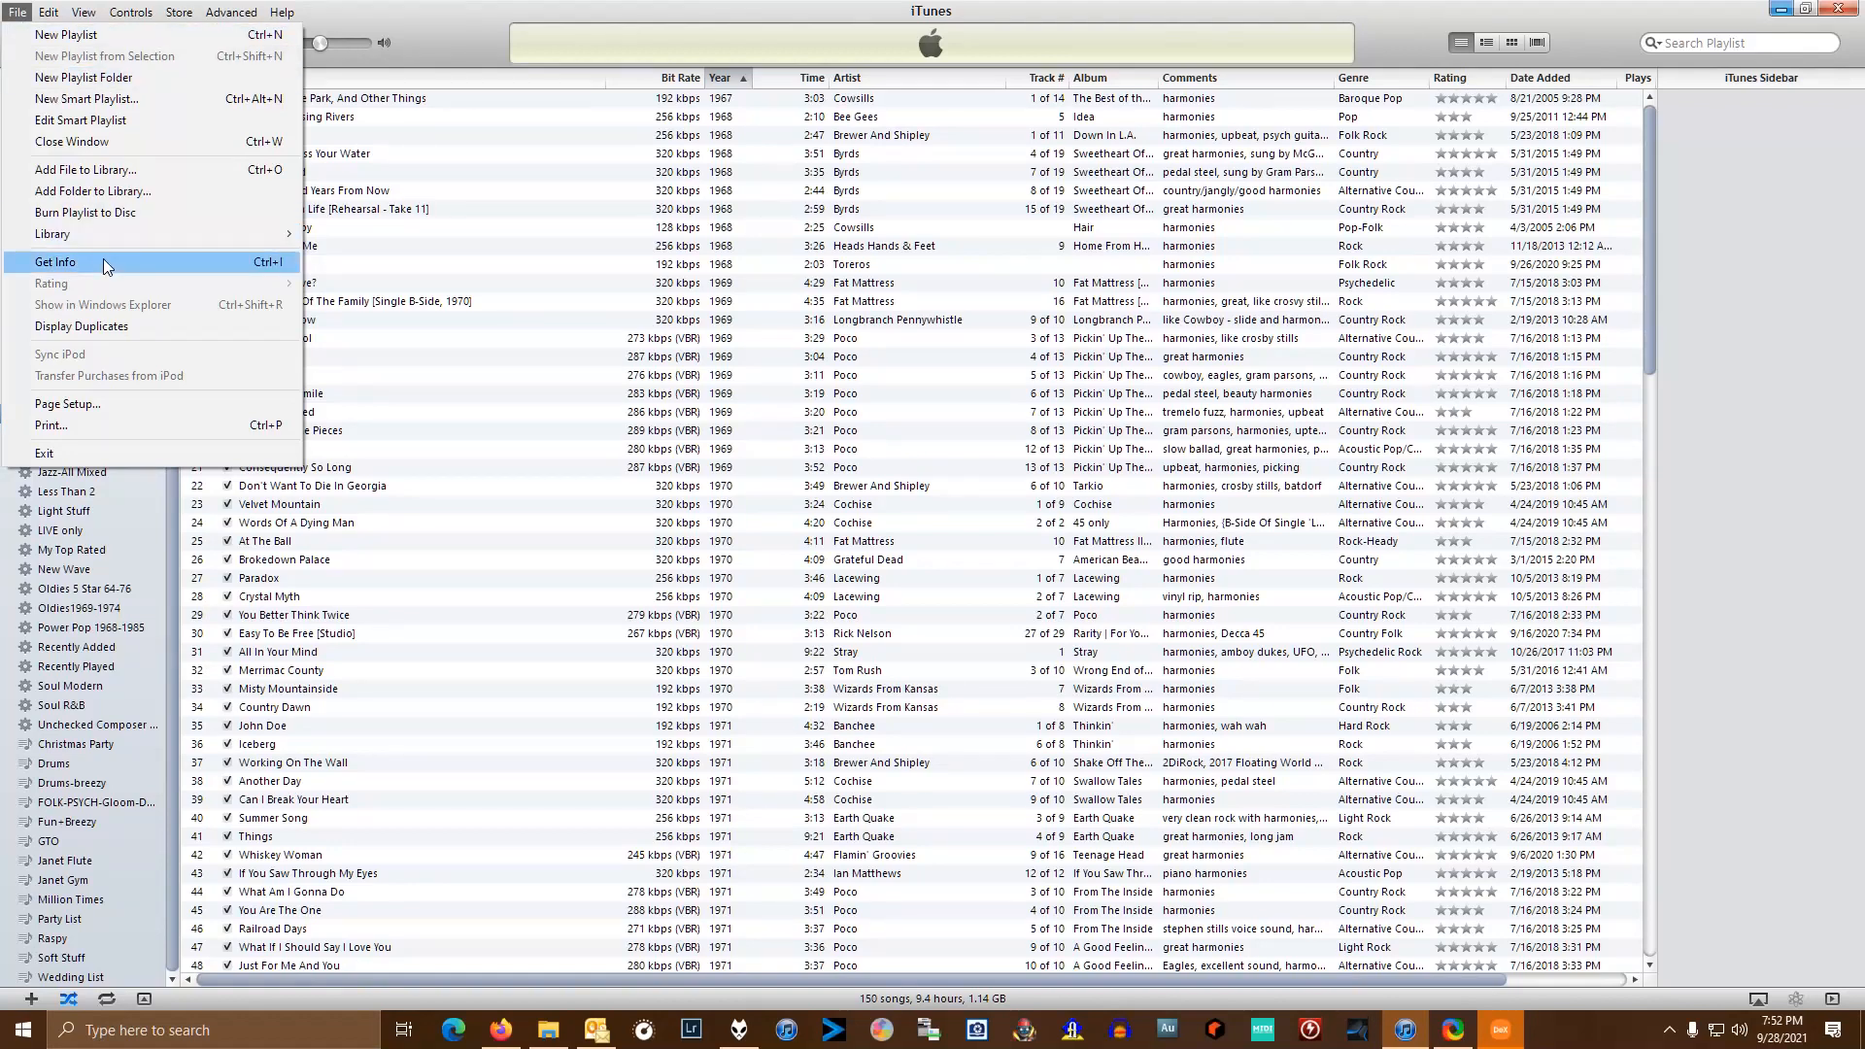
mouse_move(138, 262)
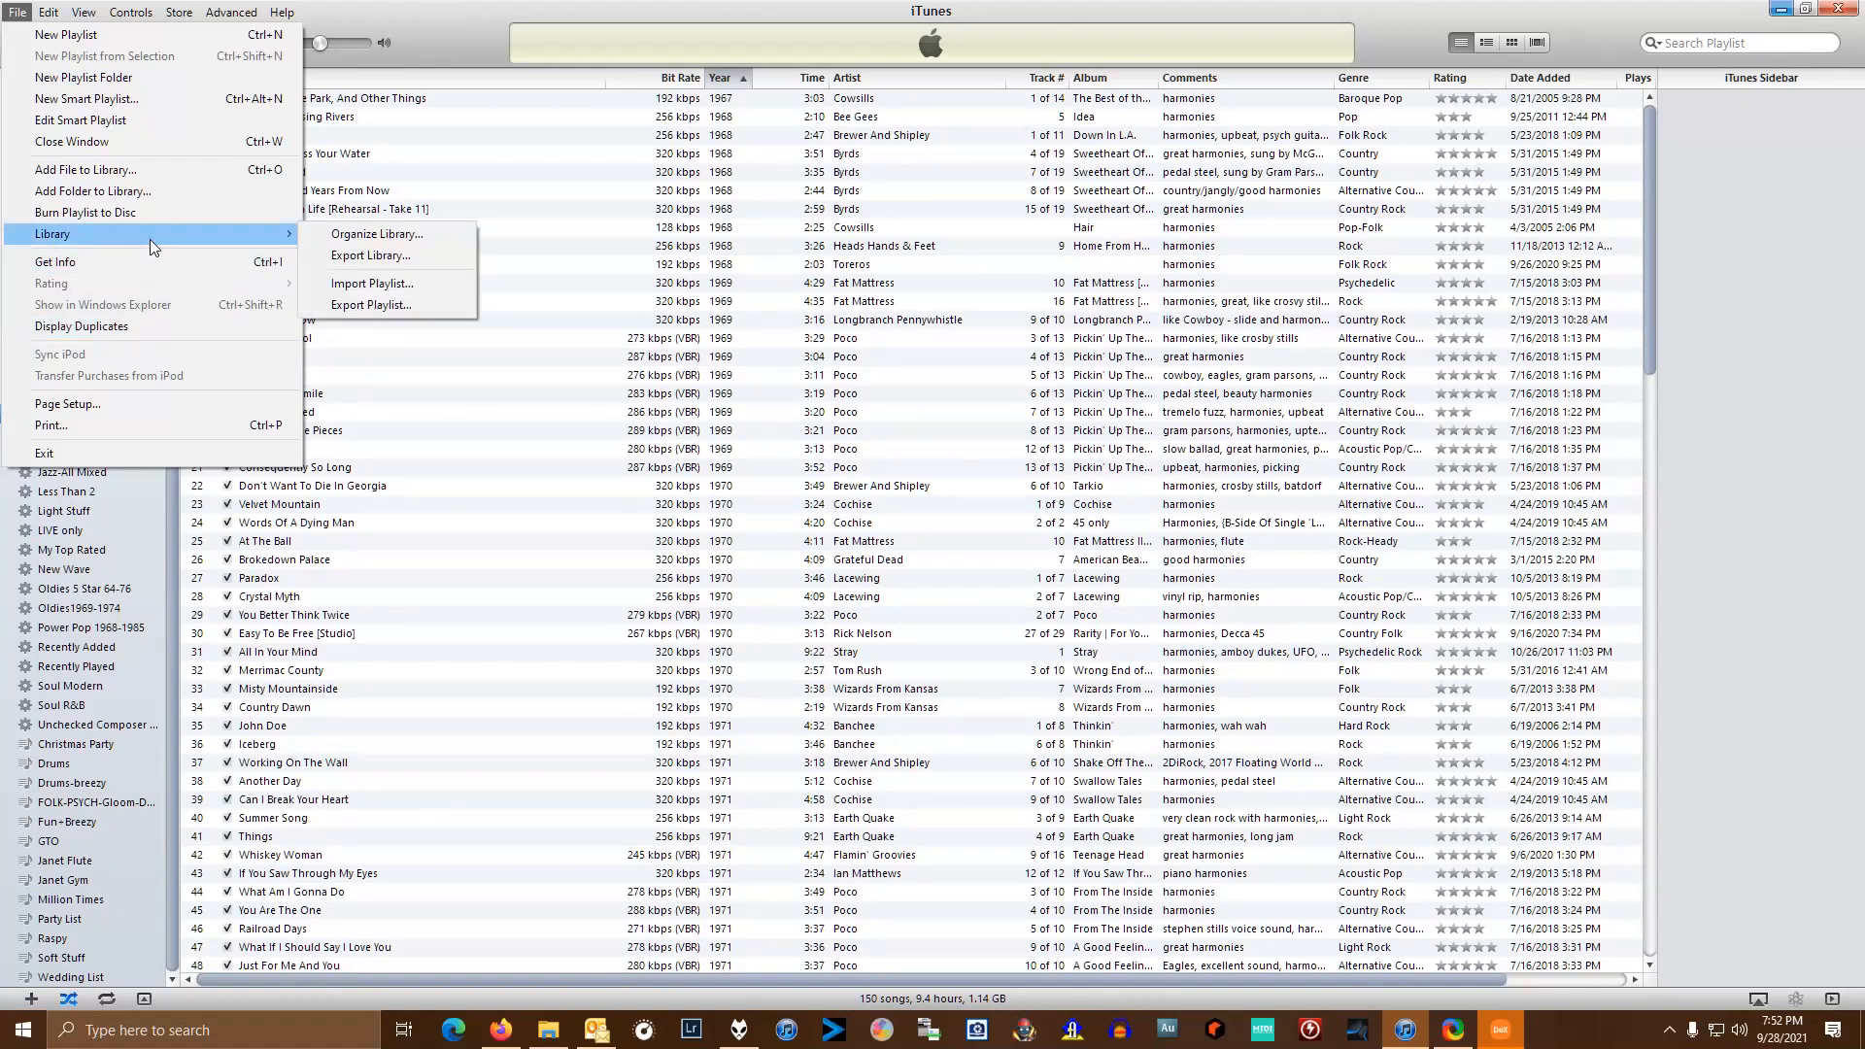
mouse_move(371, 305)
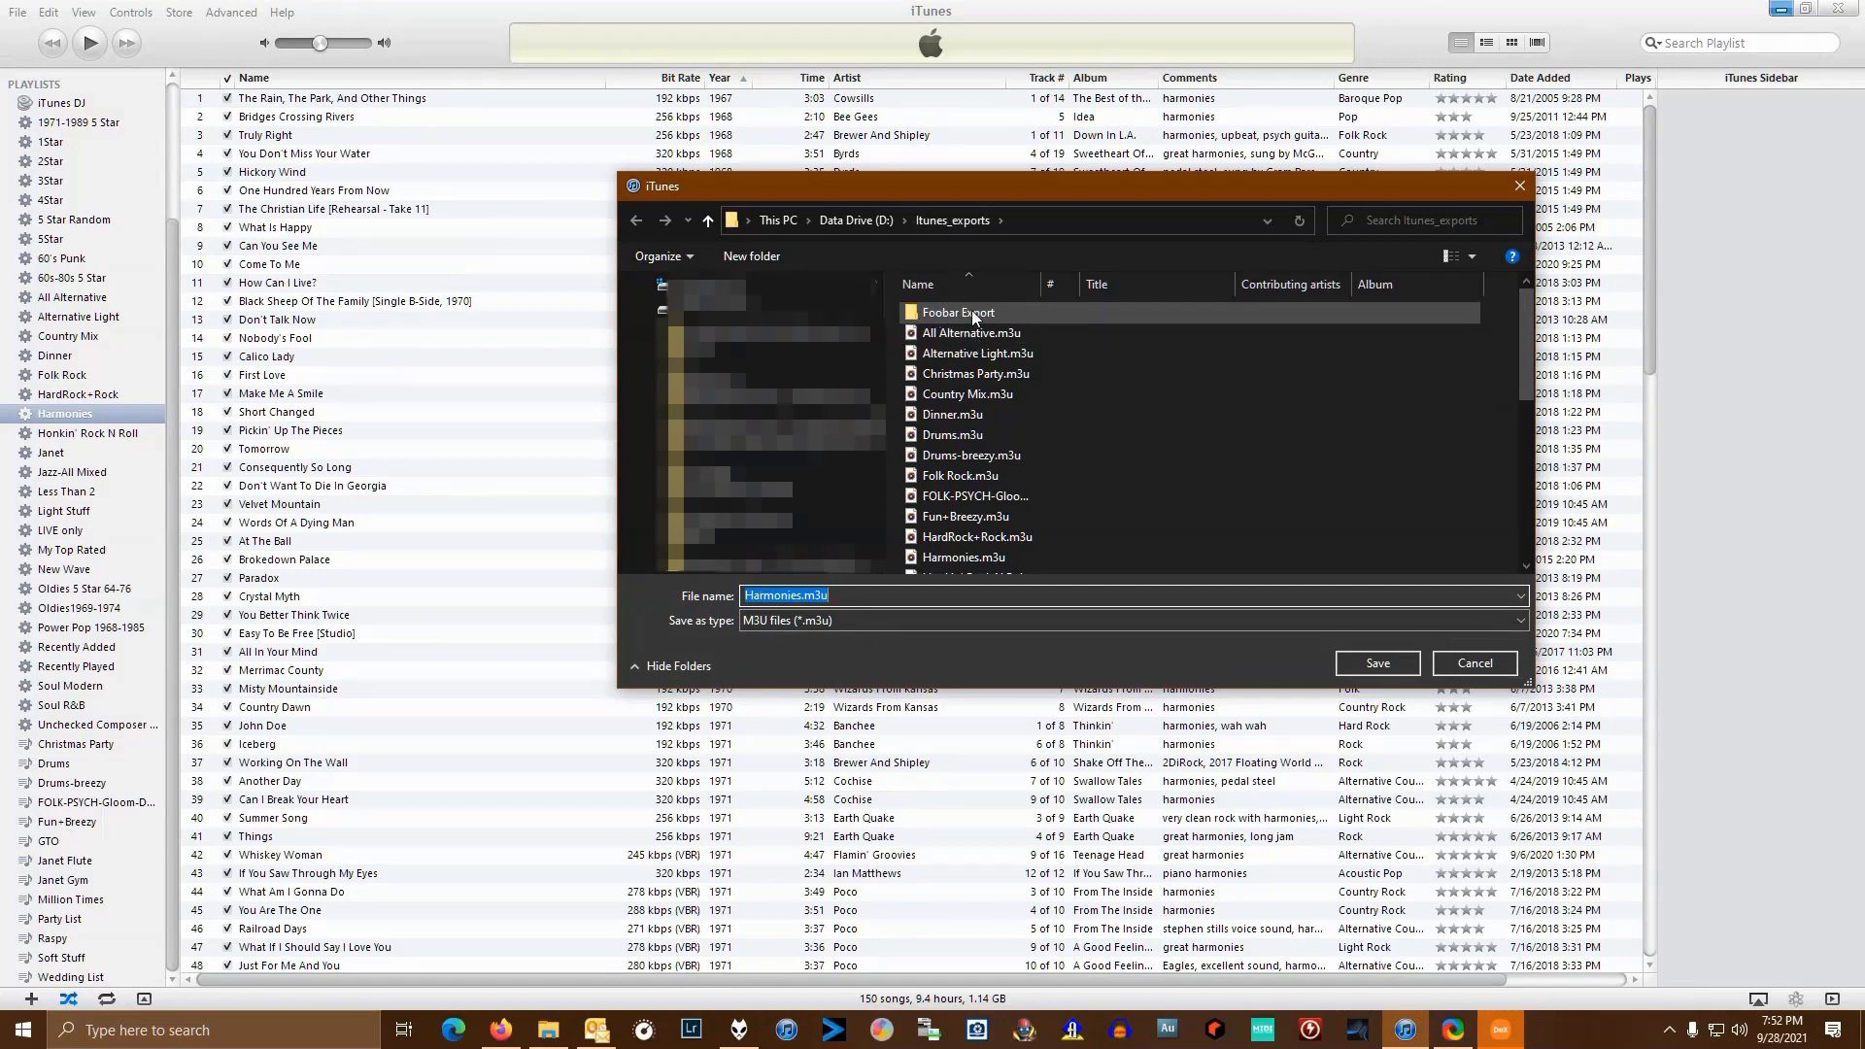
- Save the playlist as Harmonies.m3u in D:\Itunes_exports after briefly entering the Foobar Export folder
double_click(958, 310)
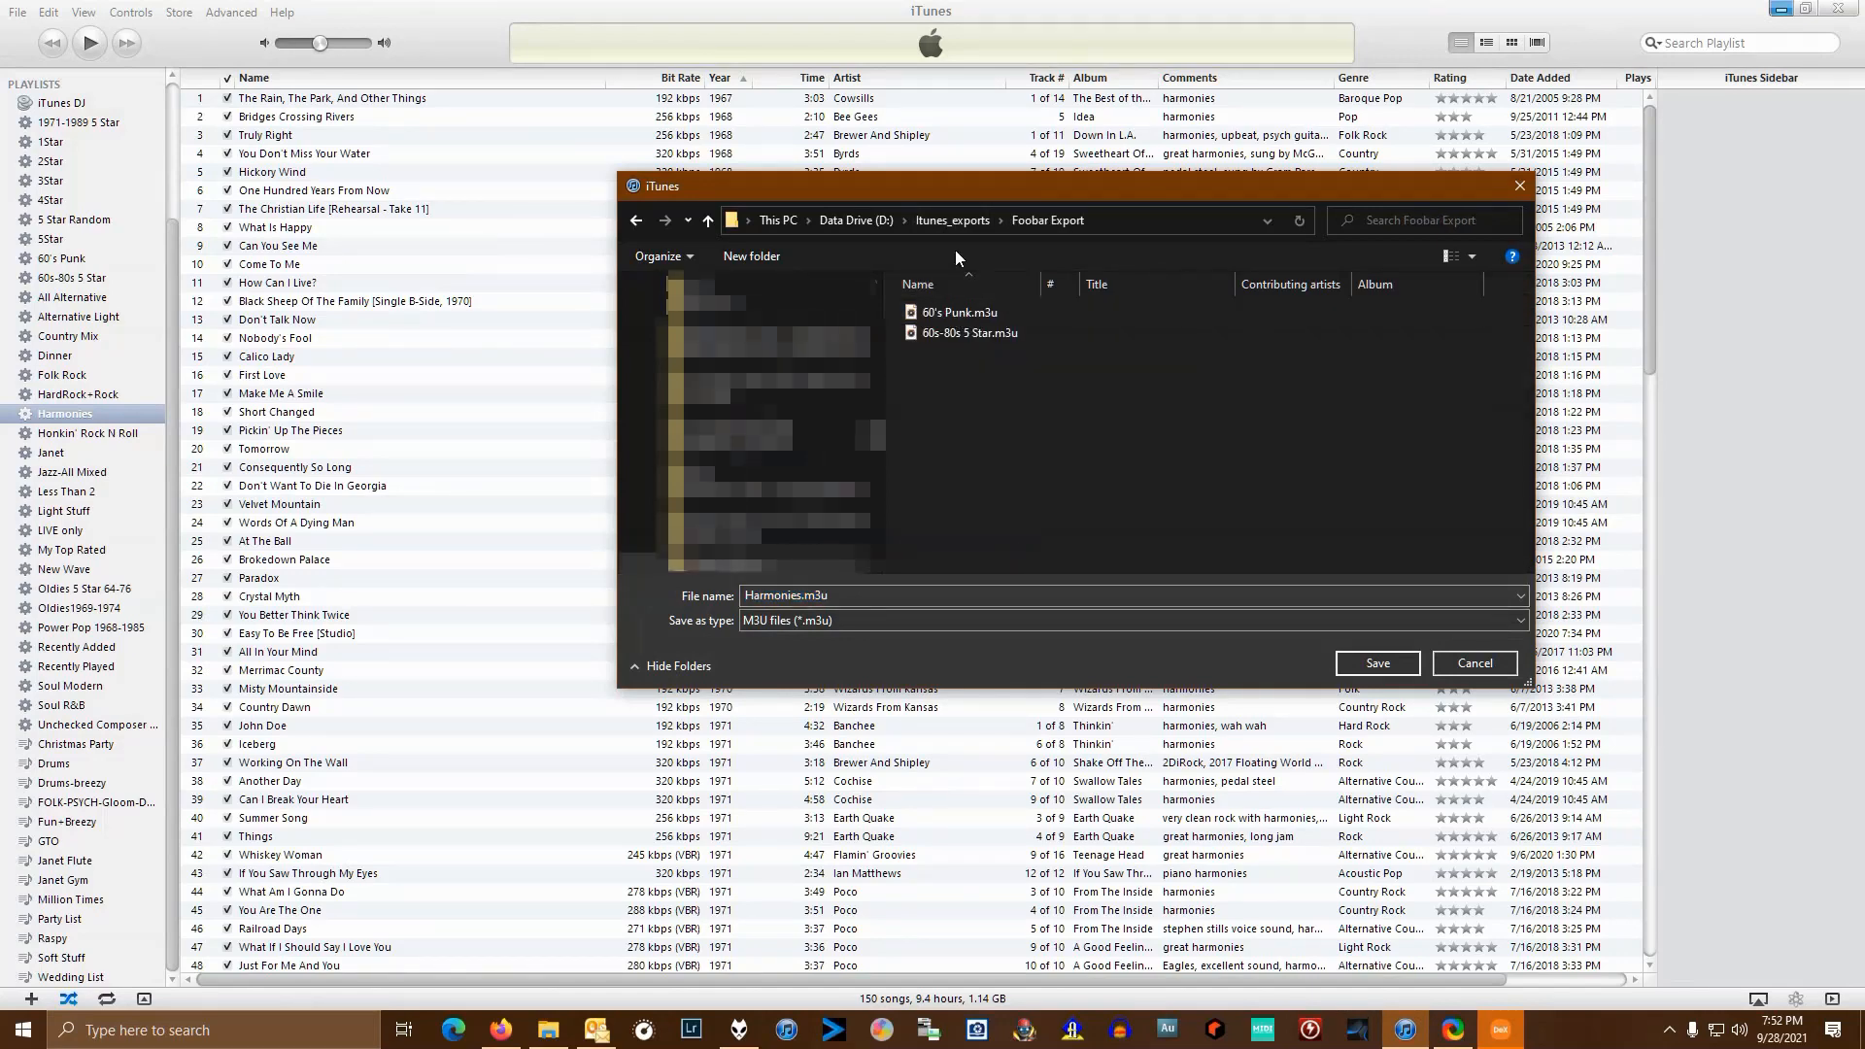
click(952, 219)
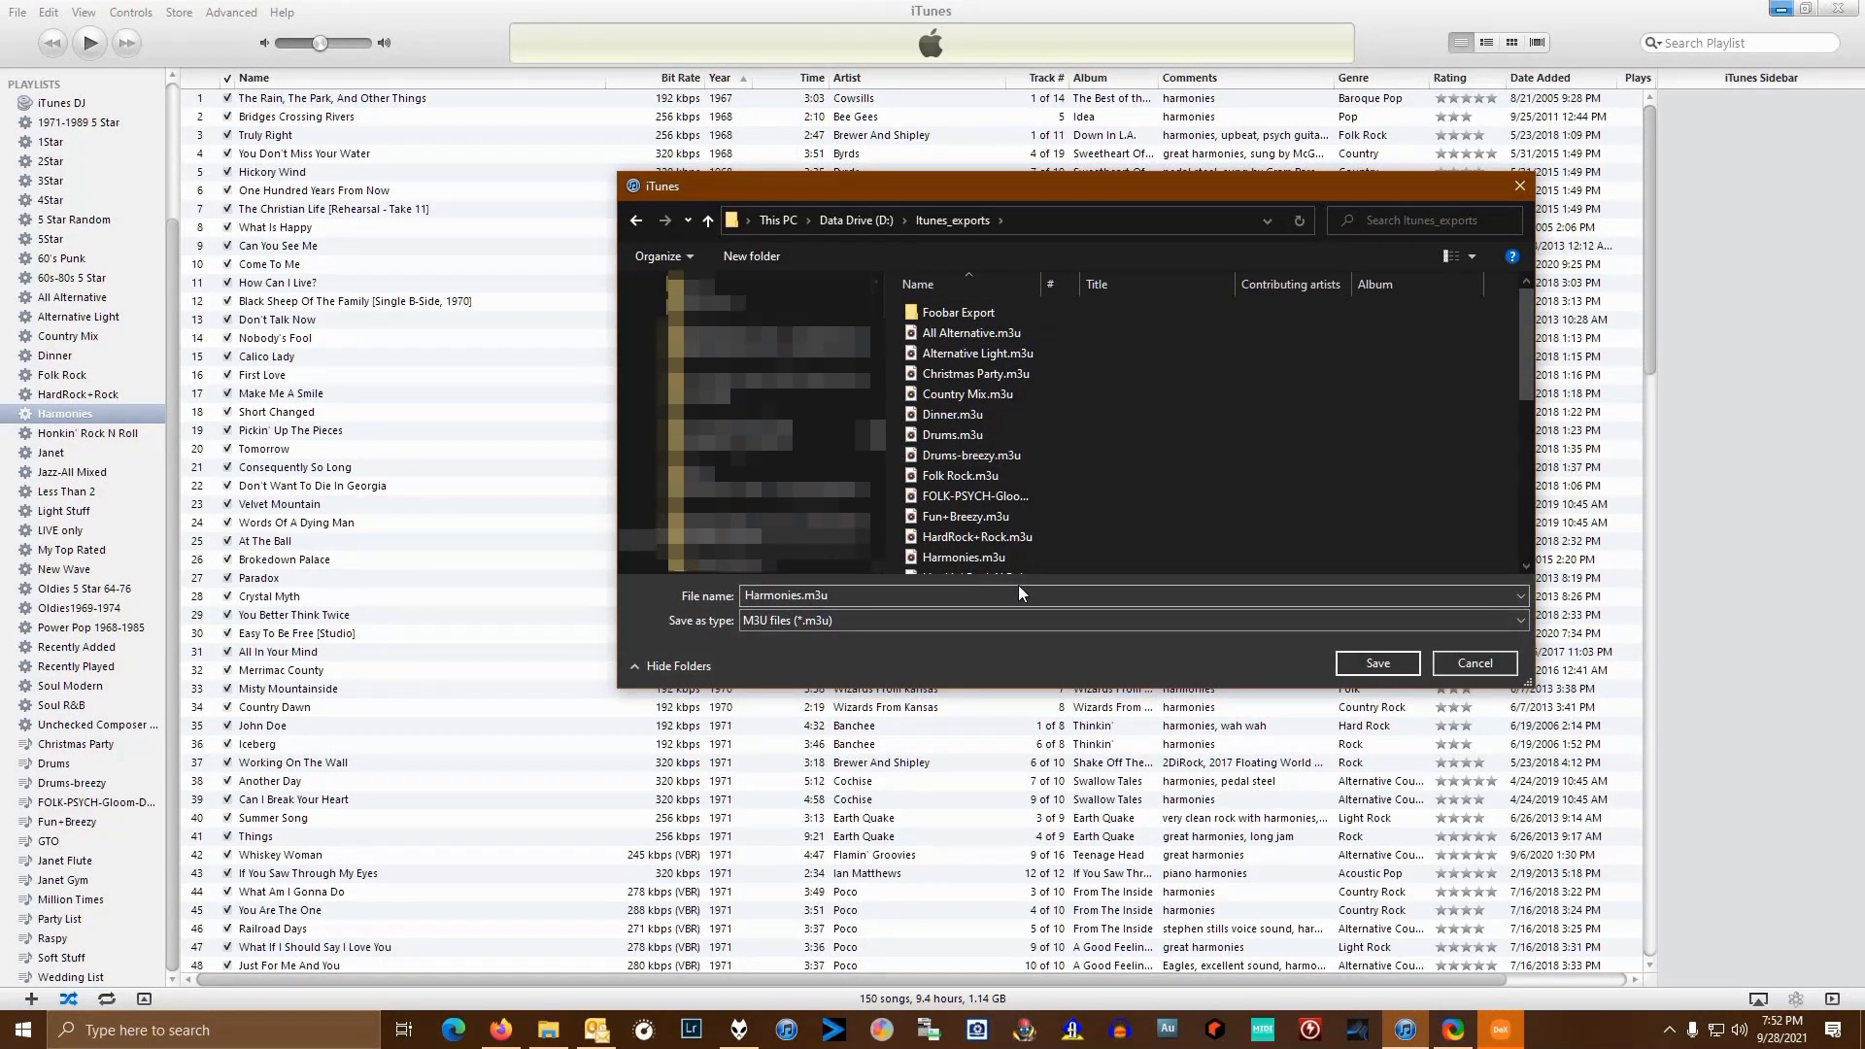
mouse_move(963, 558)
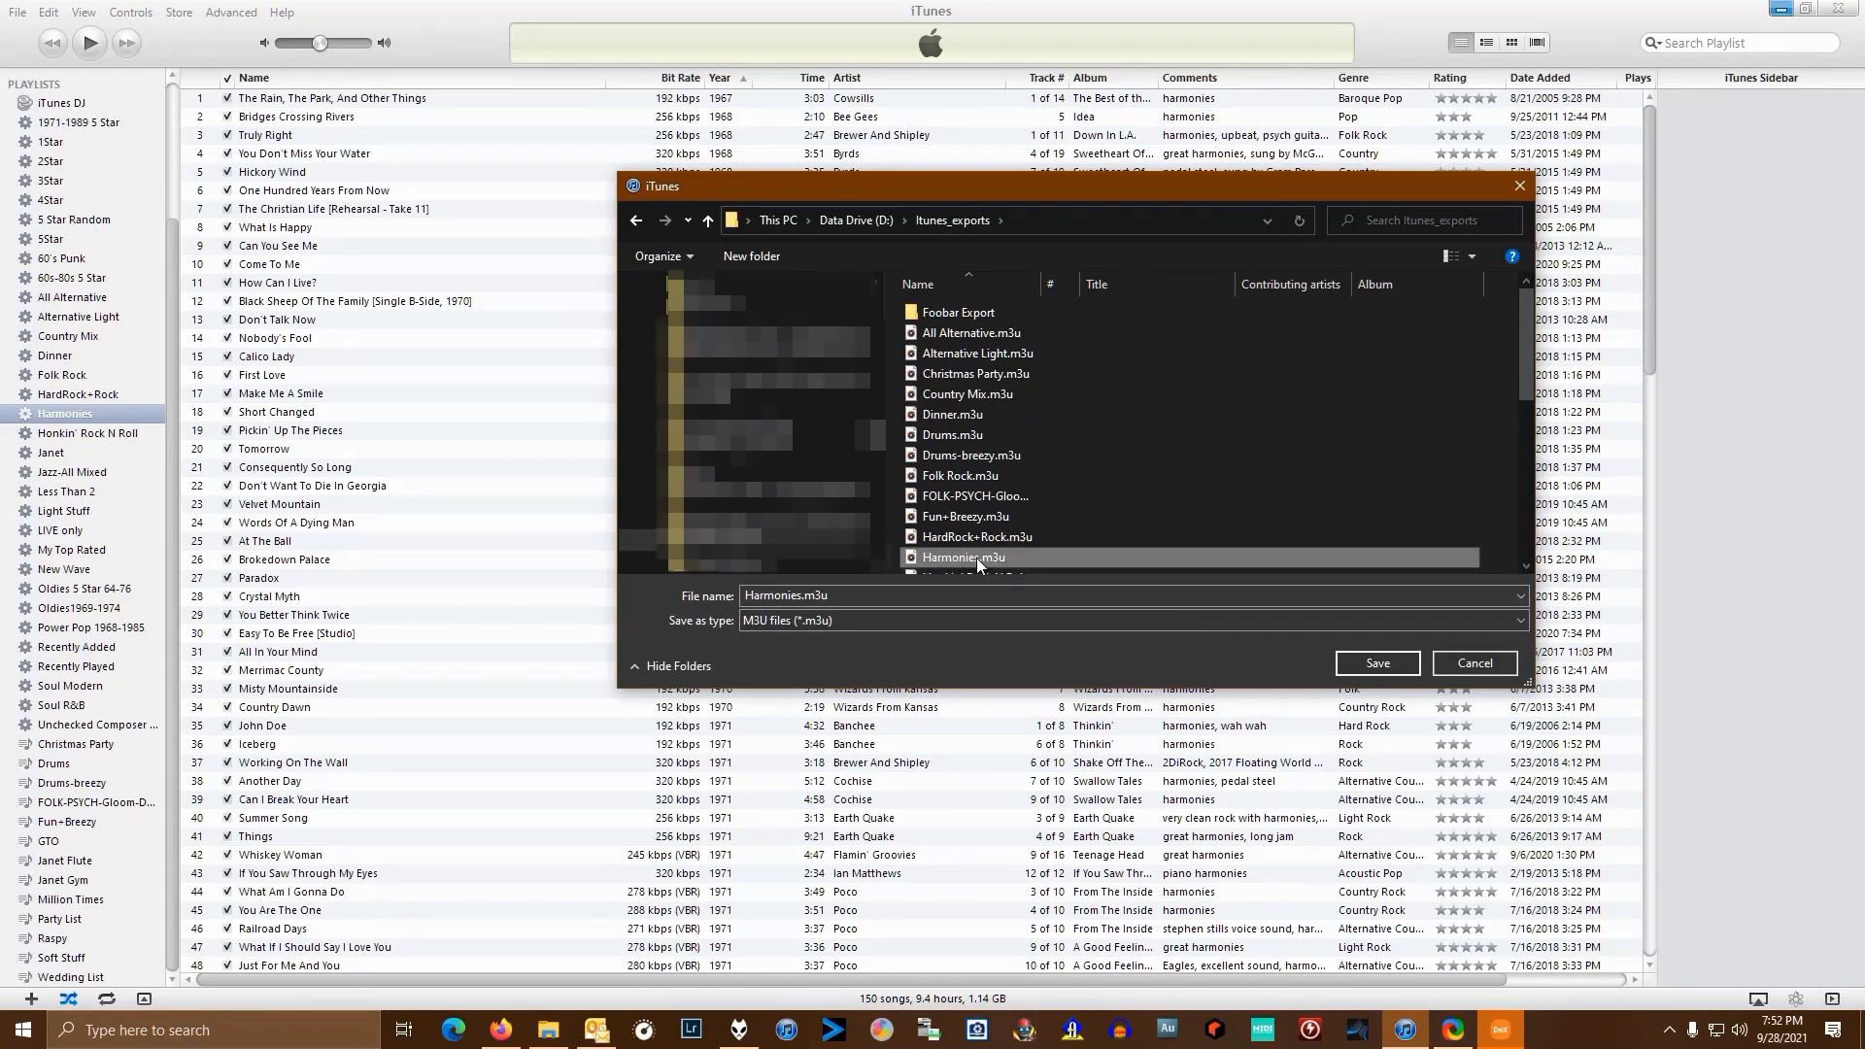
mouse_move(956, 567)
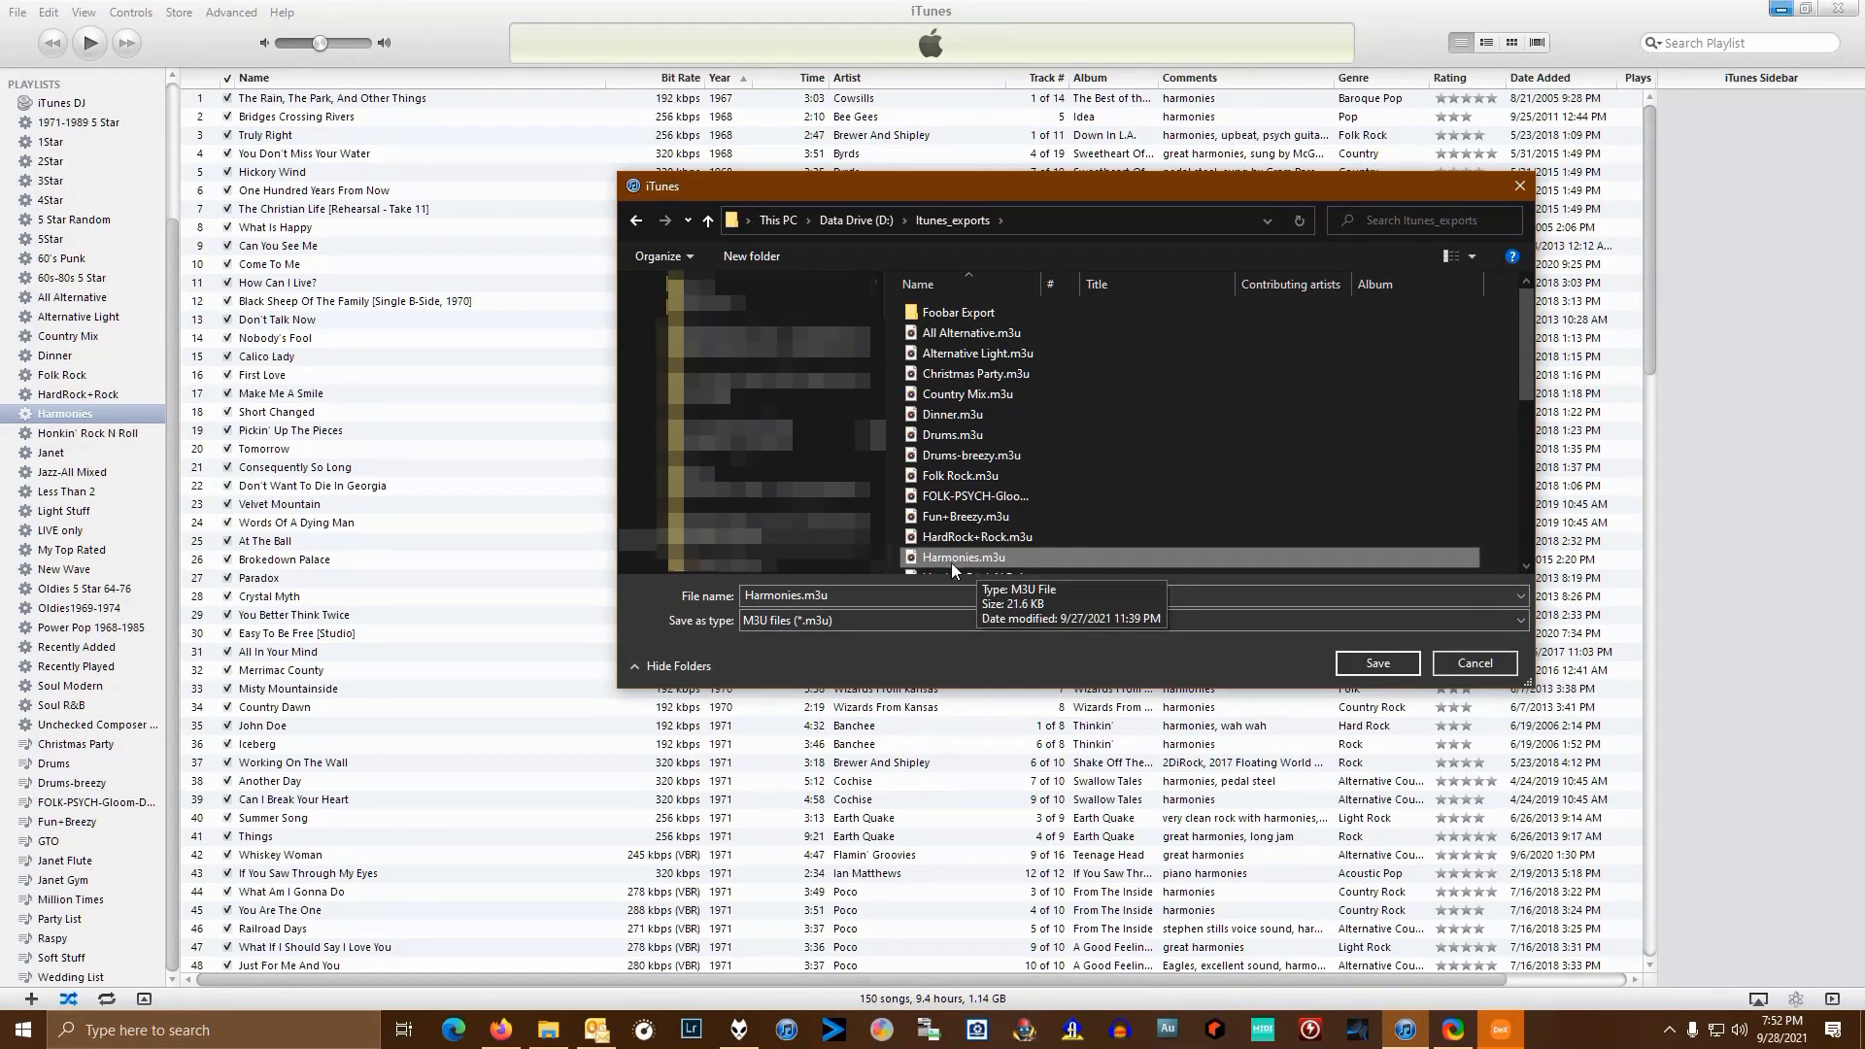
mouse_move(983, 571)
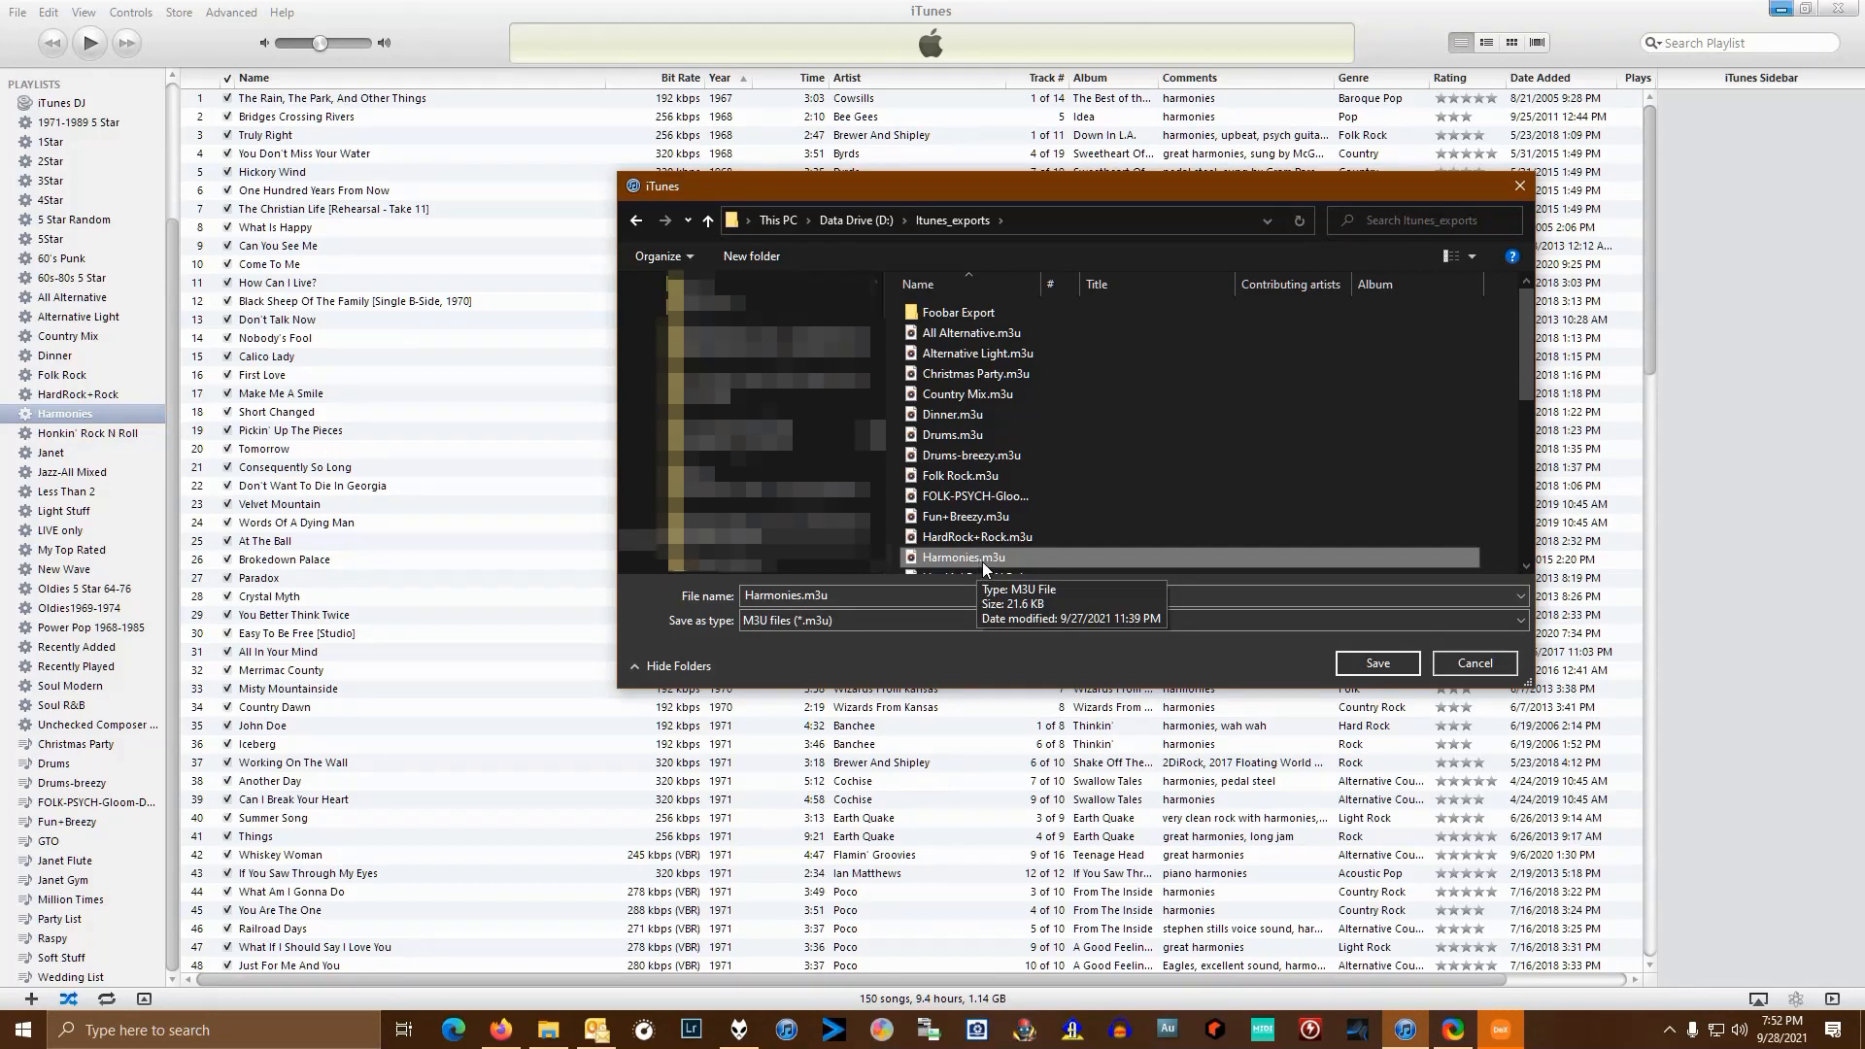
mouse_move(60, 435)
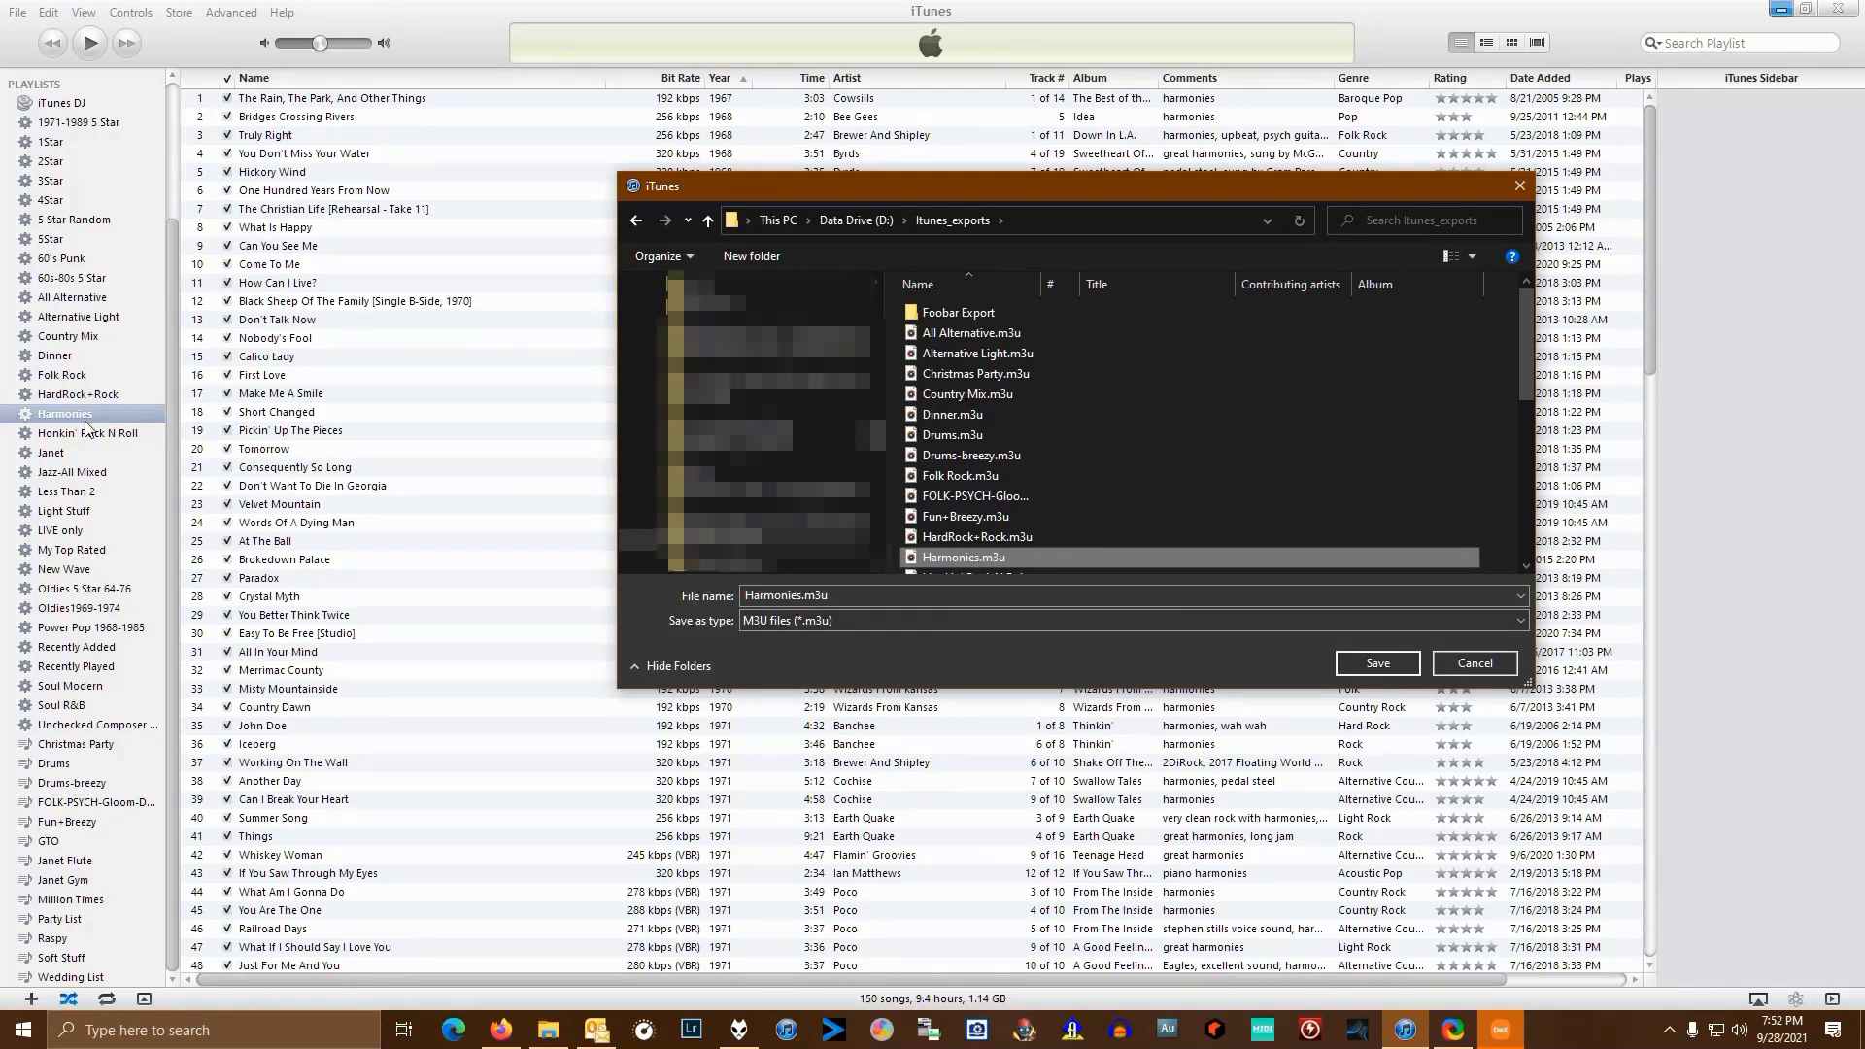
mouse_move(90, 429)
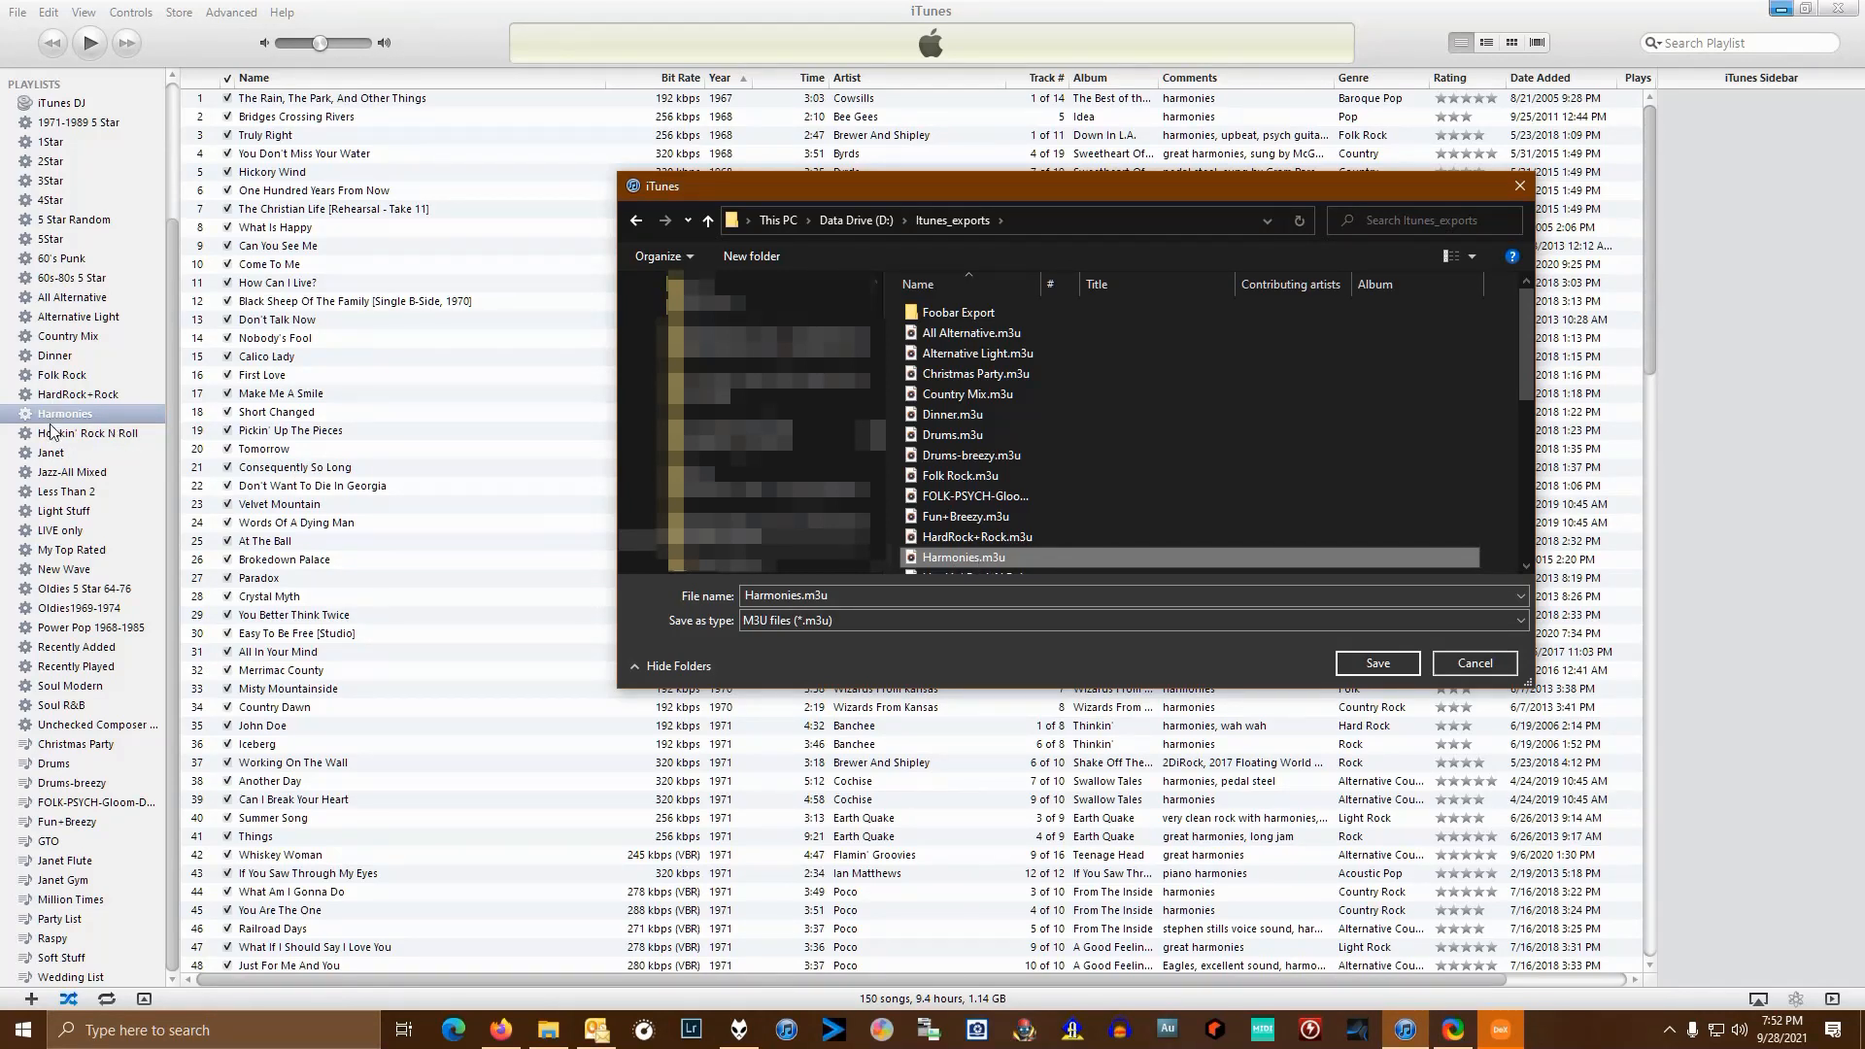
mouse_move(973, 536)
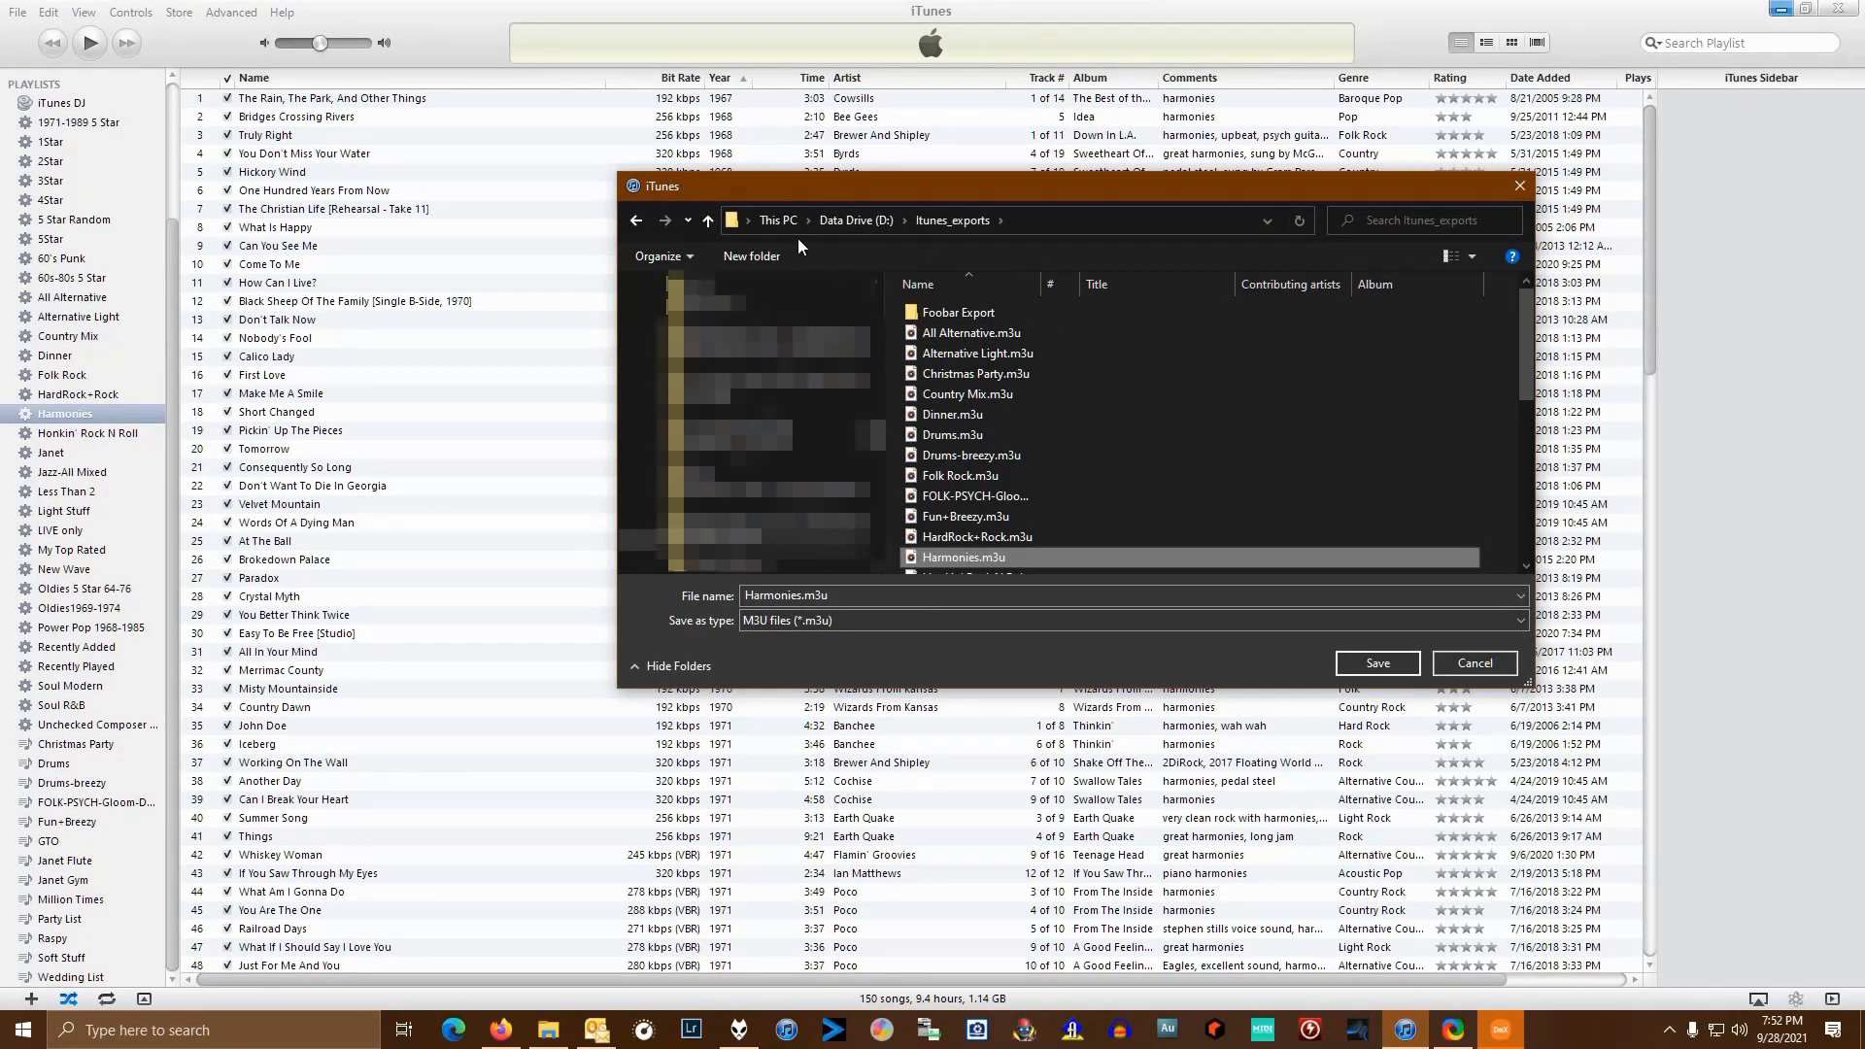
mouse_move(974, 687)
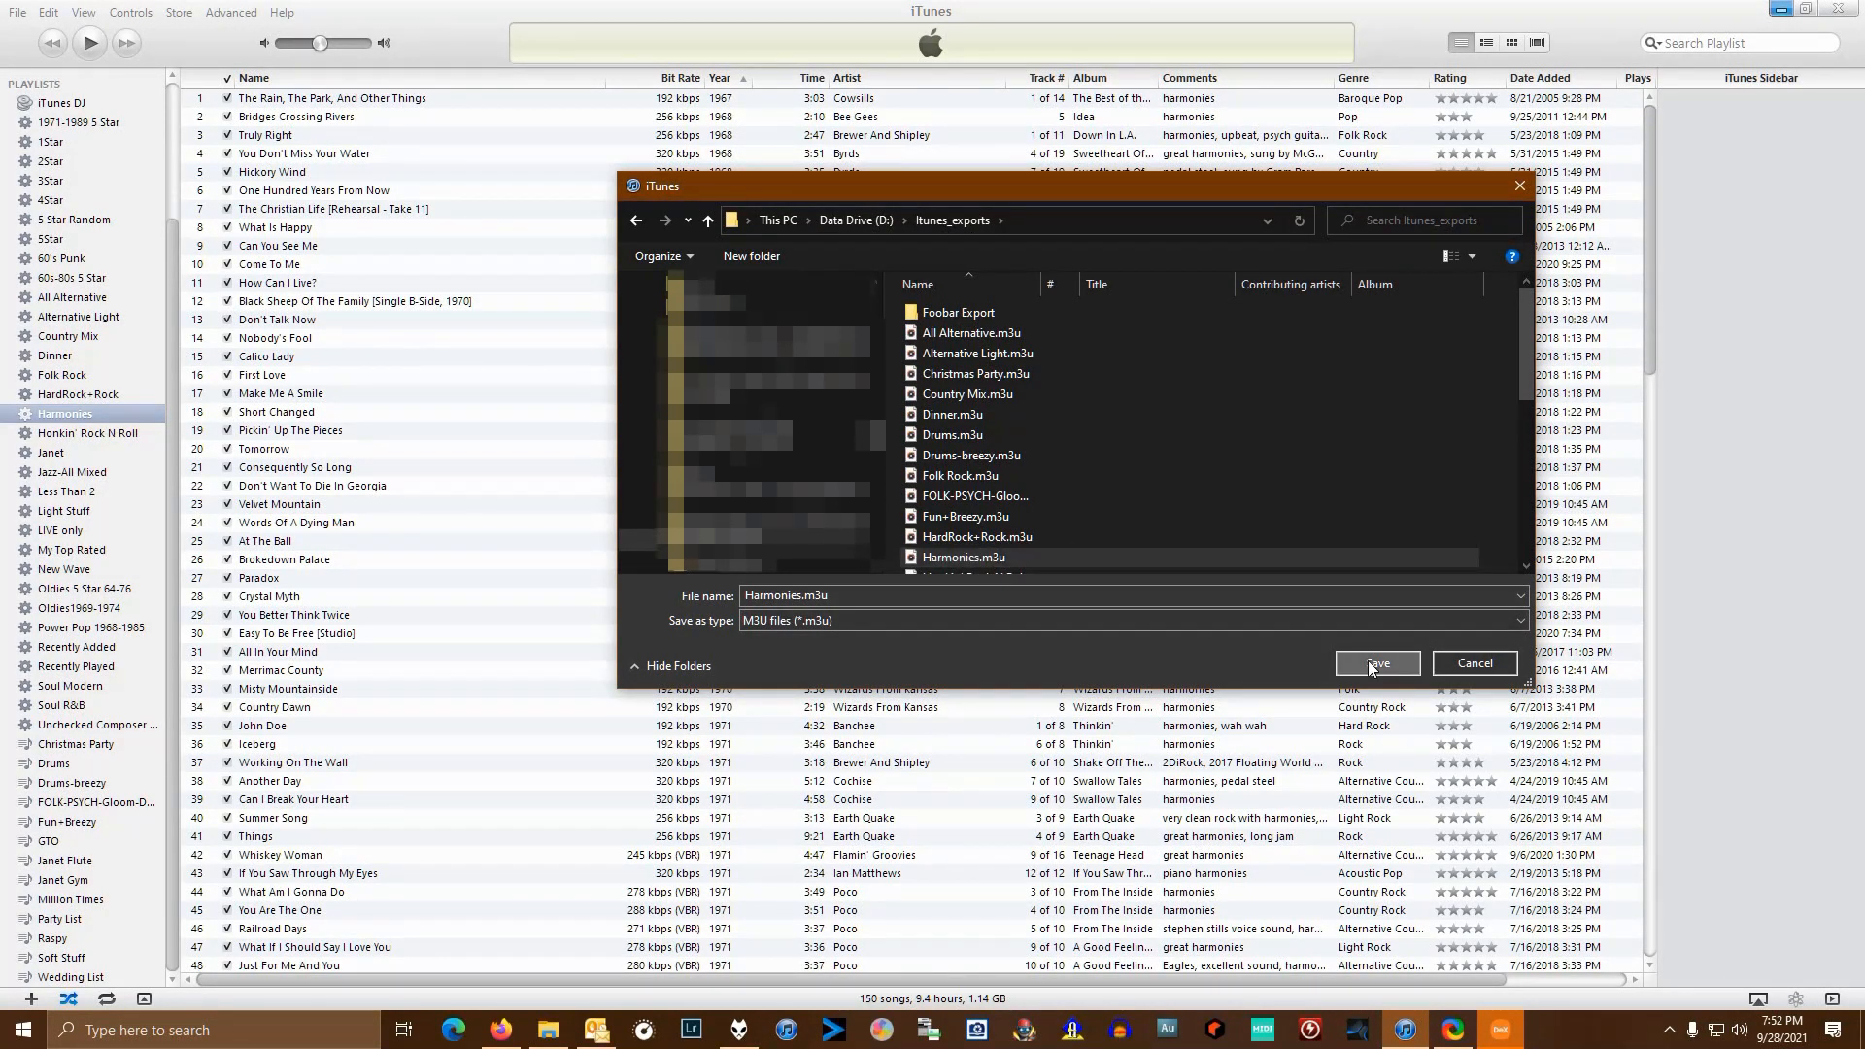
click(1377, 663)
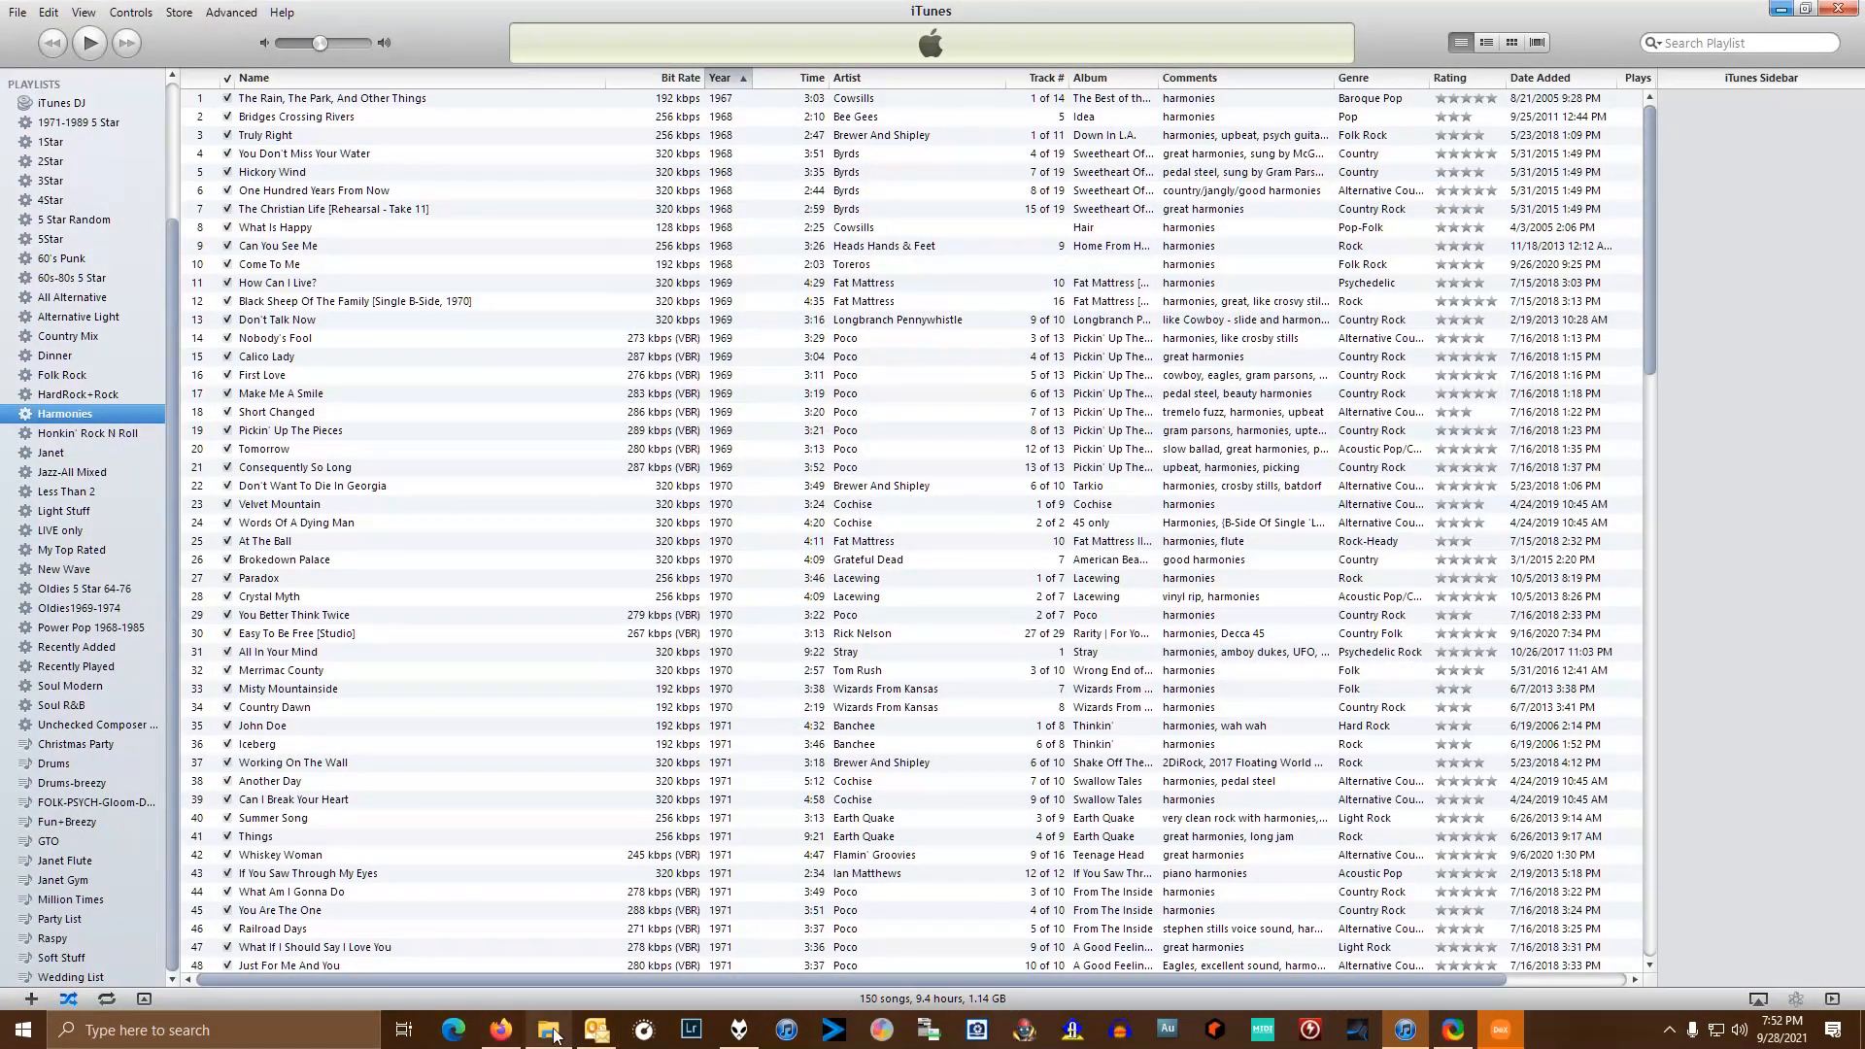
- Browse File Explorer to Itunes_exports and select the exported Harmonies.m3u file
click(550, 1029)
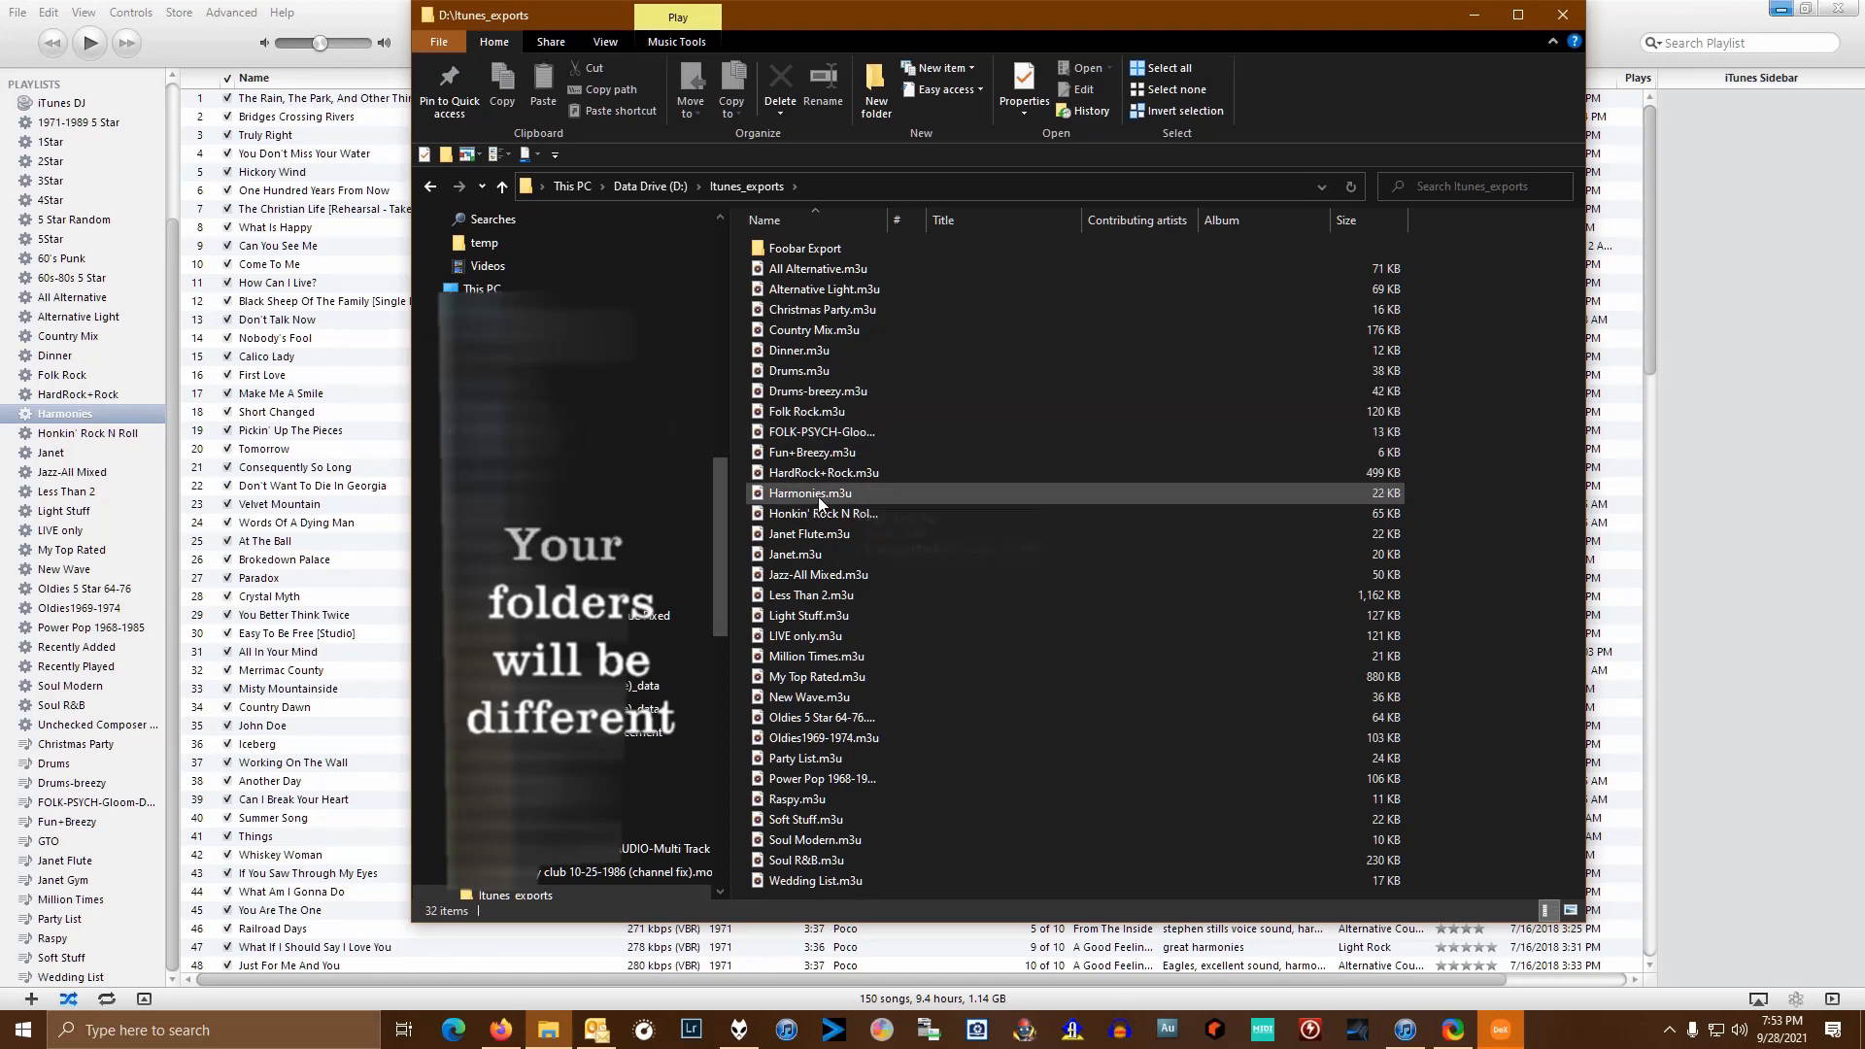
click(808, 493)
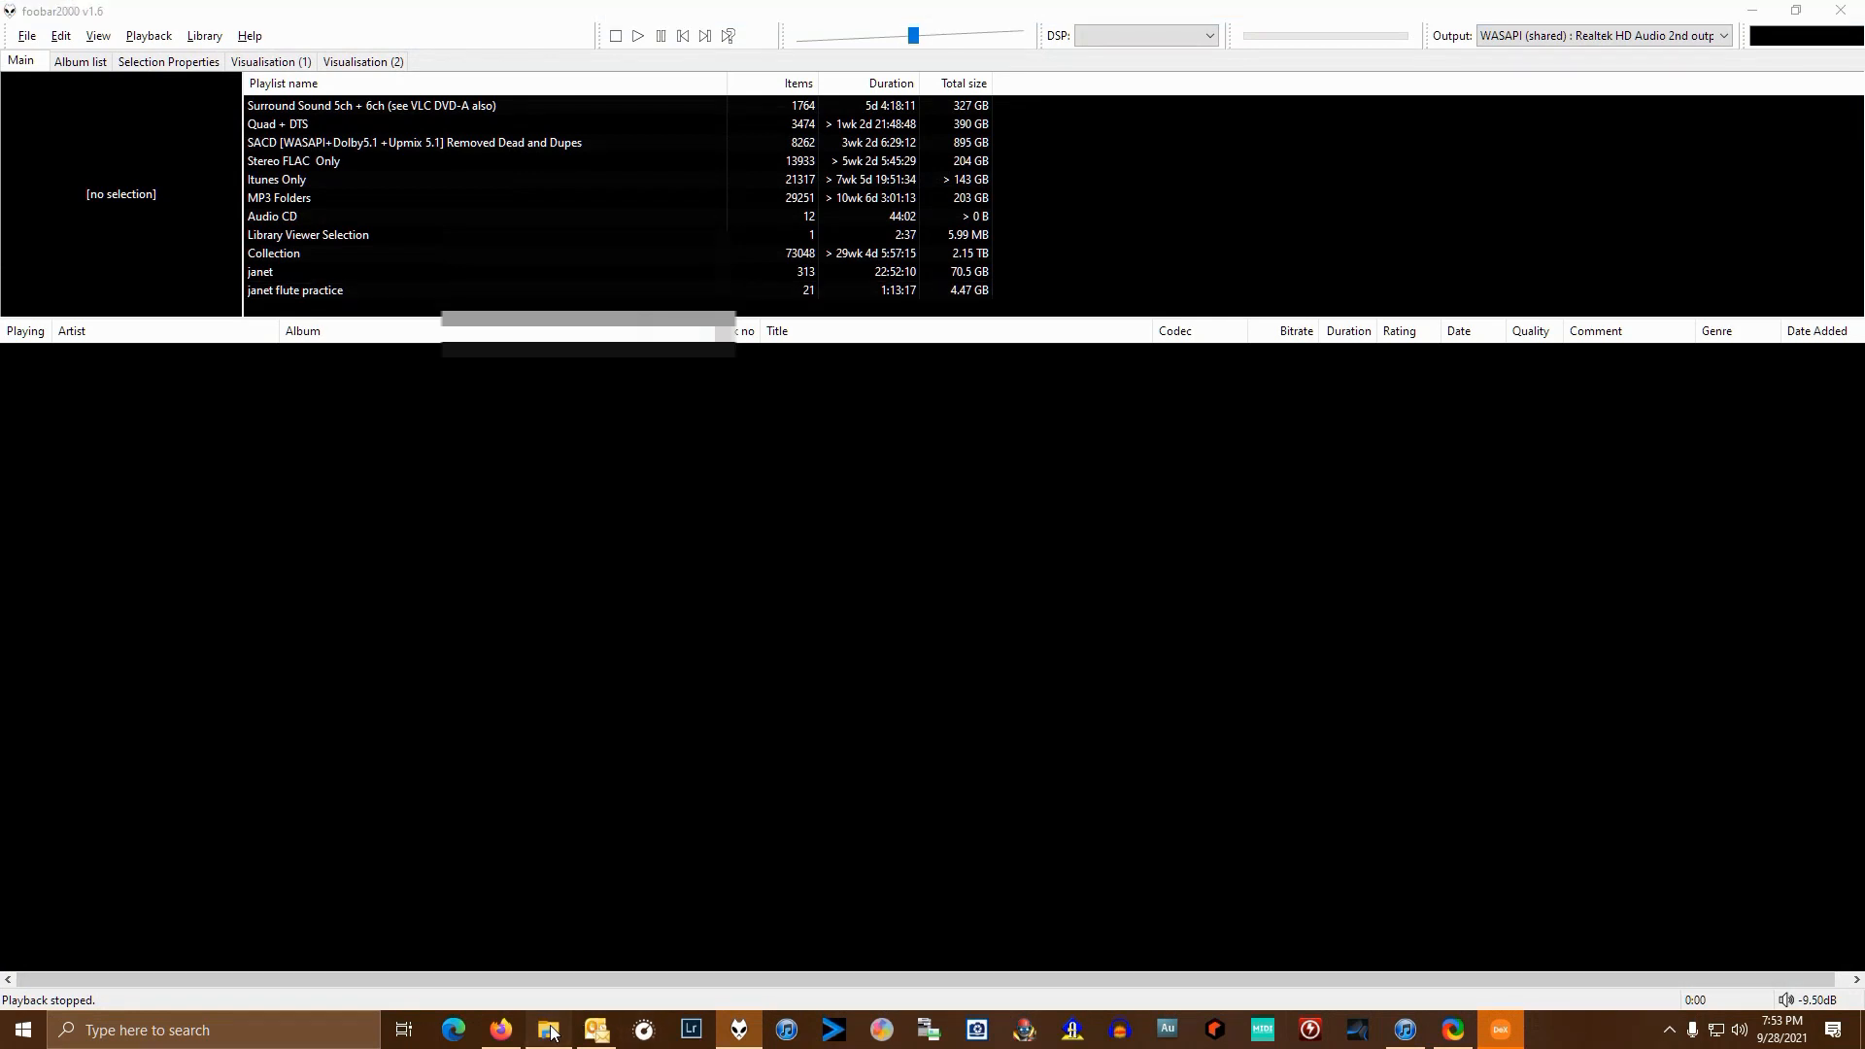
- Load Harmonies.m3u into foobar2000 as a New Playlist of 150 tracks and minimise File Explorer
click(548, 1030)
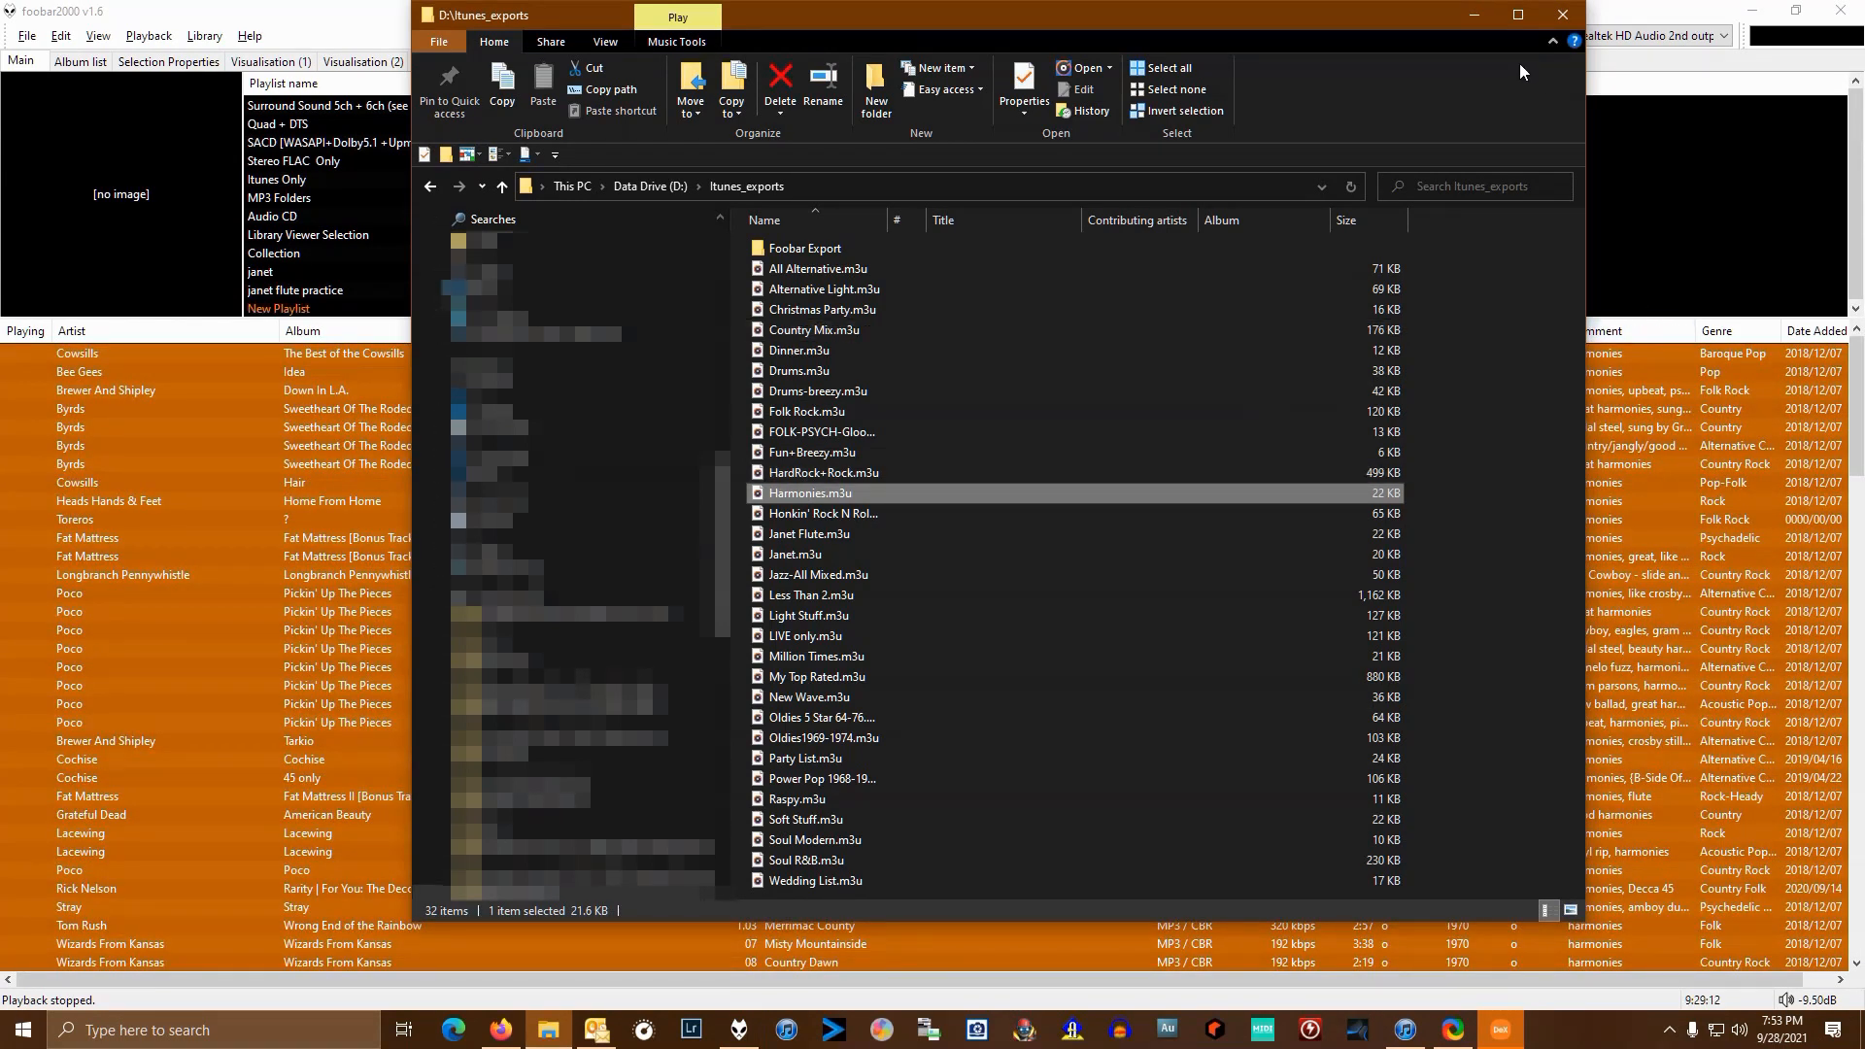
mouse_move(1472, 15)
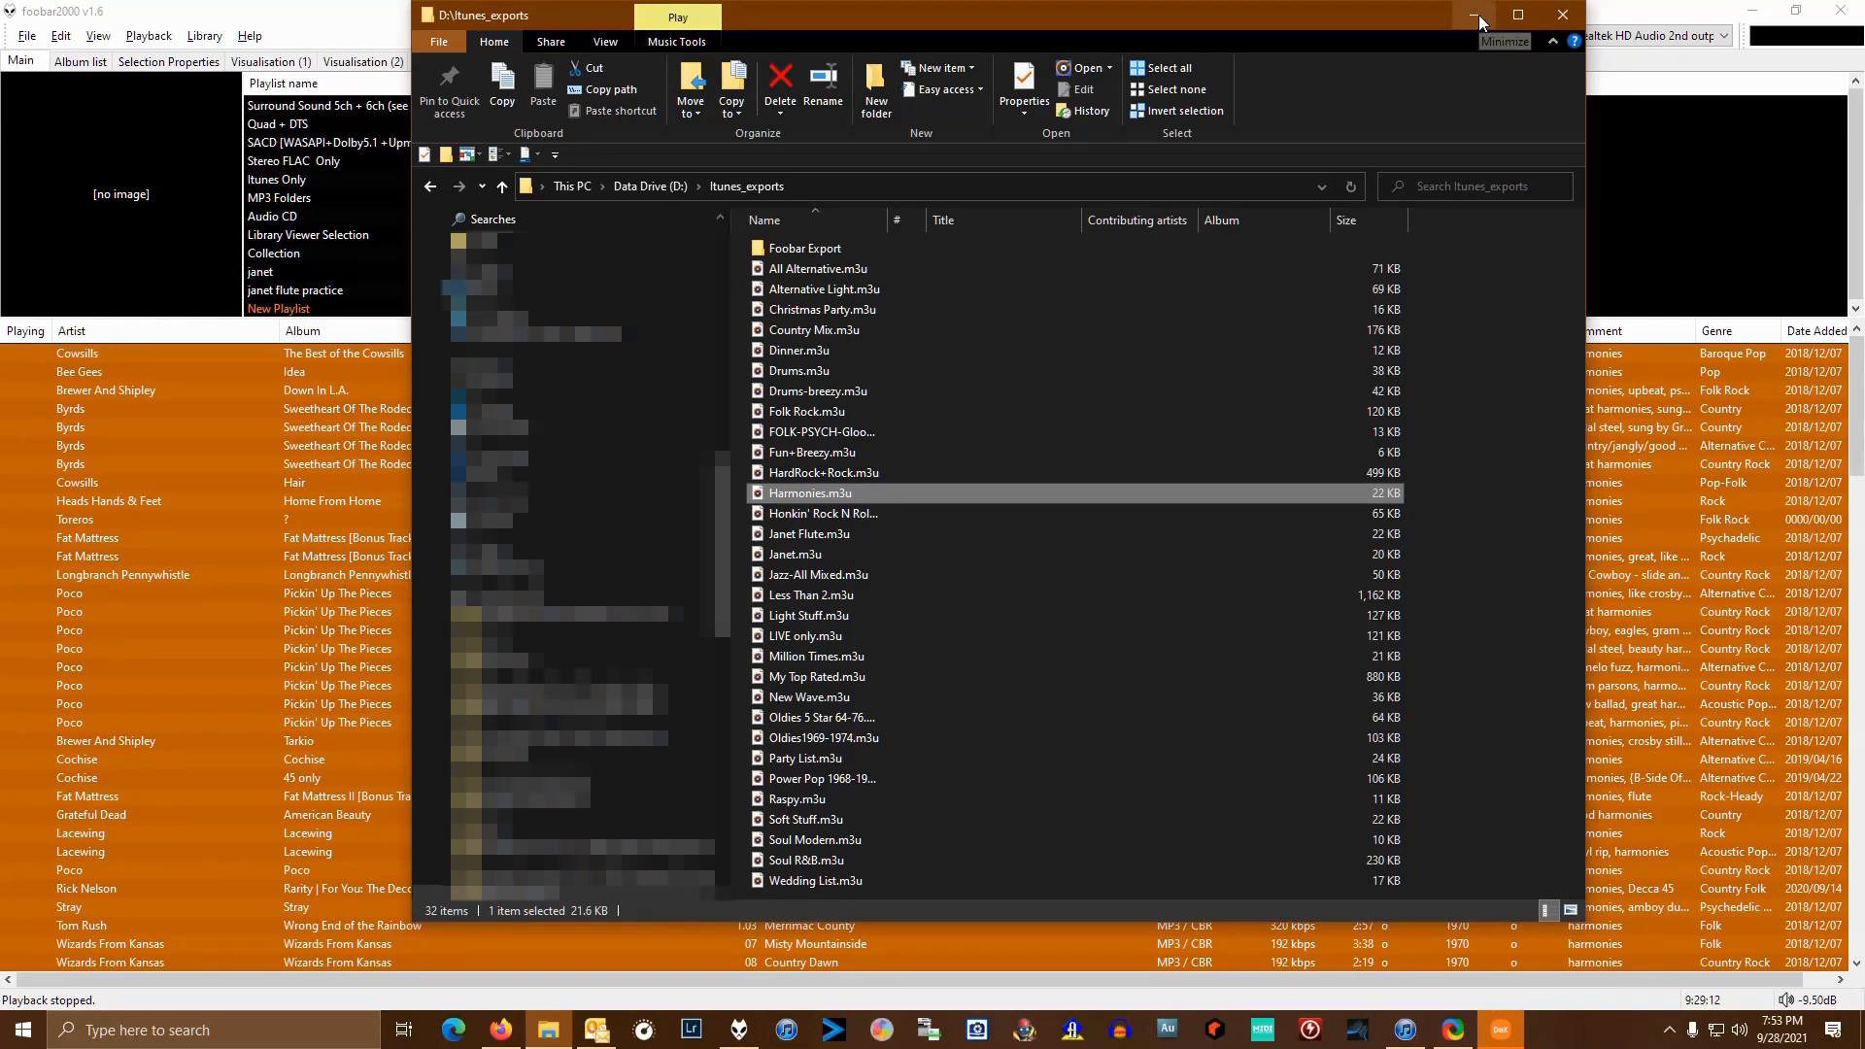
click(1476, 14)
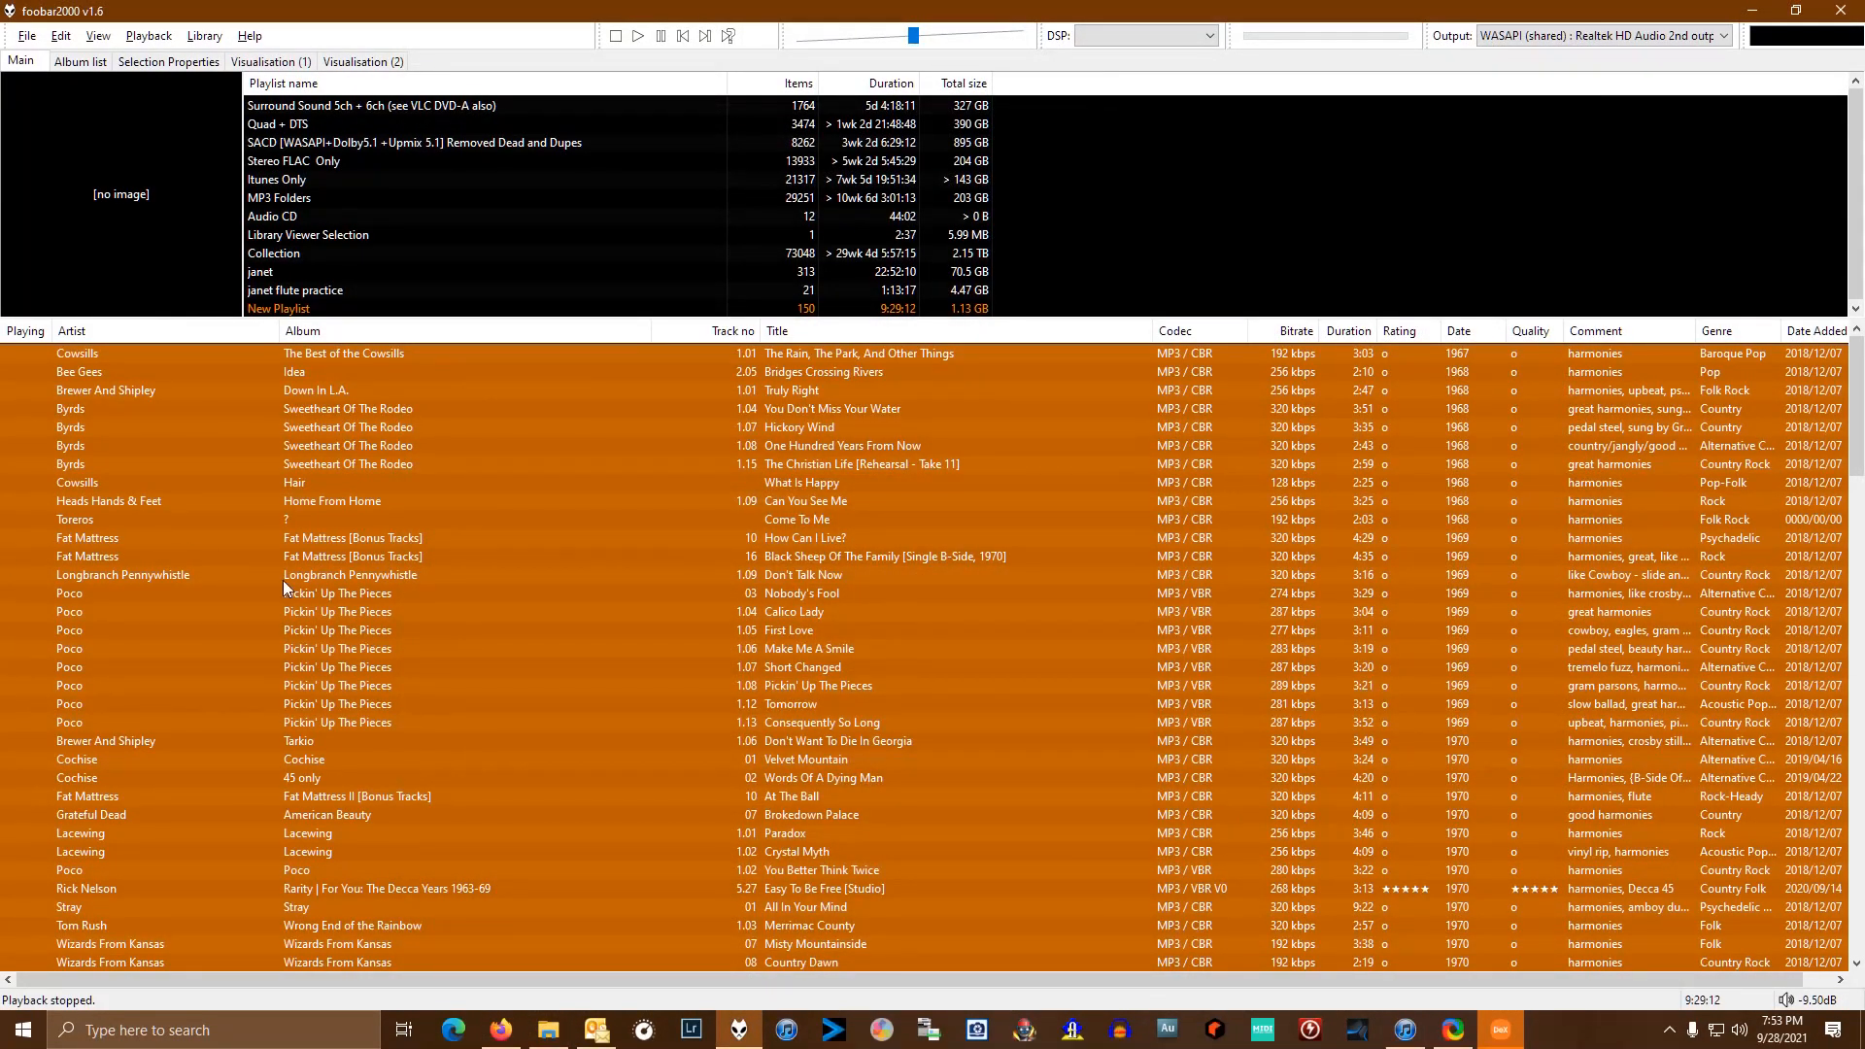
- Rename the New Playlist to Harmonies via its right-click menu and select it
click(280, 307)
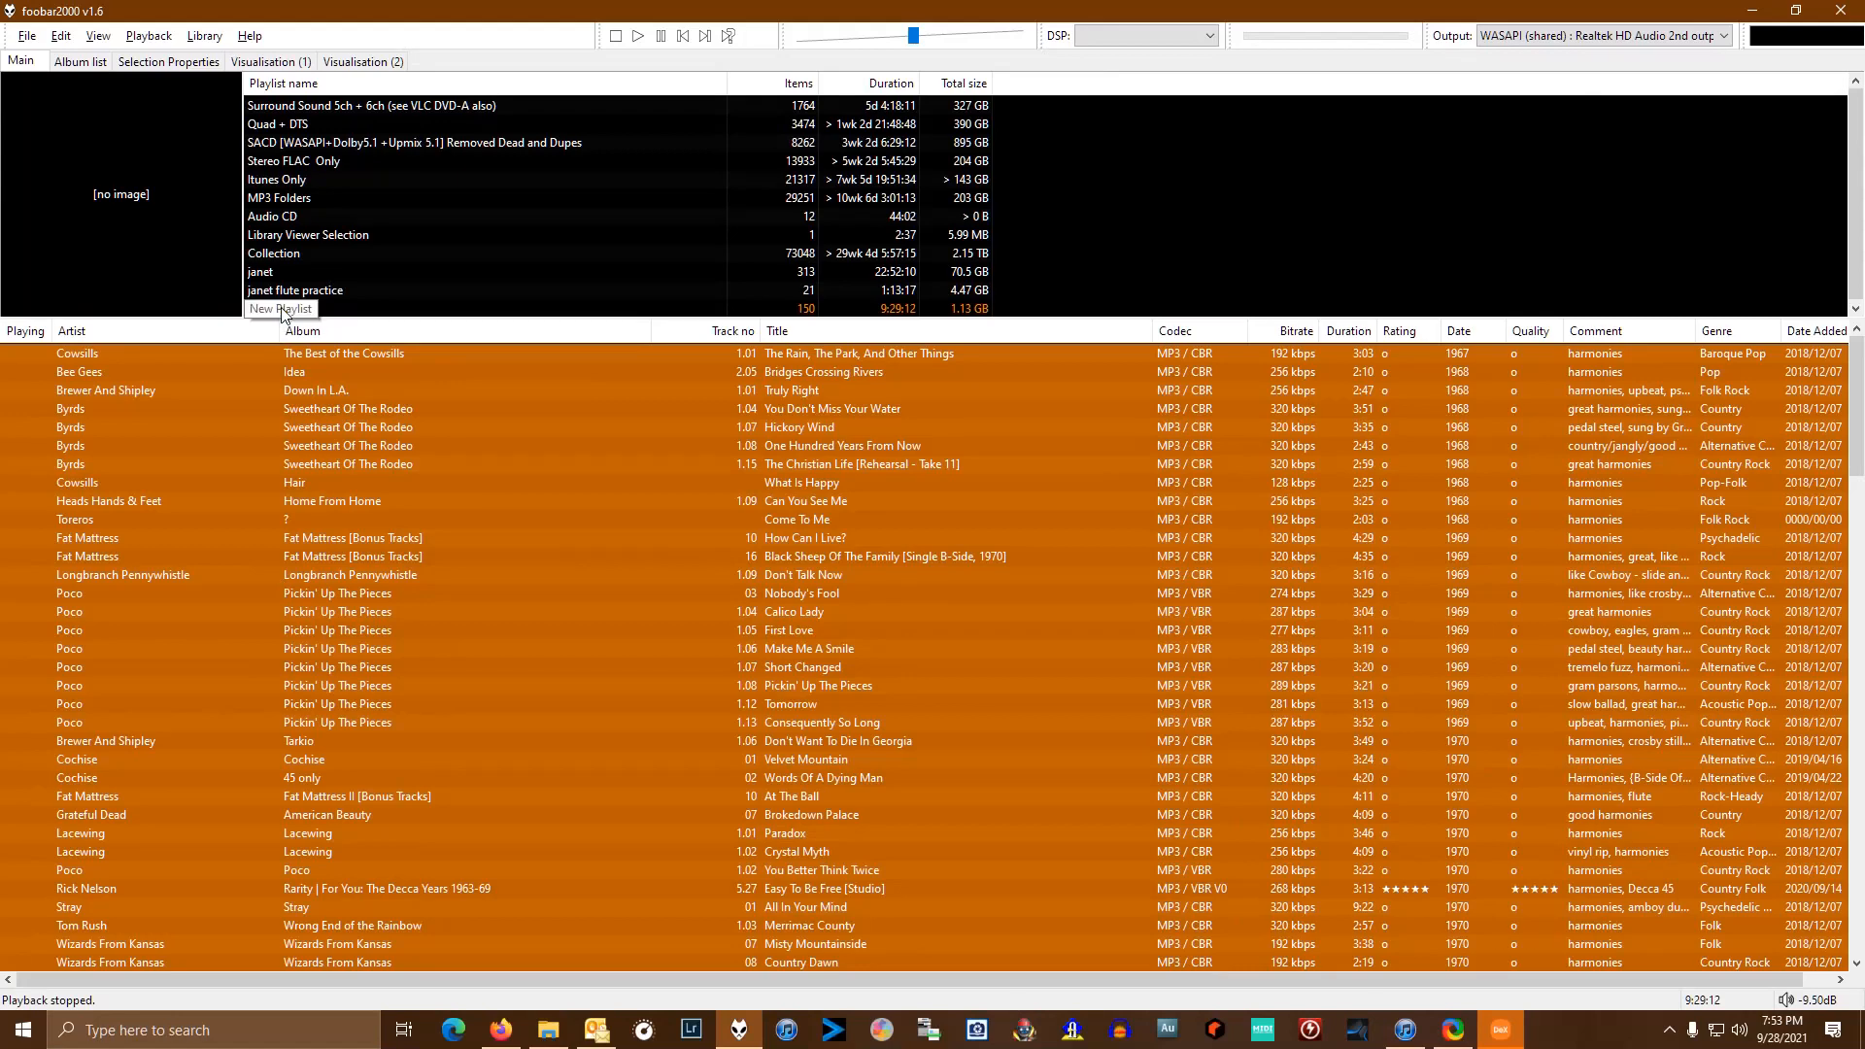
right_click(282, 309)
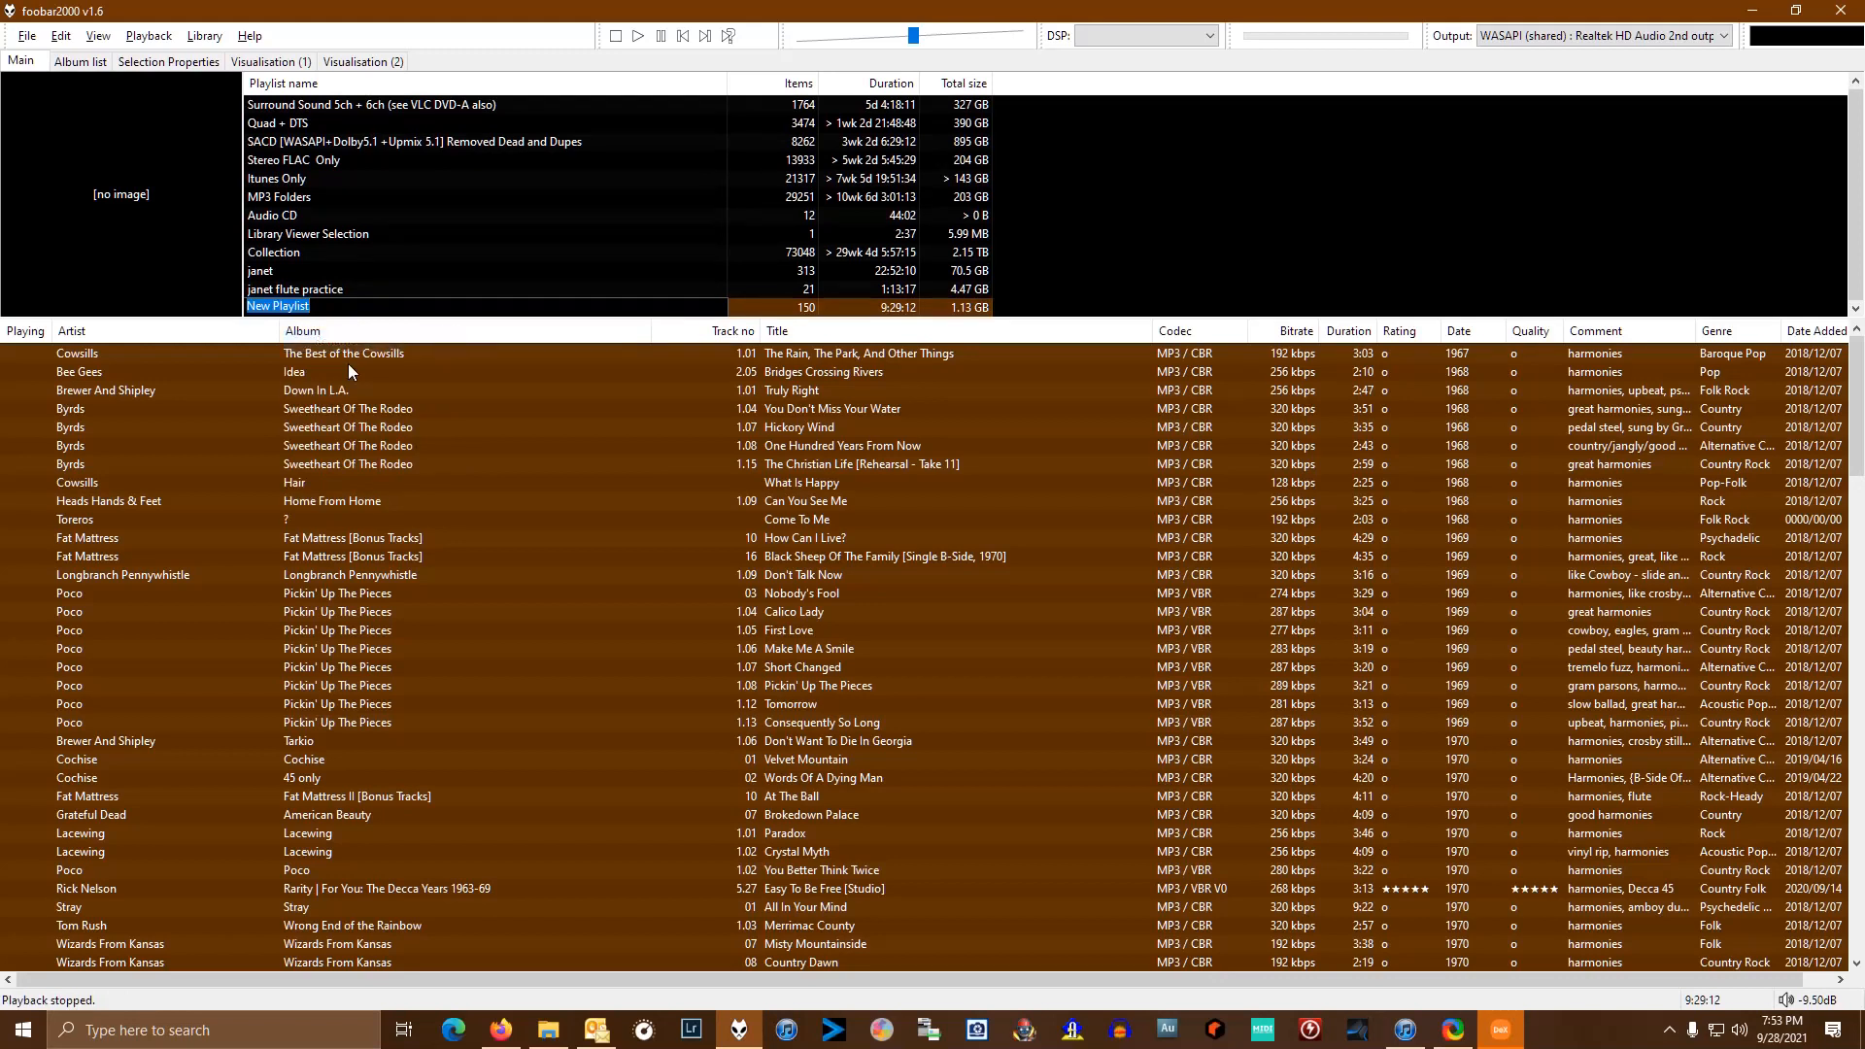
text(Harmoin)
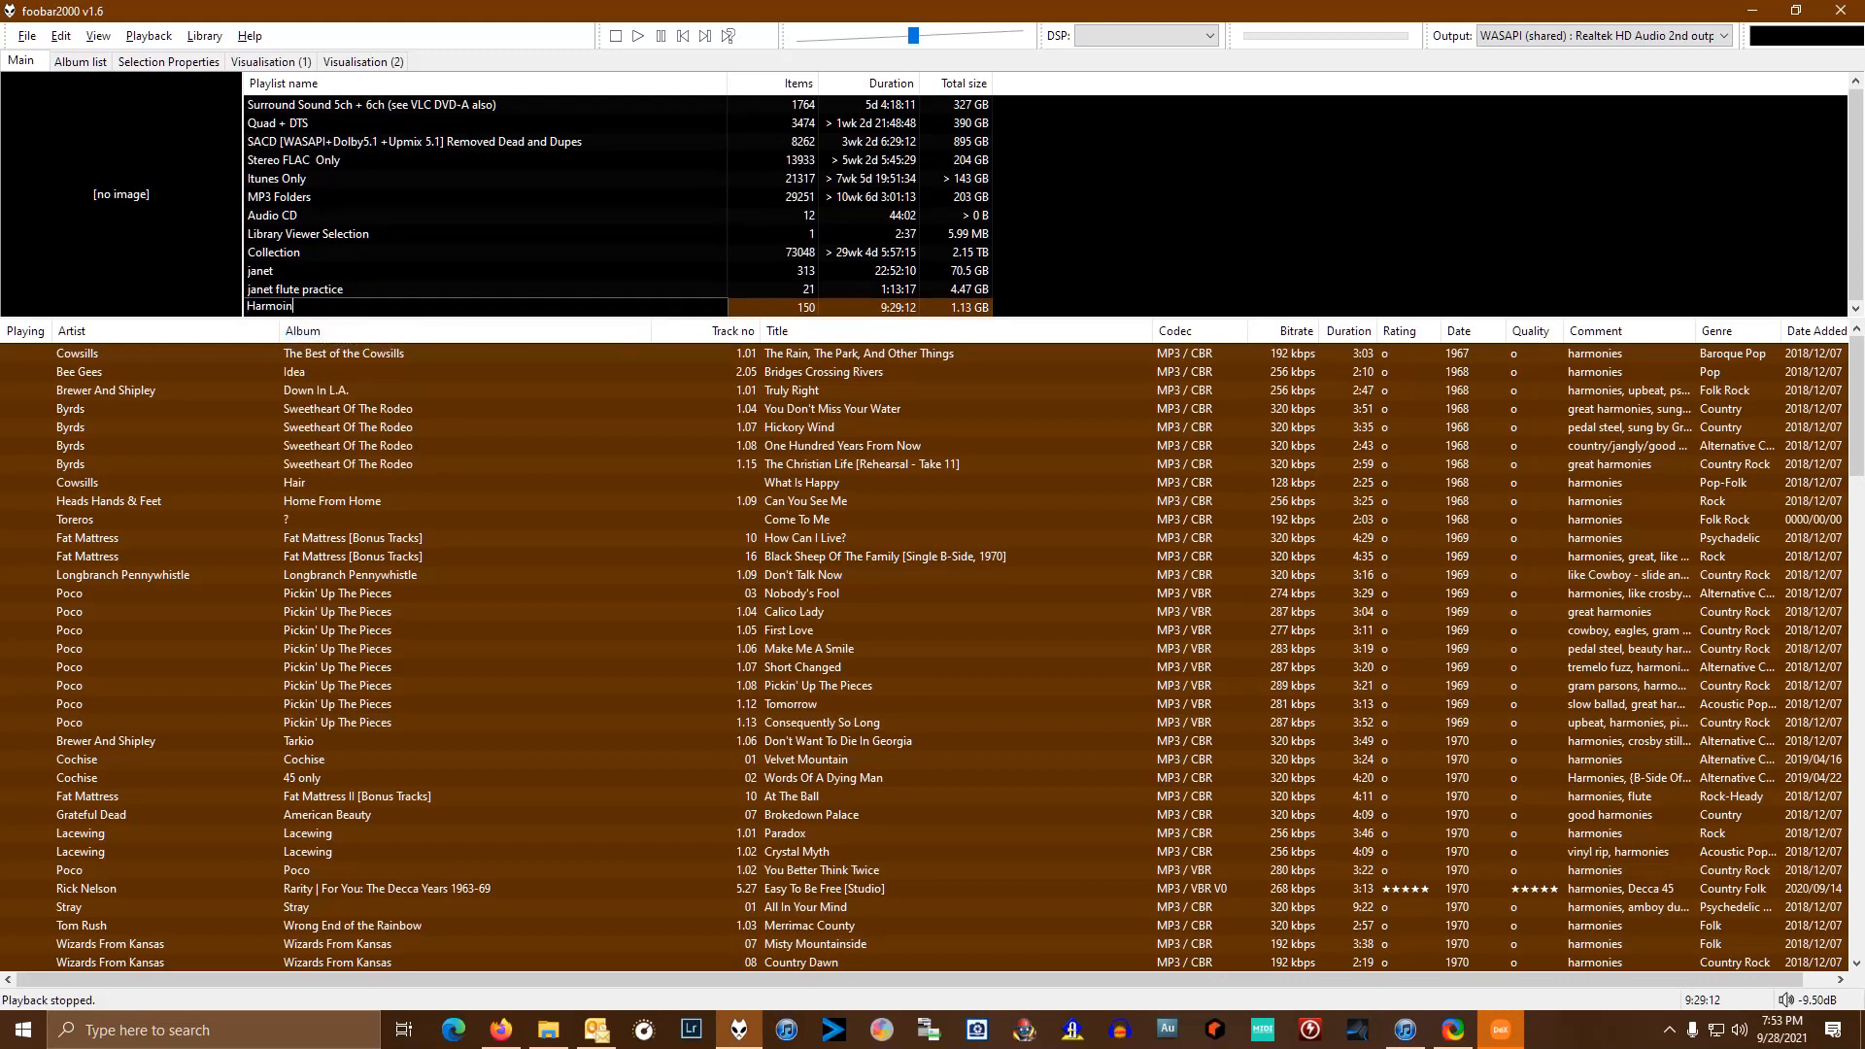
key(Backspace)
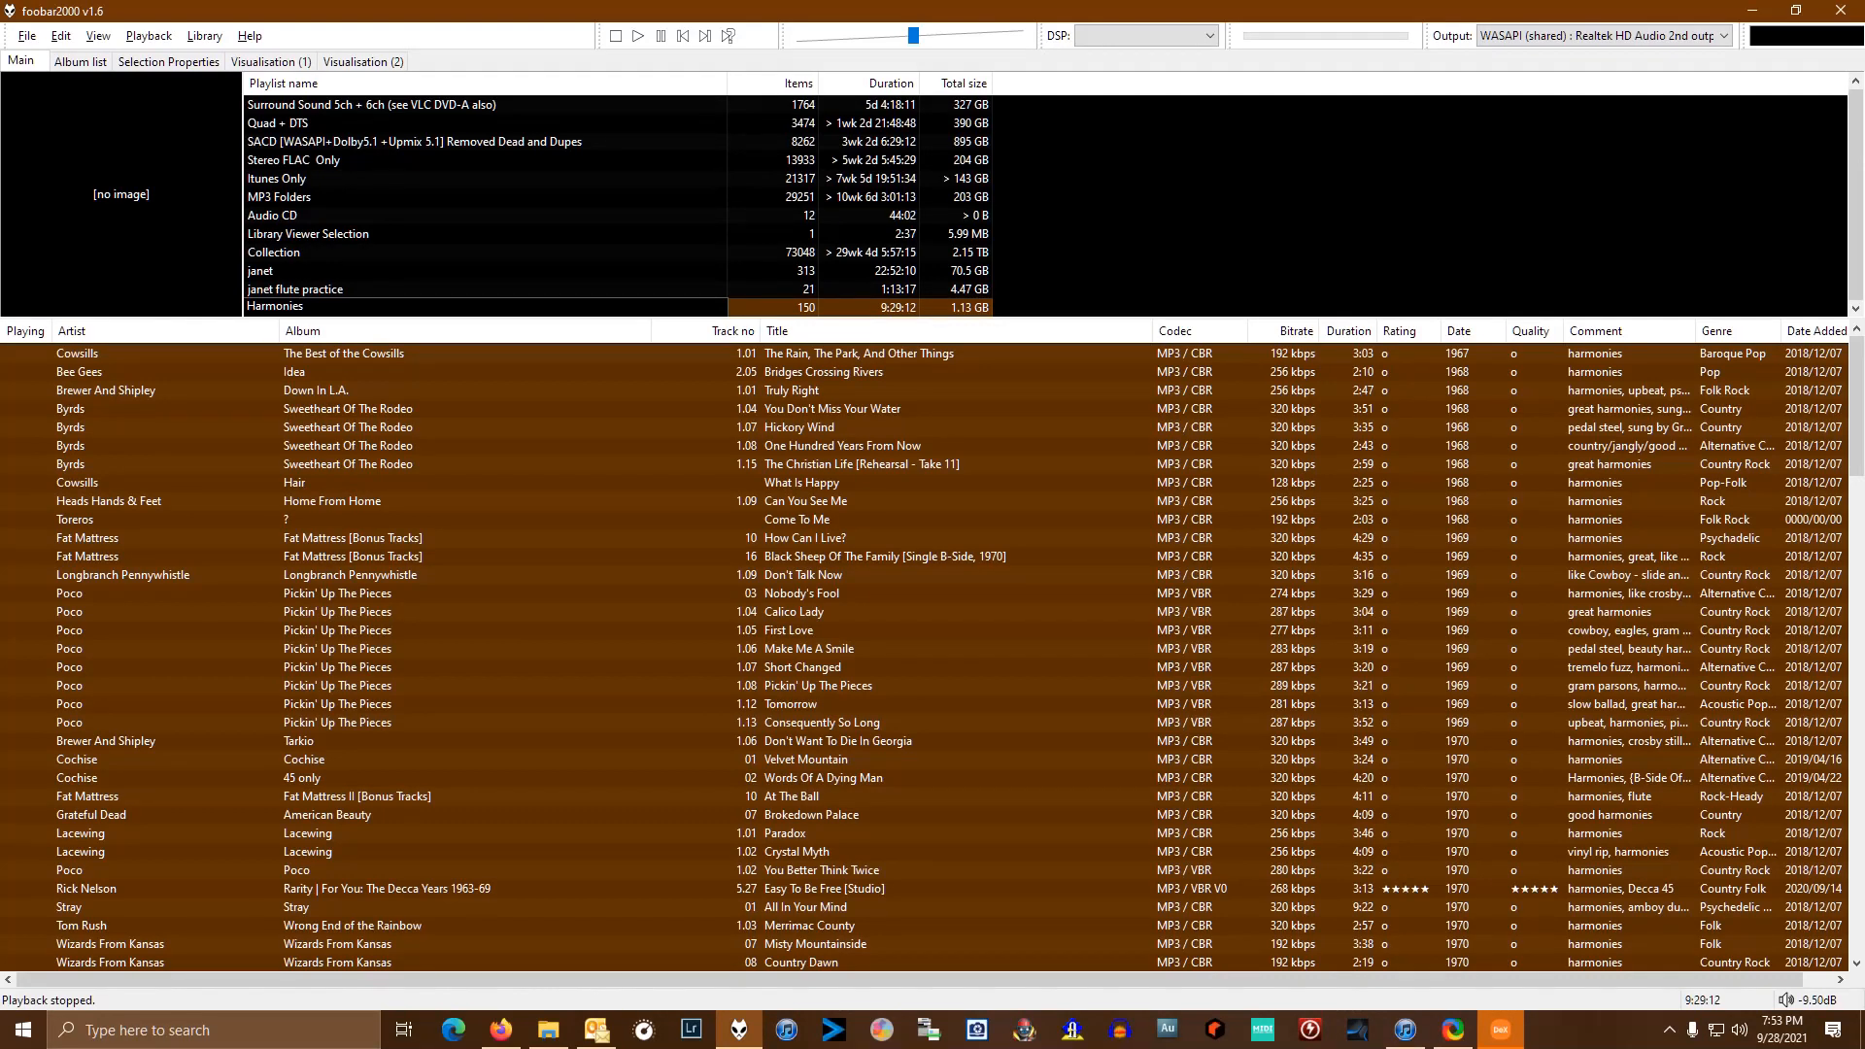
click(276, 307)
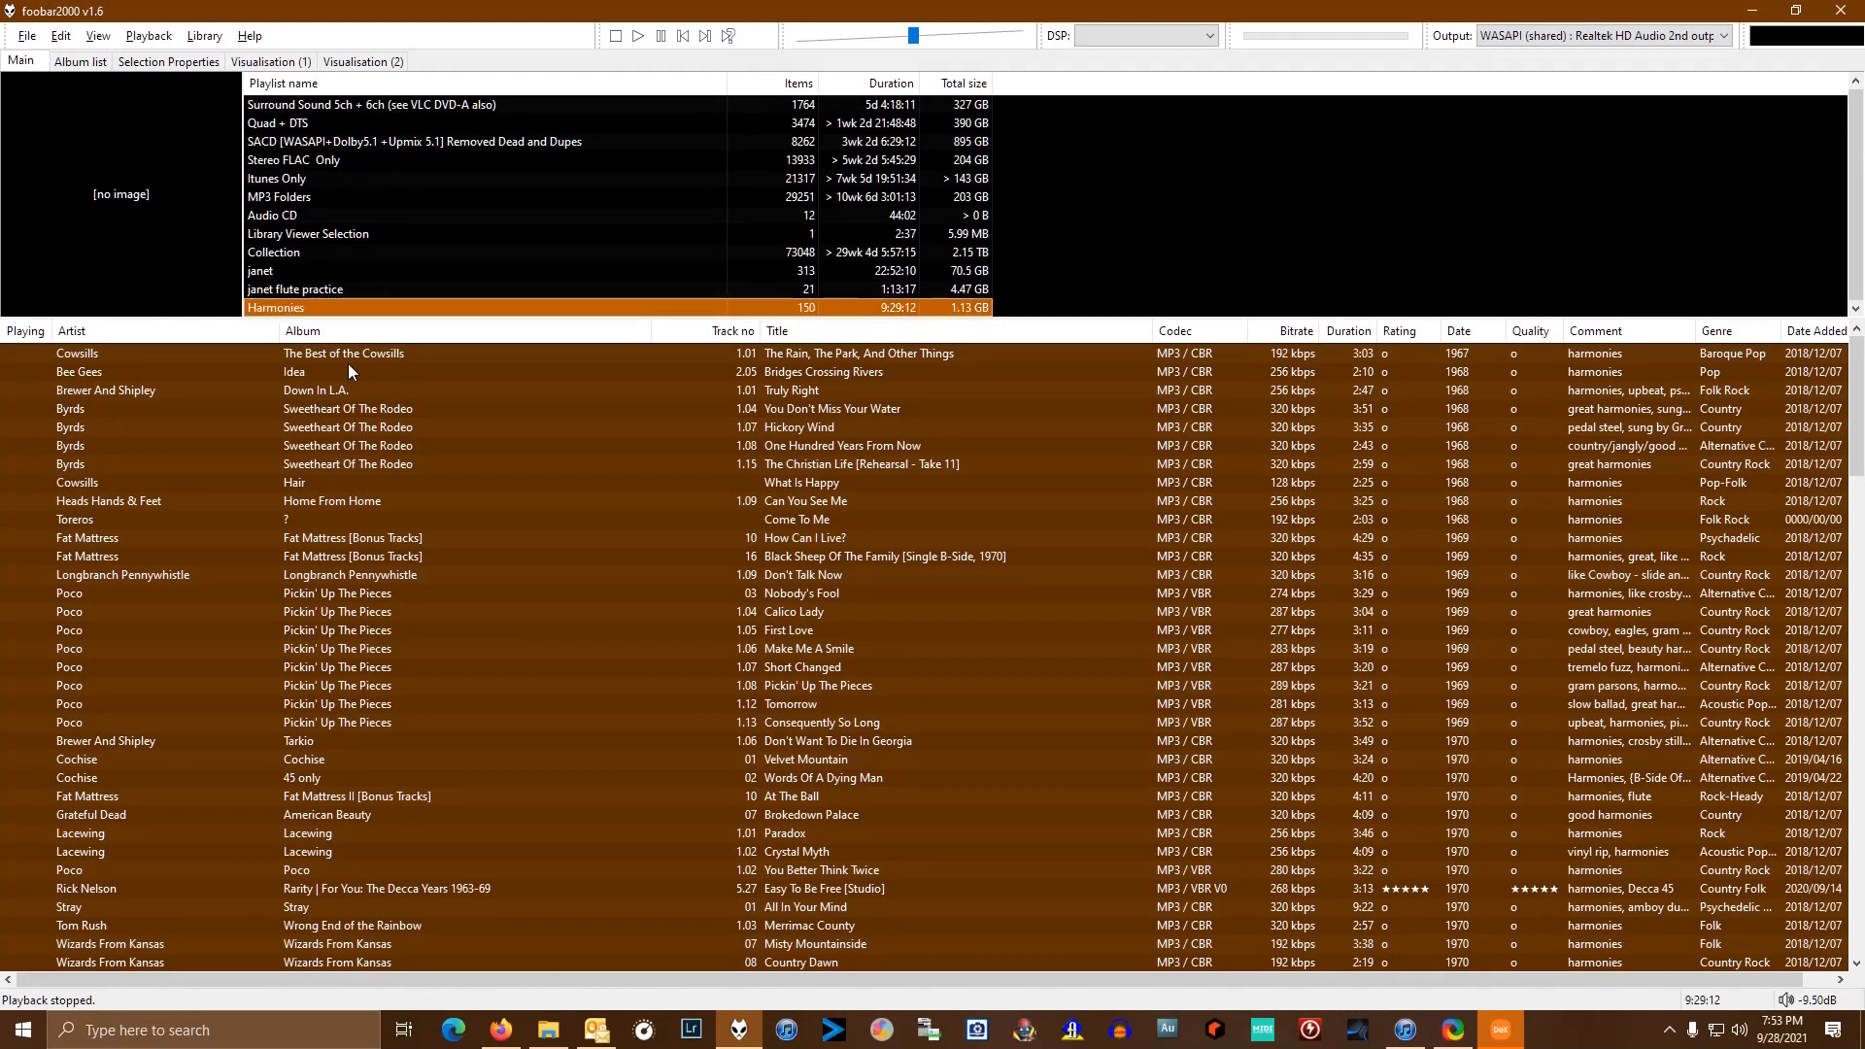
mouse_move(218, 369)
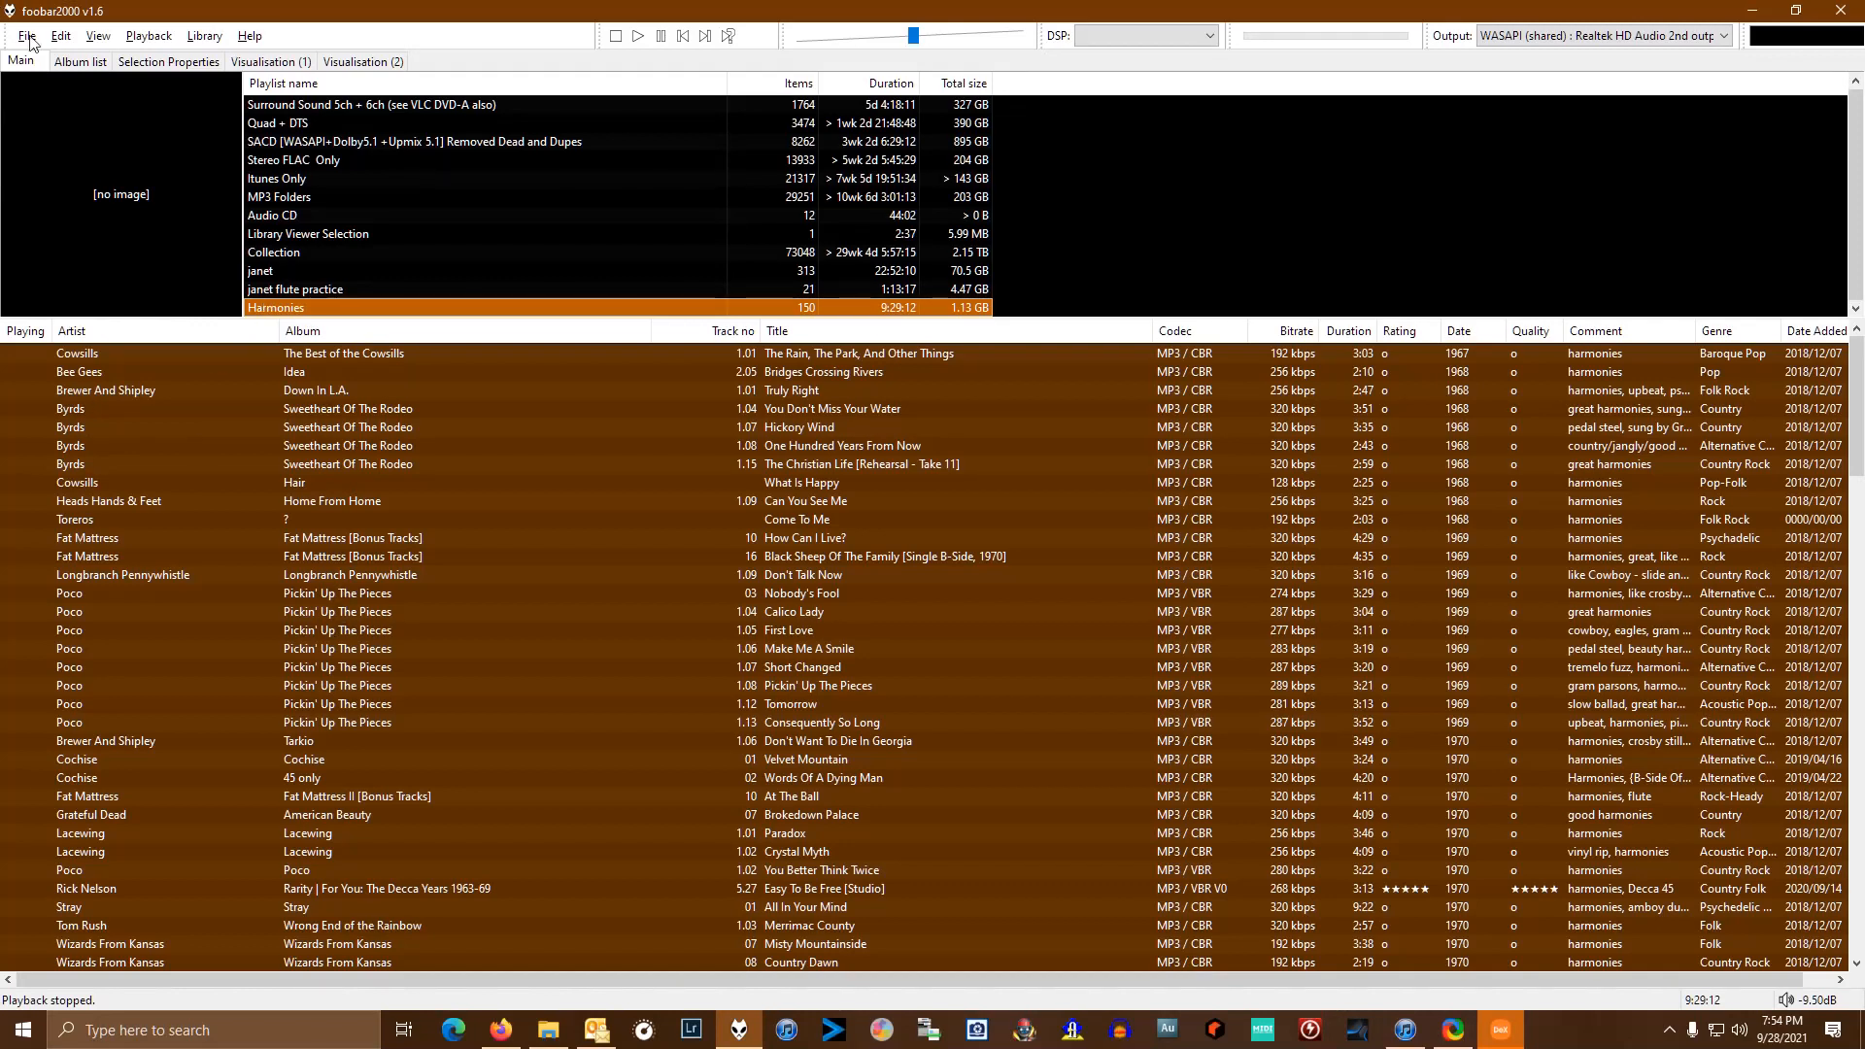
- Start Save playlist... from the File menu, opening the m3u save dialog
click(33, 35)
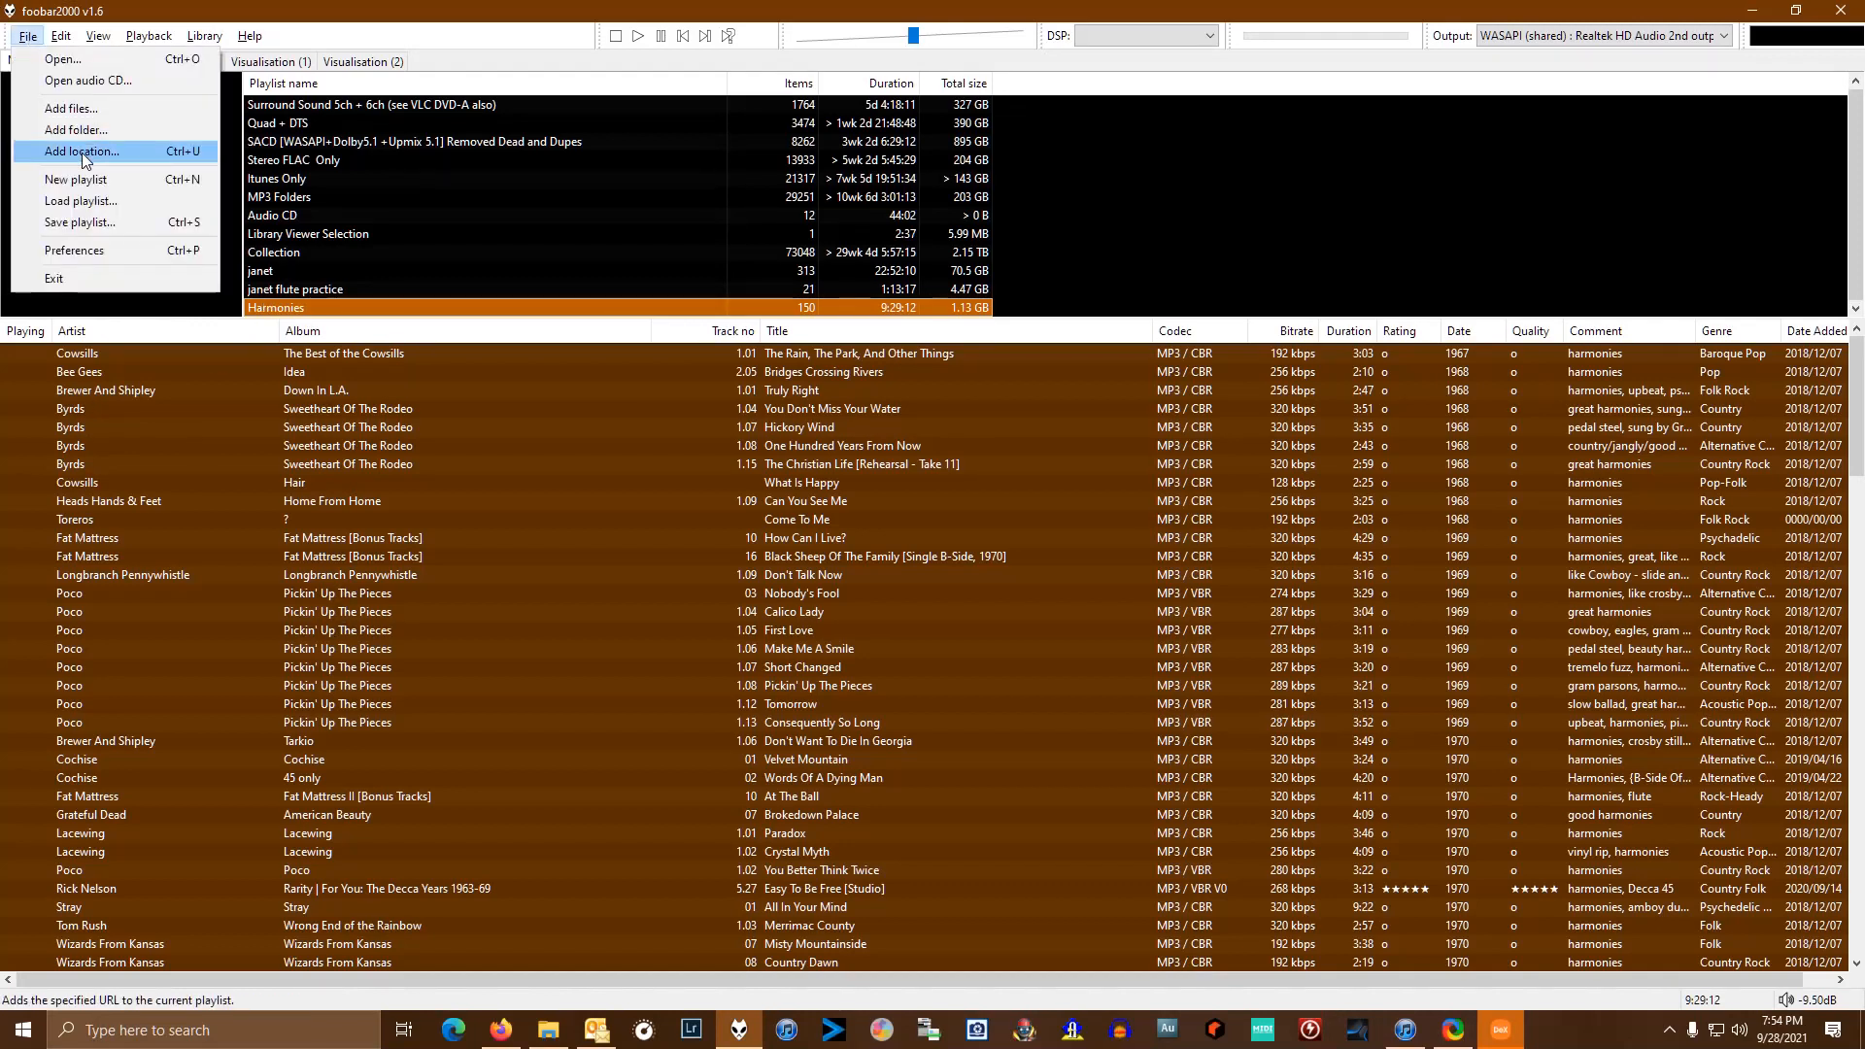
mouse_move(79, 222)
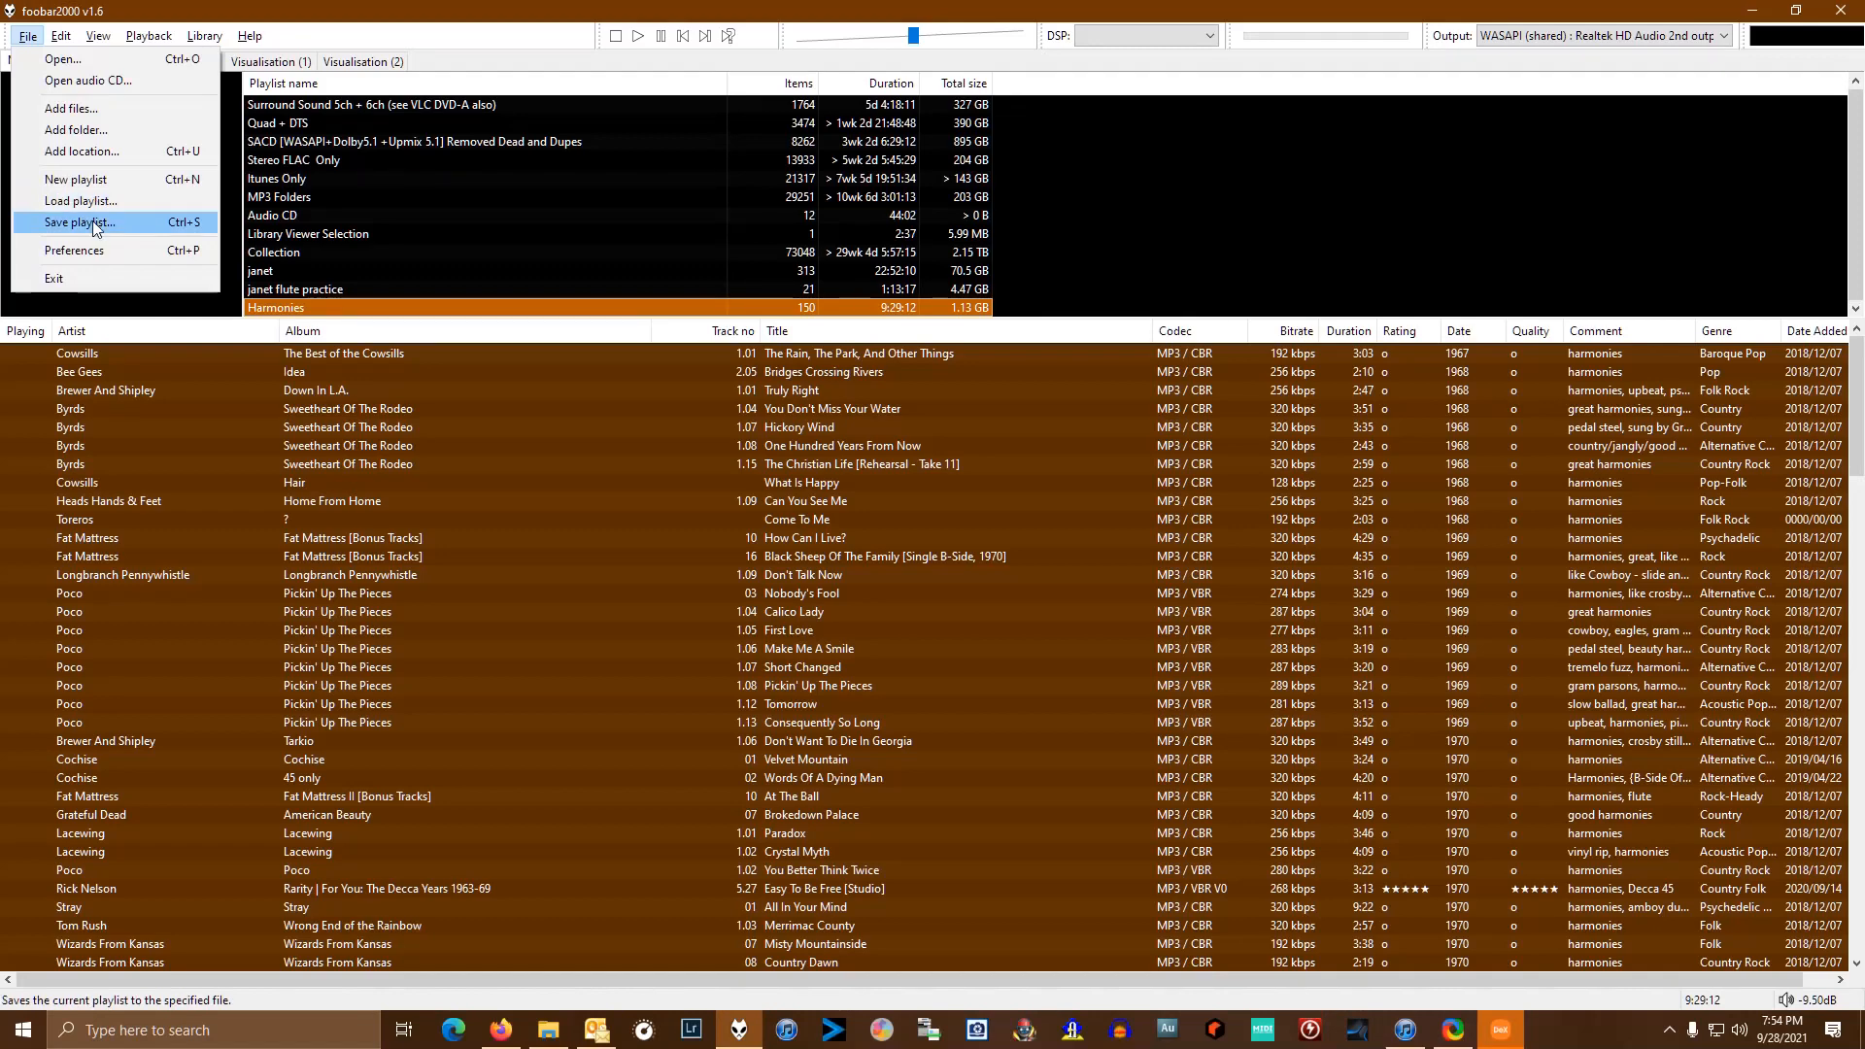
click(79, 222)
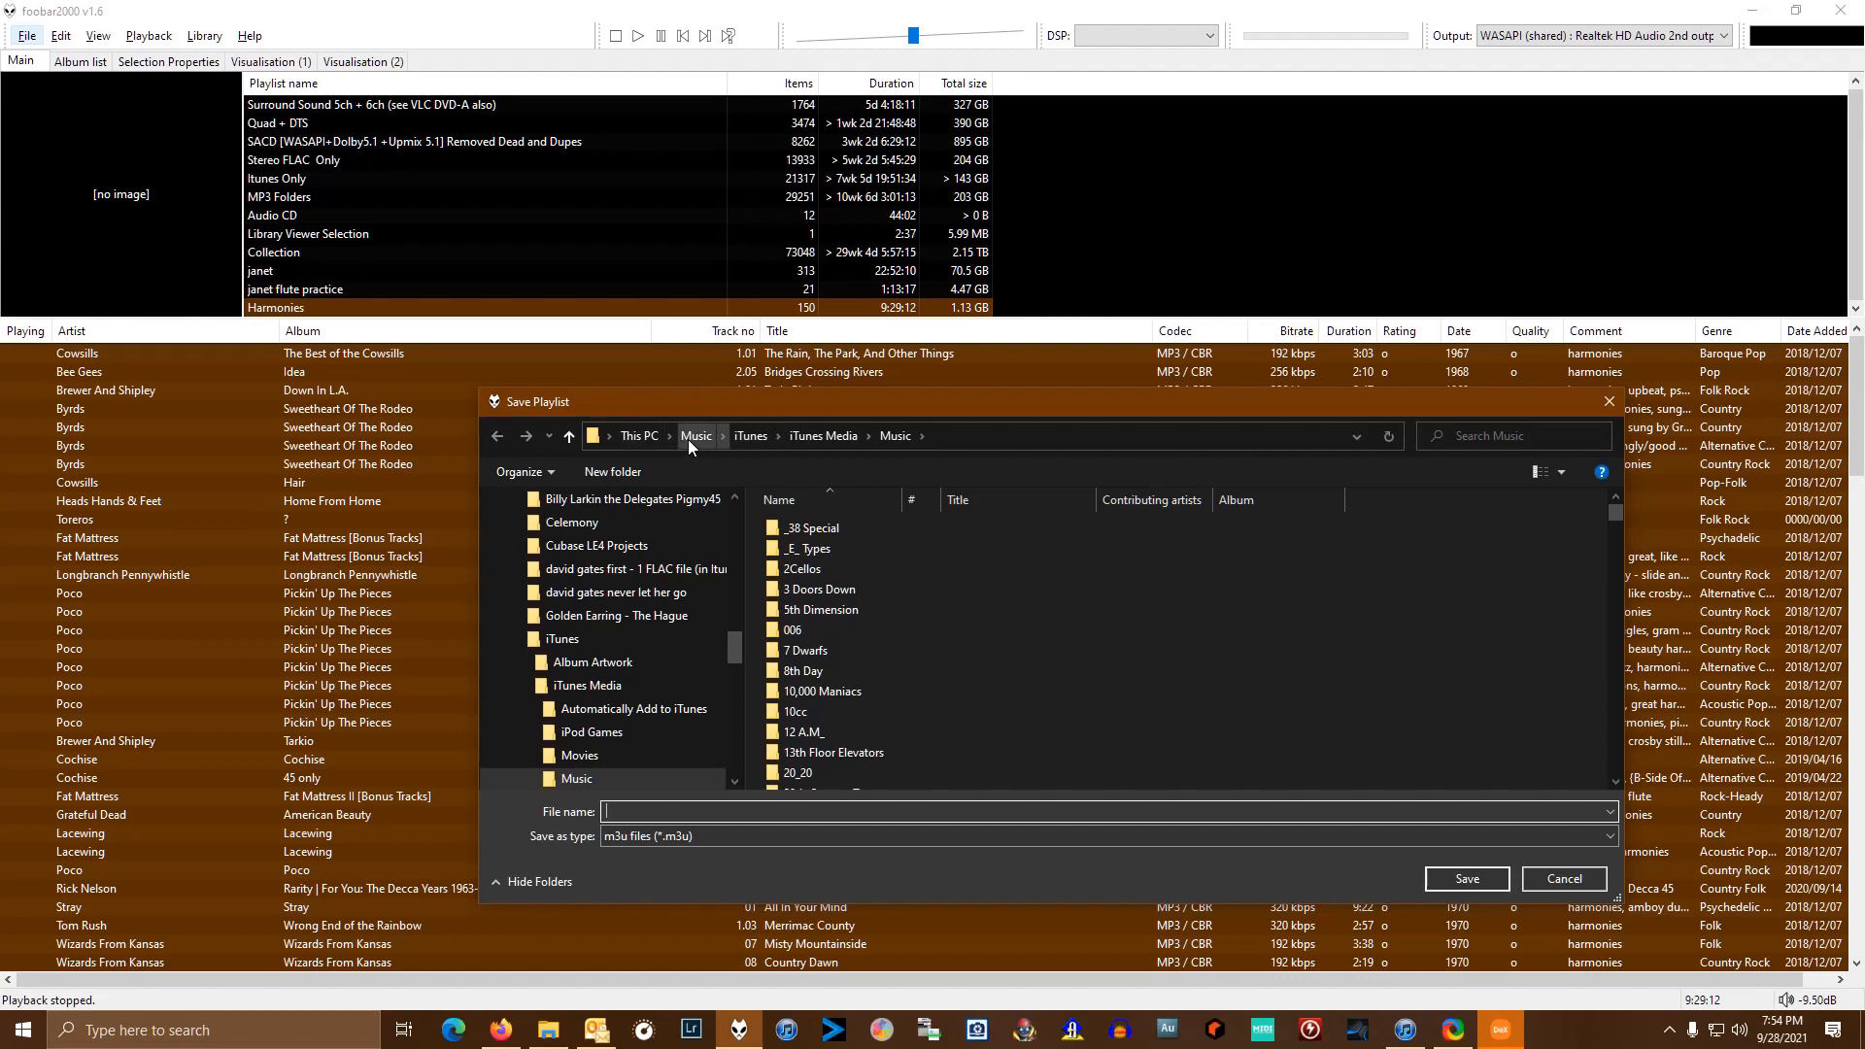
mouse_move(746, 451)
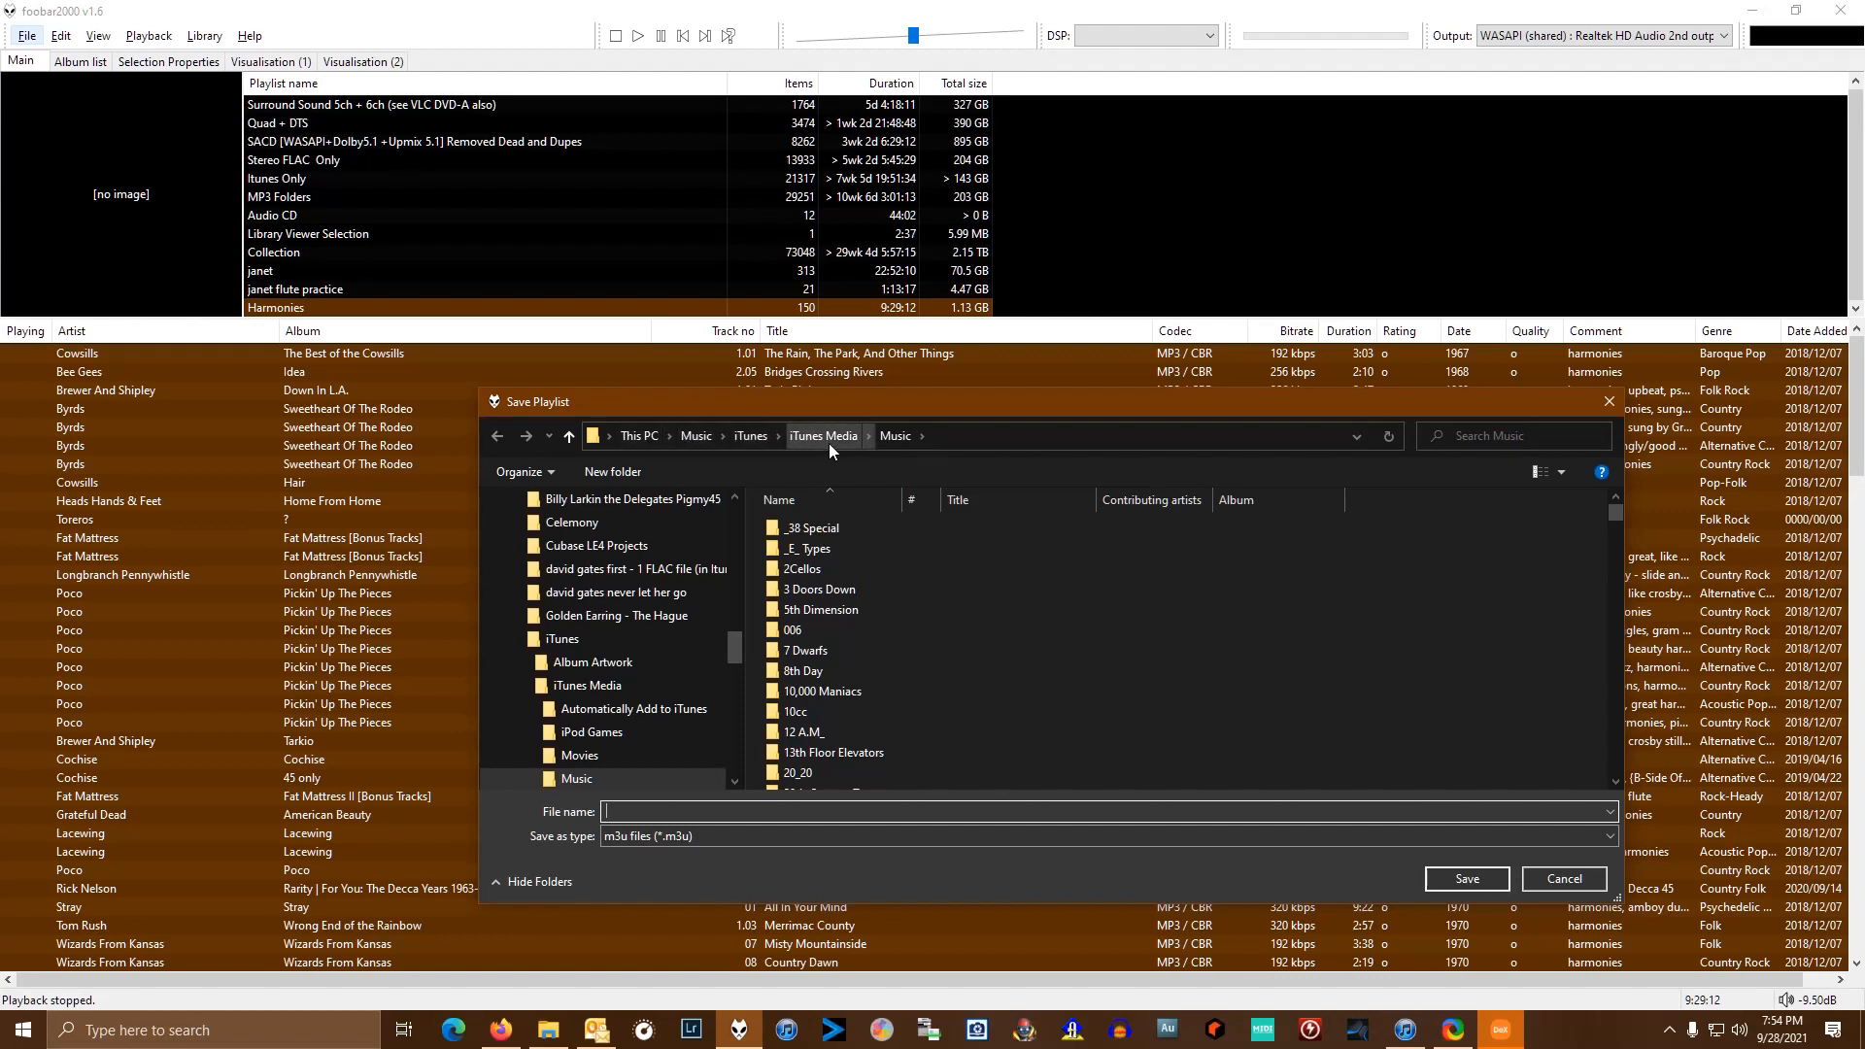
mouse_move(902, 454)
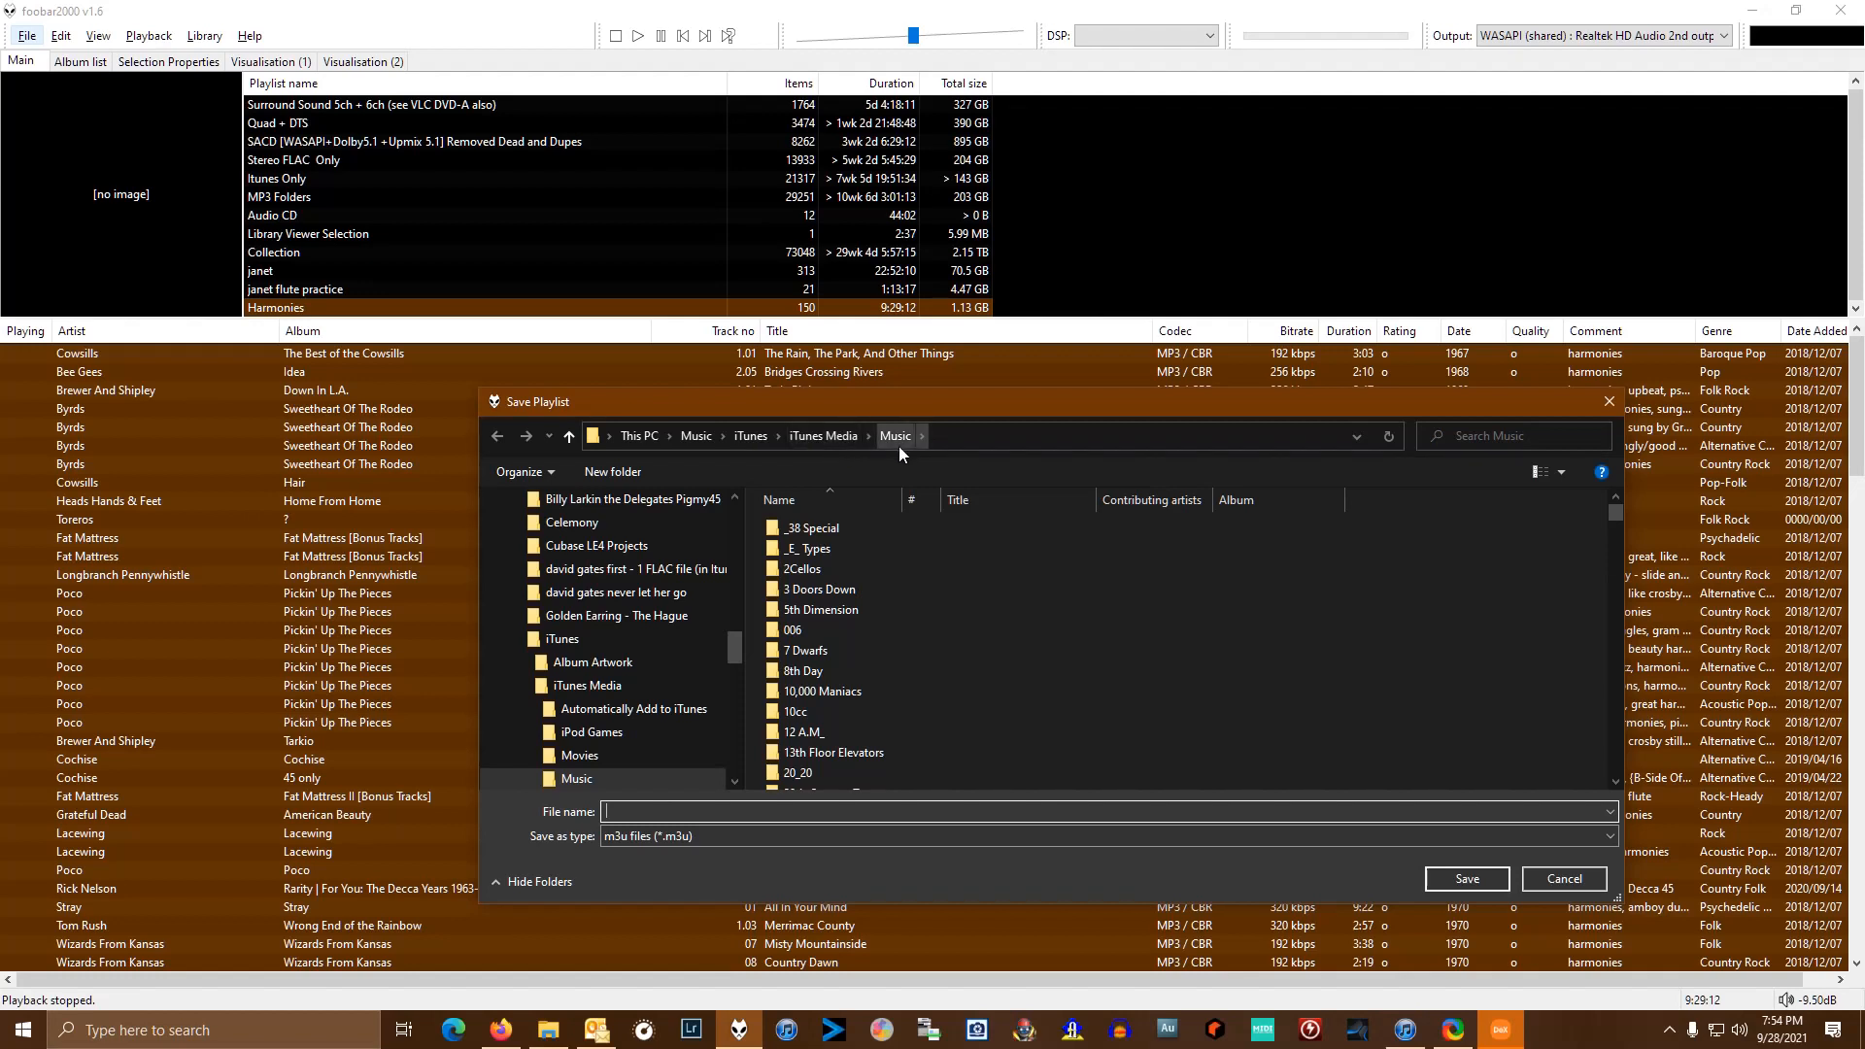
- Save the playlist as harmonies.m3u in the iTunes Media Music folder
click(820, 608)
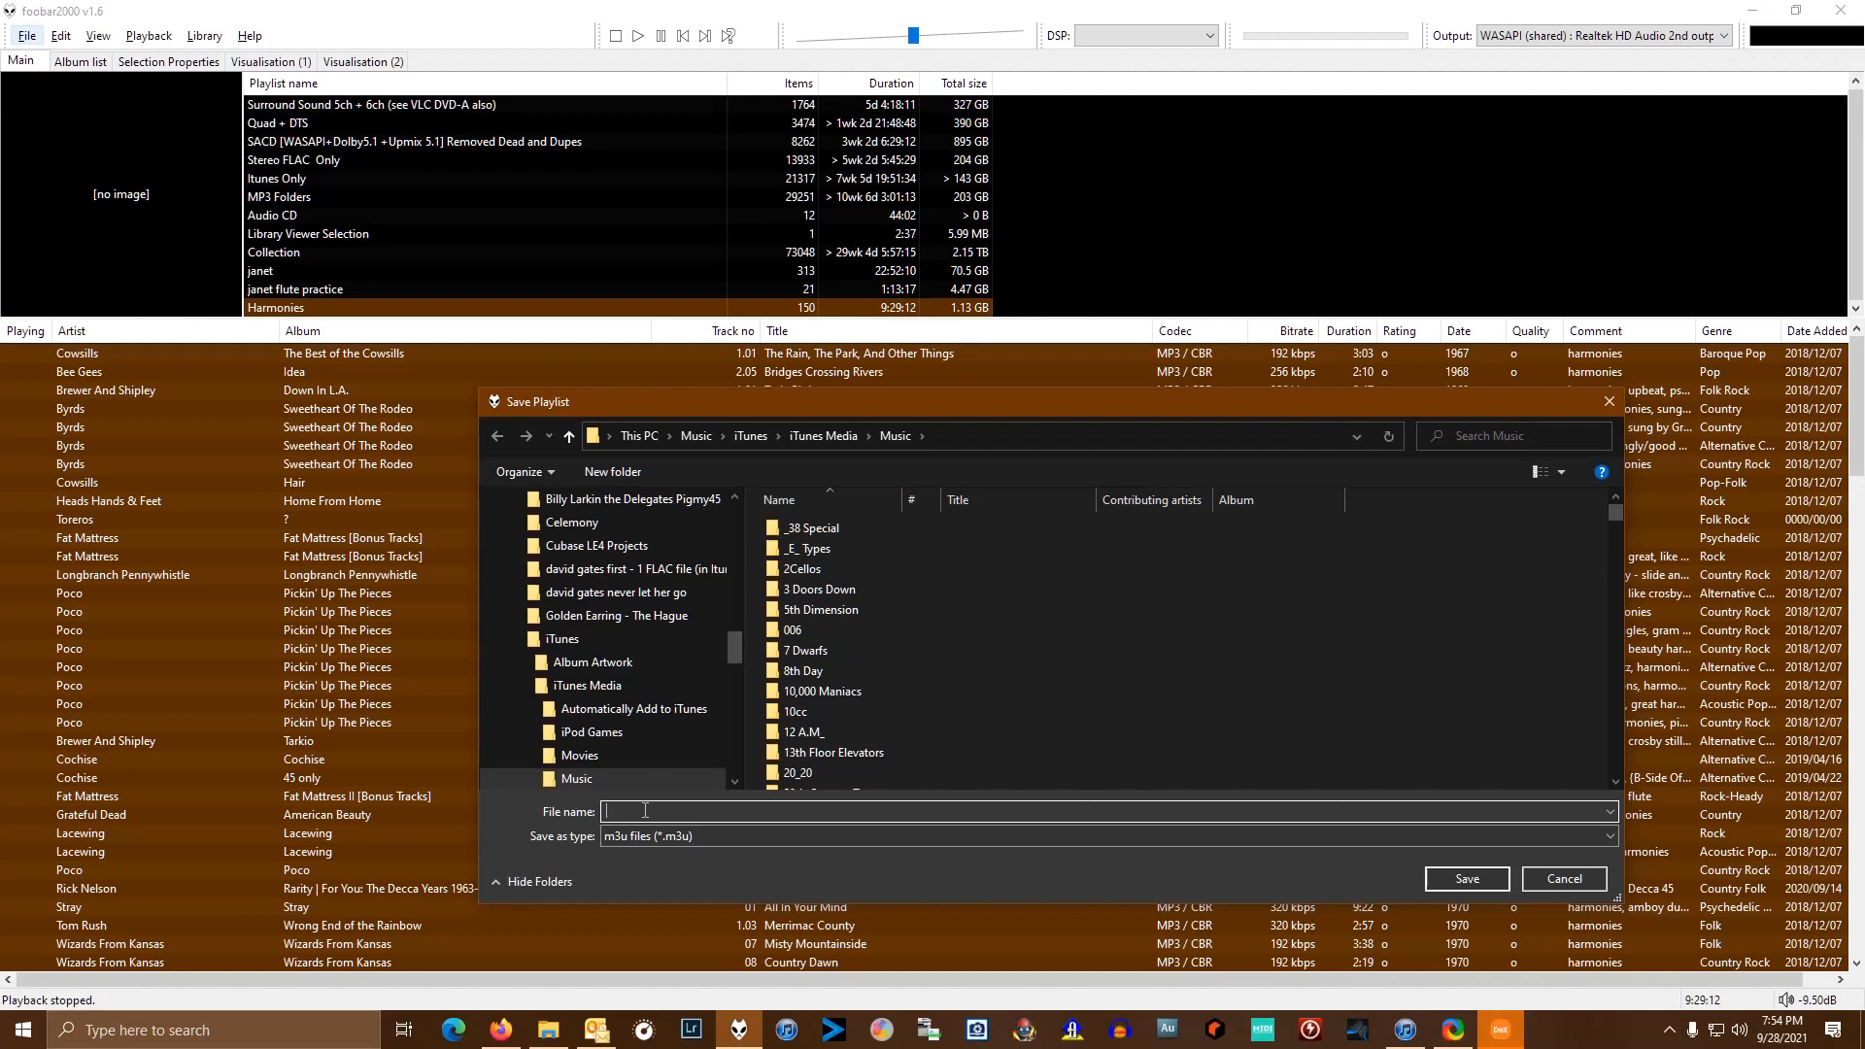
text(harmonies)
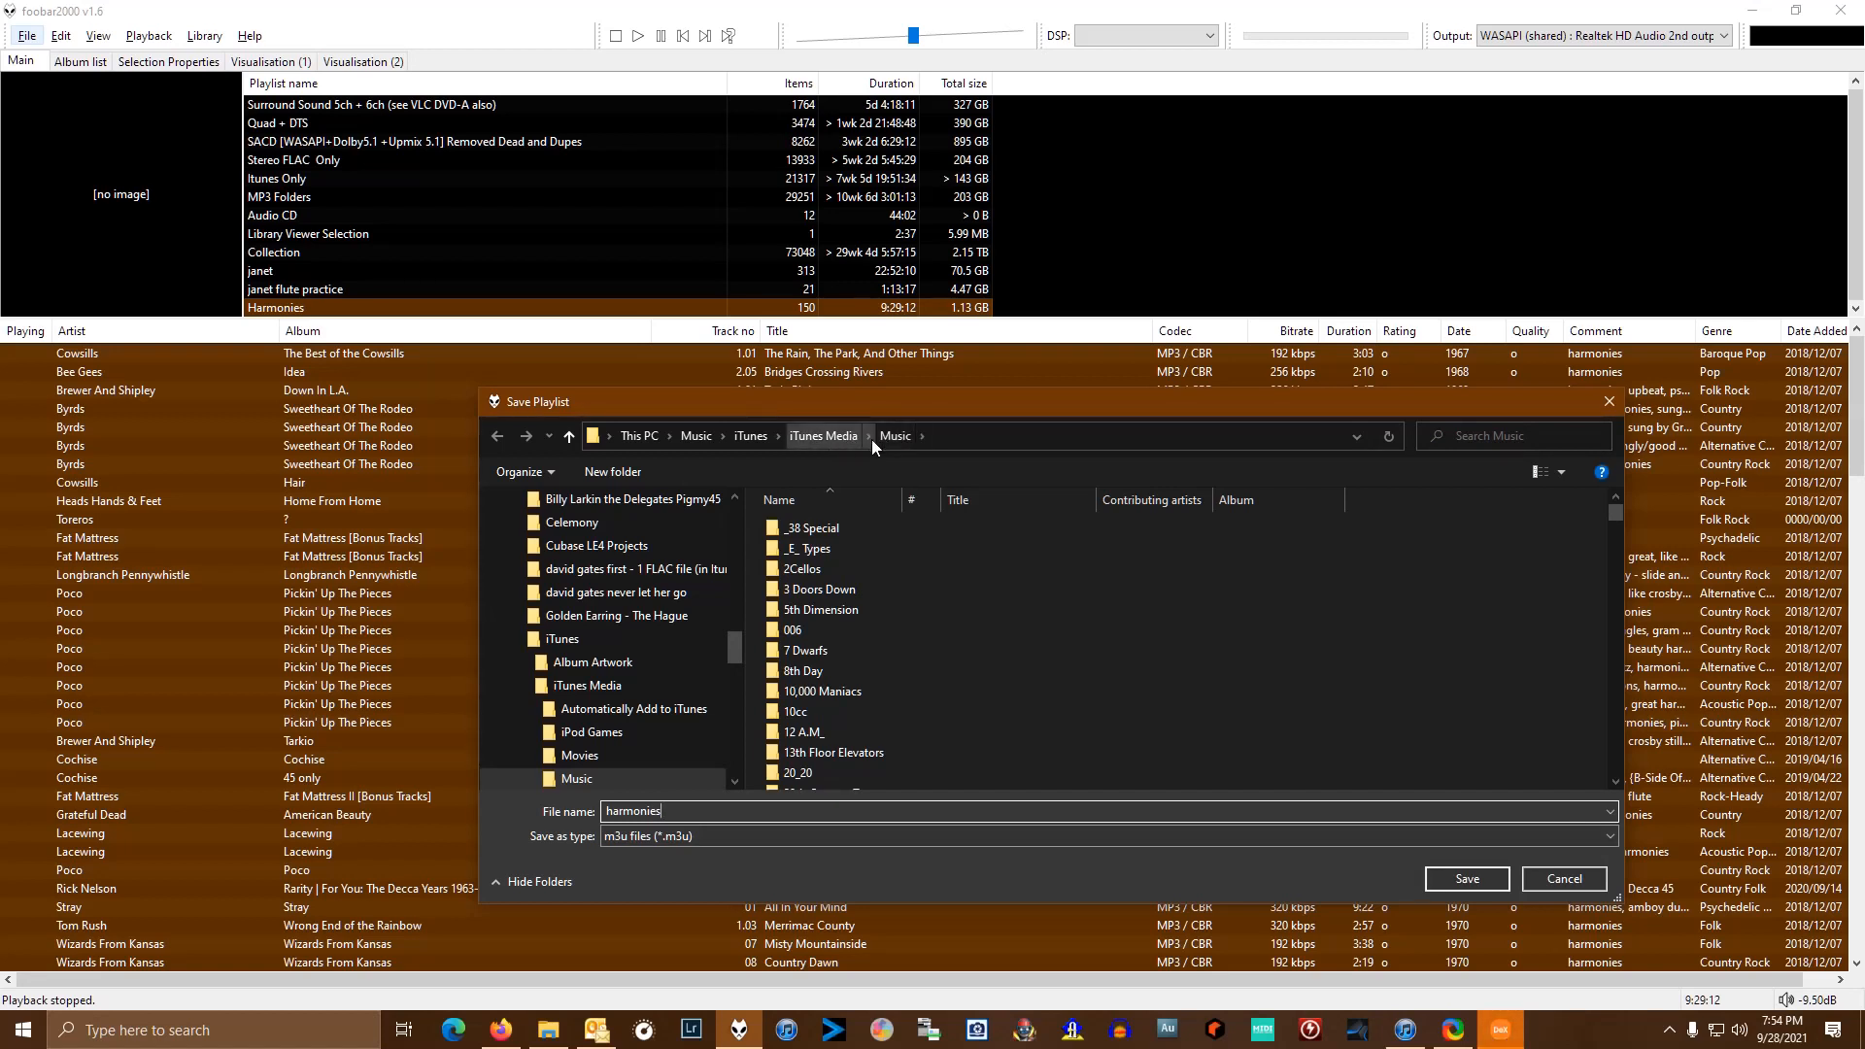
click(812, 529)
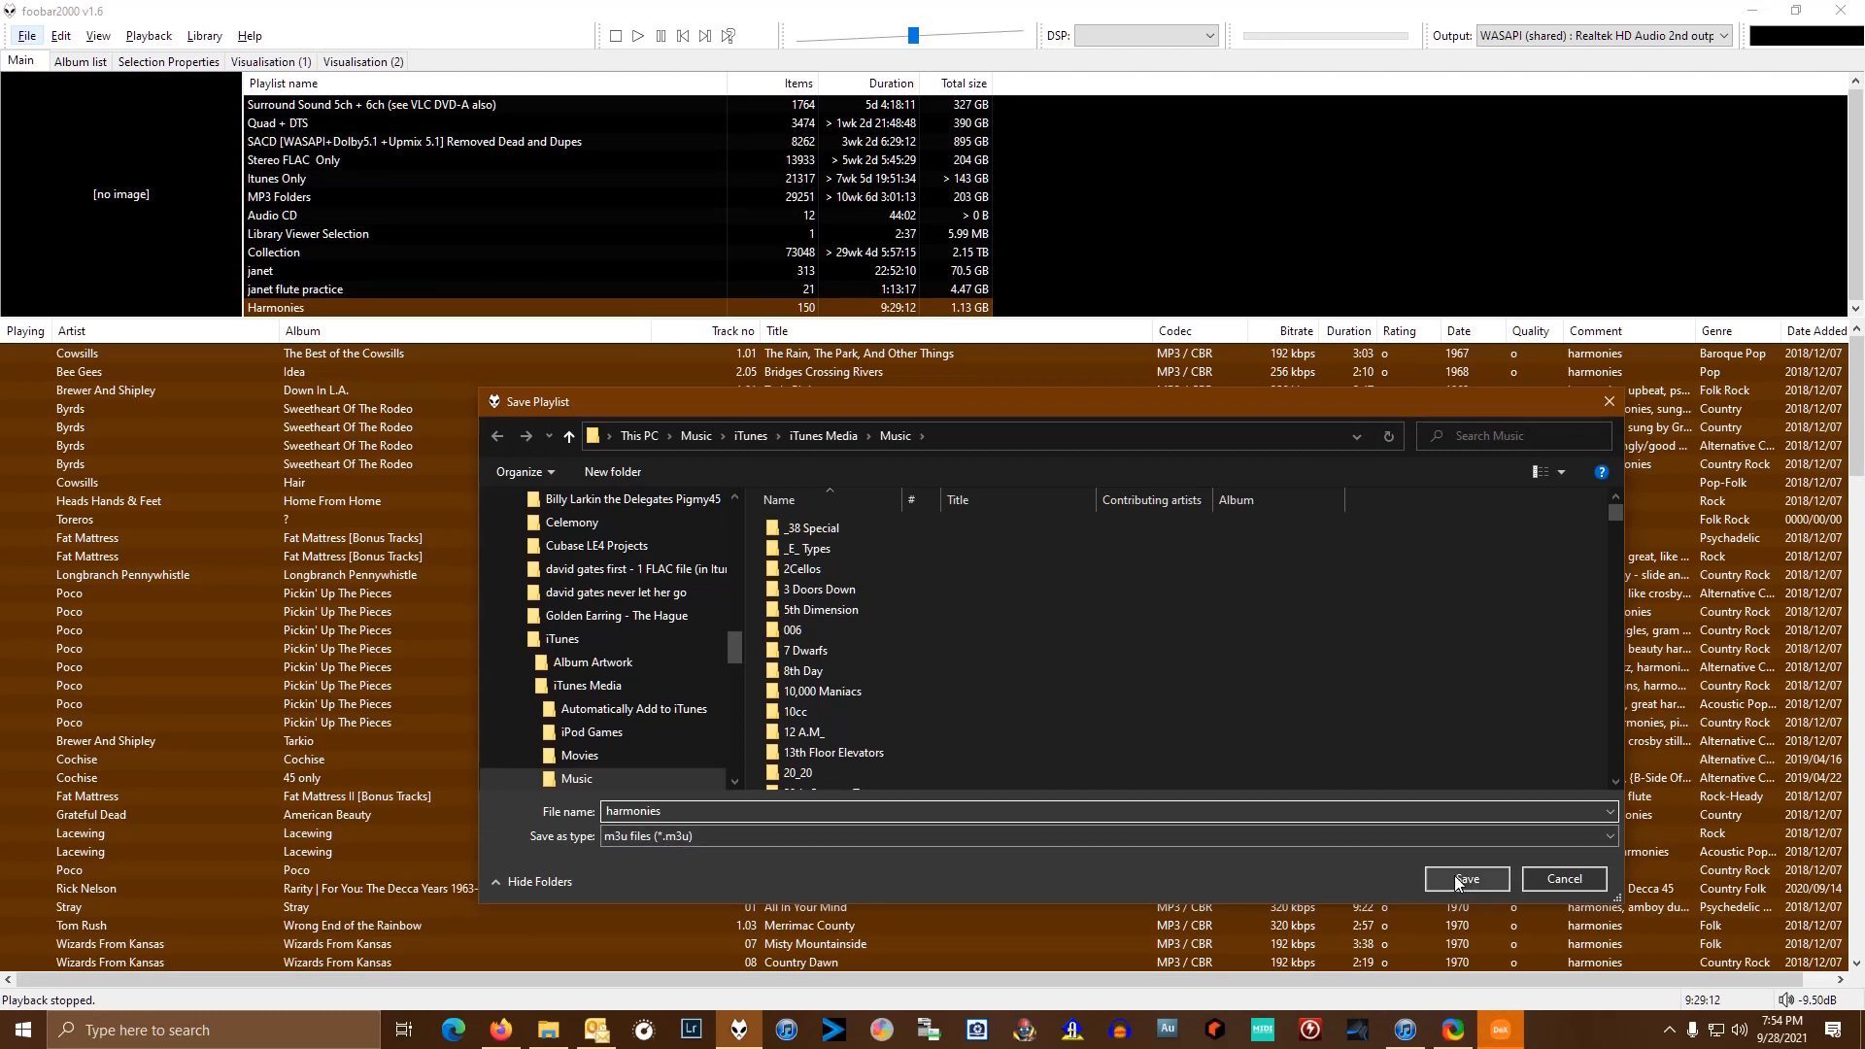
click(1467, 880)
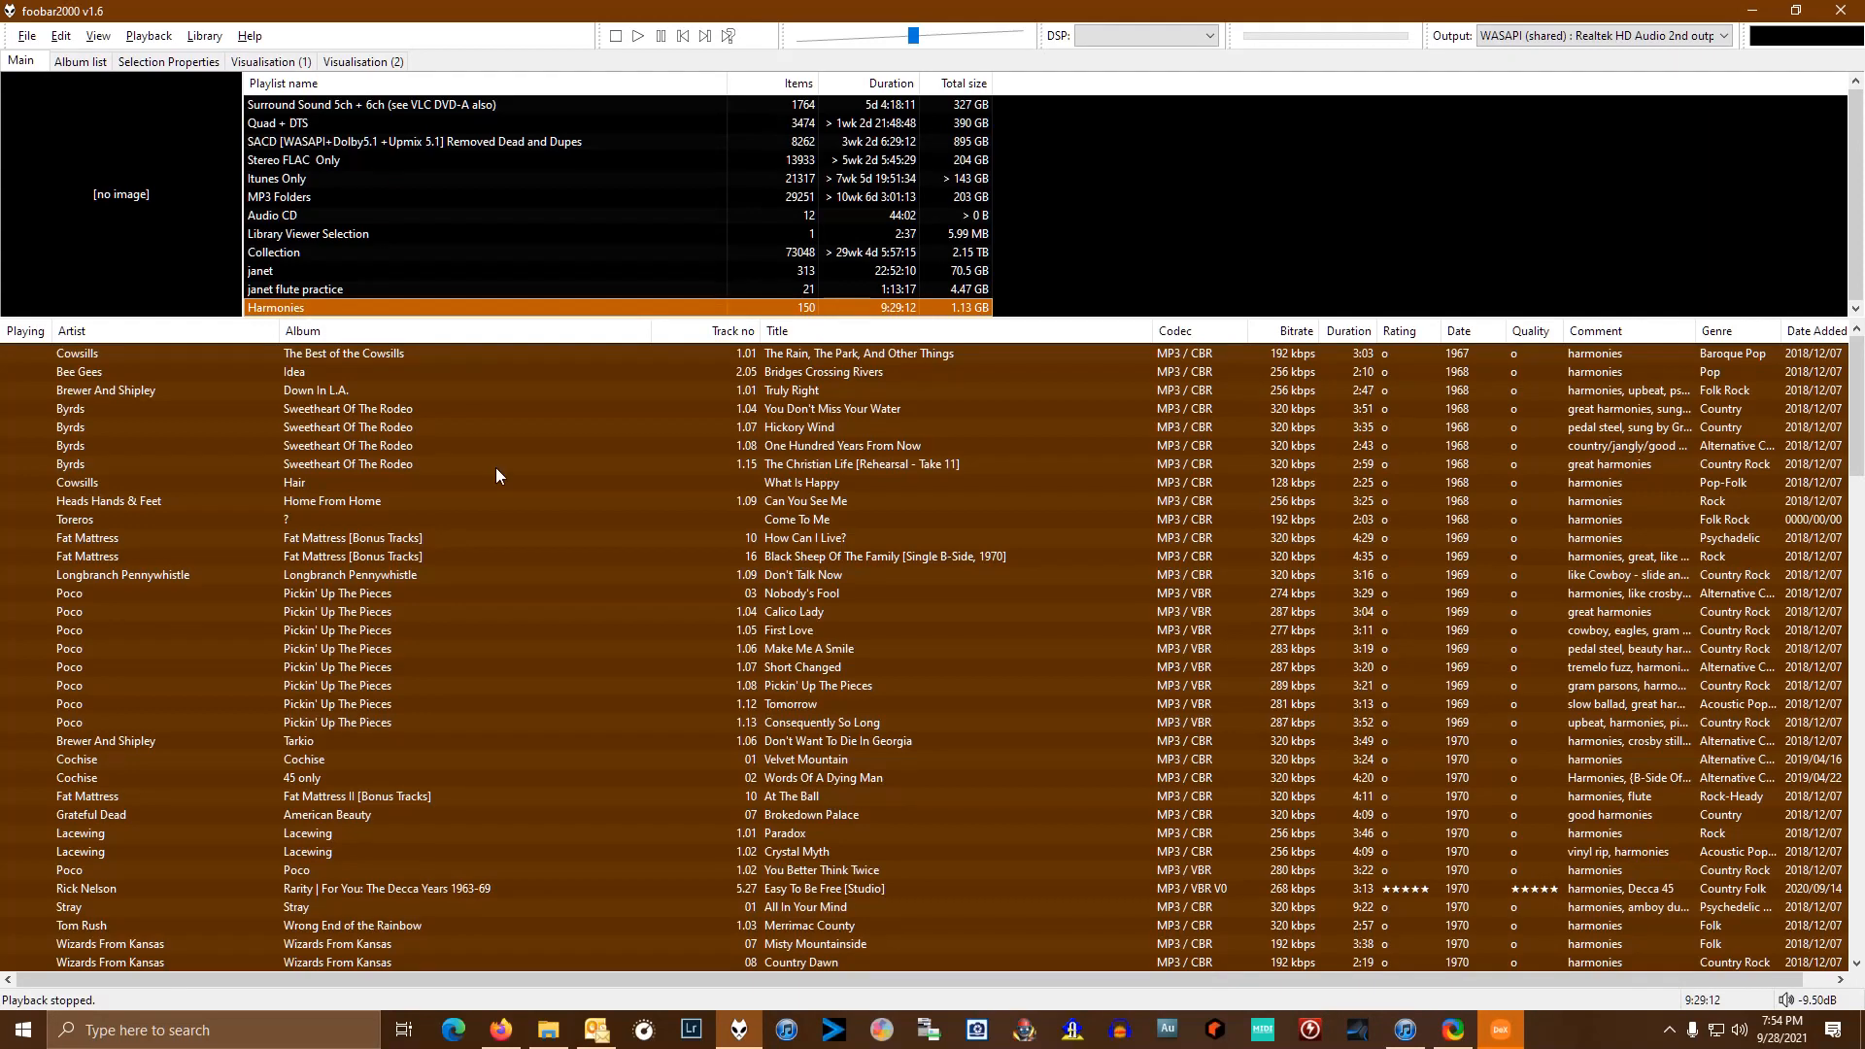
mouse_move(816, 618)
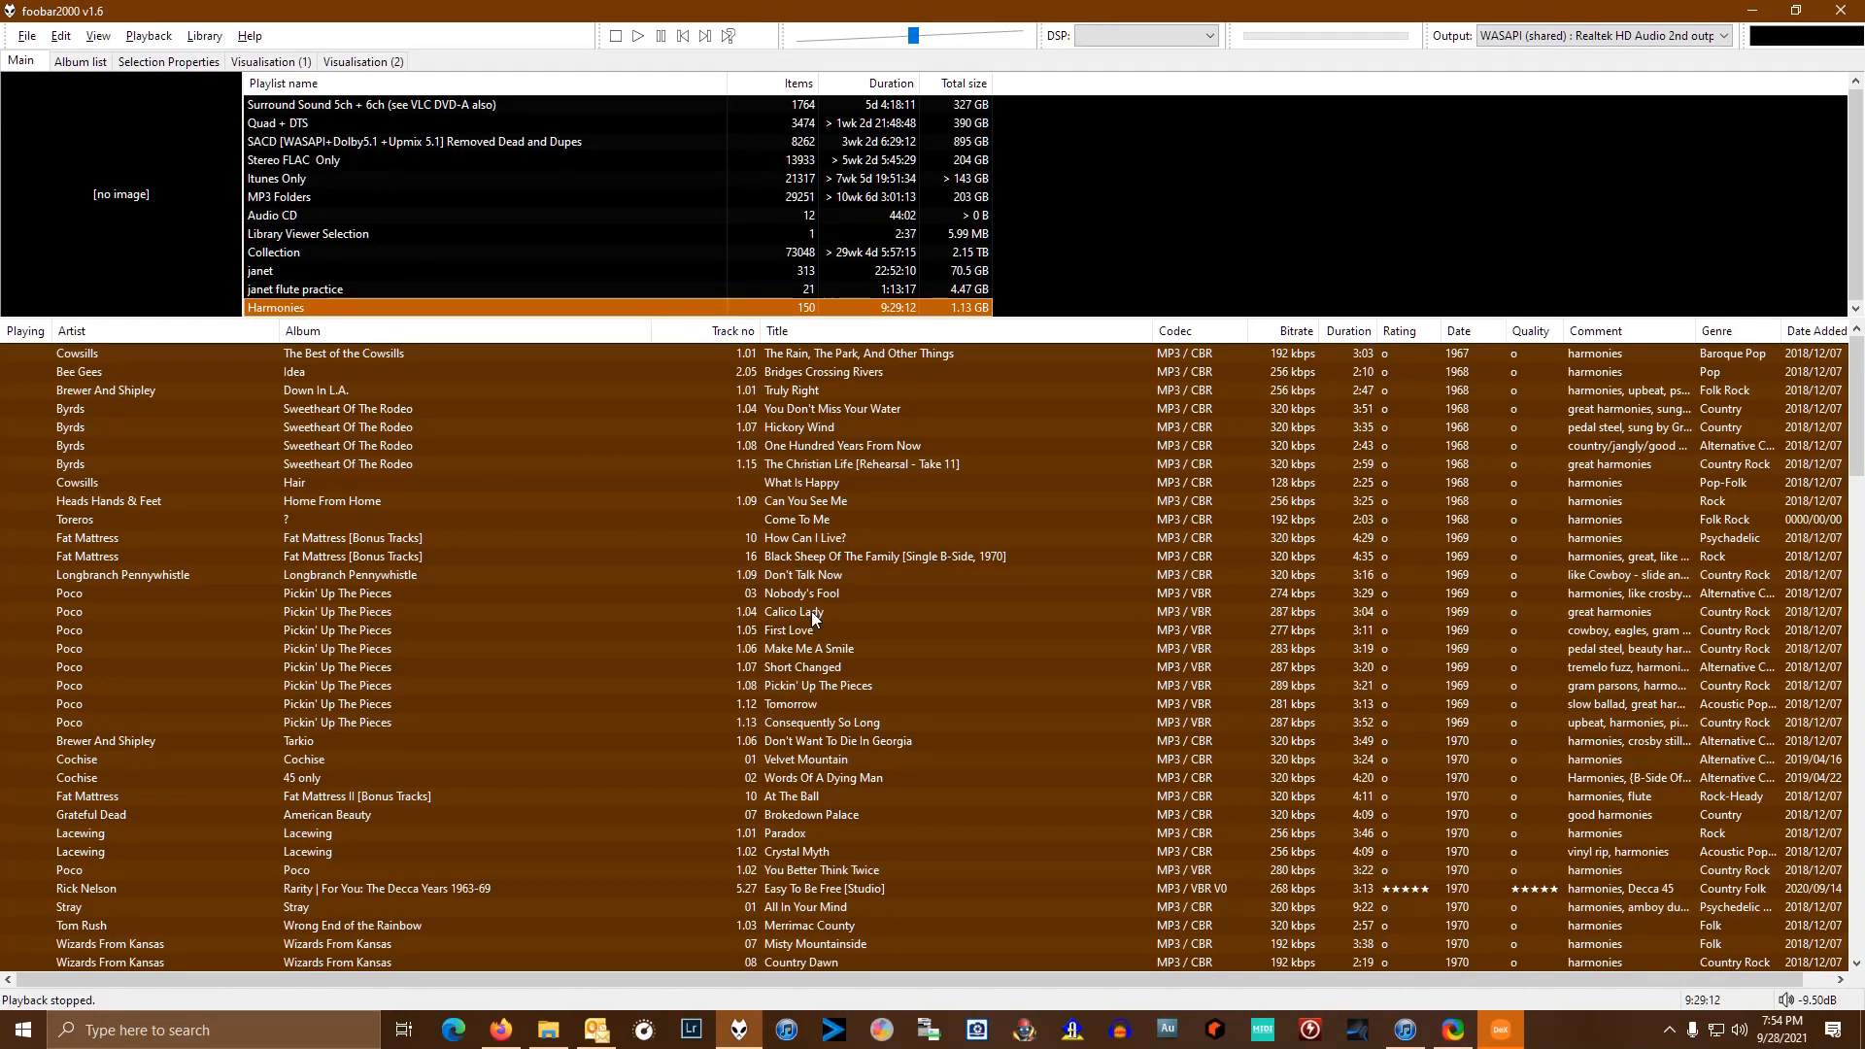
mouse_move(793, 787)
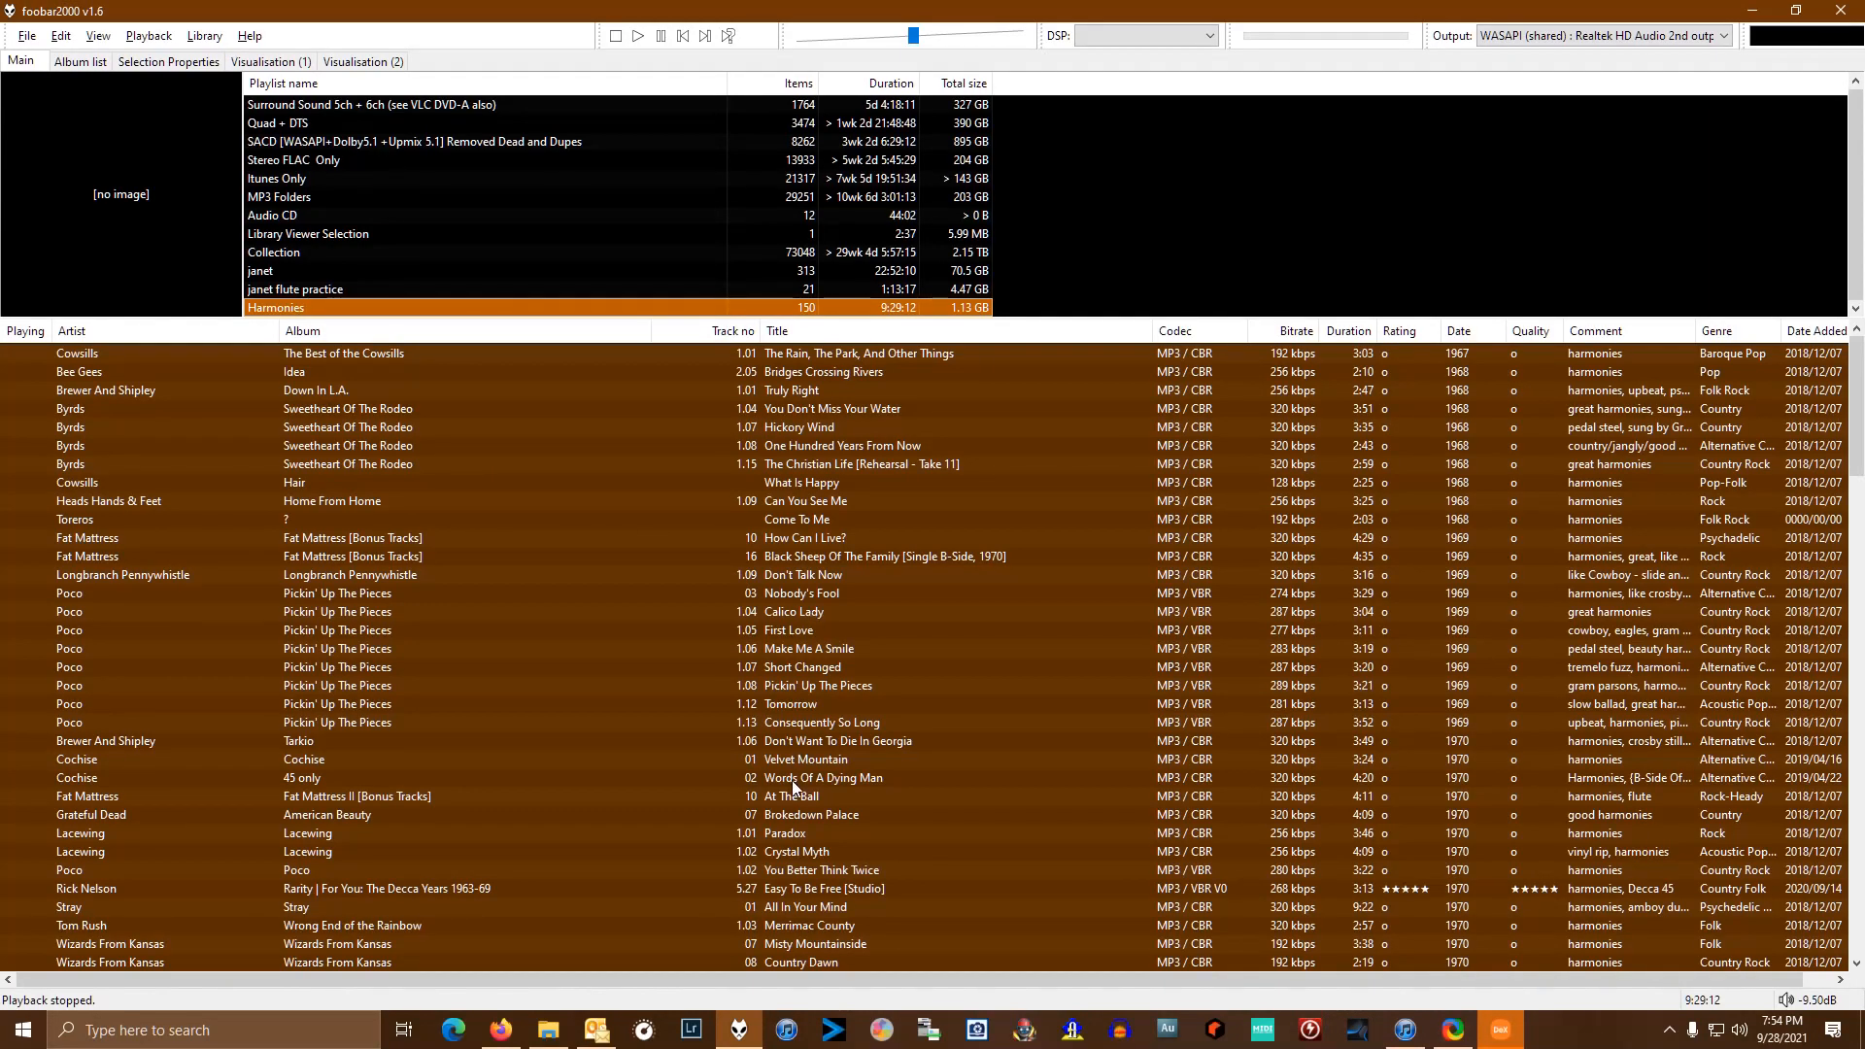
mouse_move(653, 983)
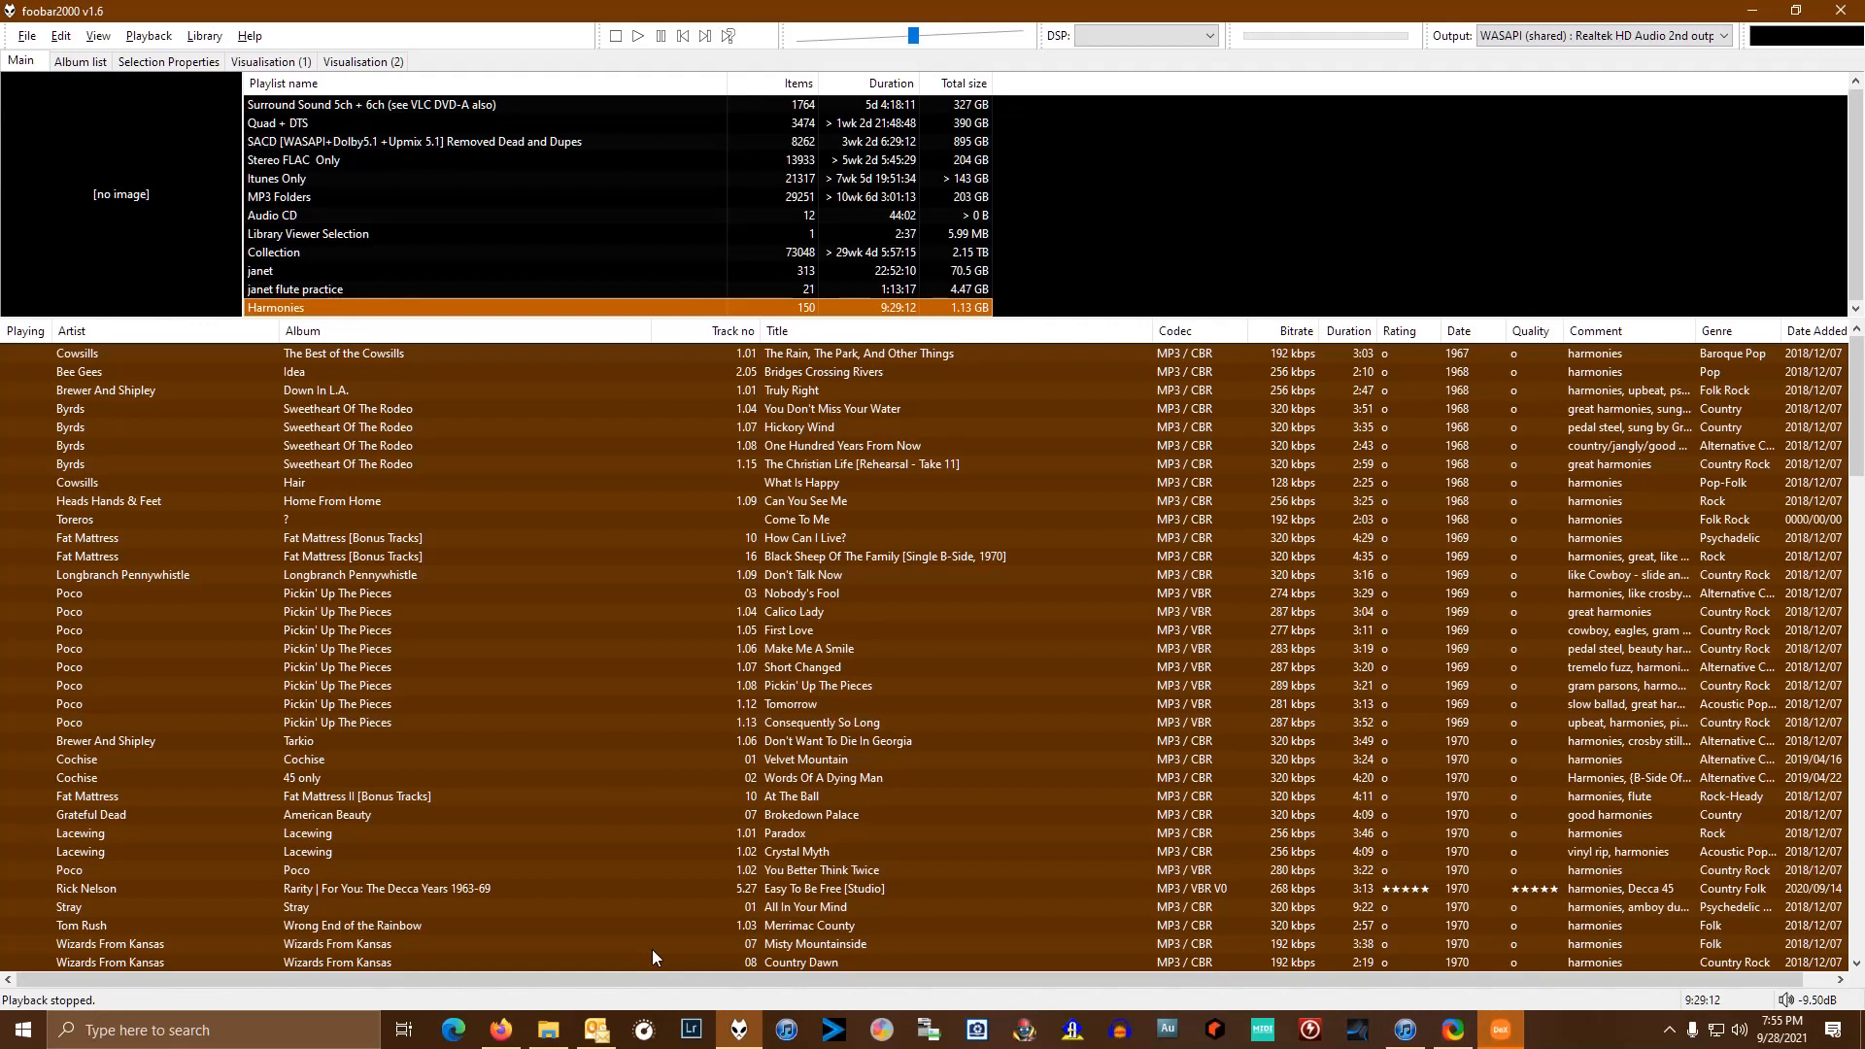
mouse_move(769, 863)
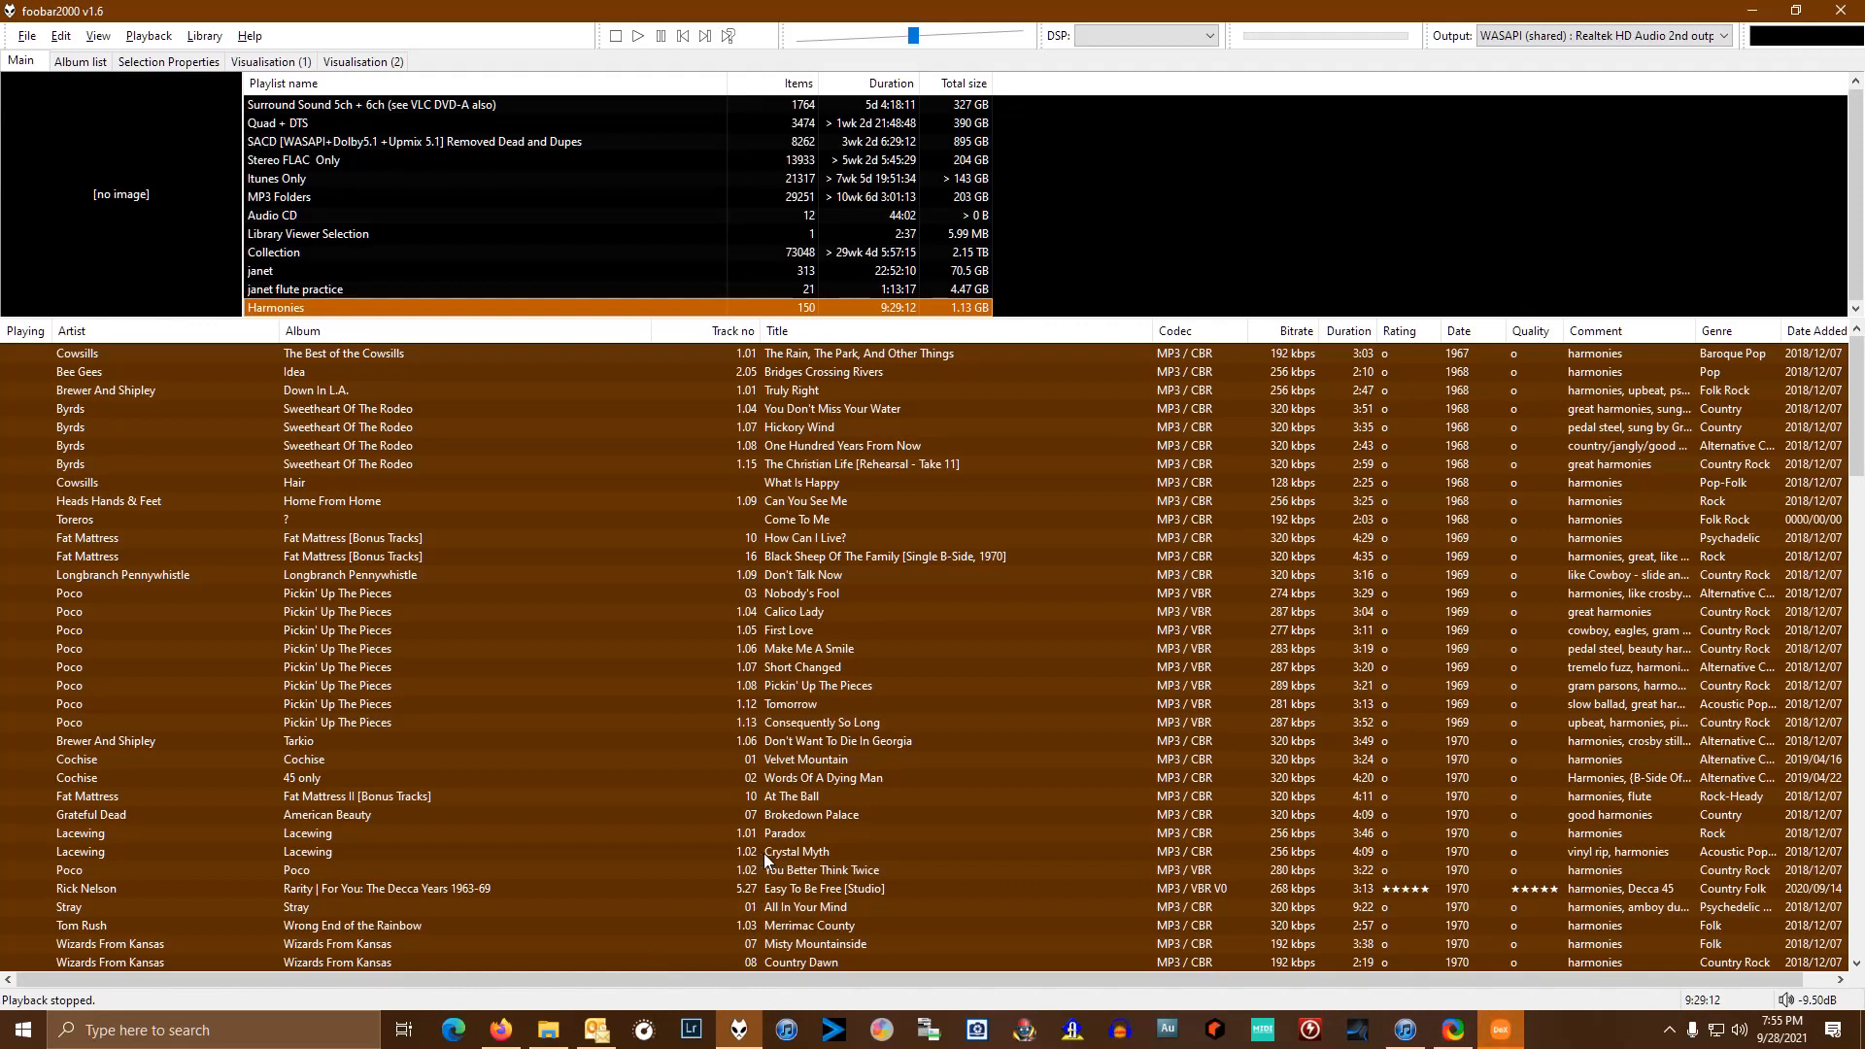
mouse_move(781, 854)
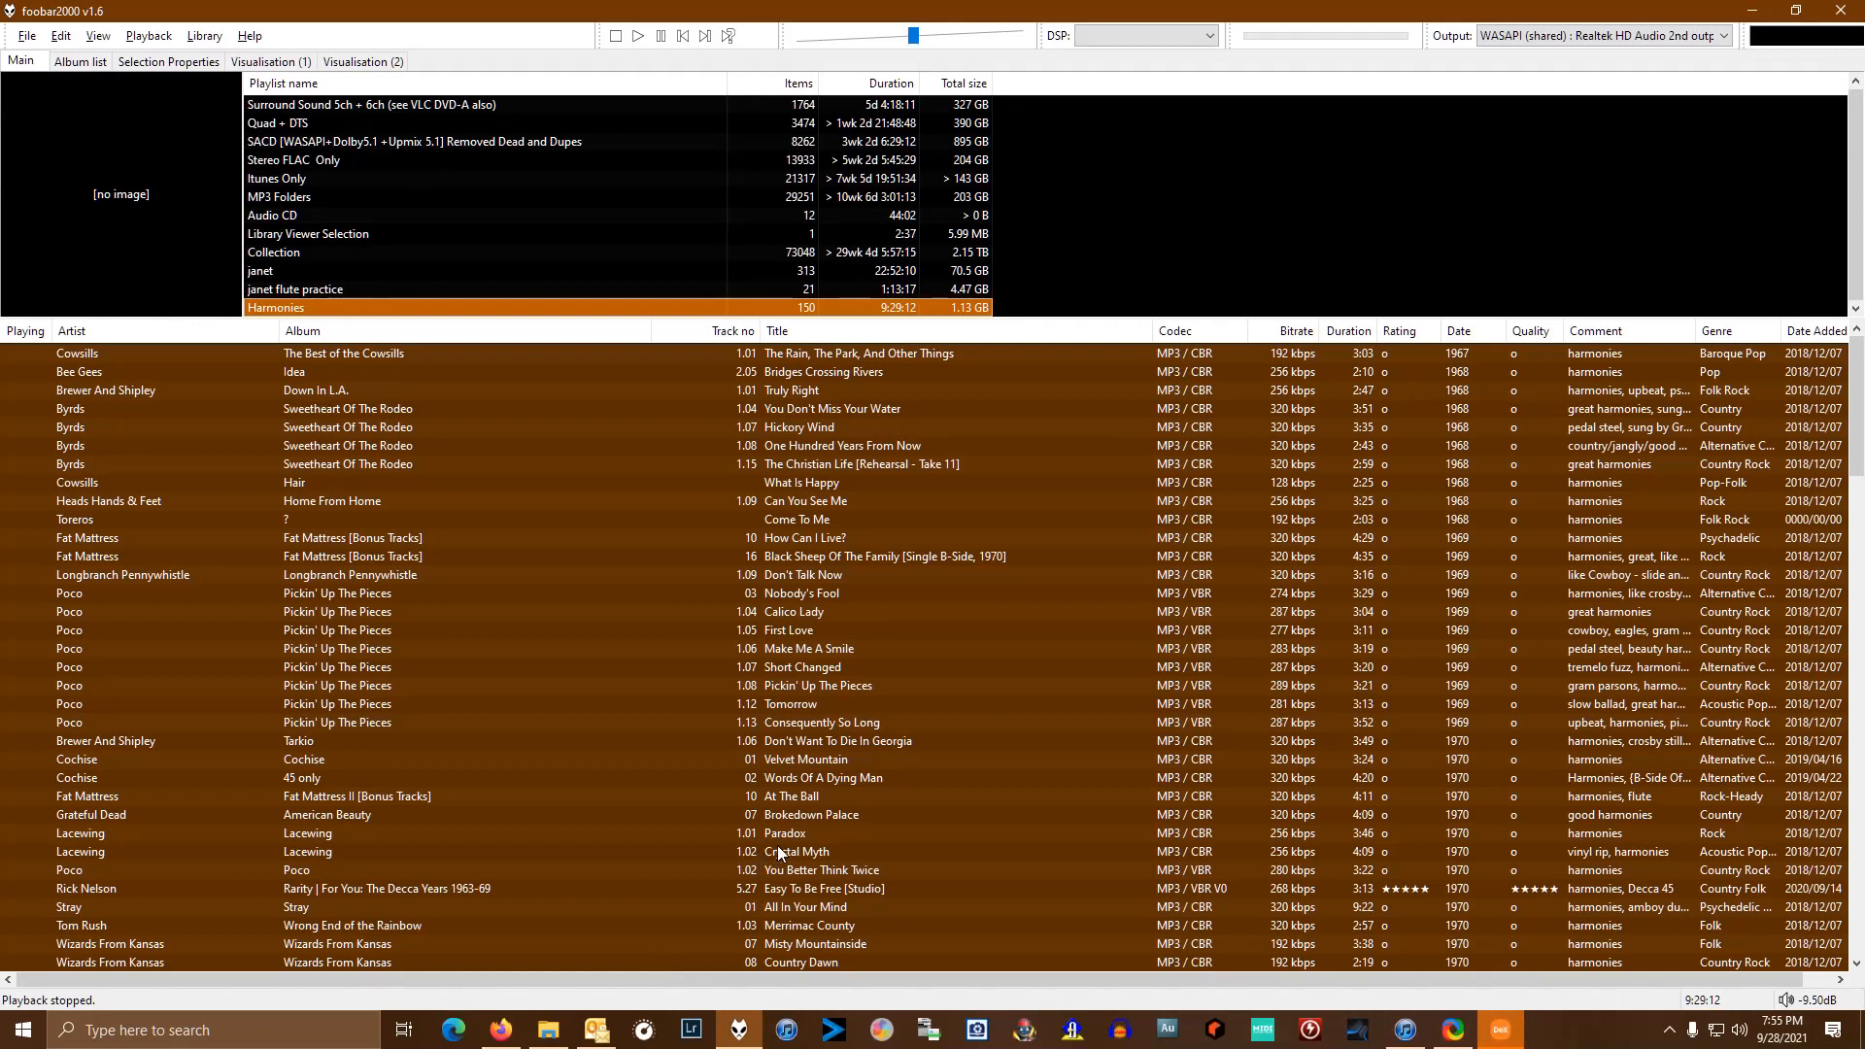
click(548, 1029)
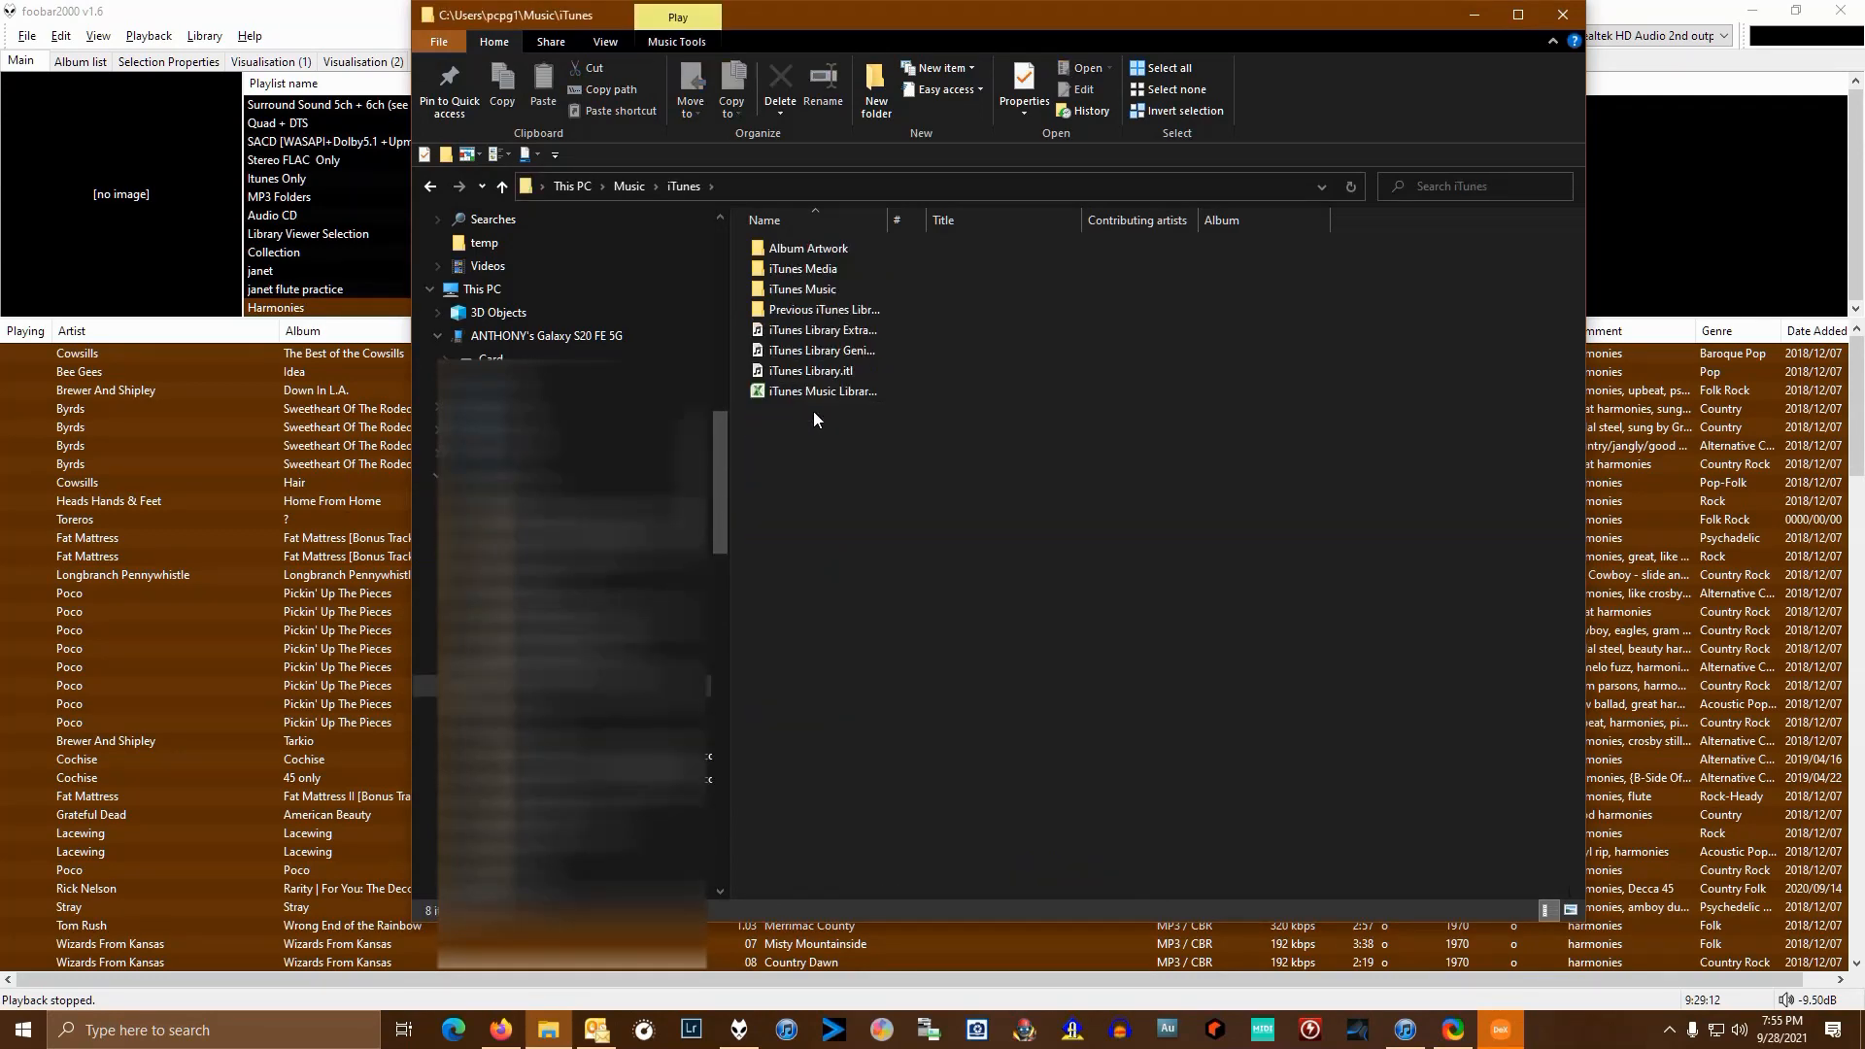
- Go into iTunes Media > Music, select harmonies.m3u at the bottom and bring up its context menu
double_click(805, 288)
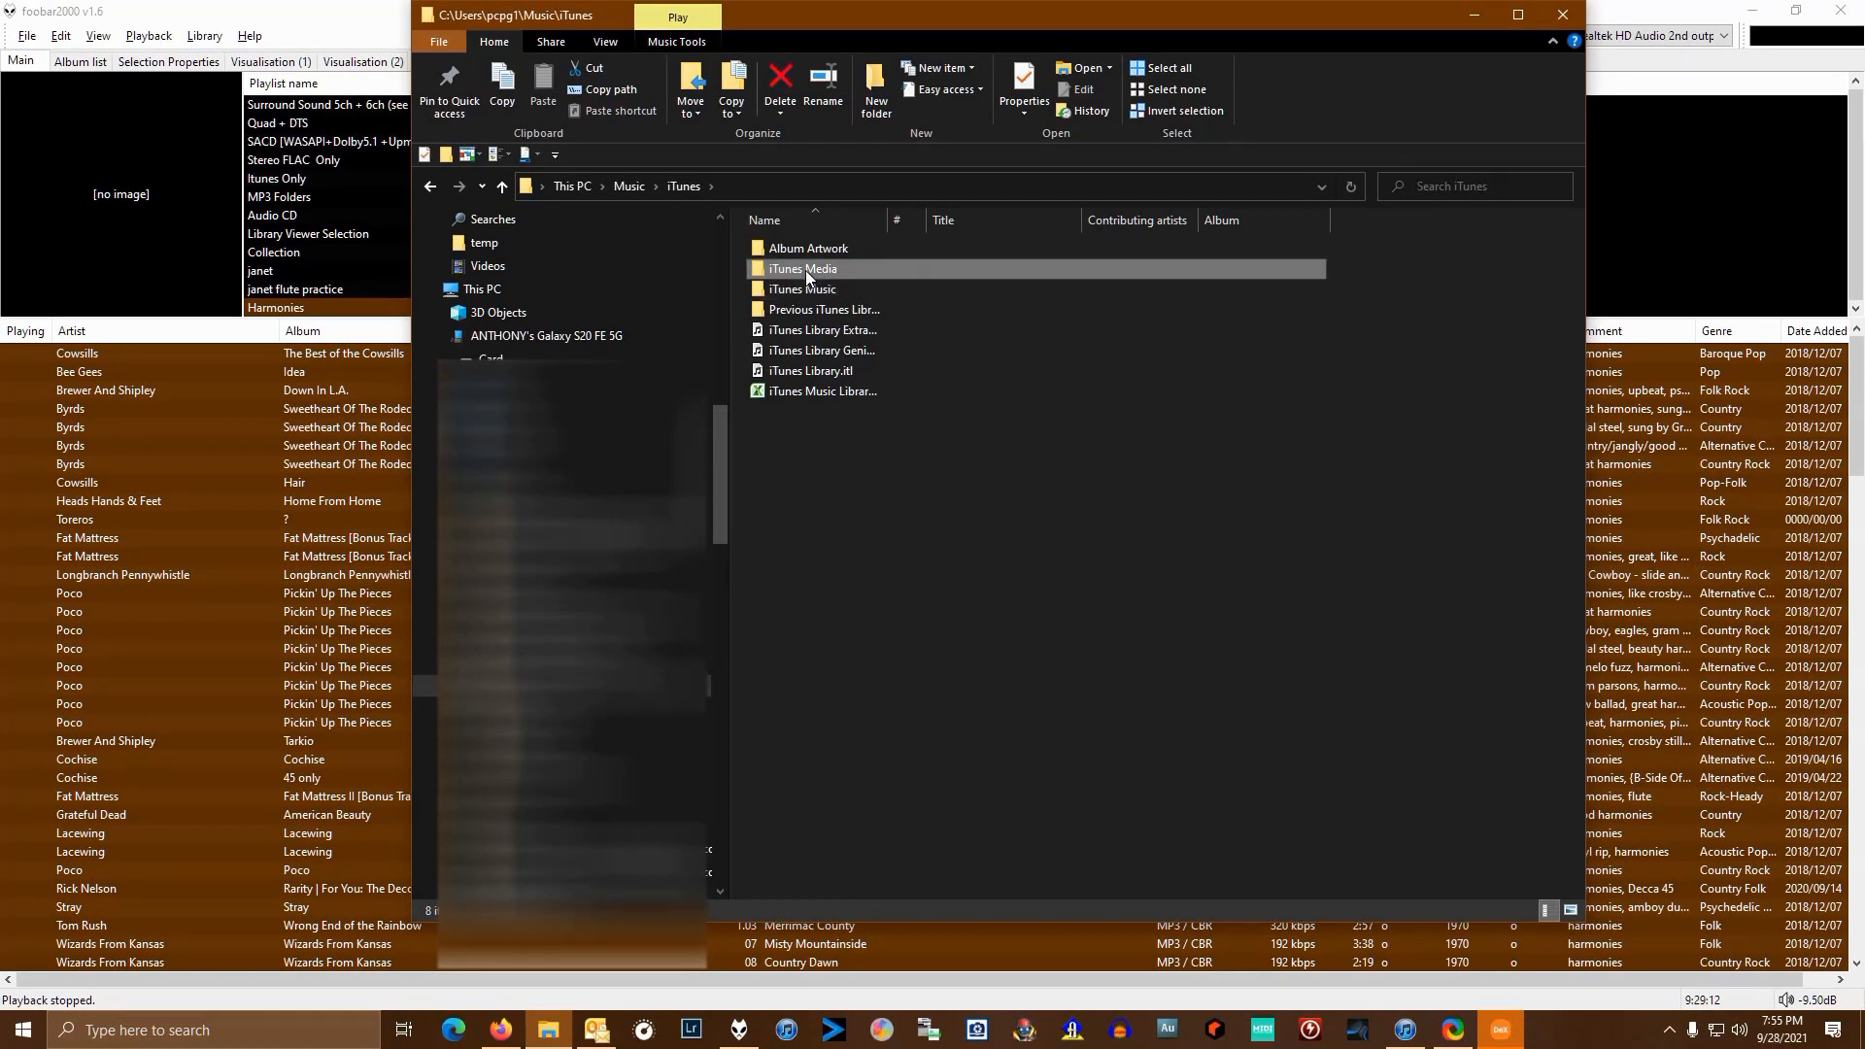
double_click(801, 269)
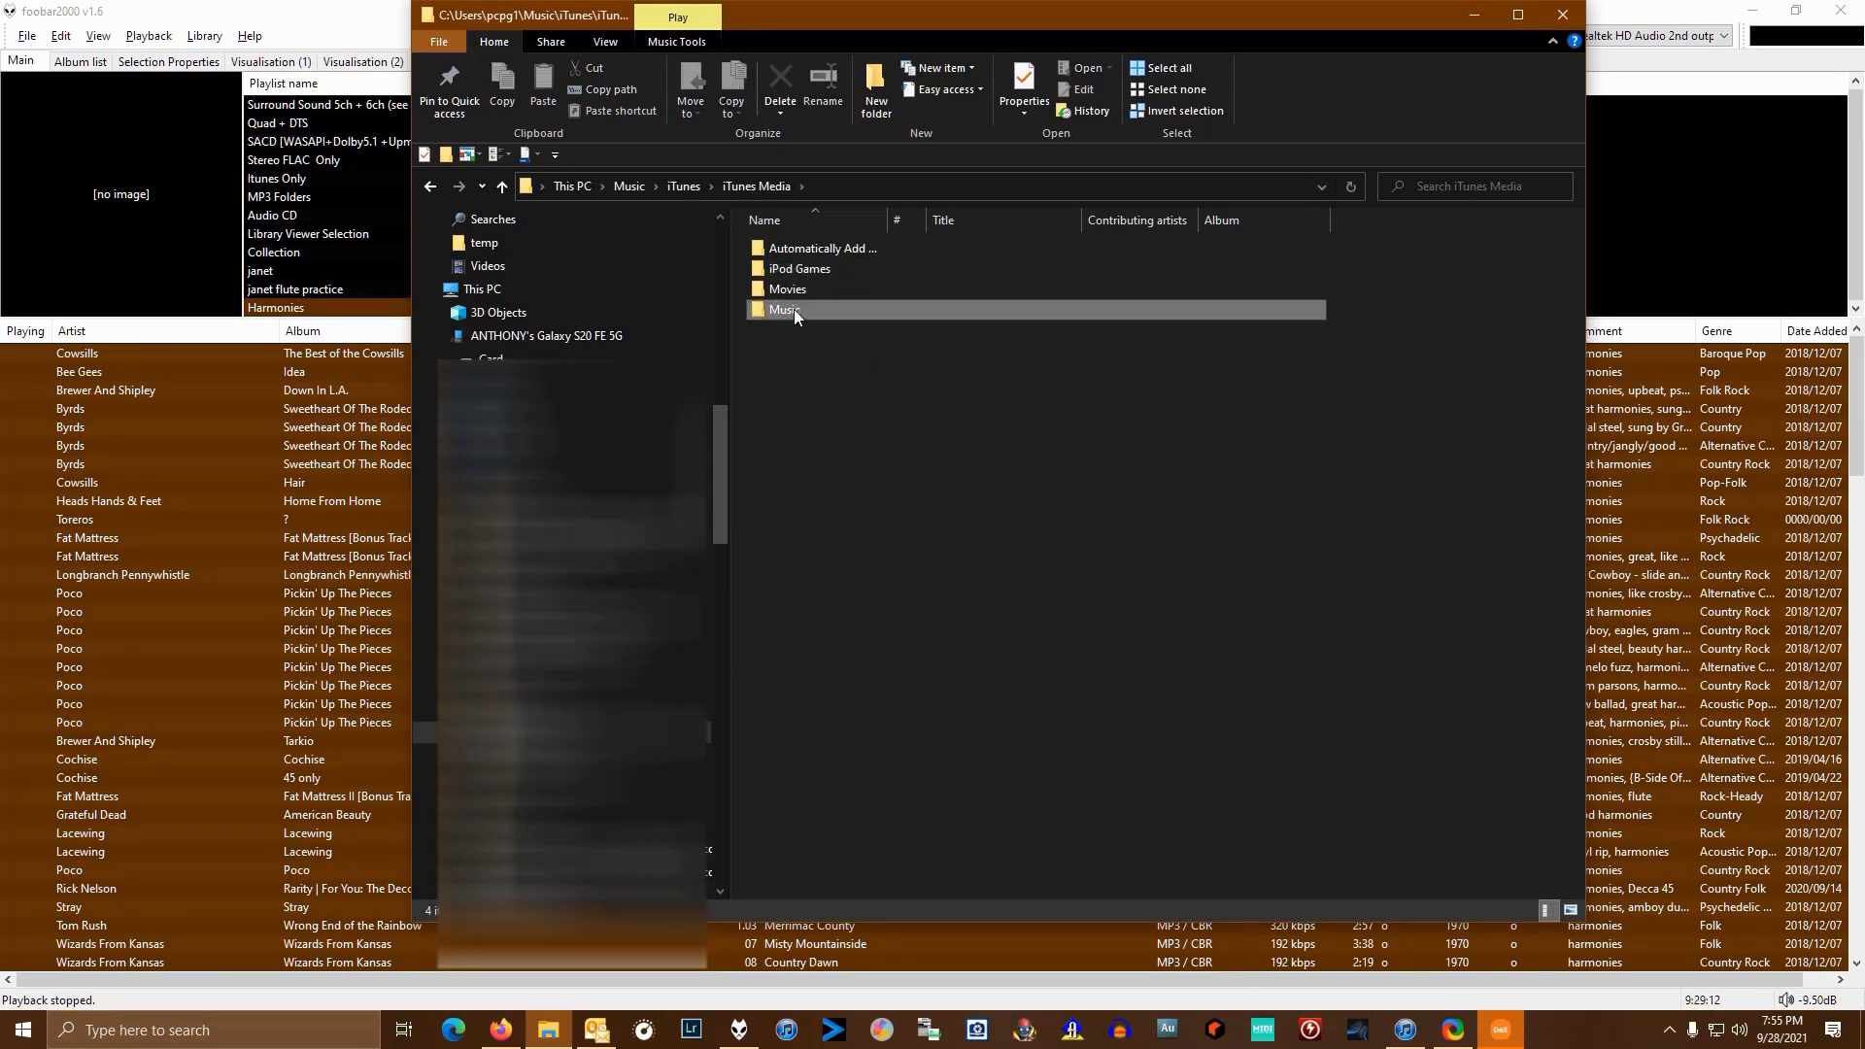
double_click(783, 309)
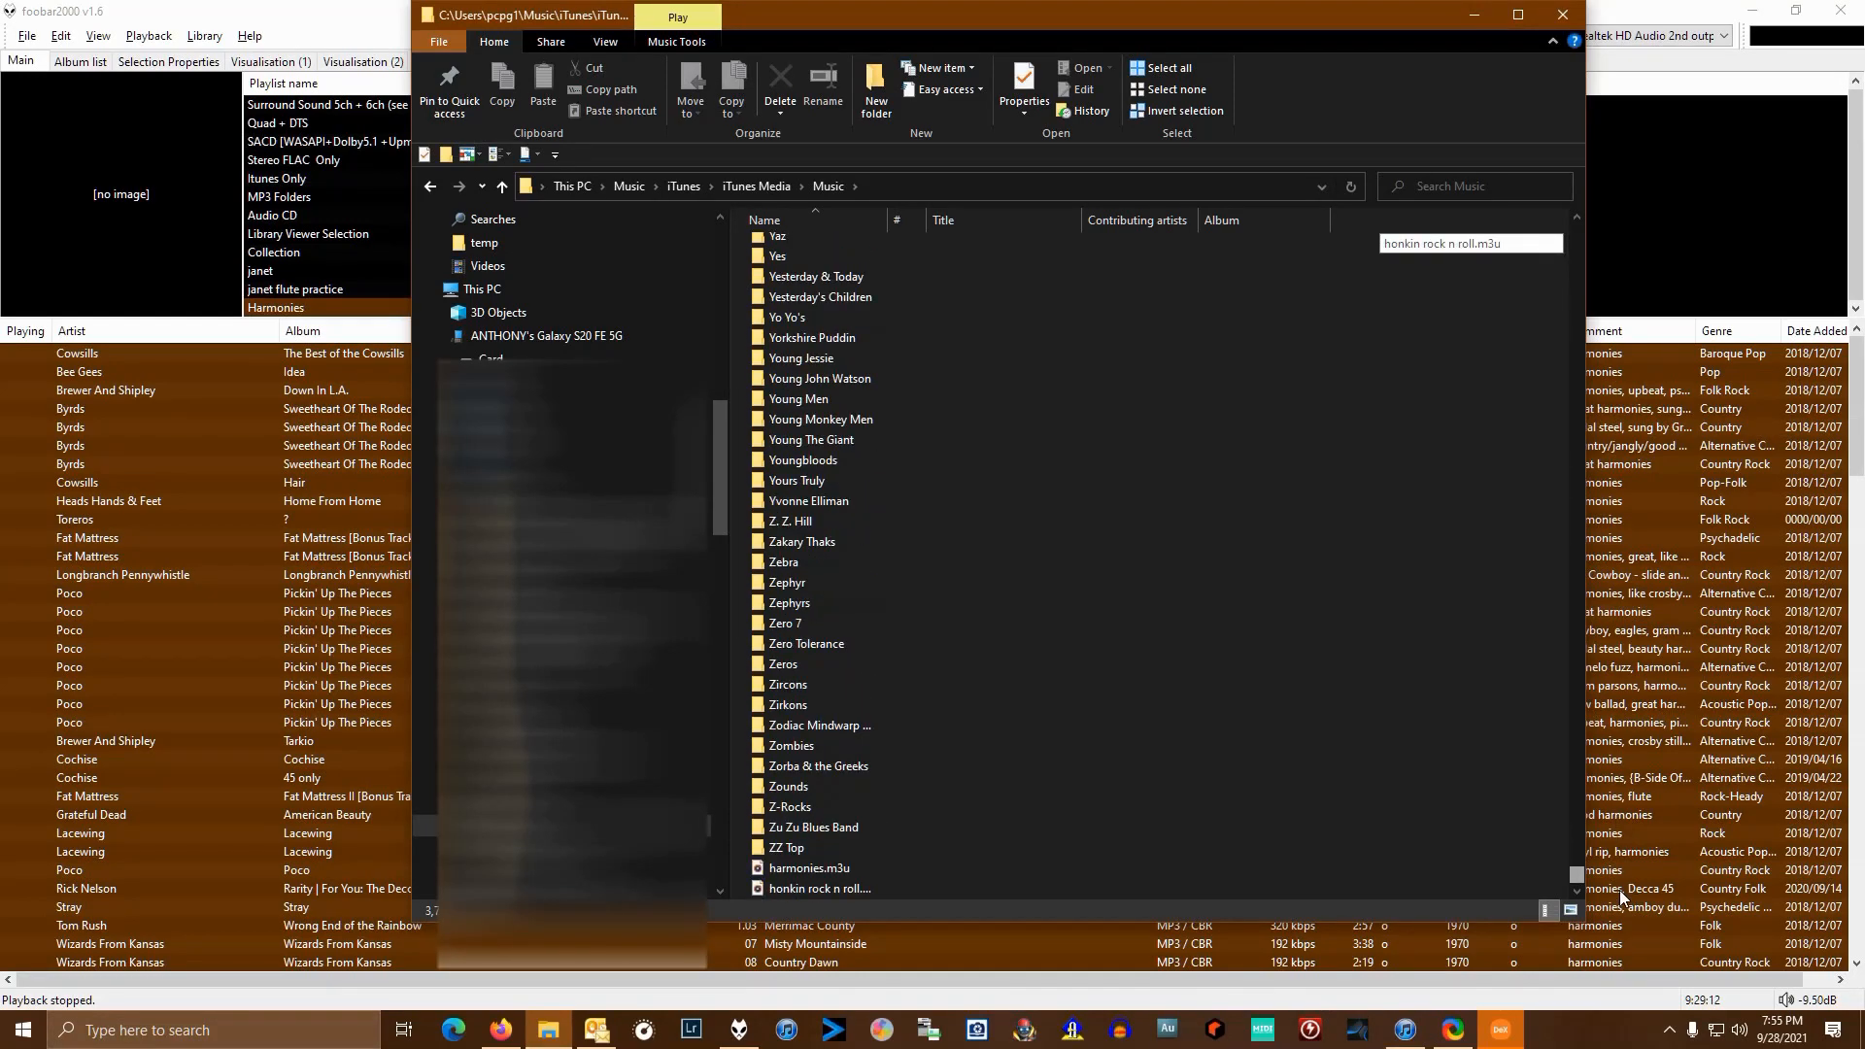
click(808, 867)
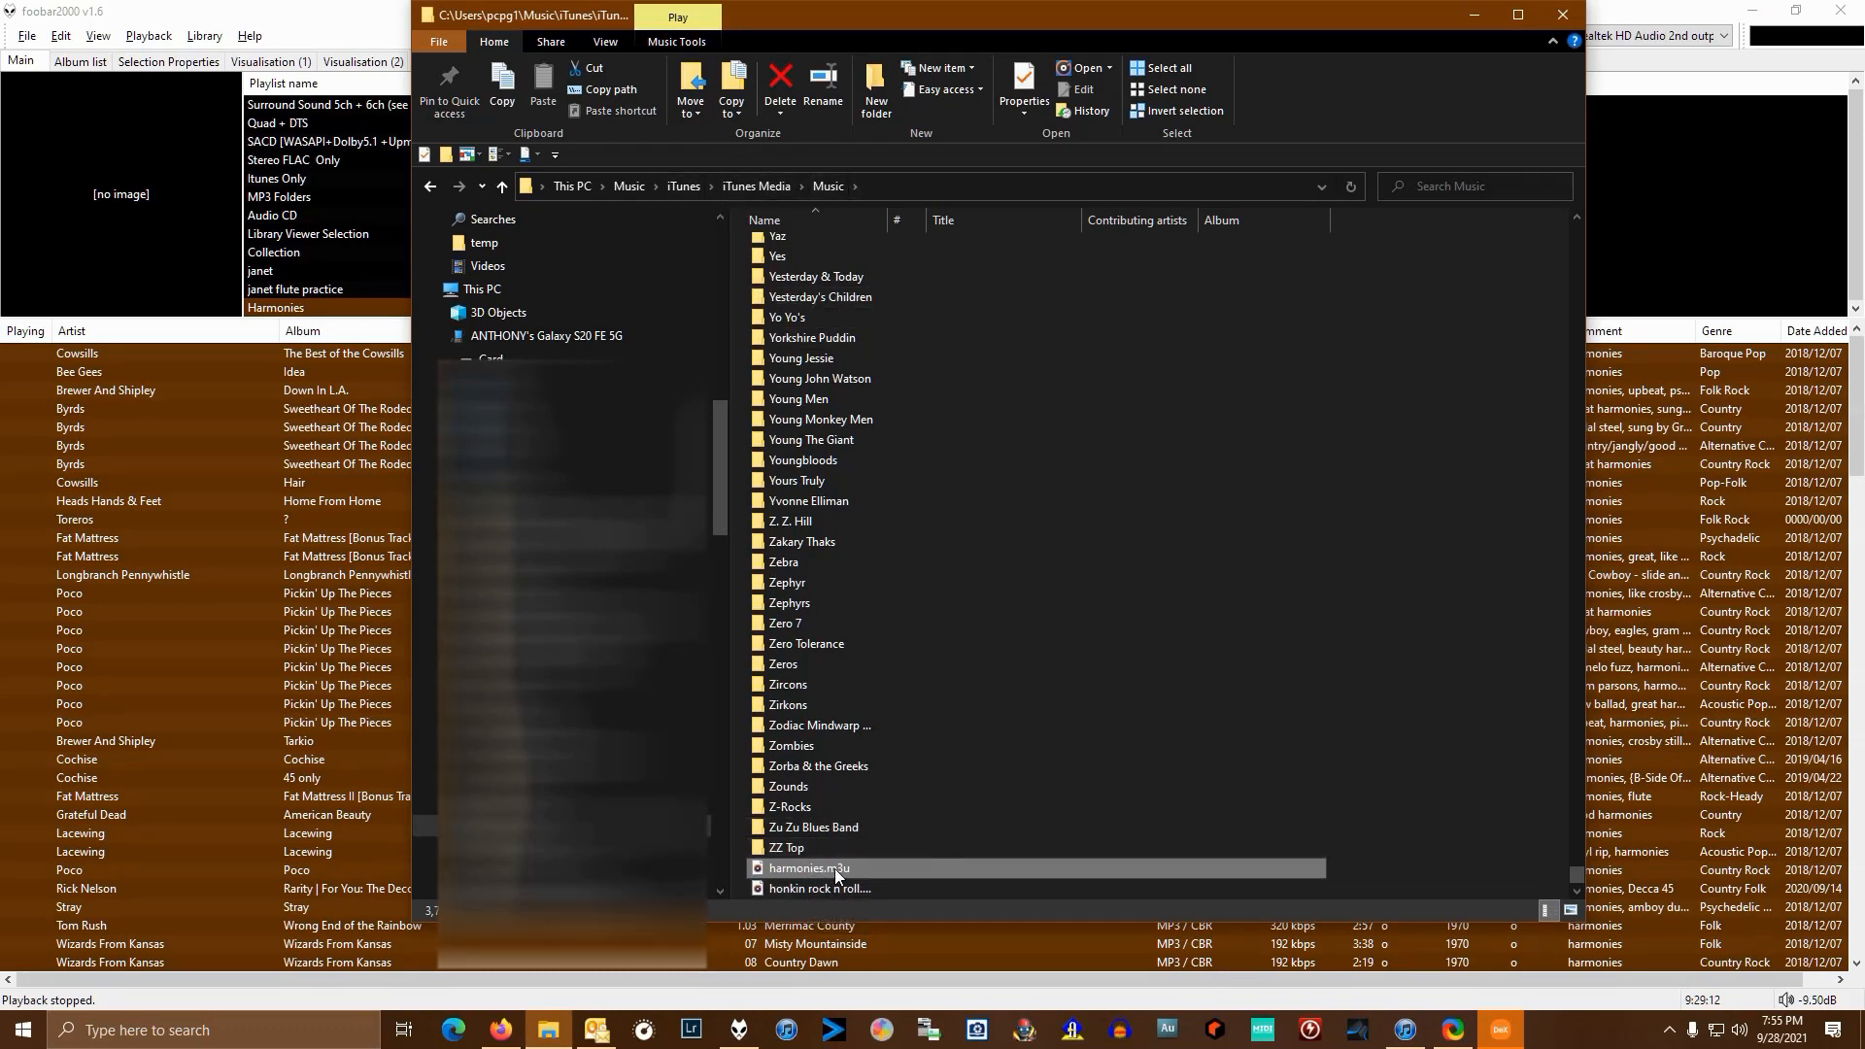
mouse_move(835, 874)
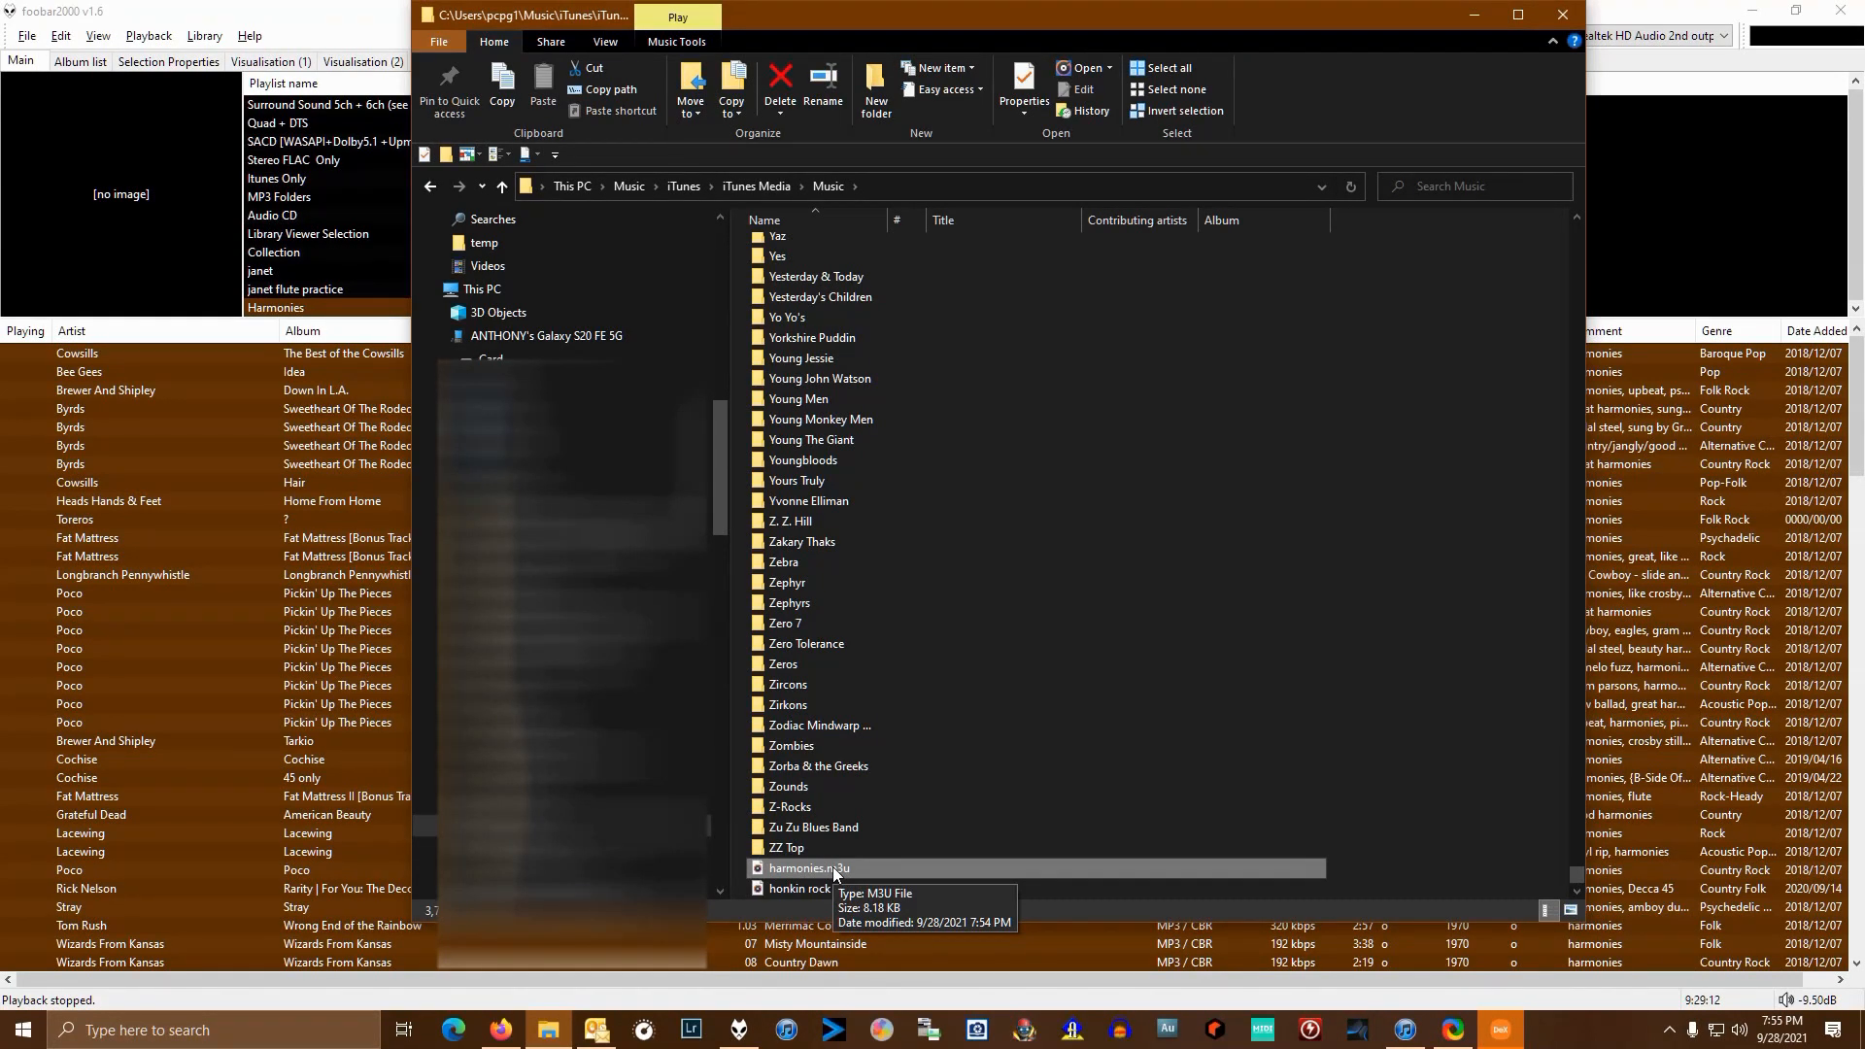
mouse_move(822, 878)
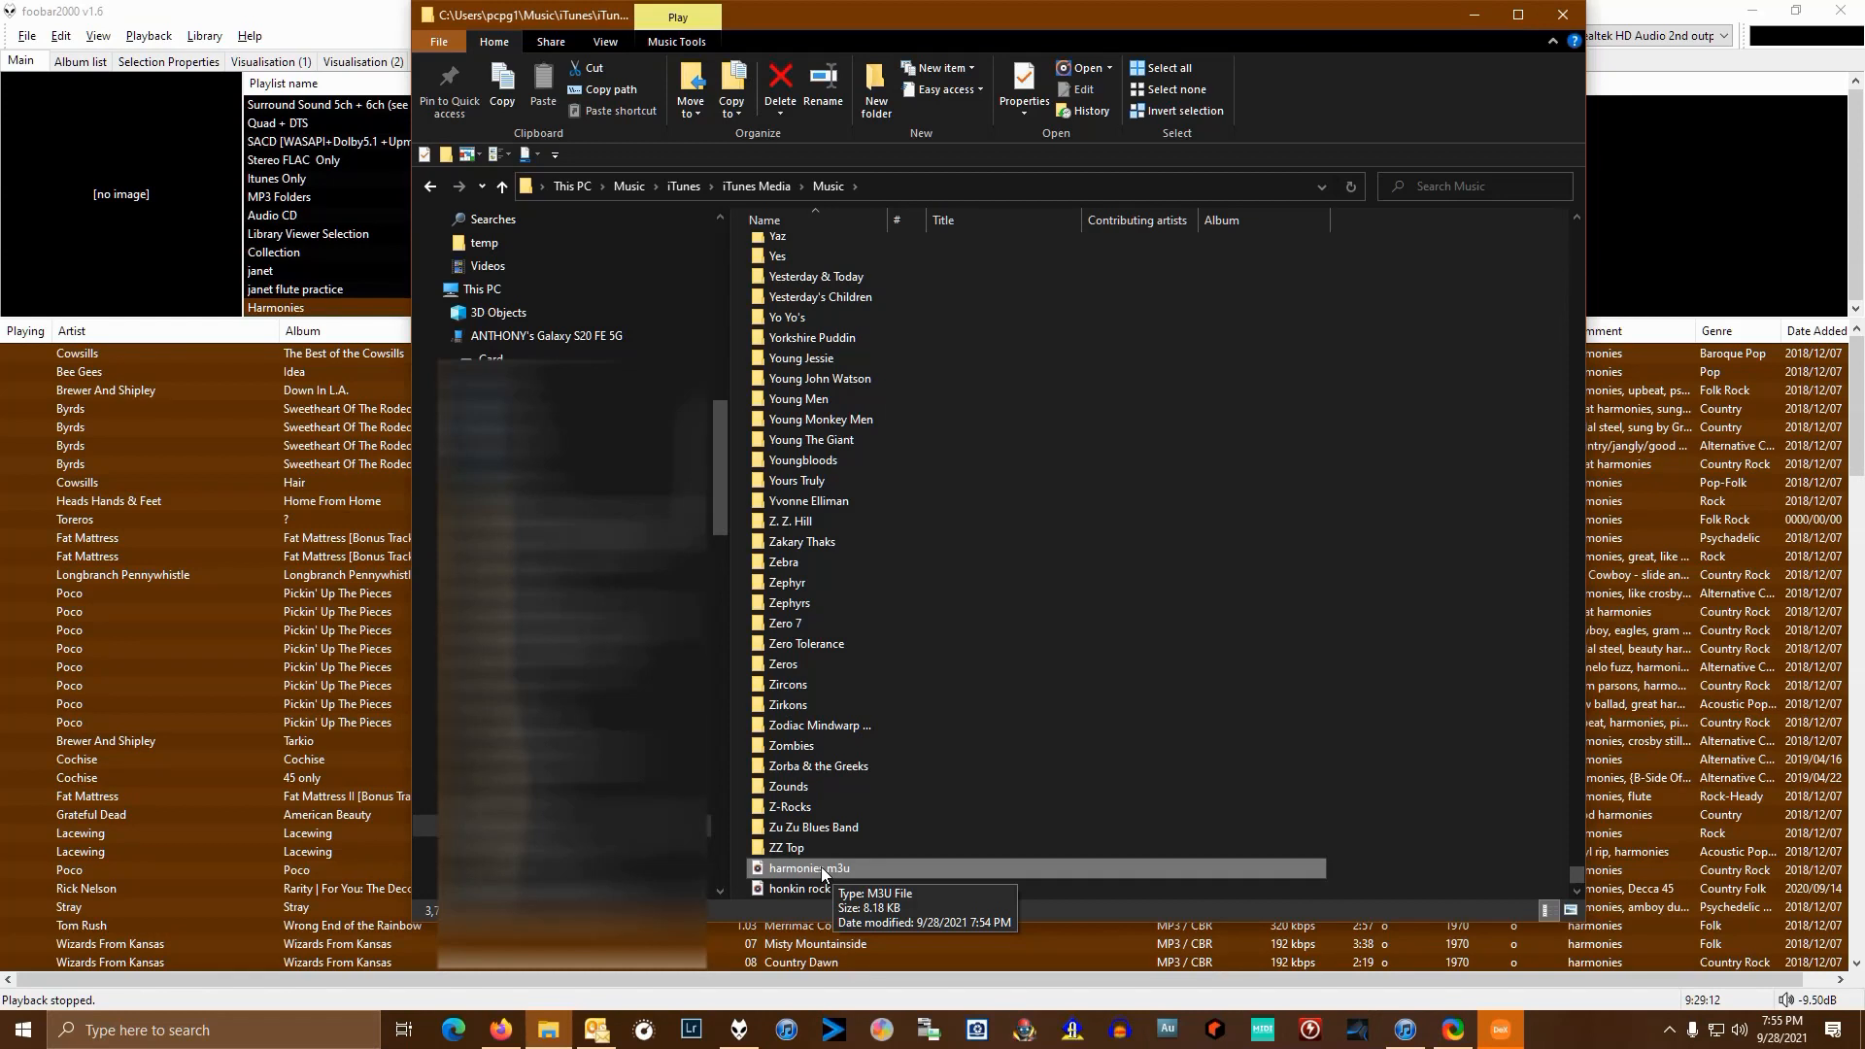
mouse_move(1029, 745)
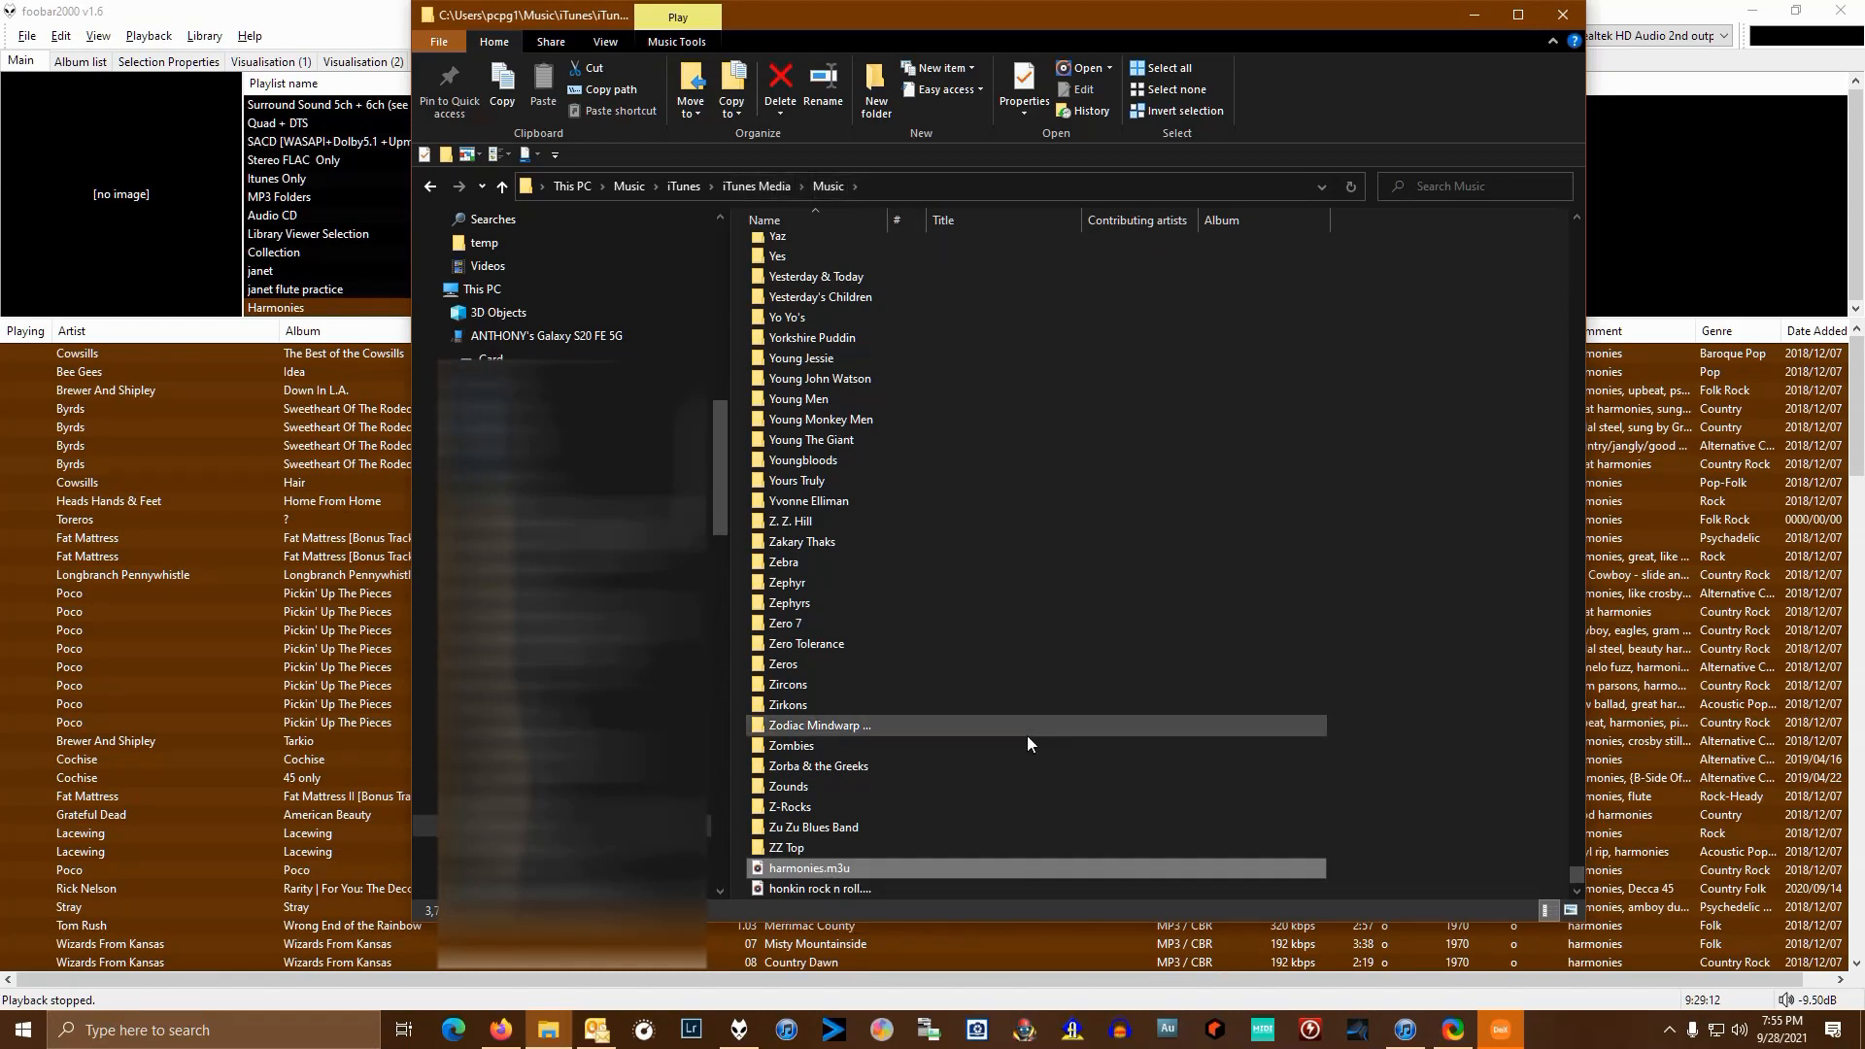
mouse_move(839, 868)
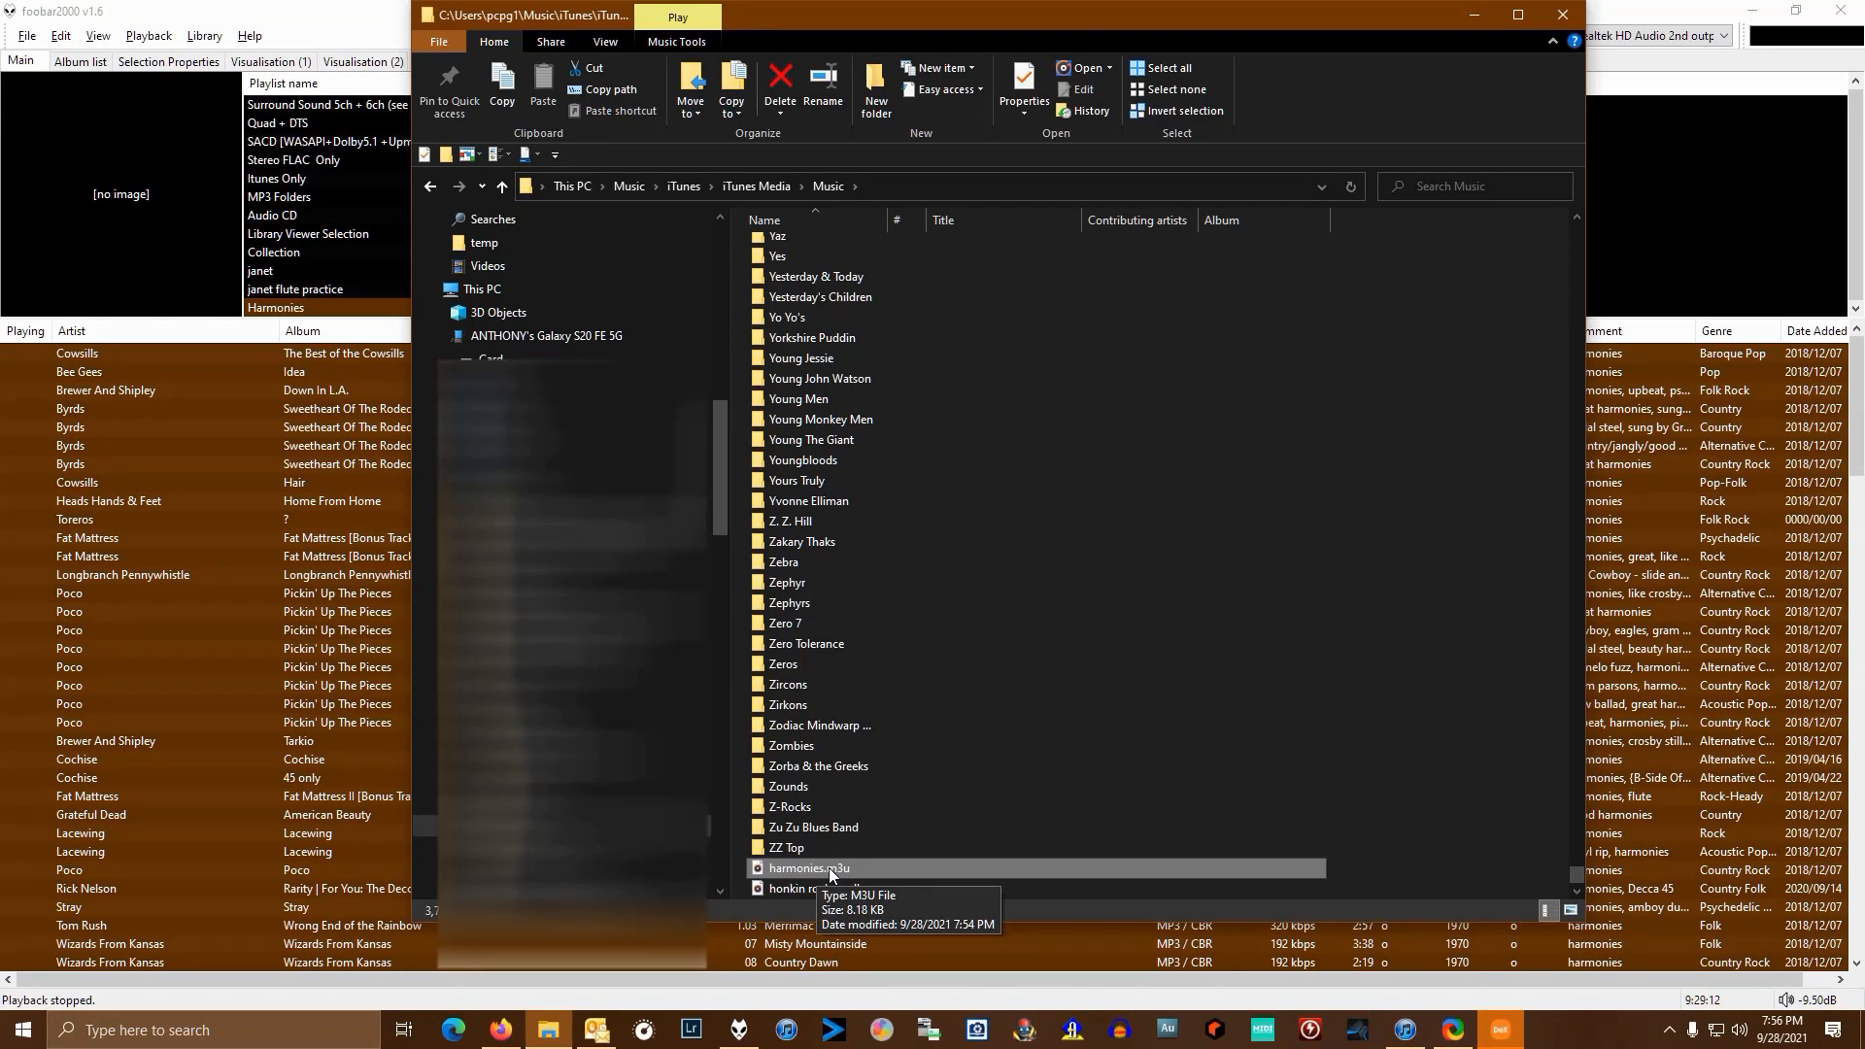
right_click(808, 866)
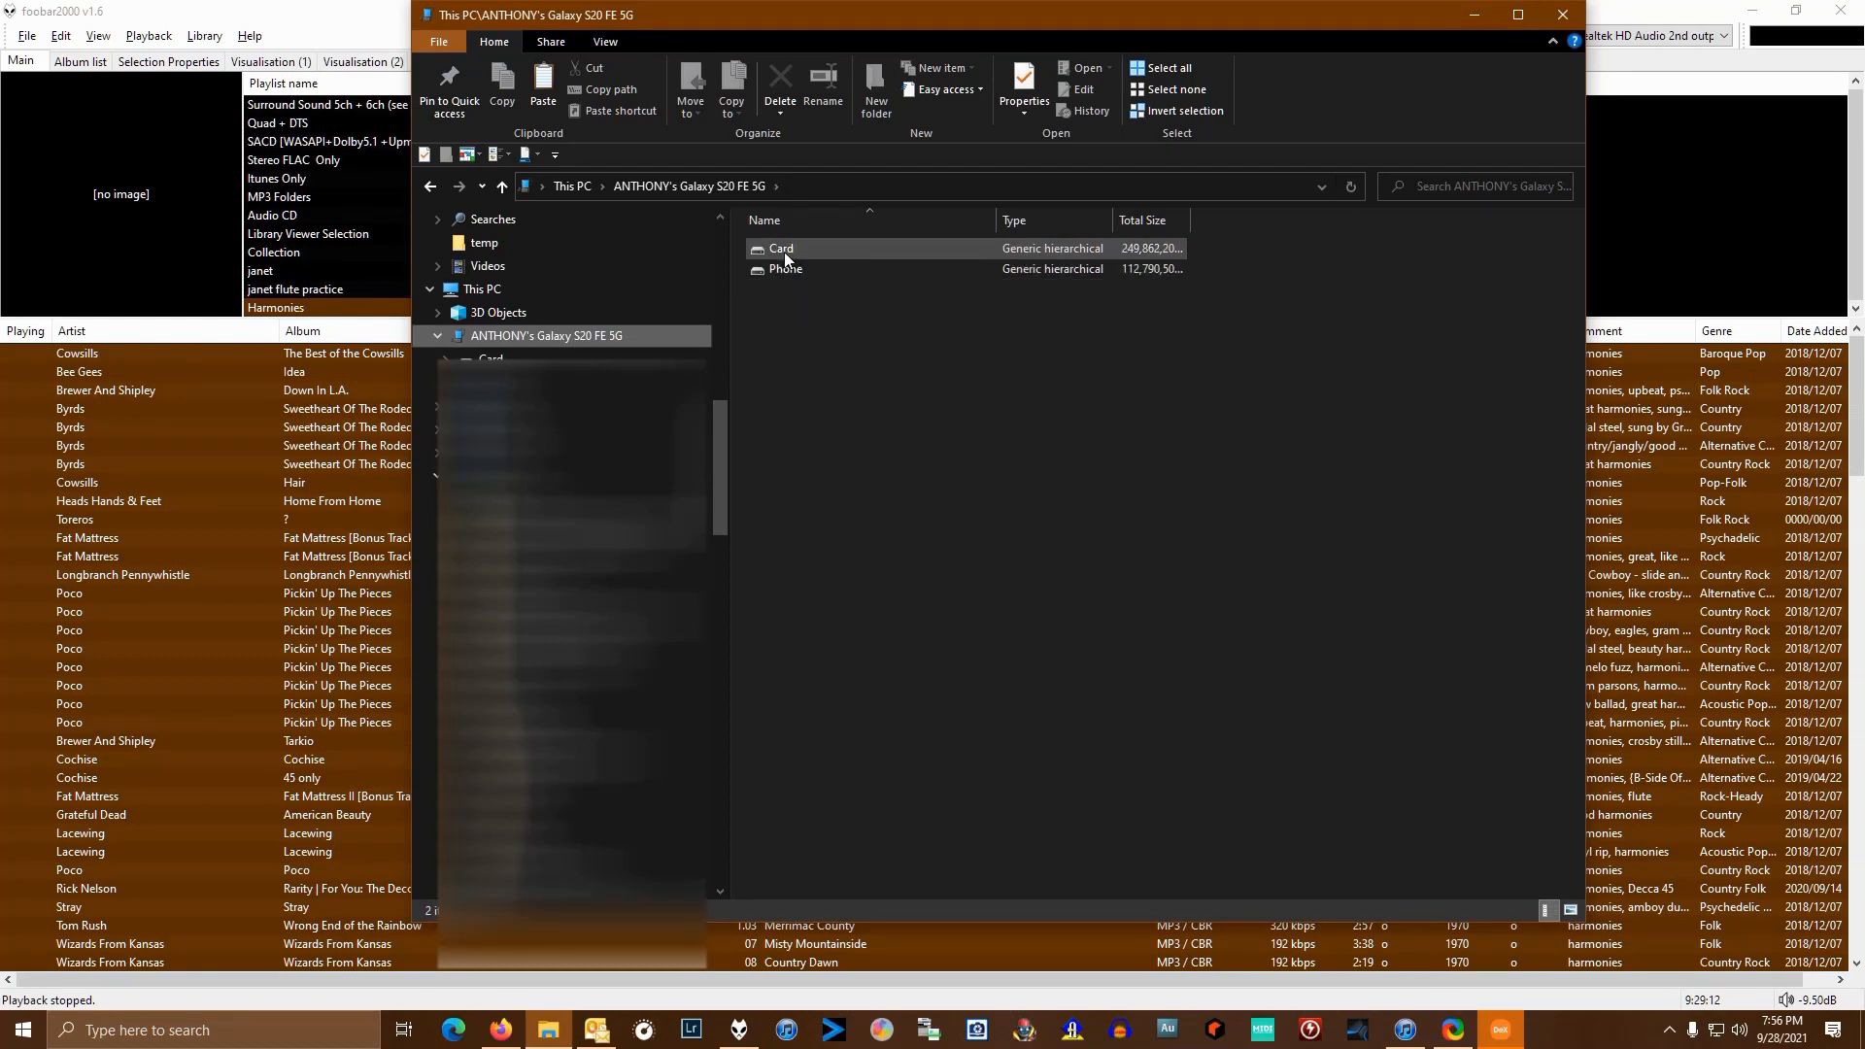
mouse_move(781, 284)
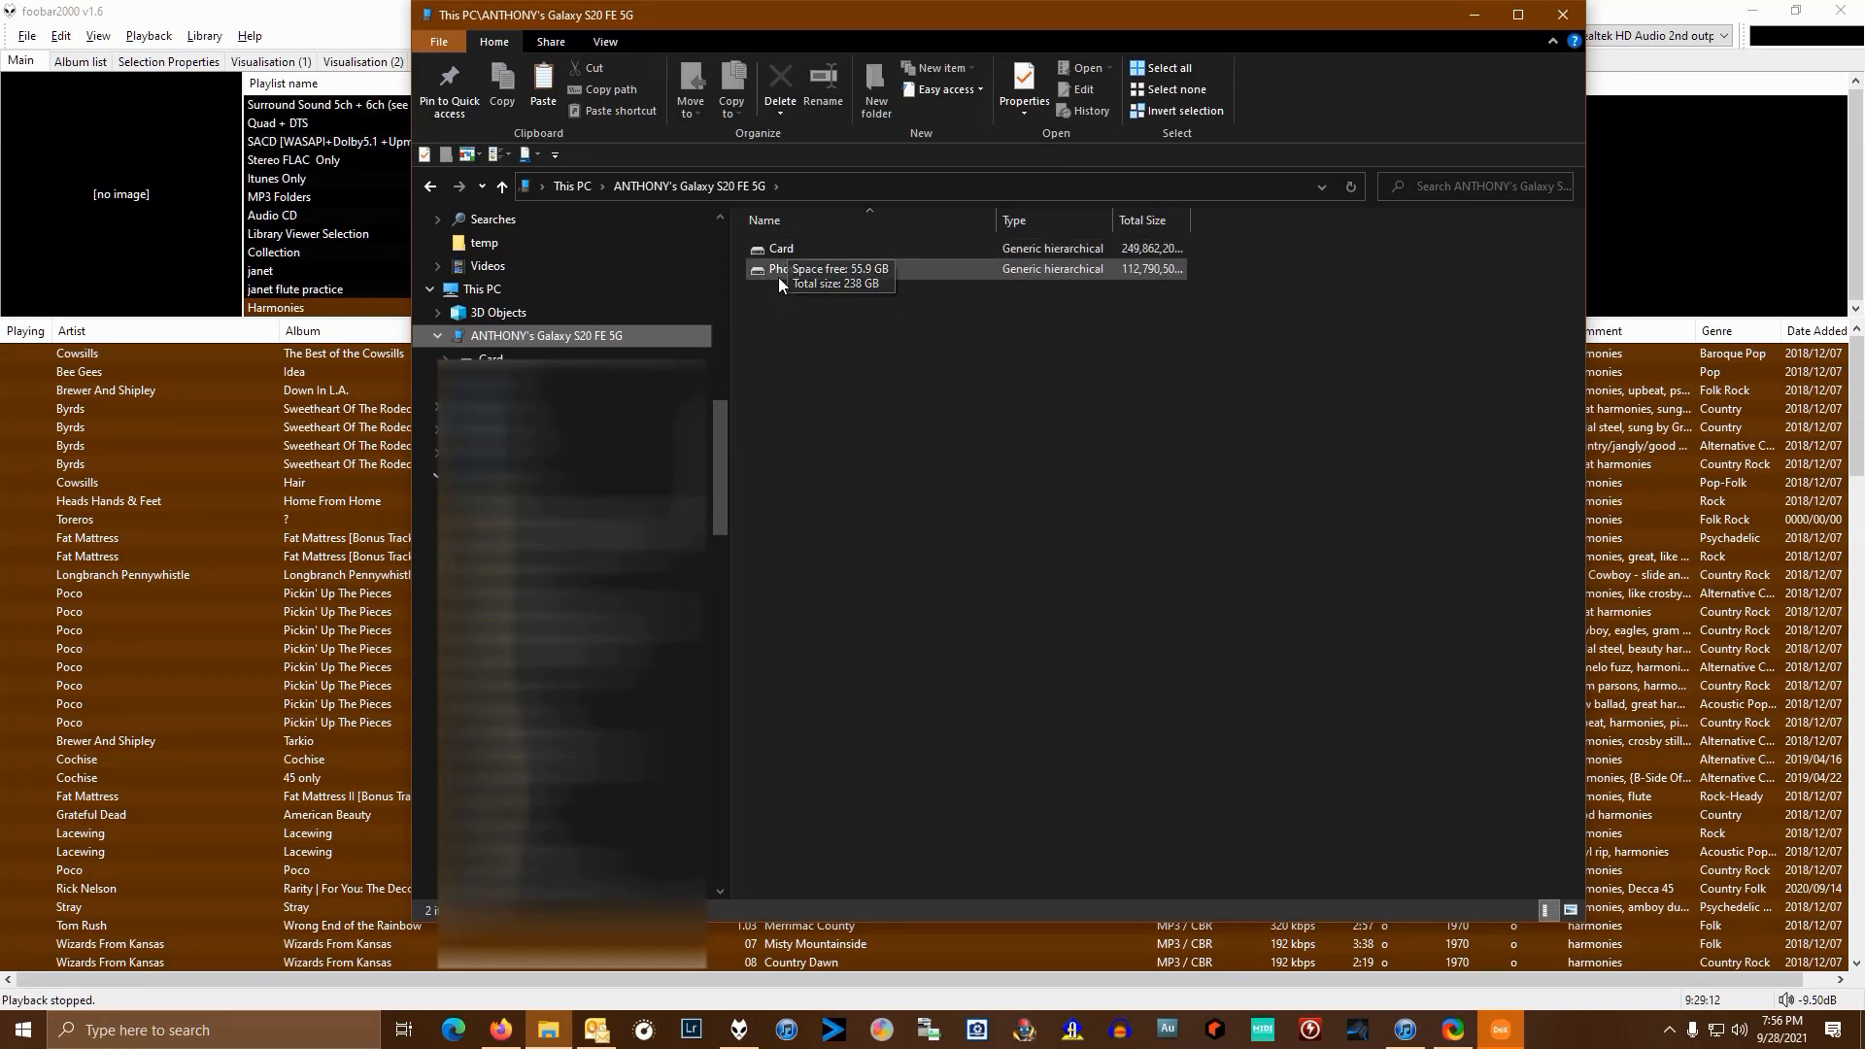
mouse_move(789, 280)
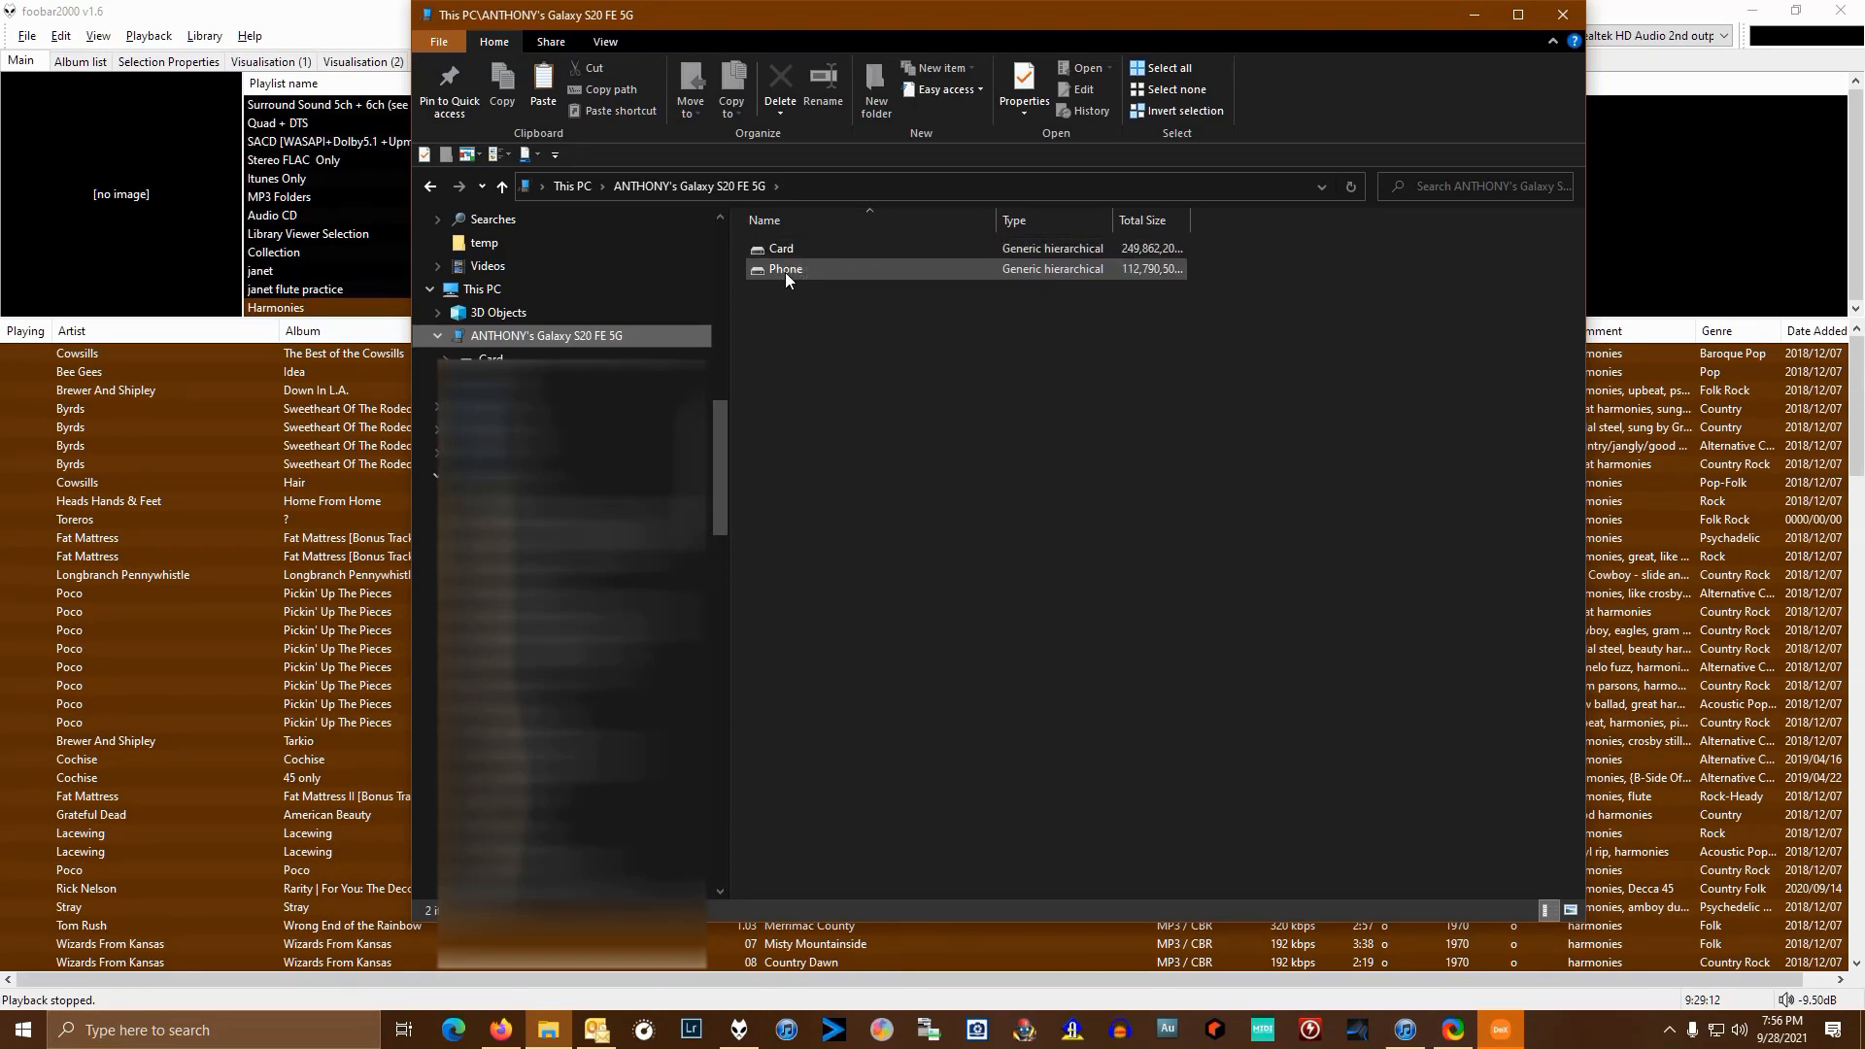
mouse_move(789, 280)
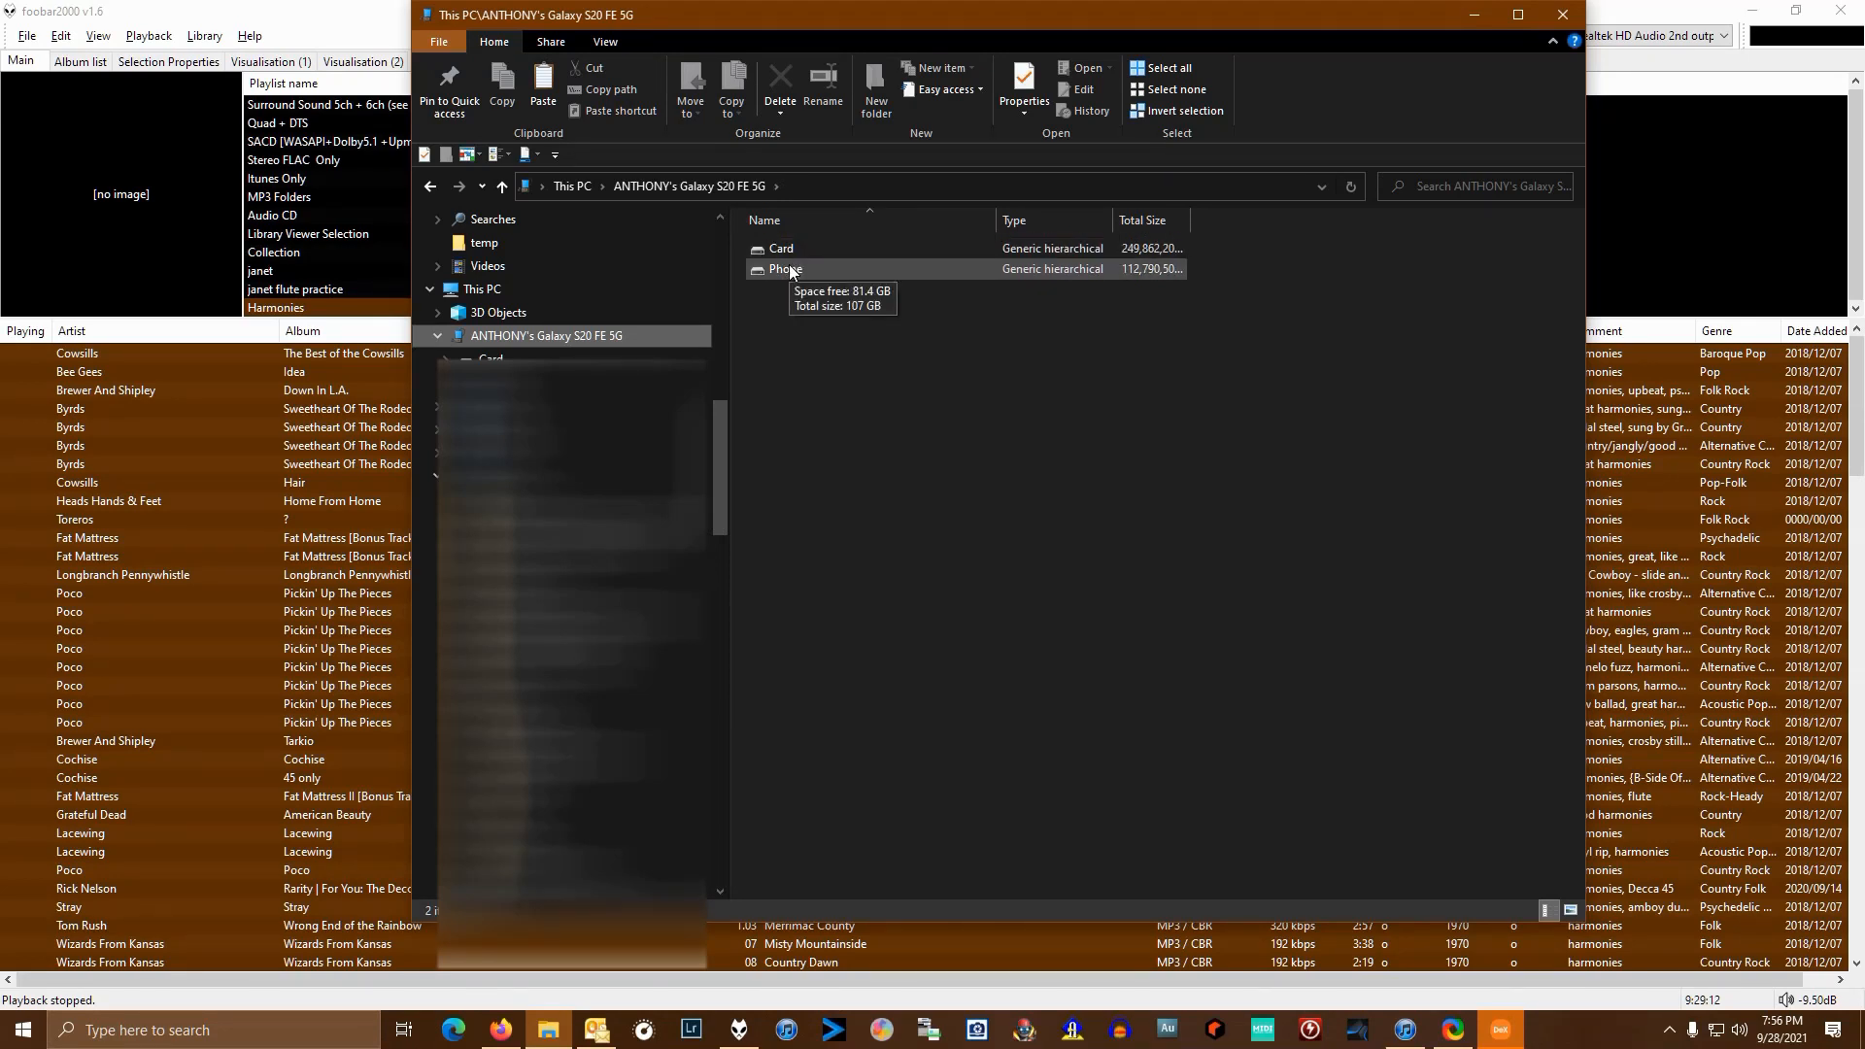
- Browse into the phone's Card > Music > Itunes > Media folder and maximize the window
click(781, 248)
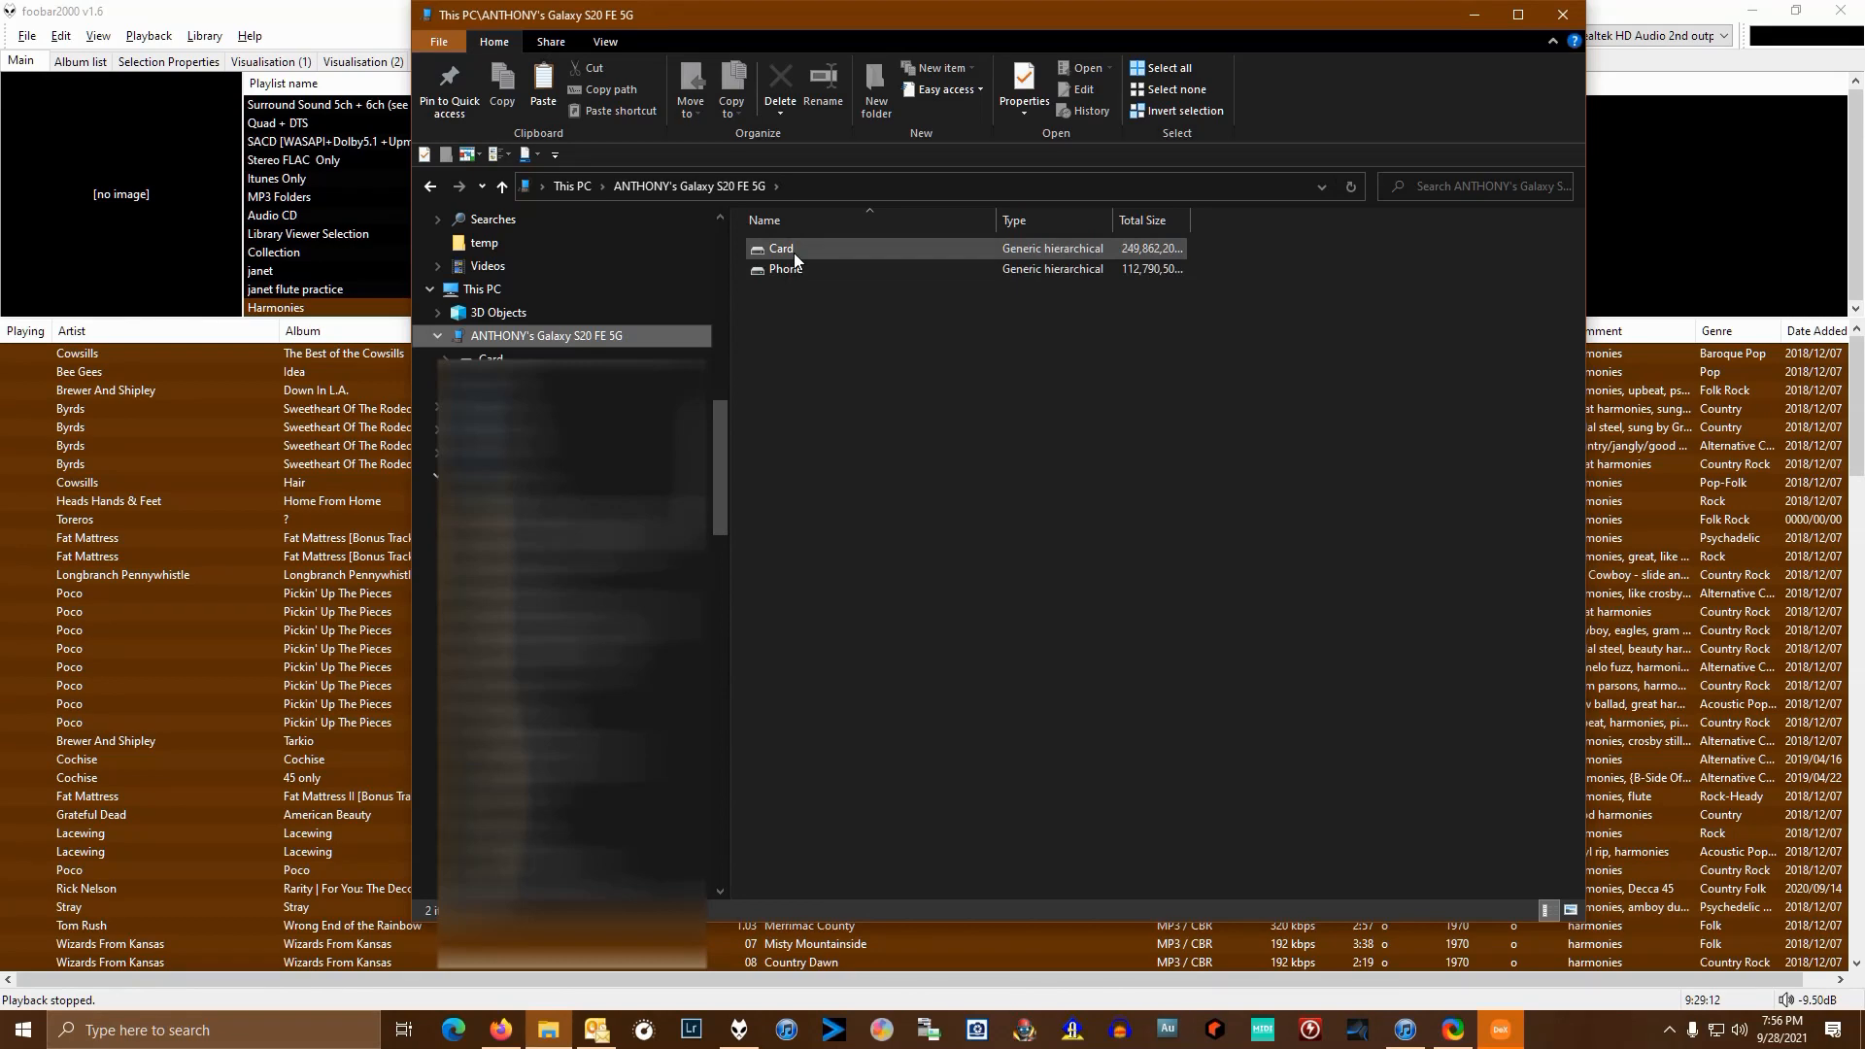
double_click(781, 248)
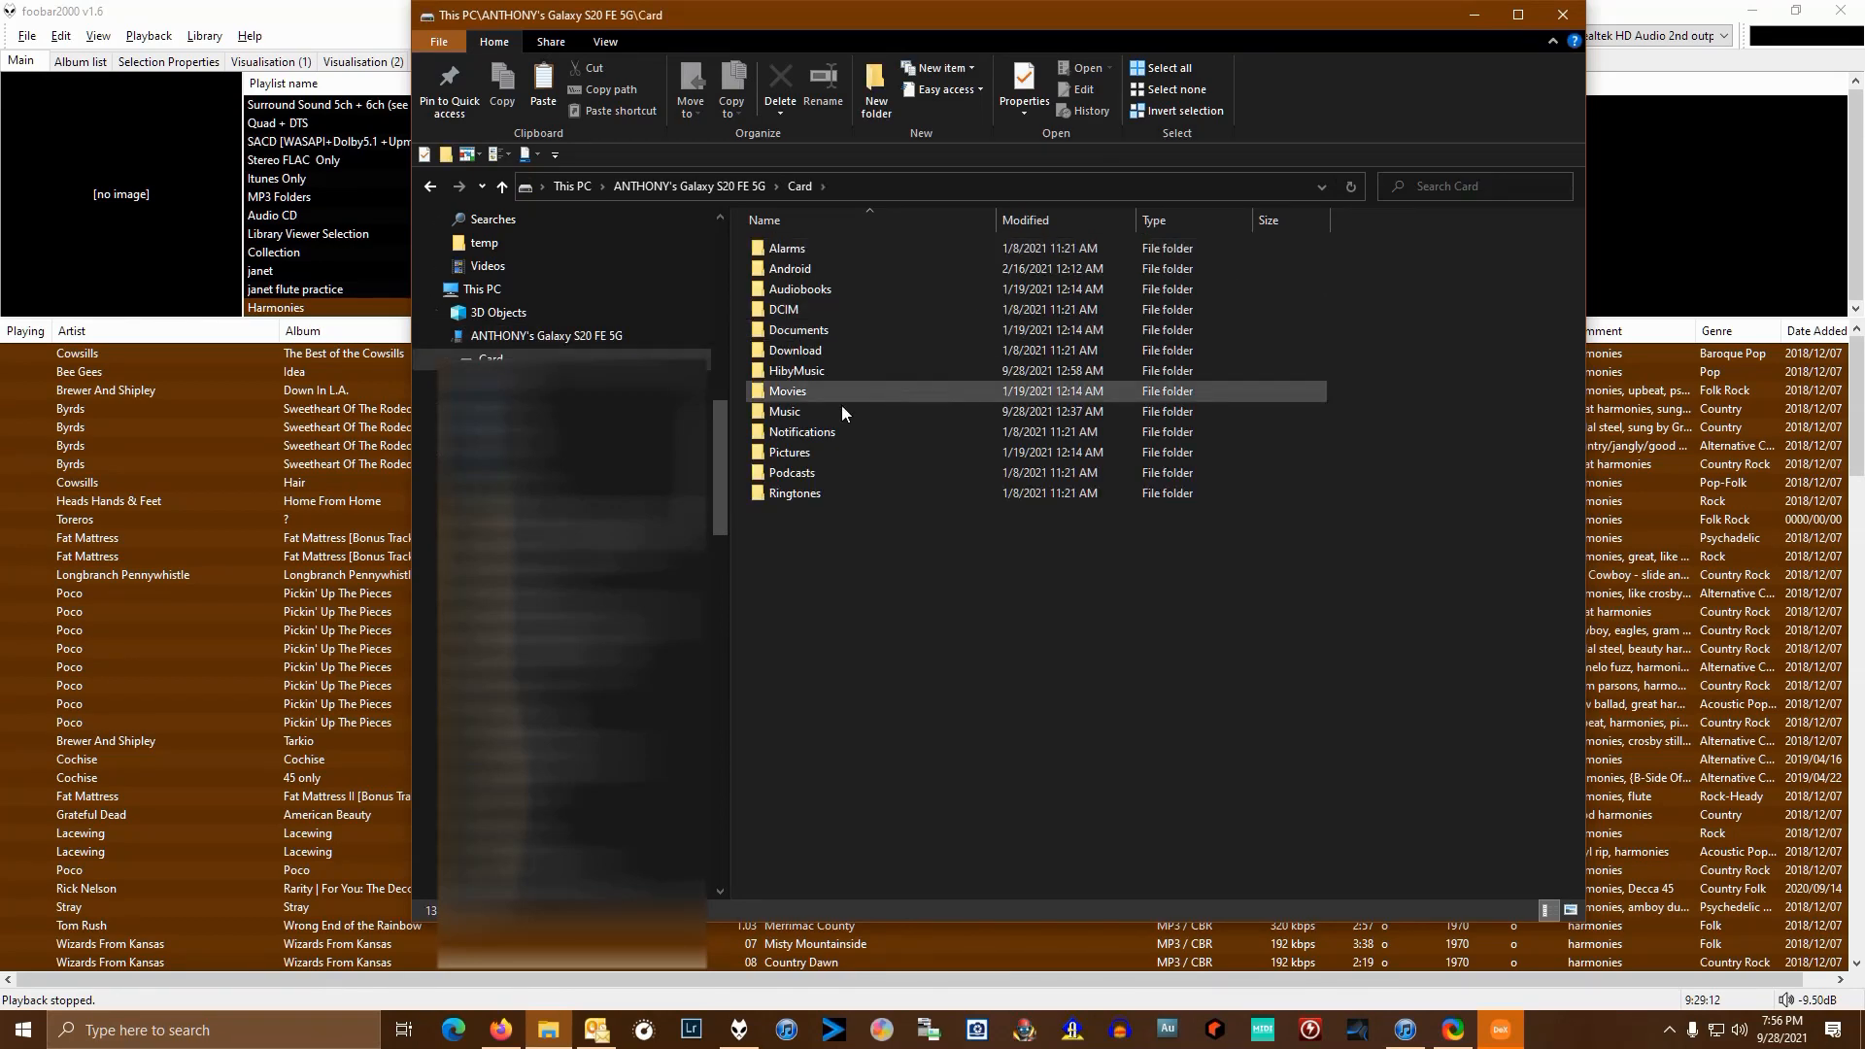
double_click(785, 412)
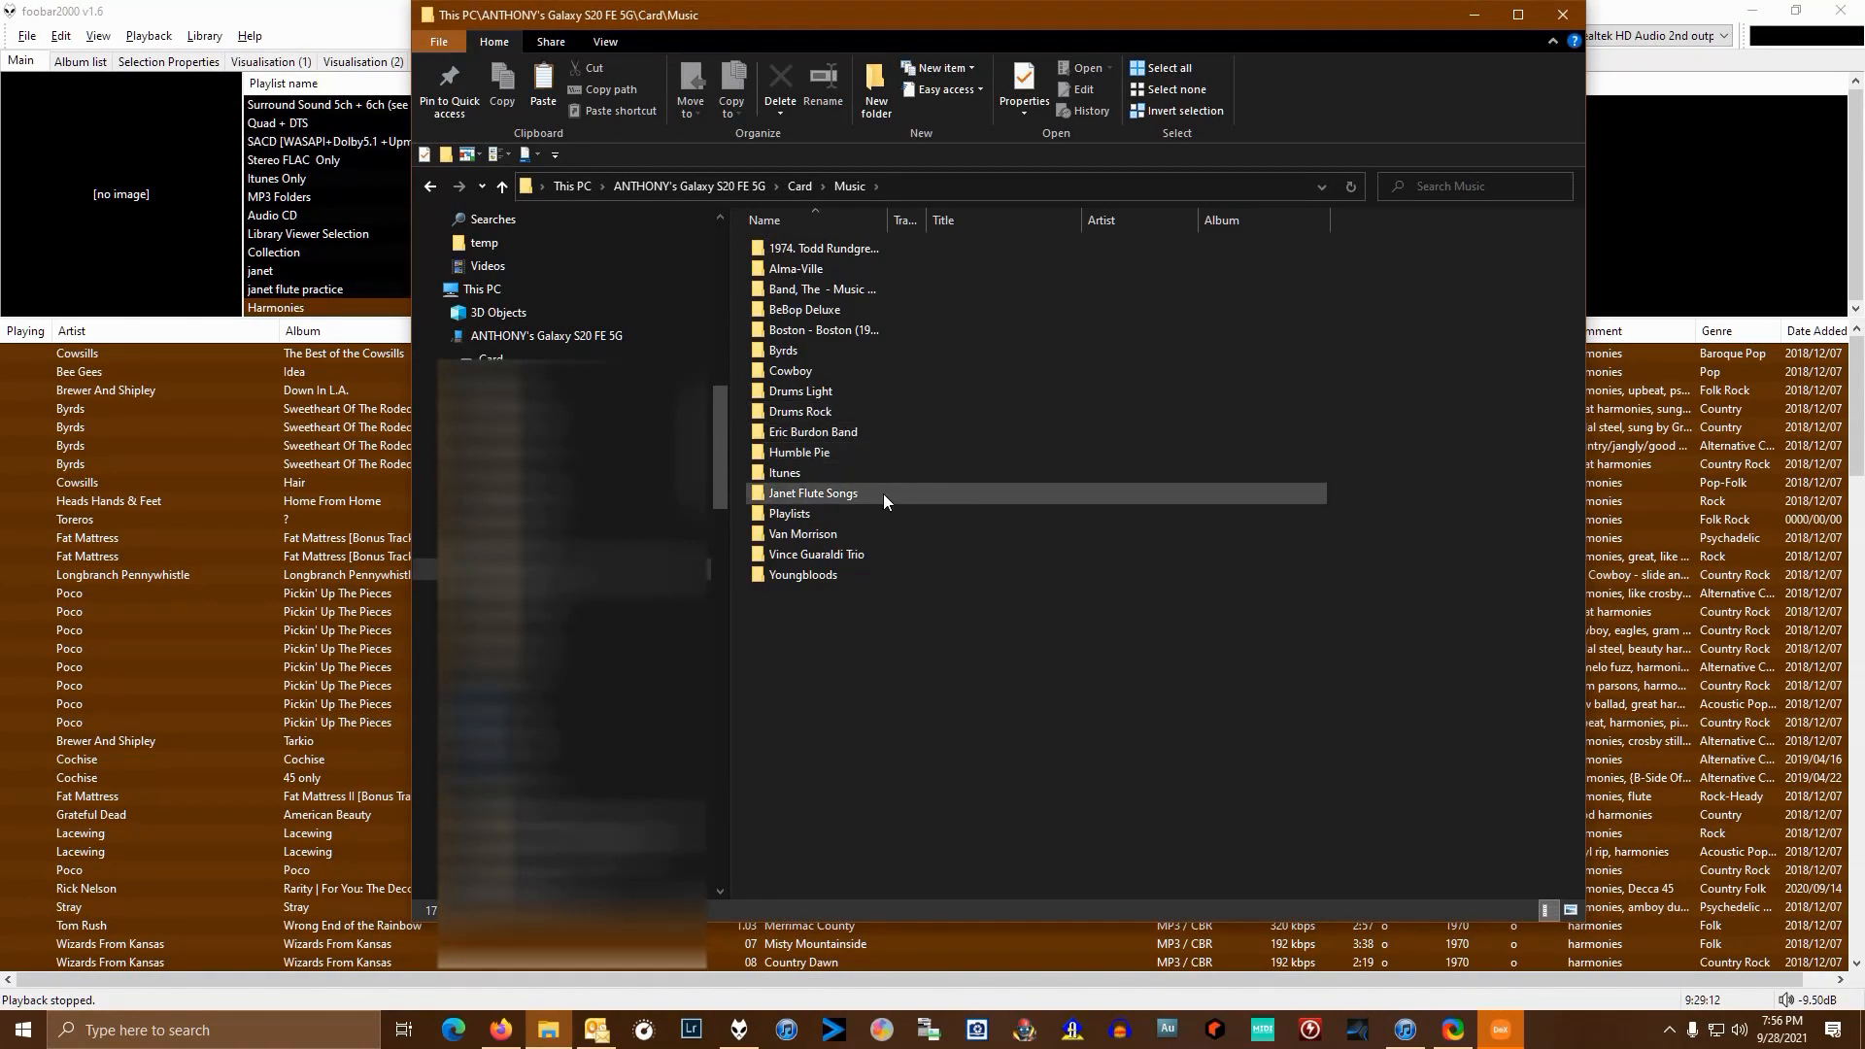
double_click(785, 472)
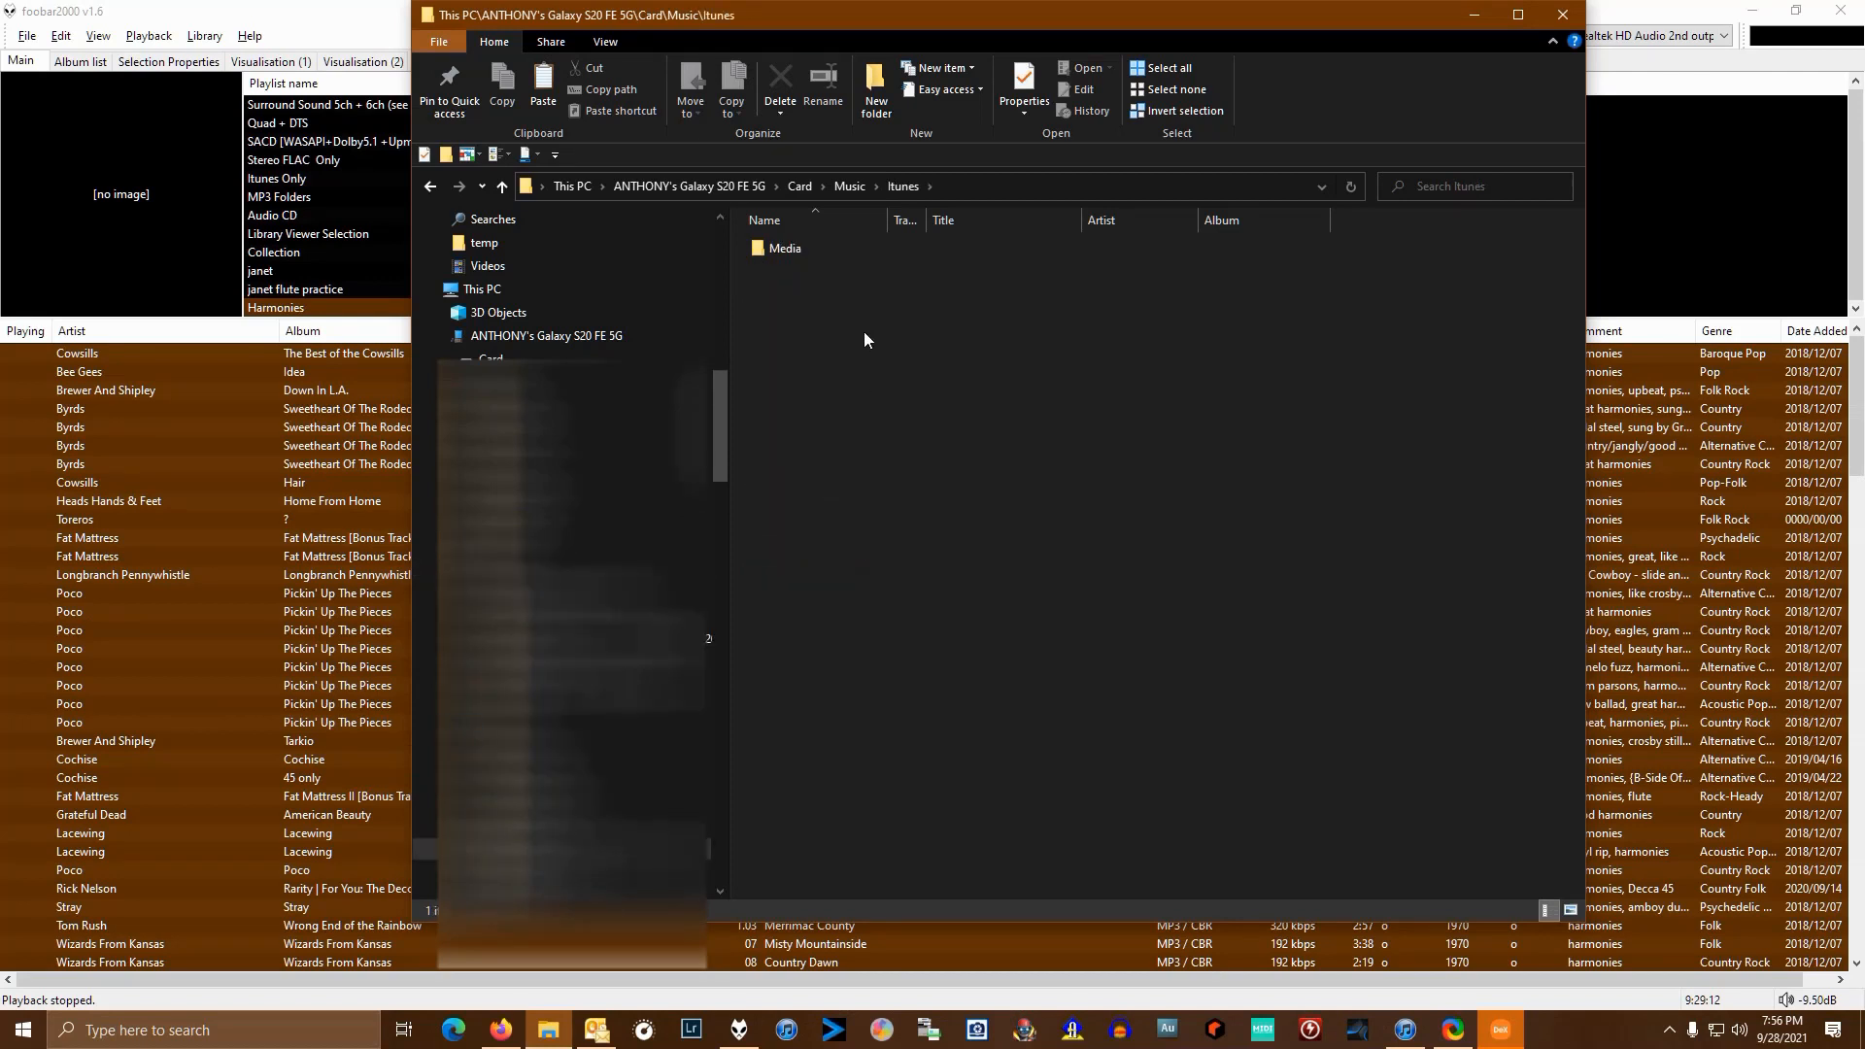
double_click(785, 249)
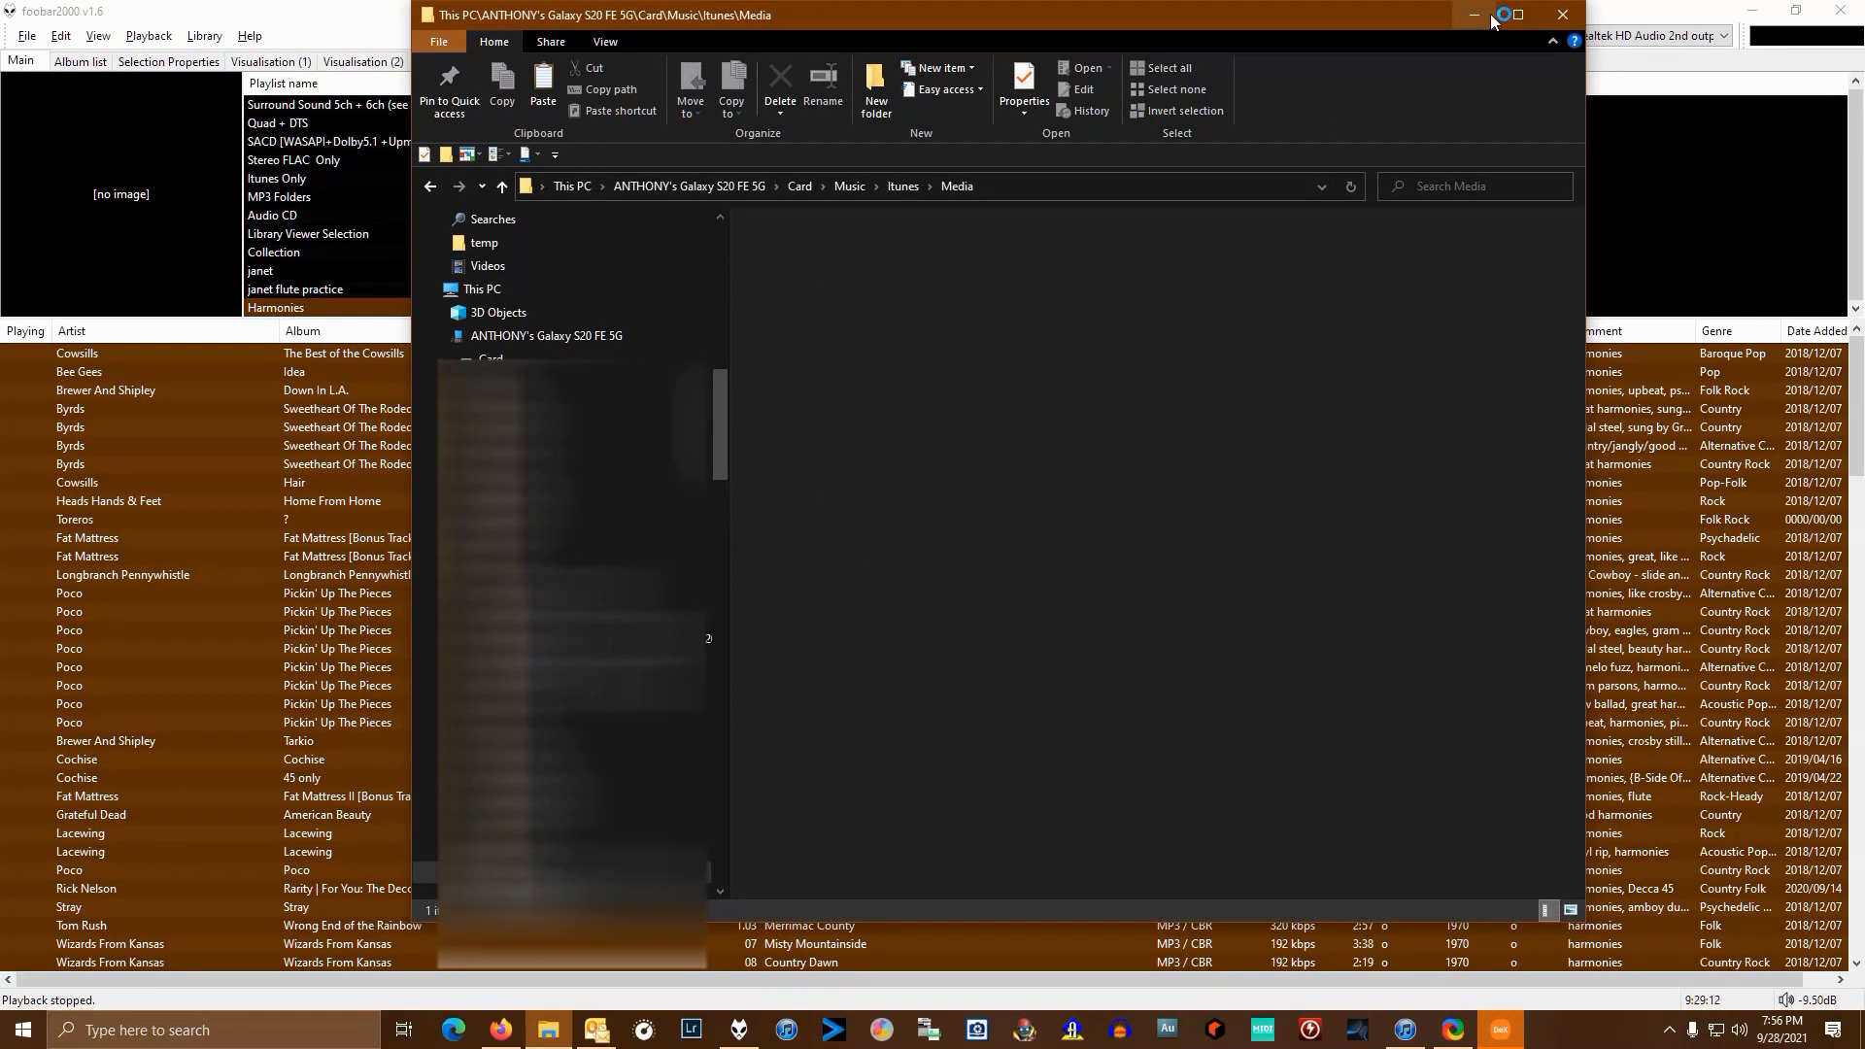
click(1523, 16)
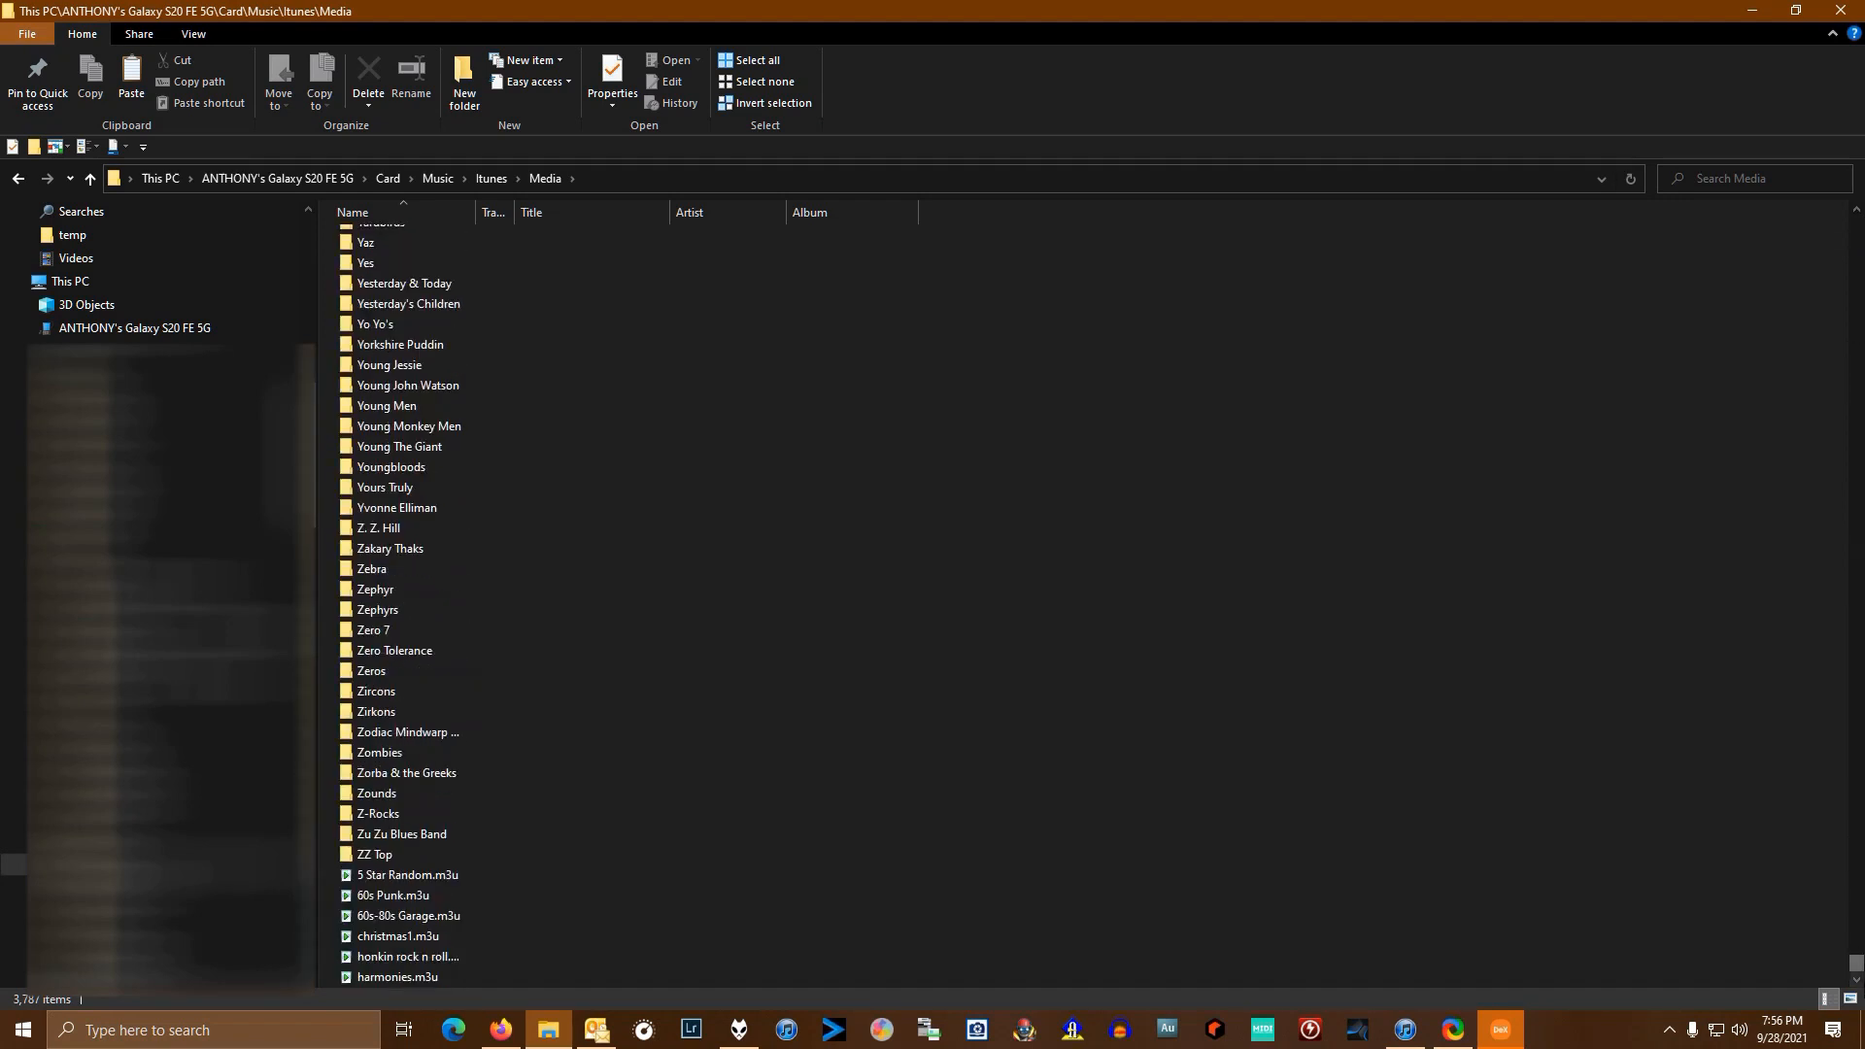
- Select the harmonies.m3u playlist file in the Media folder
click(396, 975)
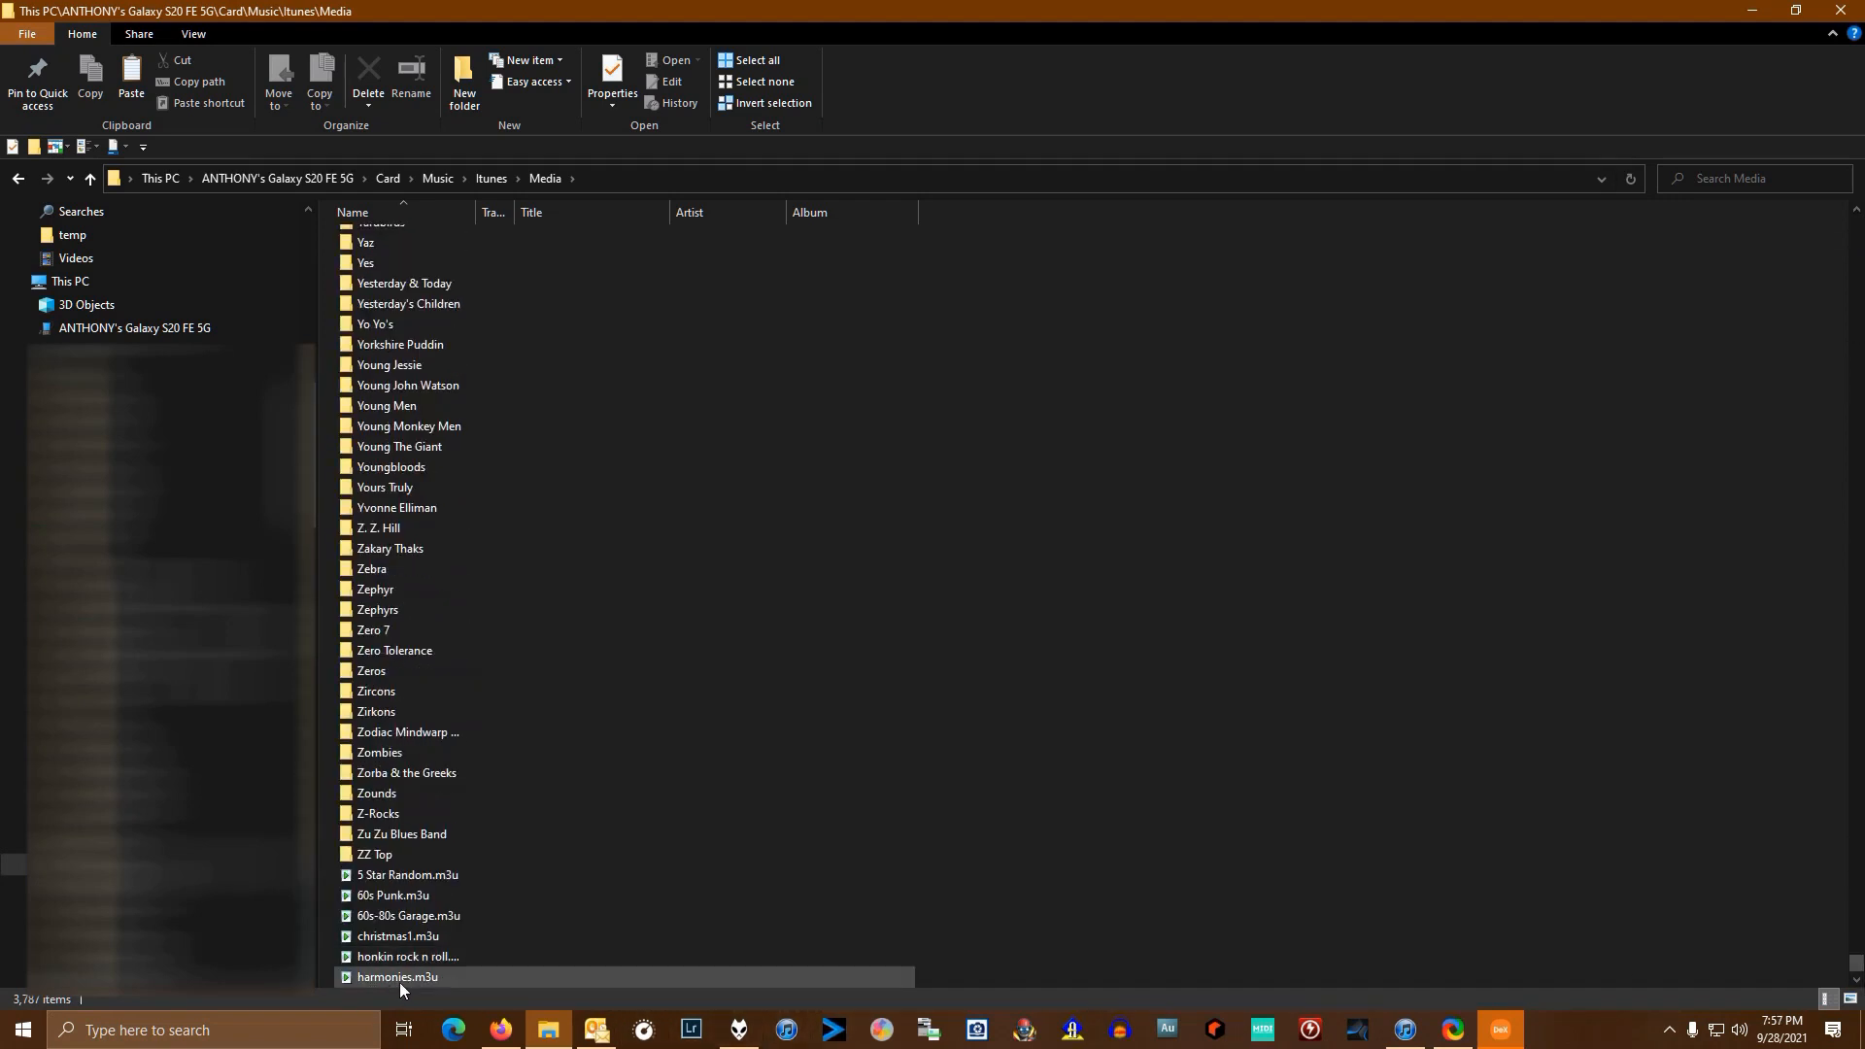
mouse_move(402, 989)
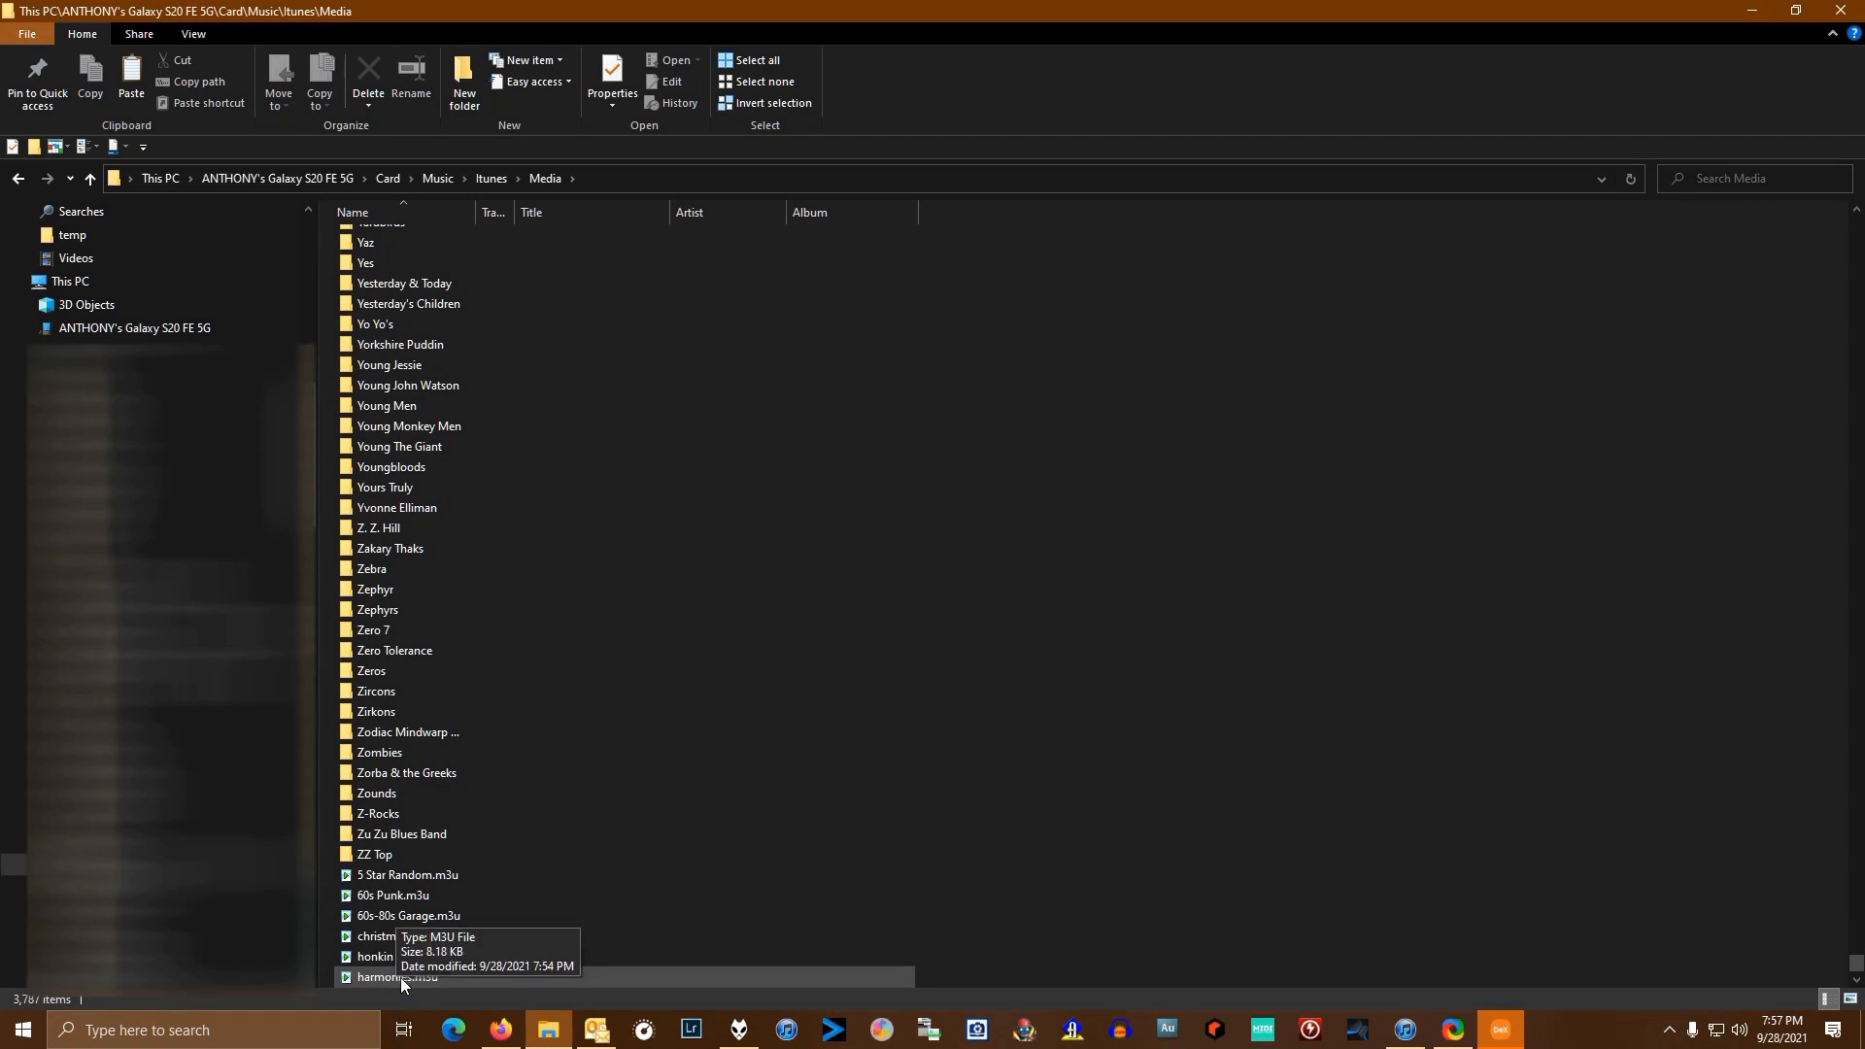
mouse_move(1195, 960)
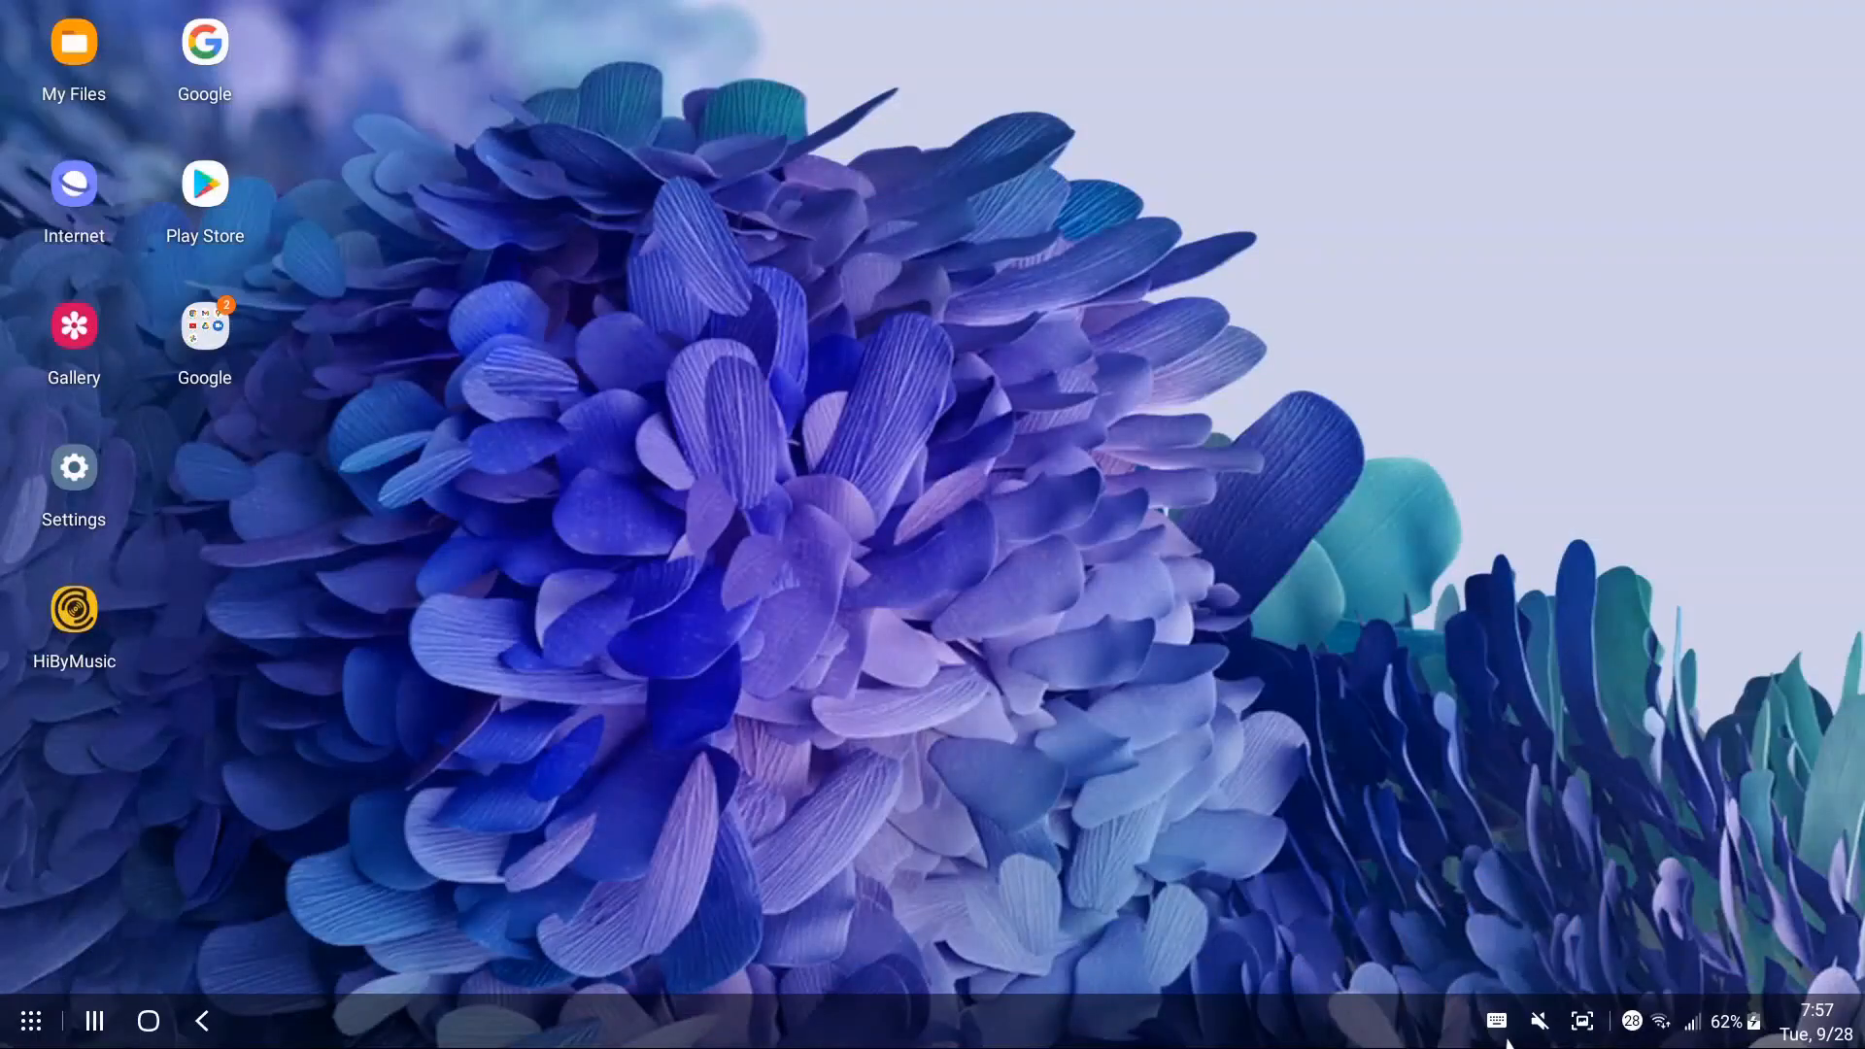
mouse_move(264, 582)
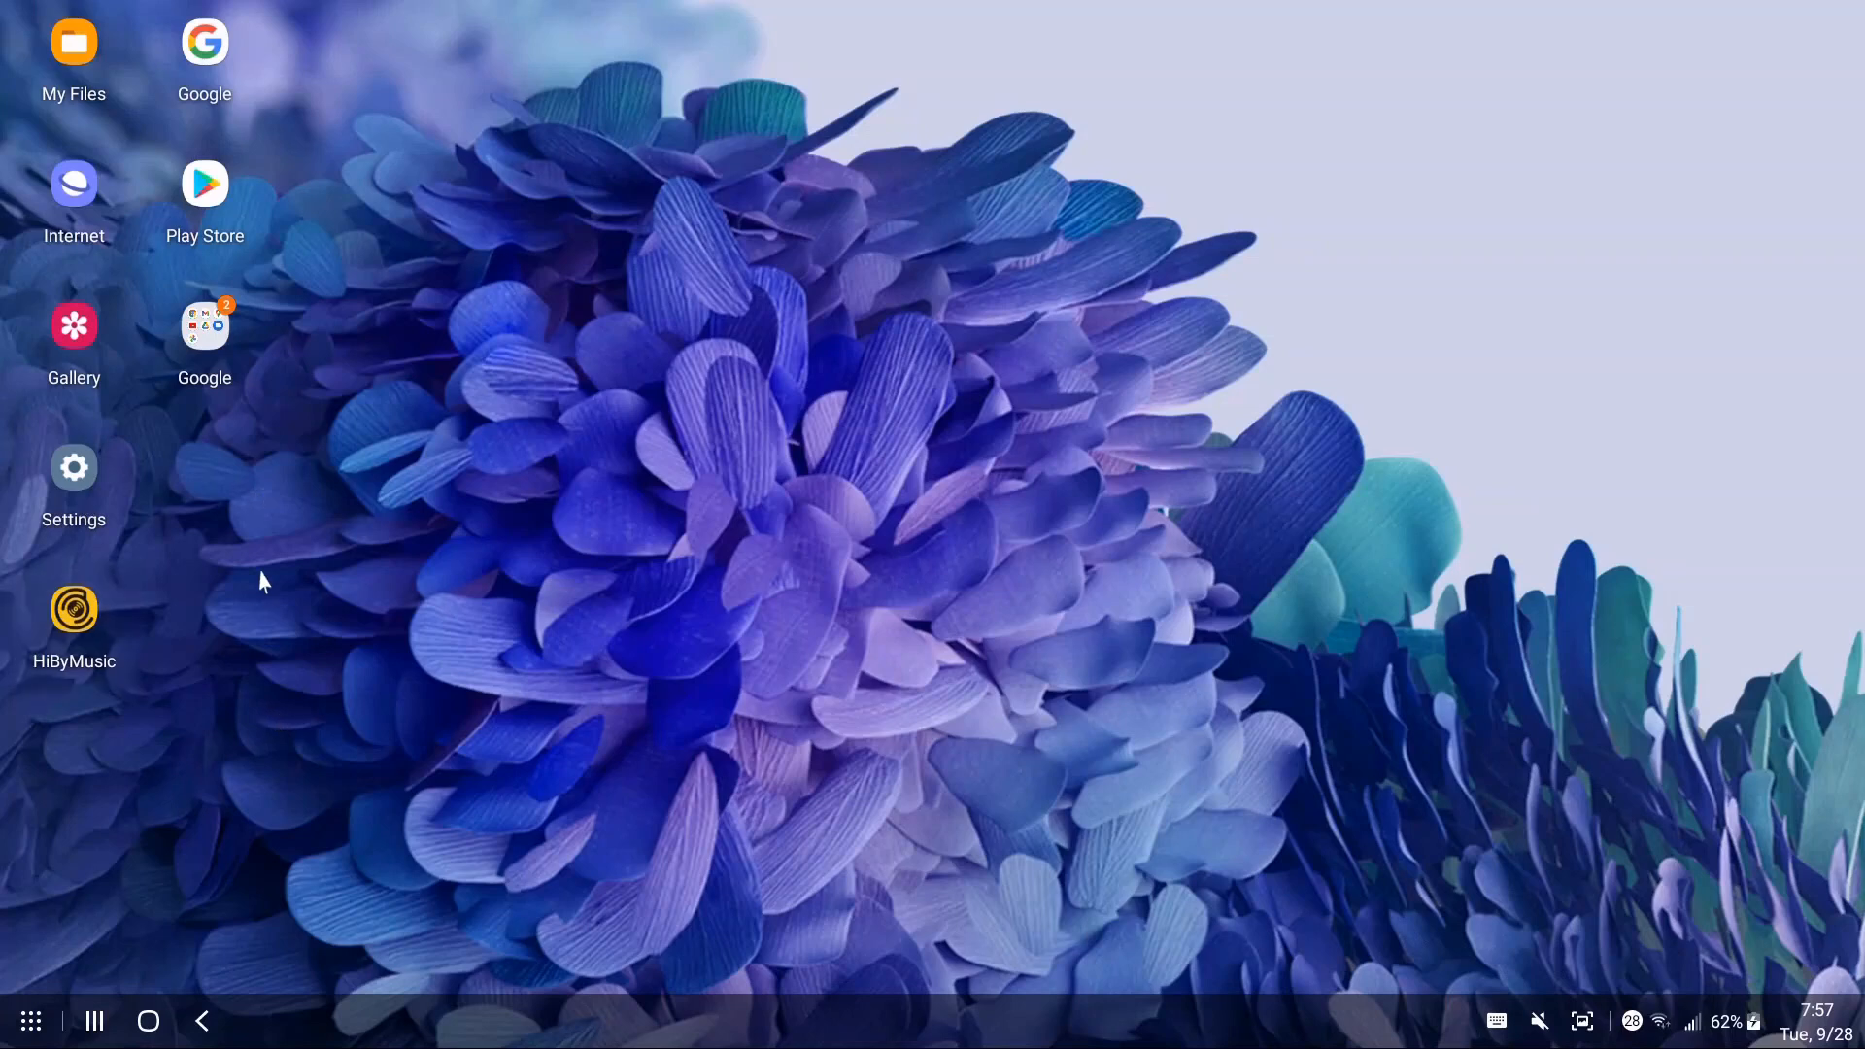
mouse_move(73, 620)
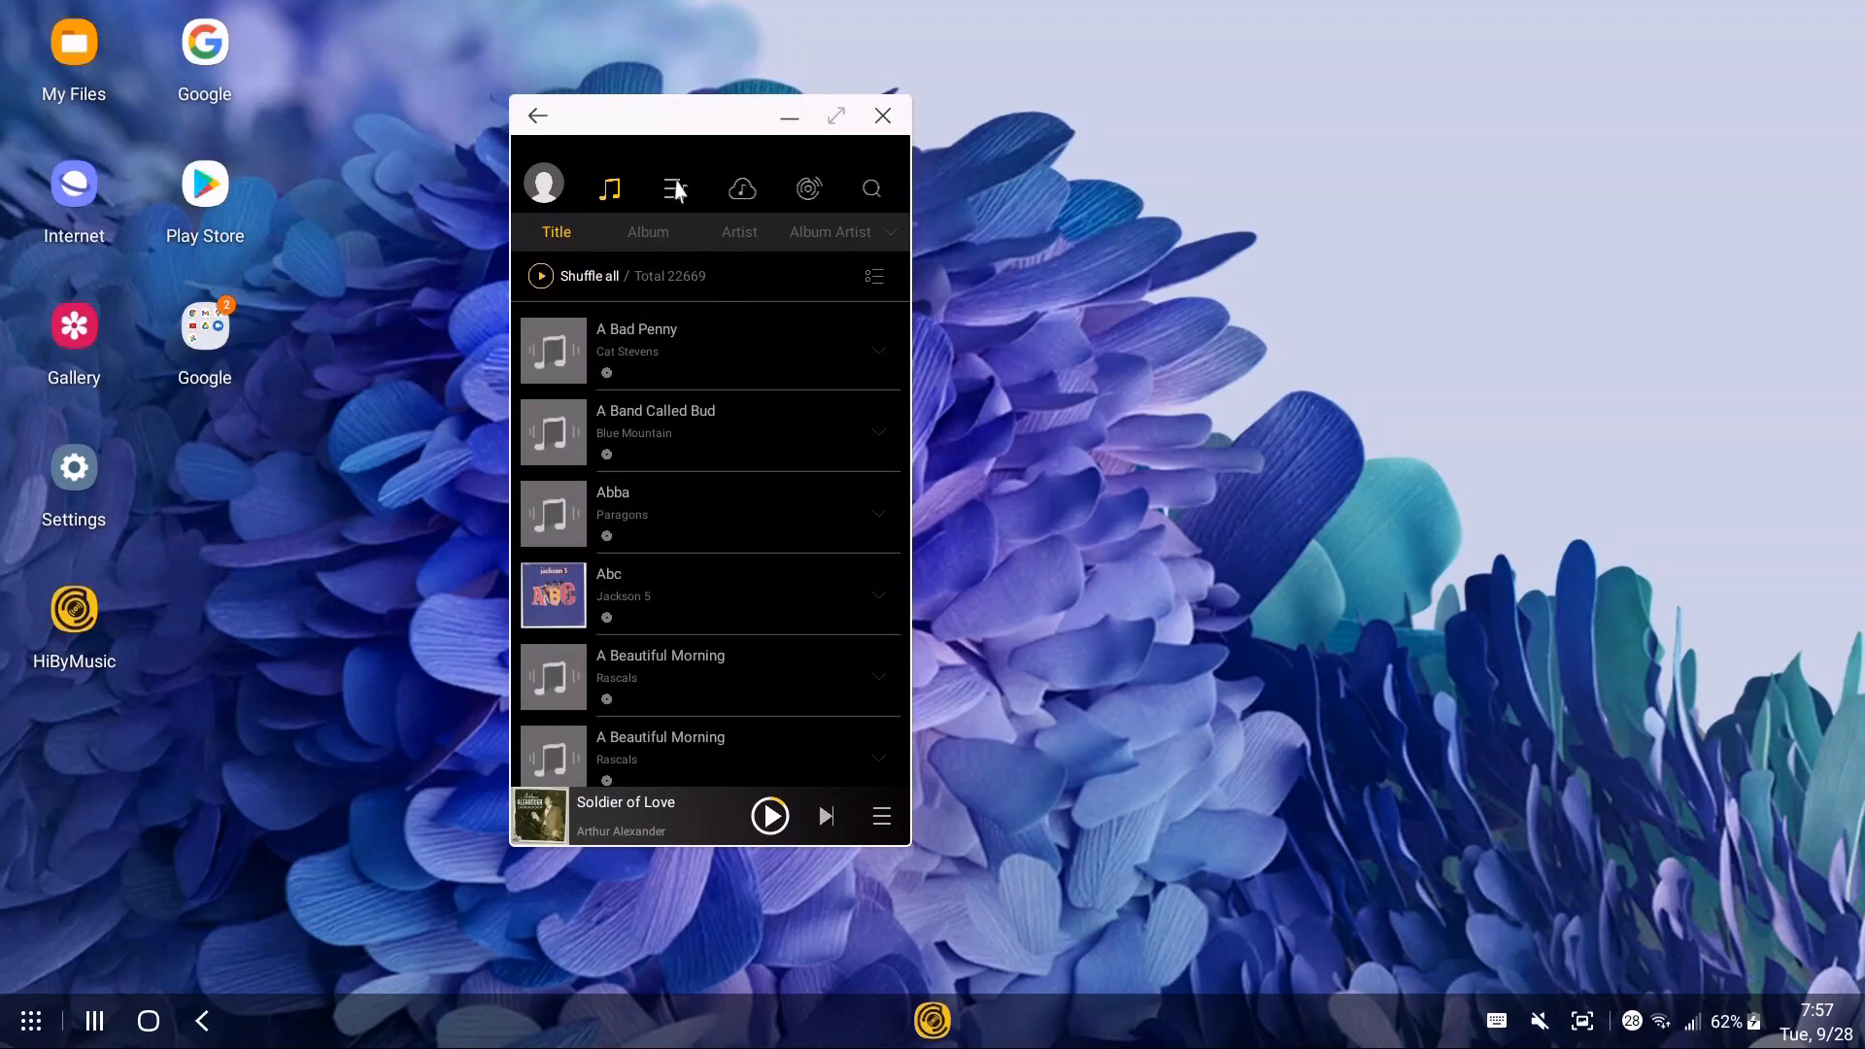
- Show the saved playlists list (Christmas, Drums, honkin rock n roll, 5 Star Random)
click(676, 189)
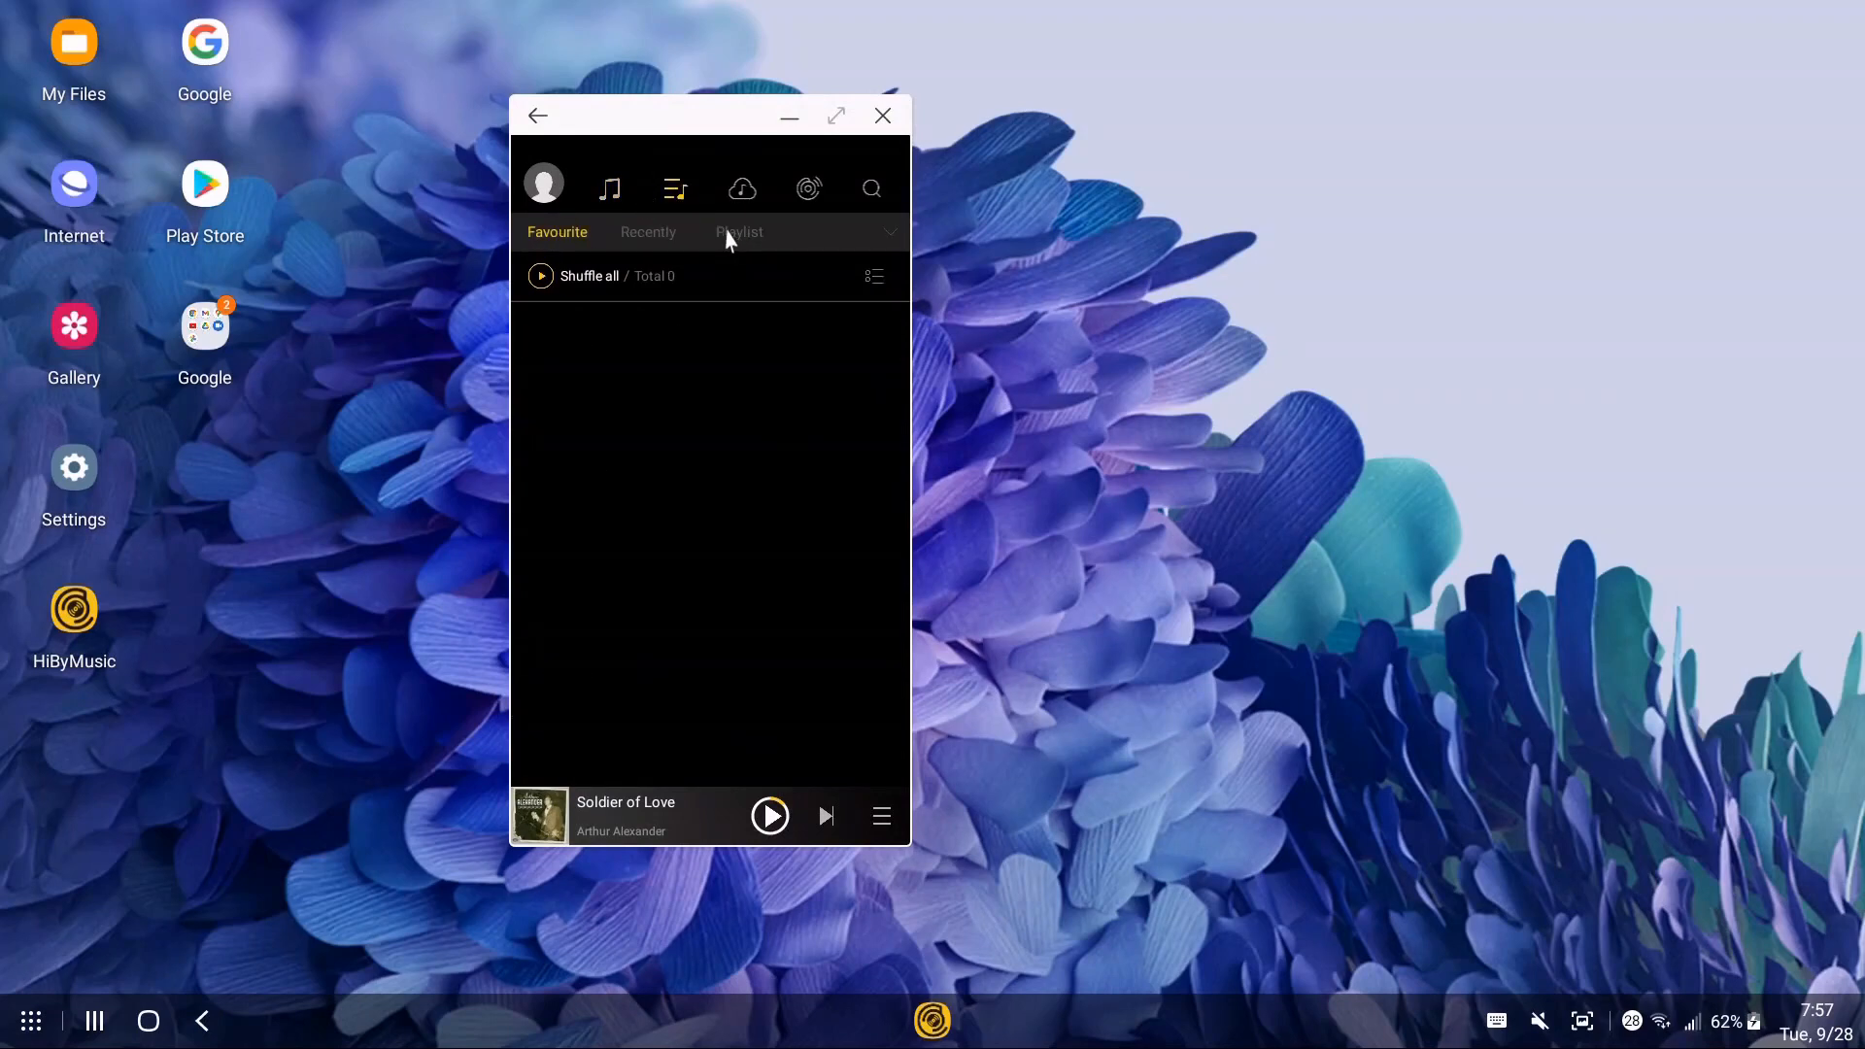
click(738, 233)
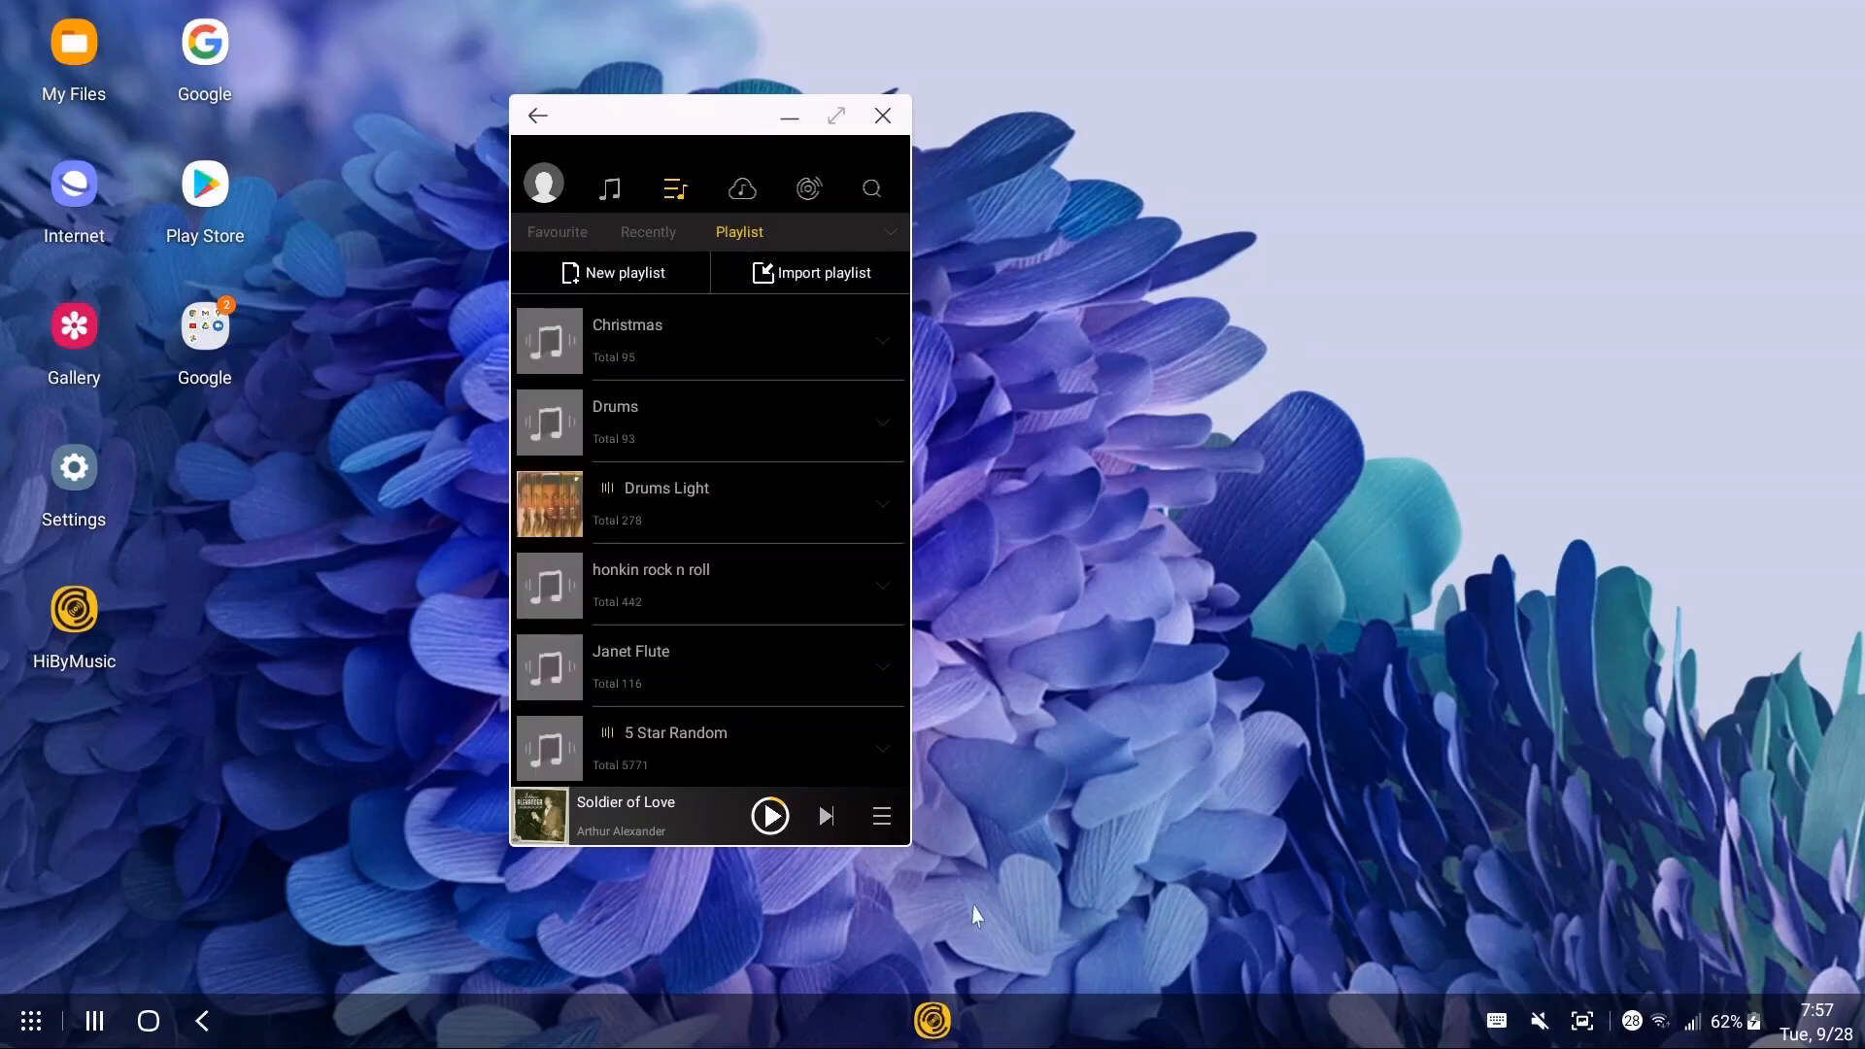
mouse_move(878, 759)
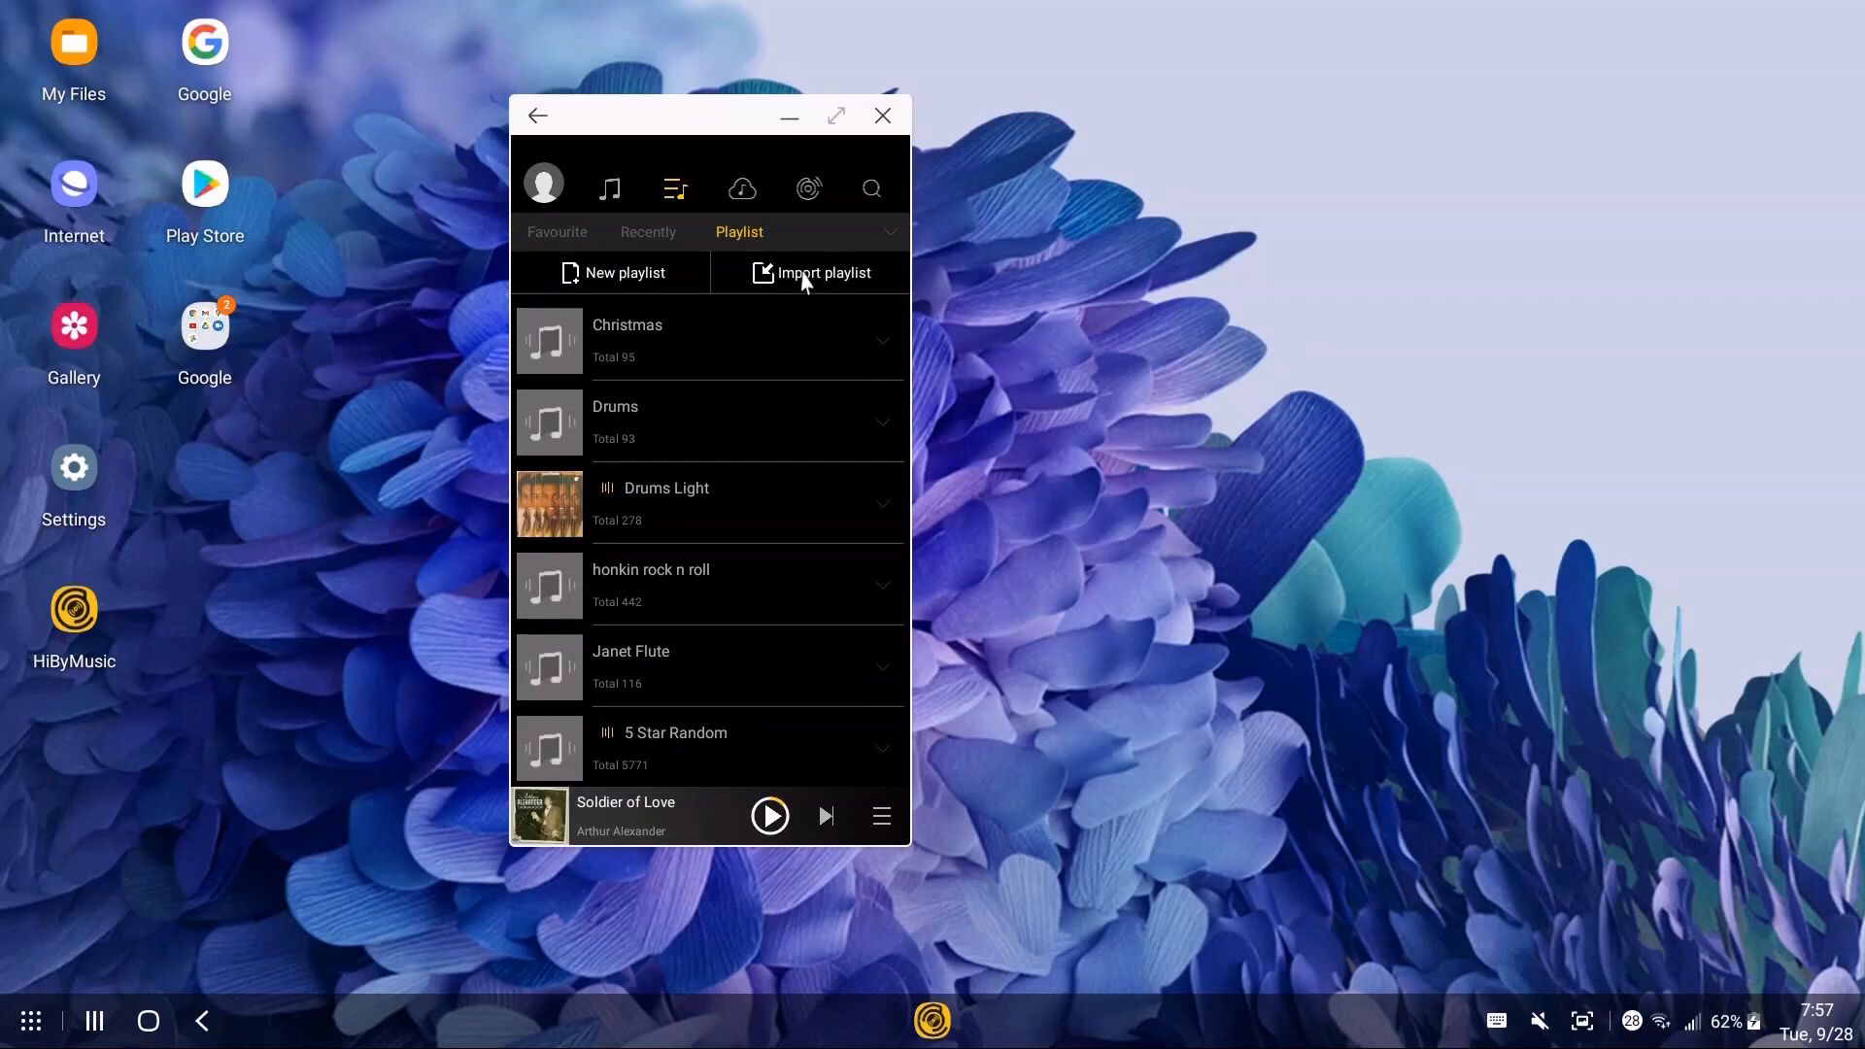
mouse_move(825, 282)
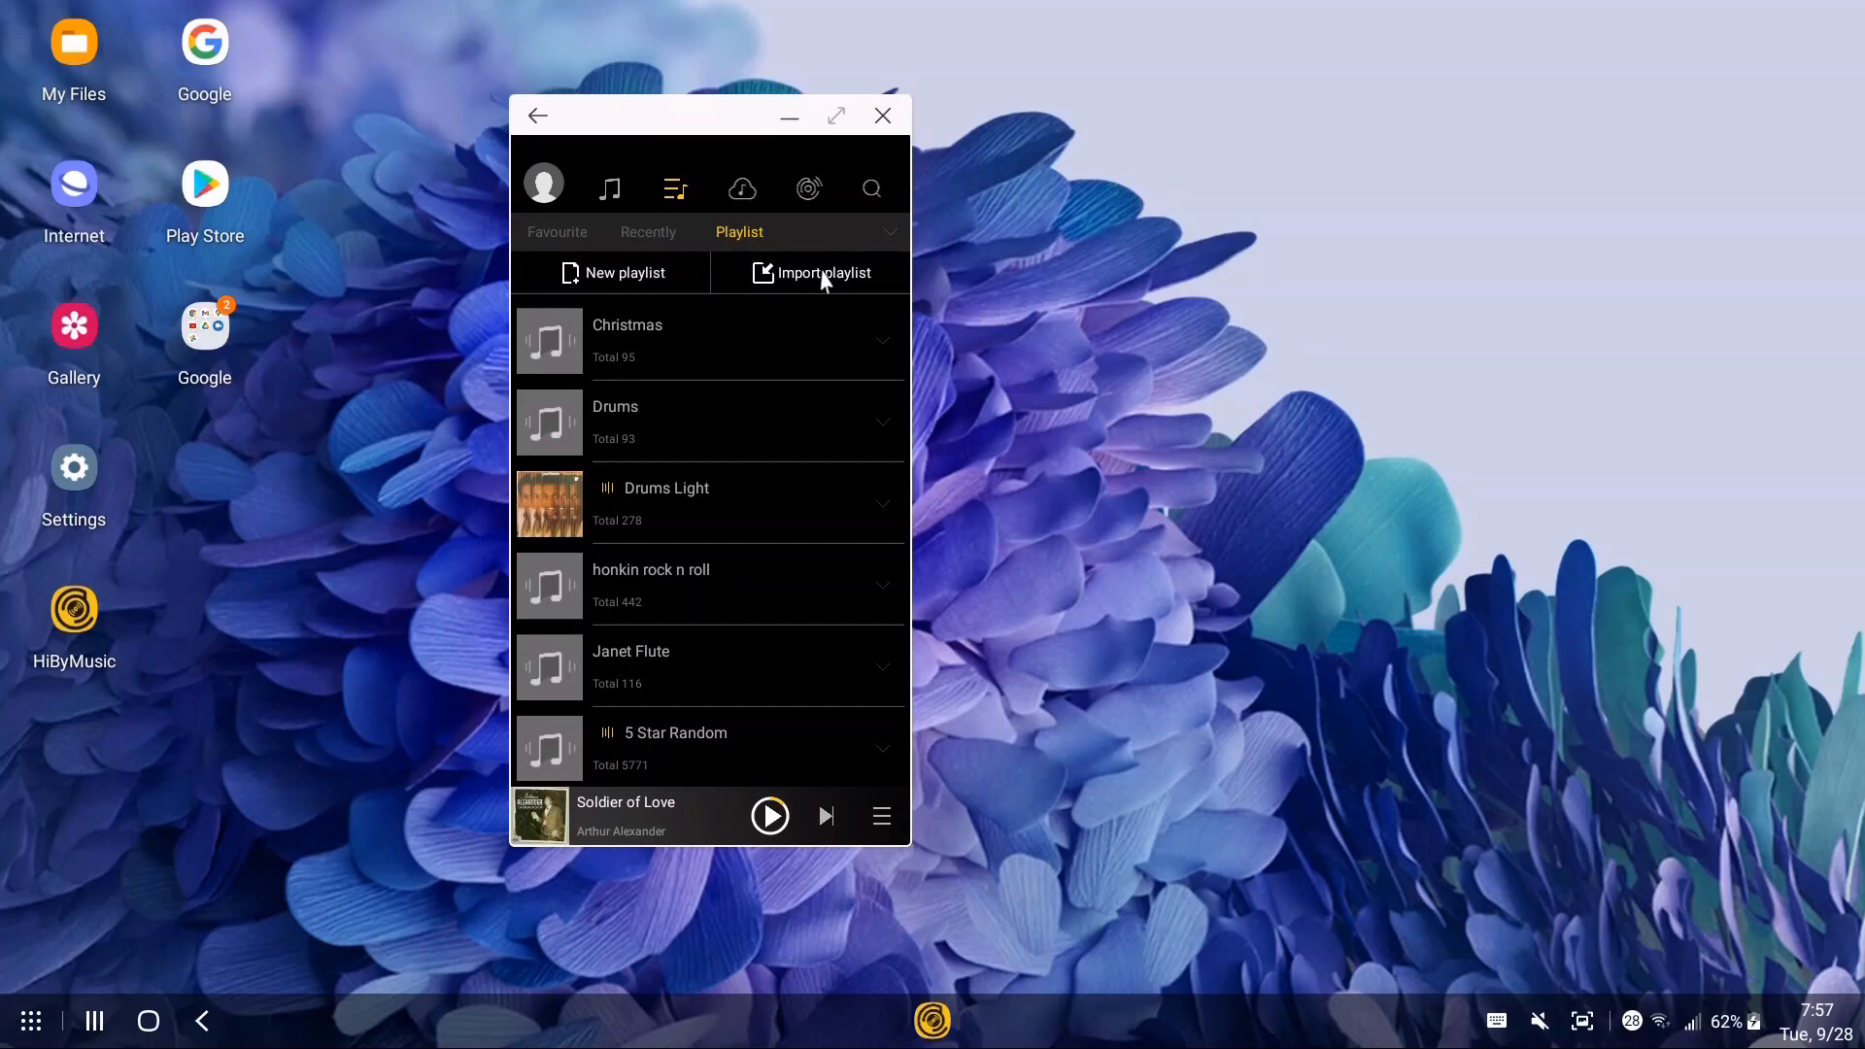
- Start Import playlist to get the 'Please select a M3U file' prompt
click(824, 272)
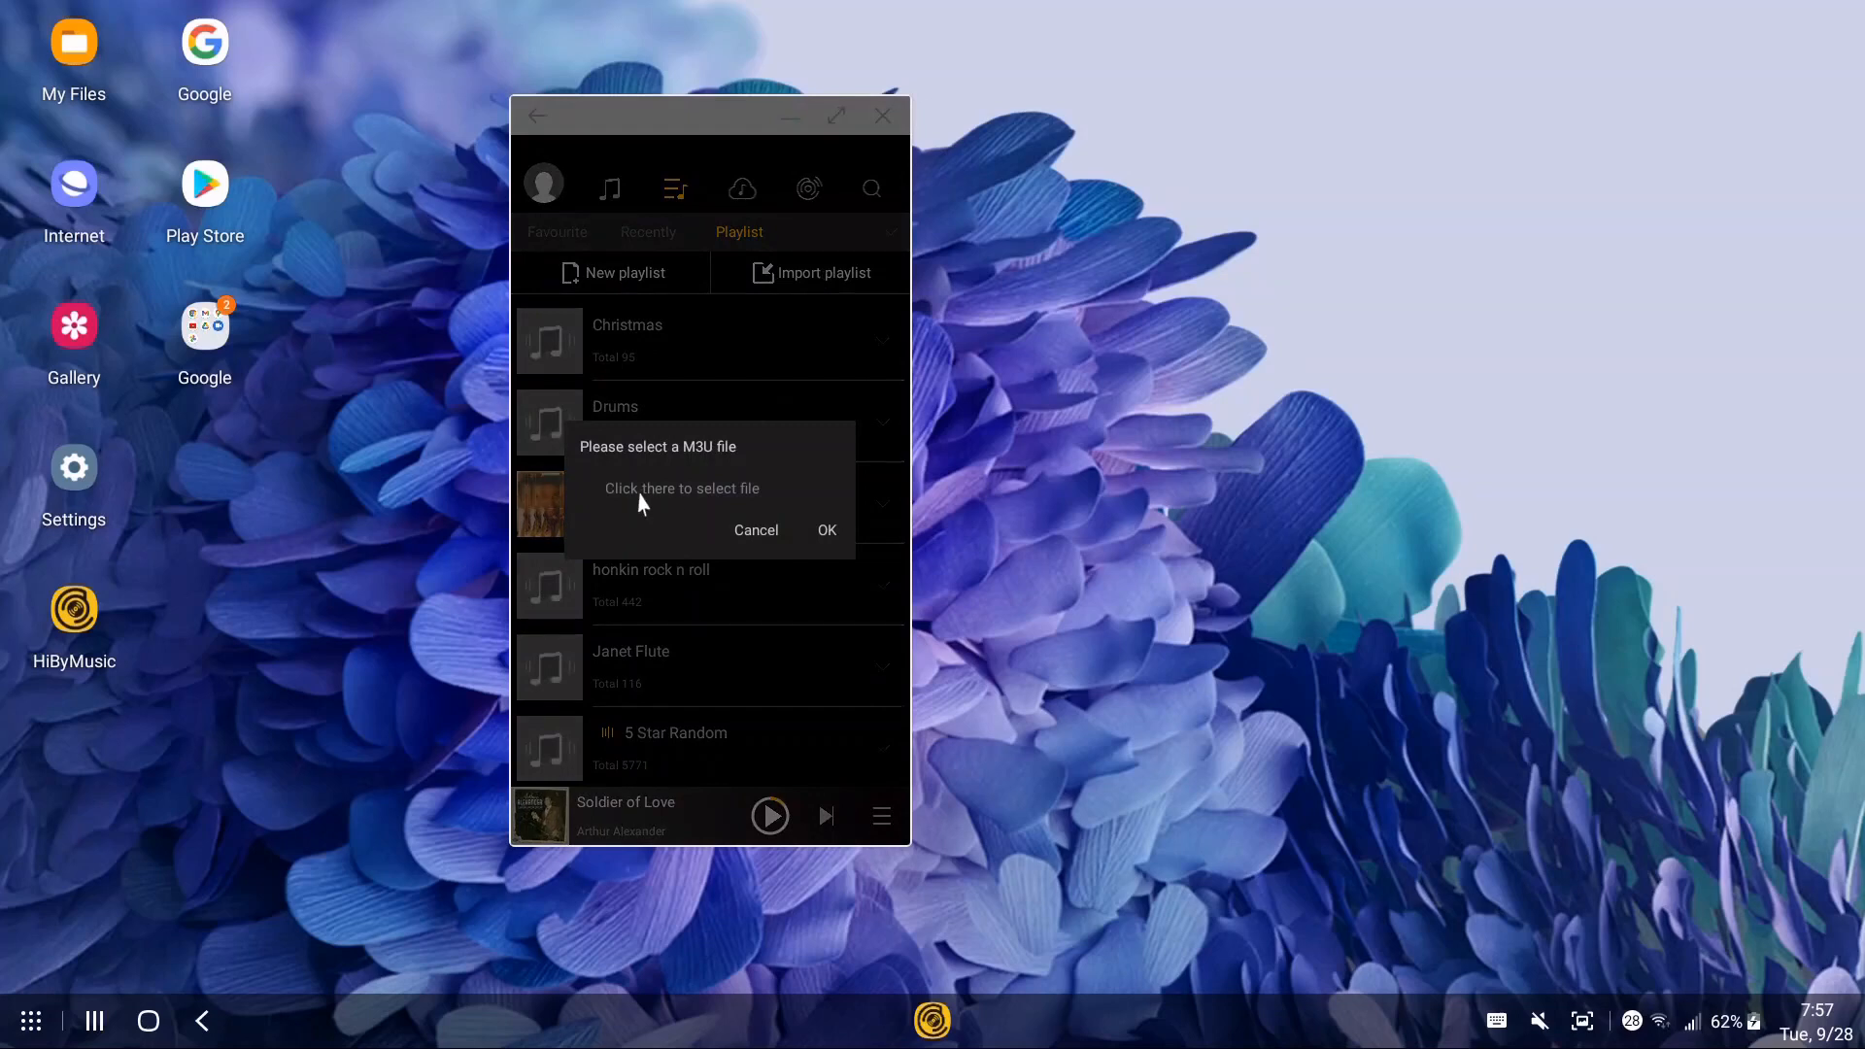
mouse_move(637, 537)
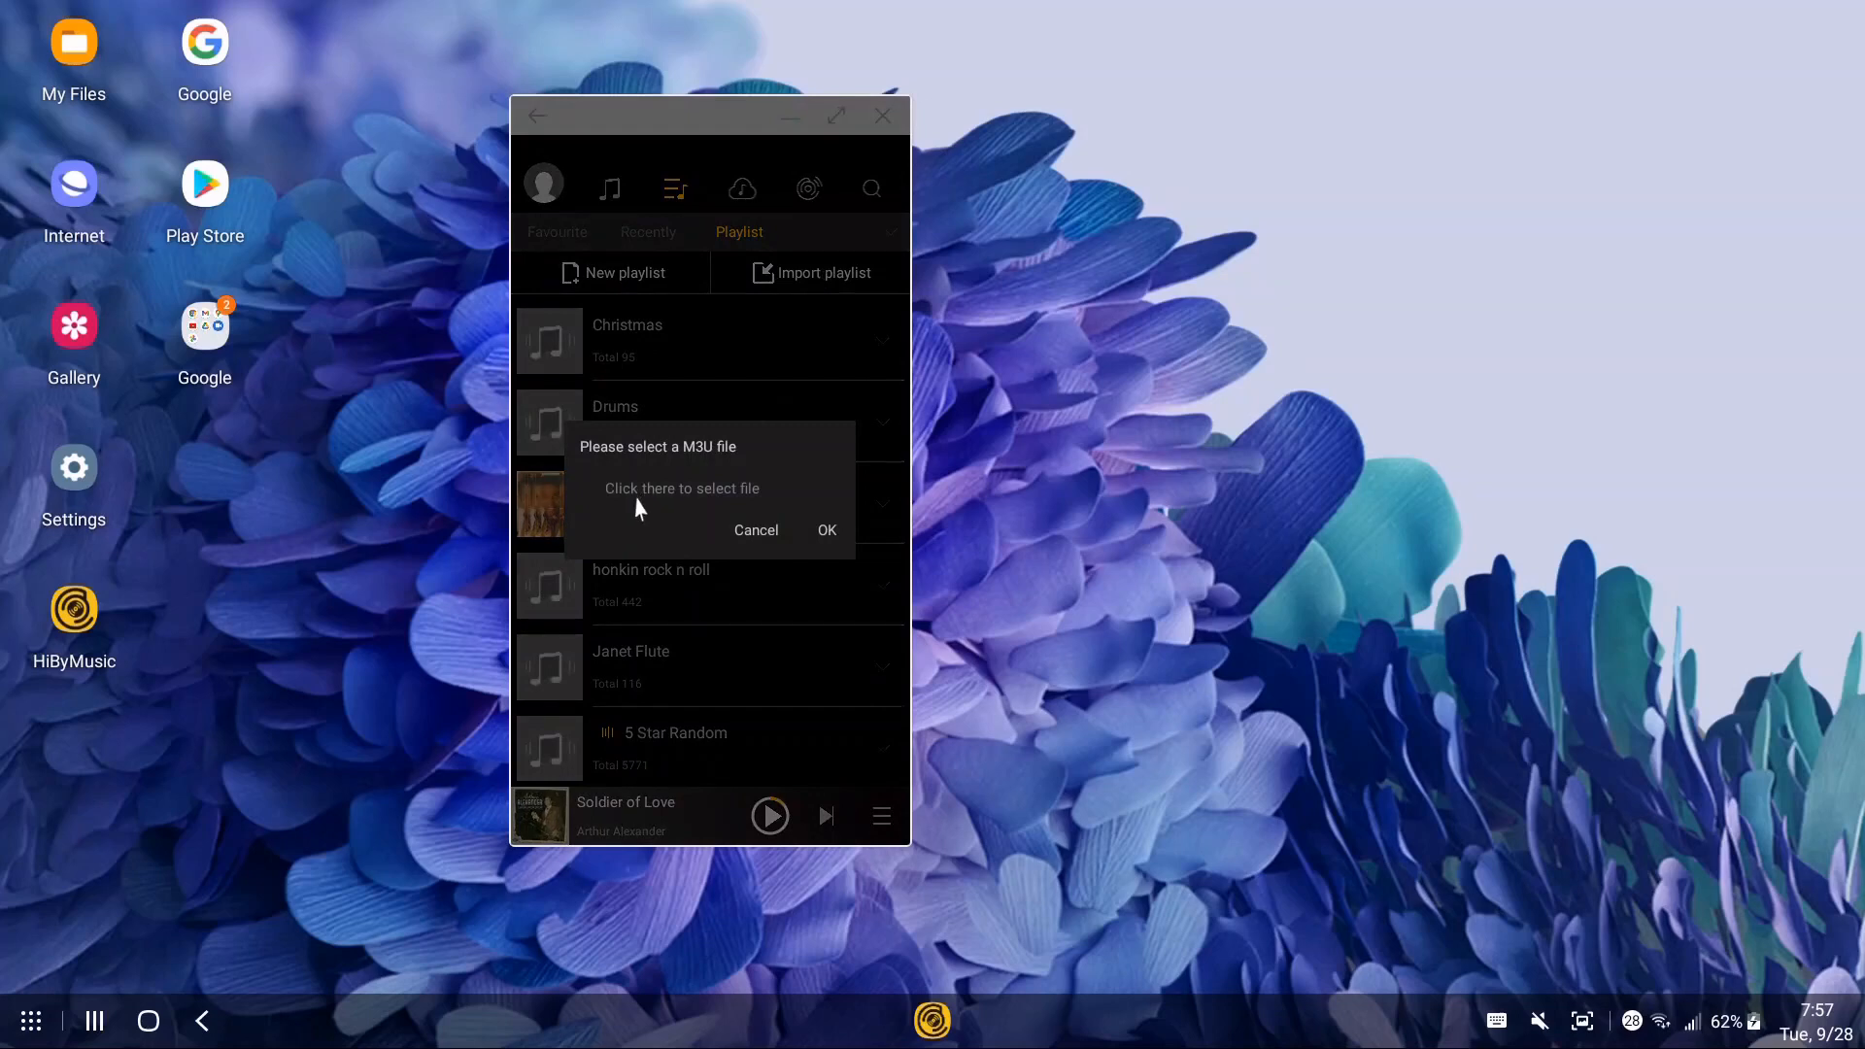
mouse_move(655, 509)
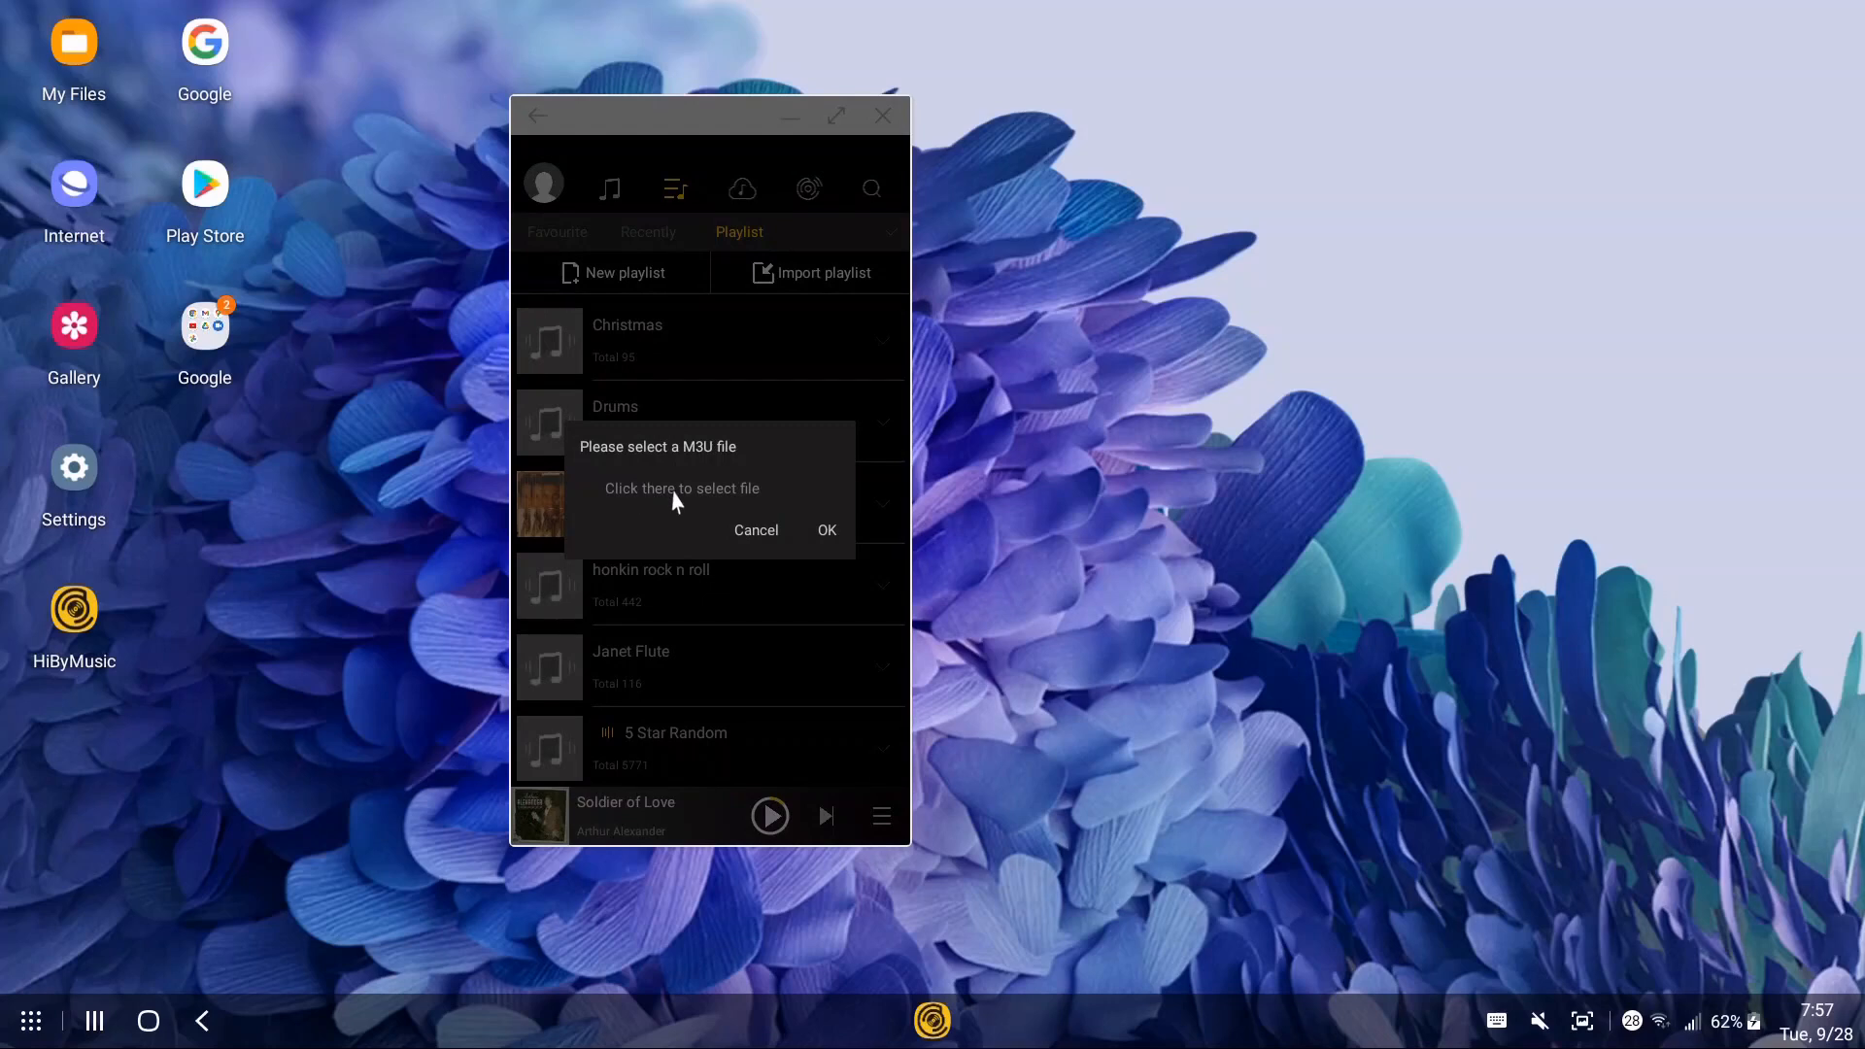
- In the file picker, navigate from the 5243-A31B card root into the Music folder of artist folders
click(682, 490)
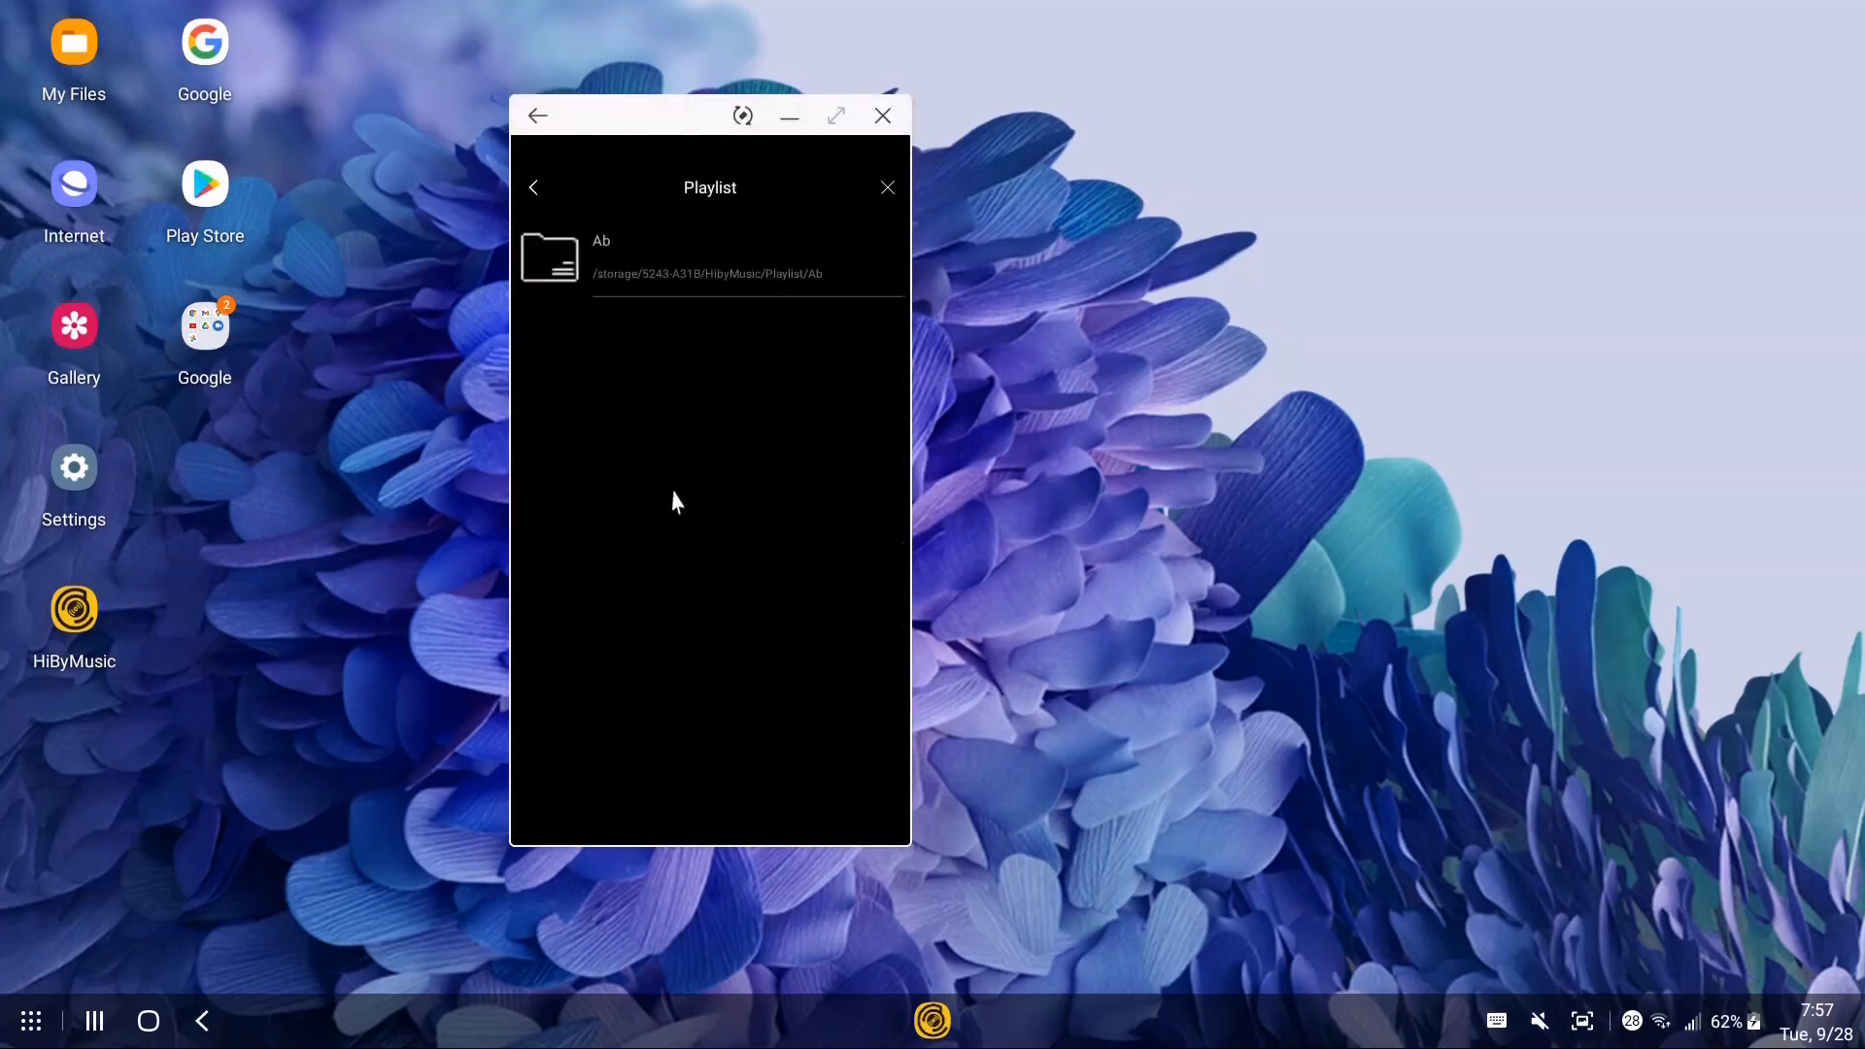
mouse_move(536, 192)
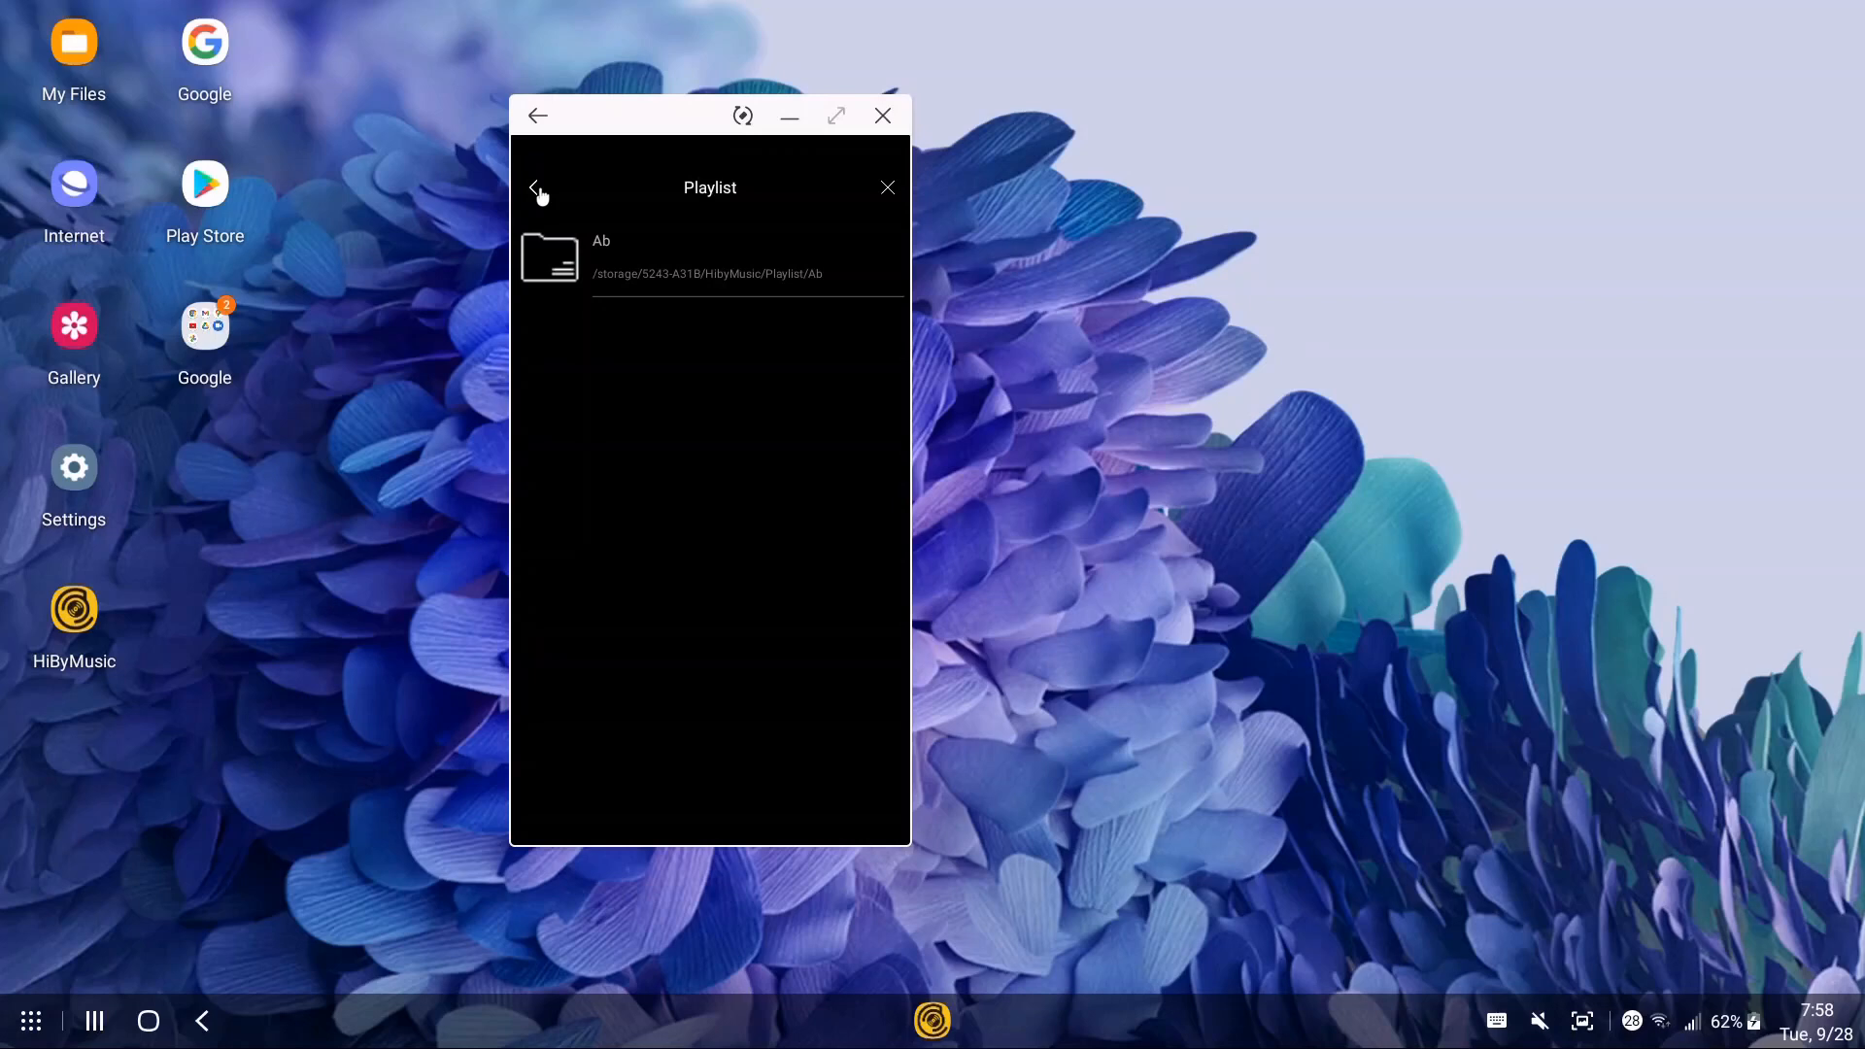
click(537, 187)
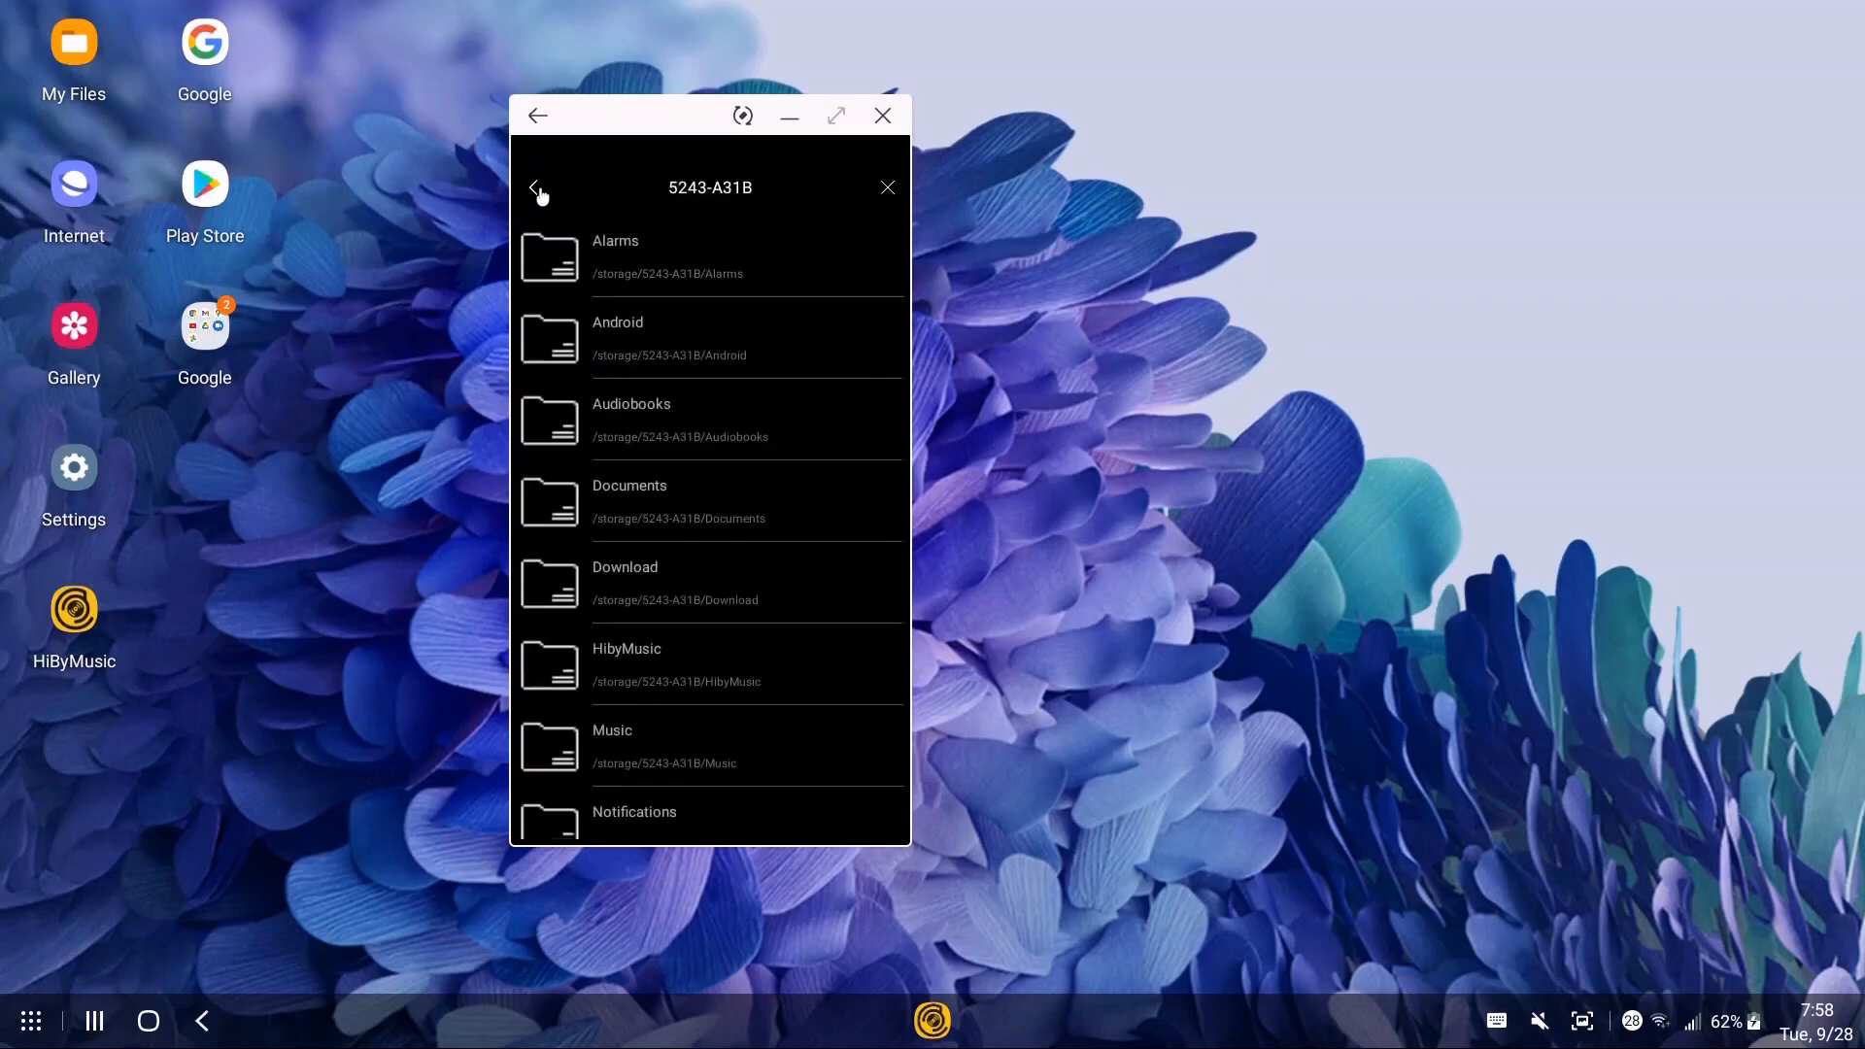
mouse_move(700, 715)
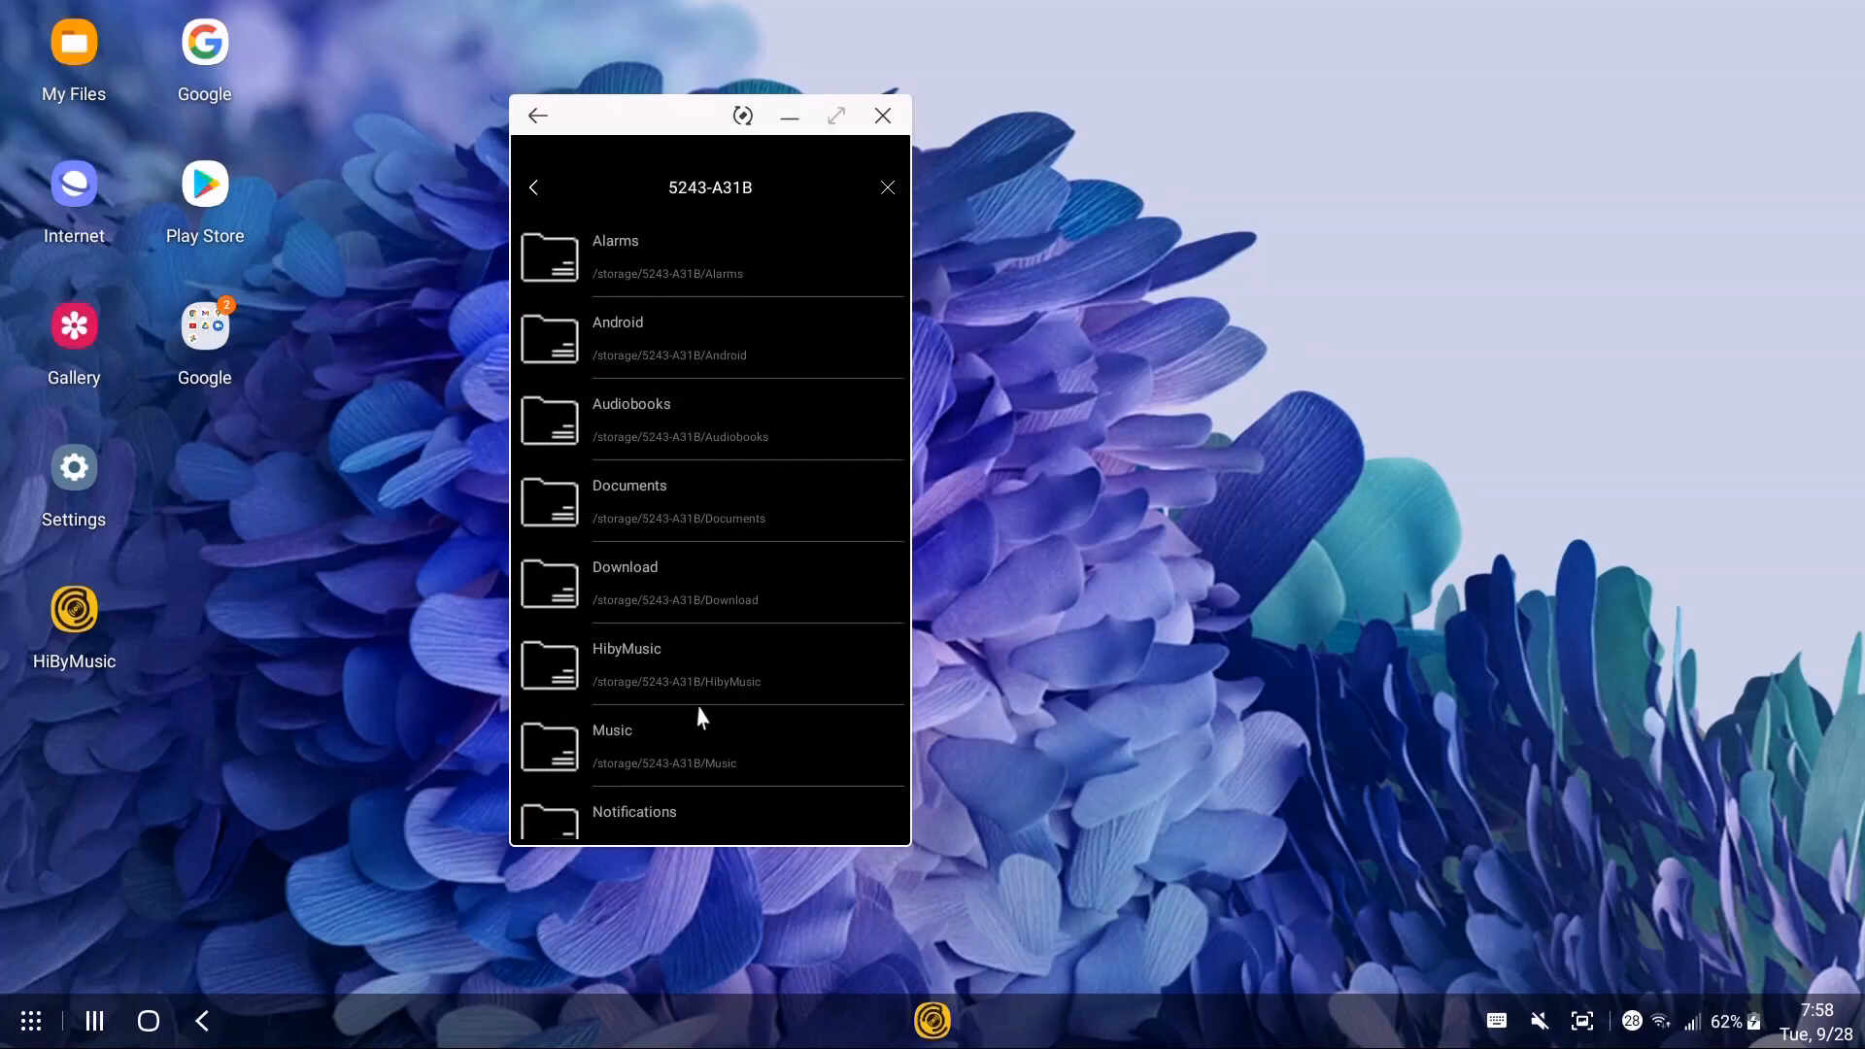
mouse_move(673, 748)
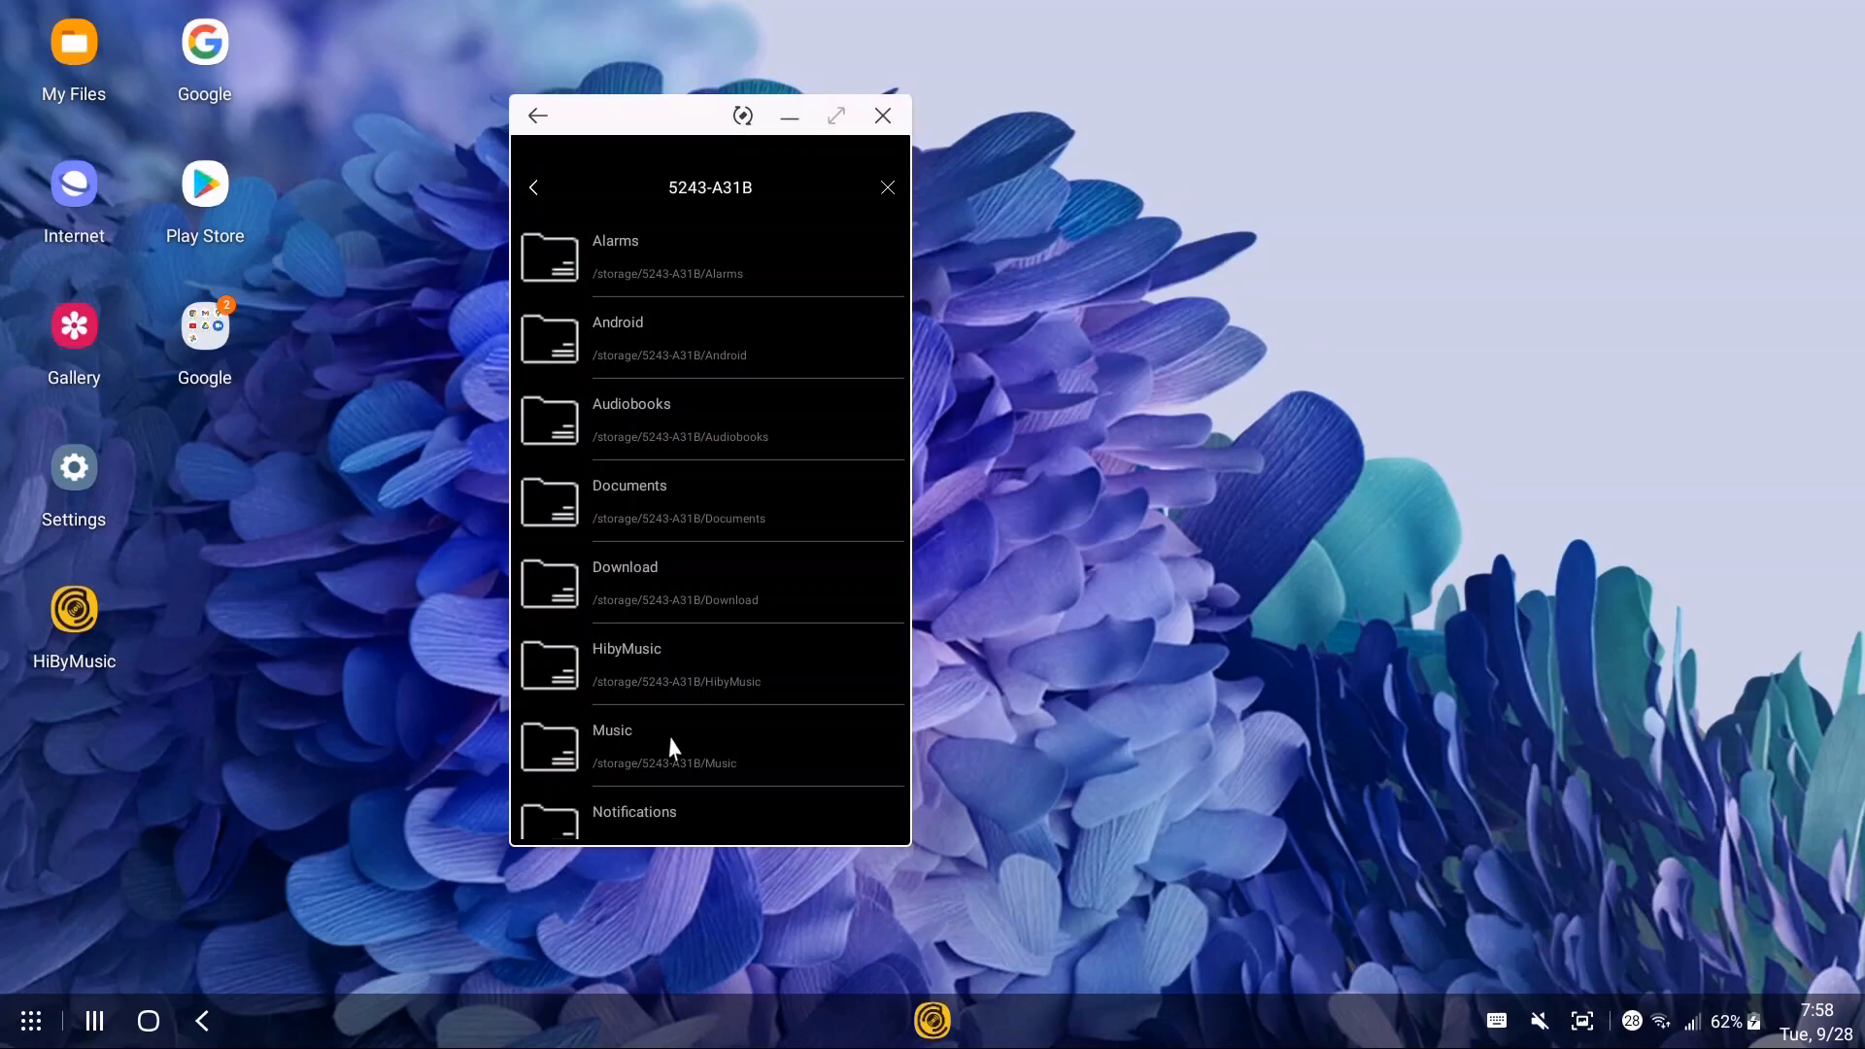
scroll(down, 3)
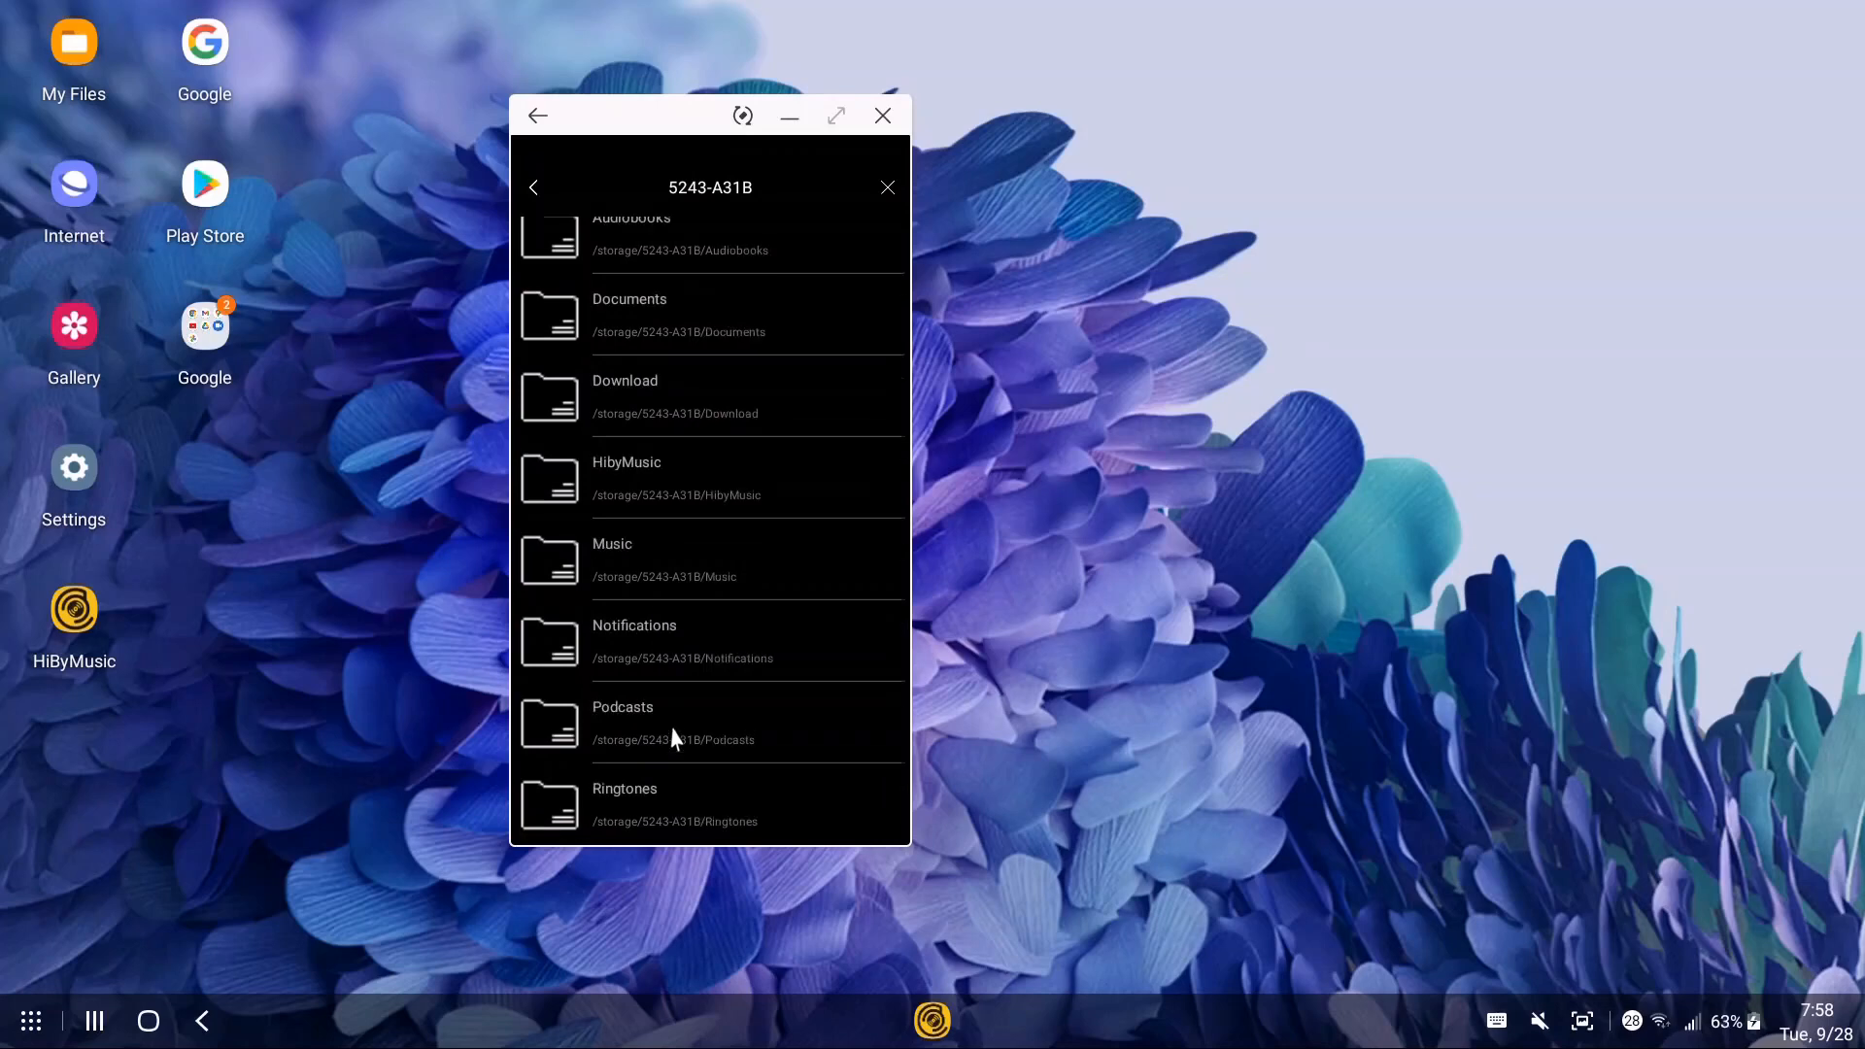
scroll(down, 3)
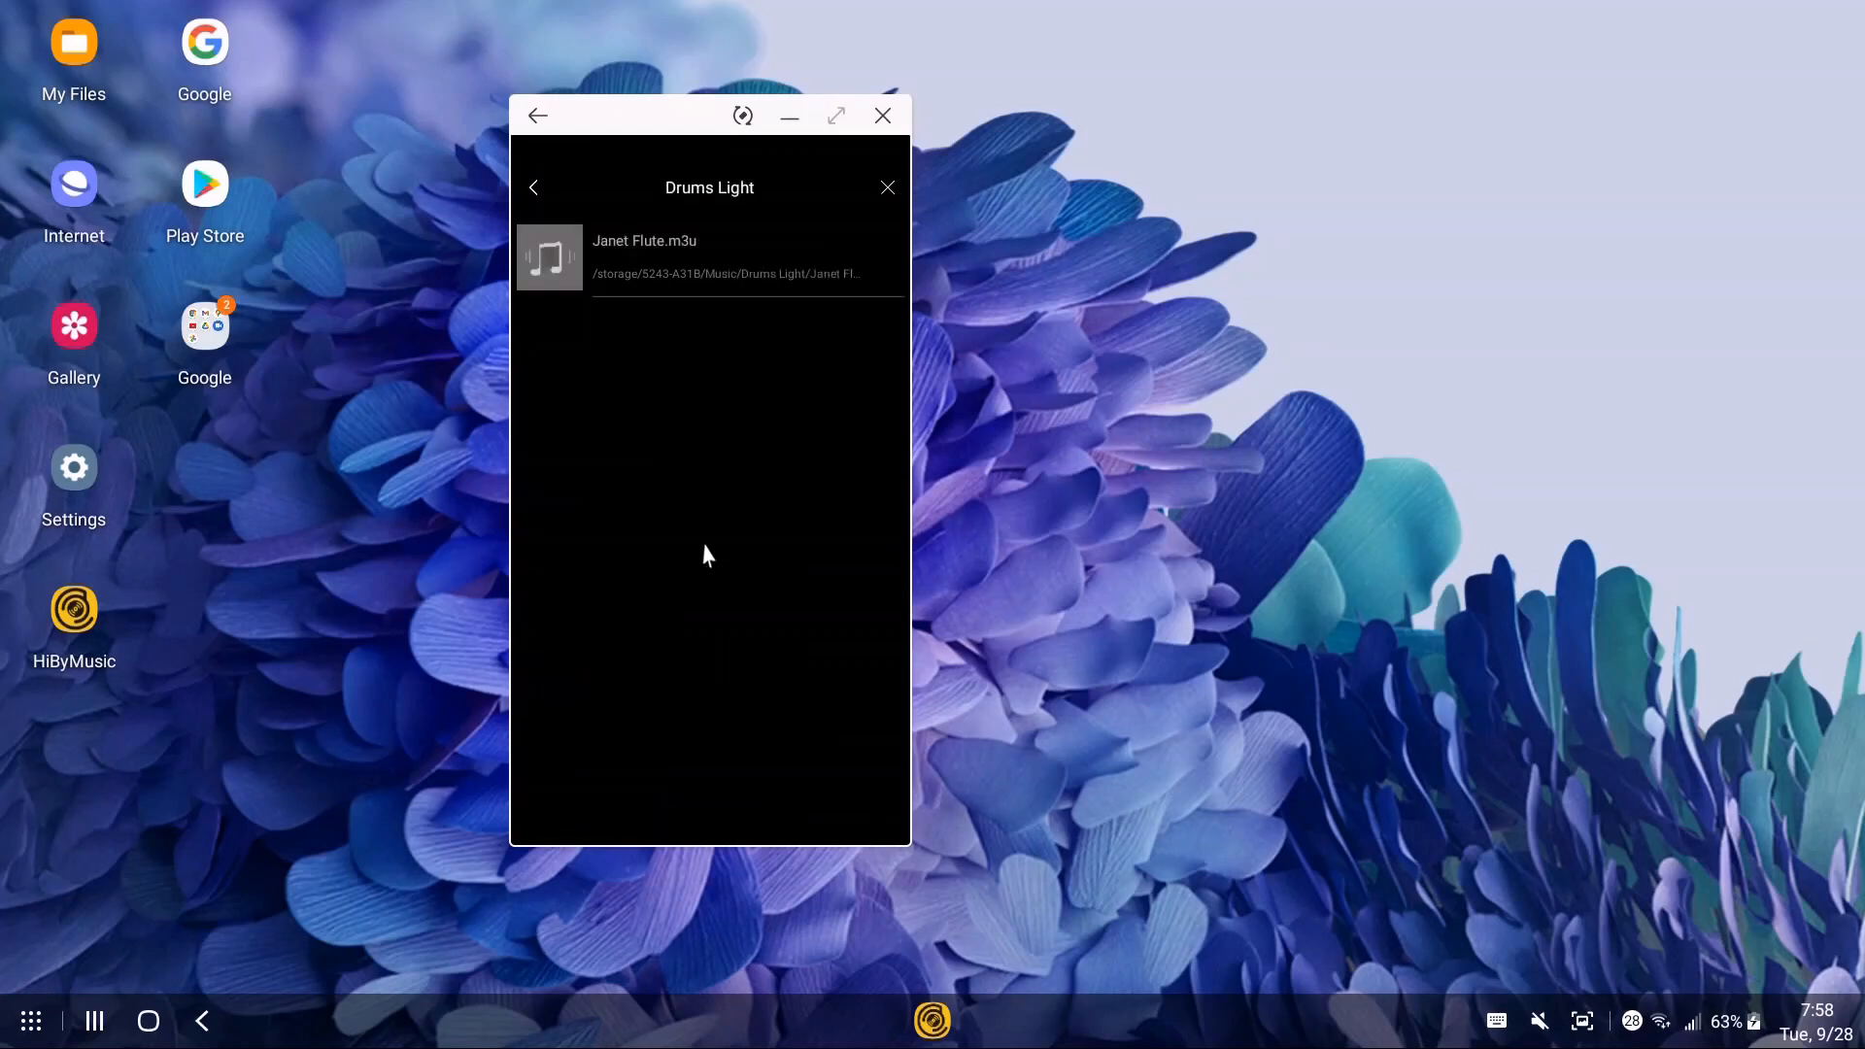
click(532, 189)
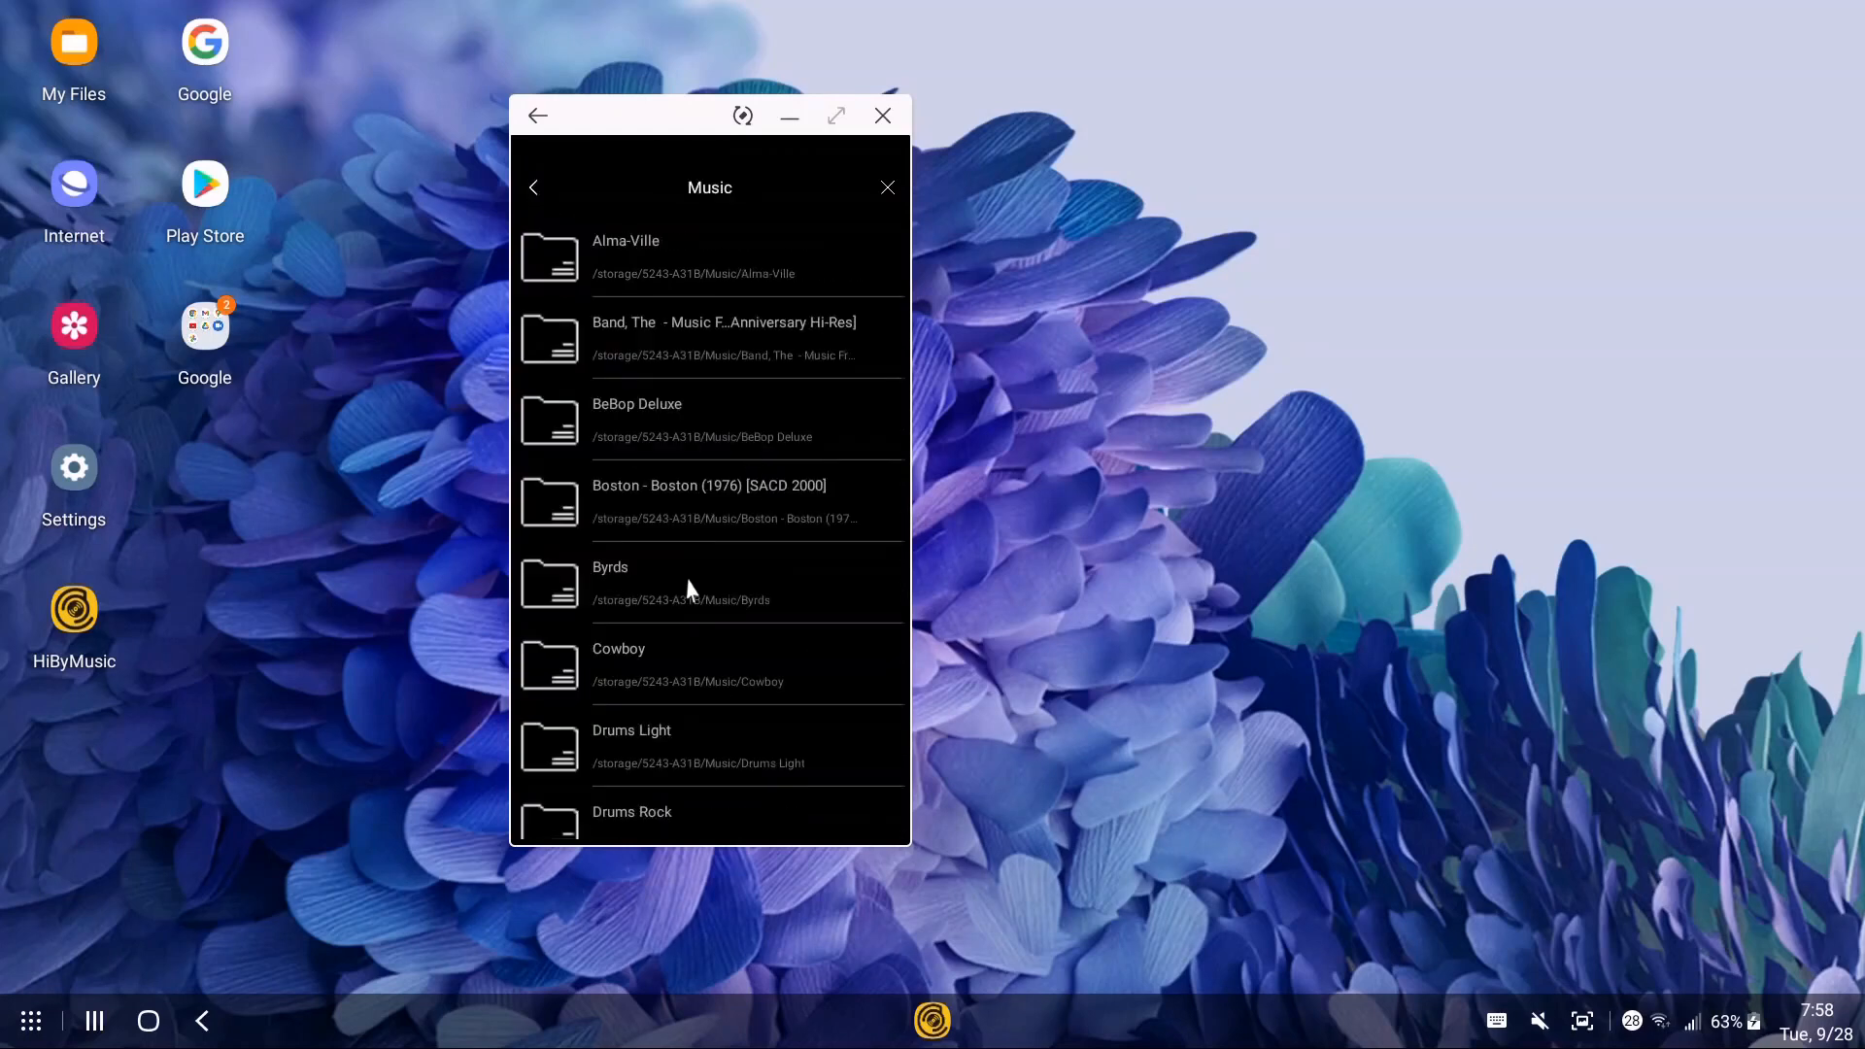
scroll(down, 3)
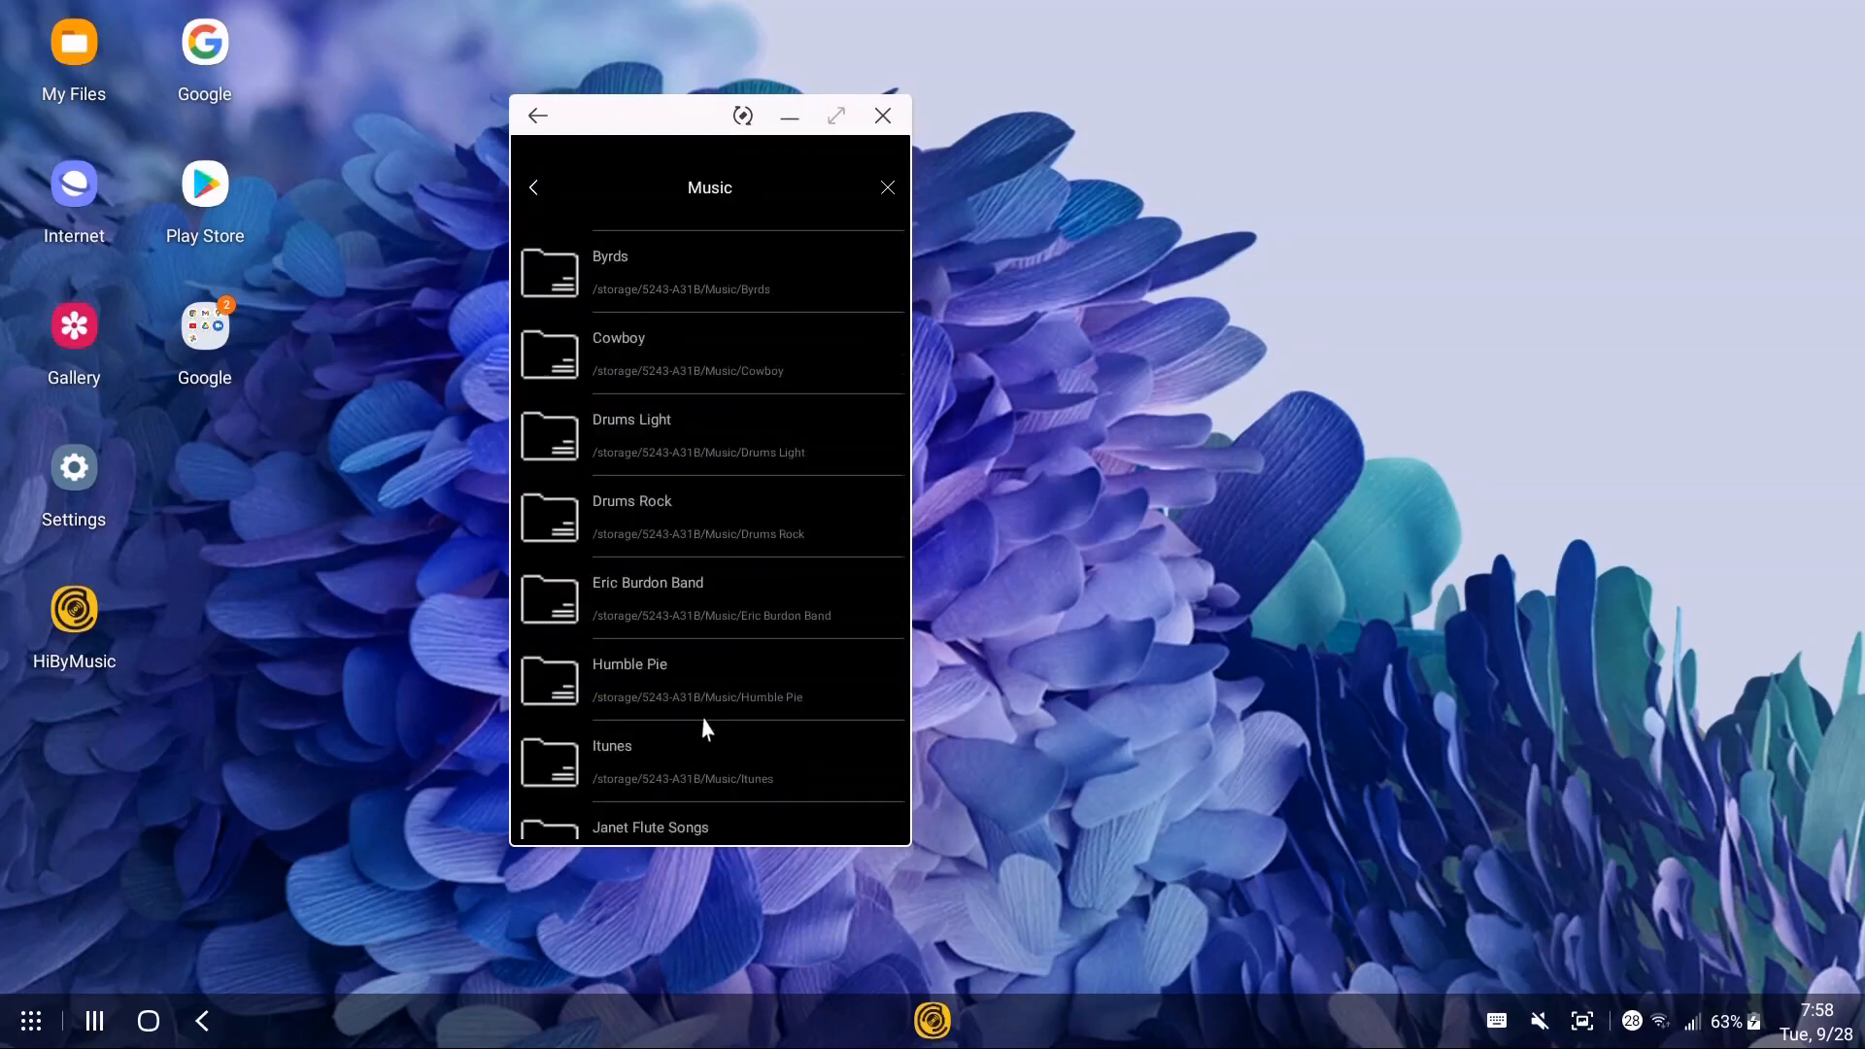
scroll(down, 3)
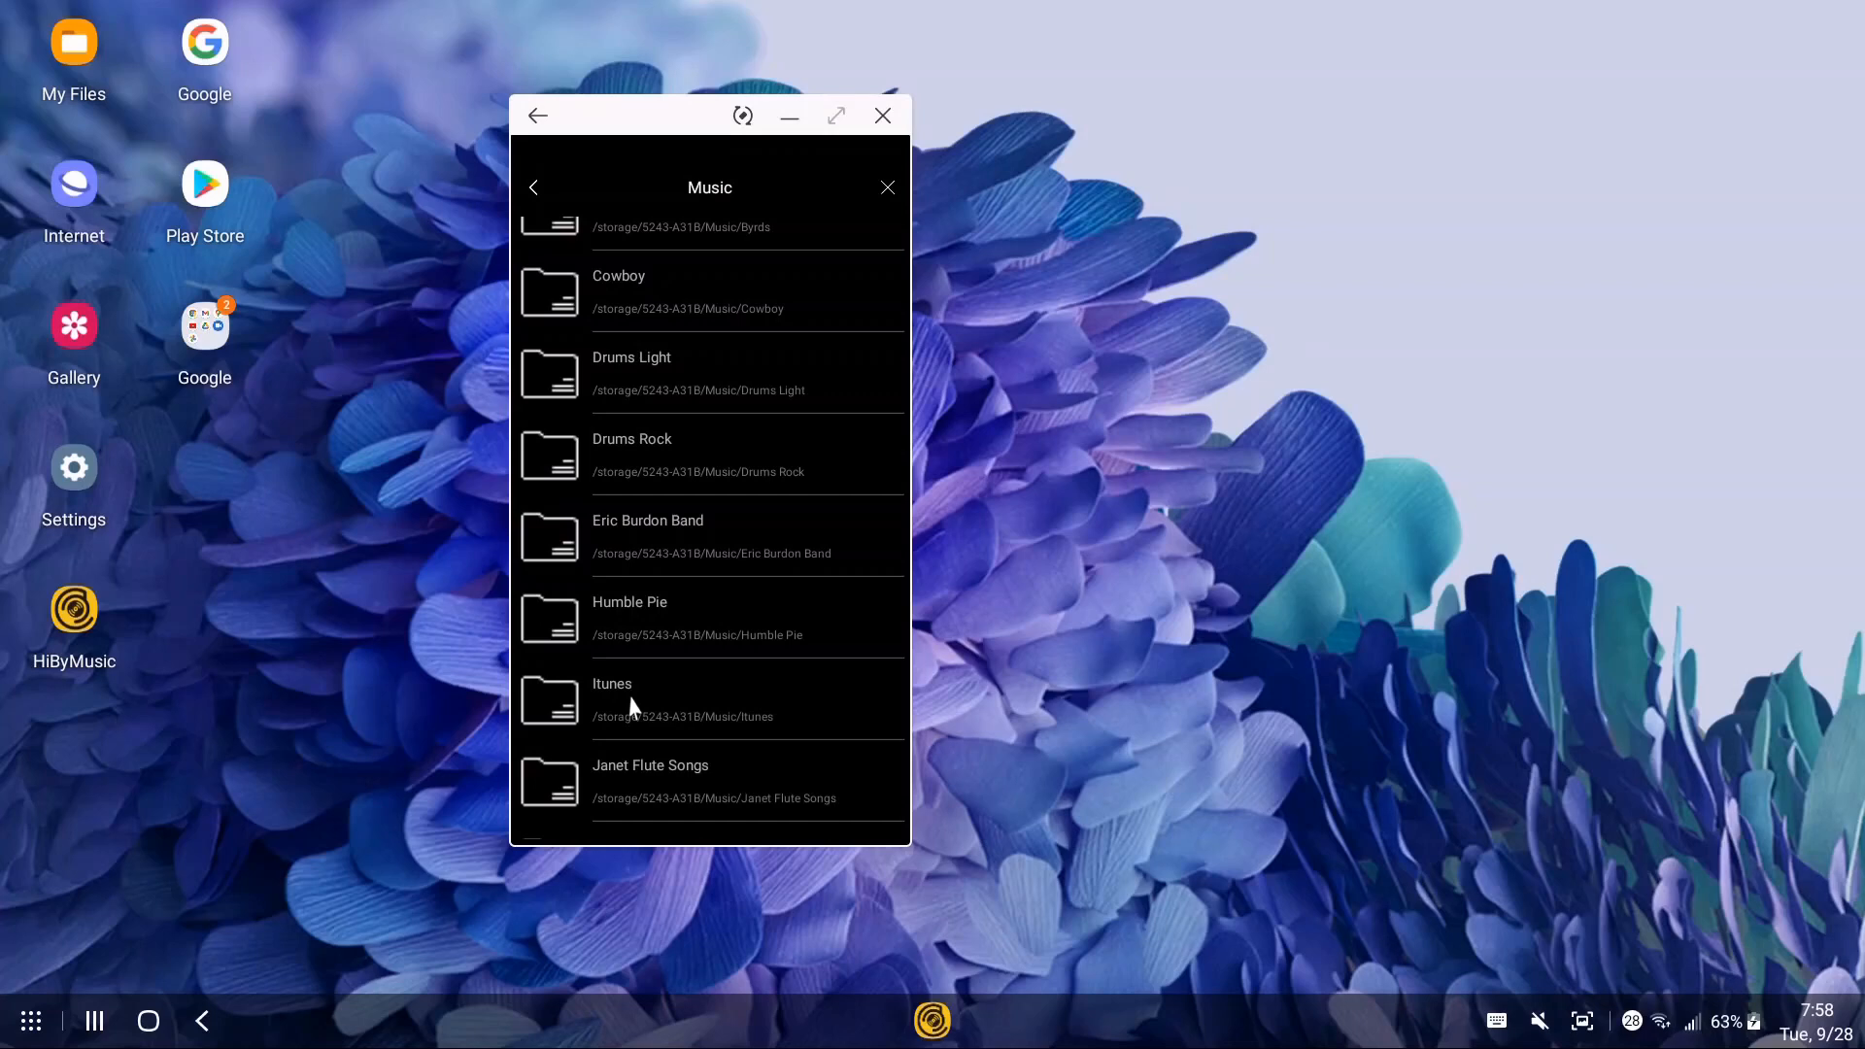
- Enter the Itunes folder, which holds the single Media folder
click(630, 700)
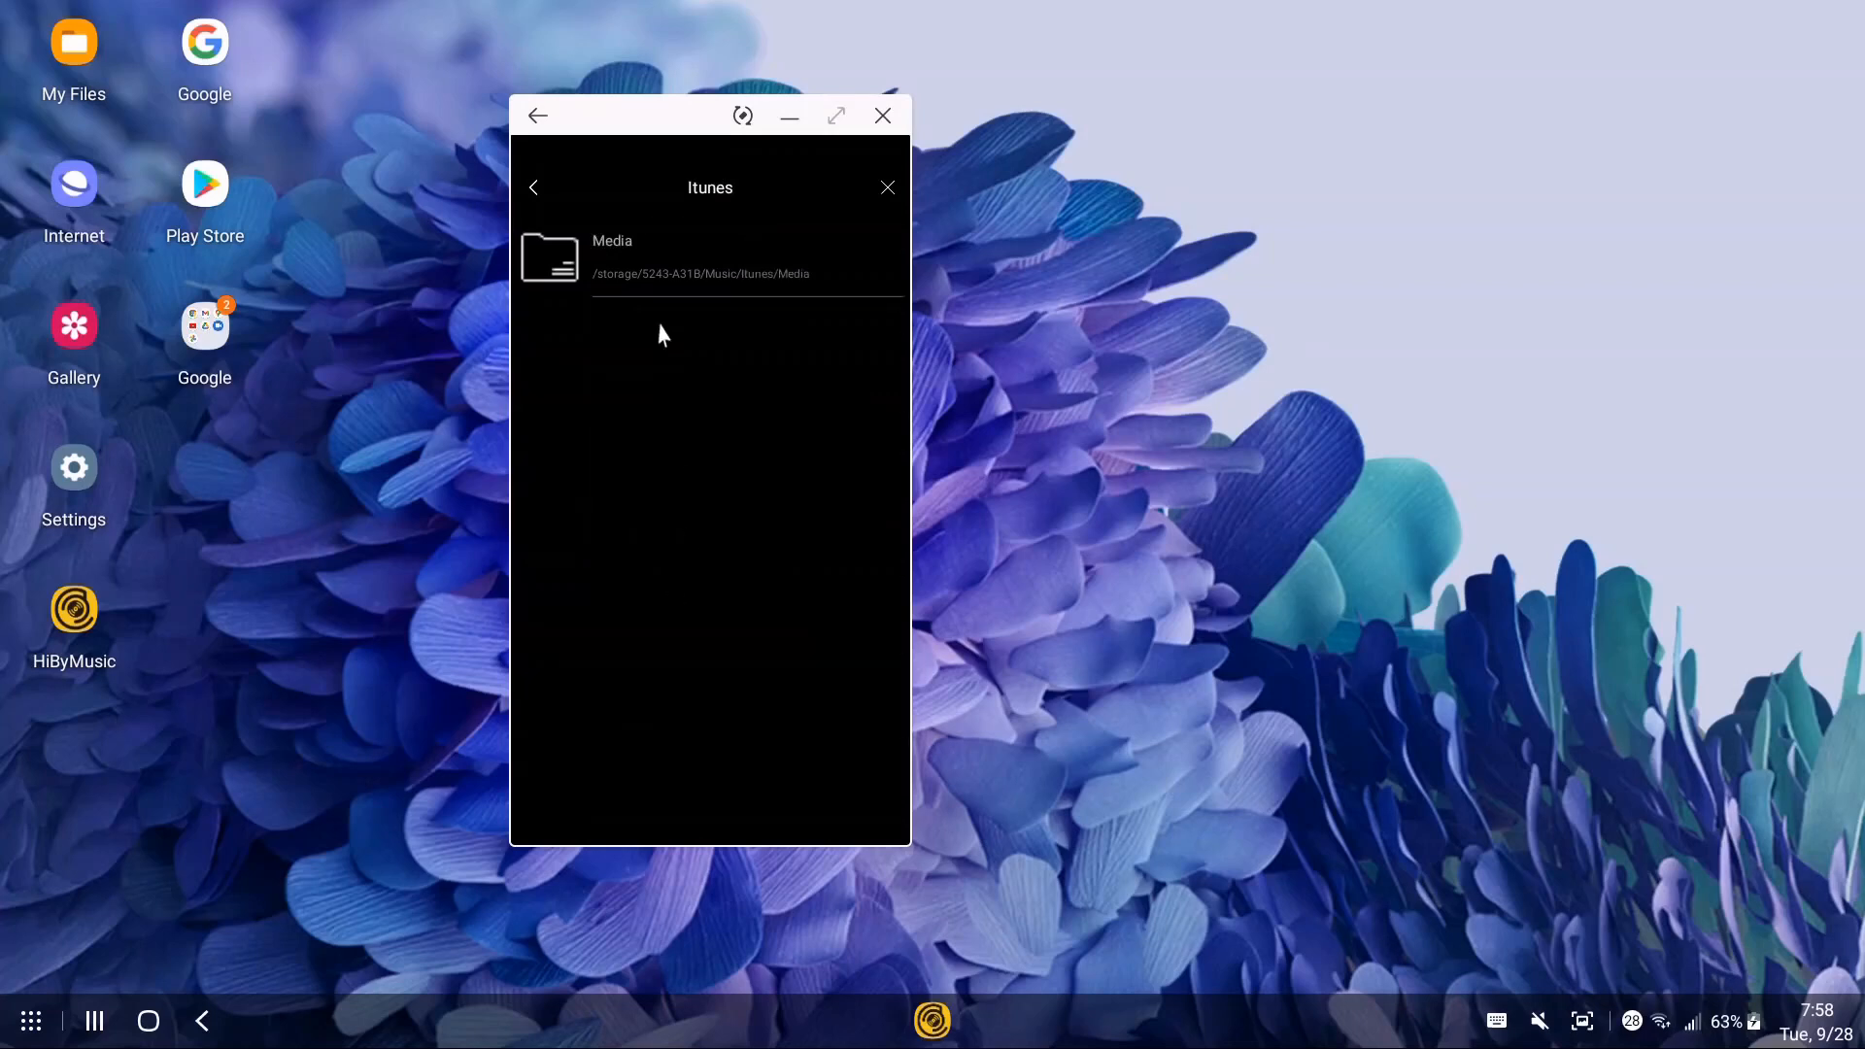
mouse_move(641, 278)
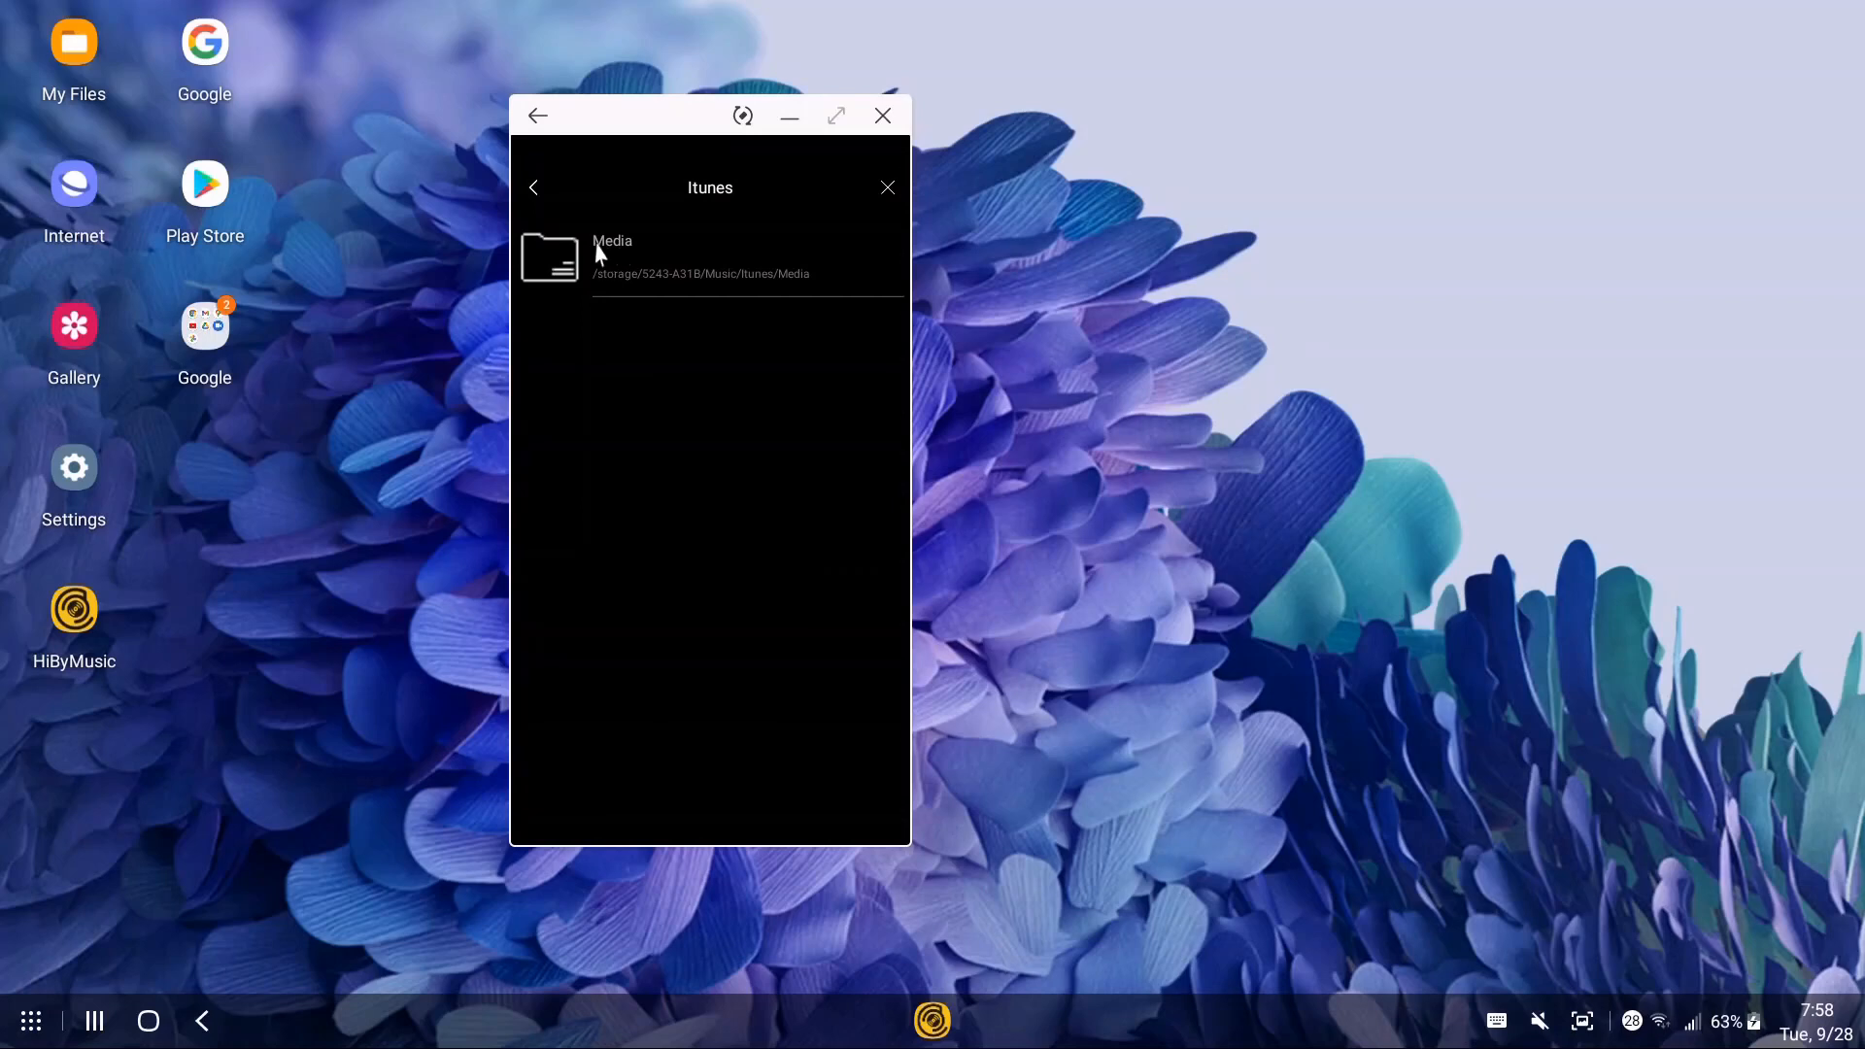
mouse_move(617, 270)
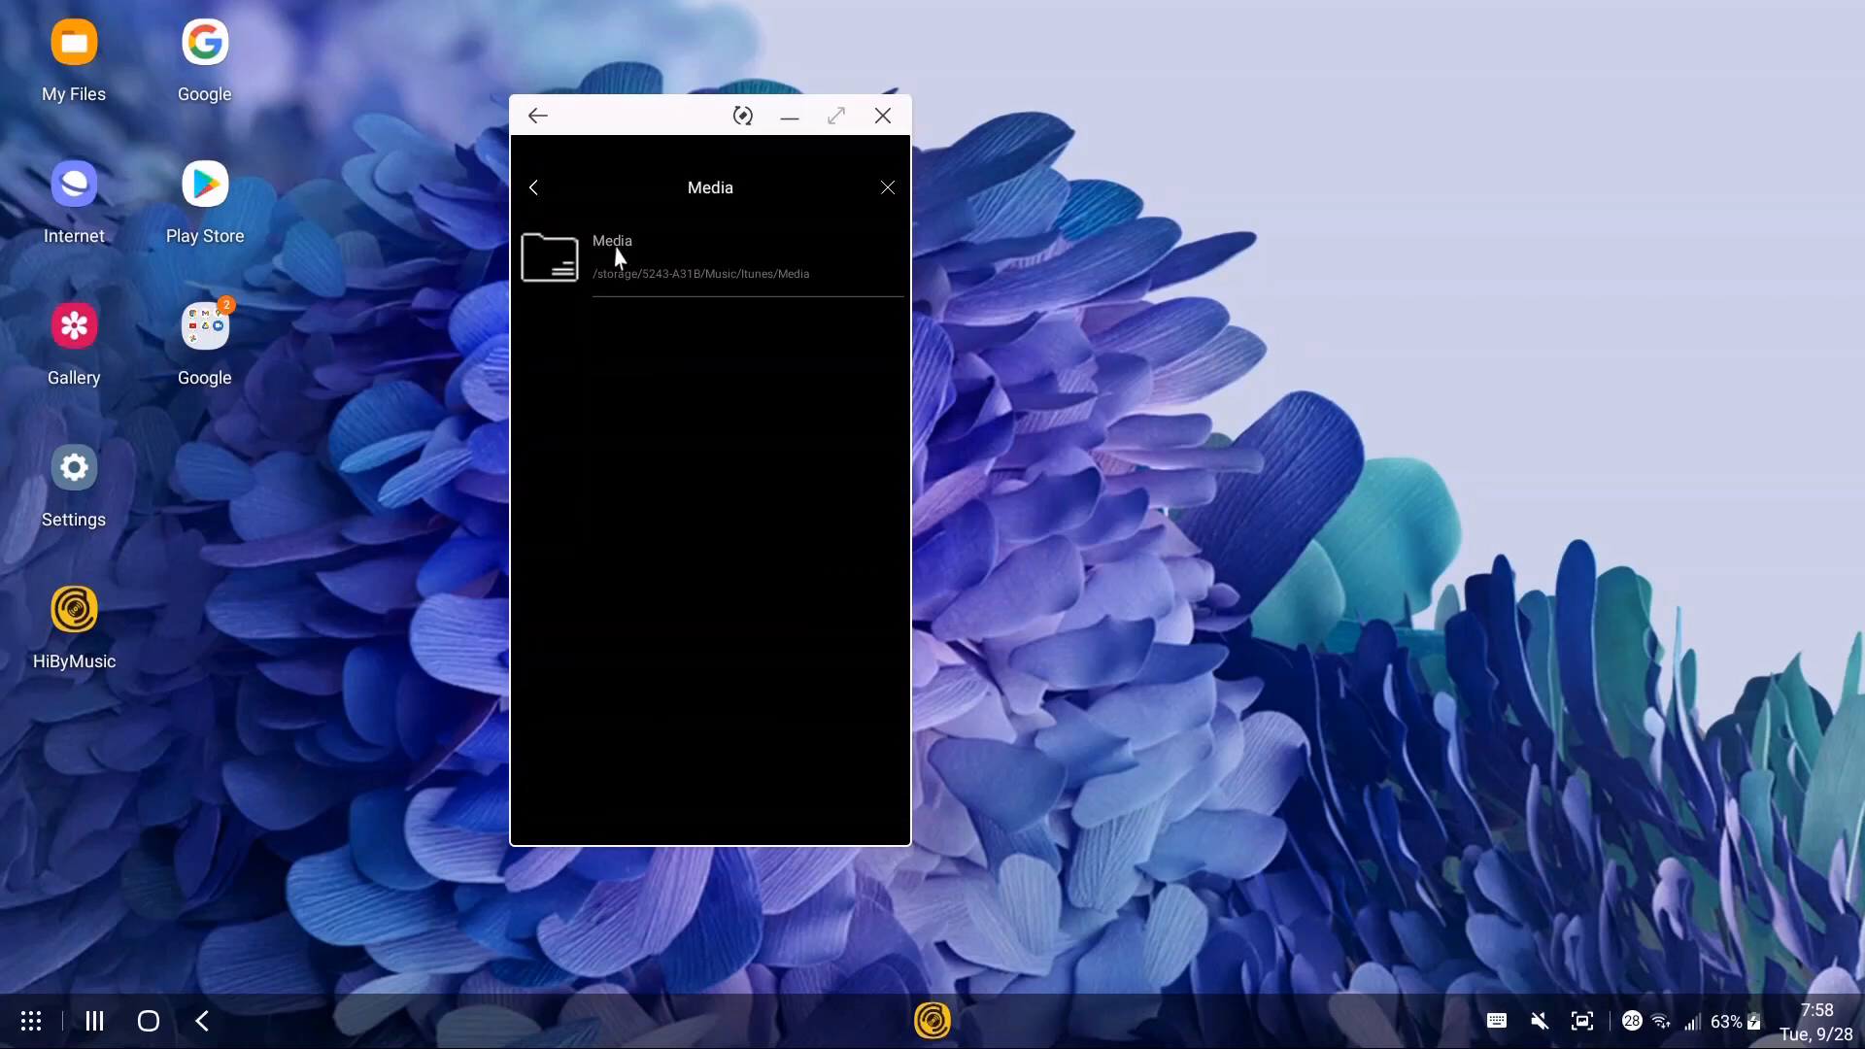
mouse_move(851, 301)
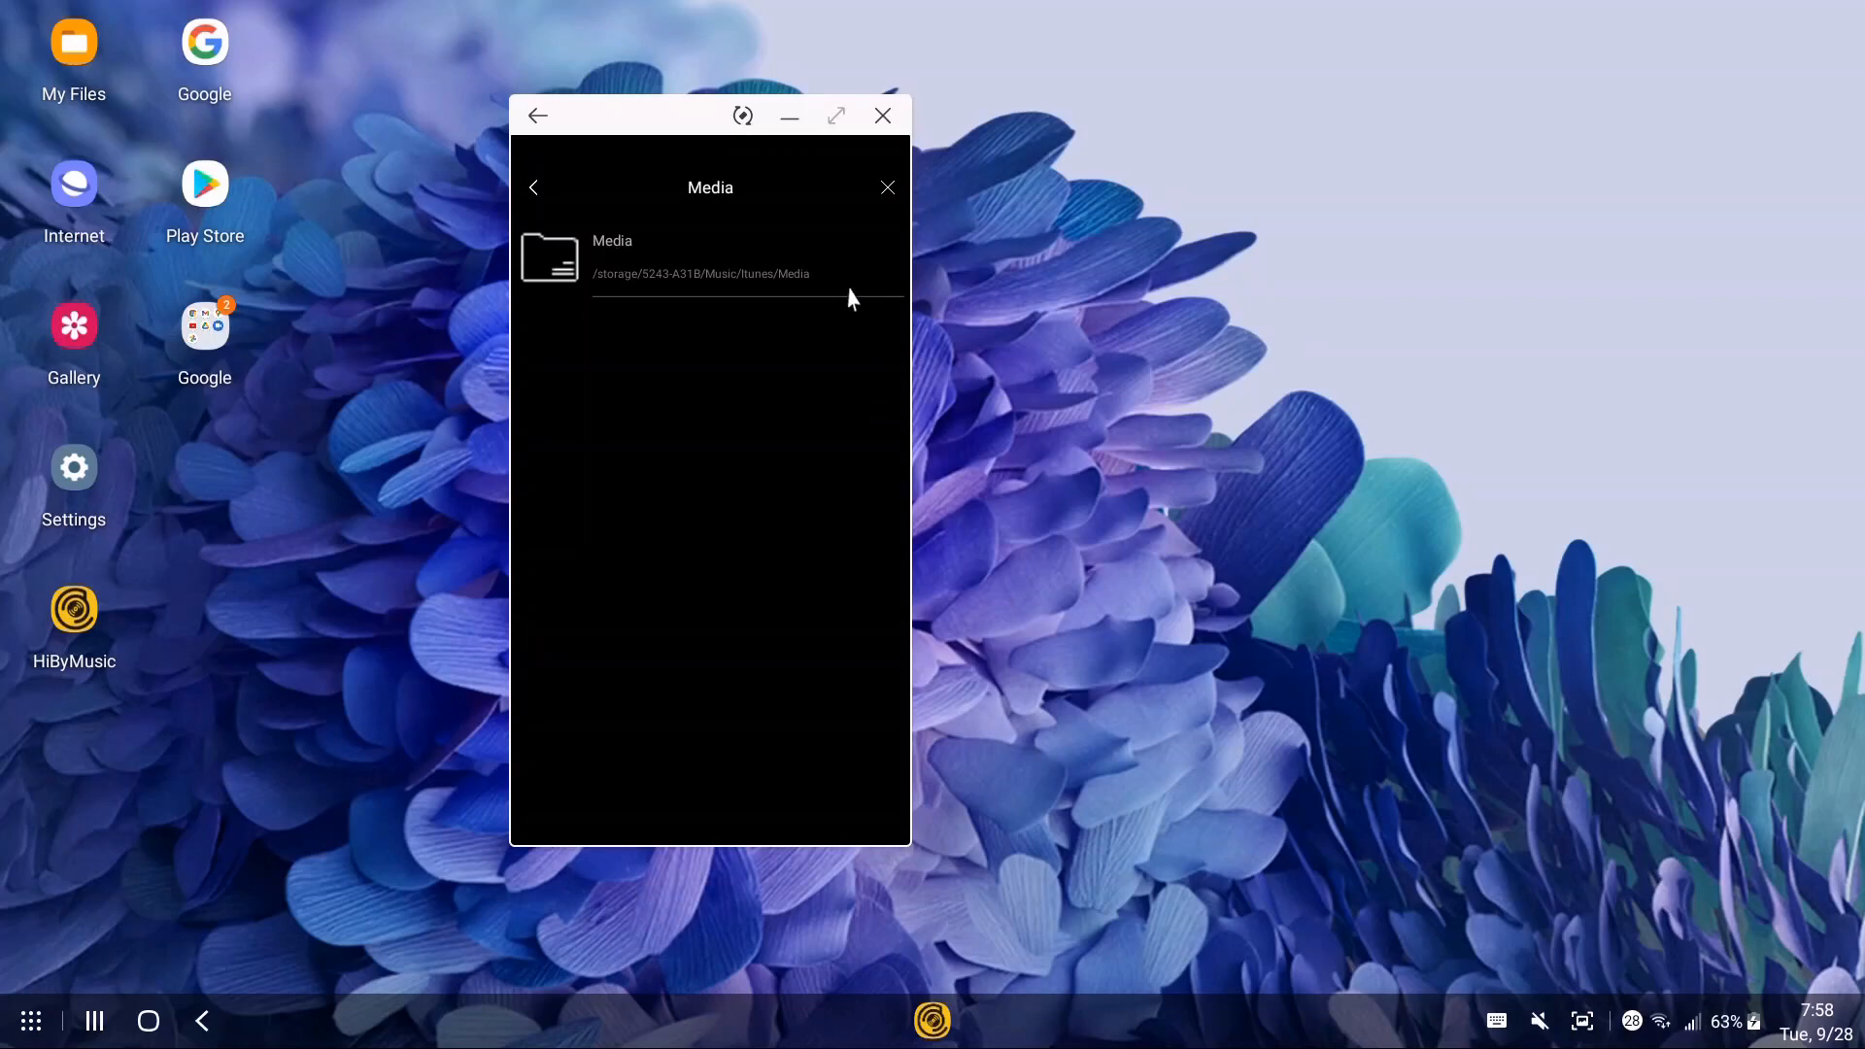
mouse_move(703, 311)
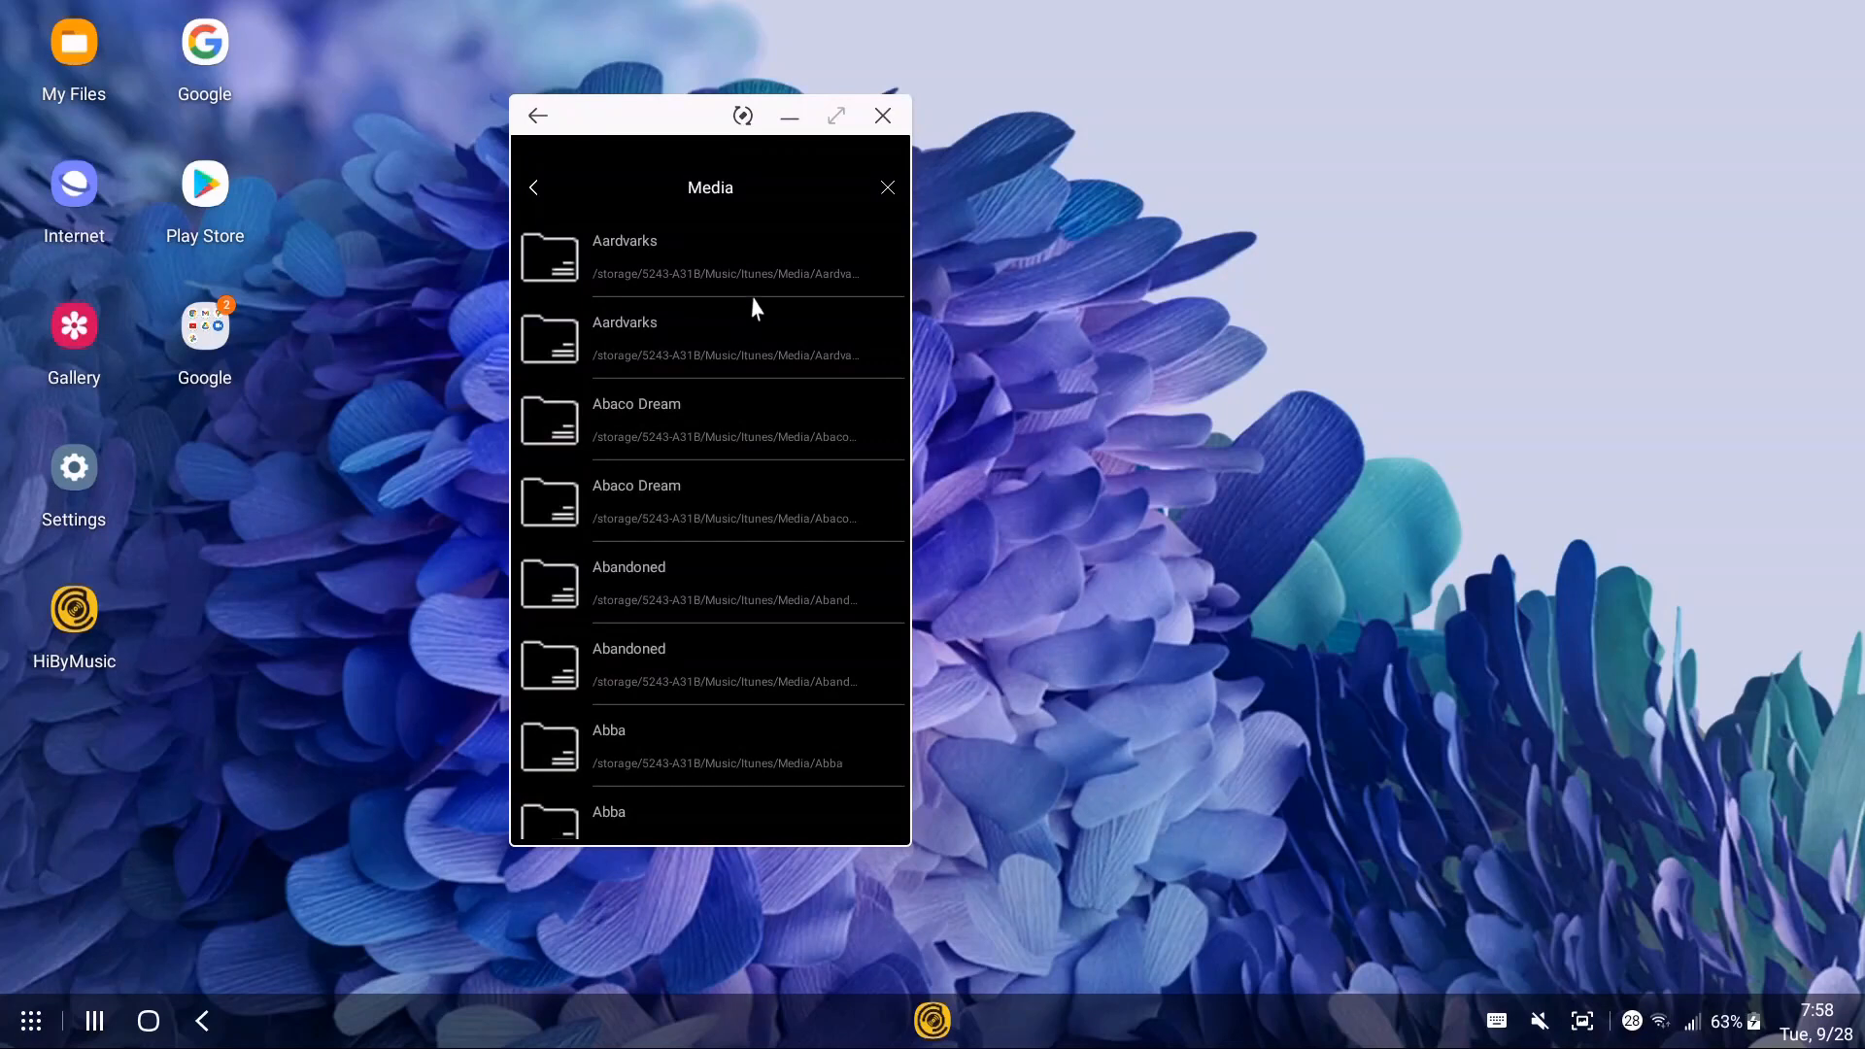
mouse_move(851, 245)
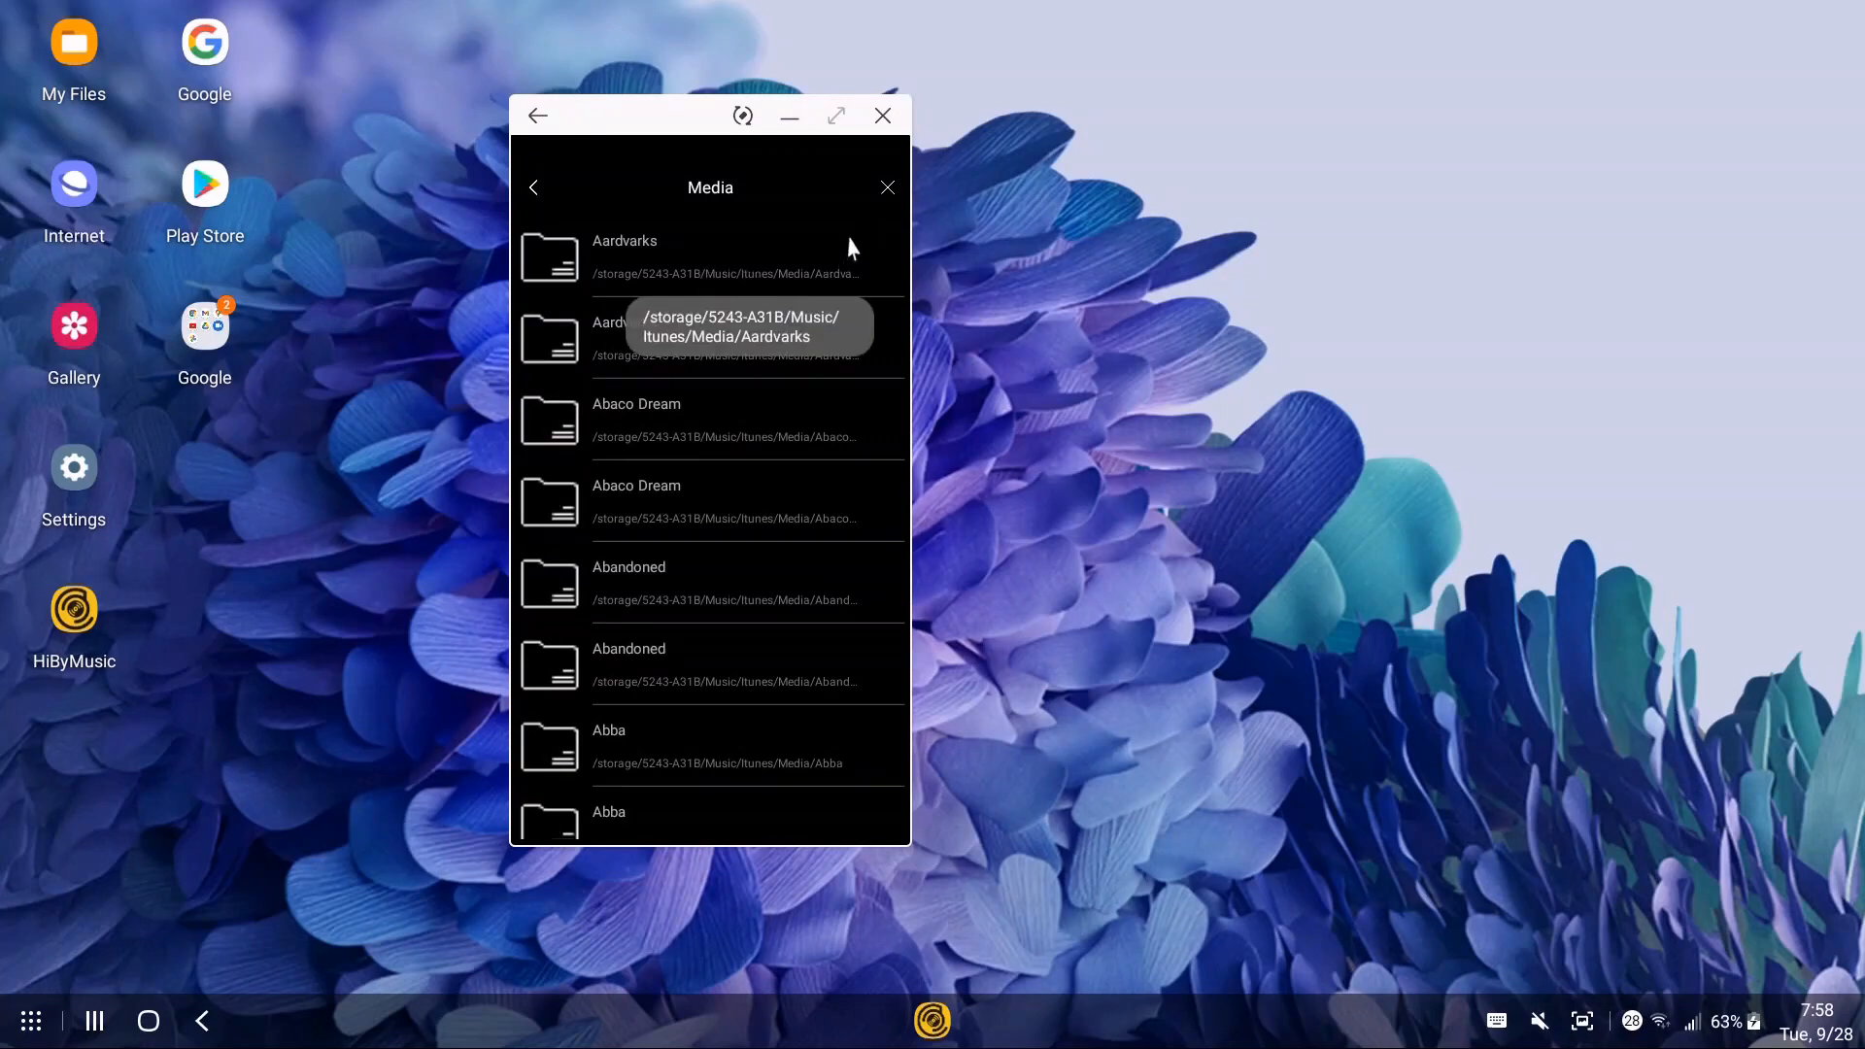
mouse_move(771, 373)
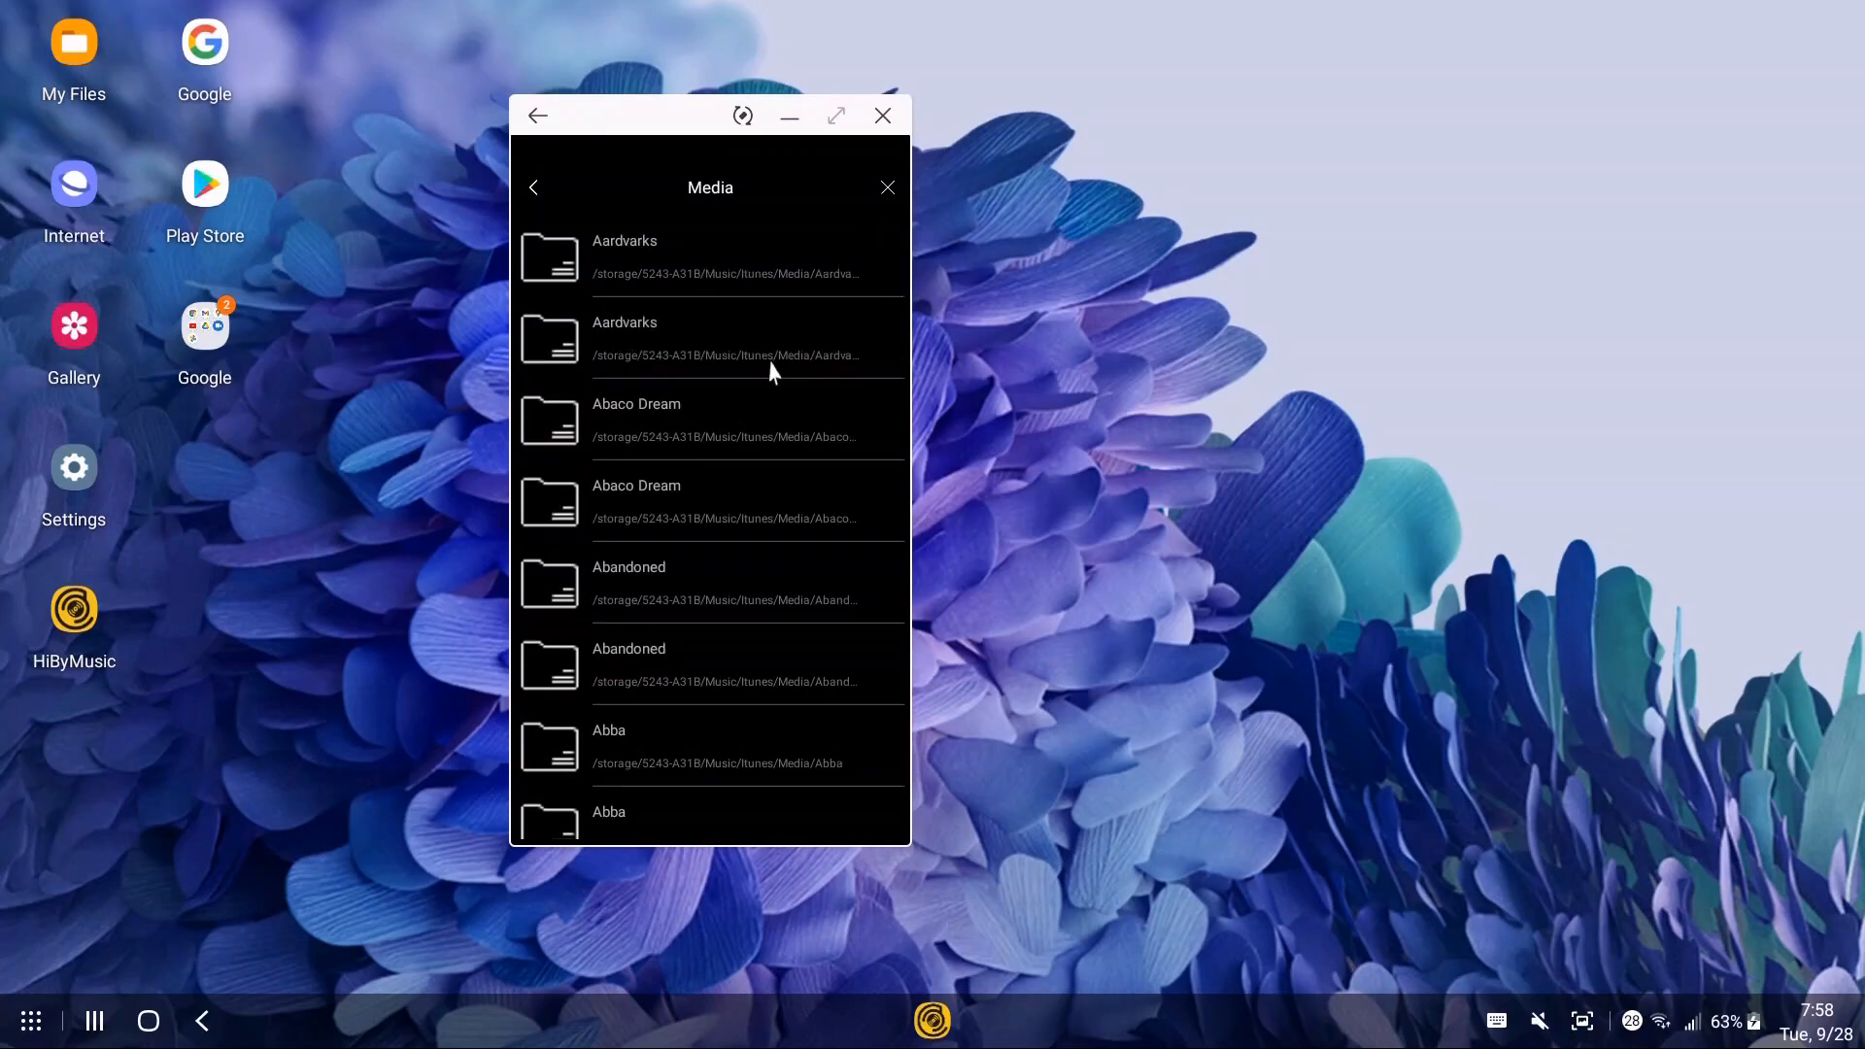
mouse_move(734, 764)
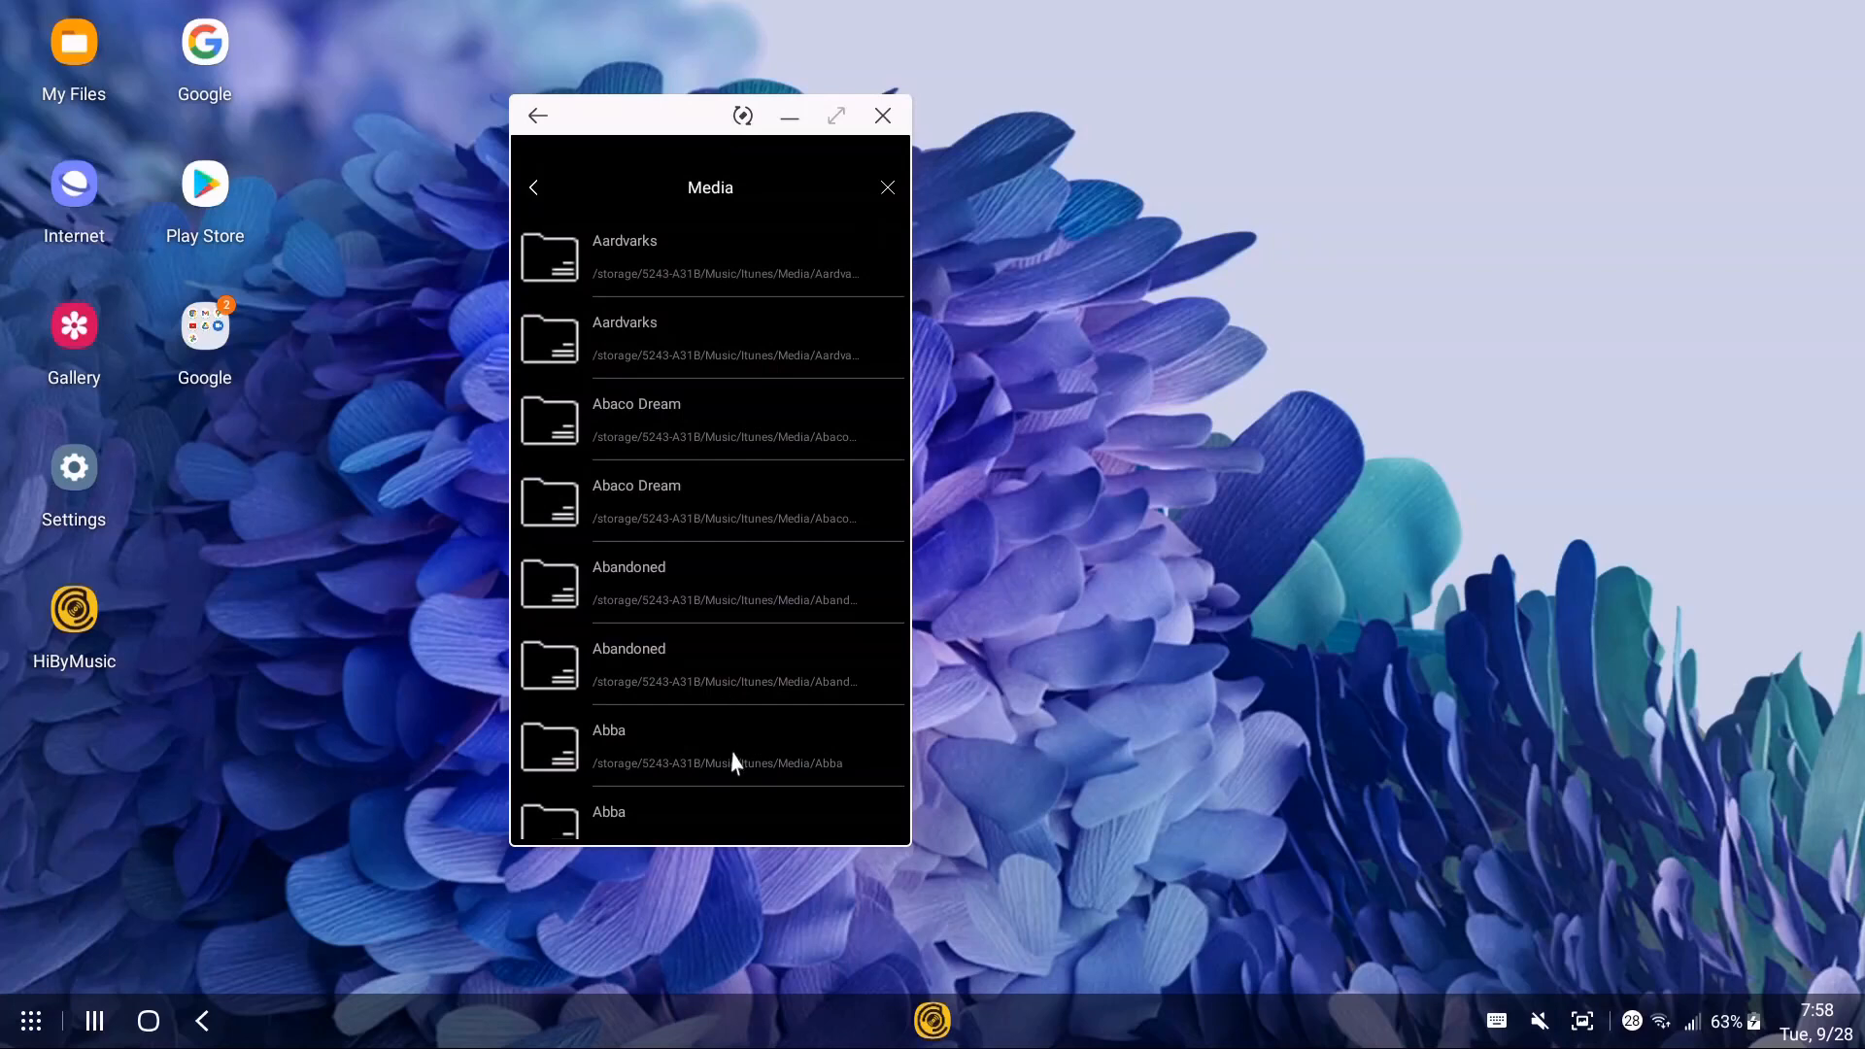
mouse_move(734, 701)
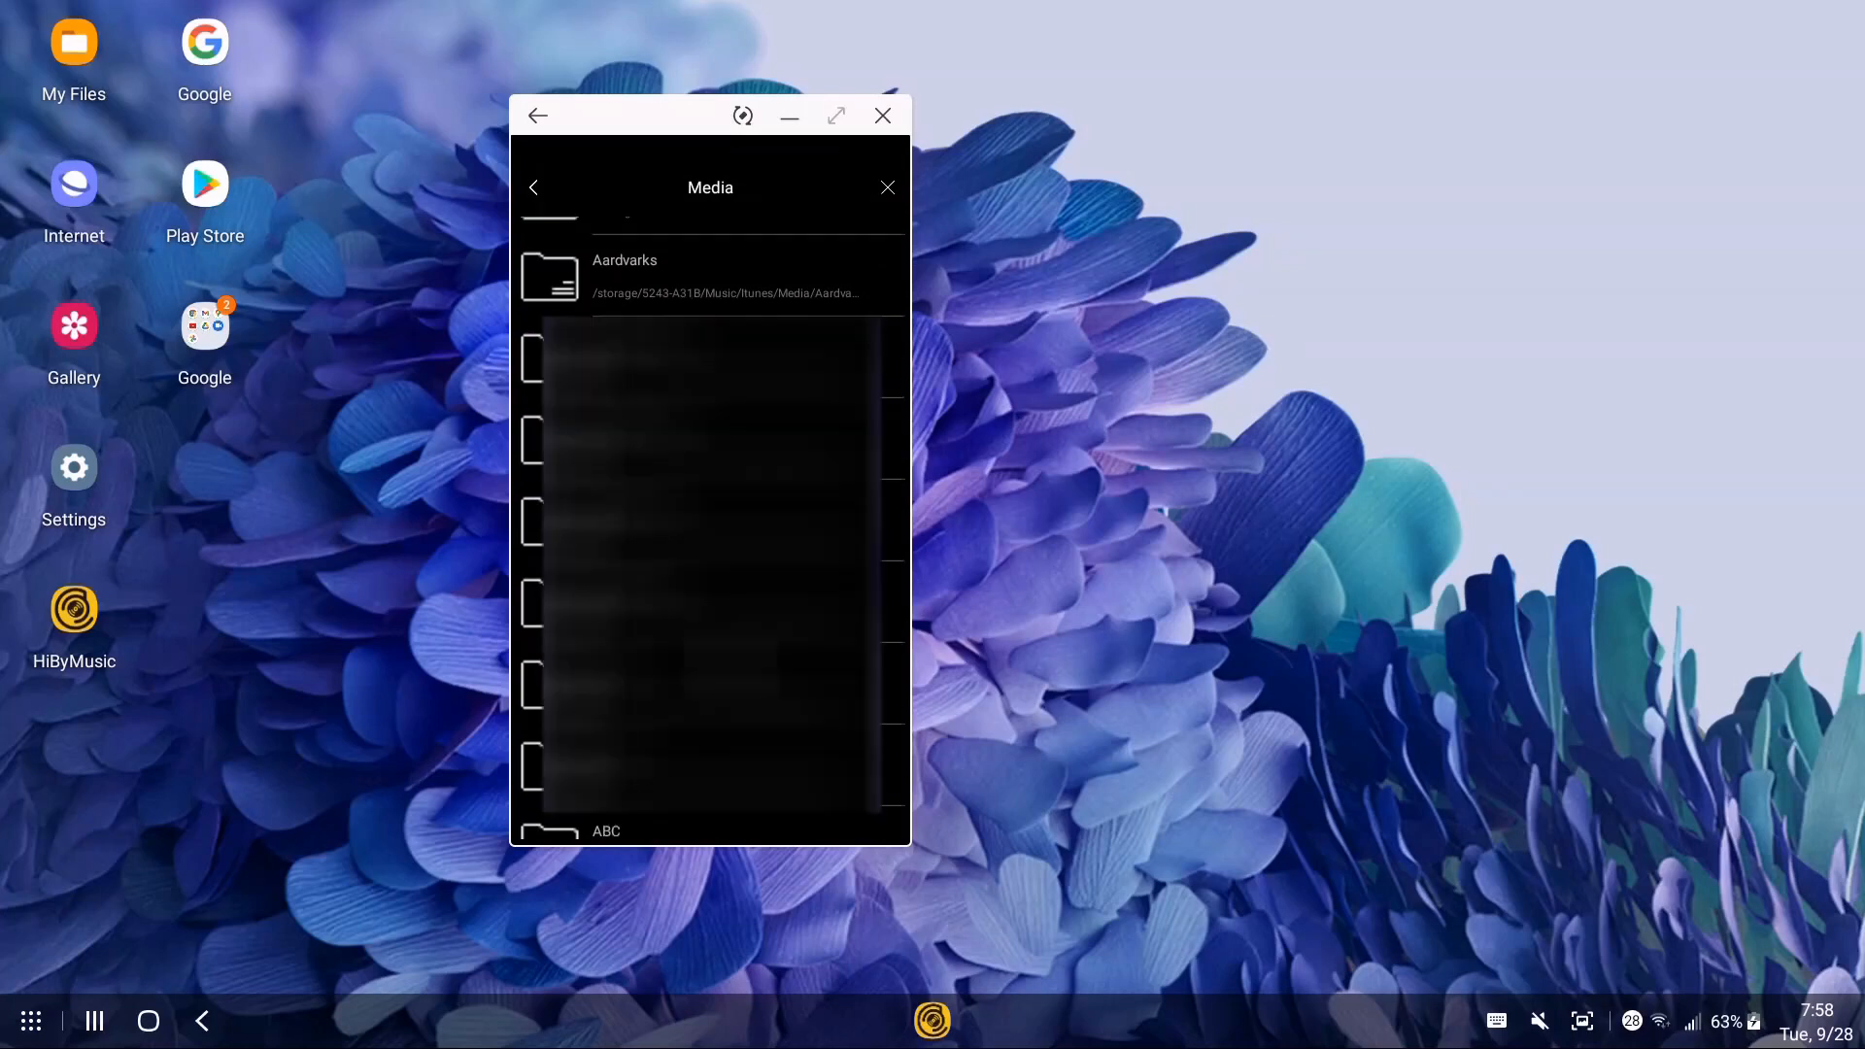
- Scroll the Media folder past all artist folders to the .m3u playlist files at its end
scroll(down, 3)
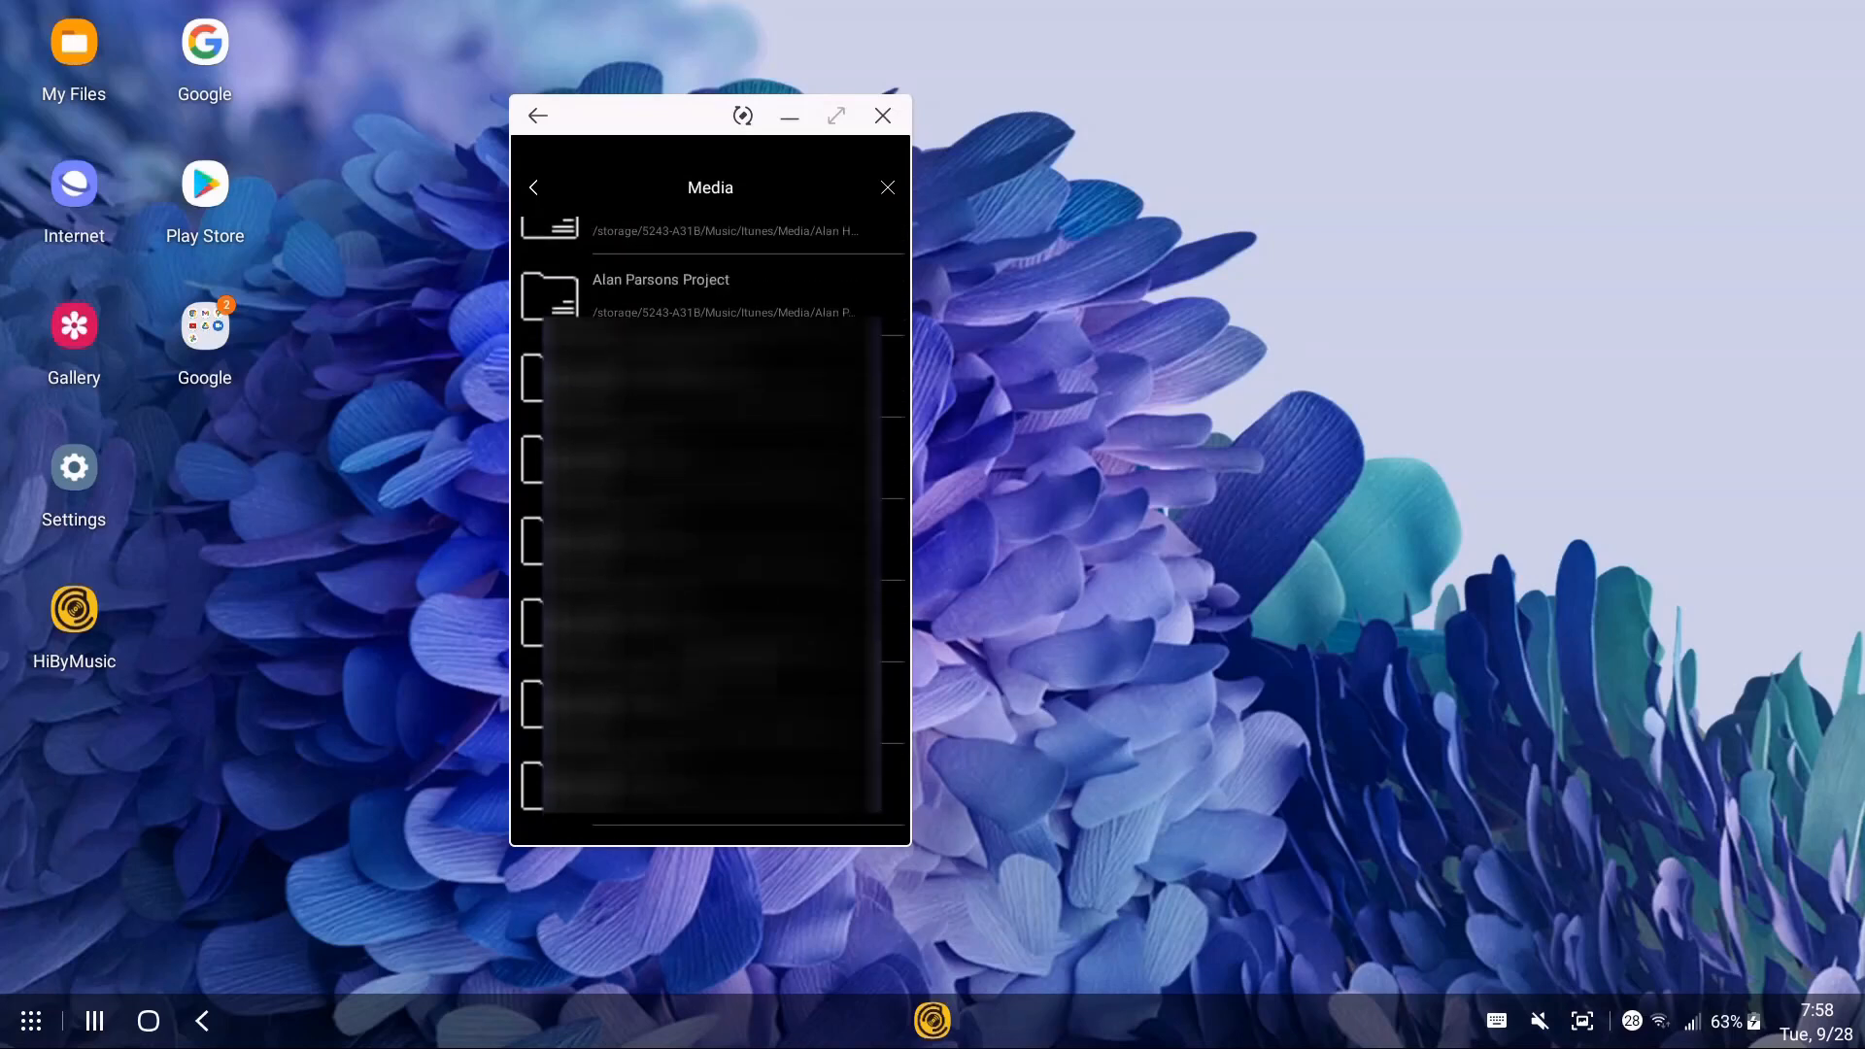
scroll(down, 3)
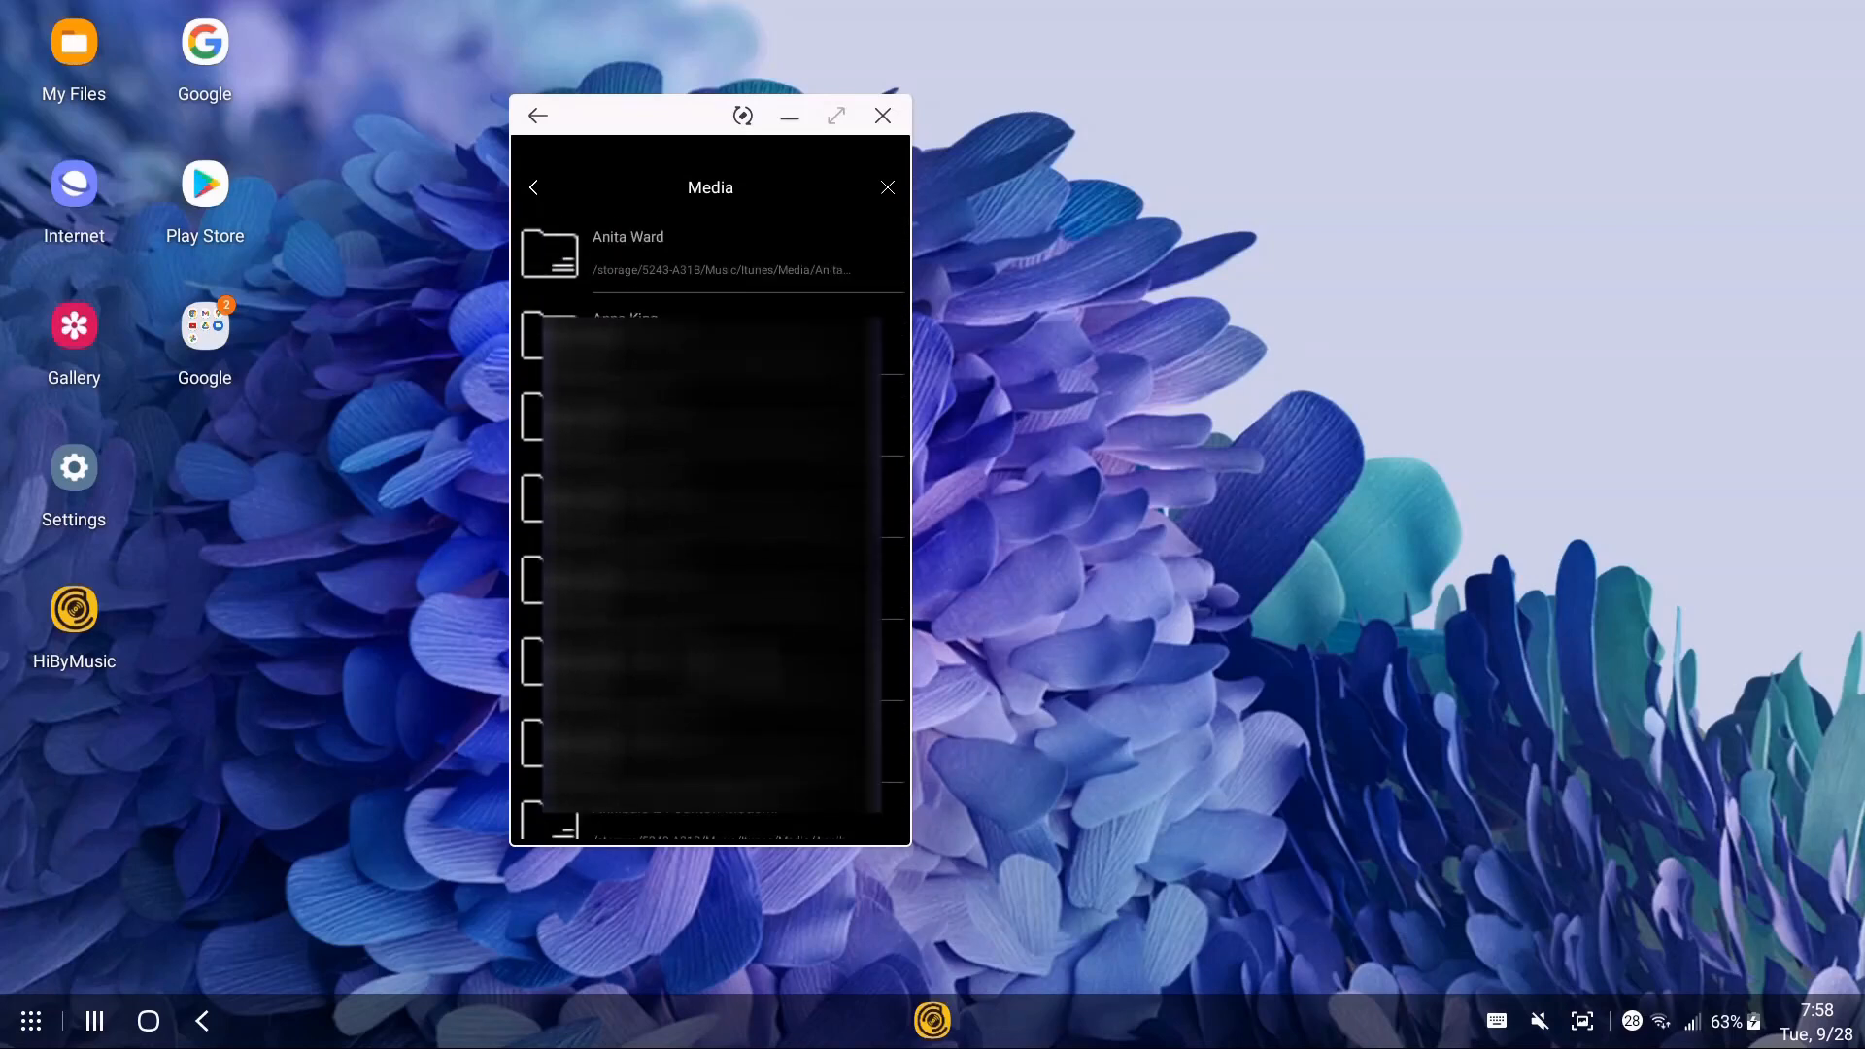
scroll(down, 3)
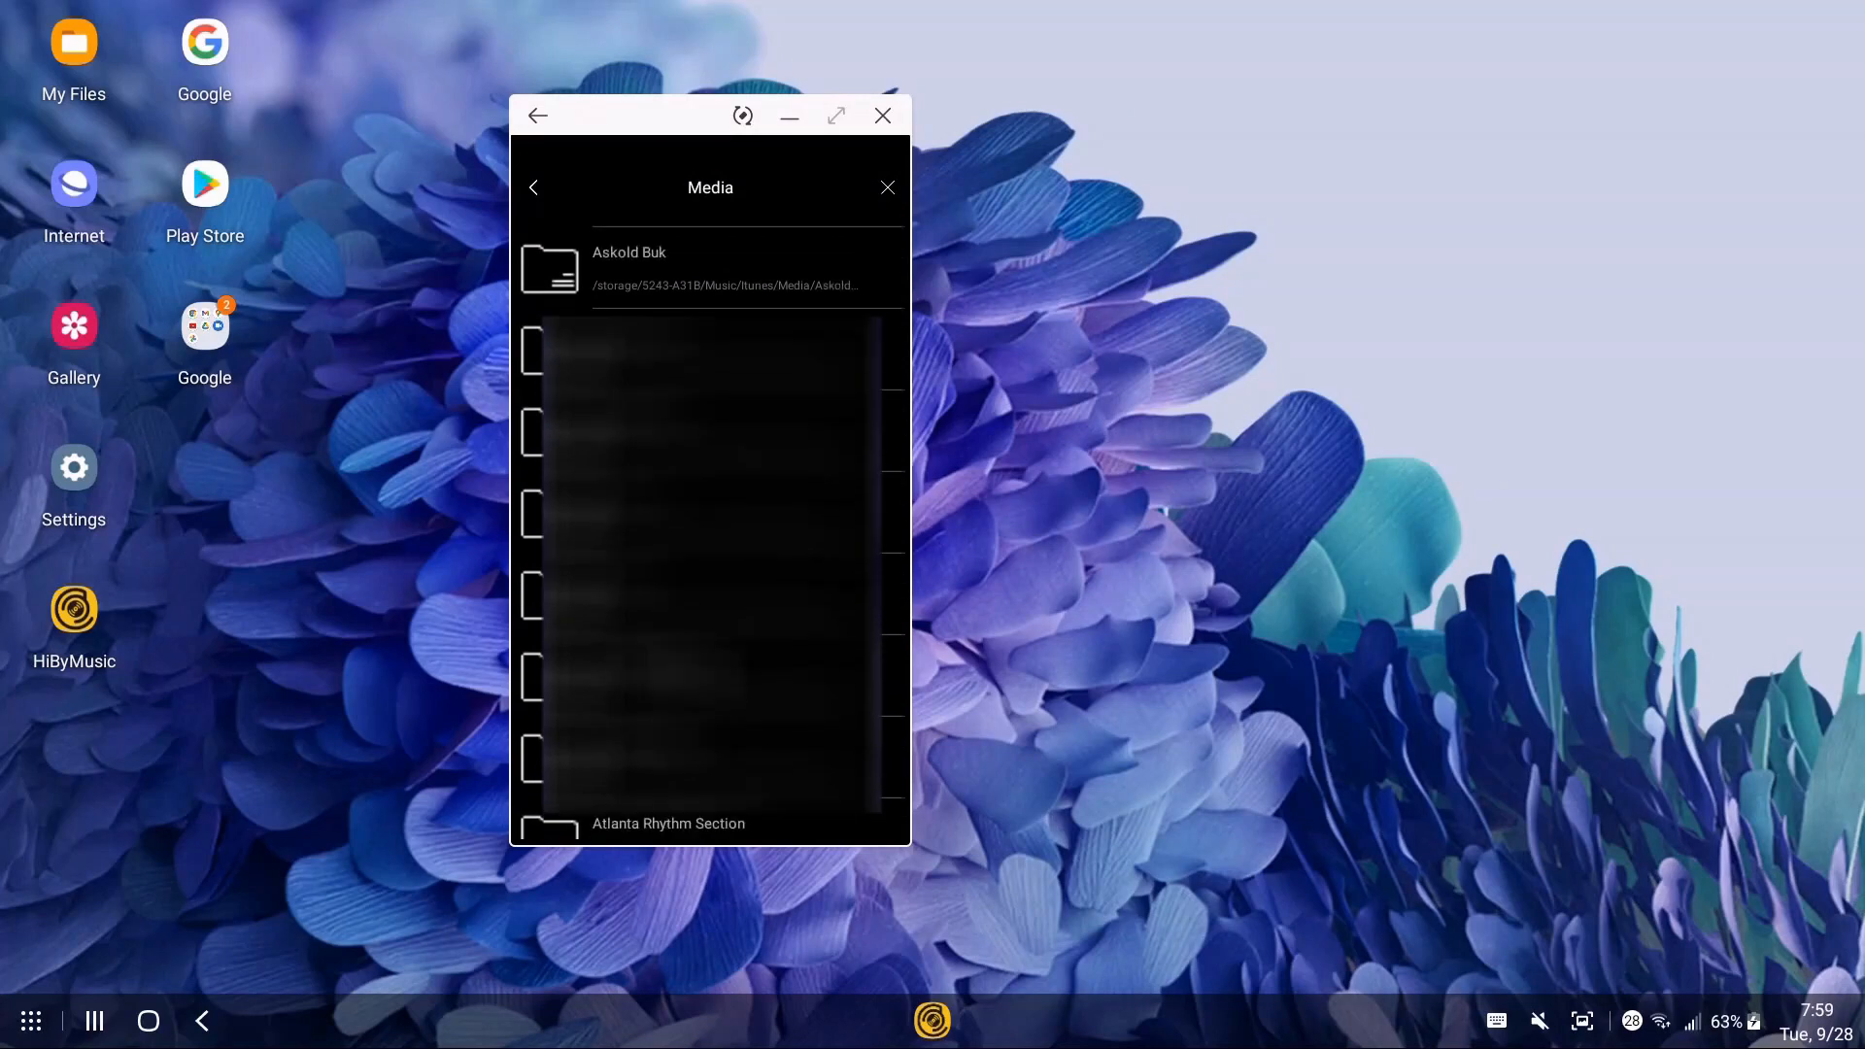
scroll(down, 3)
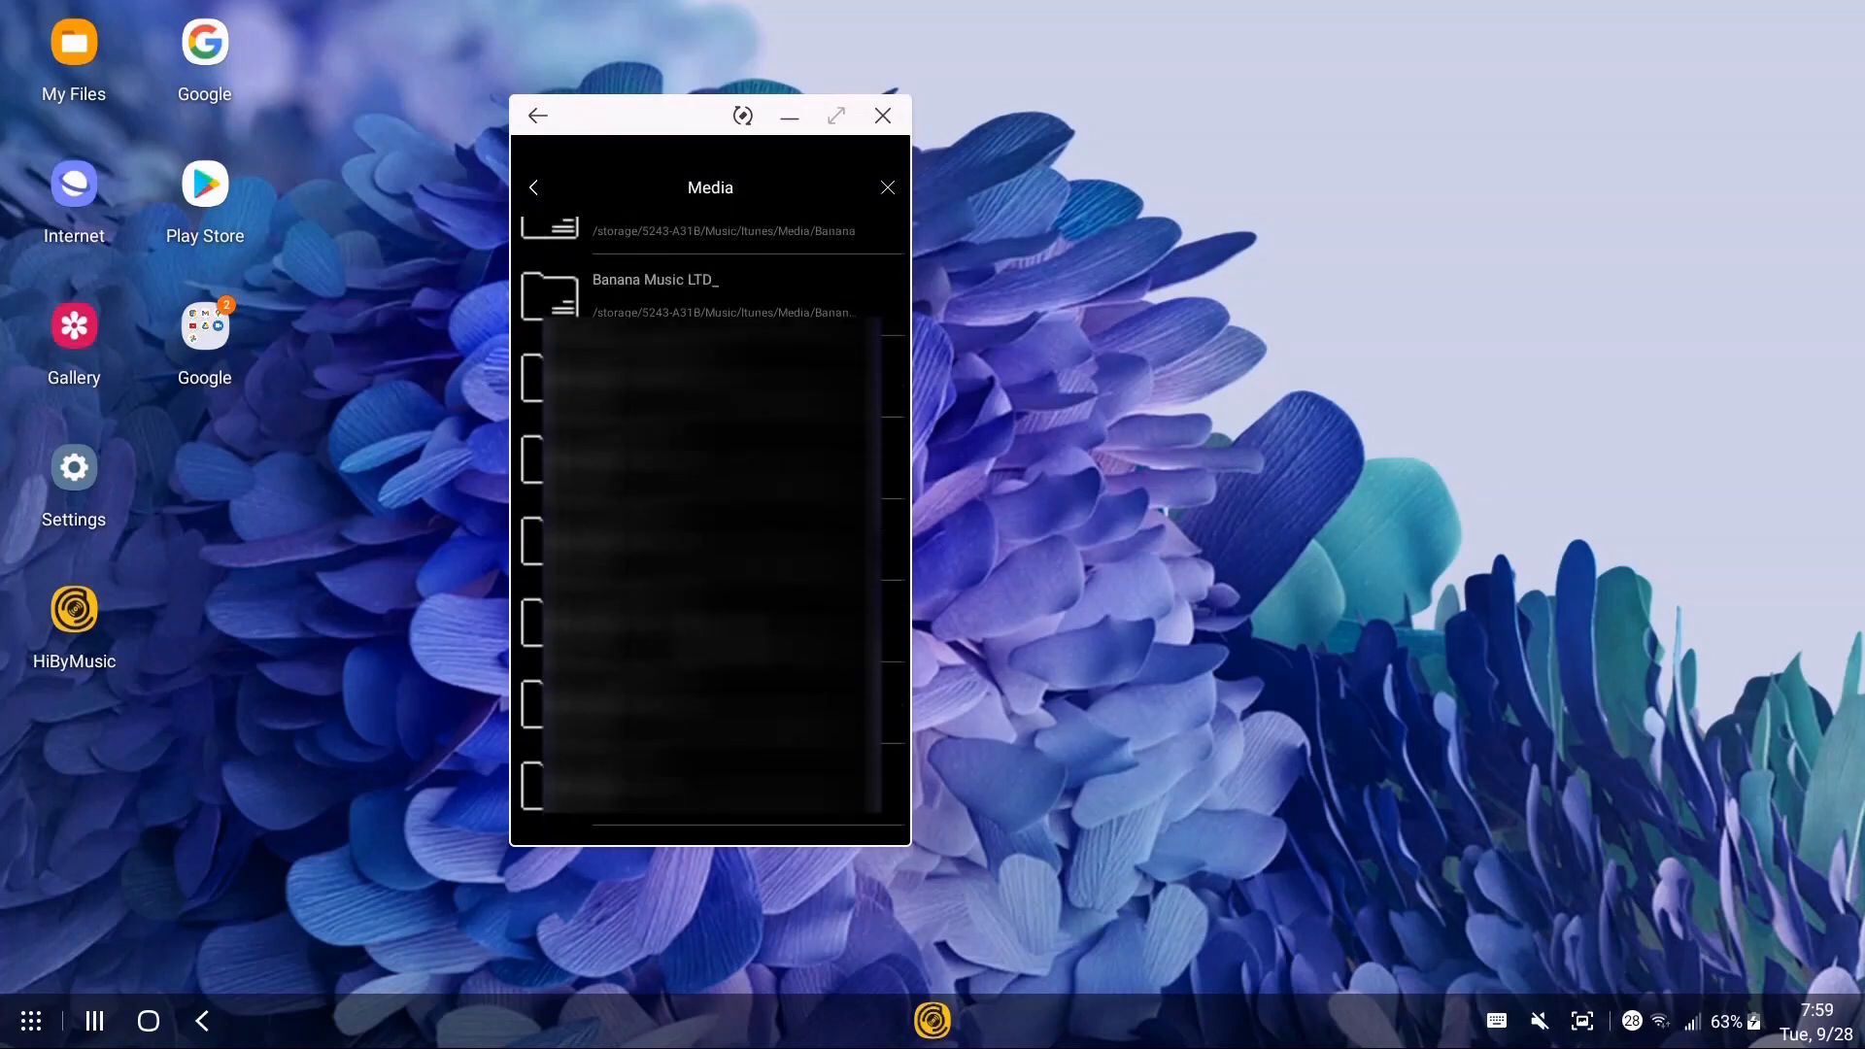
scroll(down, 3)
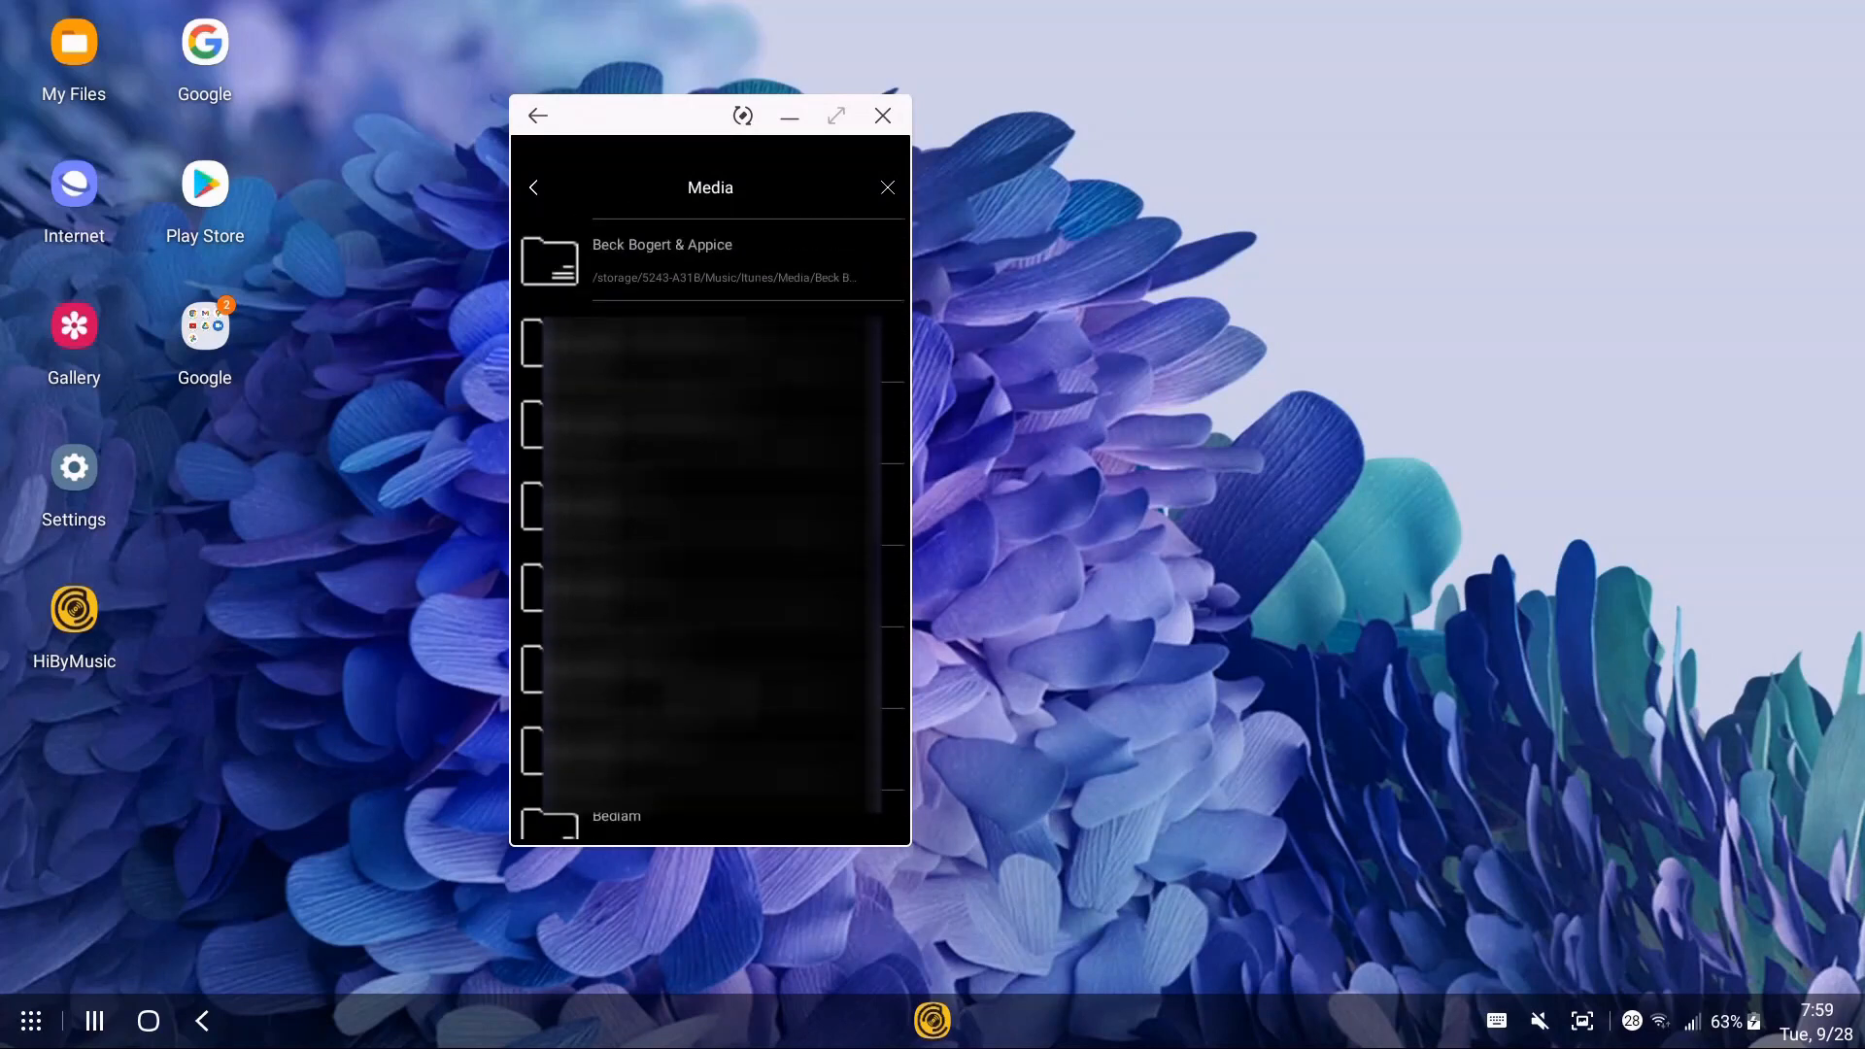
scroll(down, 3)
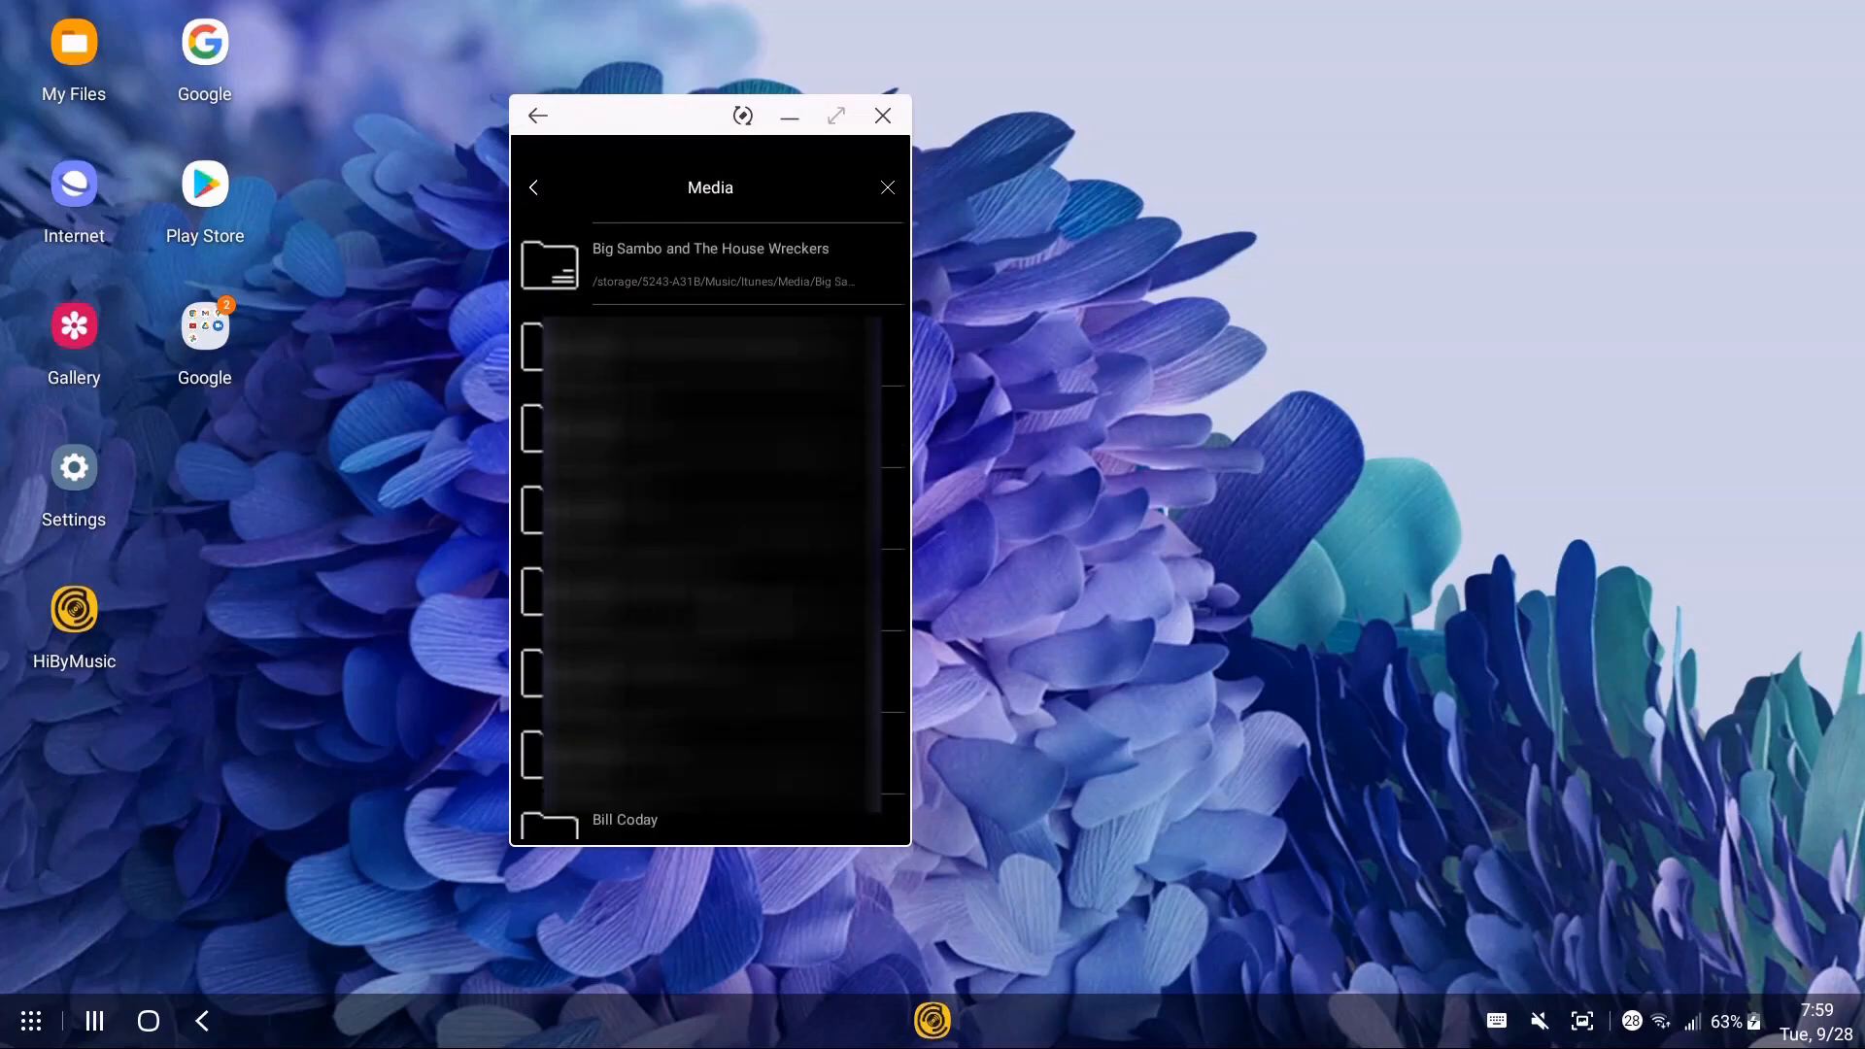
scroll(down, 3)
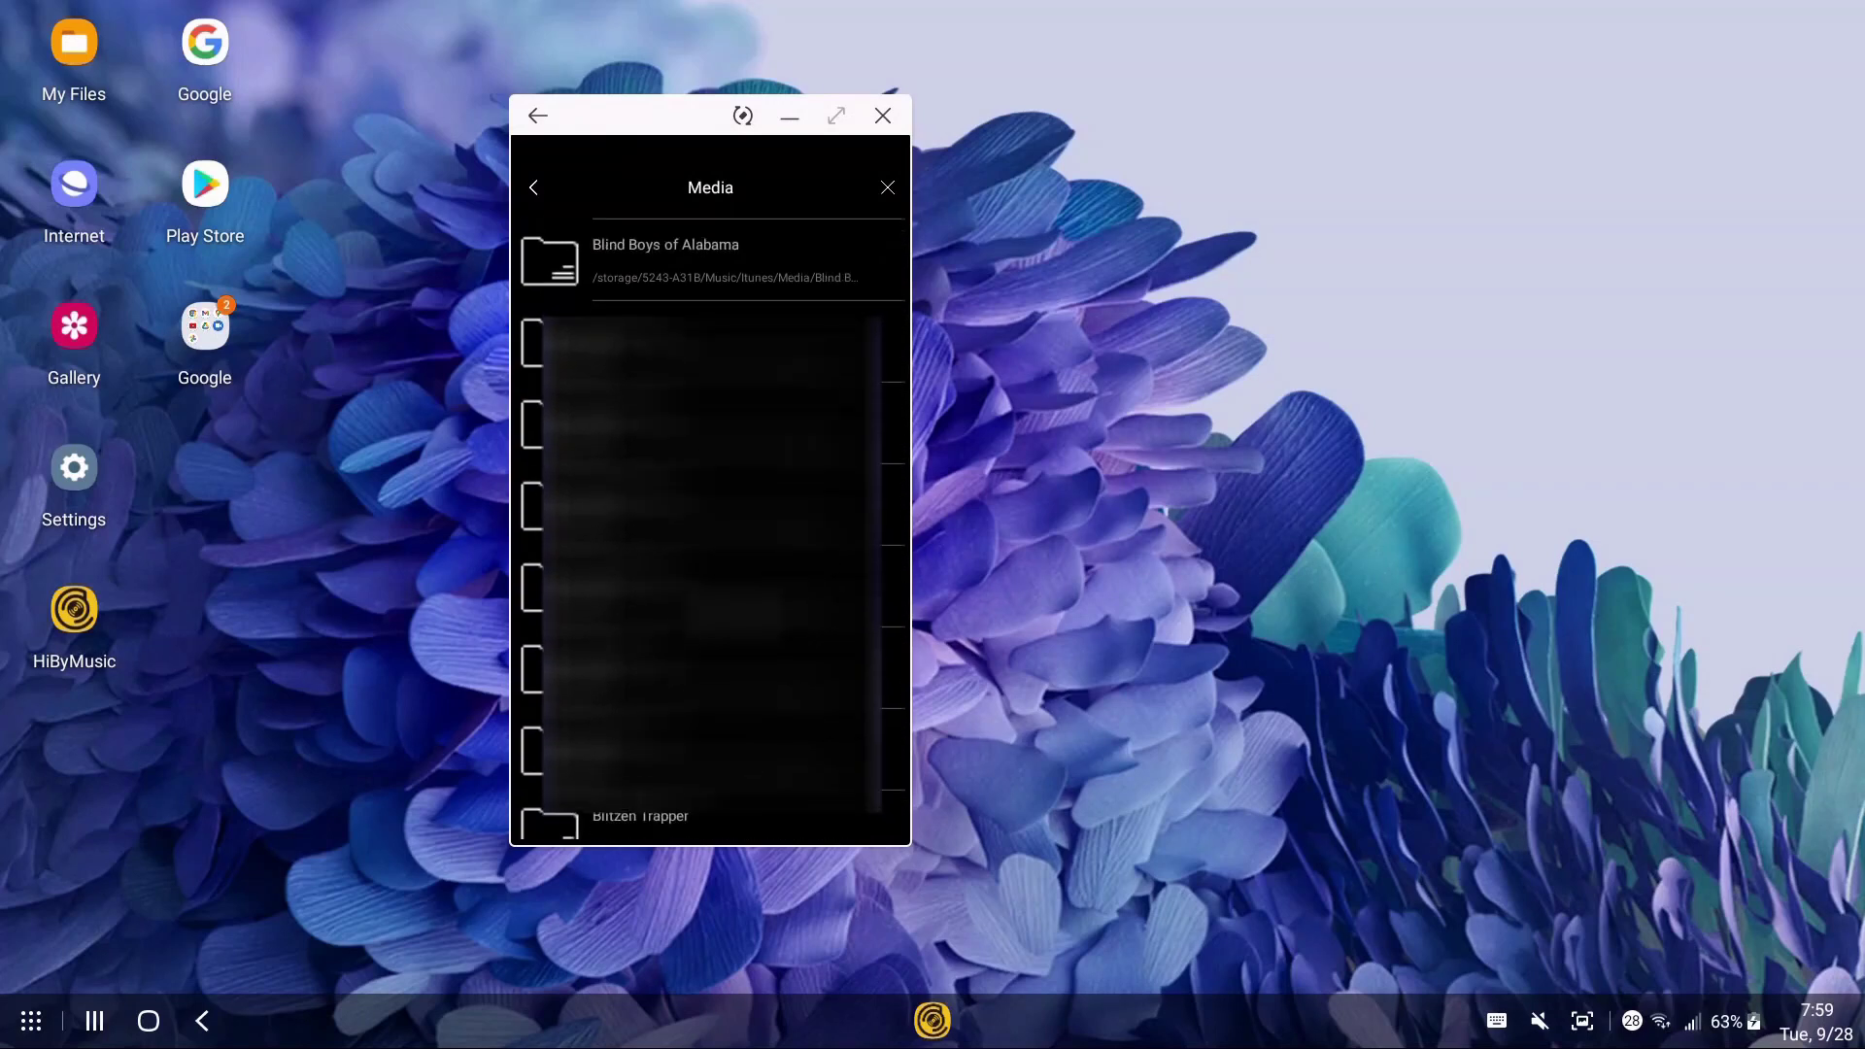
scroll(down, 3)
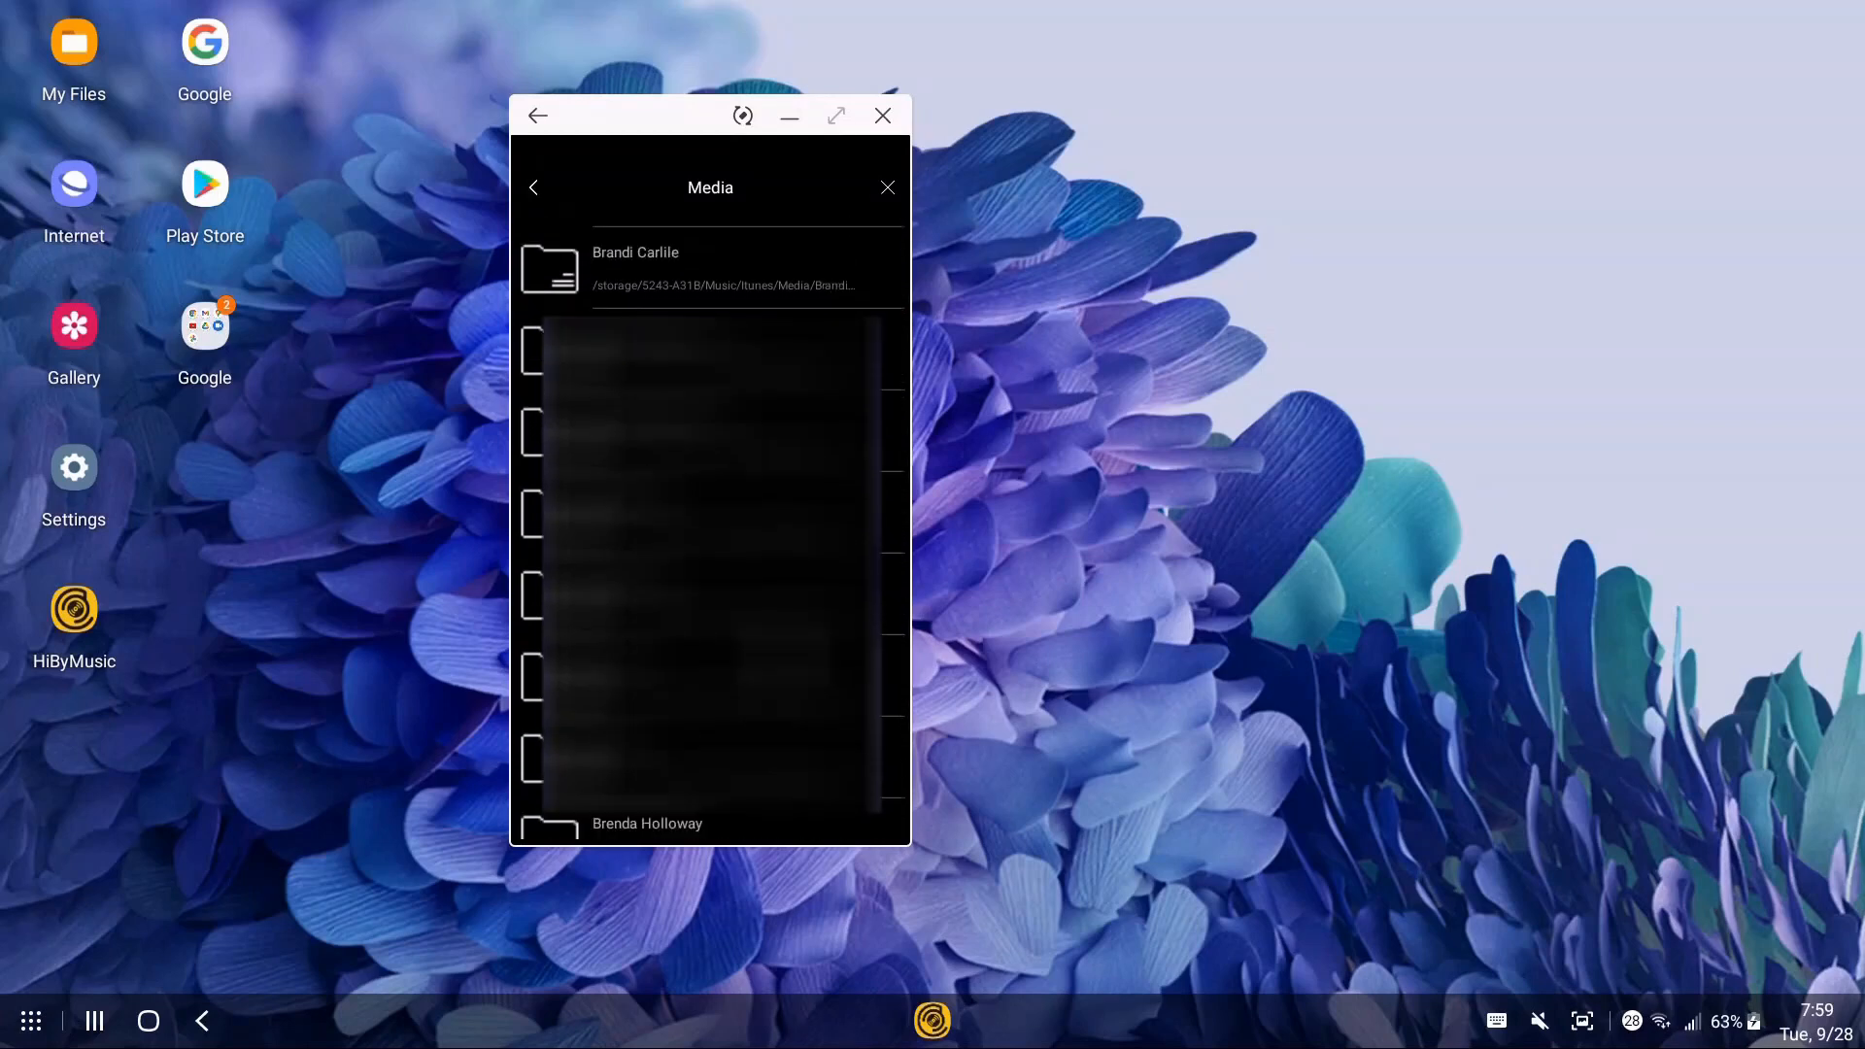
scroll(down, 3)
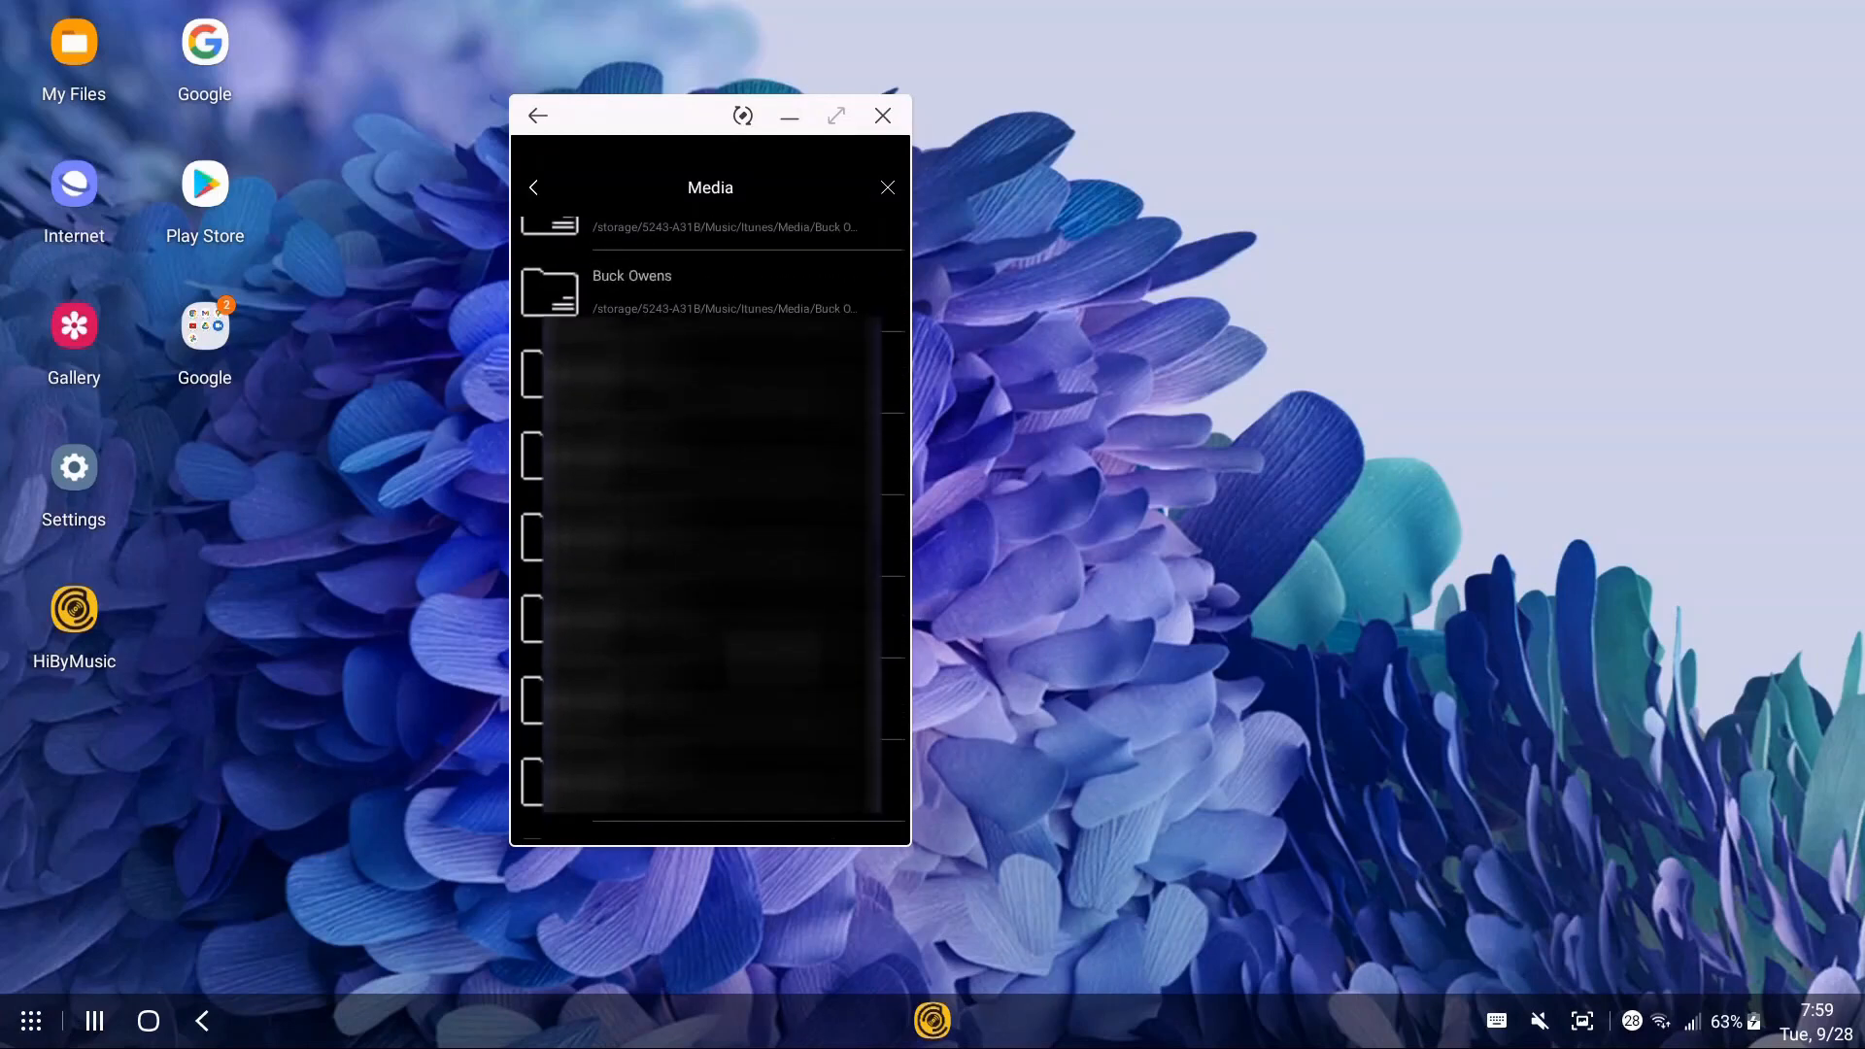
scroll(down, 3)
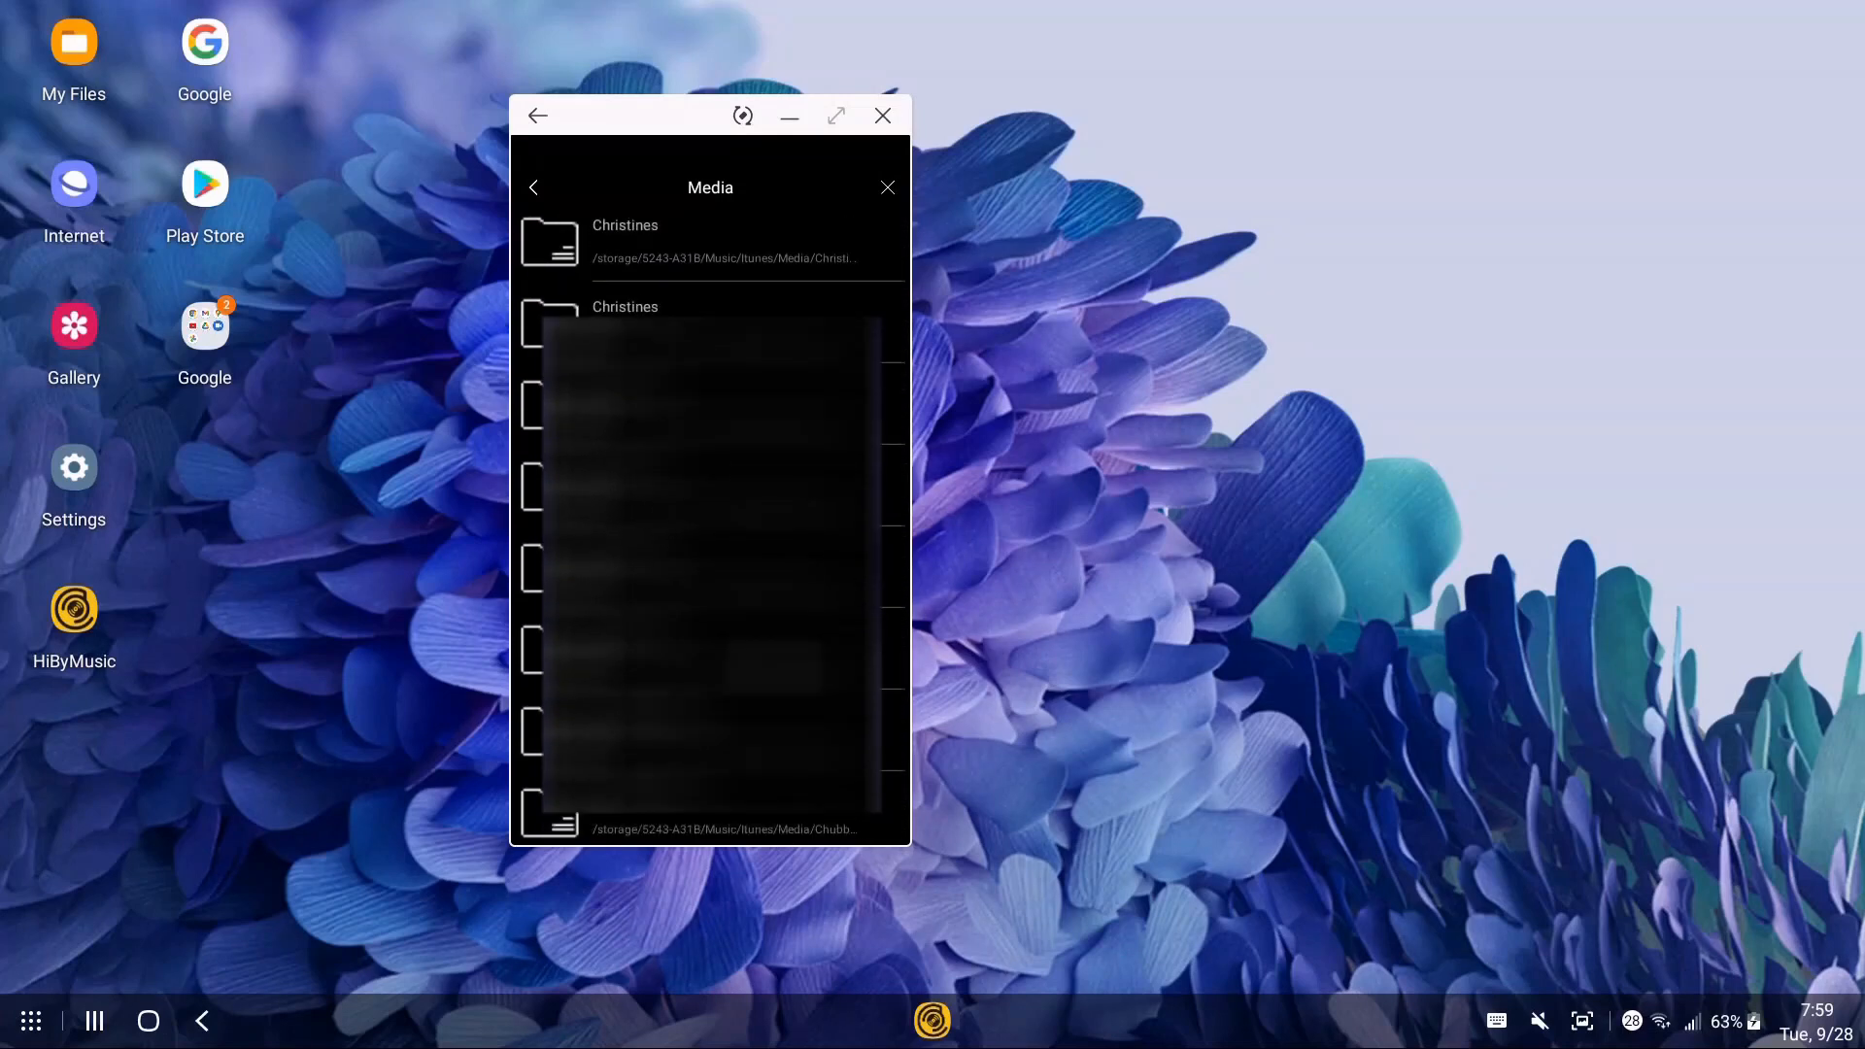
scroll(down, 3)
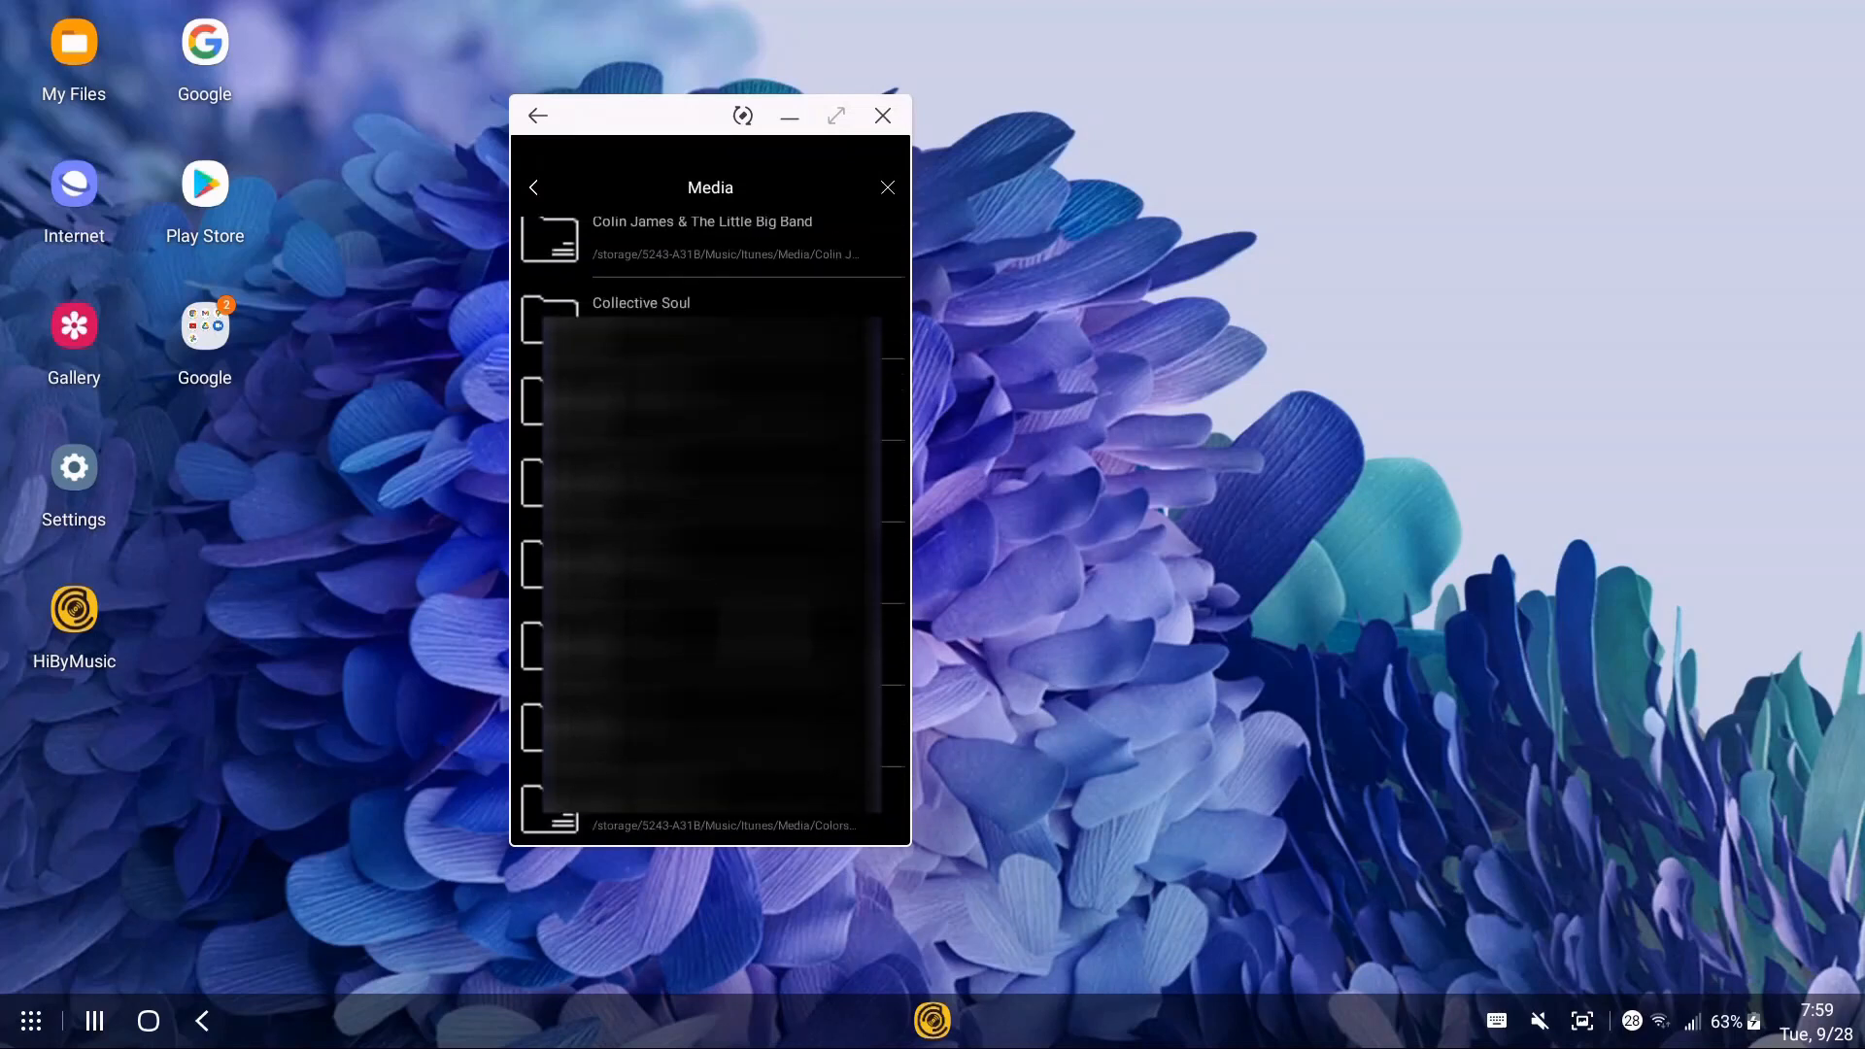
scroll(down, 3)
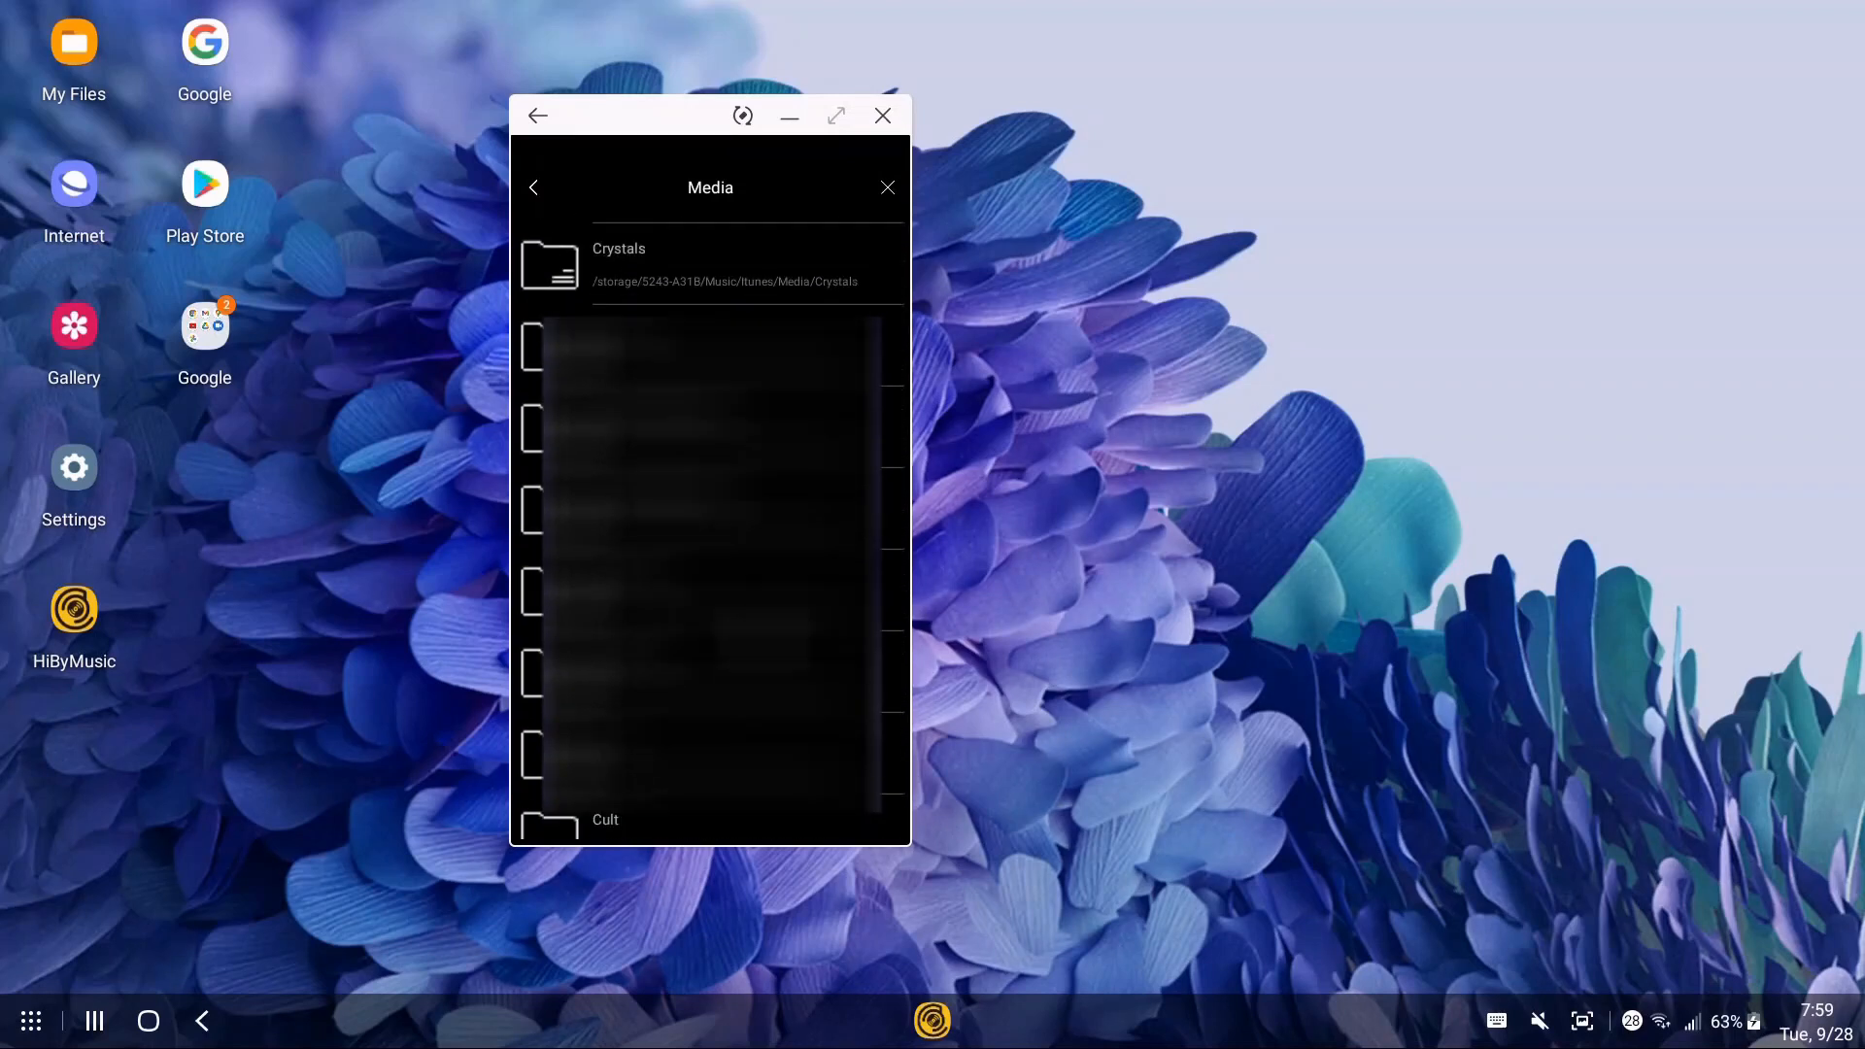
scroll(down, 3)
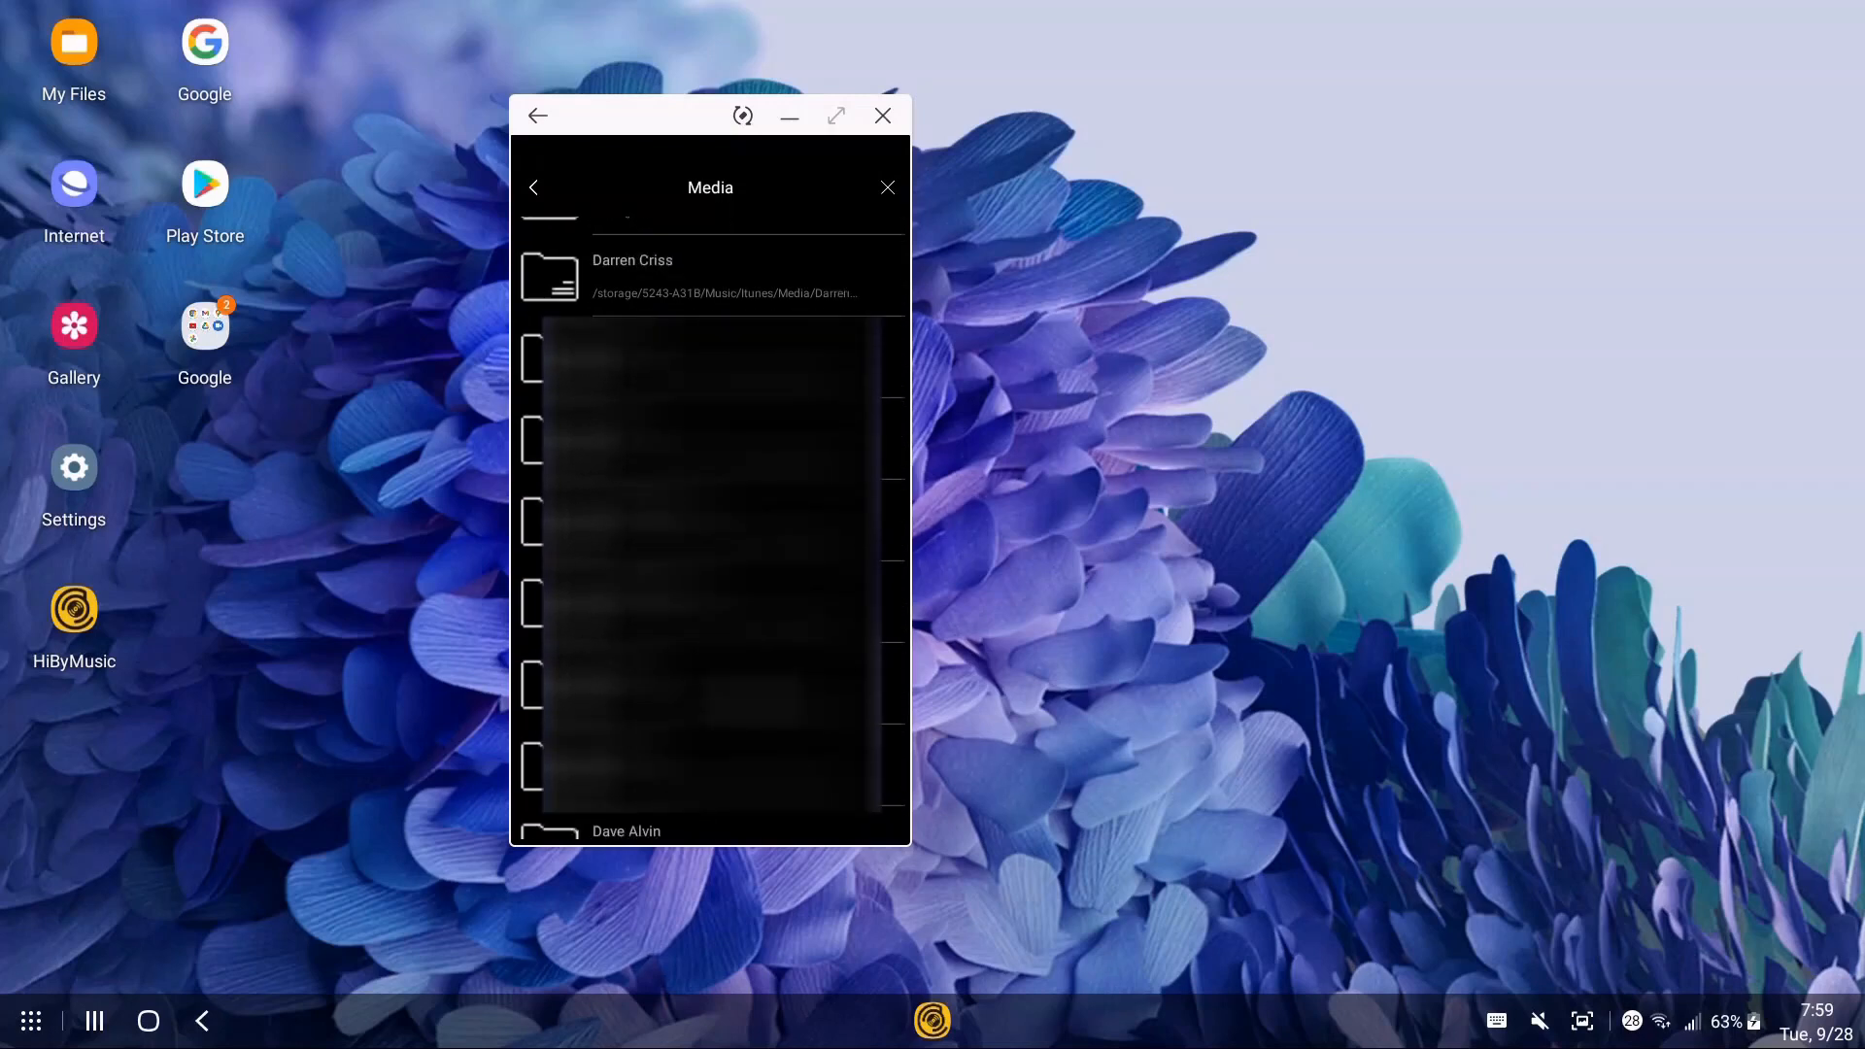
scroll(down, 3)
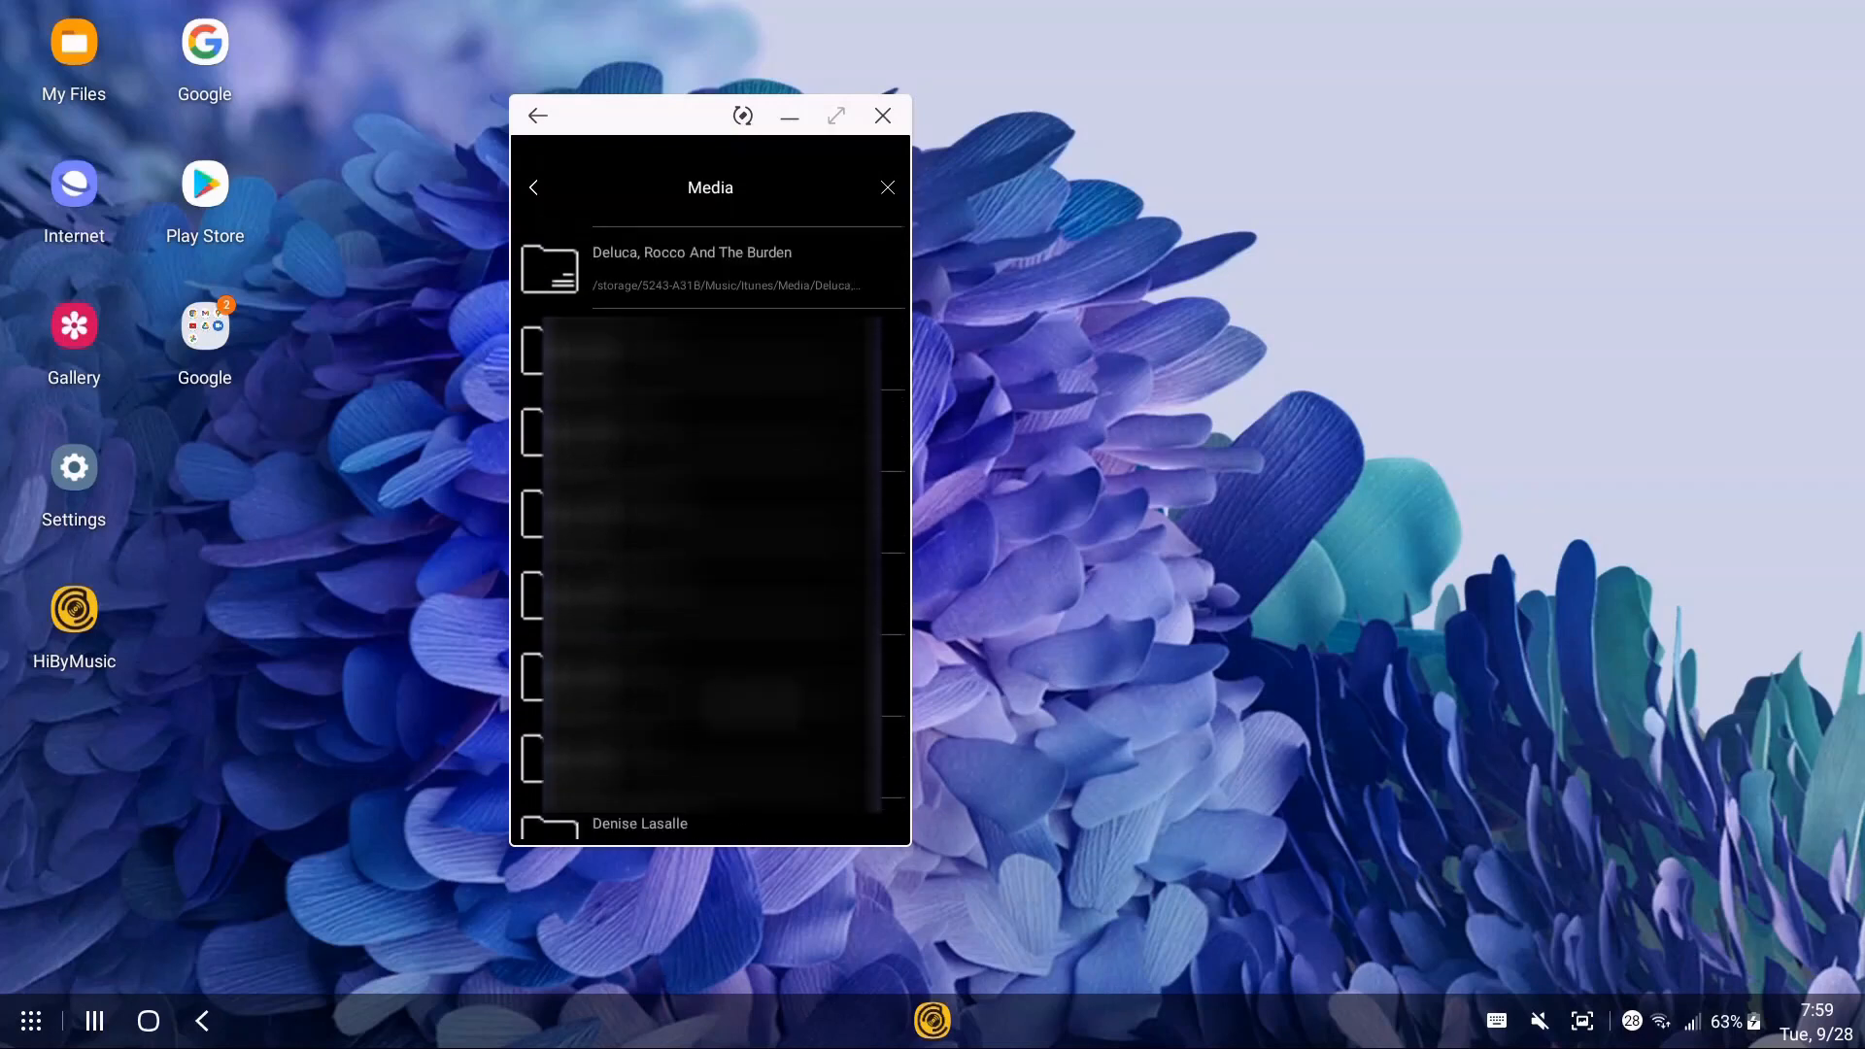
scroll(down, 3)
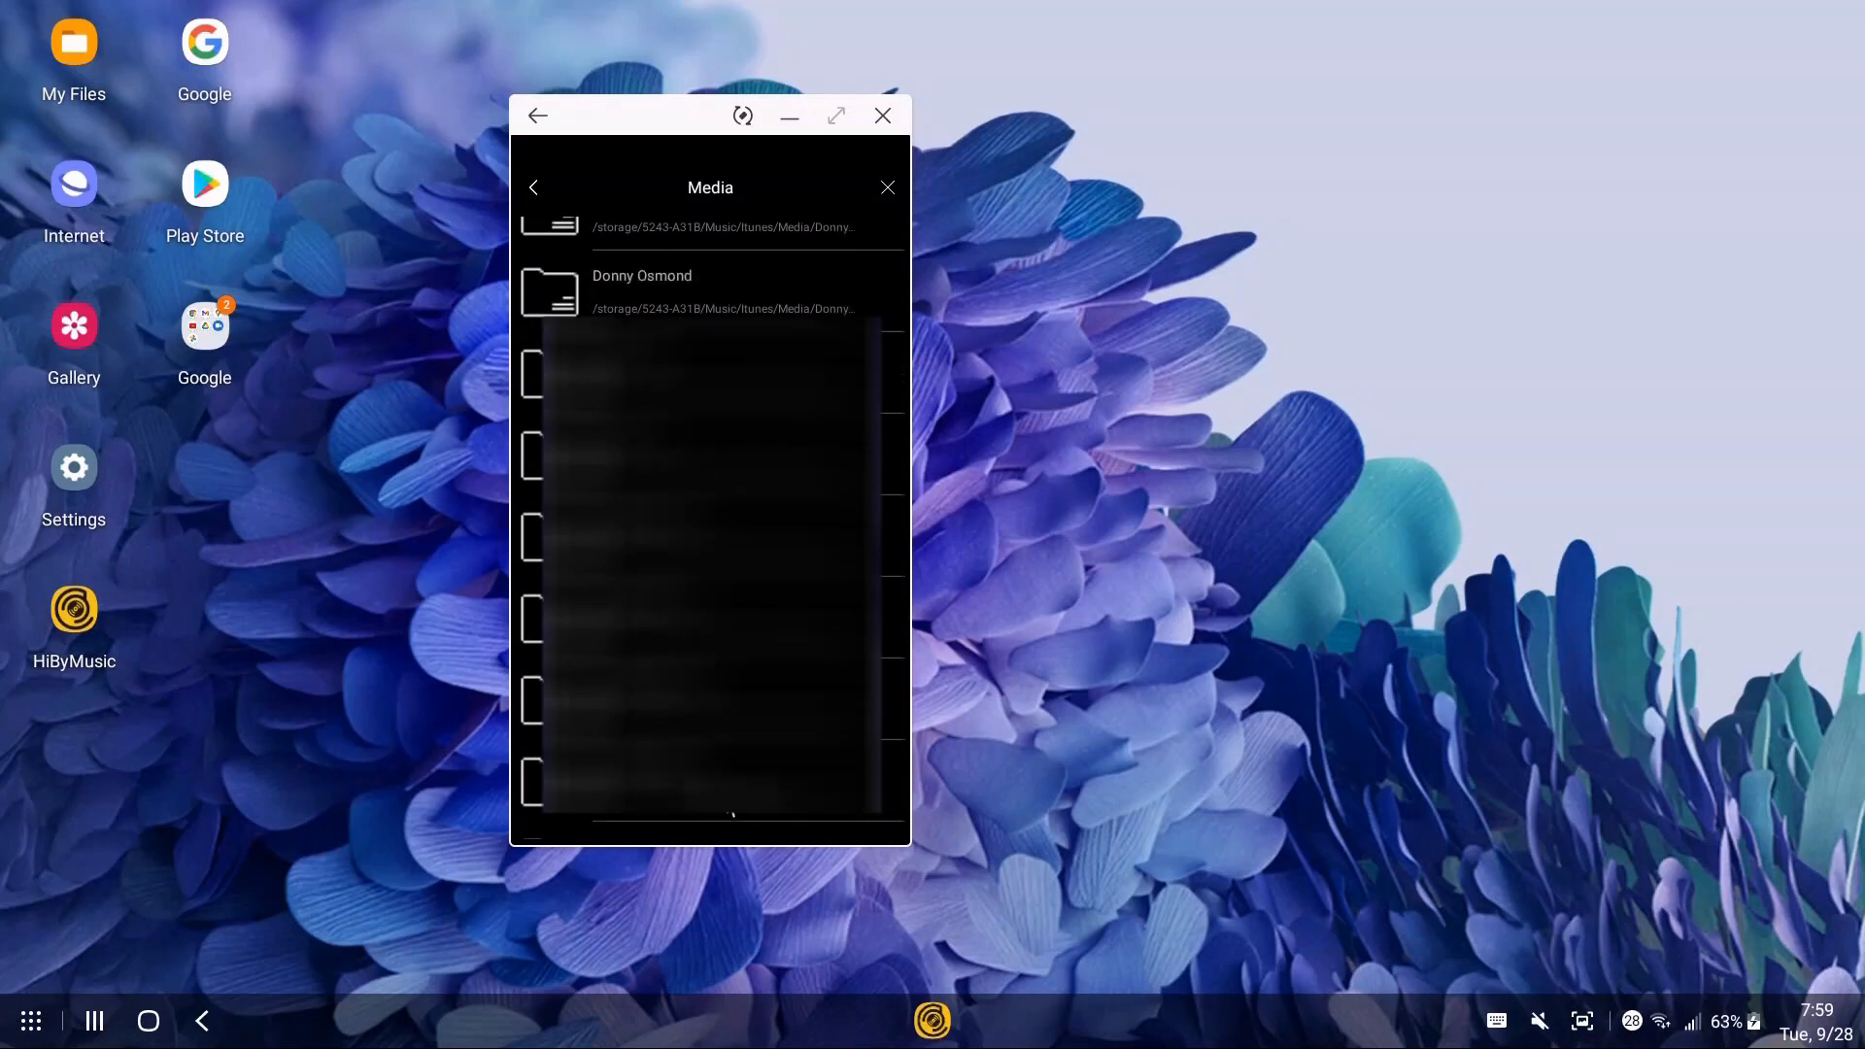
scroll(down, 3)
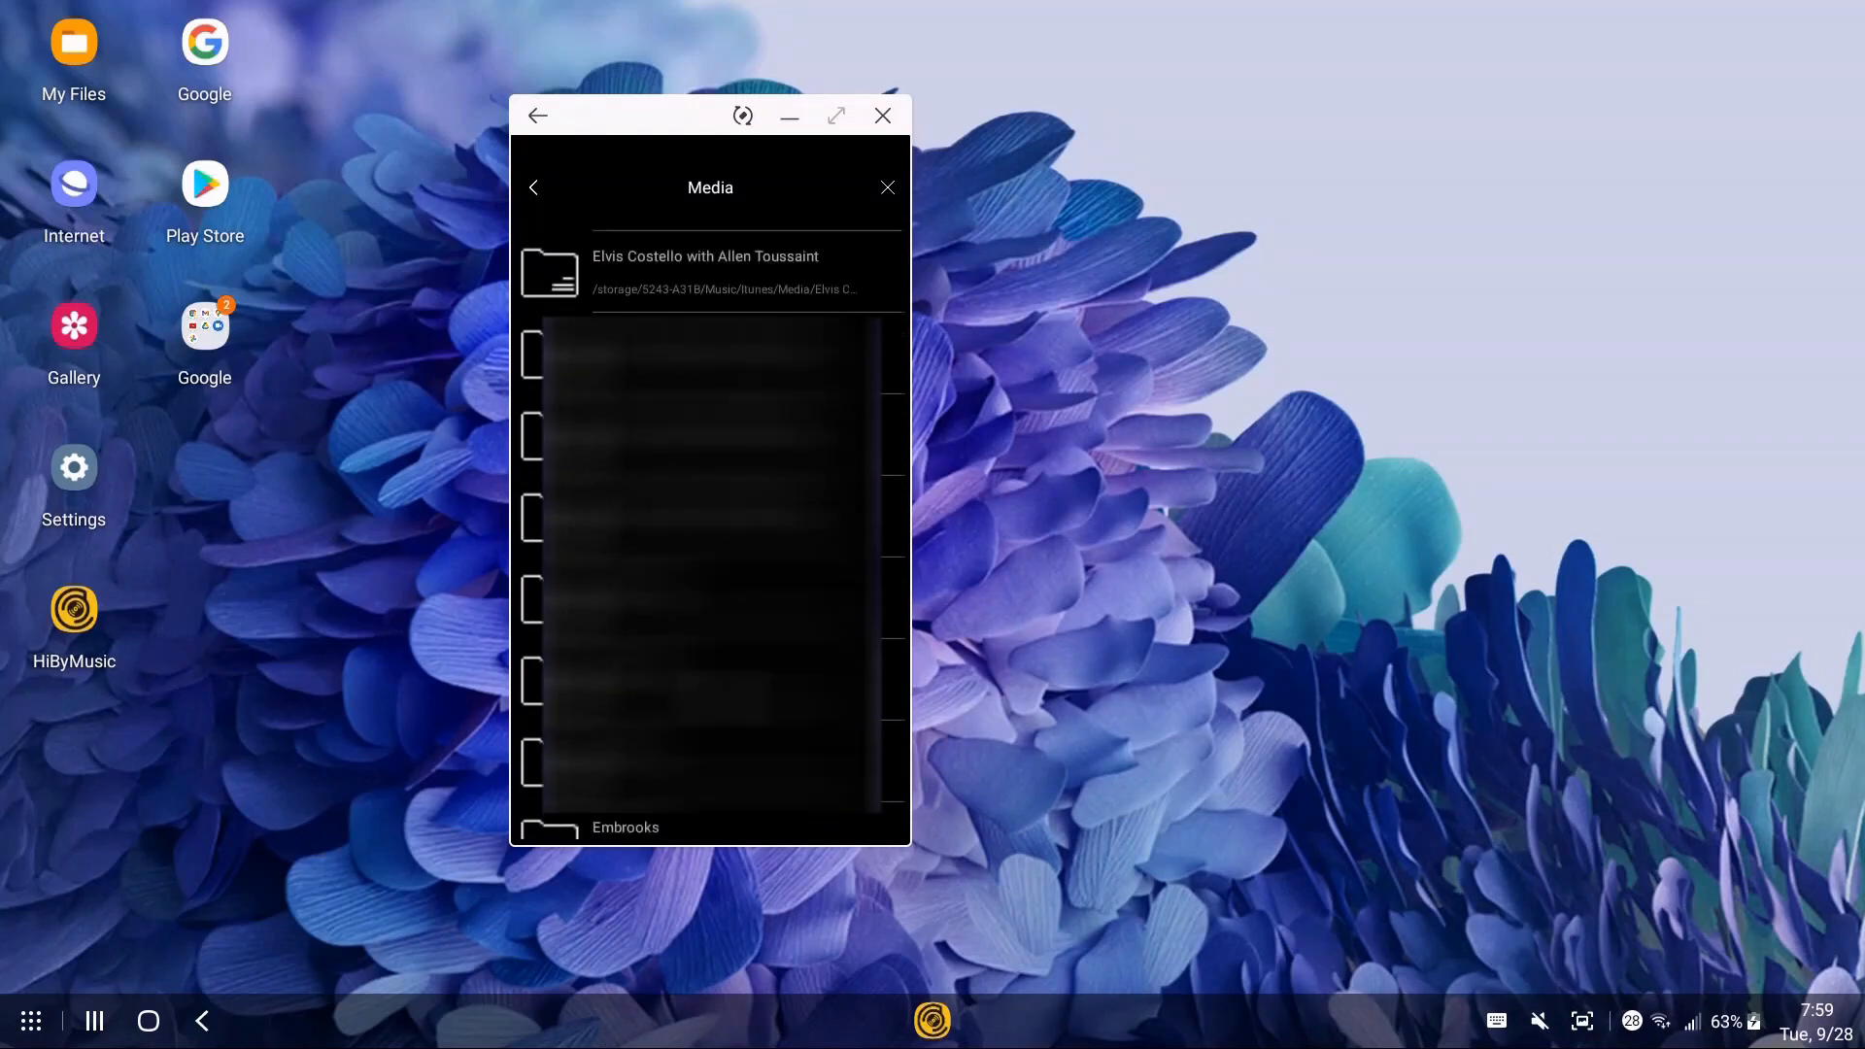
scroll(down, 3)
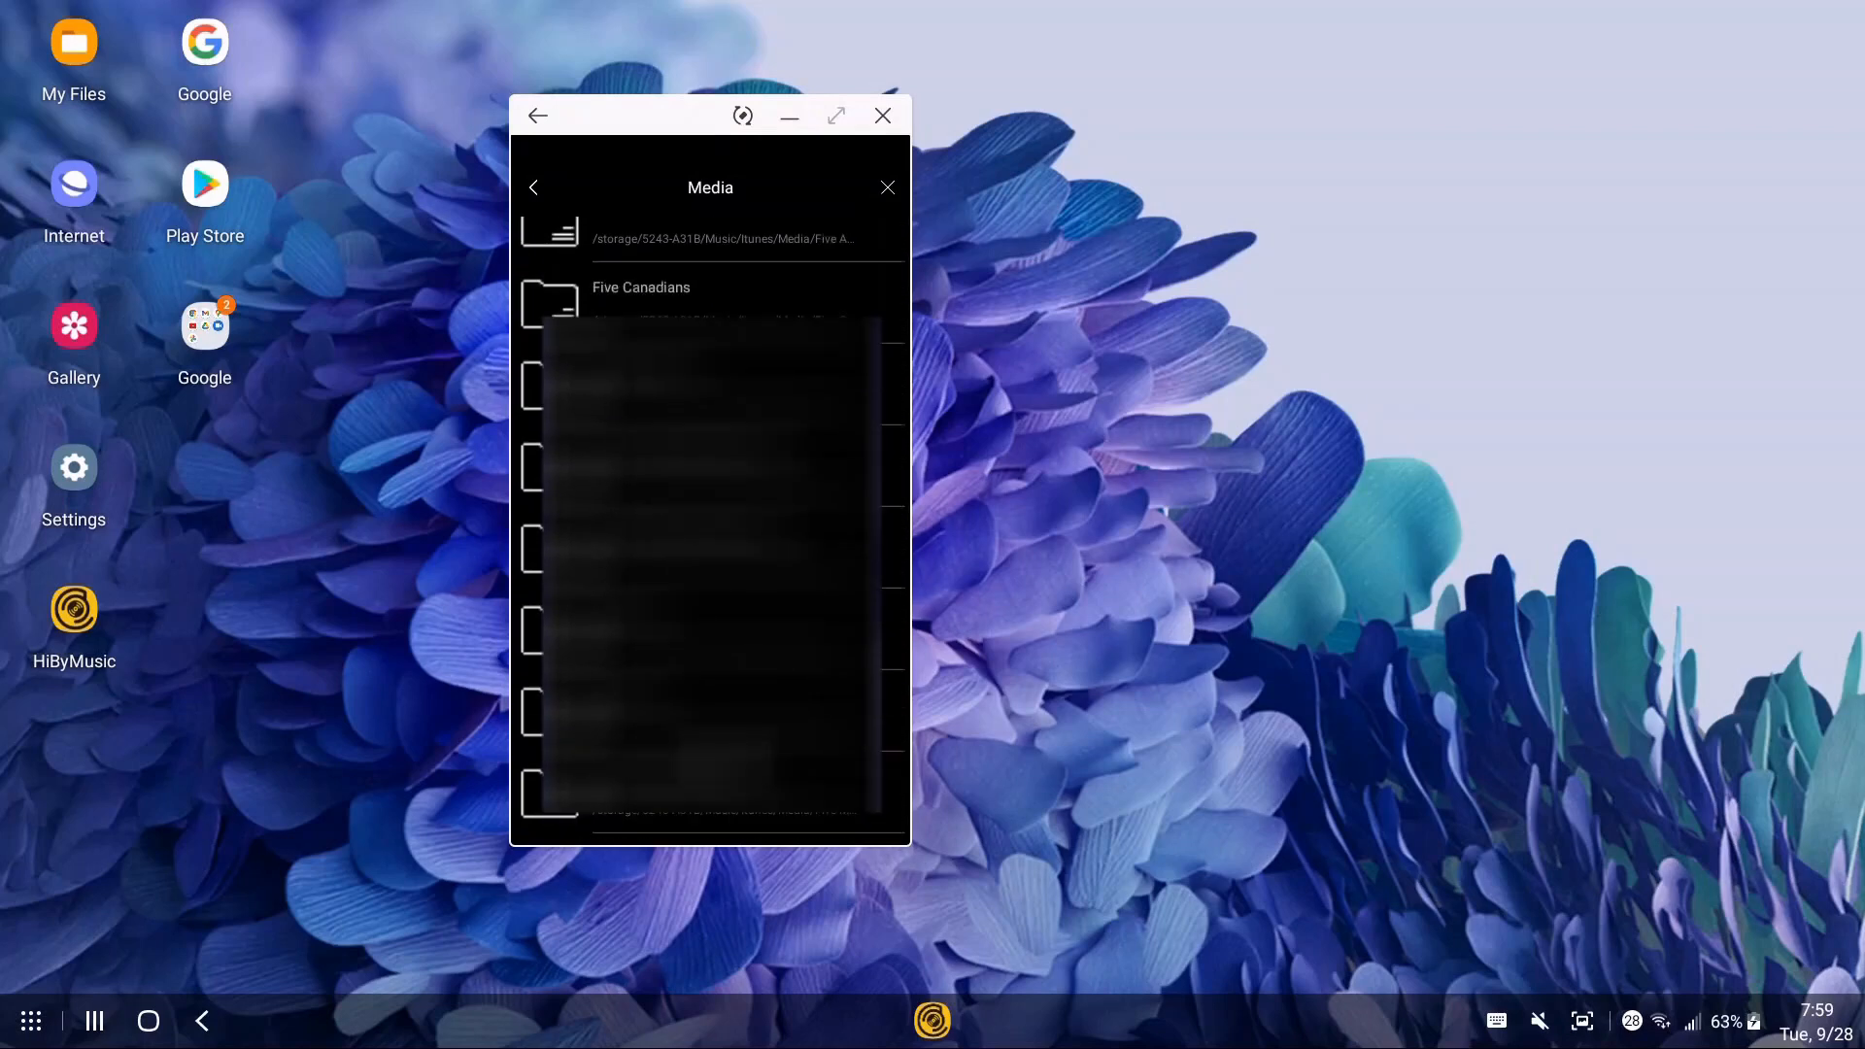
scroll(down, 3)
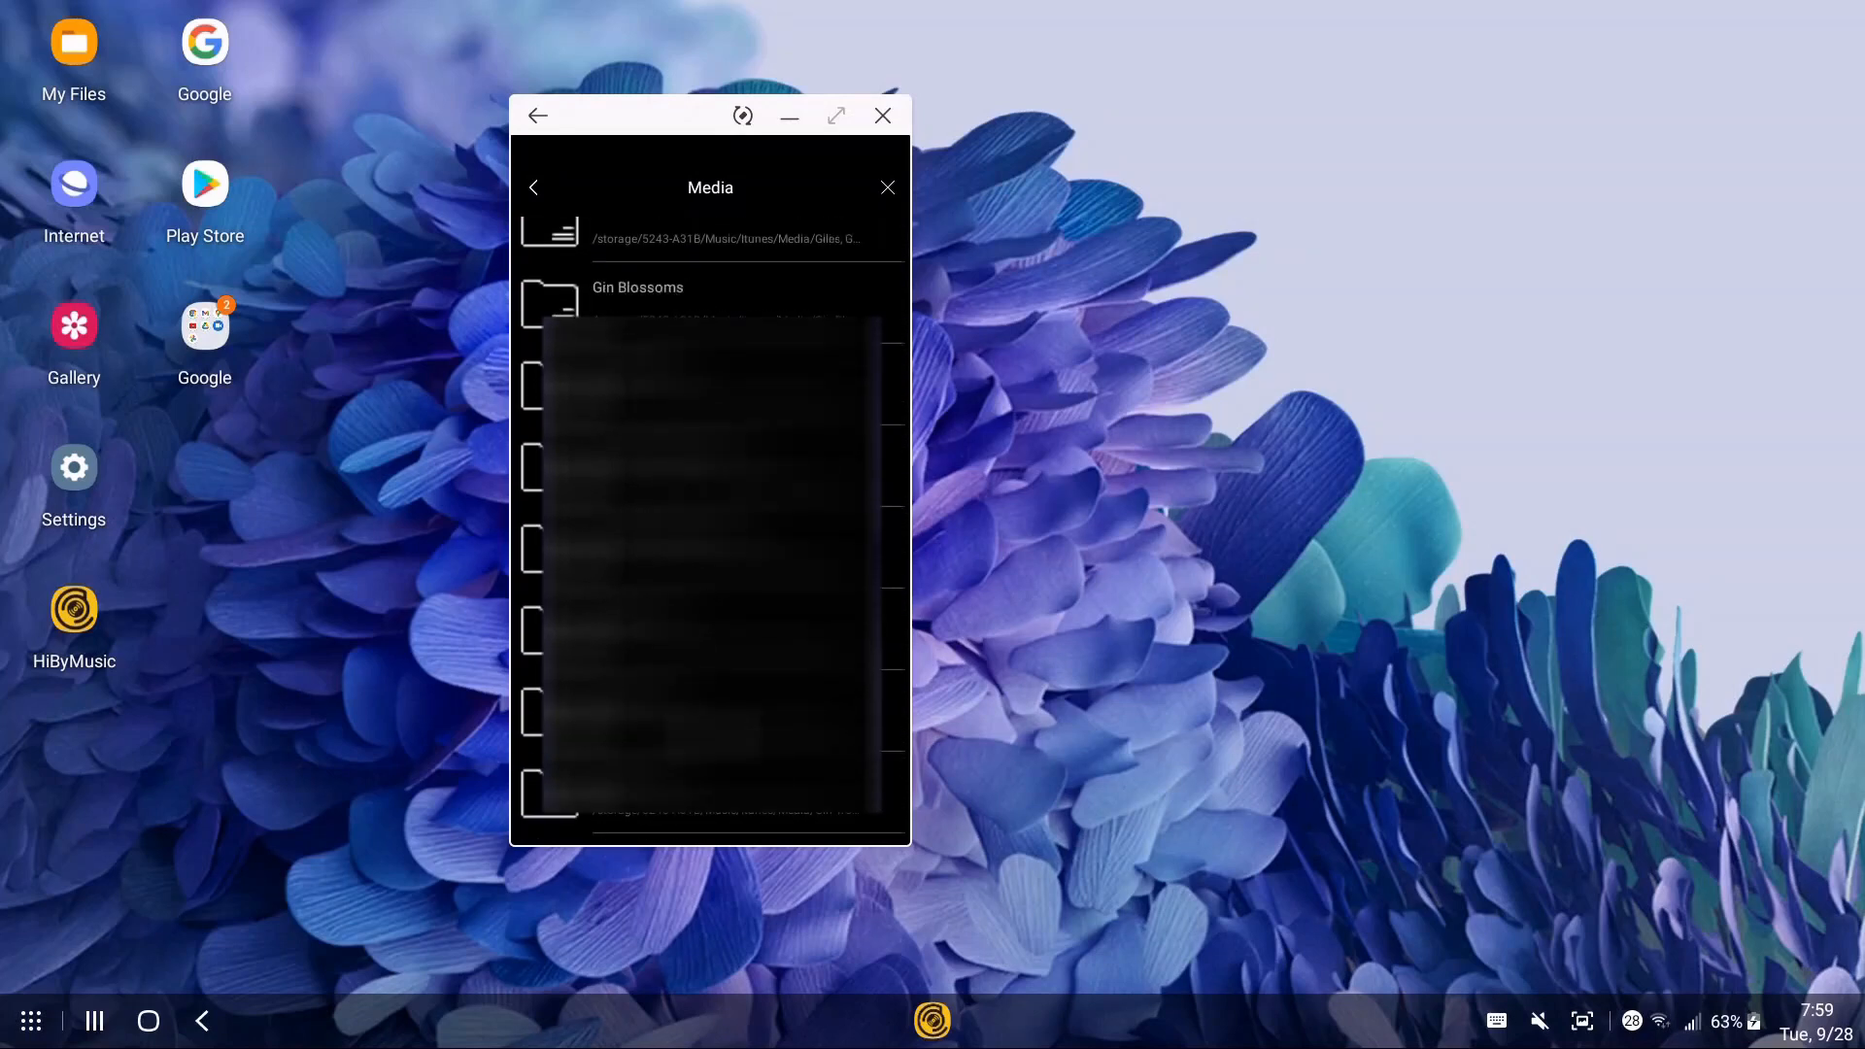
scroll(down, 3)
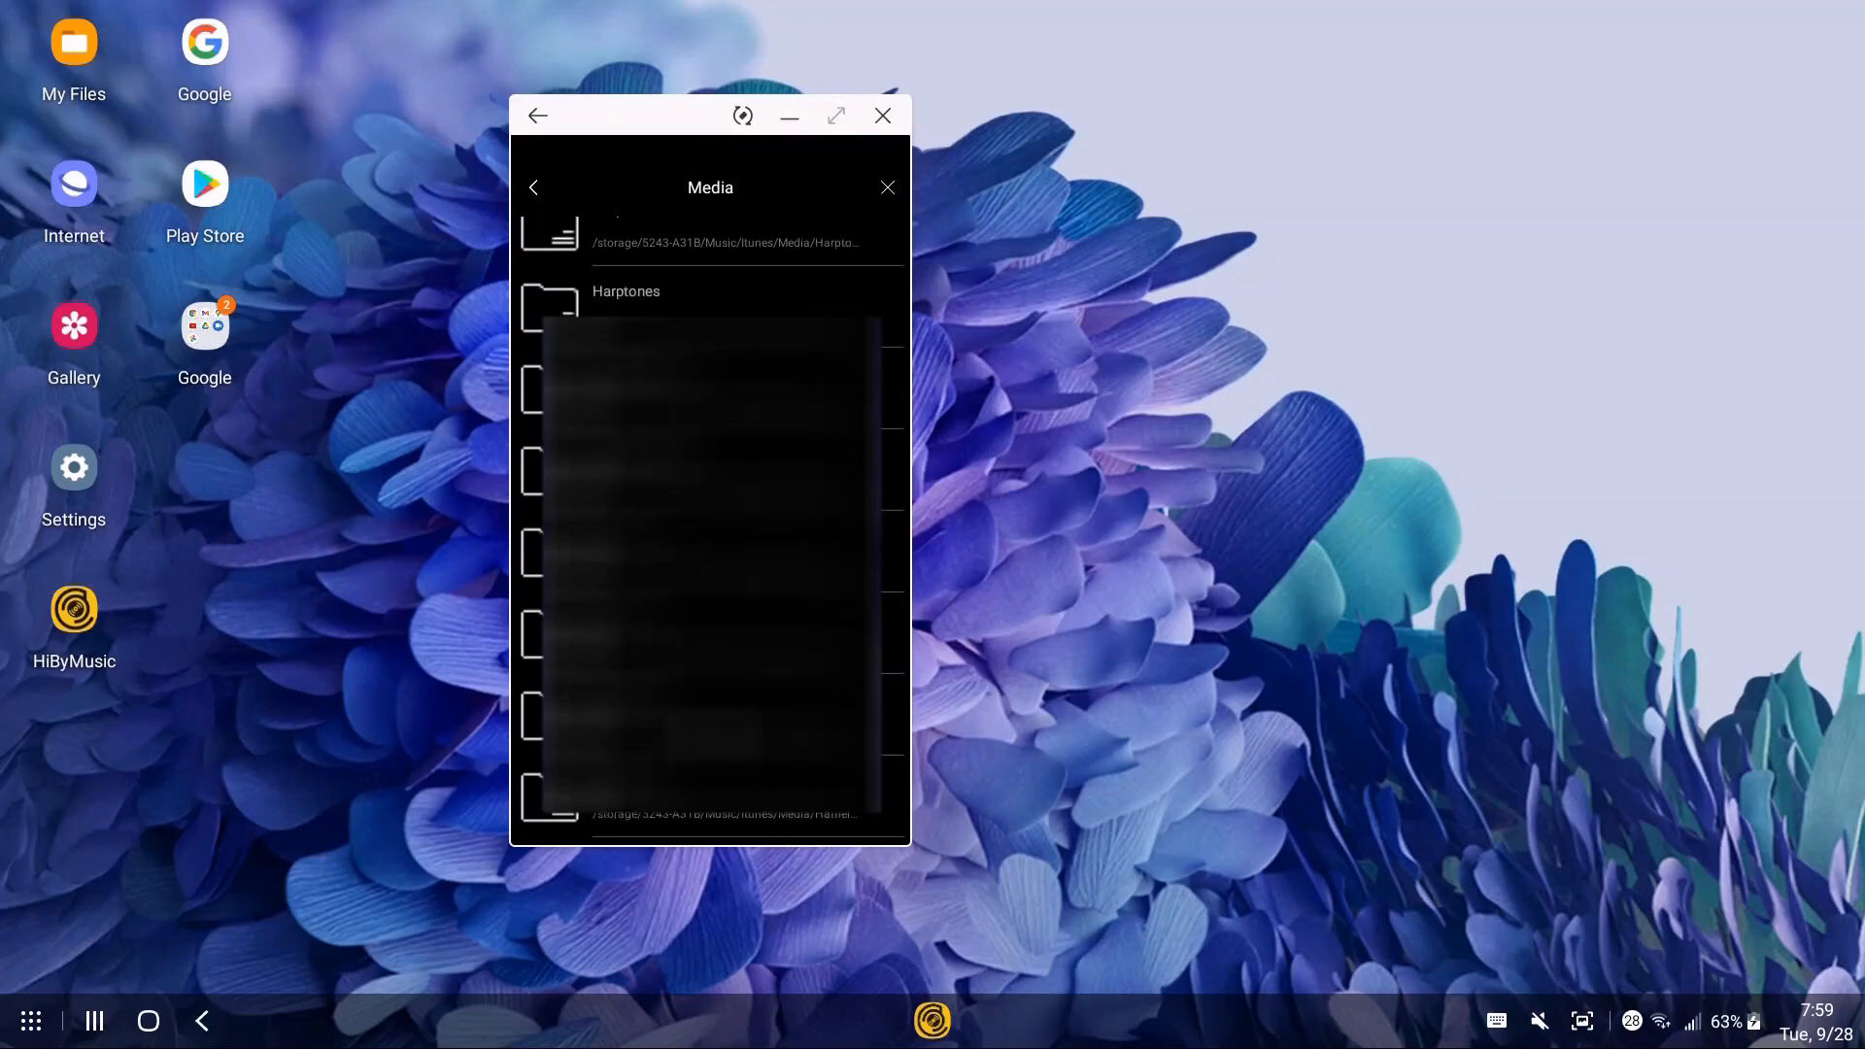
scroll(down, 3)
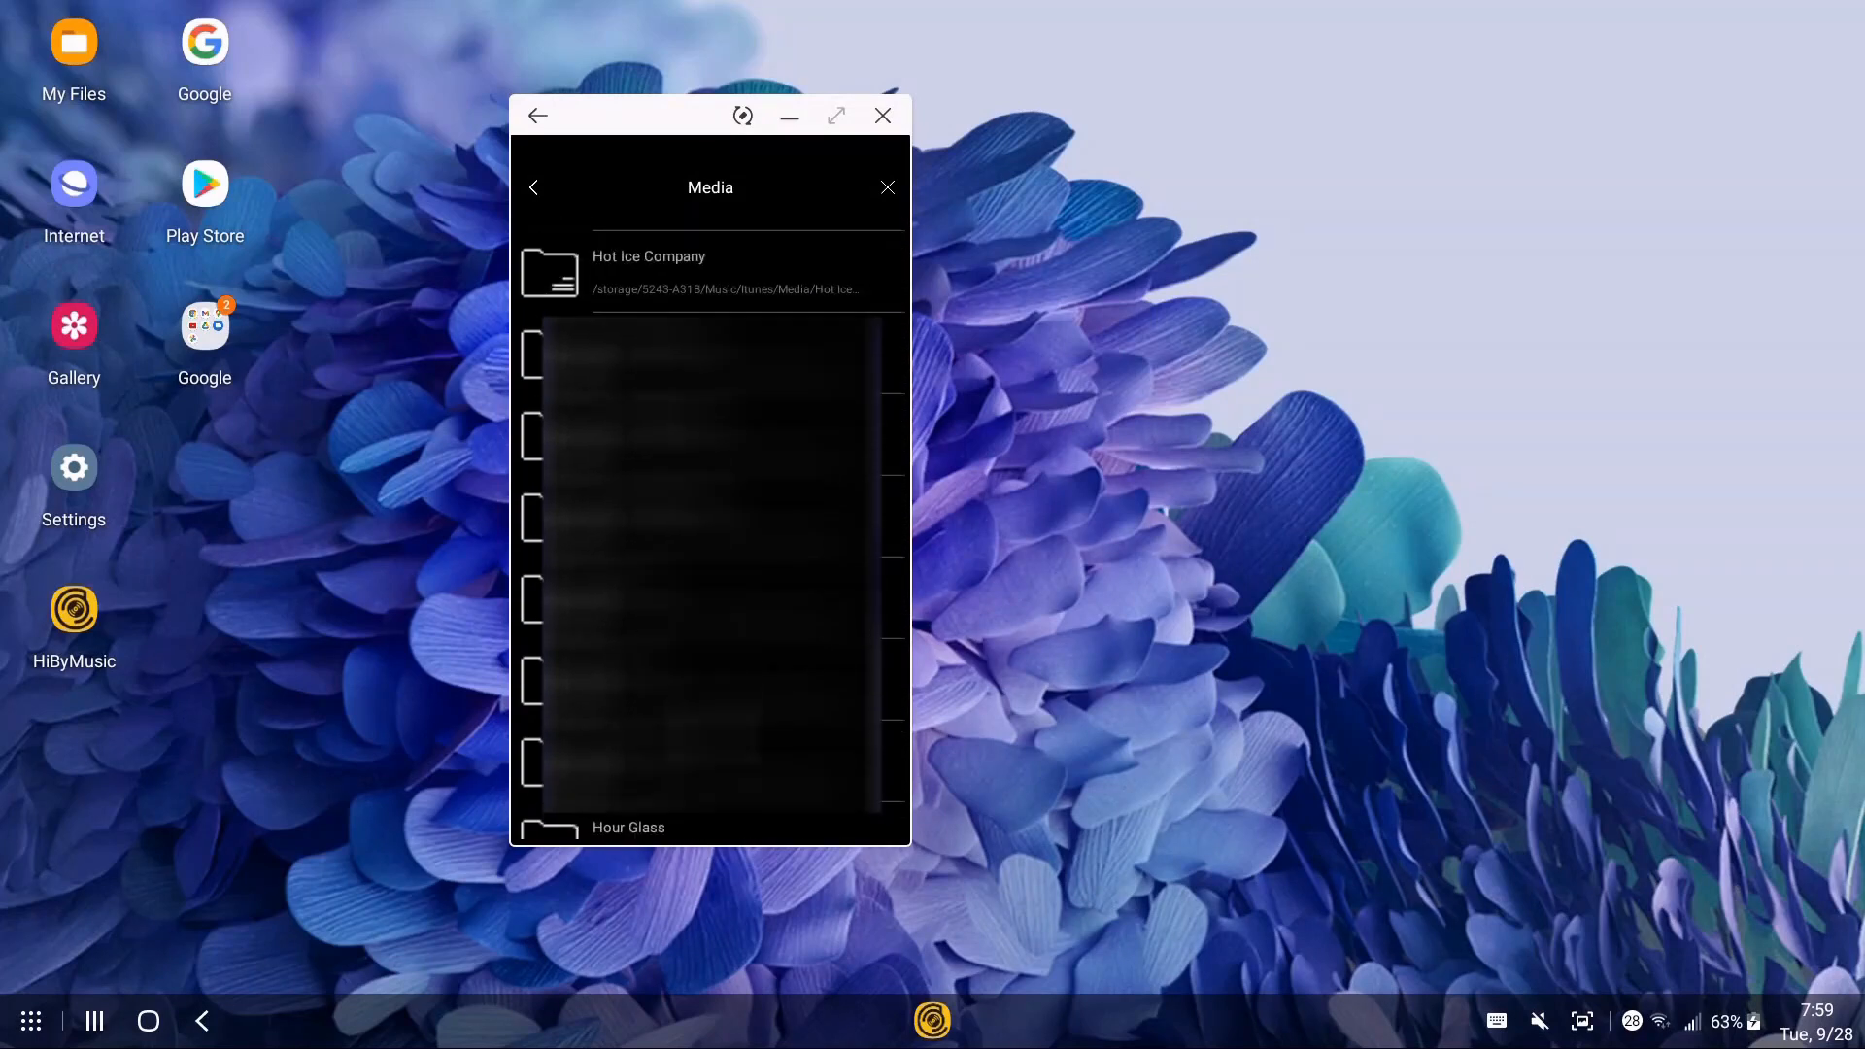
scroll(down, 3)
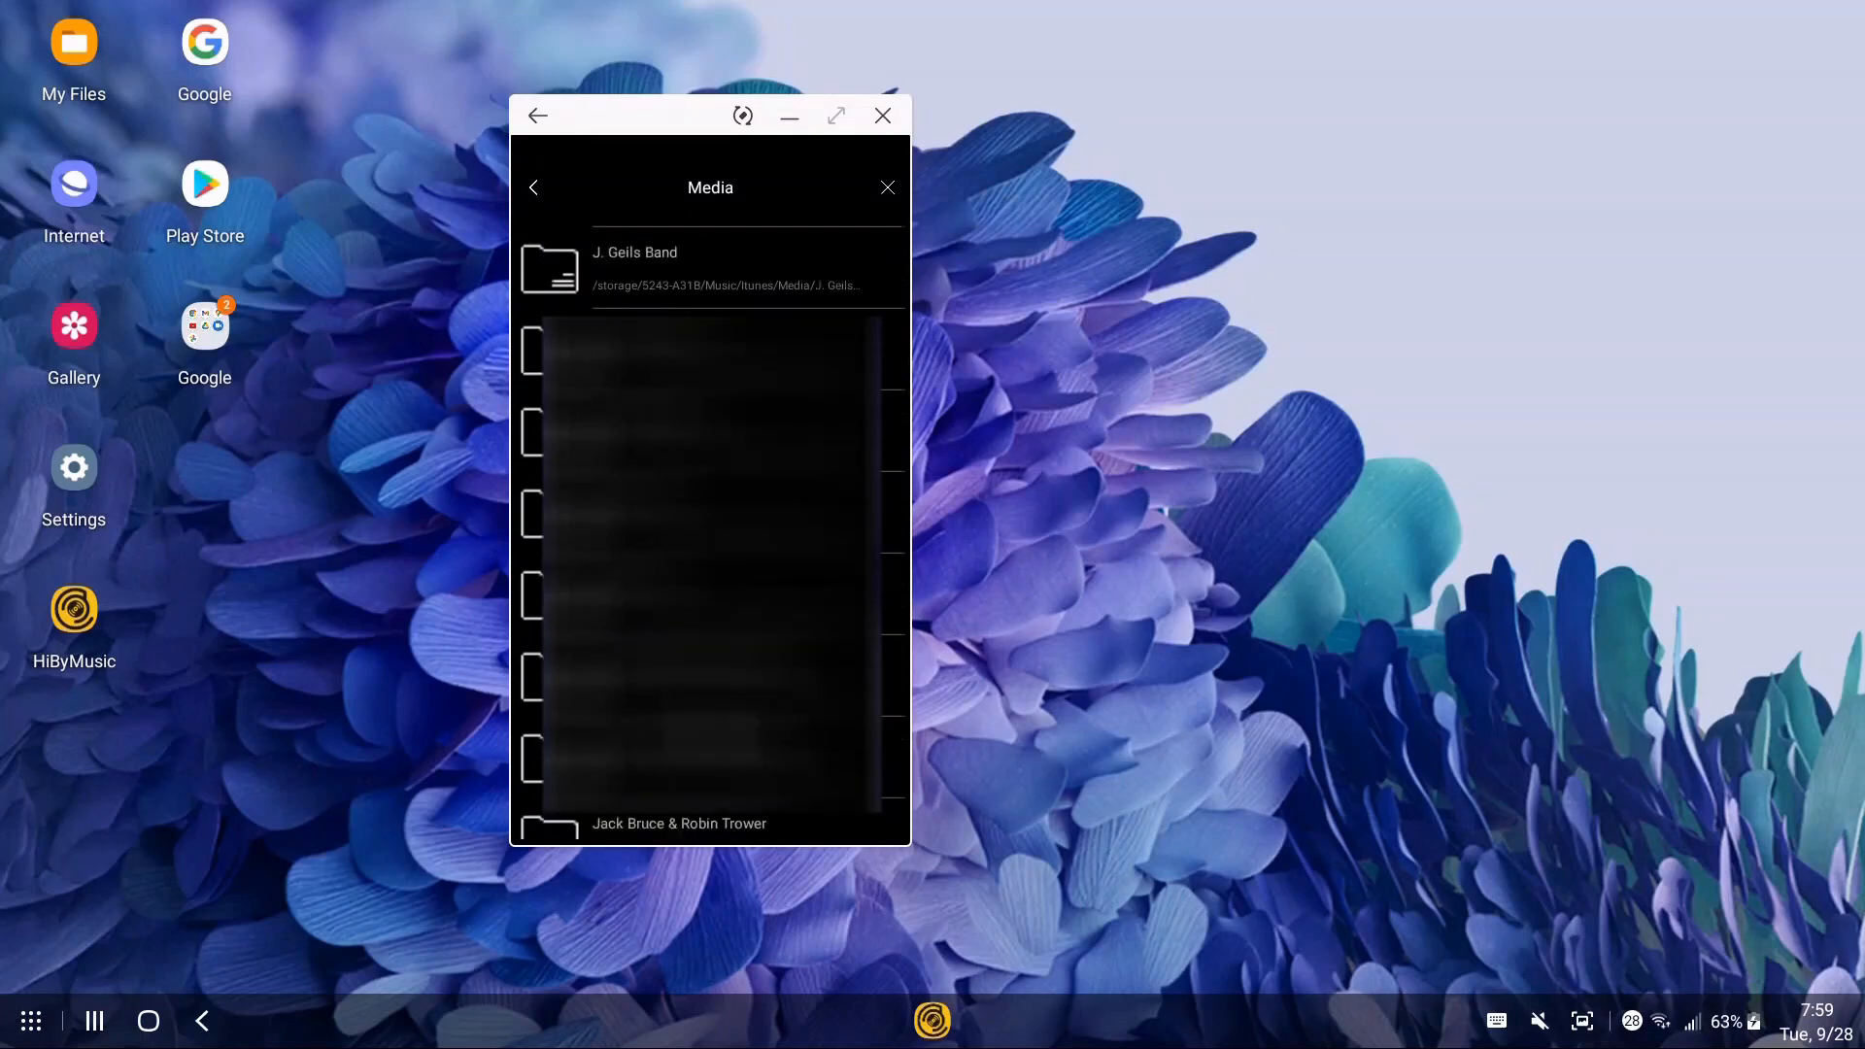
scroll(down, 3)
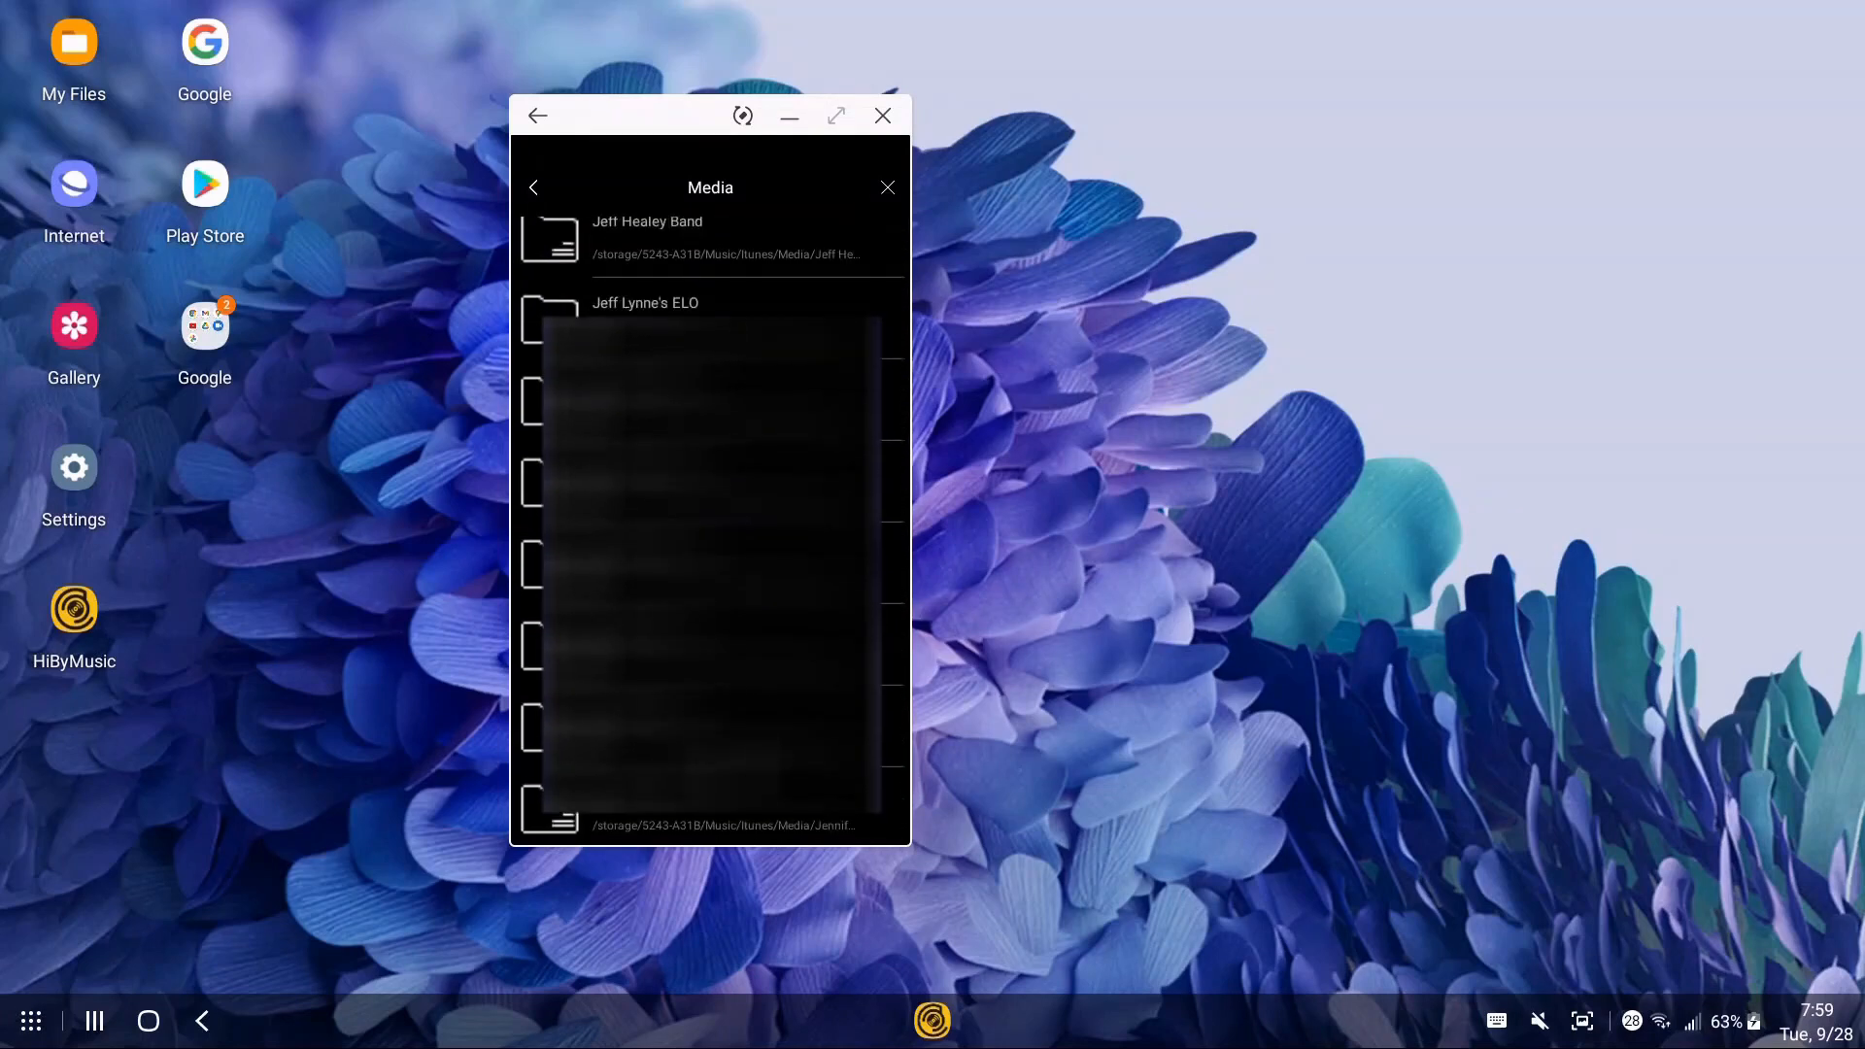
scroll(down, 3)
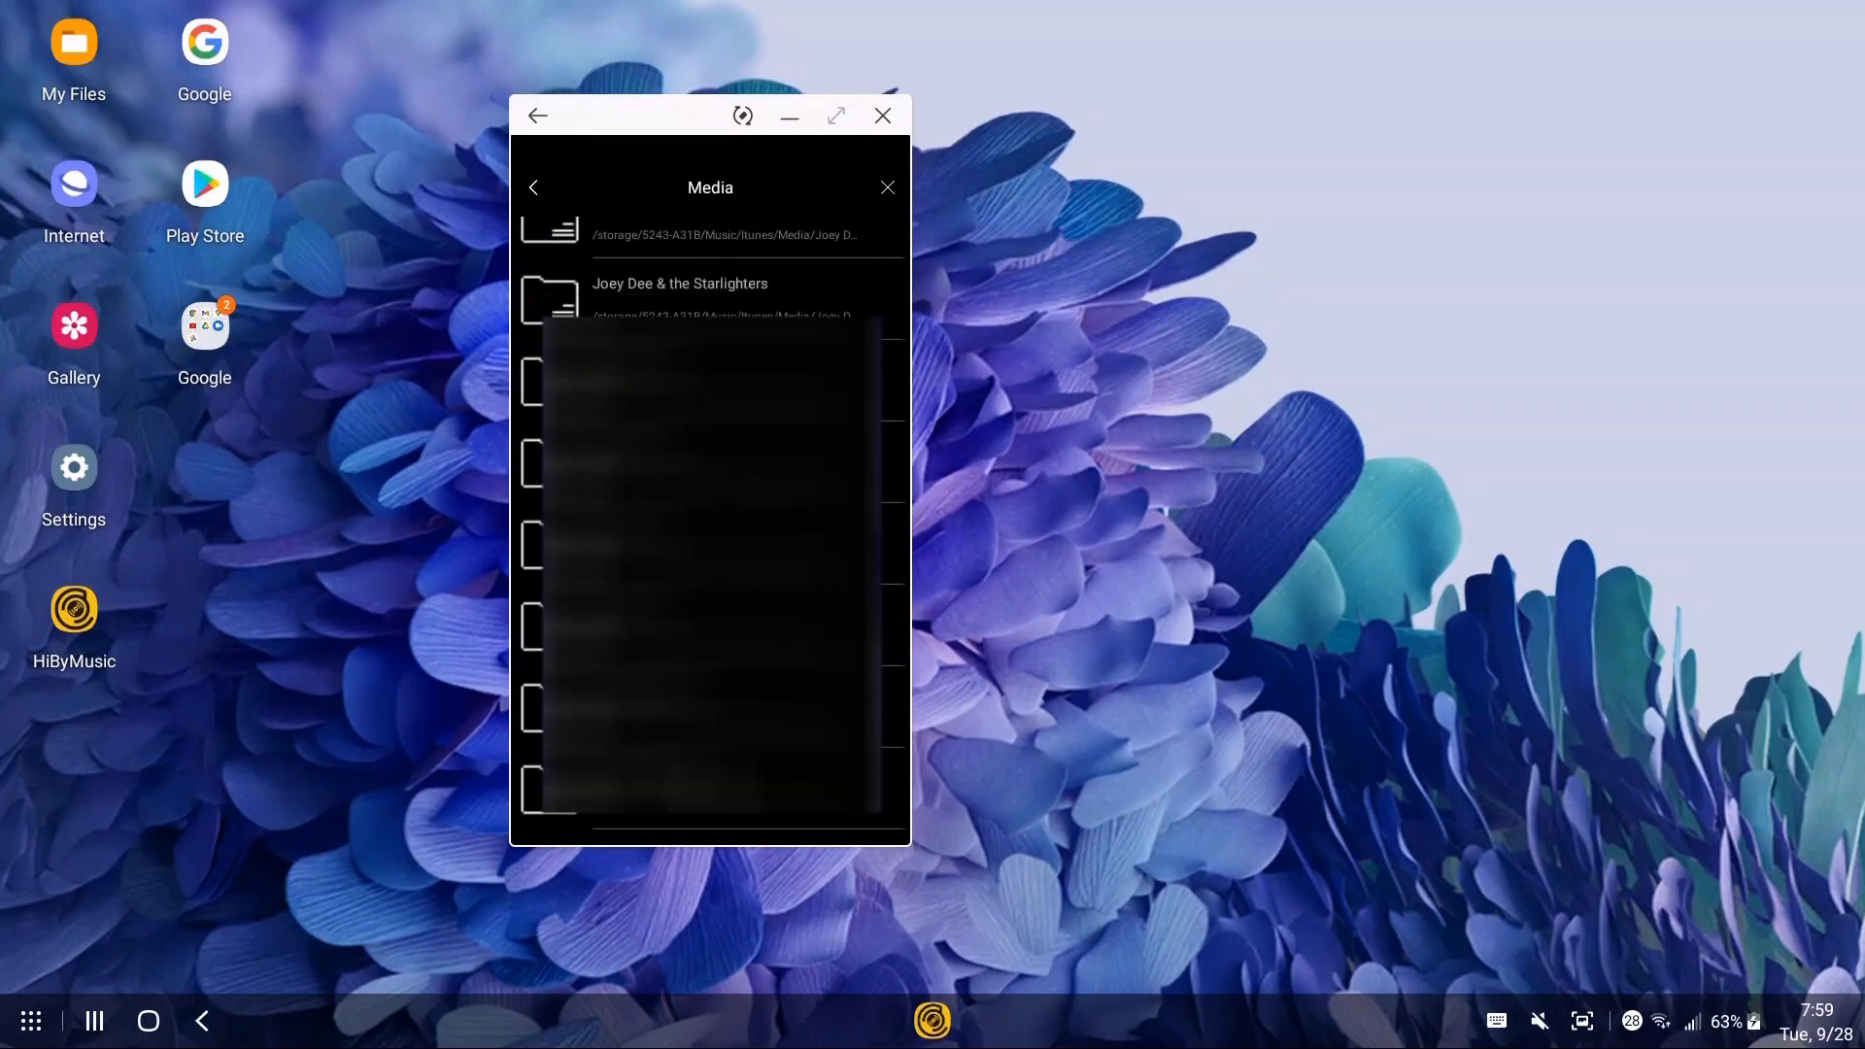
scroll(down, 3)
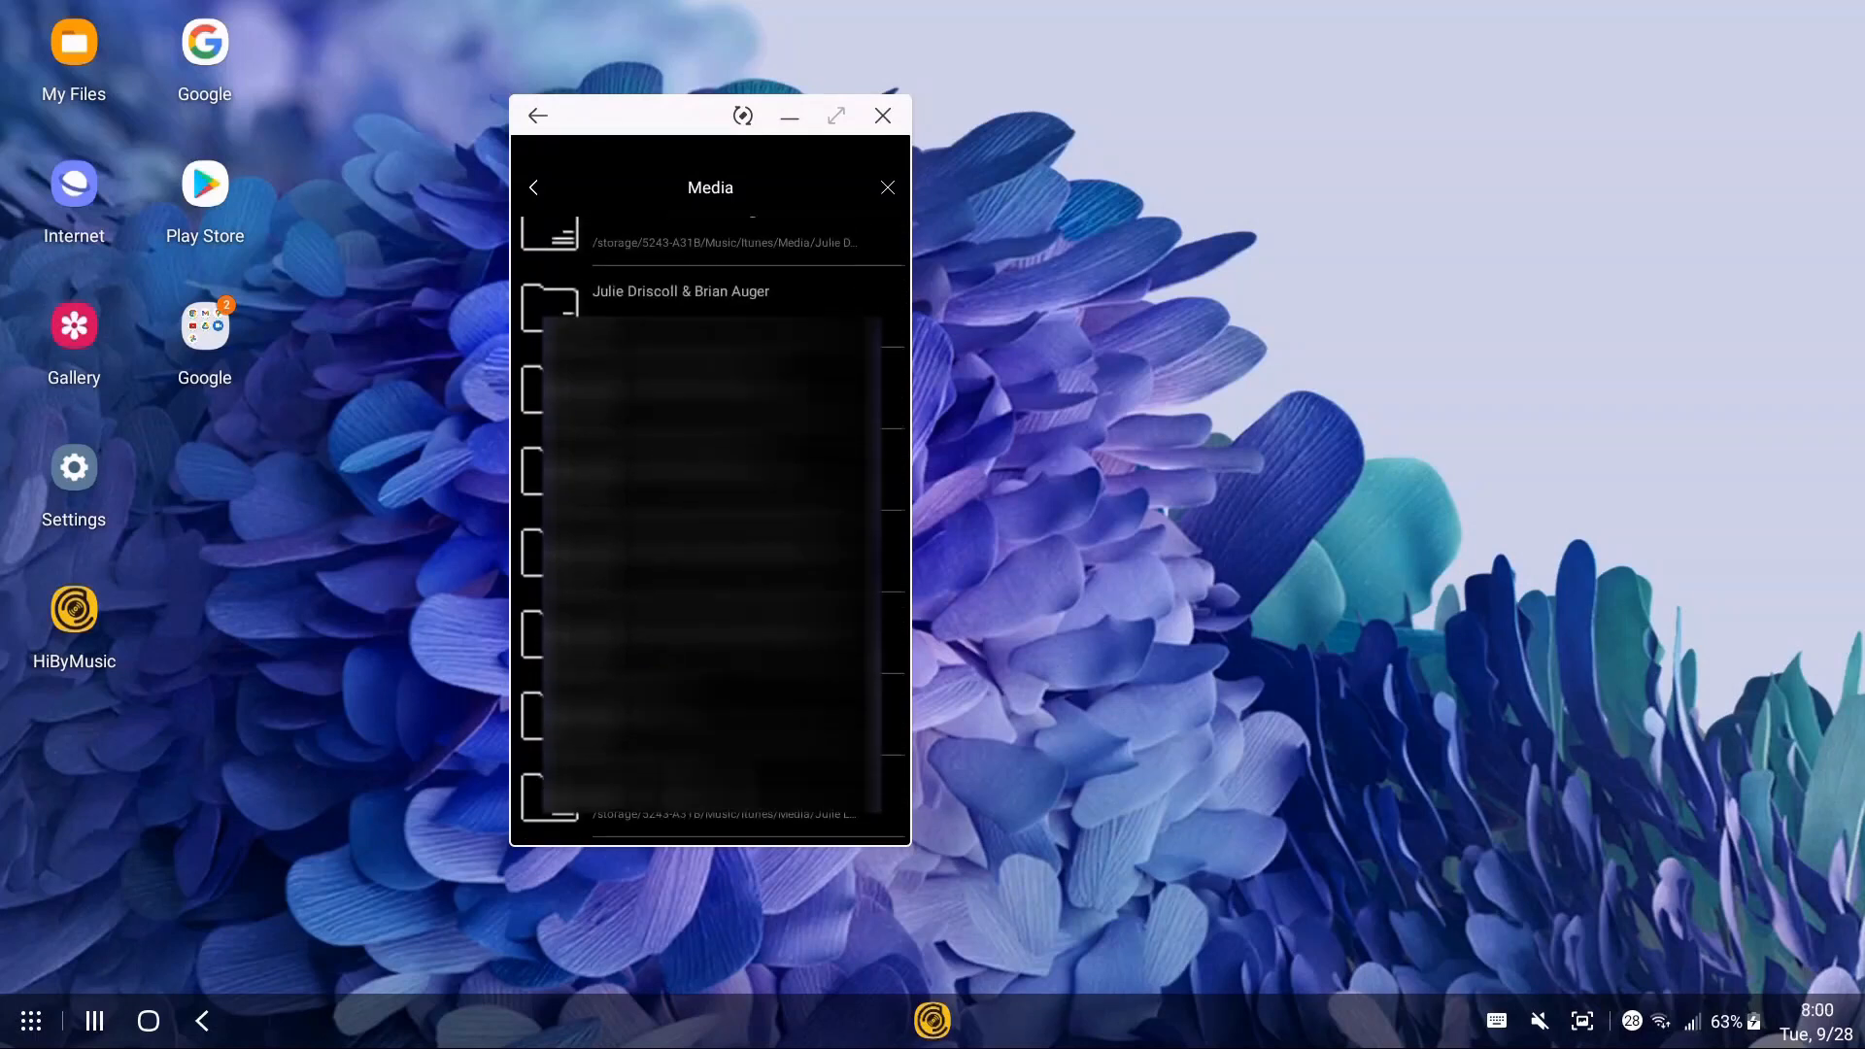
scroll(down, 3)
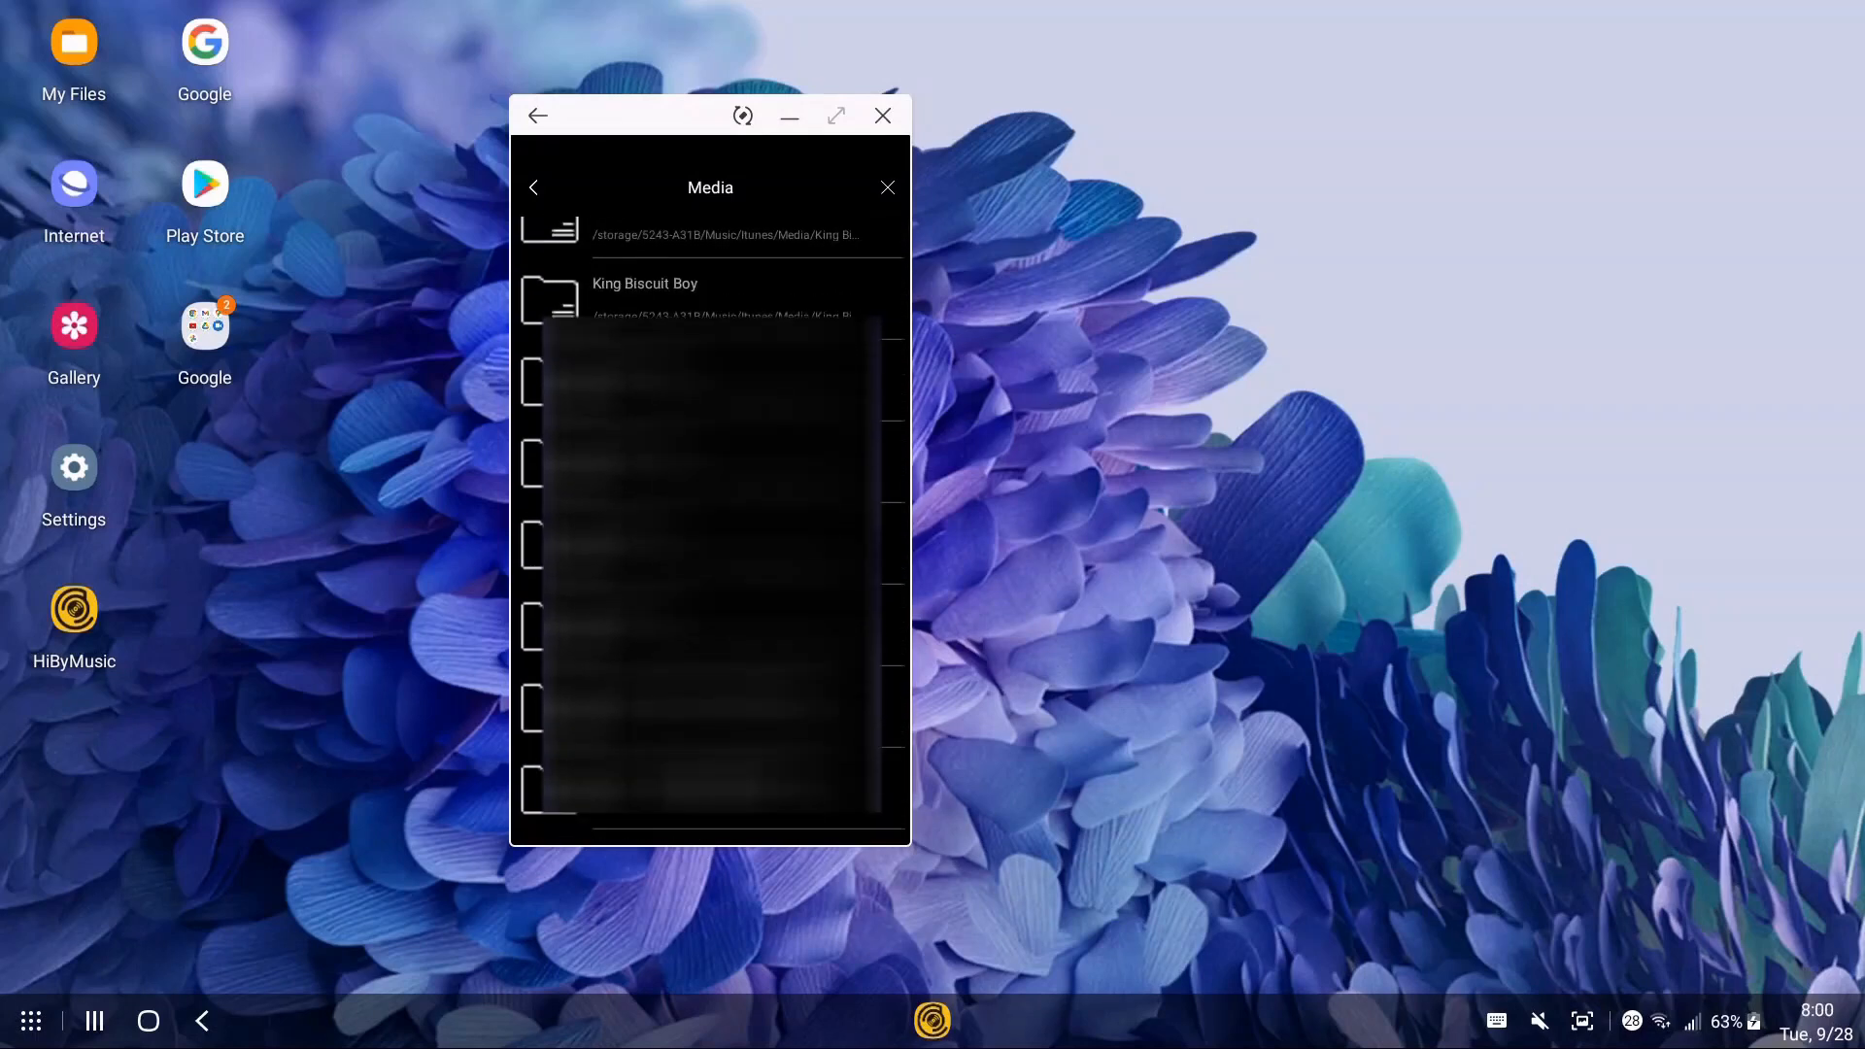
scroll(down, 3)
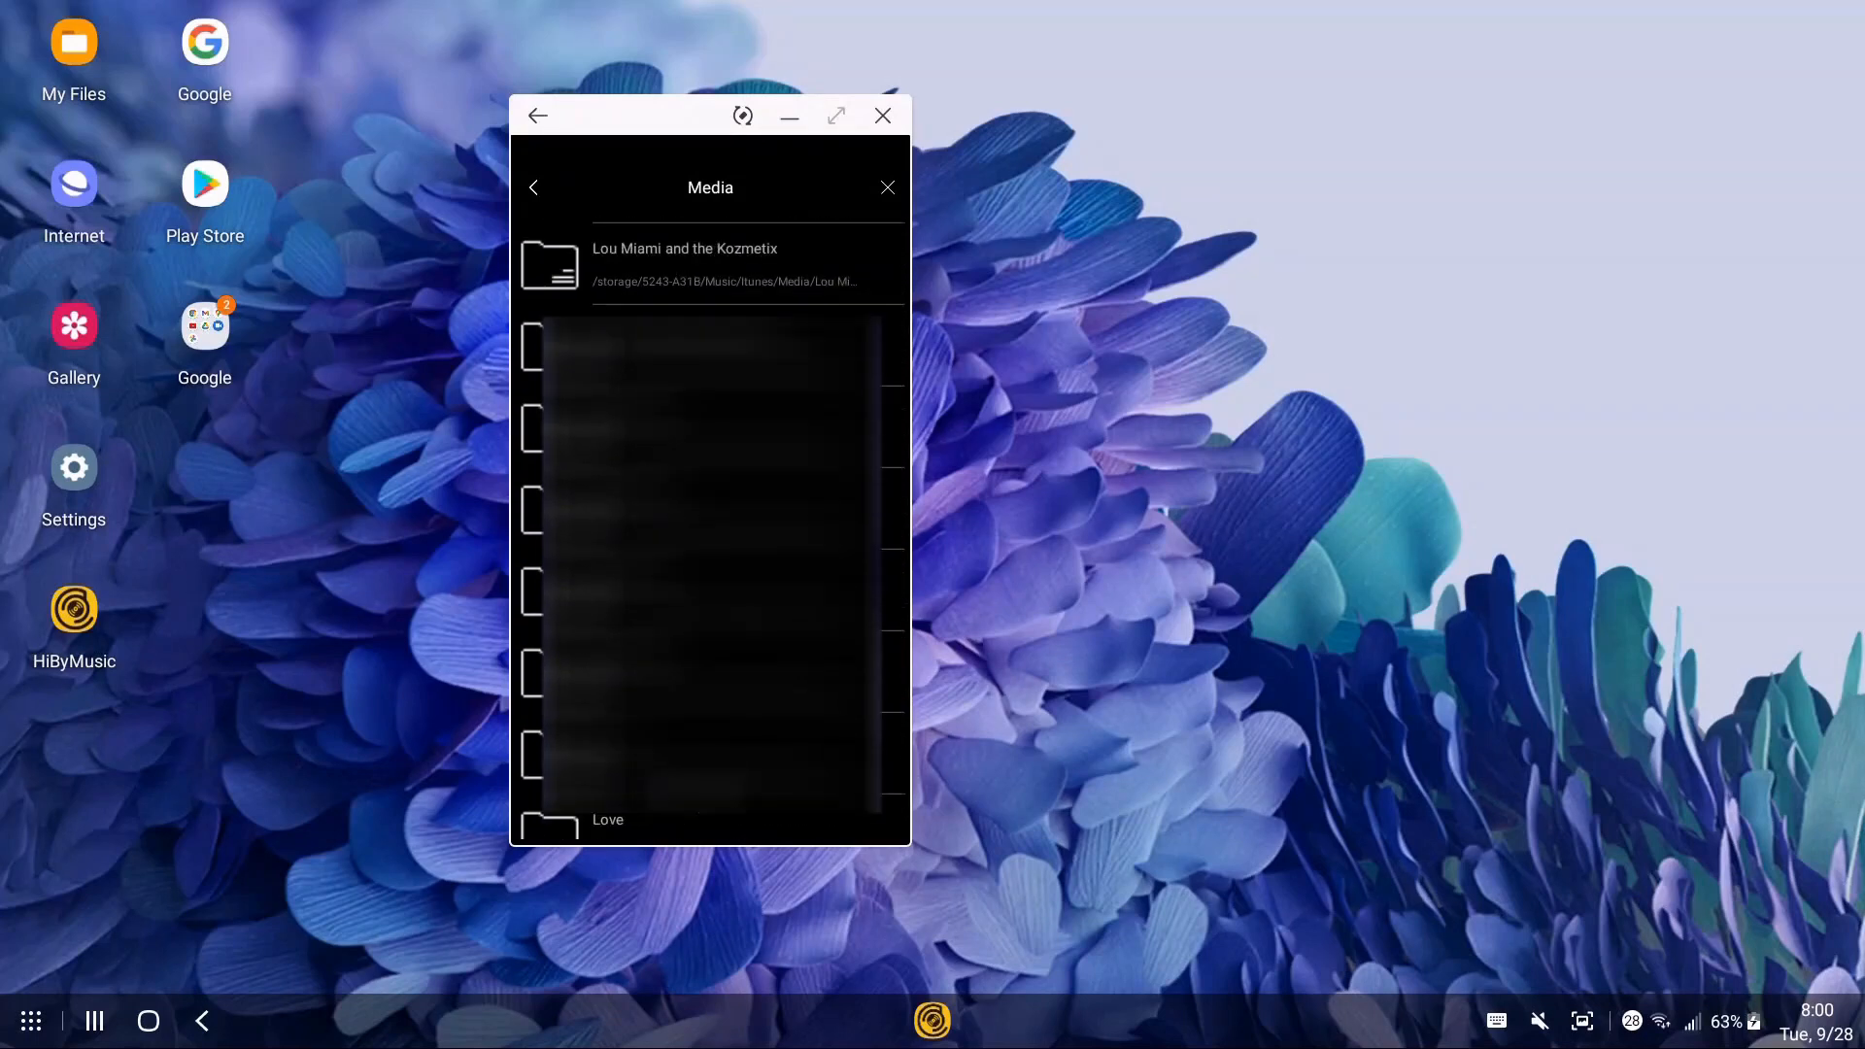
scroll(down, 3)
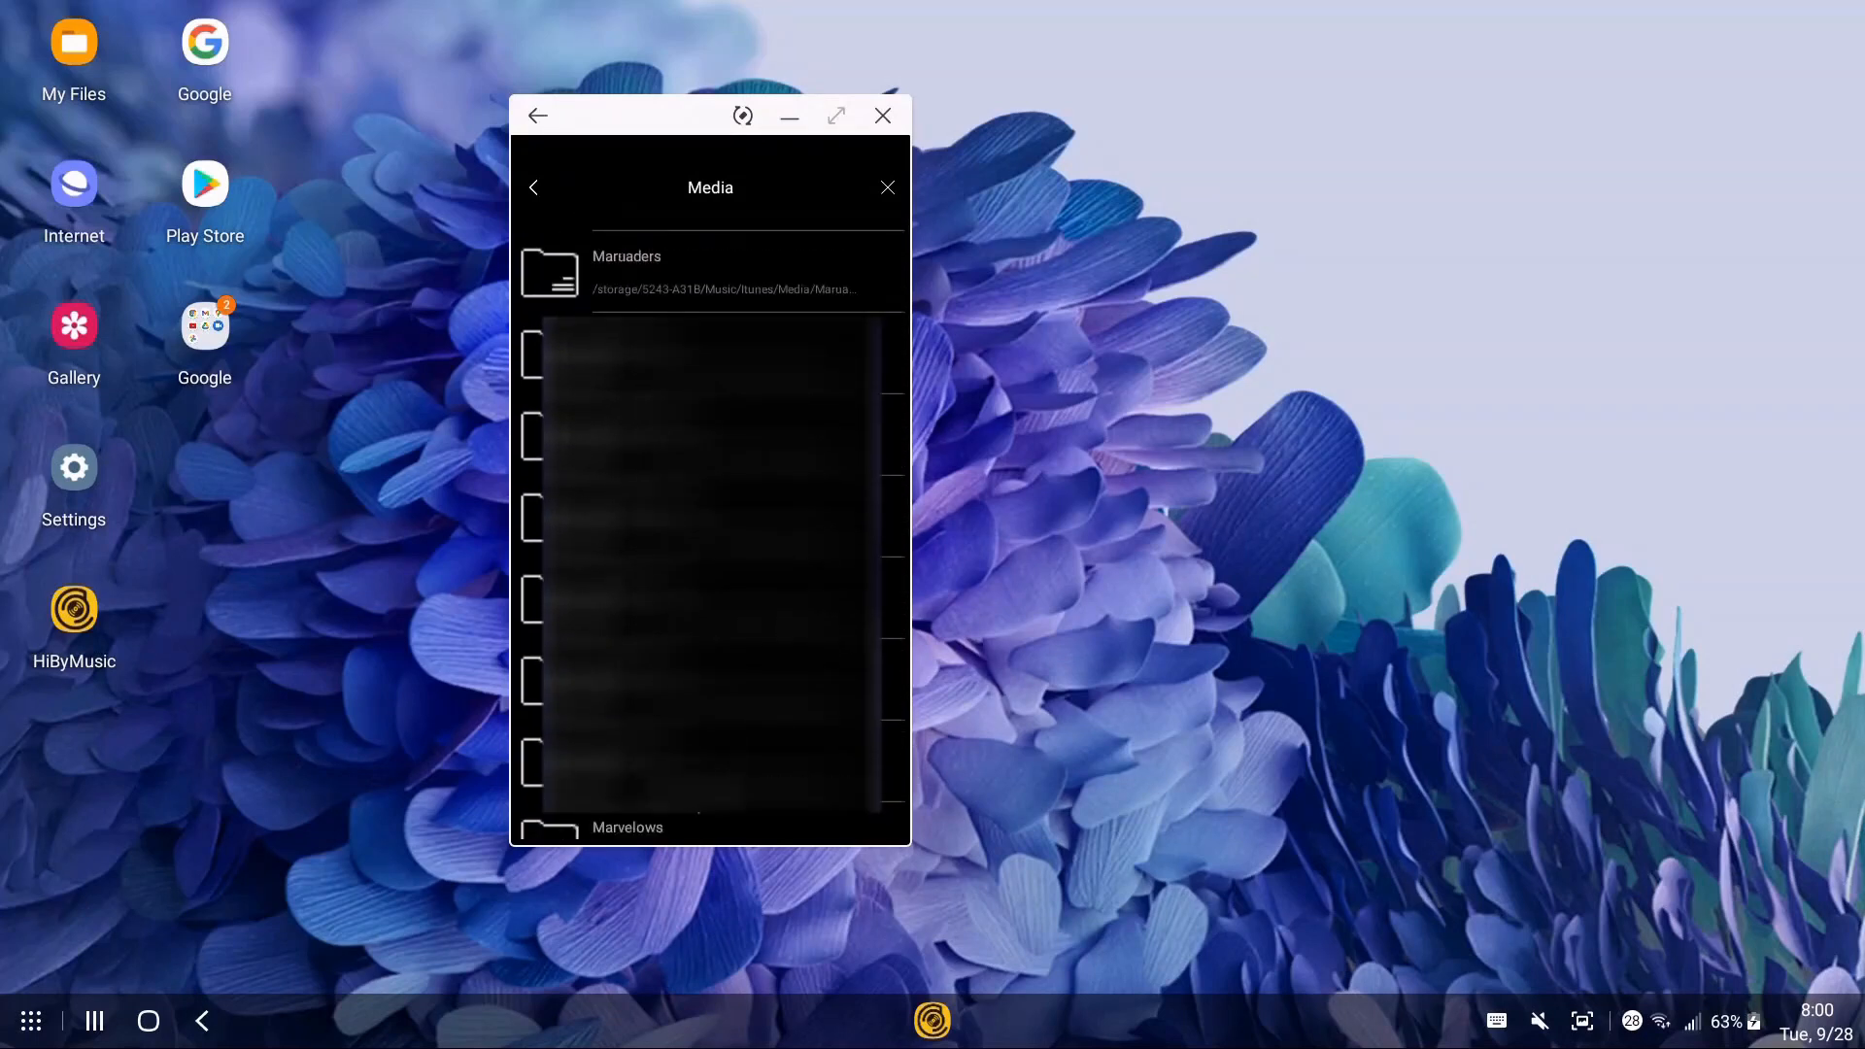
scroll(down, 3)
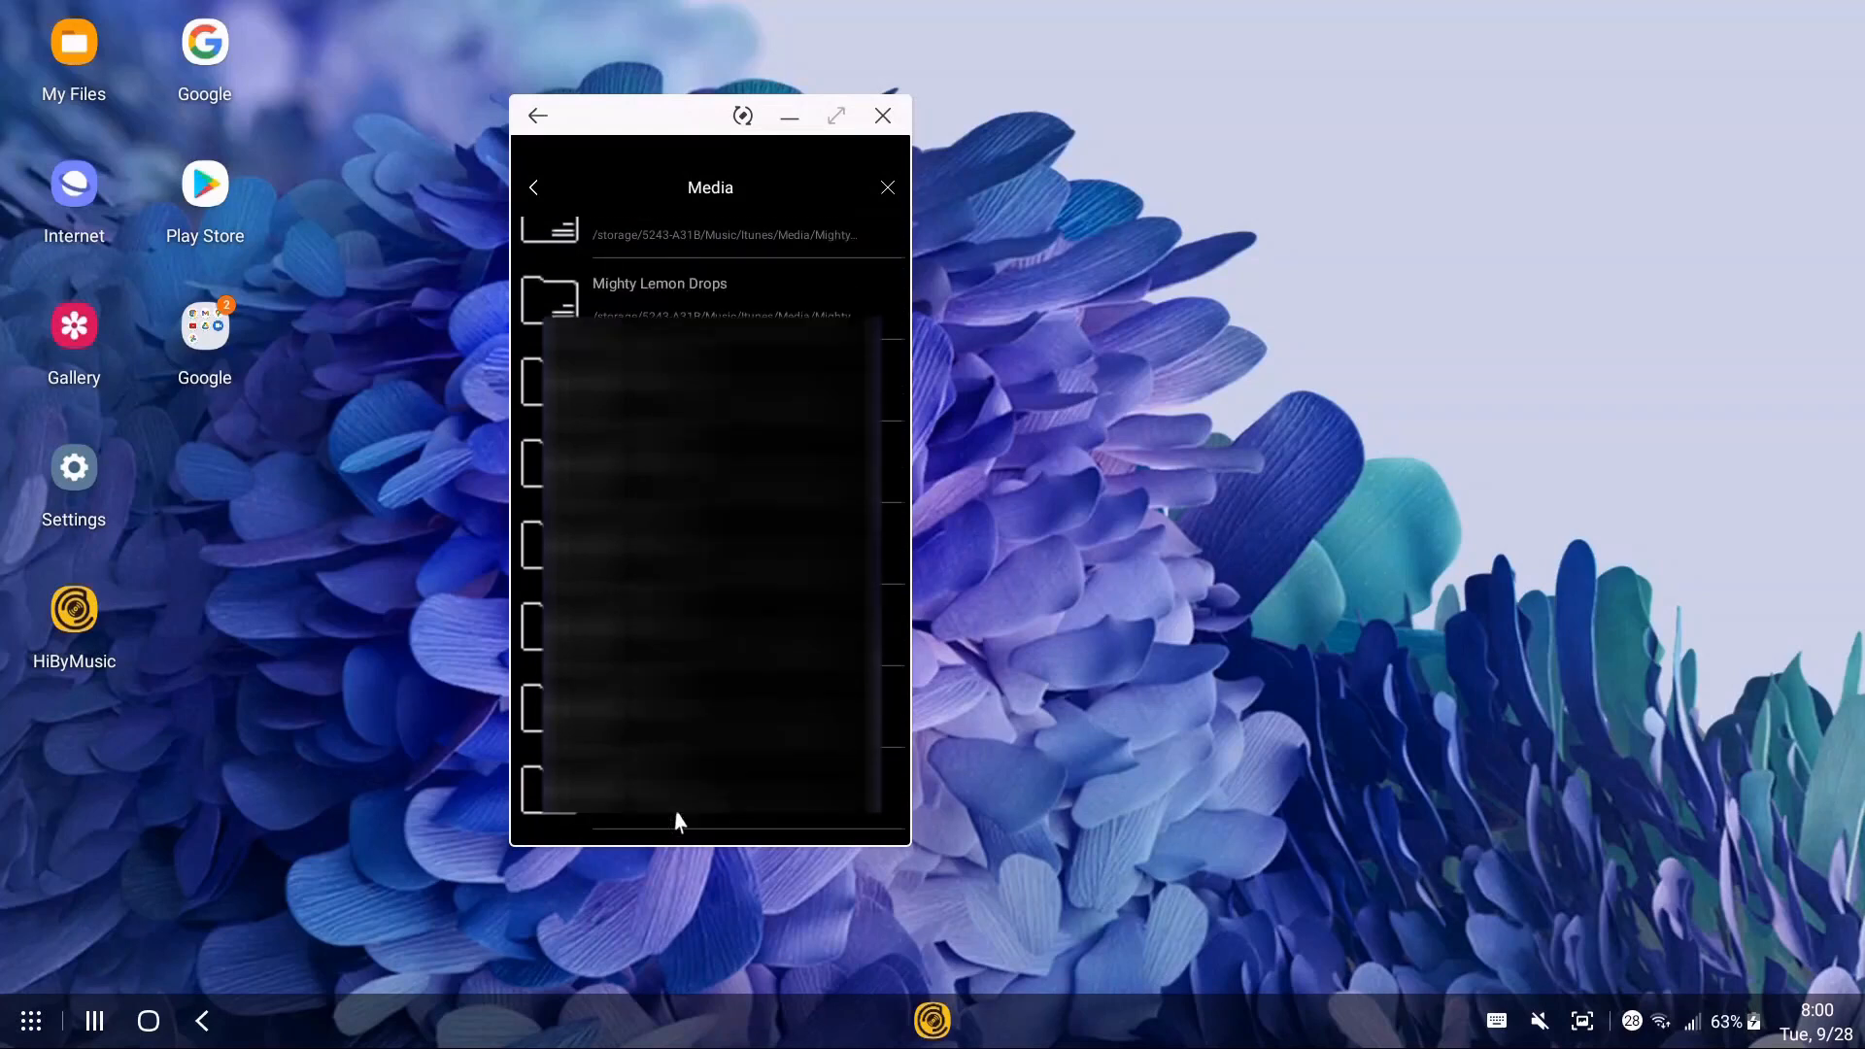
scroll(down, 3)
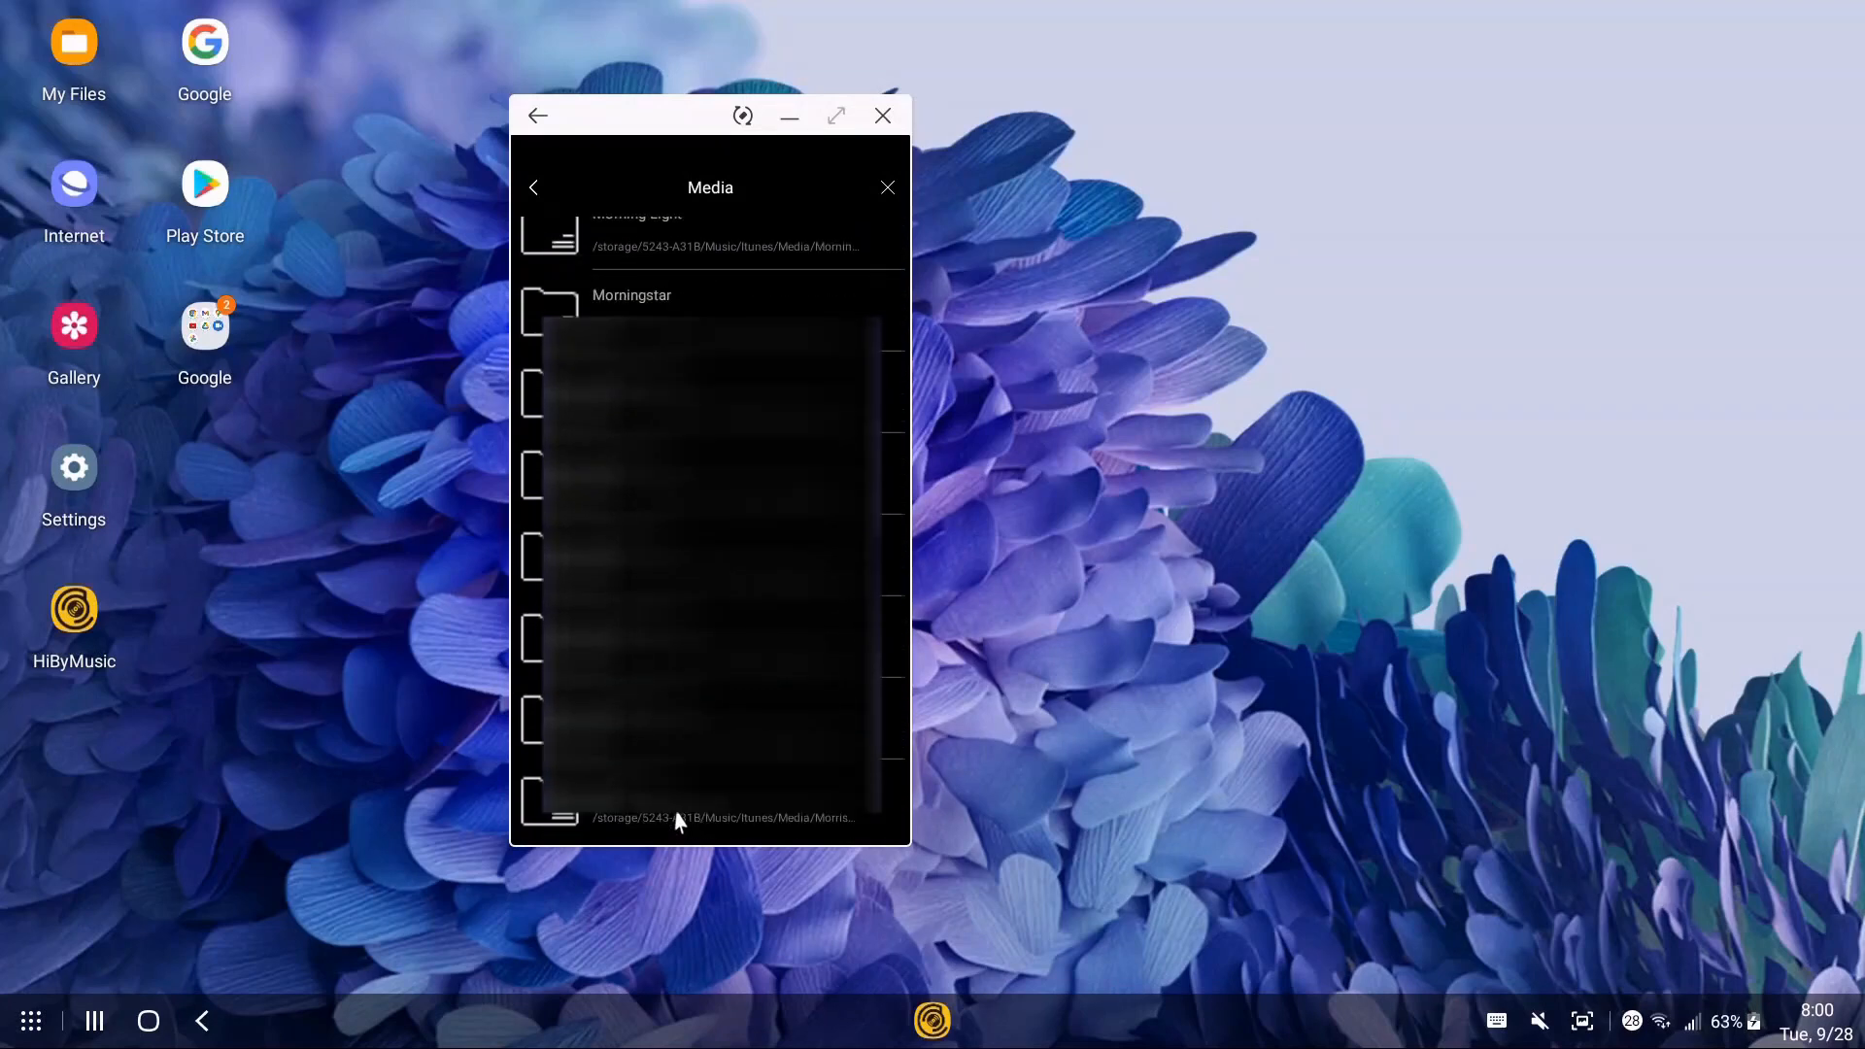
scroll(down, 3)
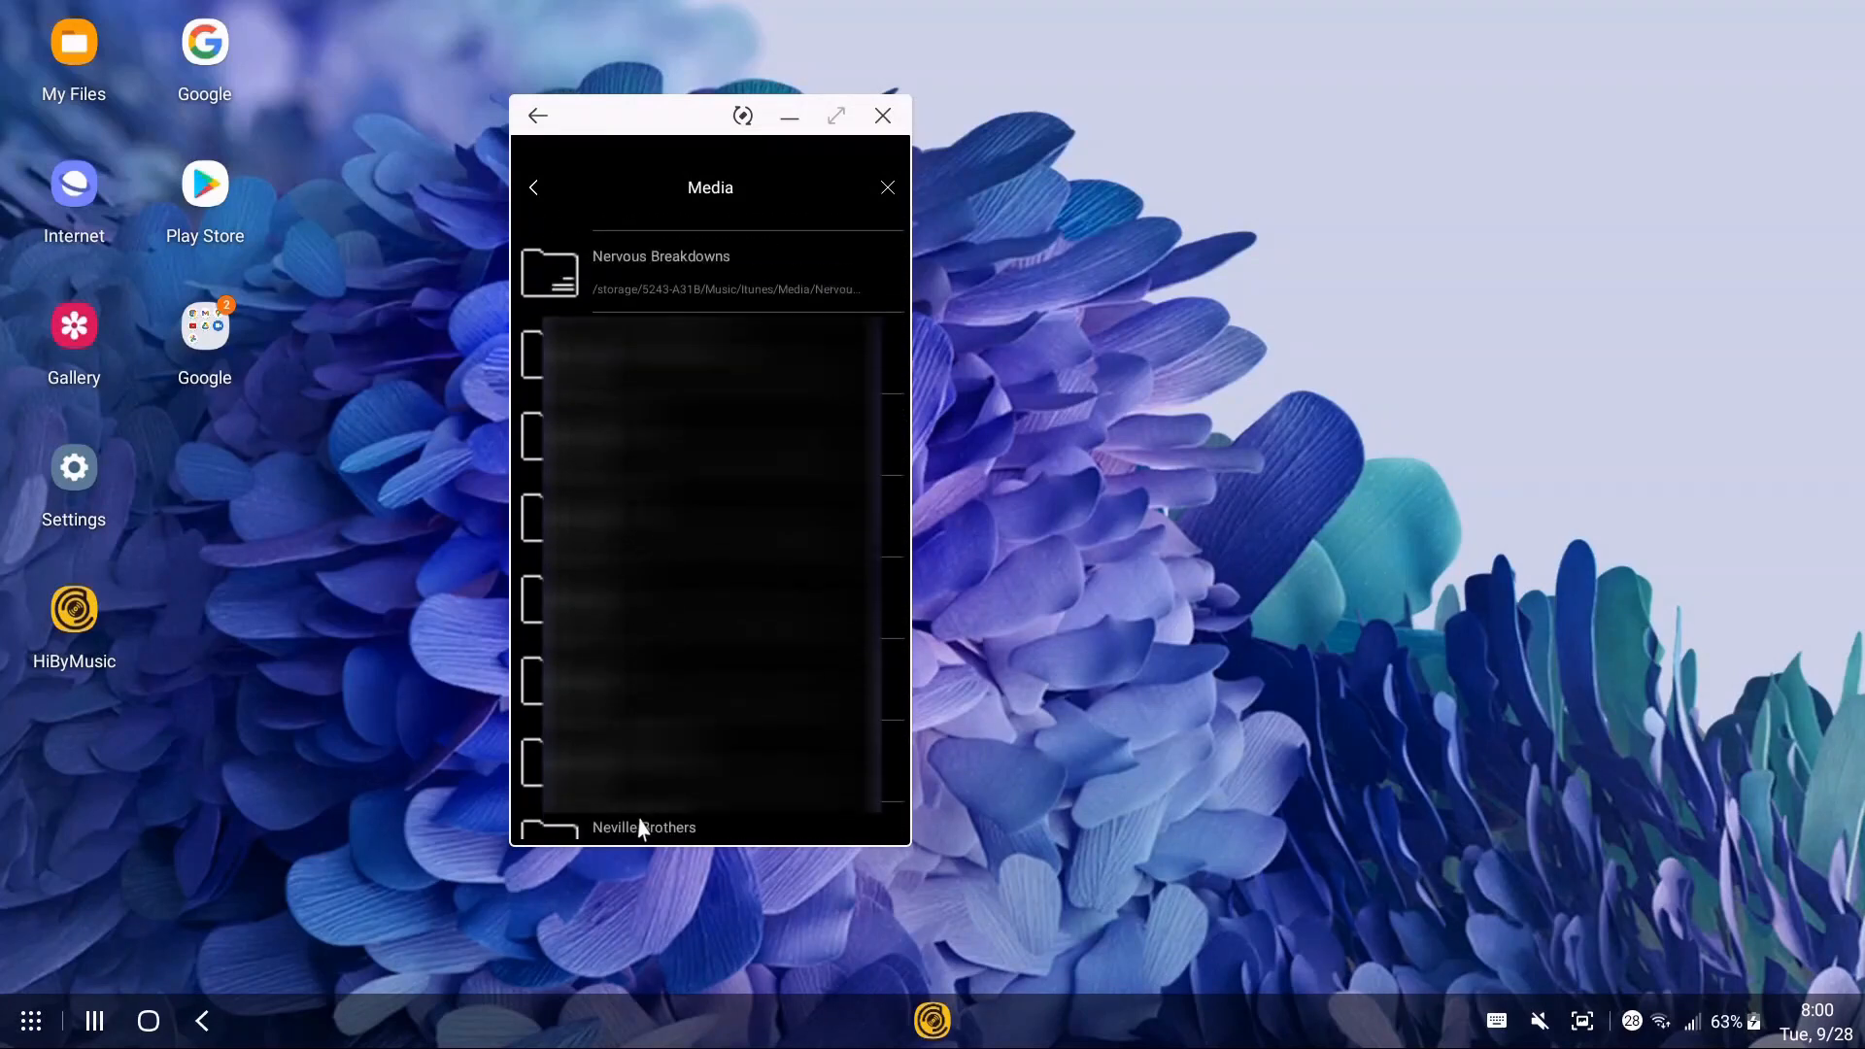
scroll(down, 3)
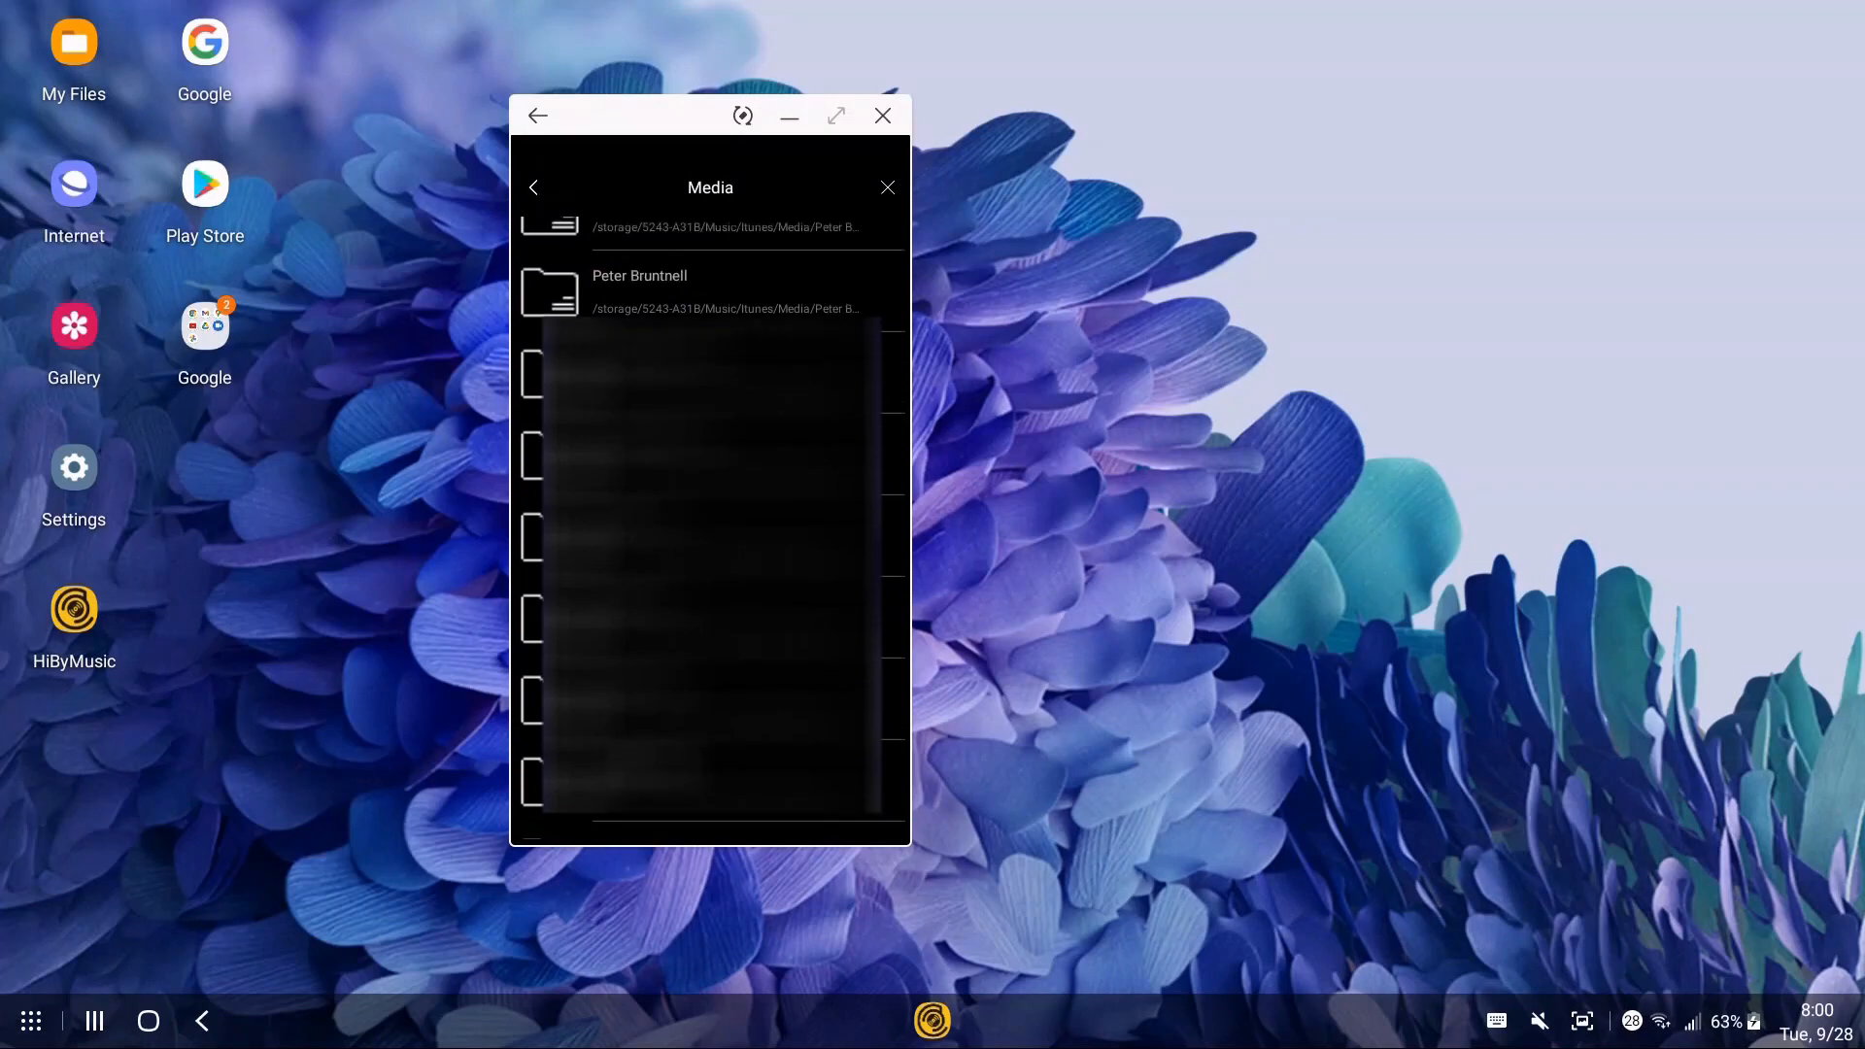
scroll(down, 3)
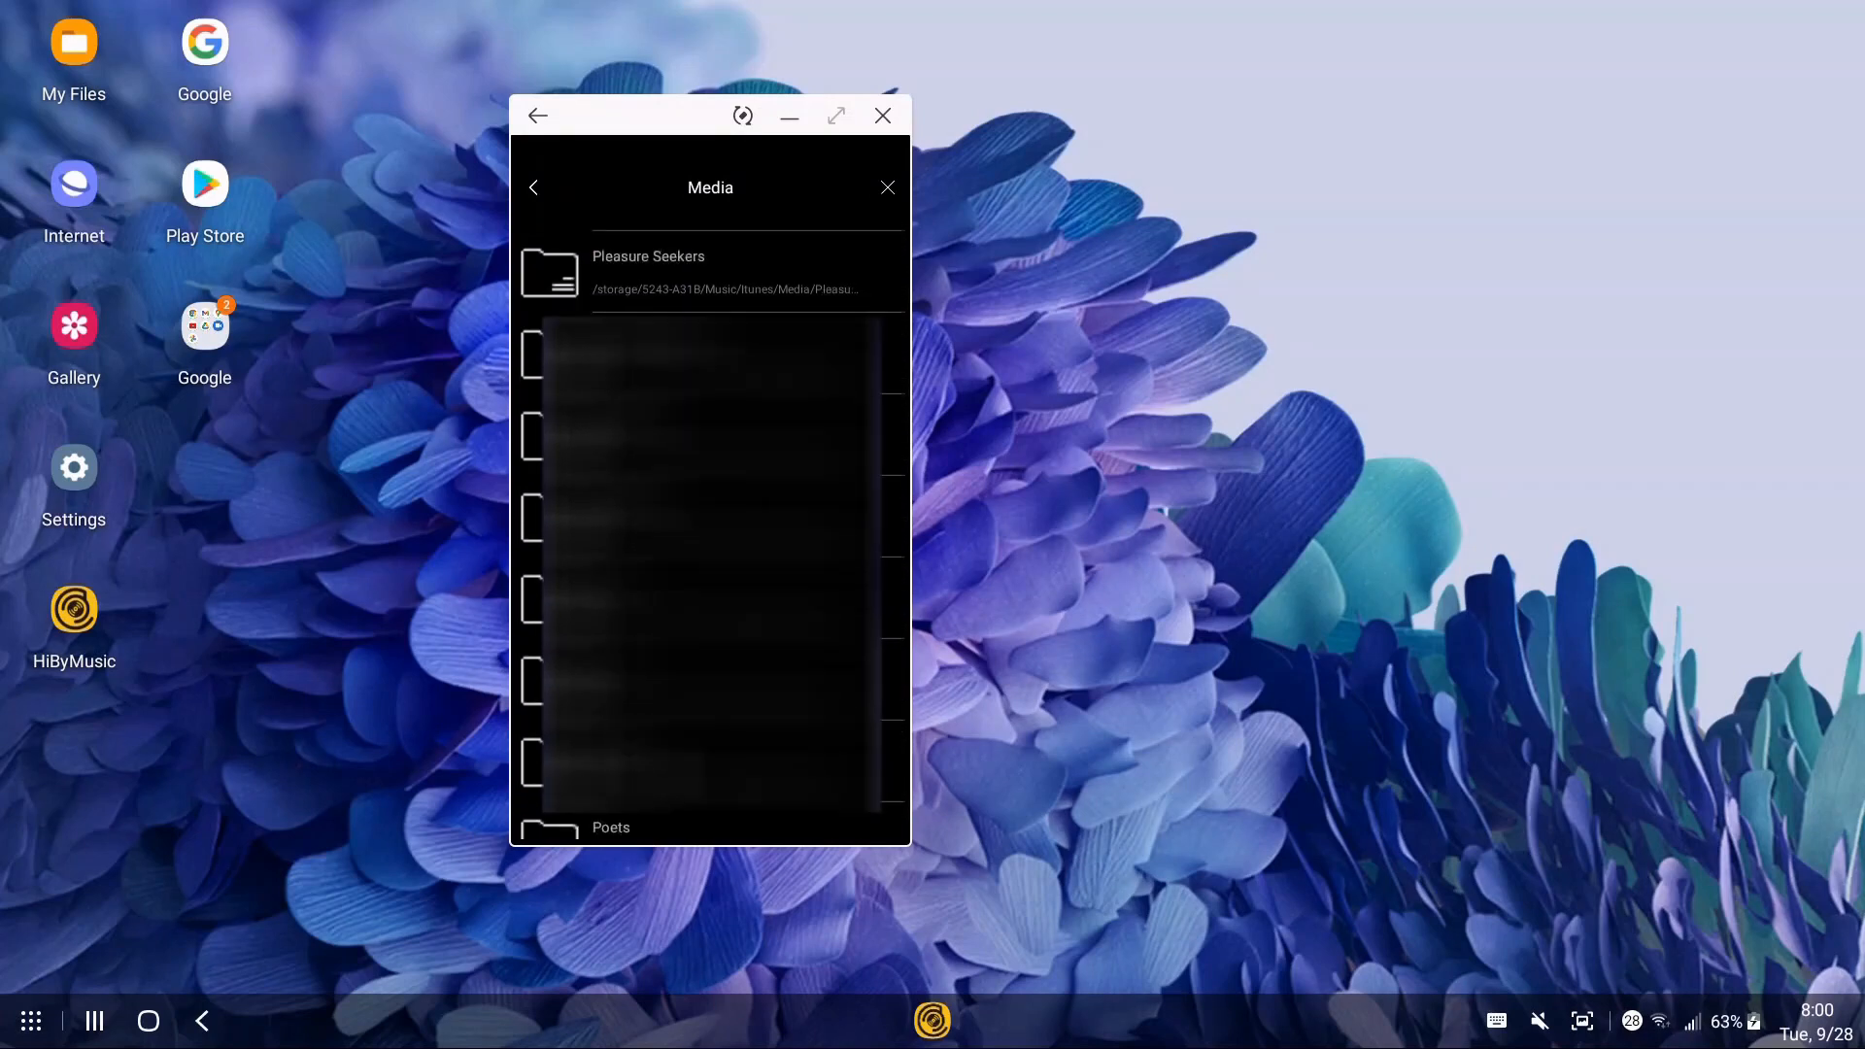
scroll(down, 3)
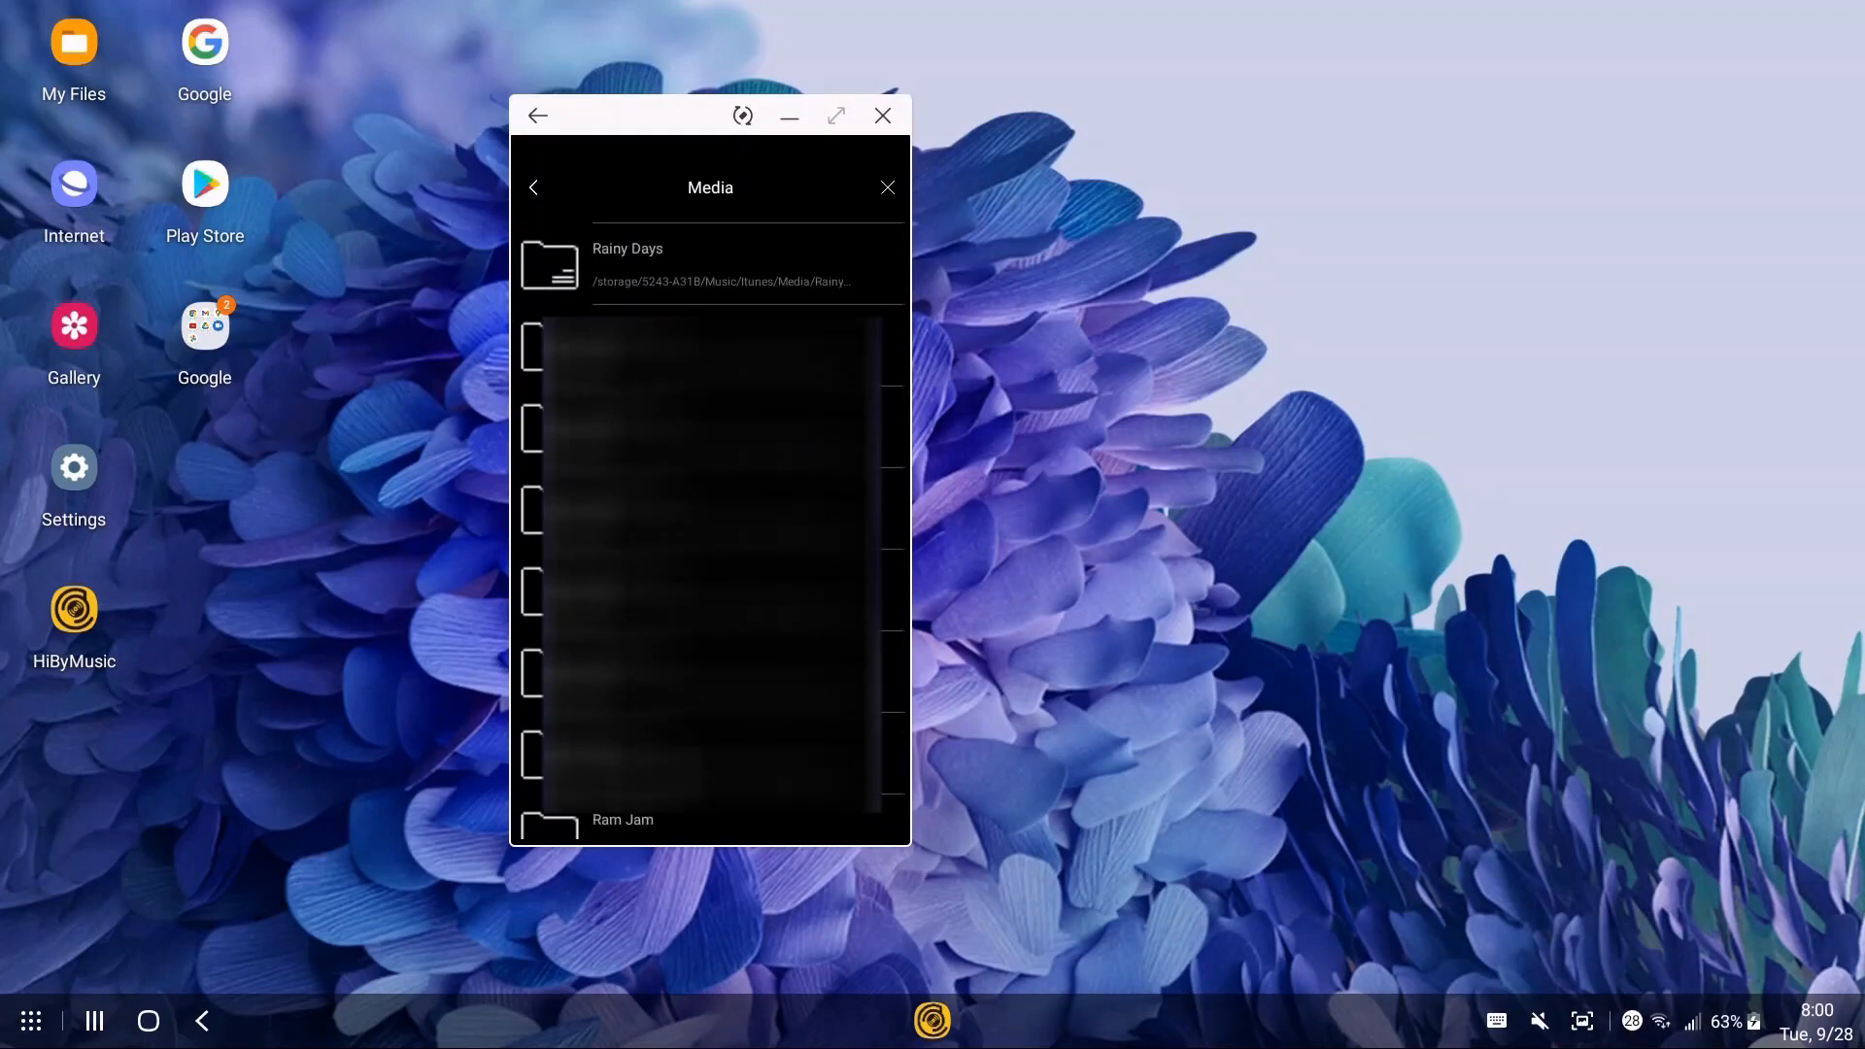
scroll(down, 3)
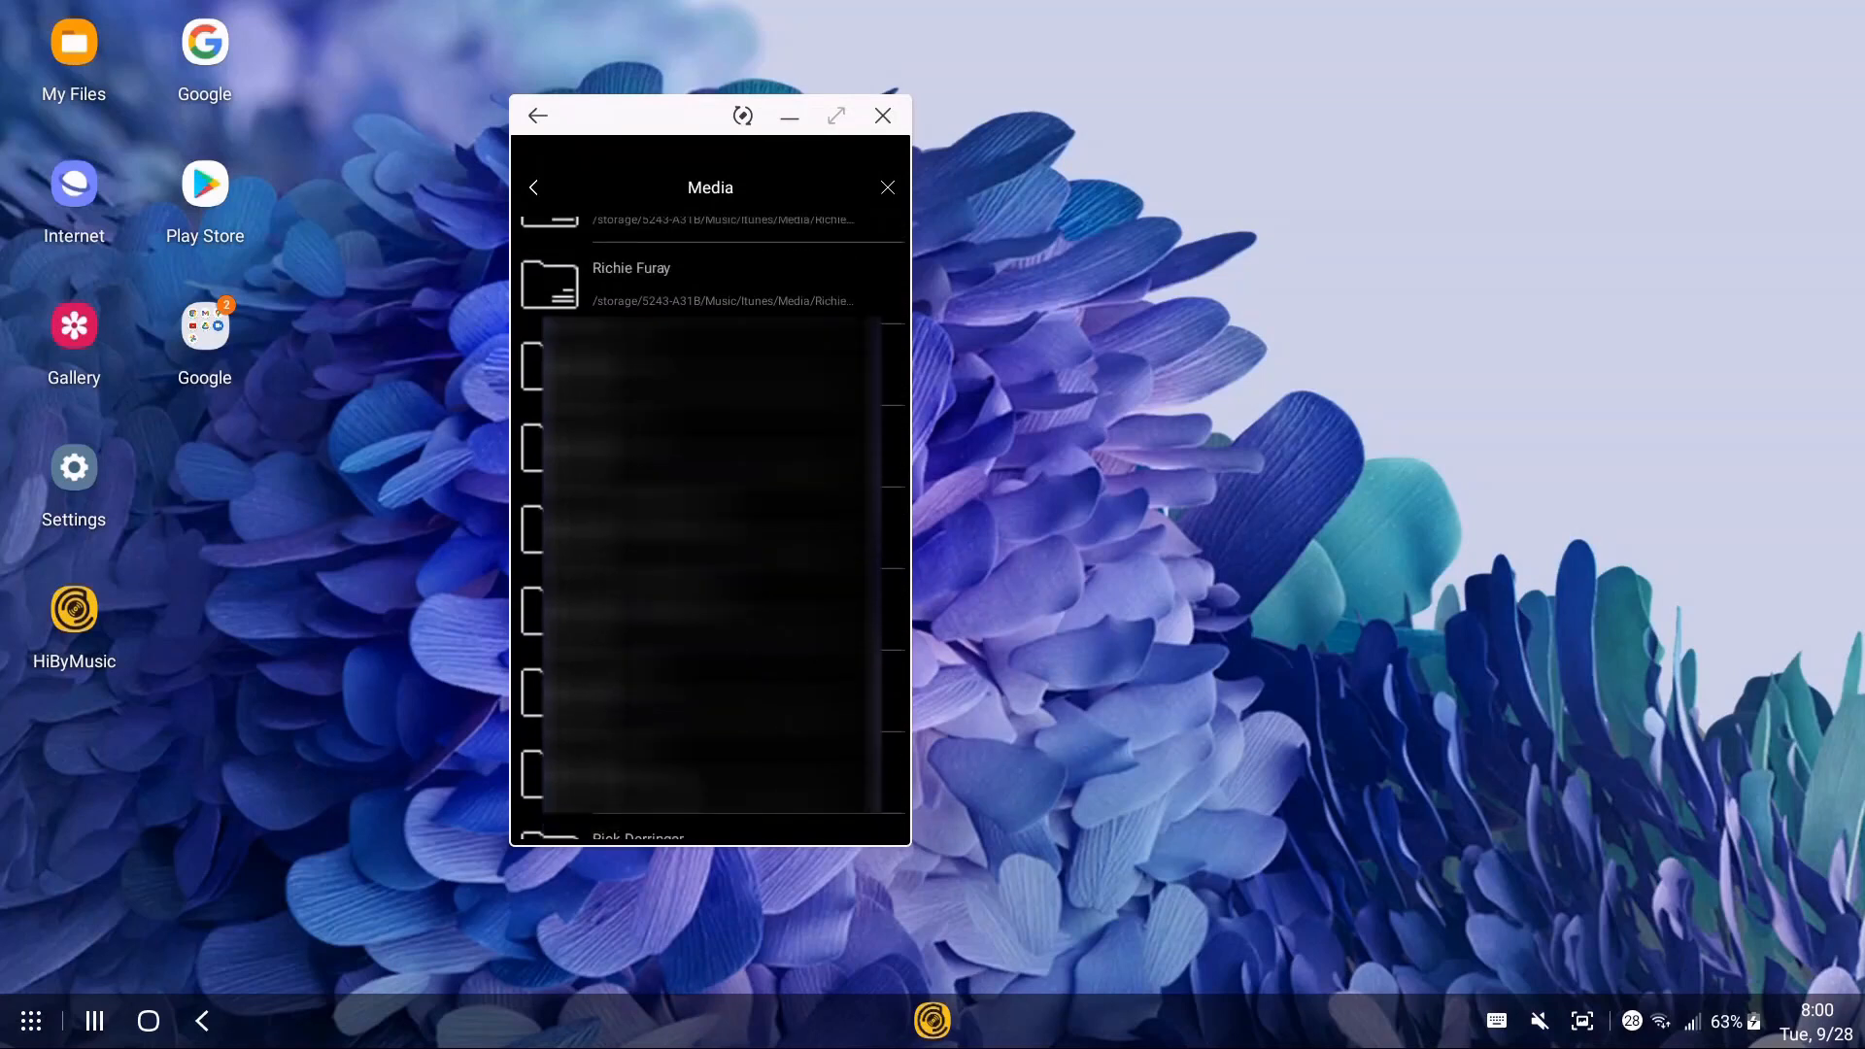
scroll(down, 3)
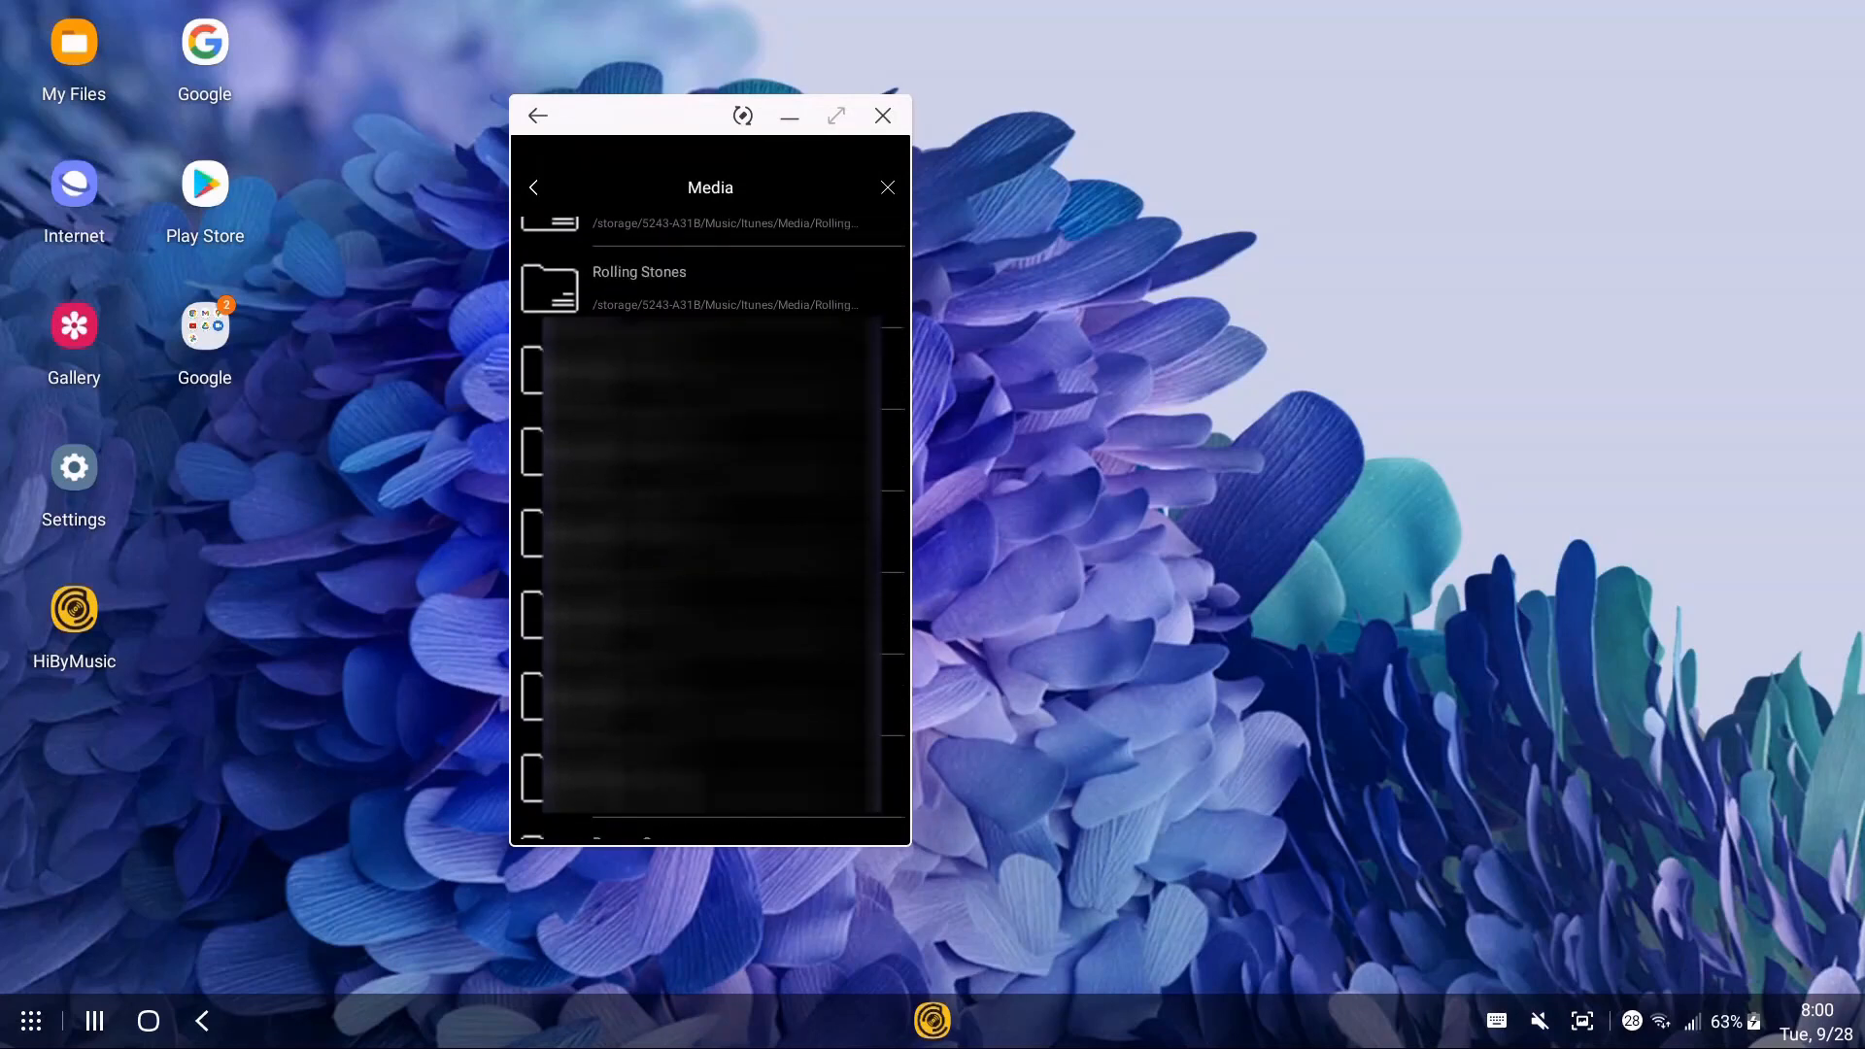
scroll(down, 3)
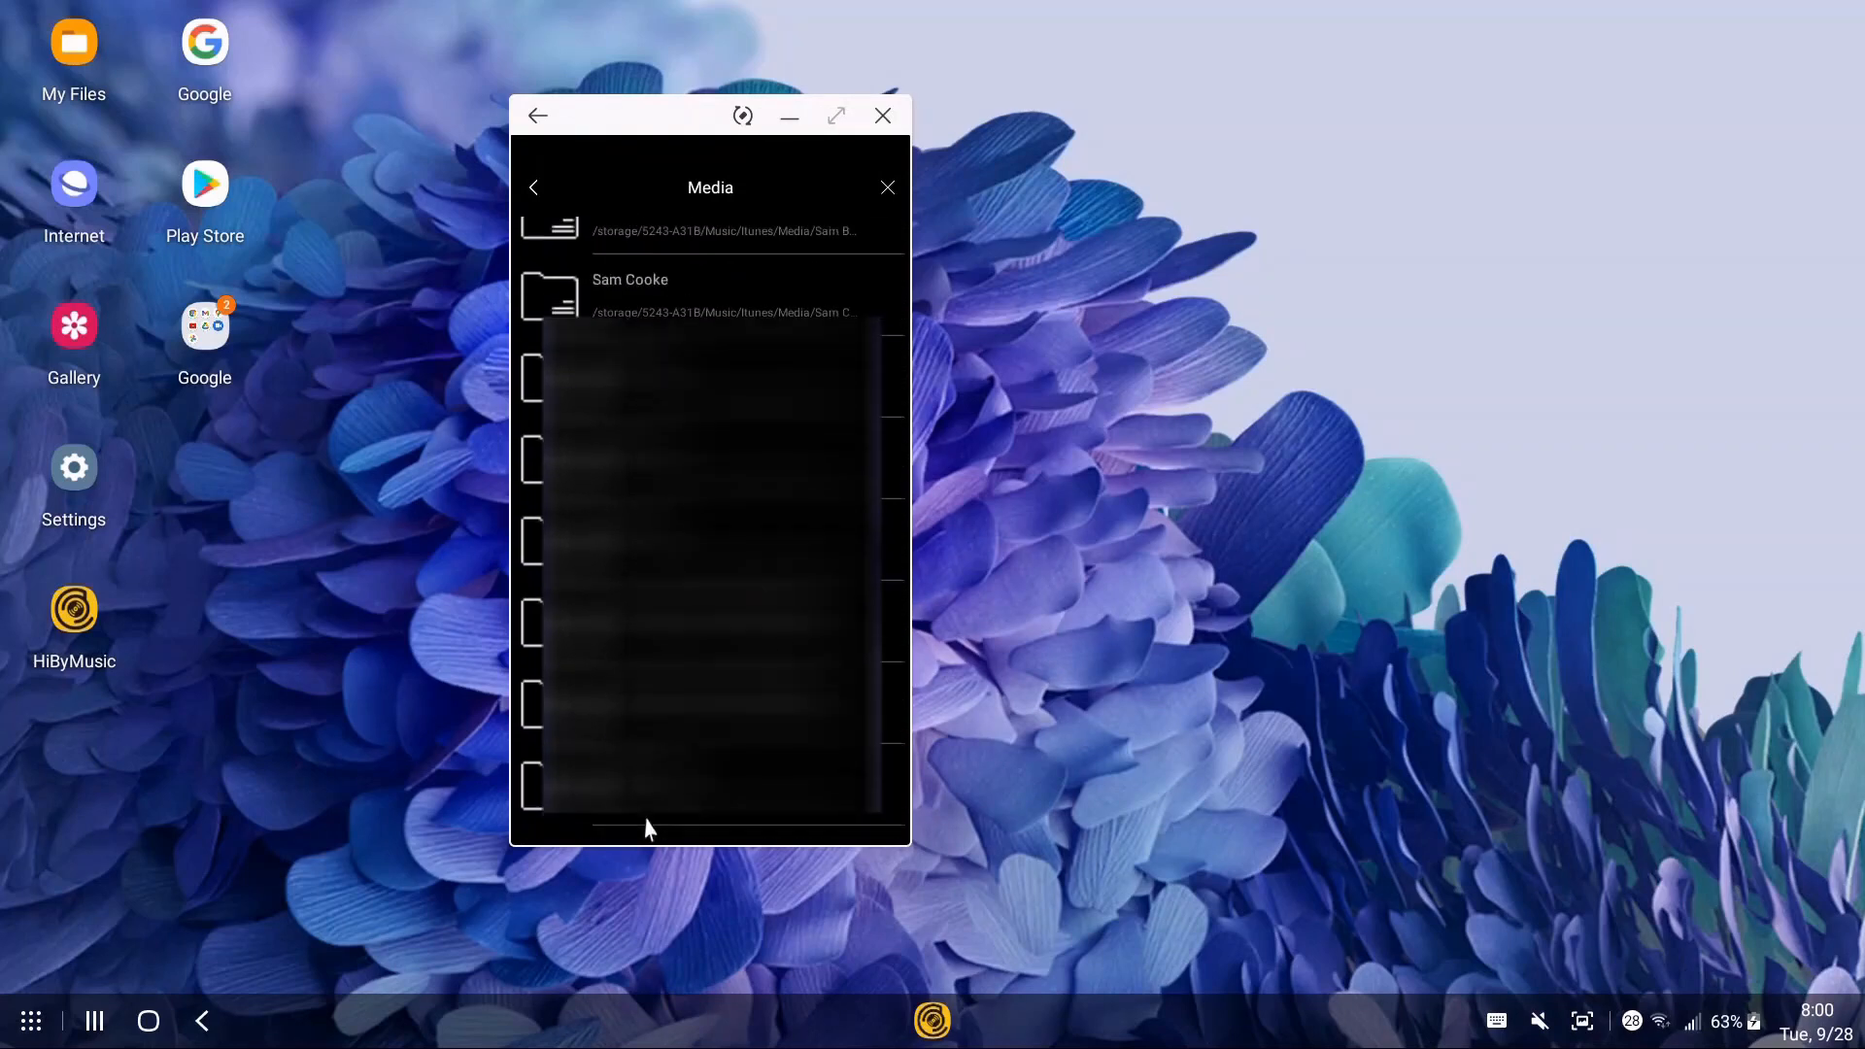
scroll(down, 3)
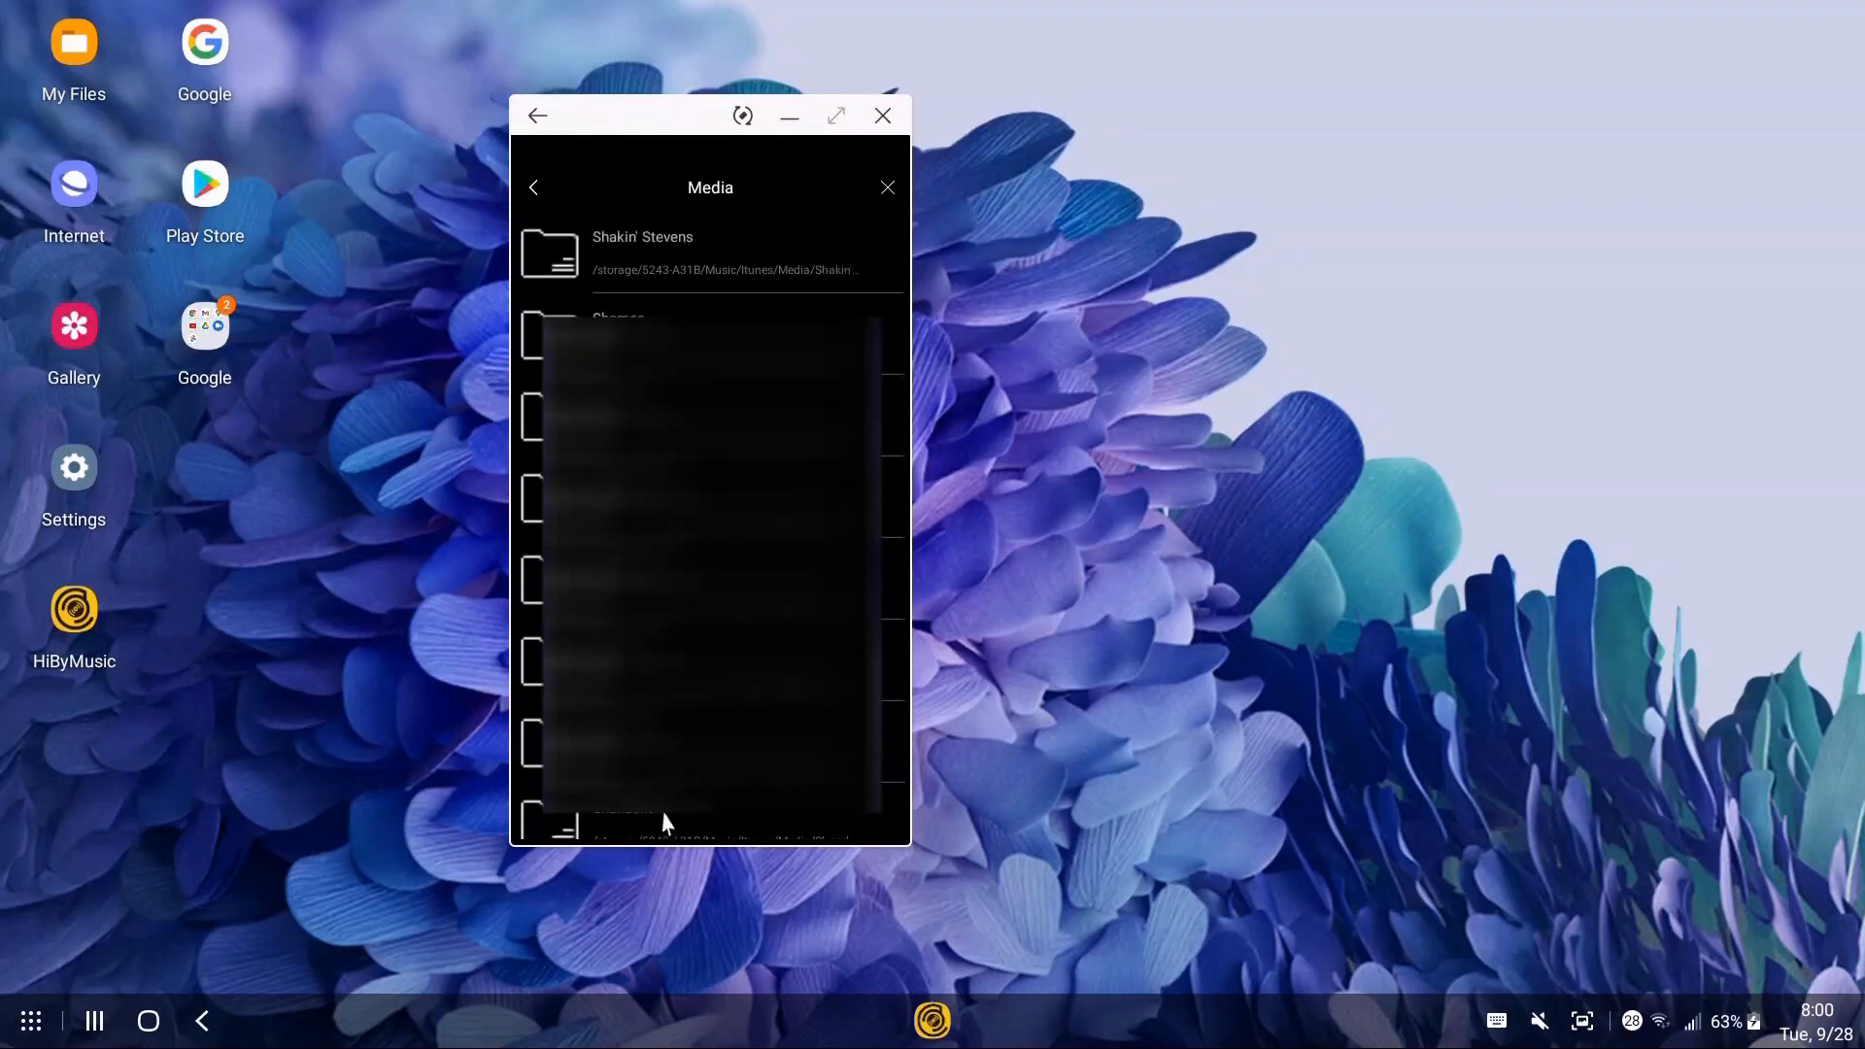
scroll(down, 3)
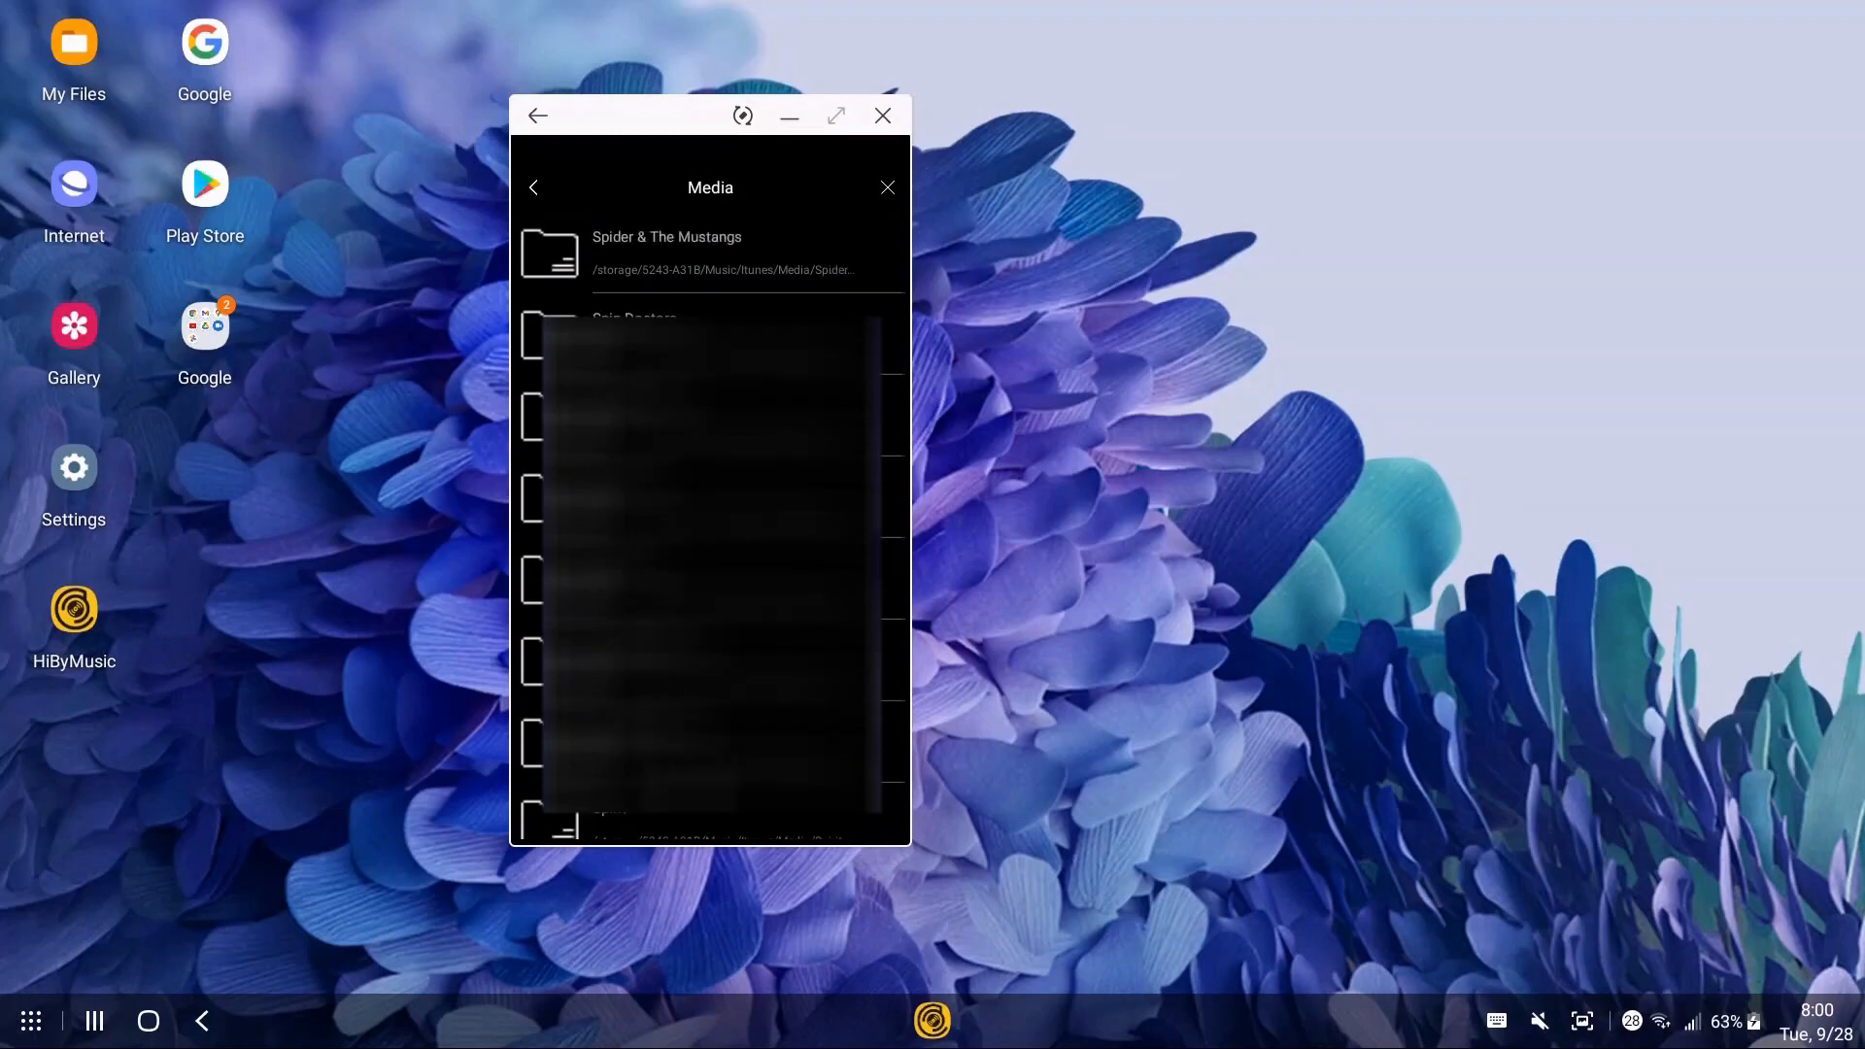
scroll(down, 3)
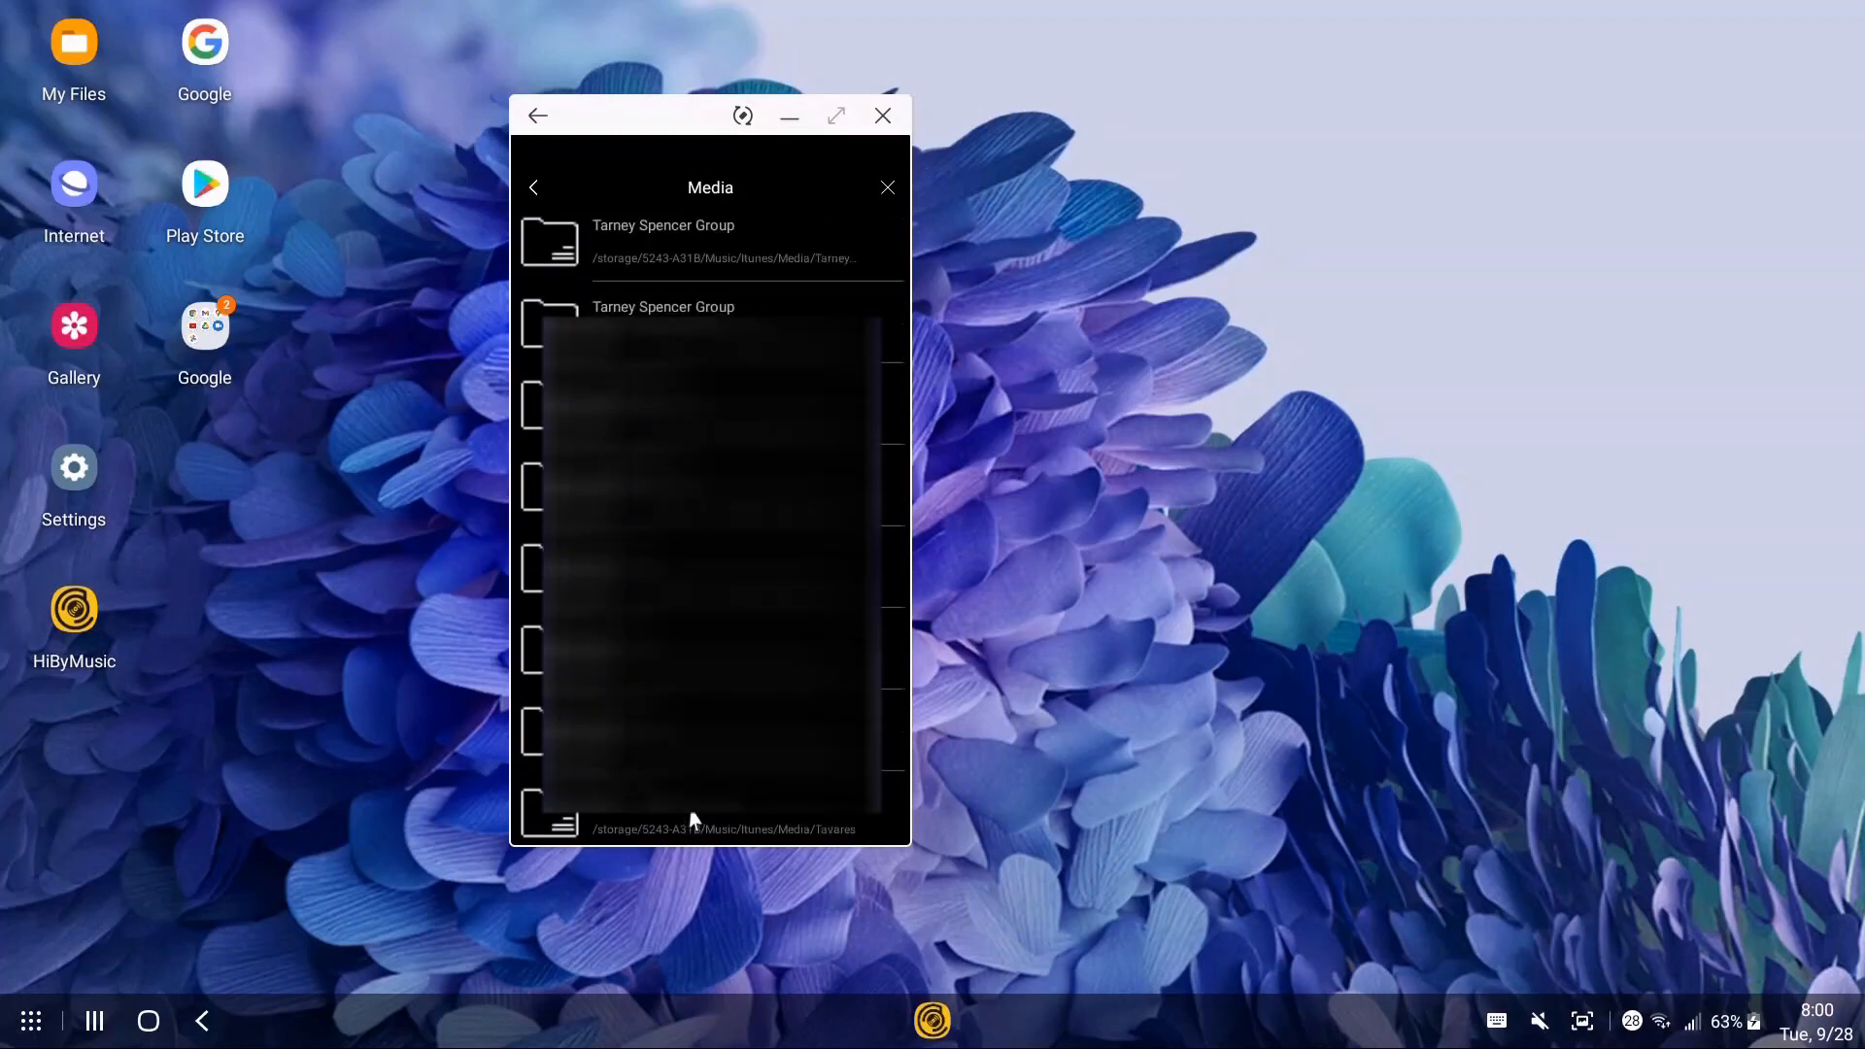
scroll(down, 3)
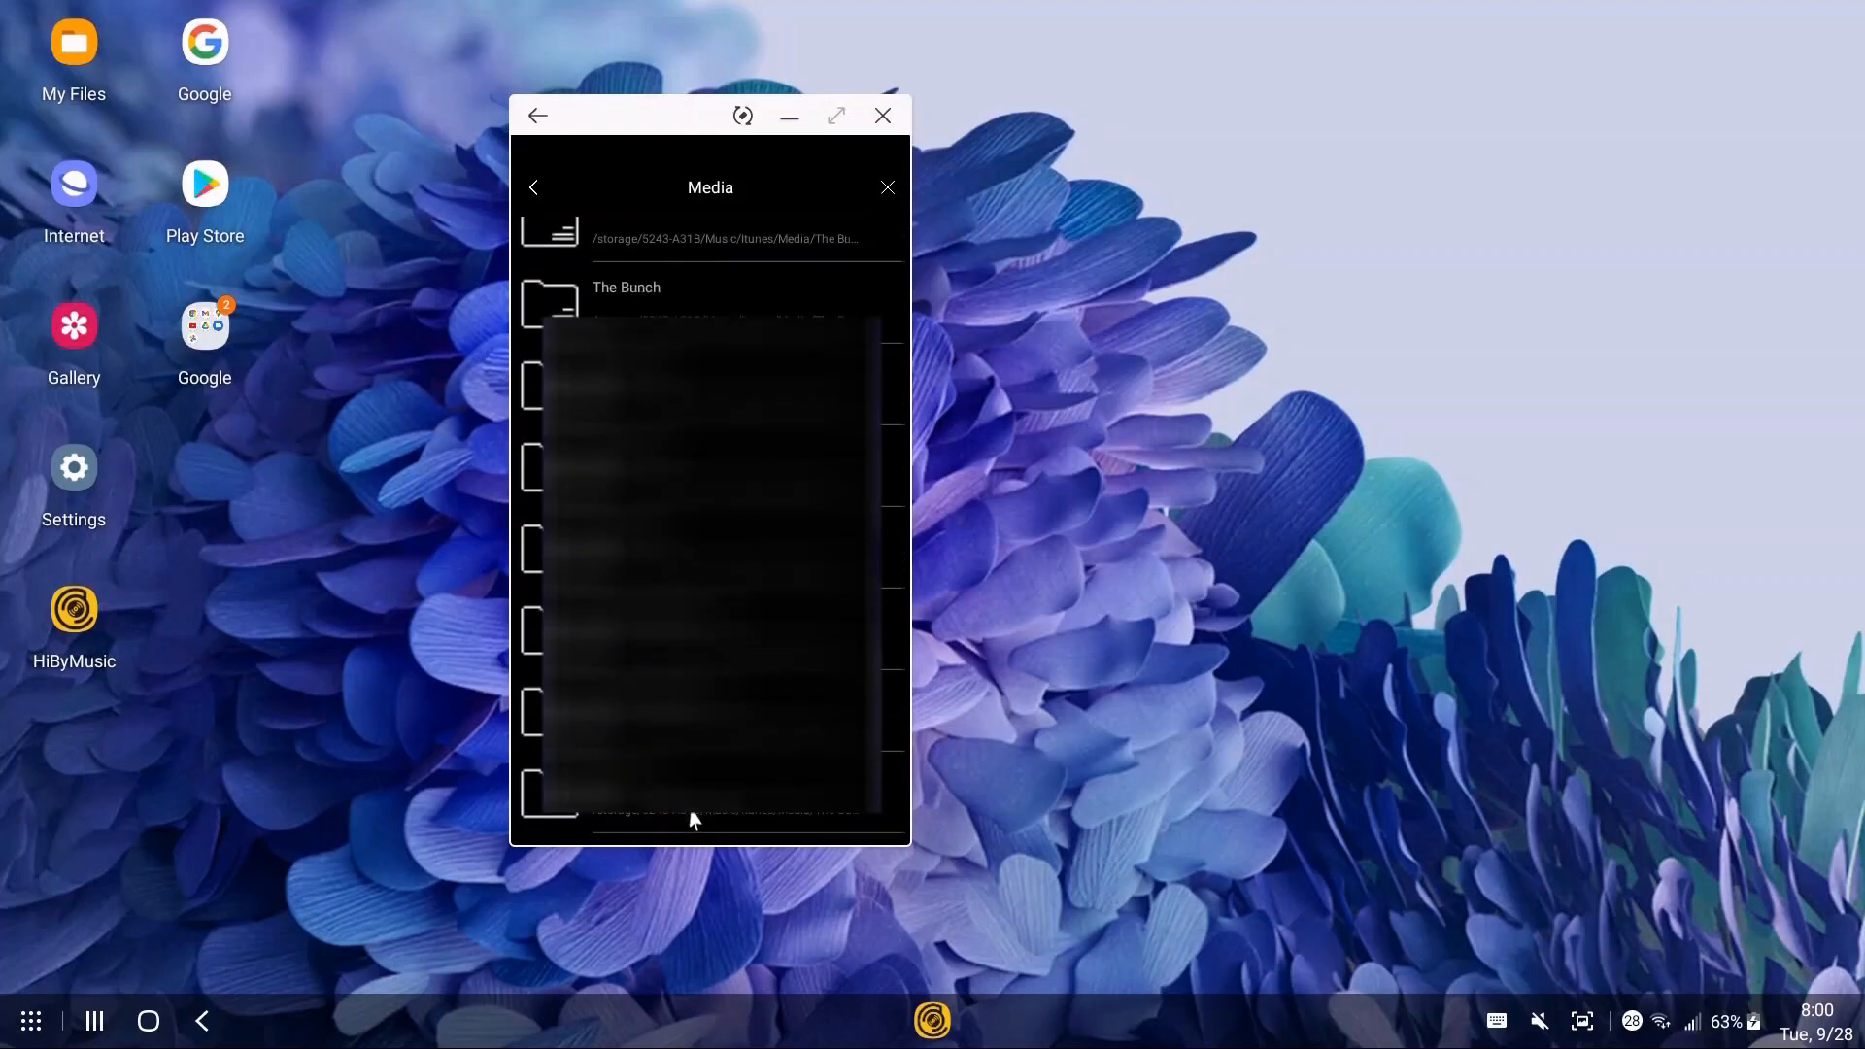
scroll(down, 3)
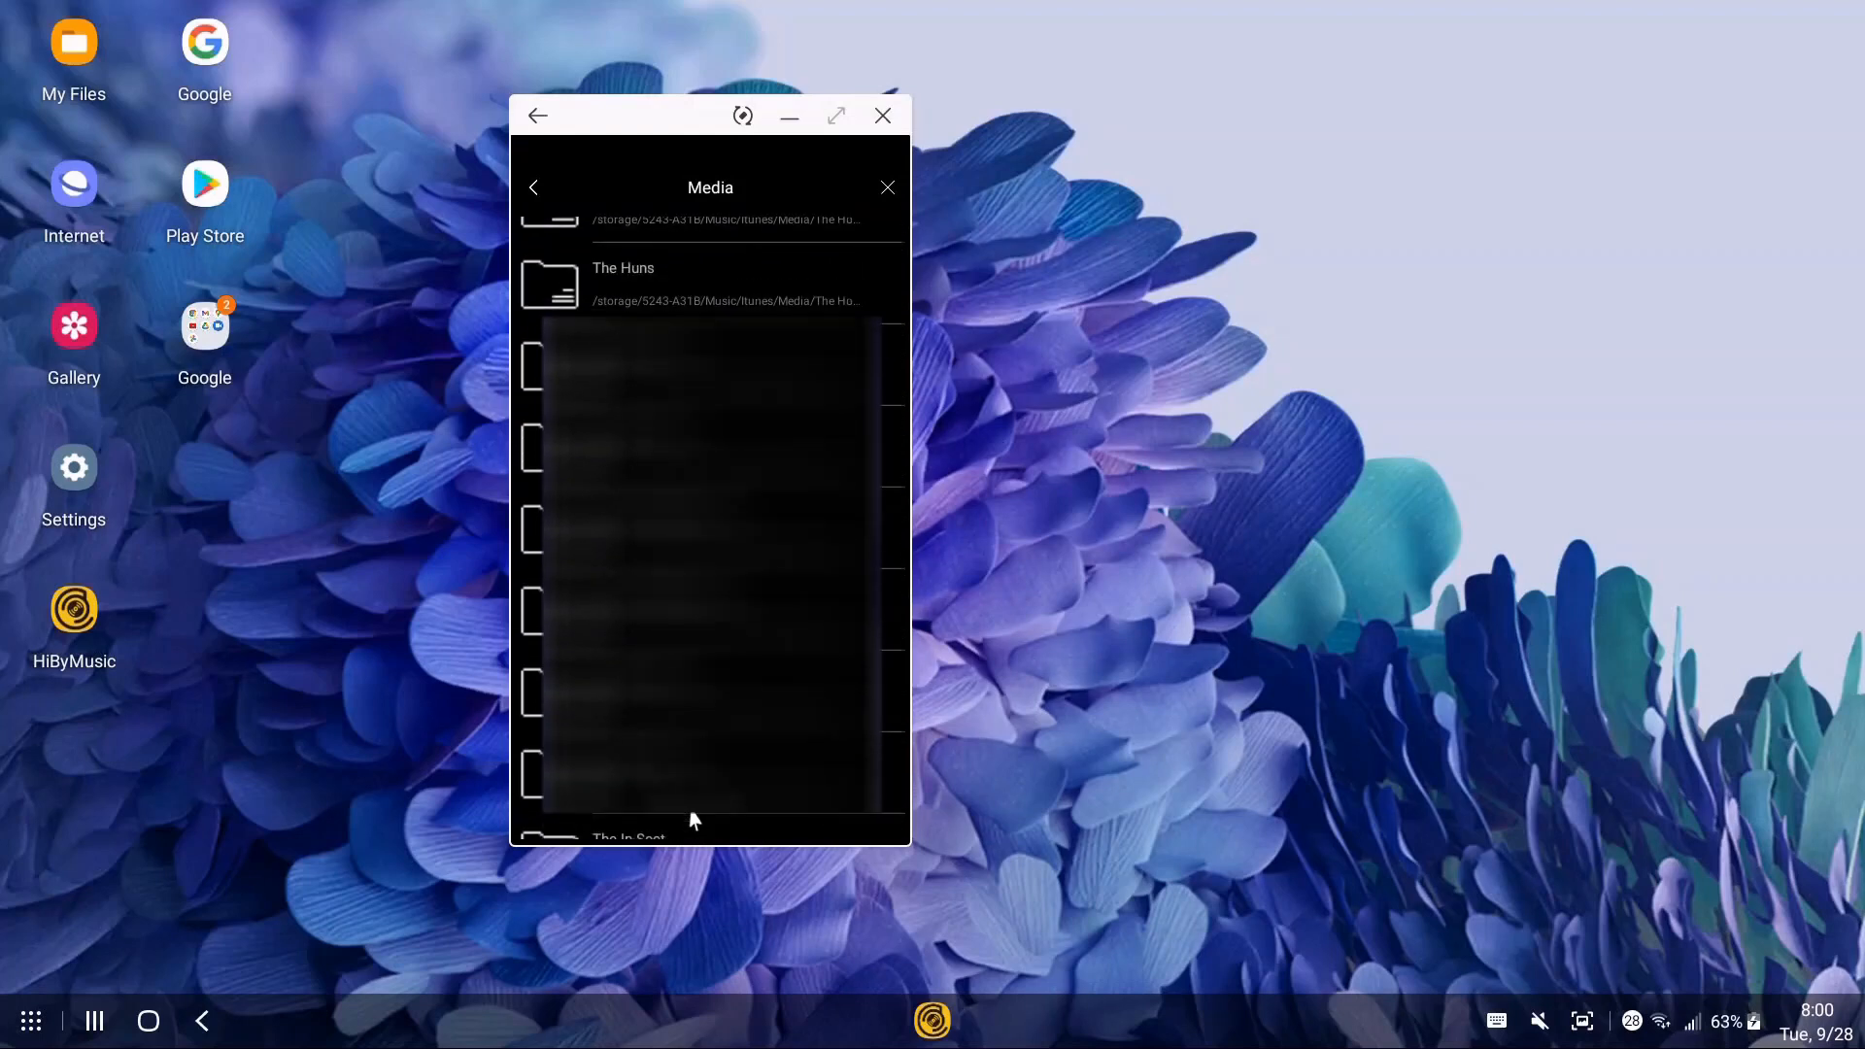
scroll(down, 3)
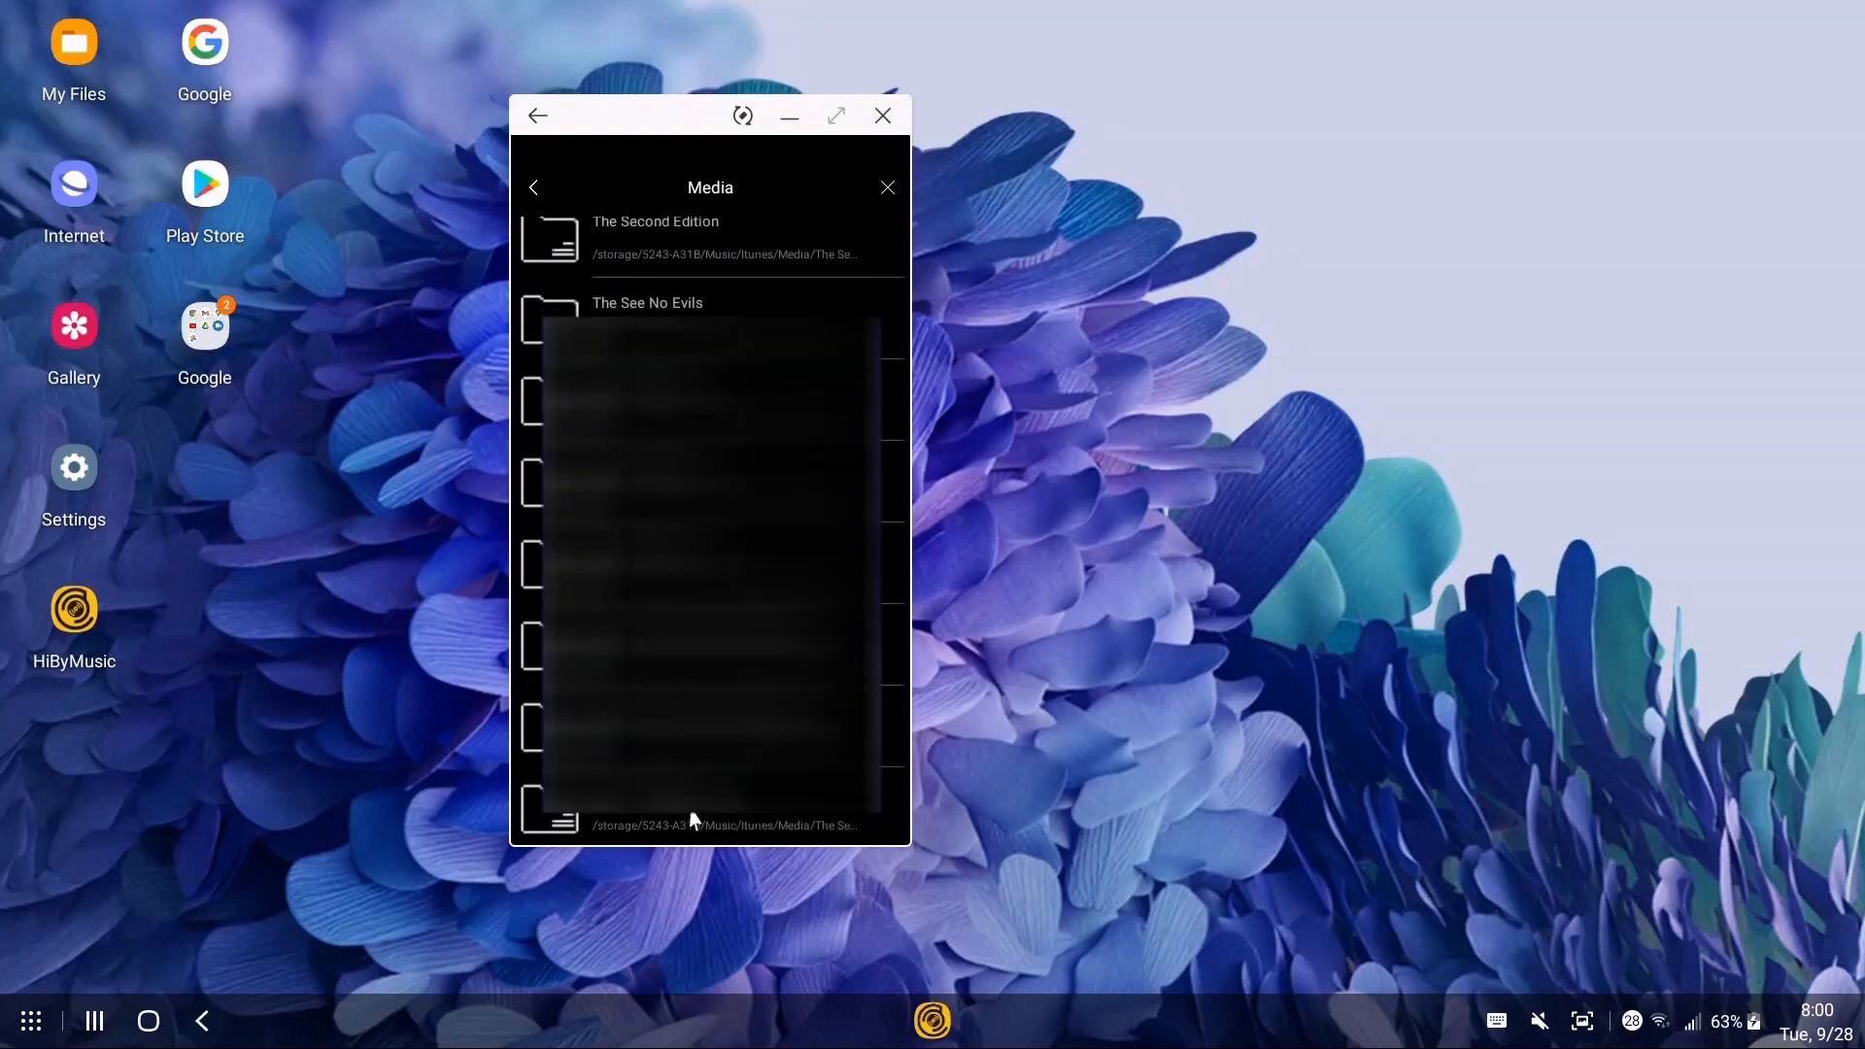
scroll(down, 3)
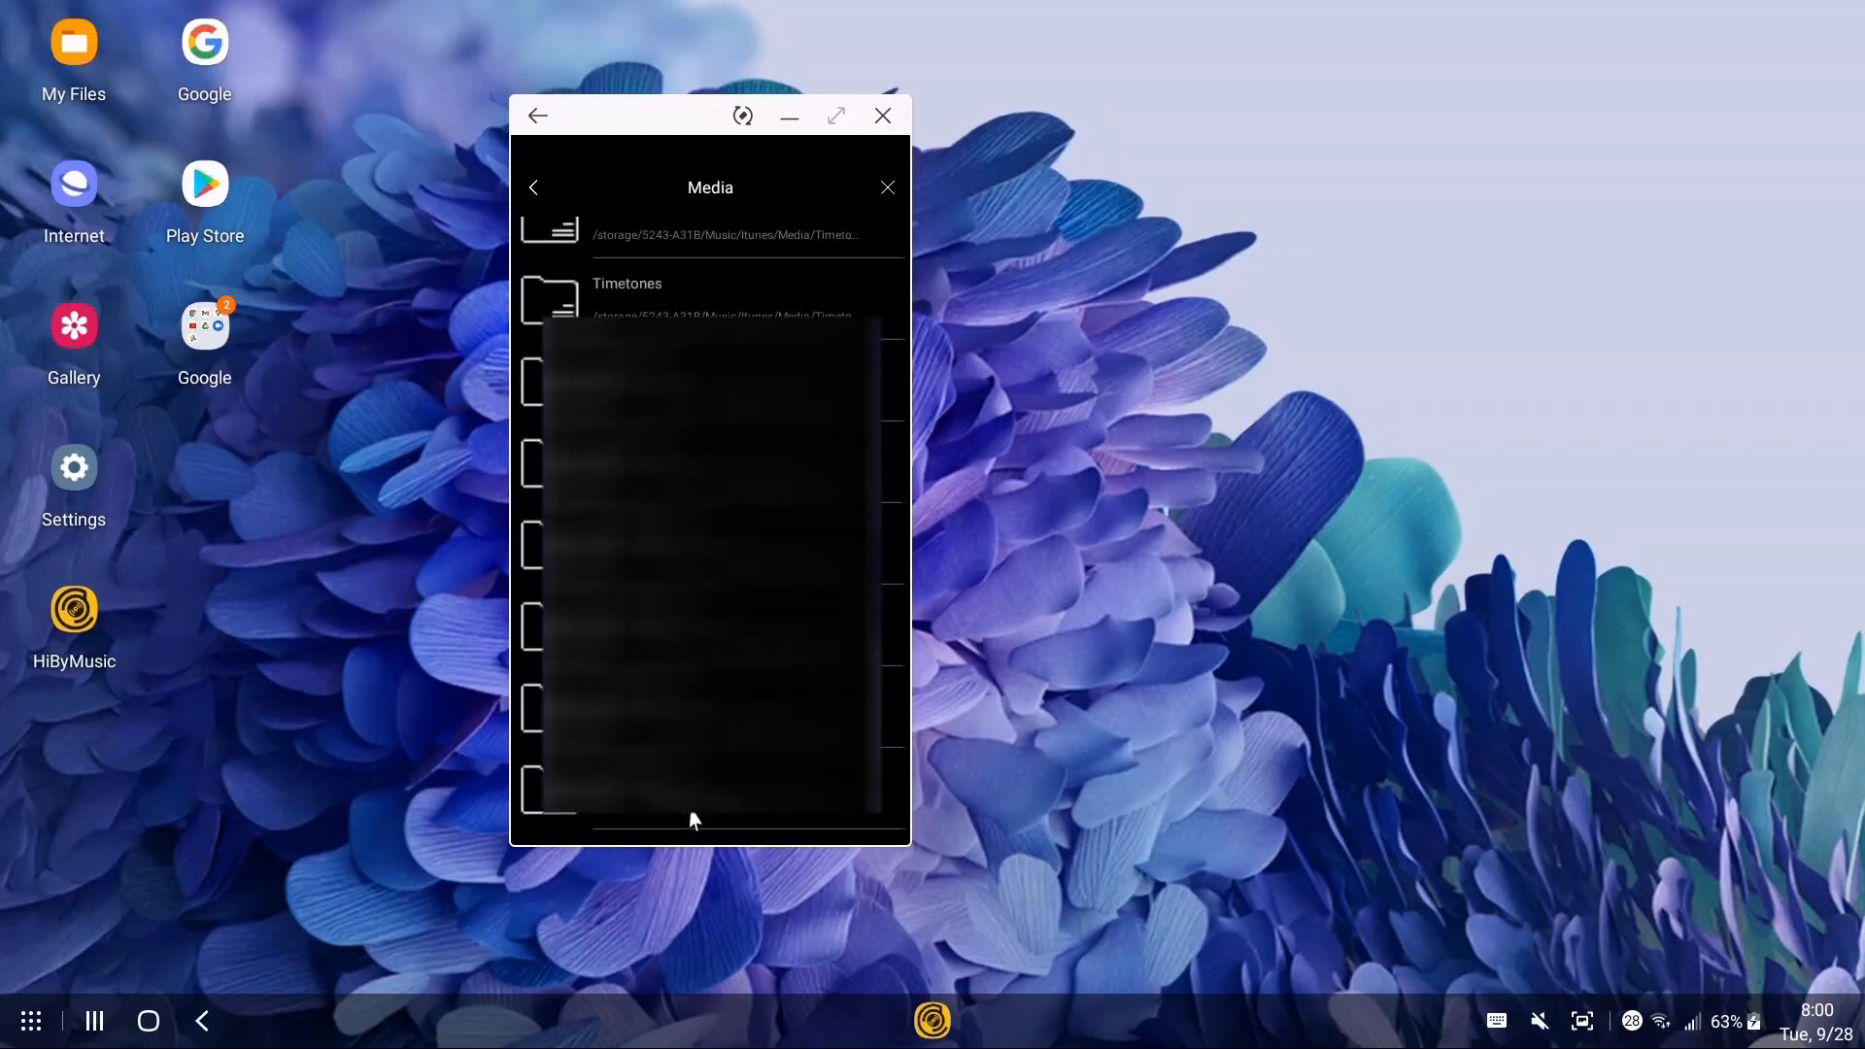
scroll(down, 3)
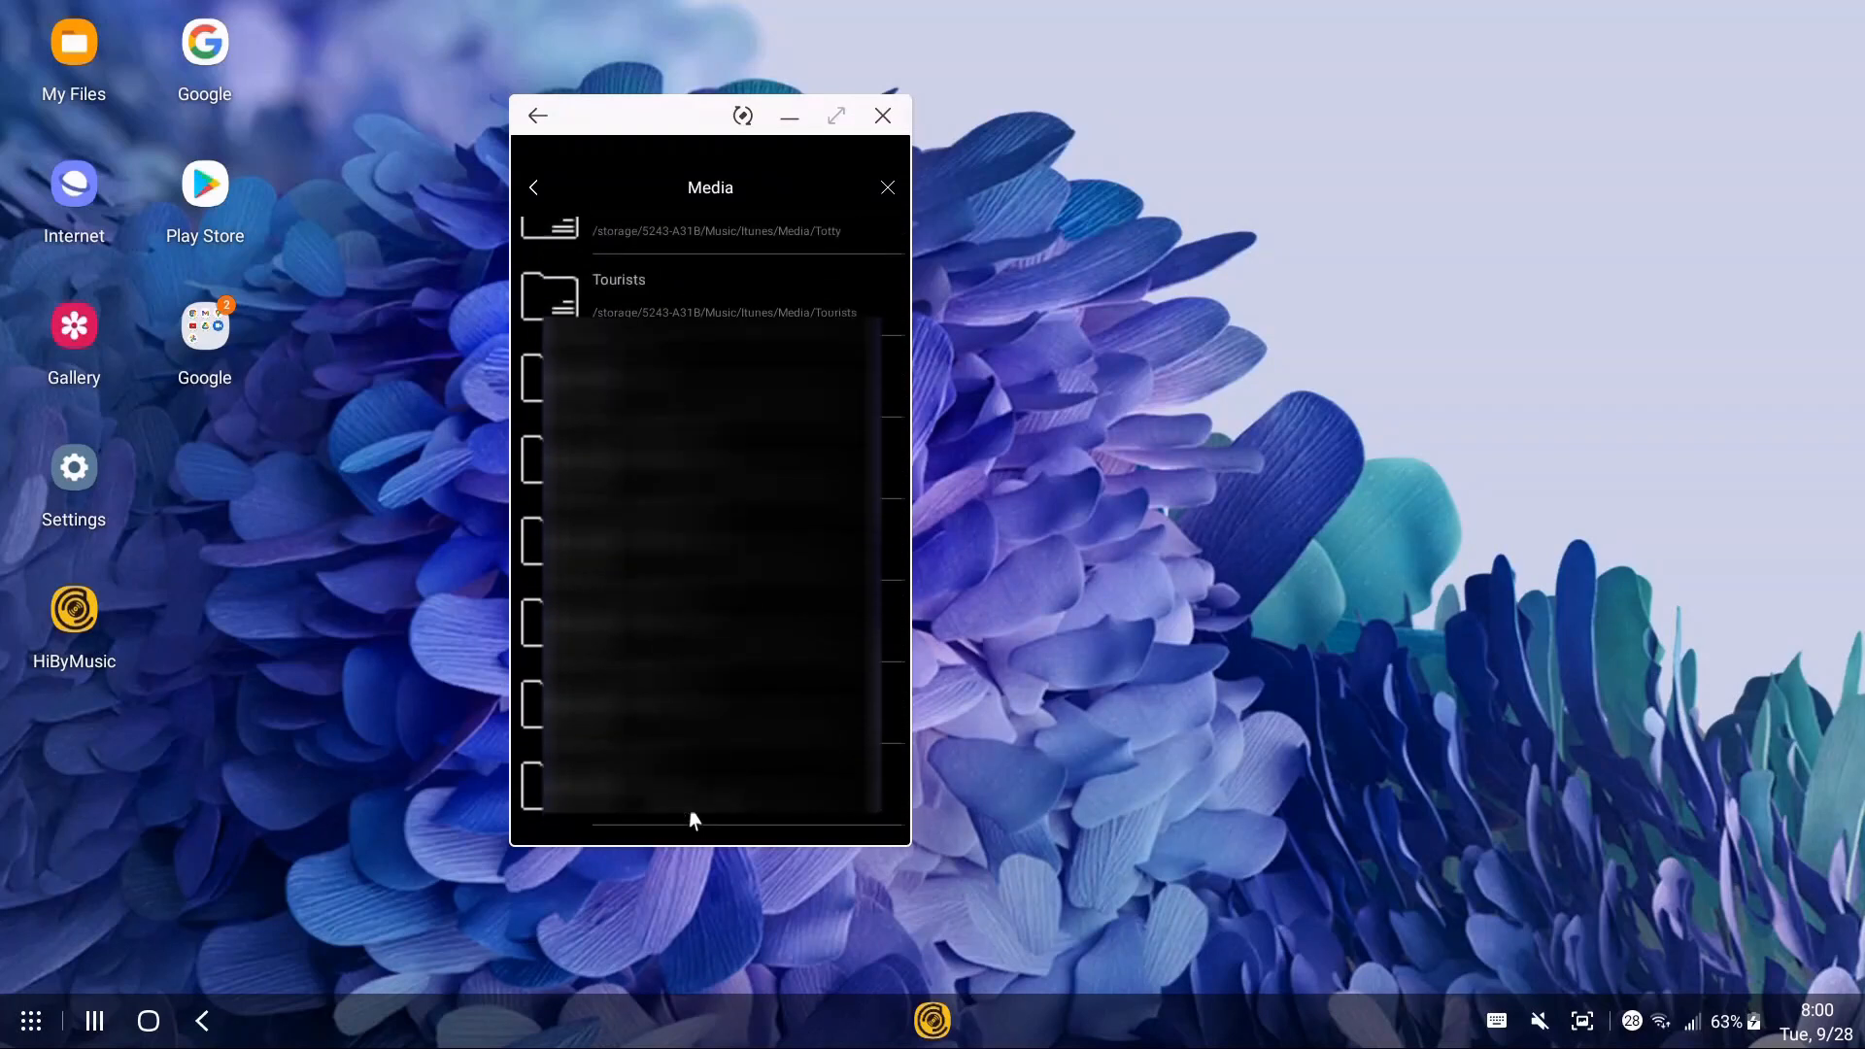
scroll(down, 3)
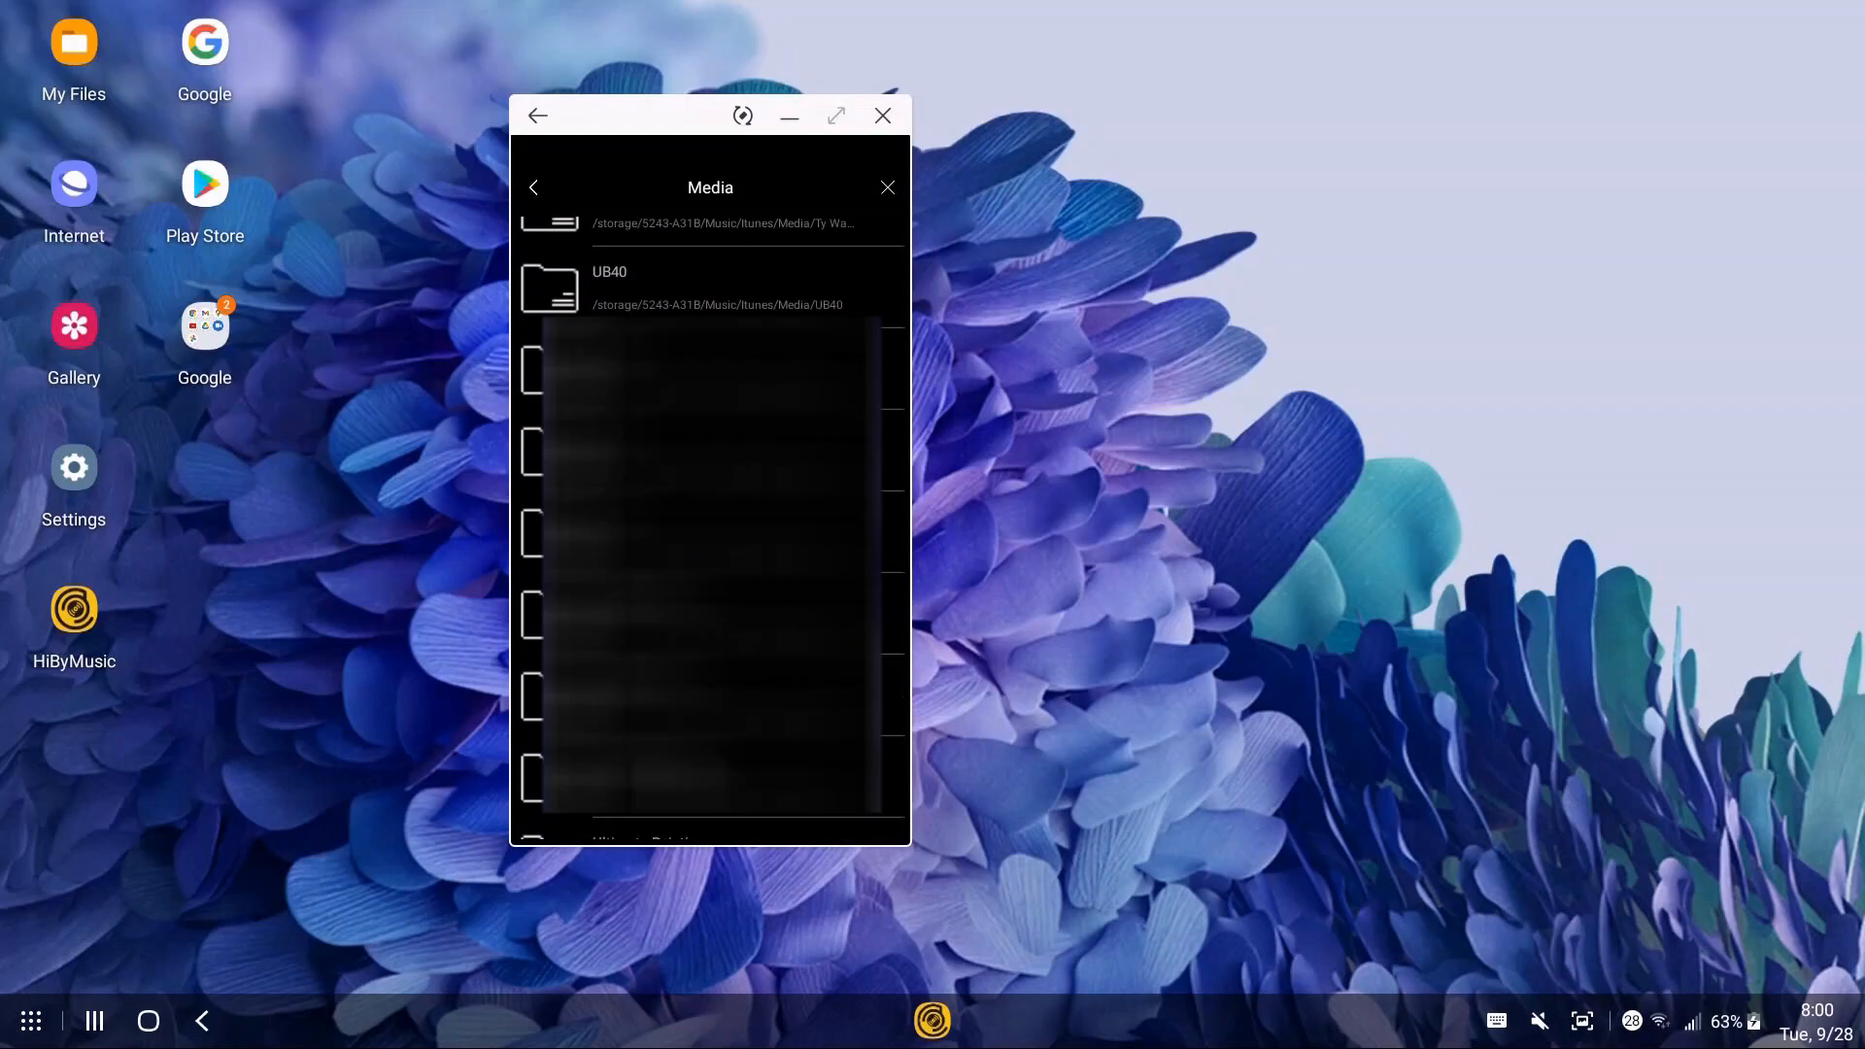
scroll(down, 3)
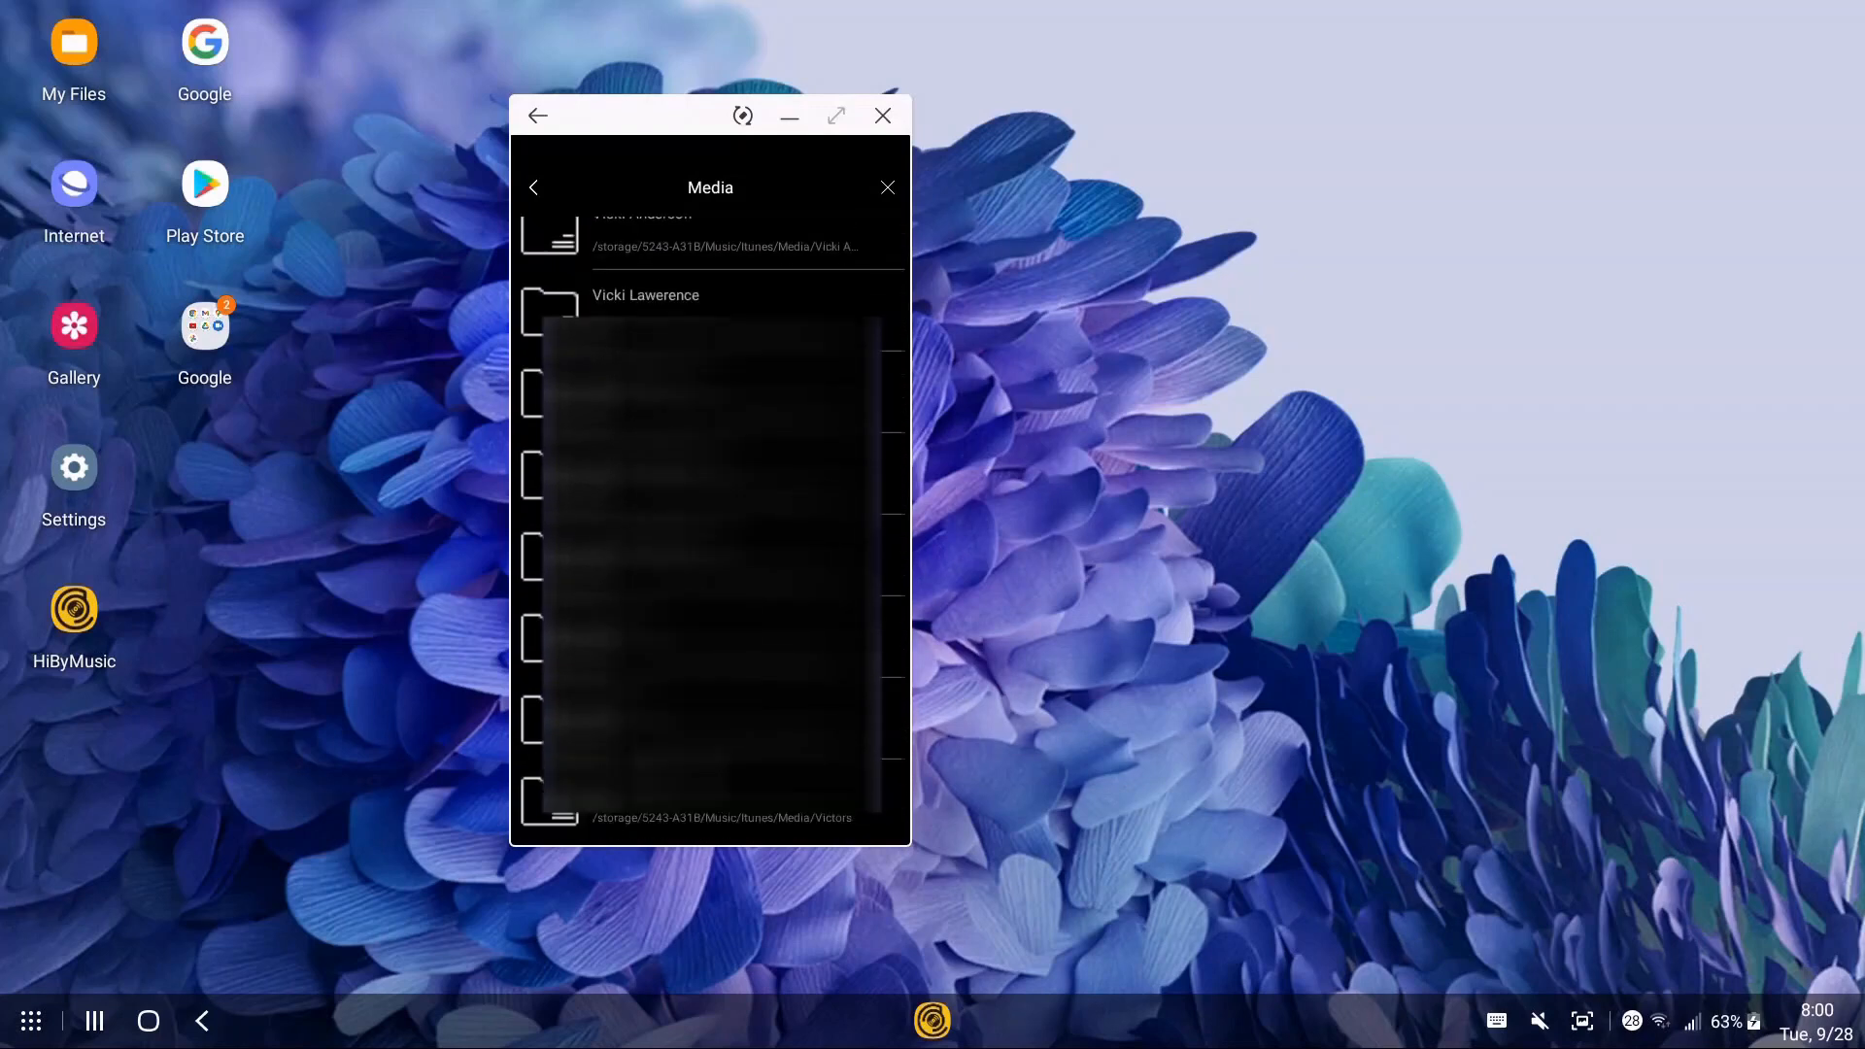
scroll(down, 3)
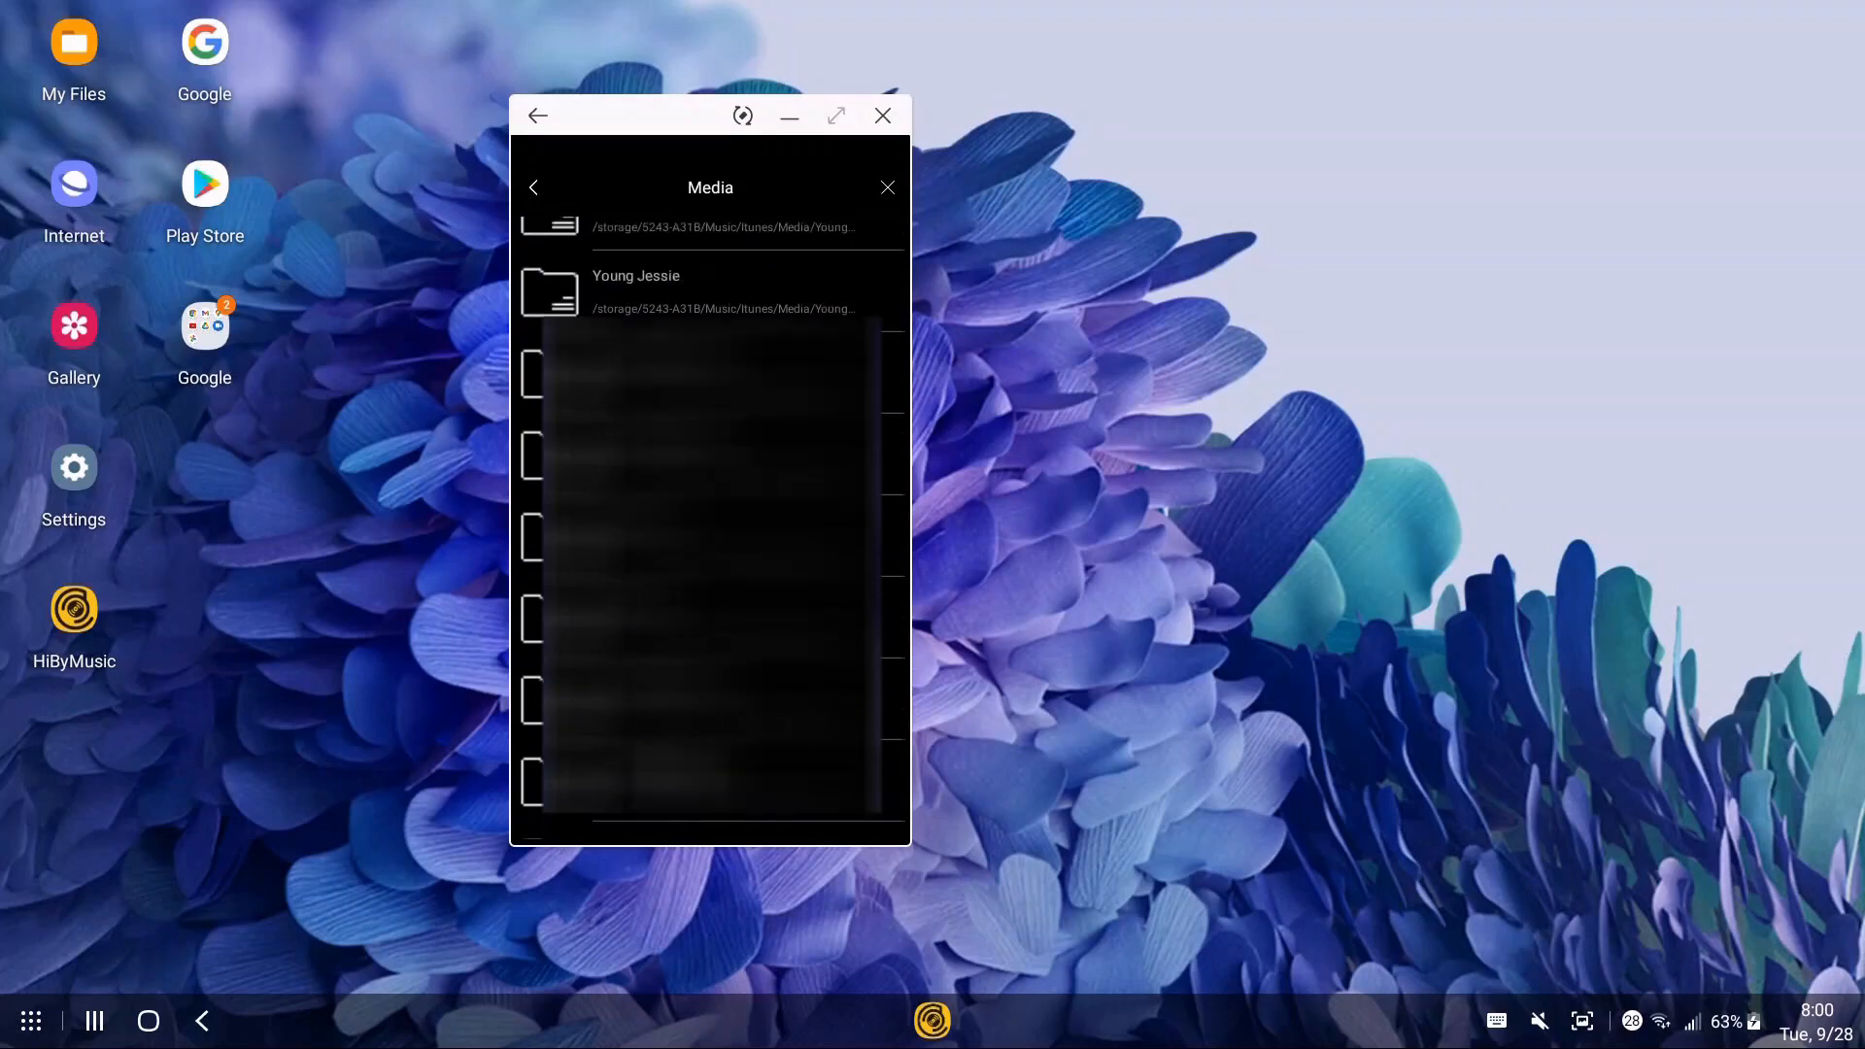
scroll(down, 3)
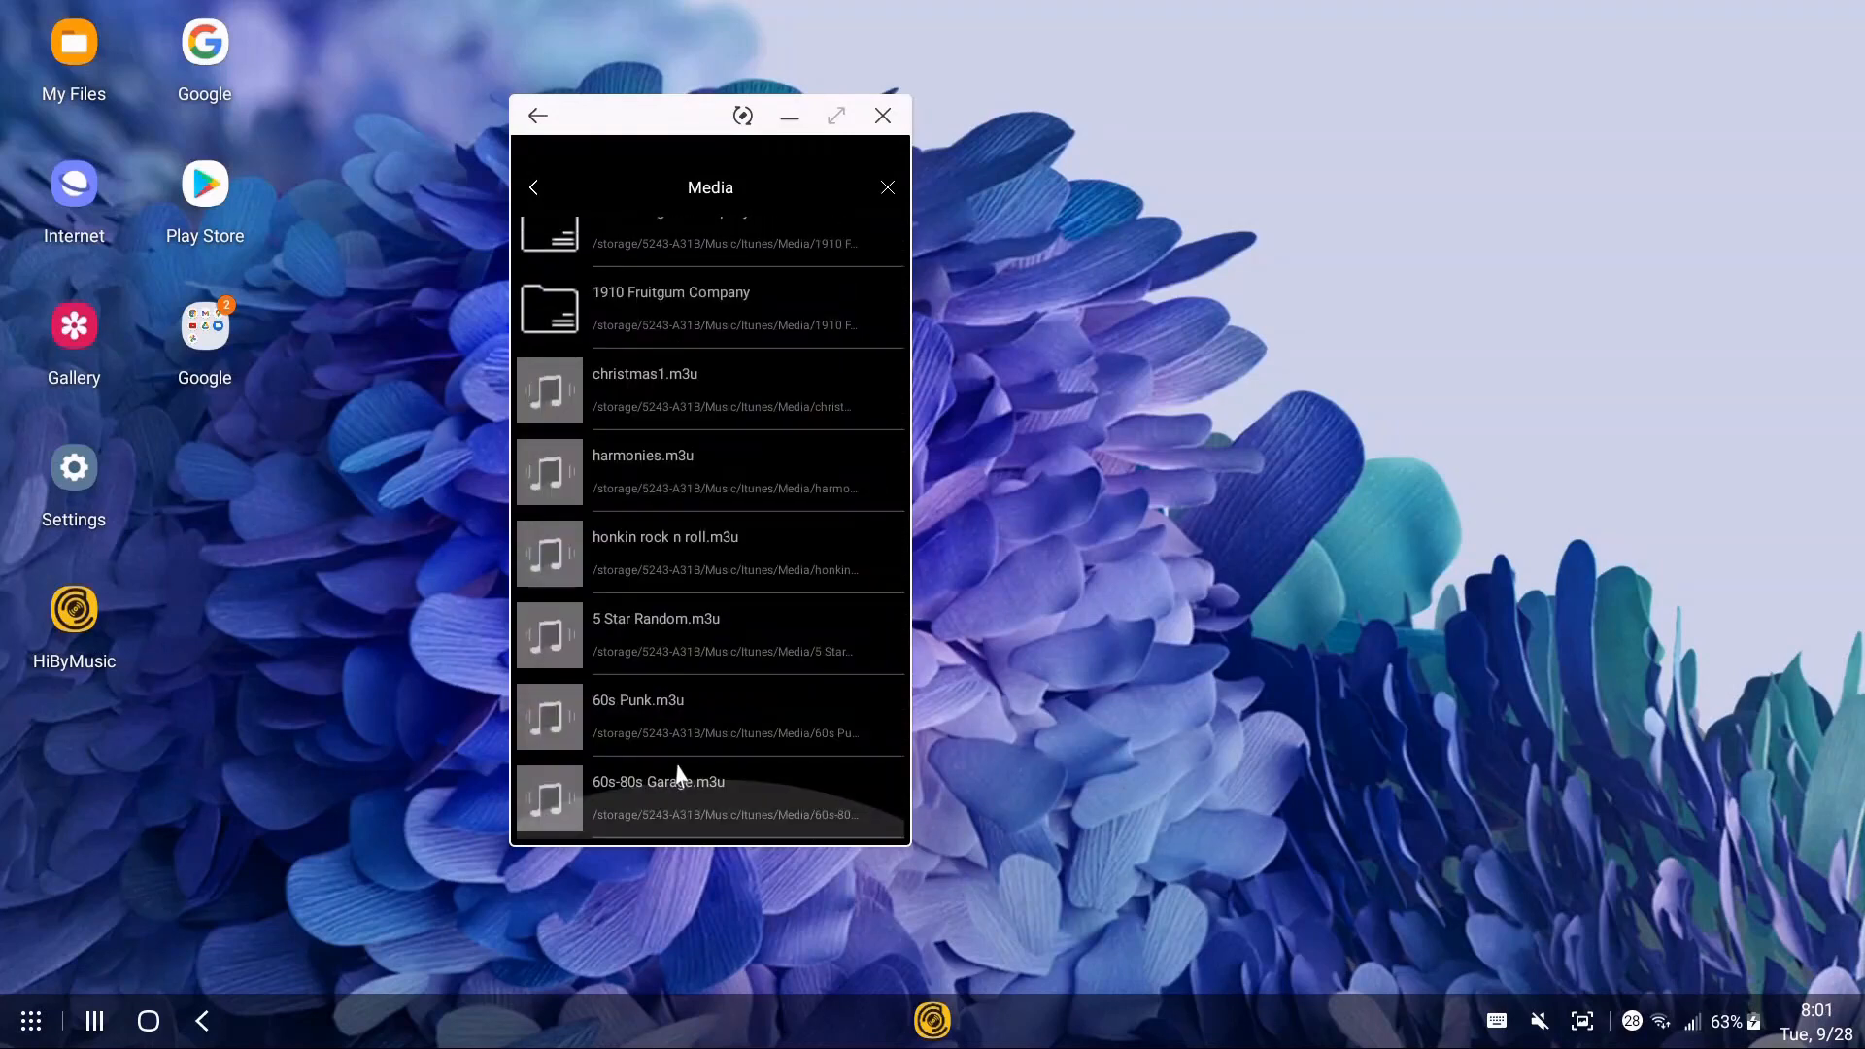
mouse_move(748, 587)
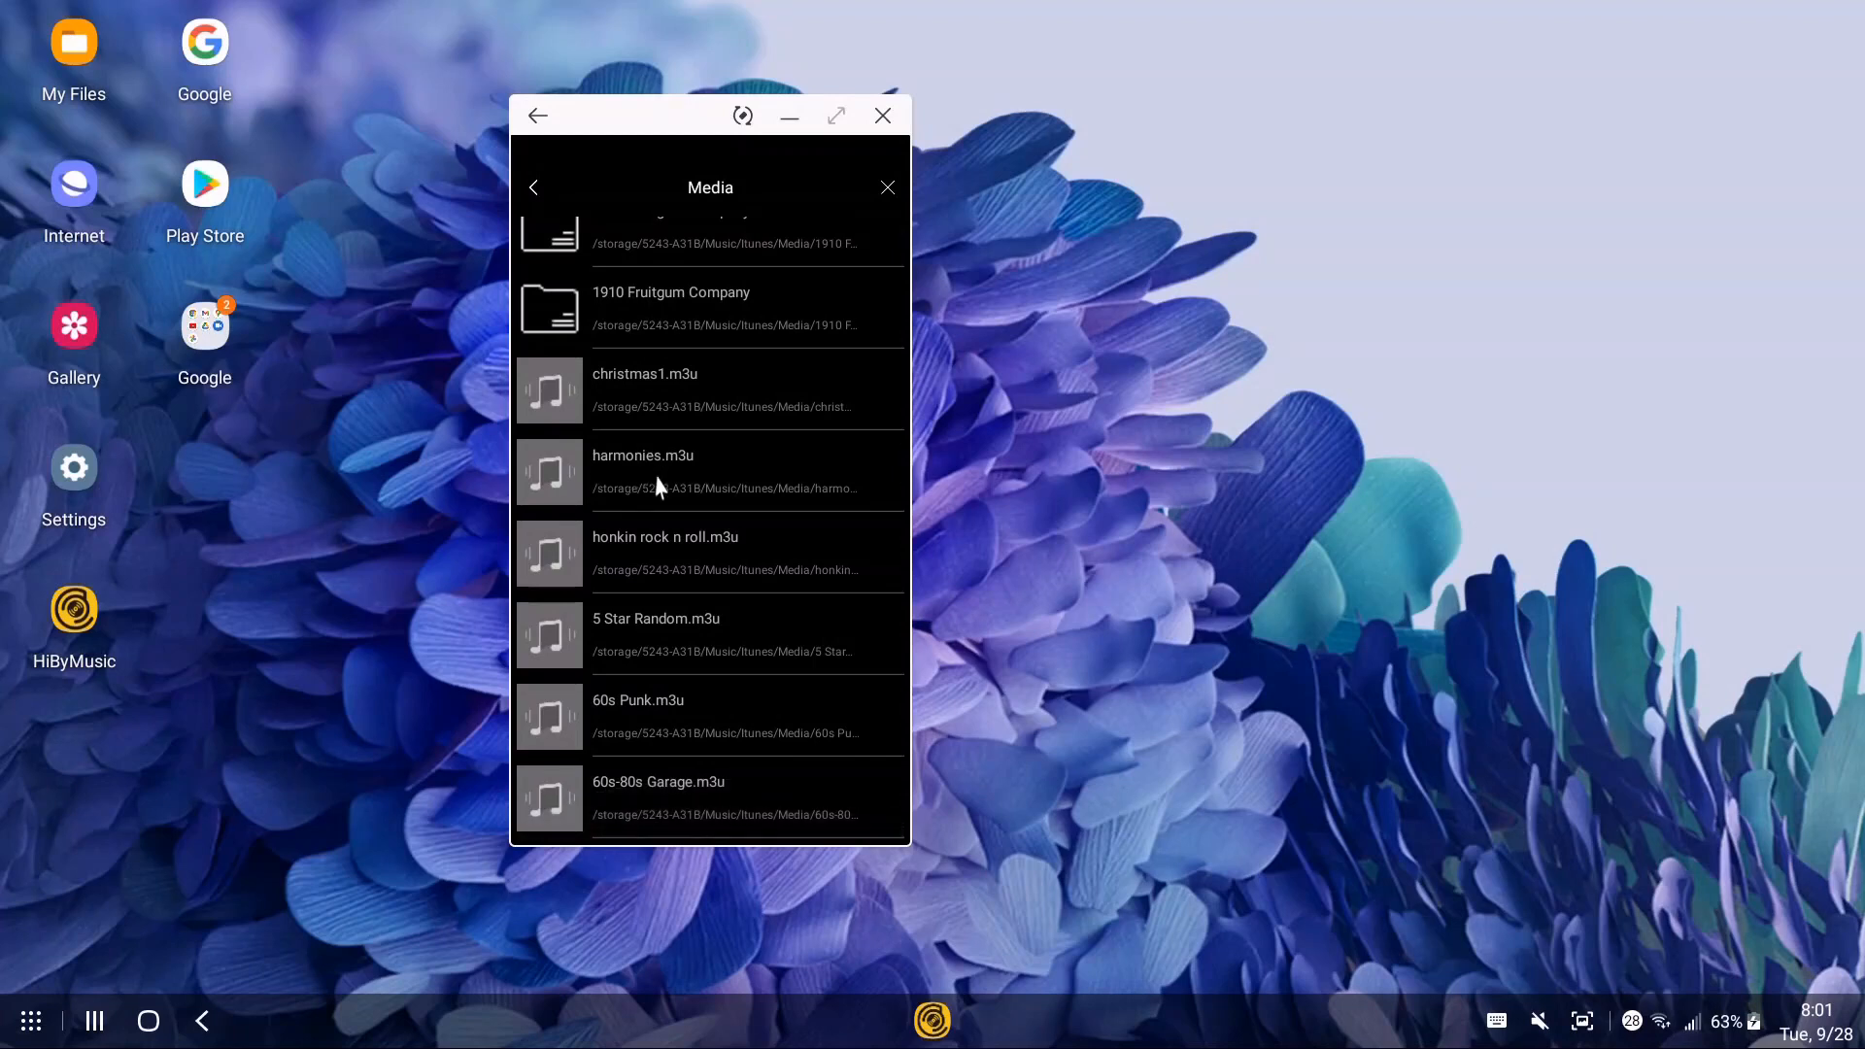
mouse_move(656, 488)
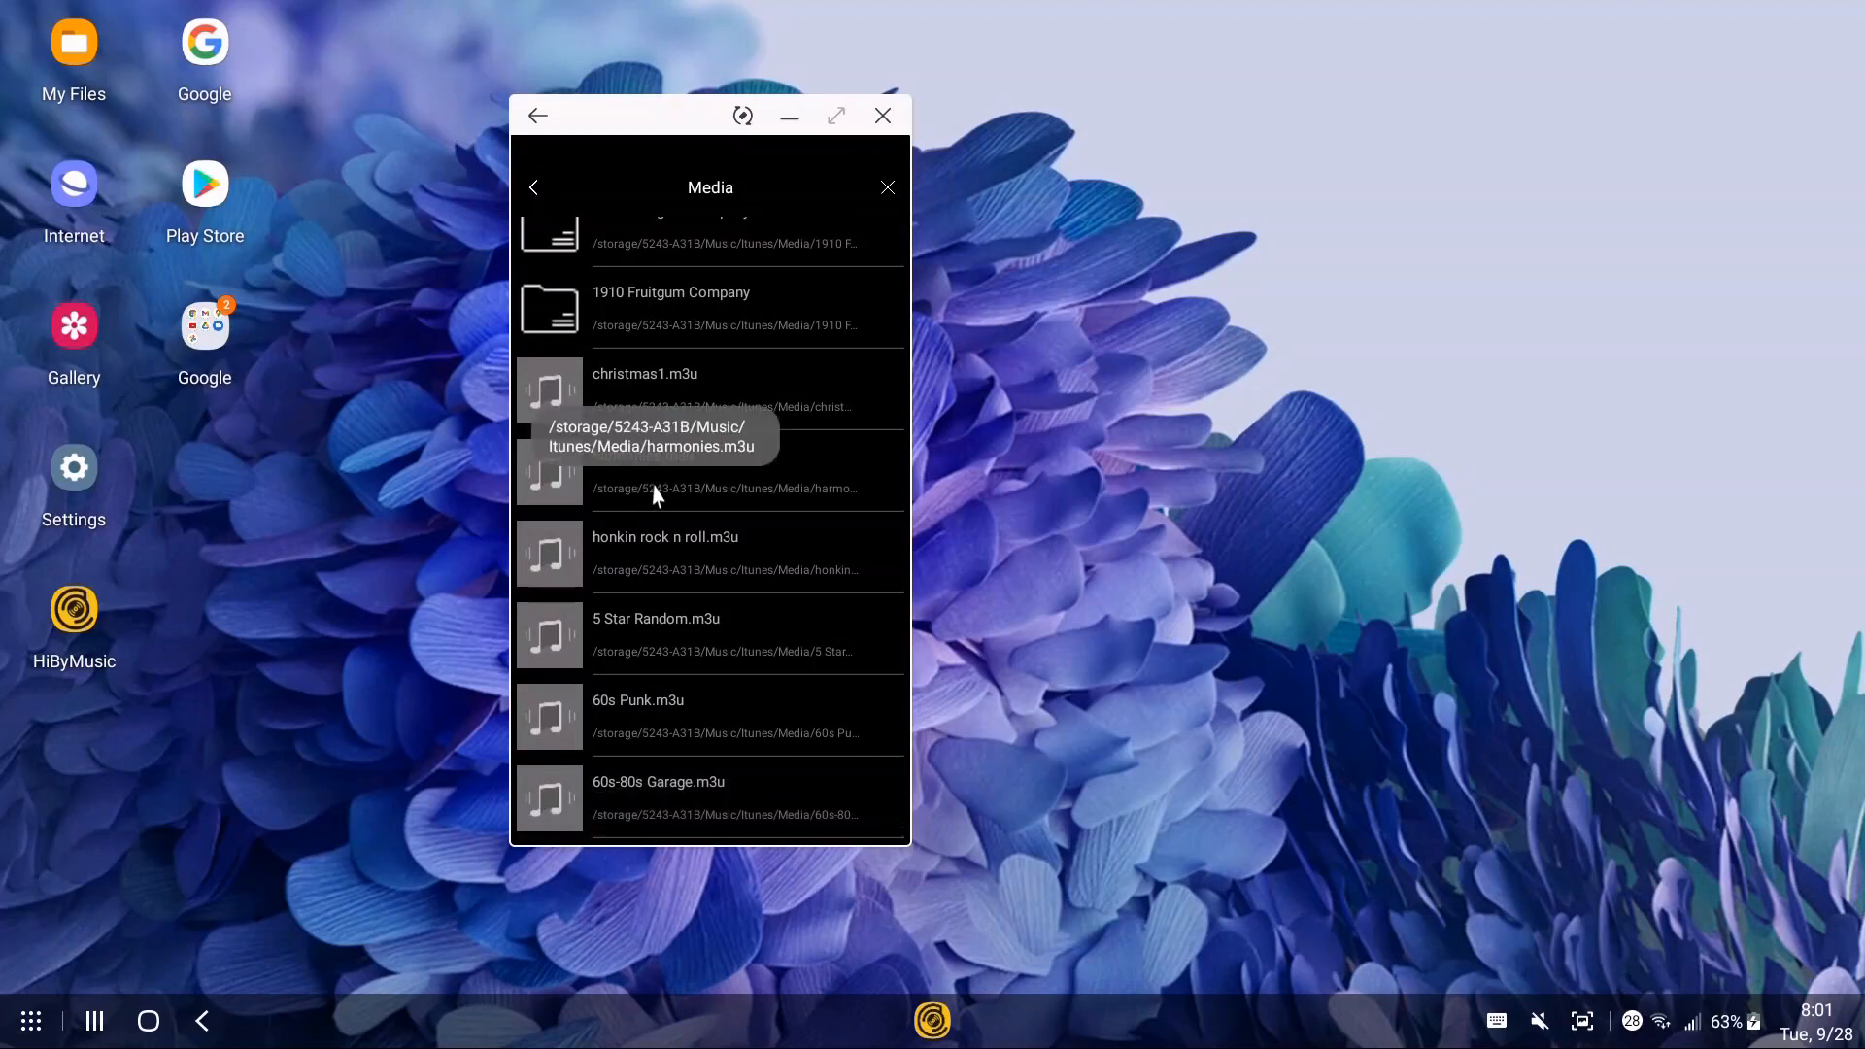
- Choose harmonies.m3u as the file for the M3U import prompt
click(653, 489)
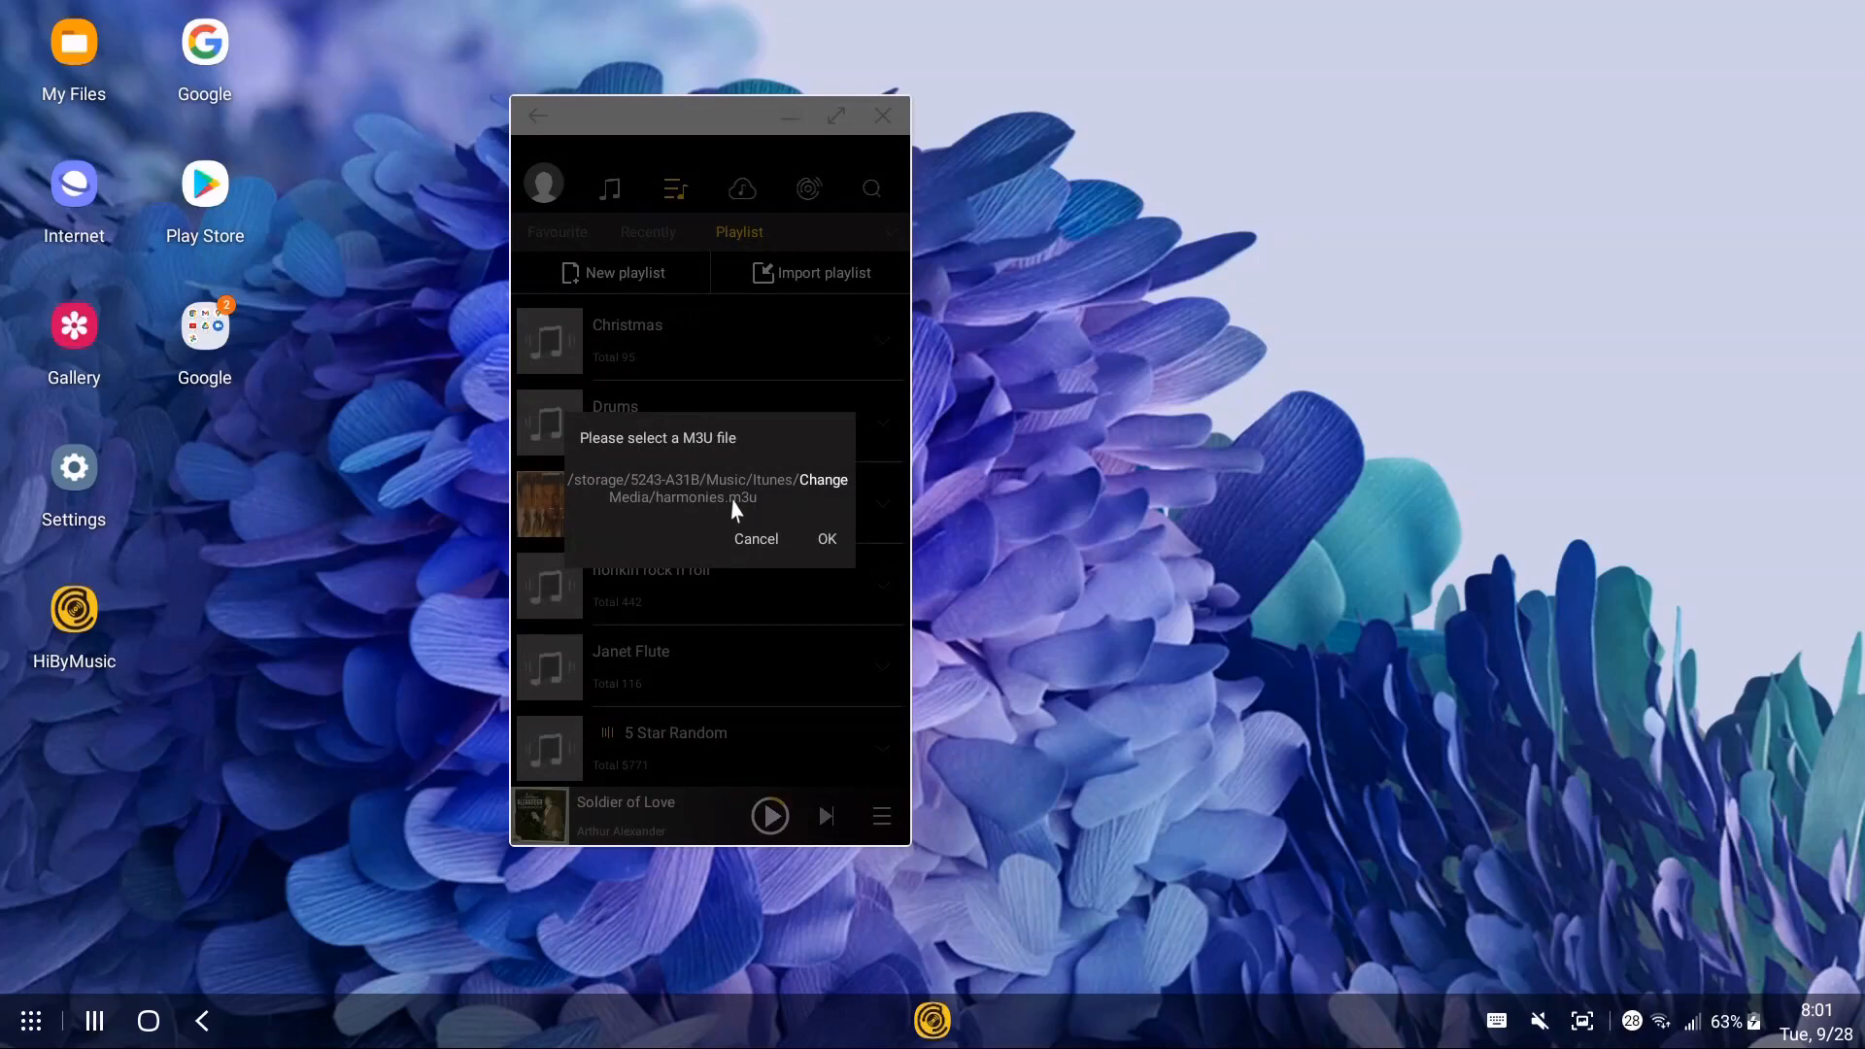
mouse_move(812, 516)
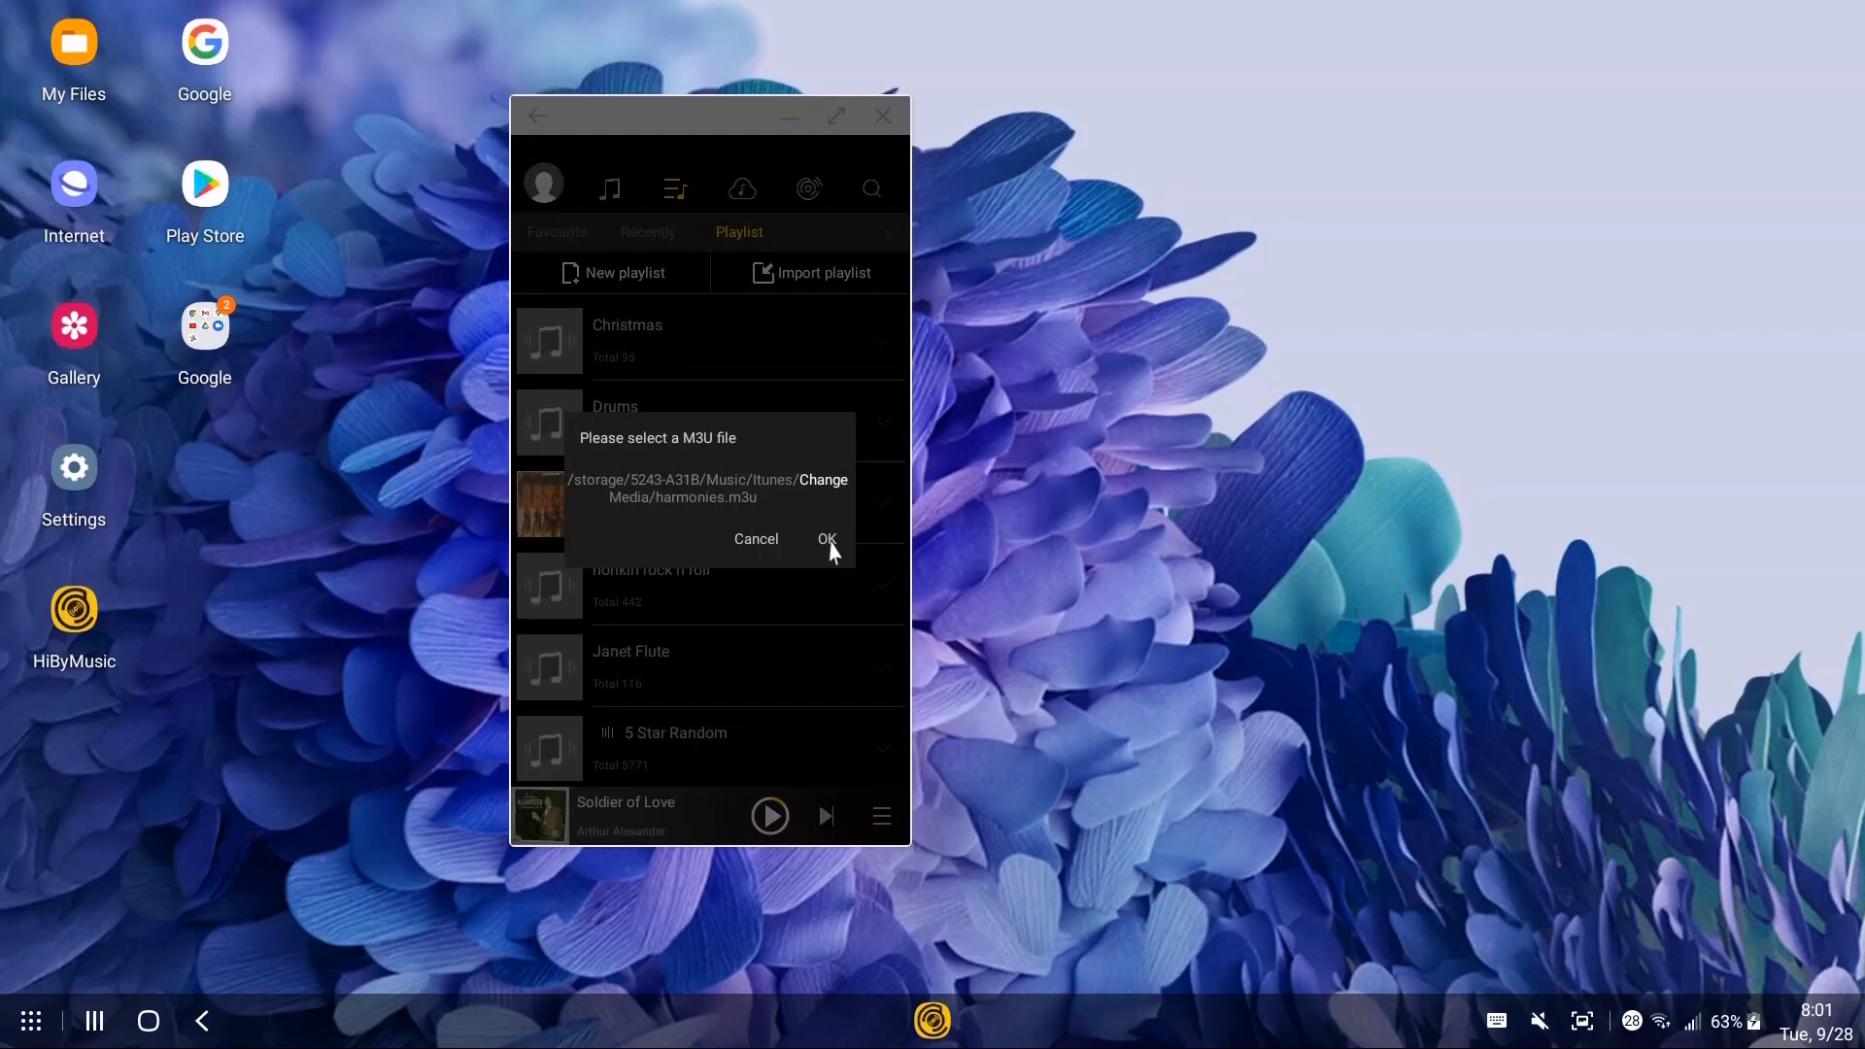
- Confirm the import, adding the harmonies playlist with 150 songs
click(827, 540)
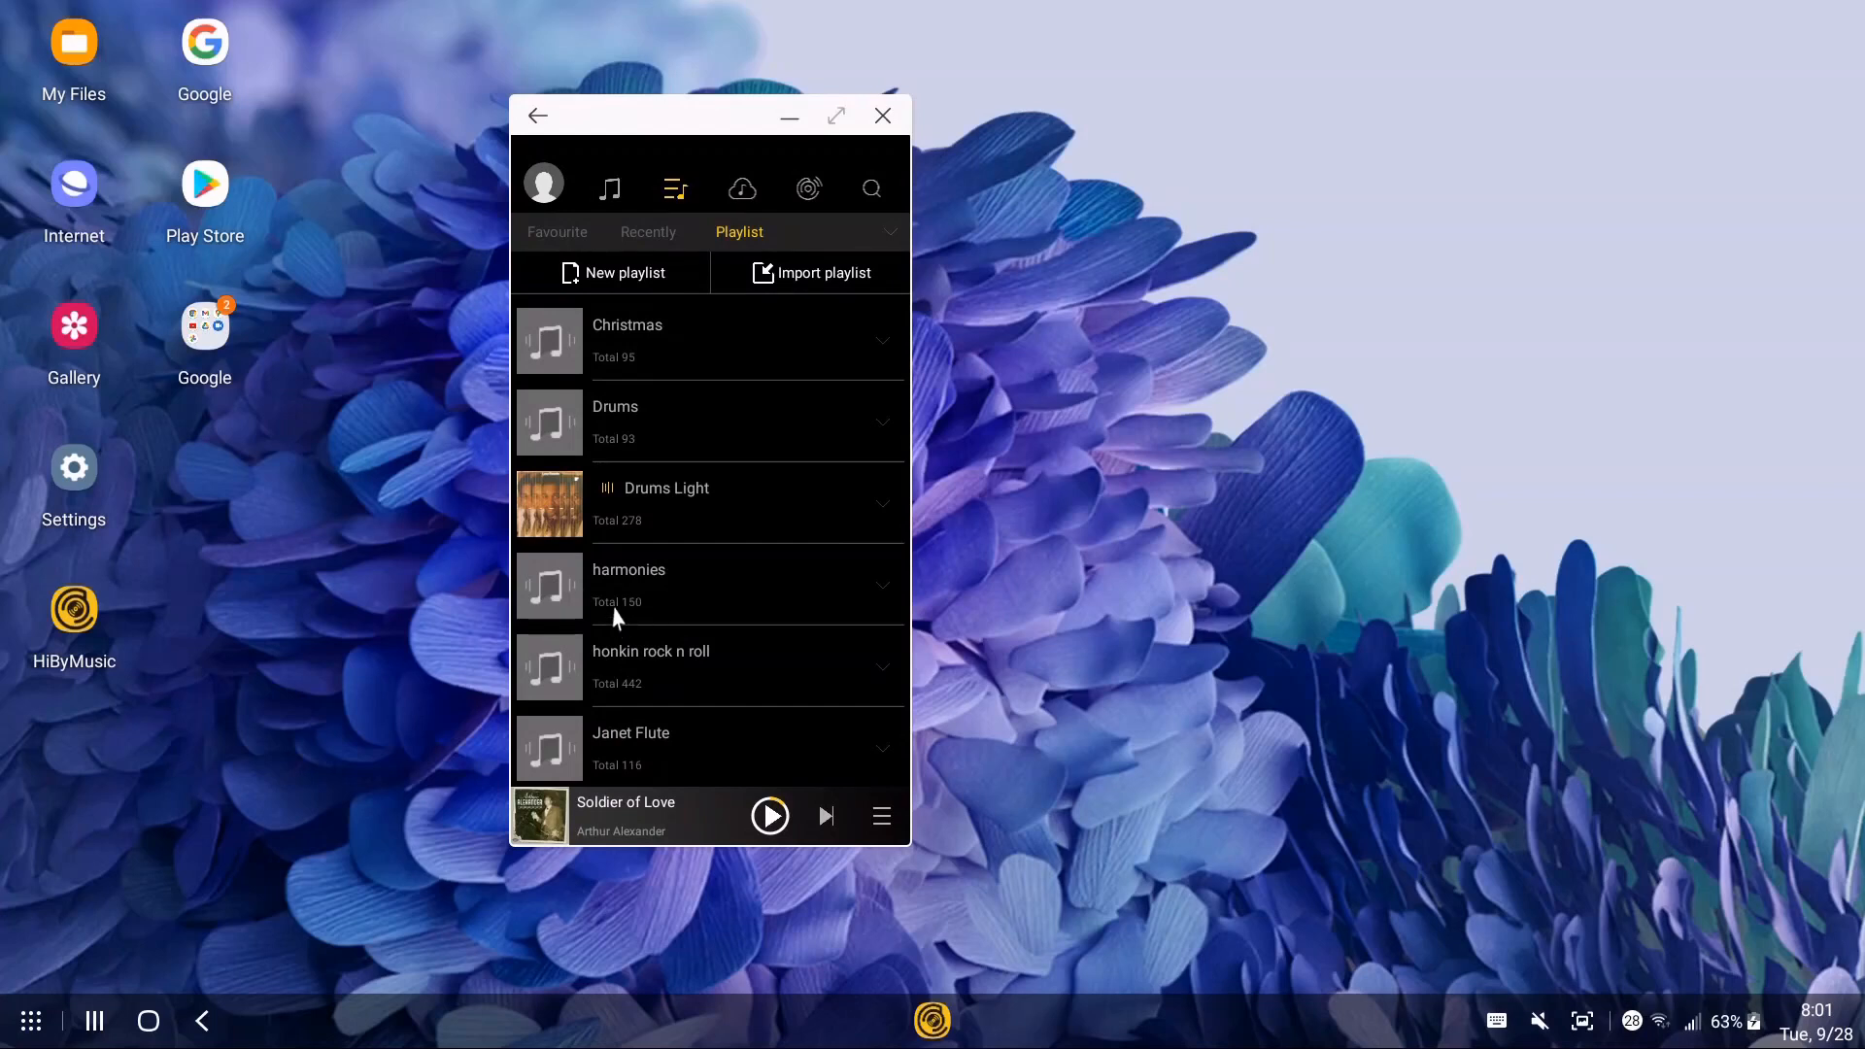
mouse_move(670, 626)
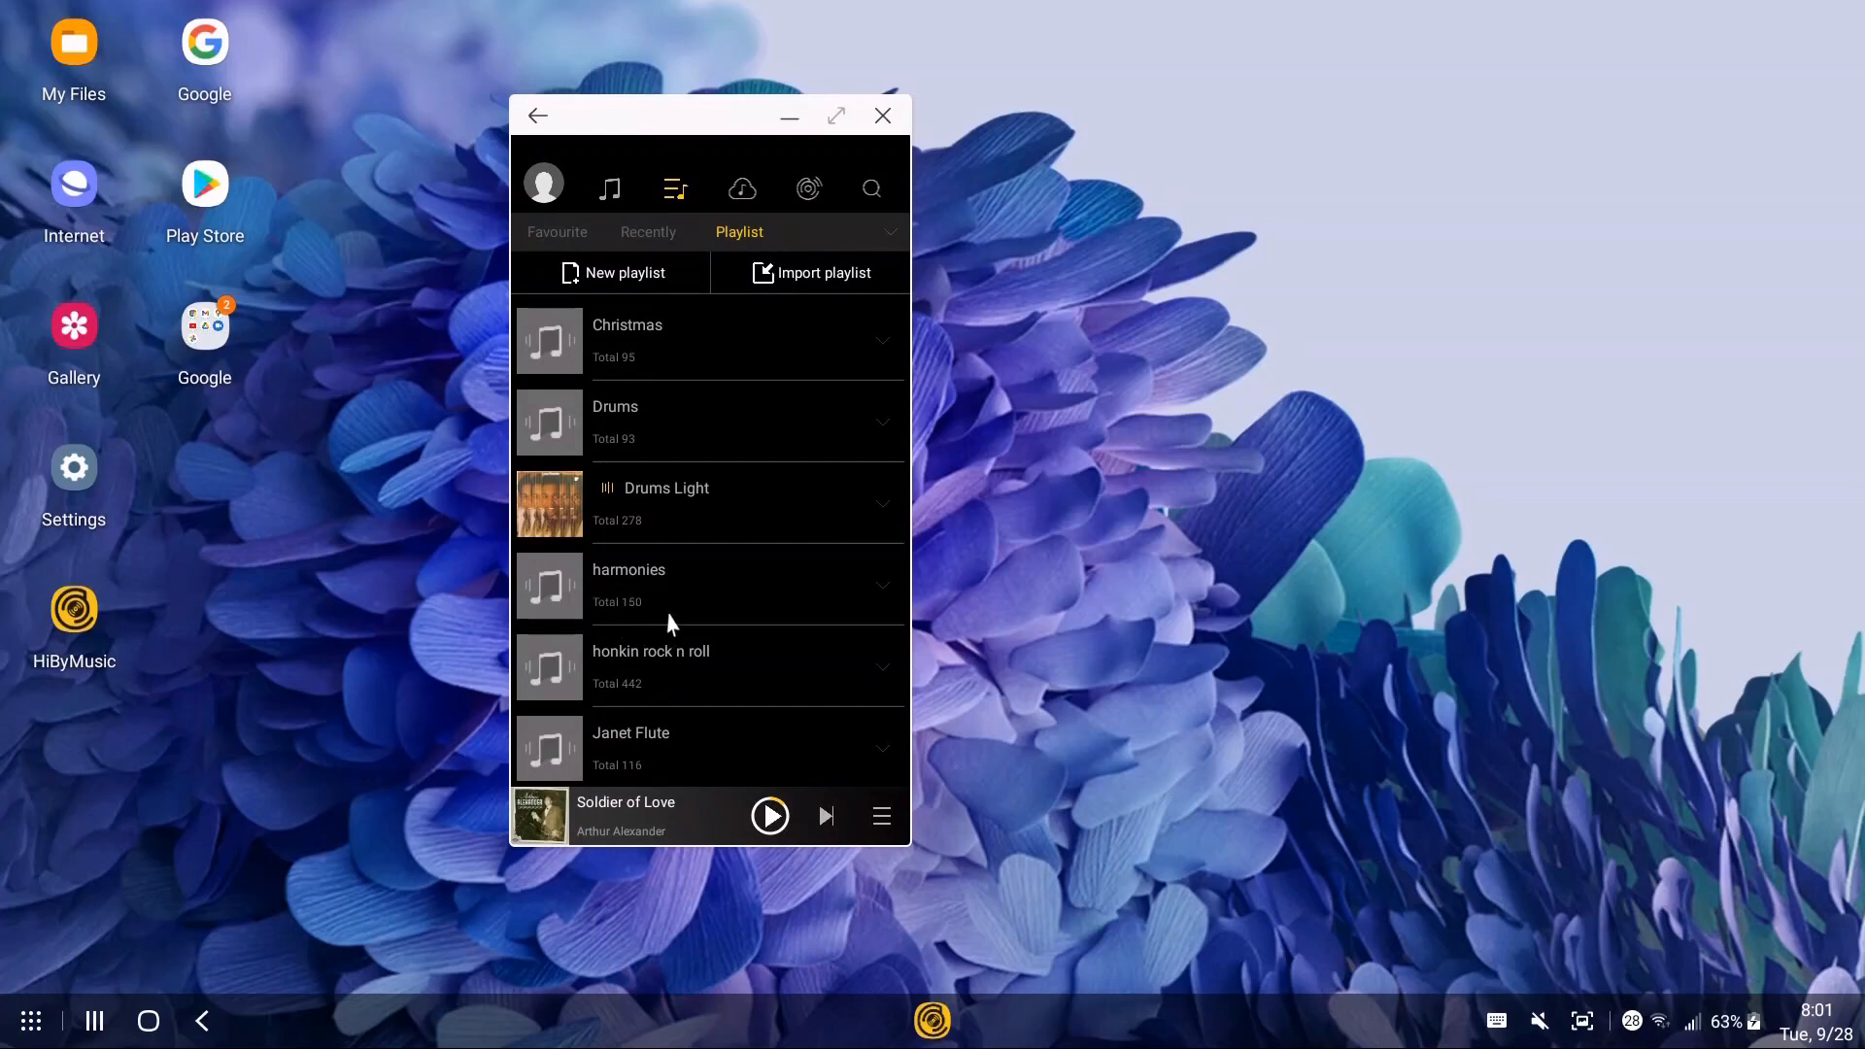
mouse_move(642, 606)
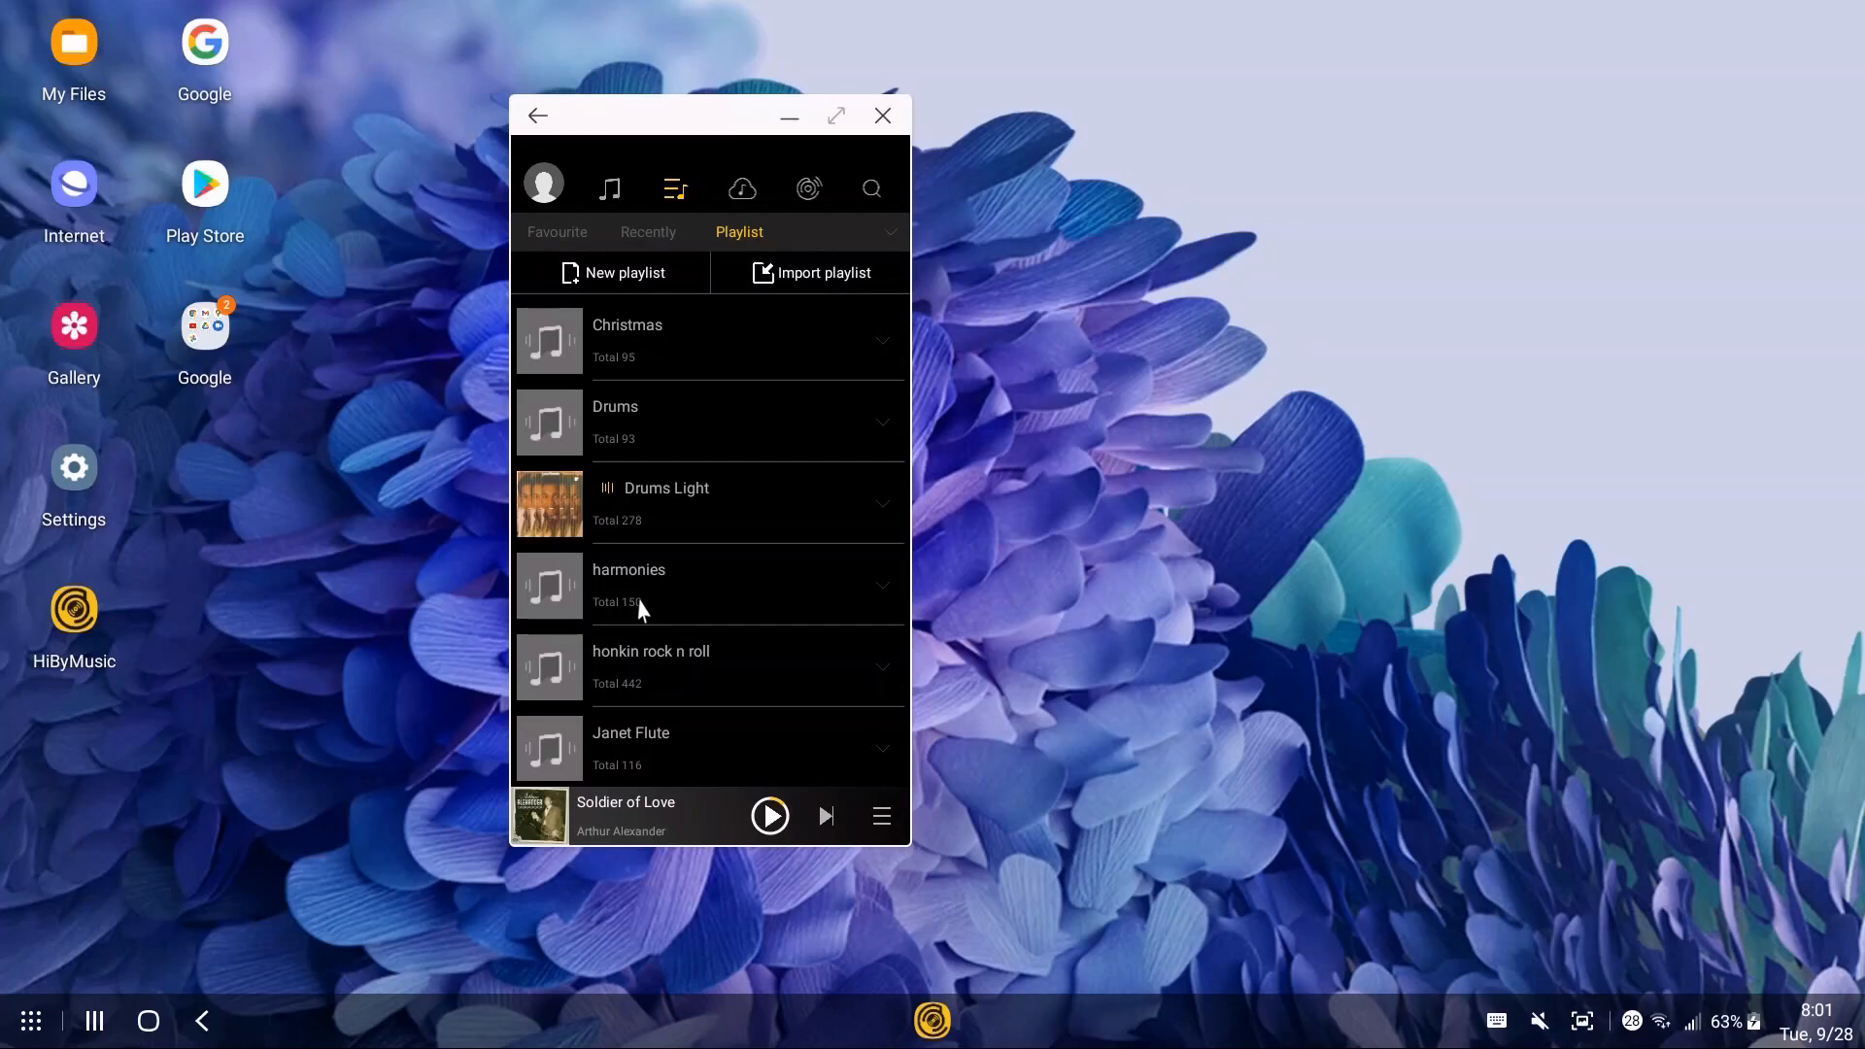
mouse_move(890, 152)
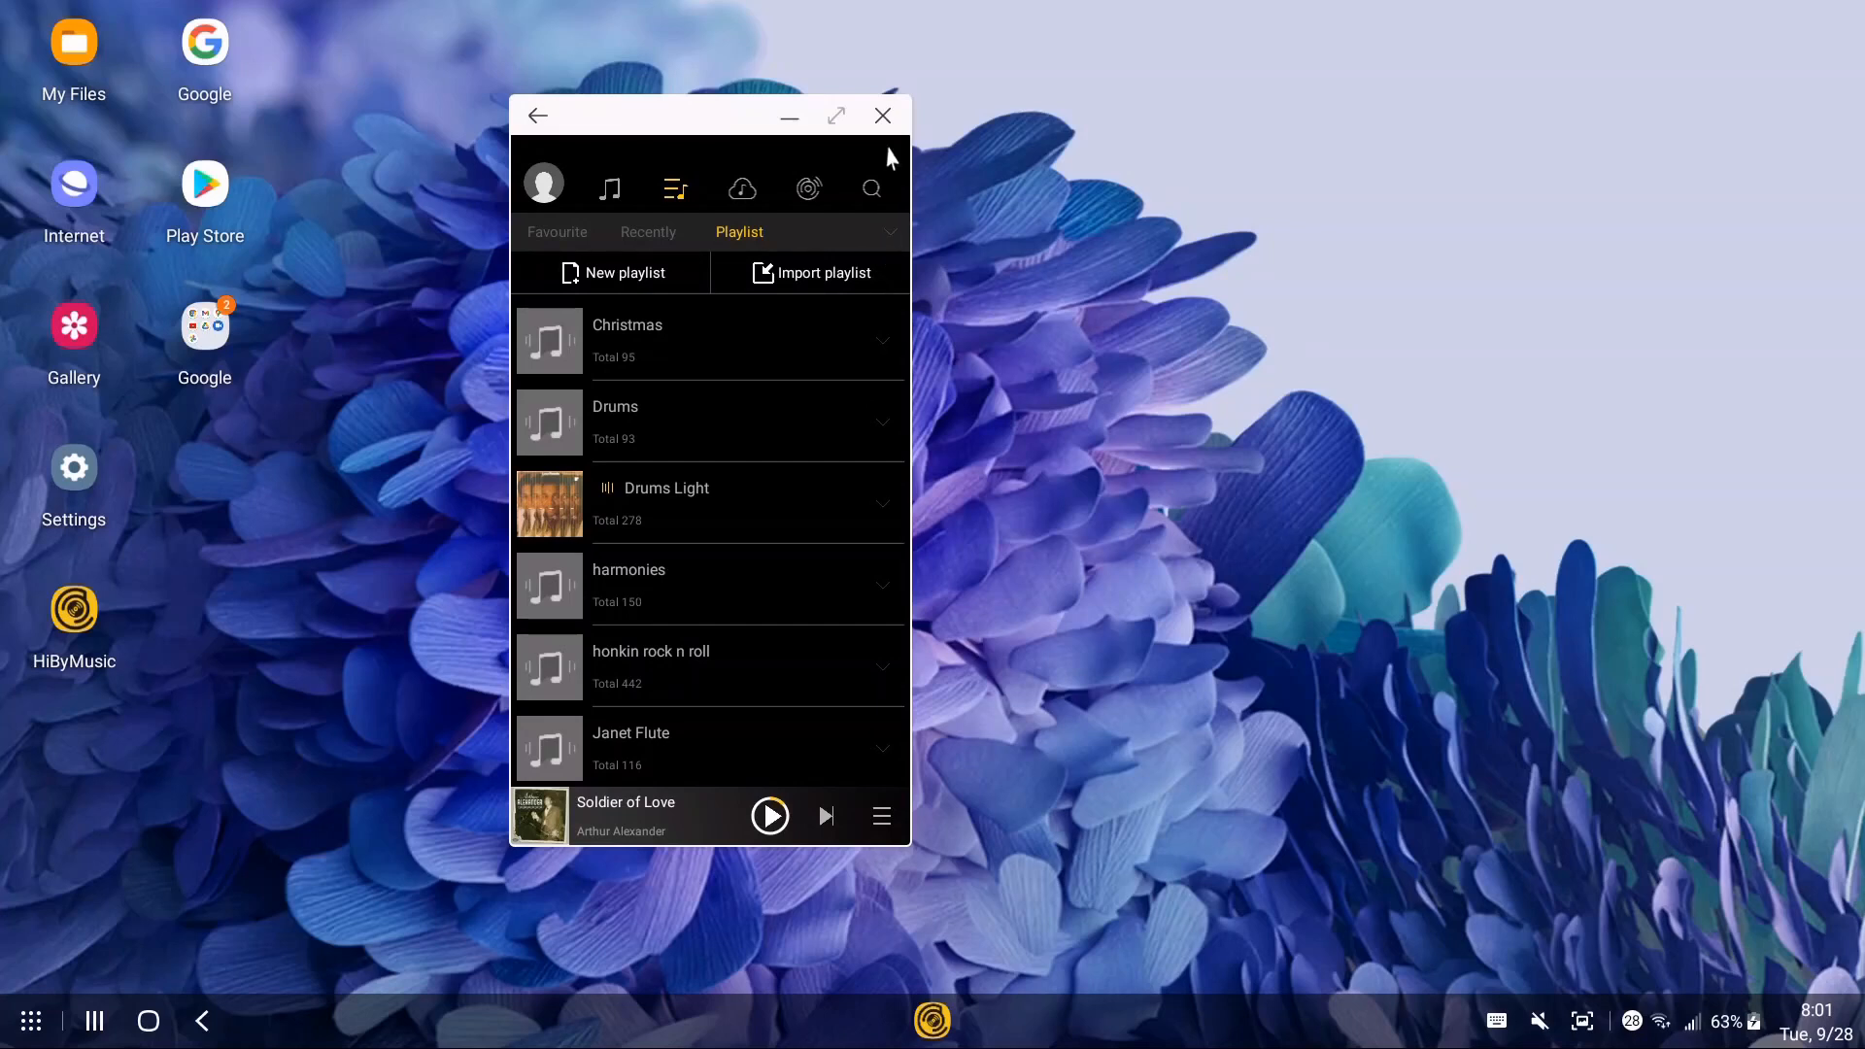
- Close HiBy Music, returning to the Samsung DeX desktop
click(882, 117)
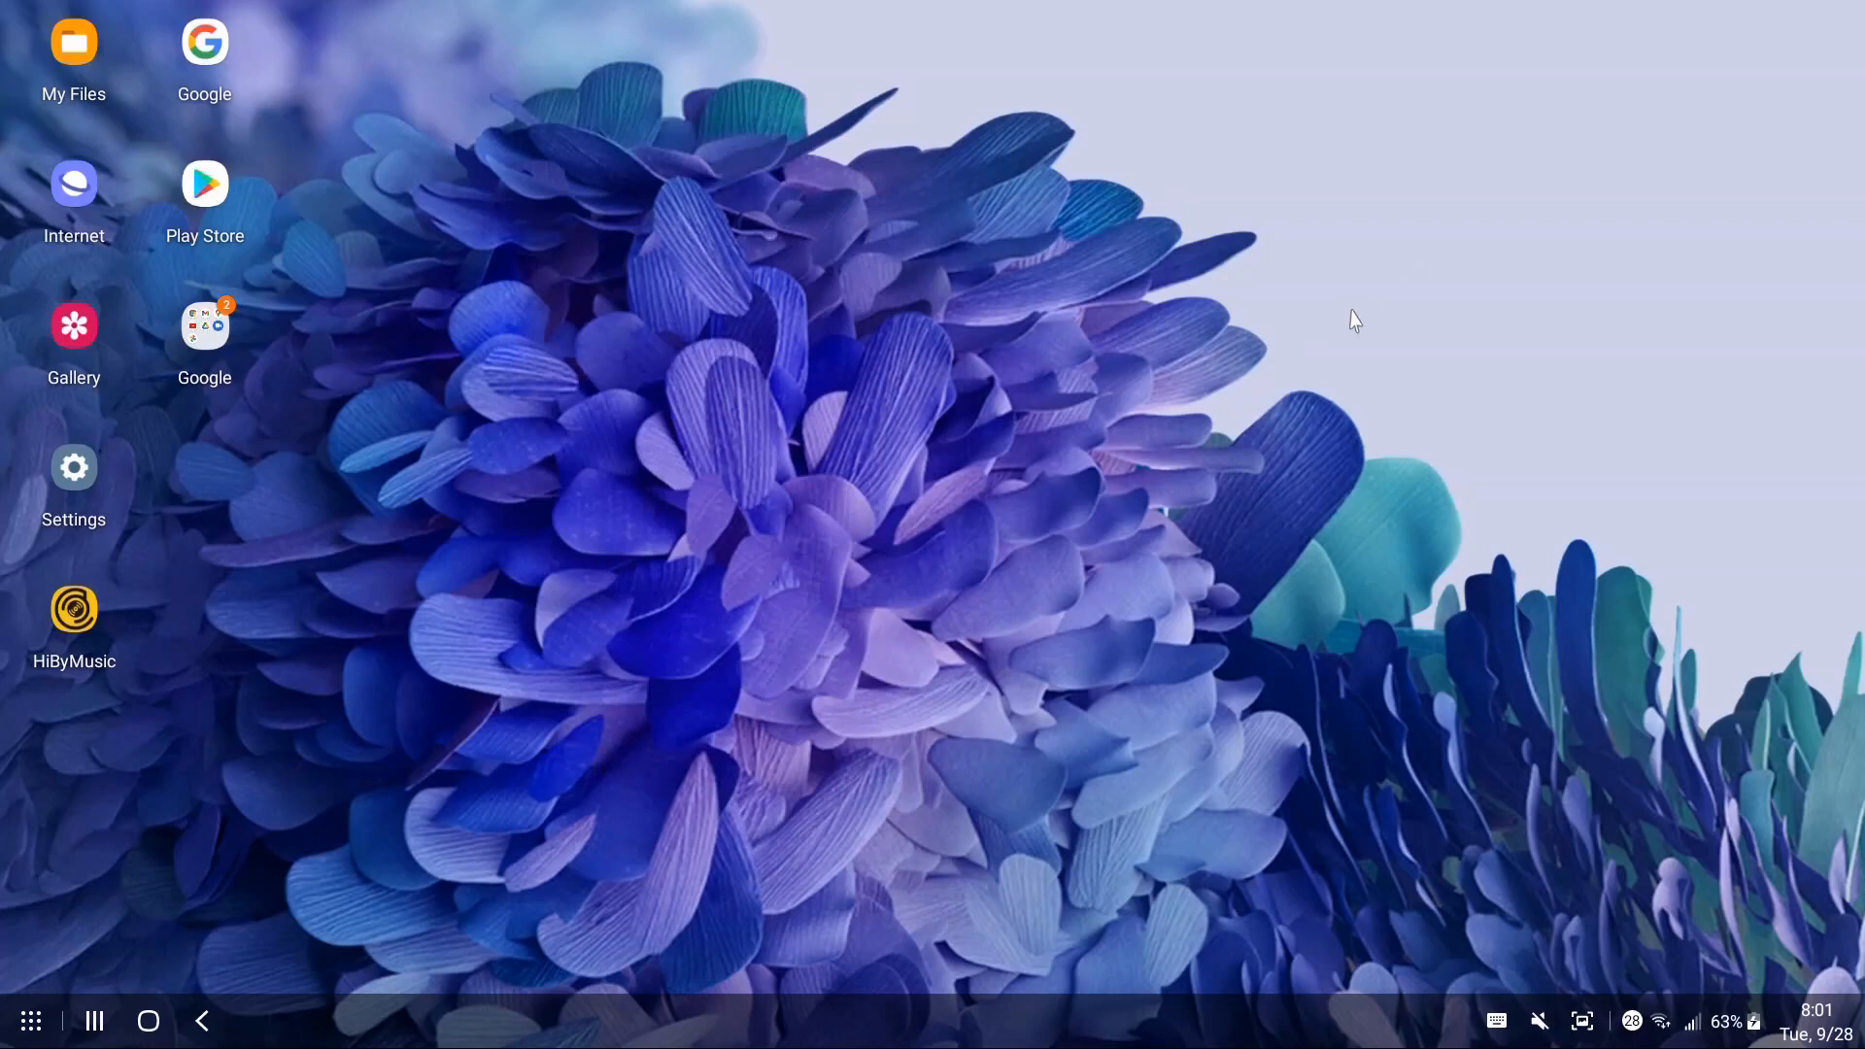
mouse_move(1548, 264)
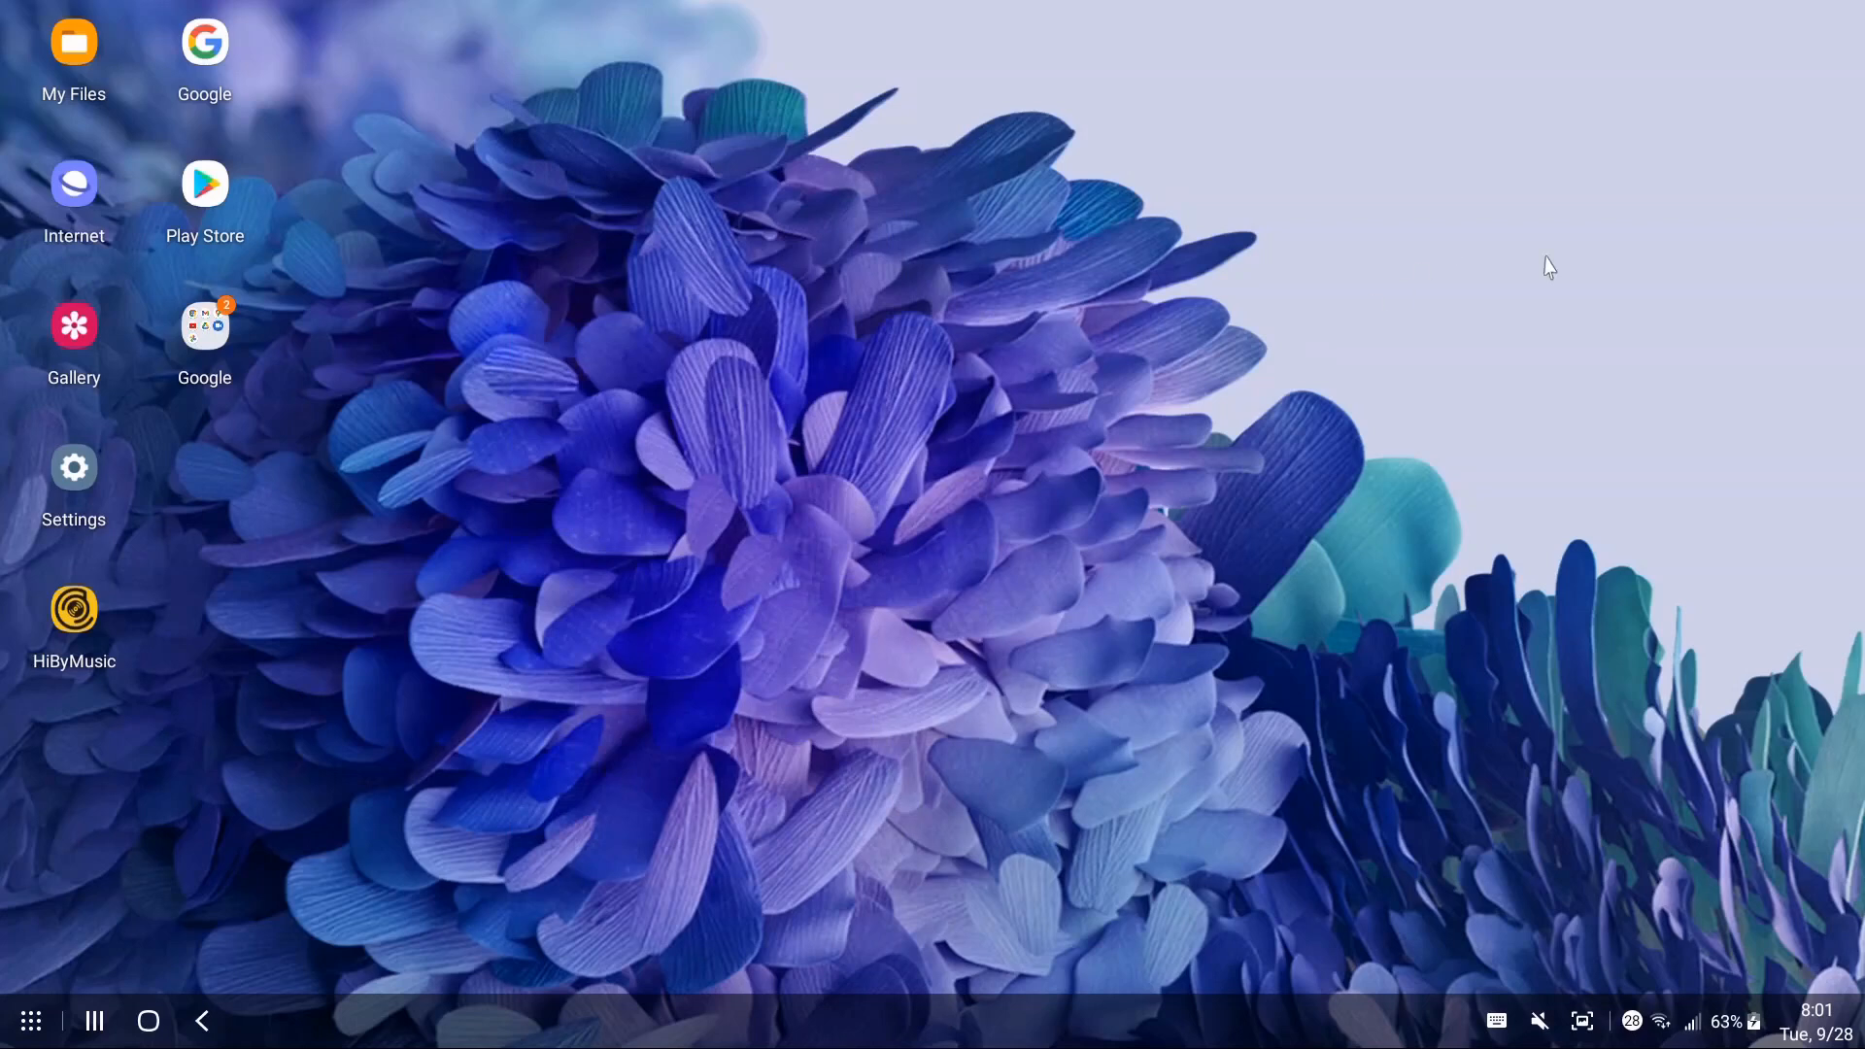